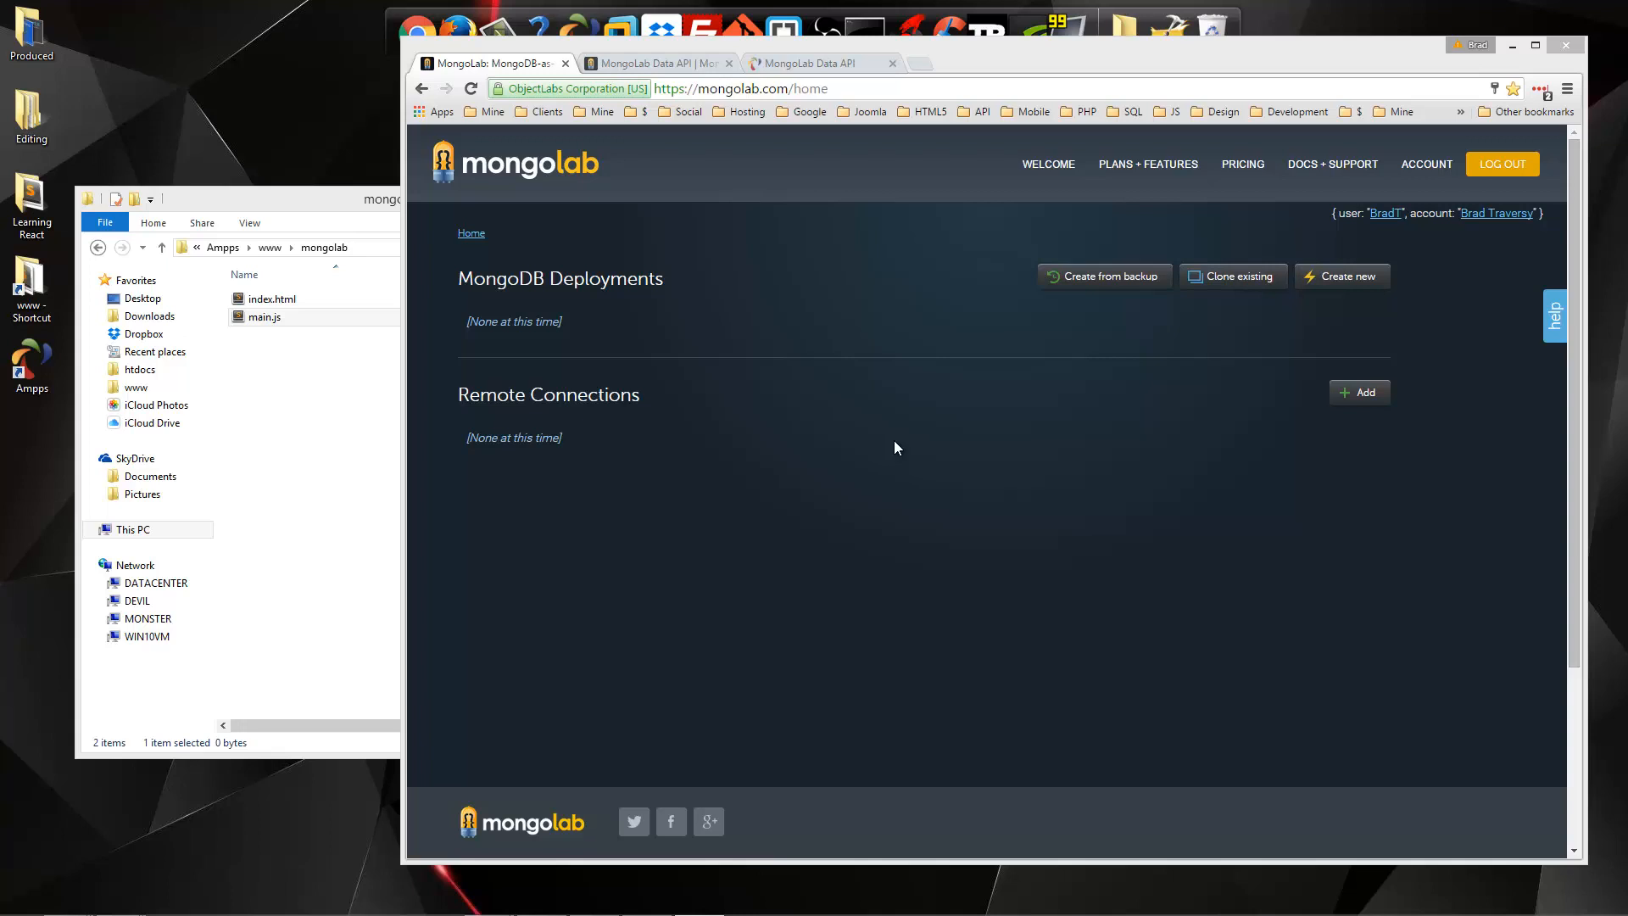
pyautogui.moveTo(896, 447)
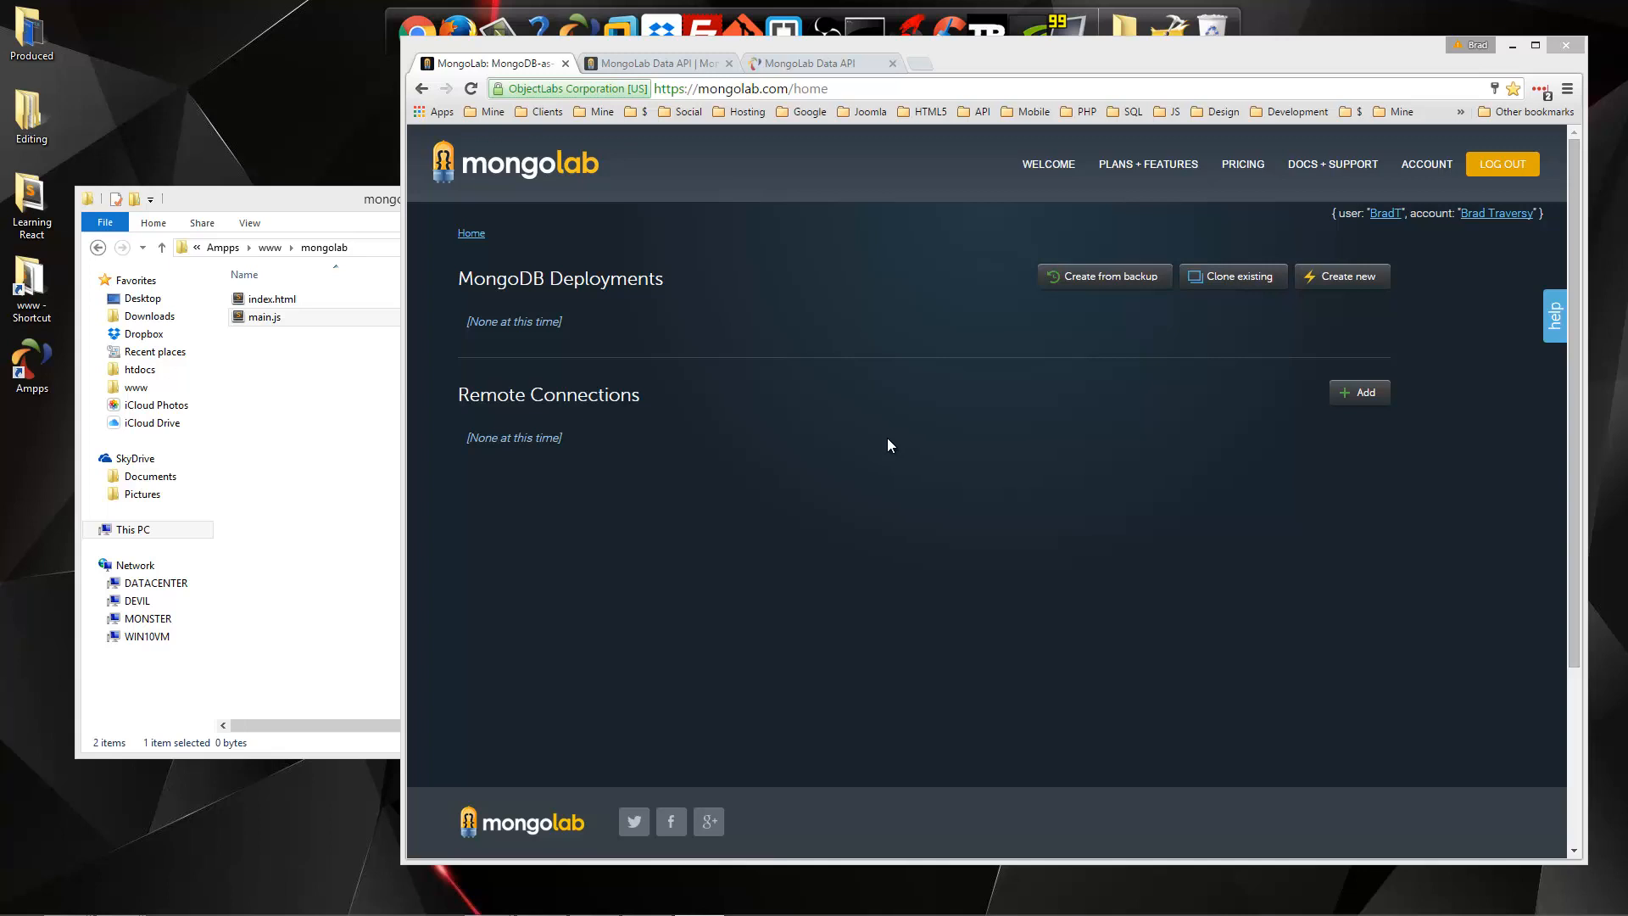
pyautogui.moveTo(906, 429)
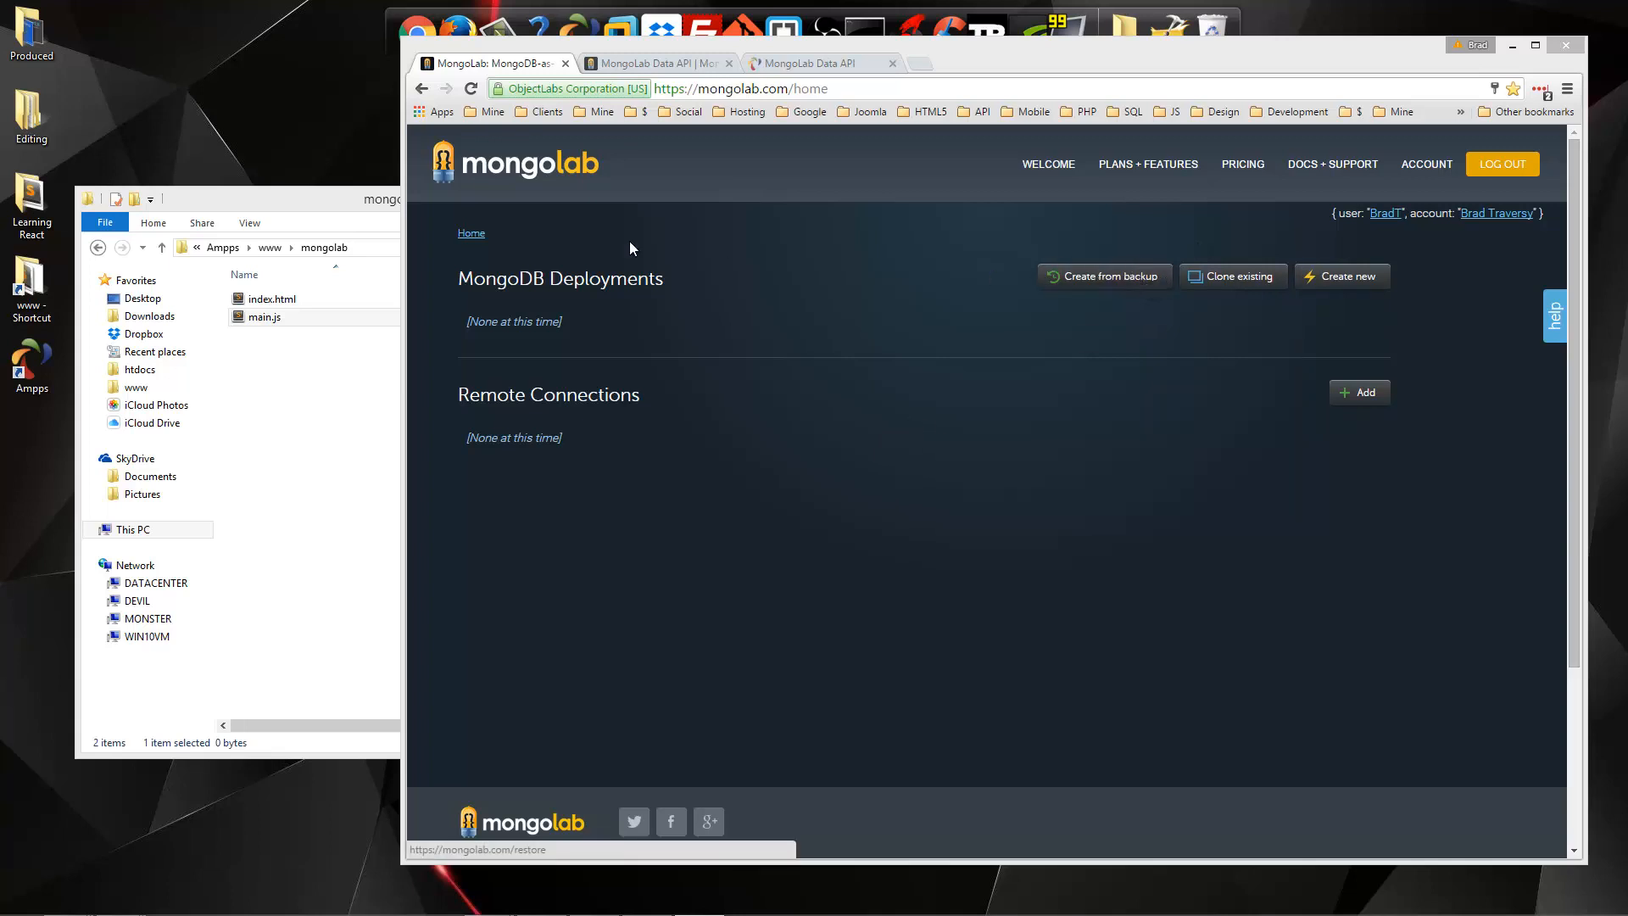
pyautogui.moveTo(832, 507)
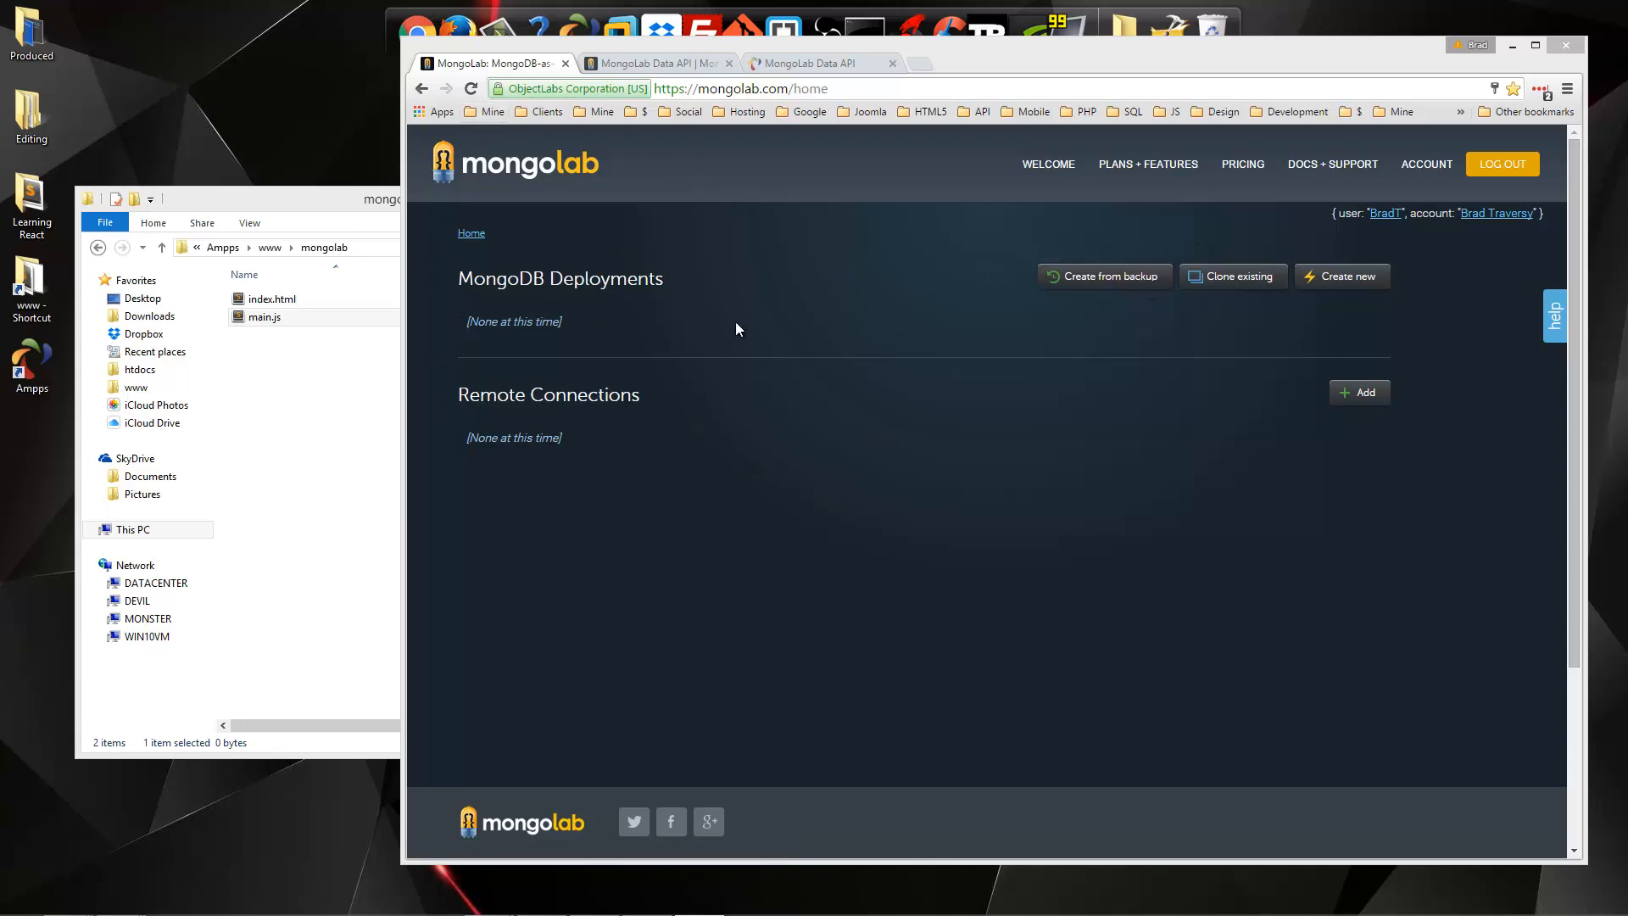
pyautogui.moveTo(816, 315)
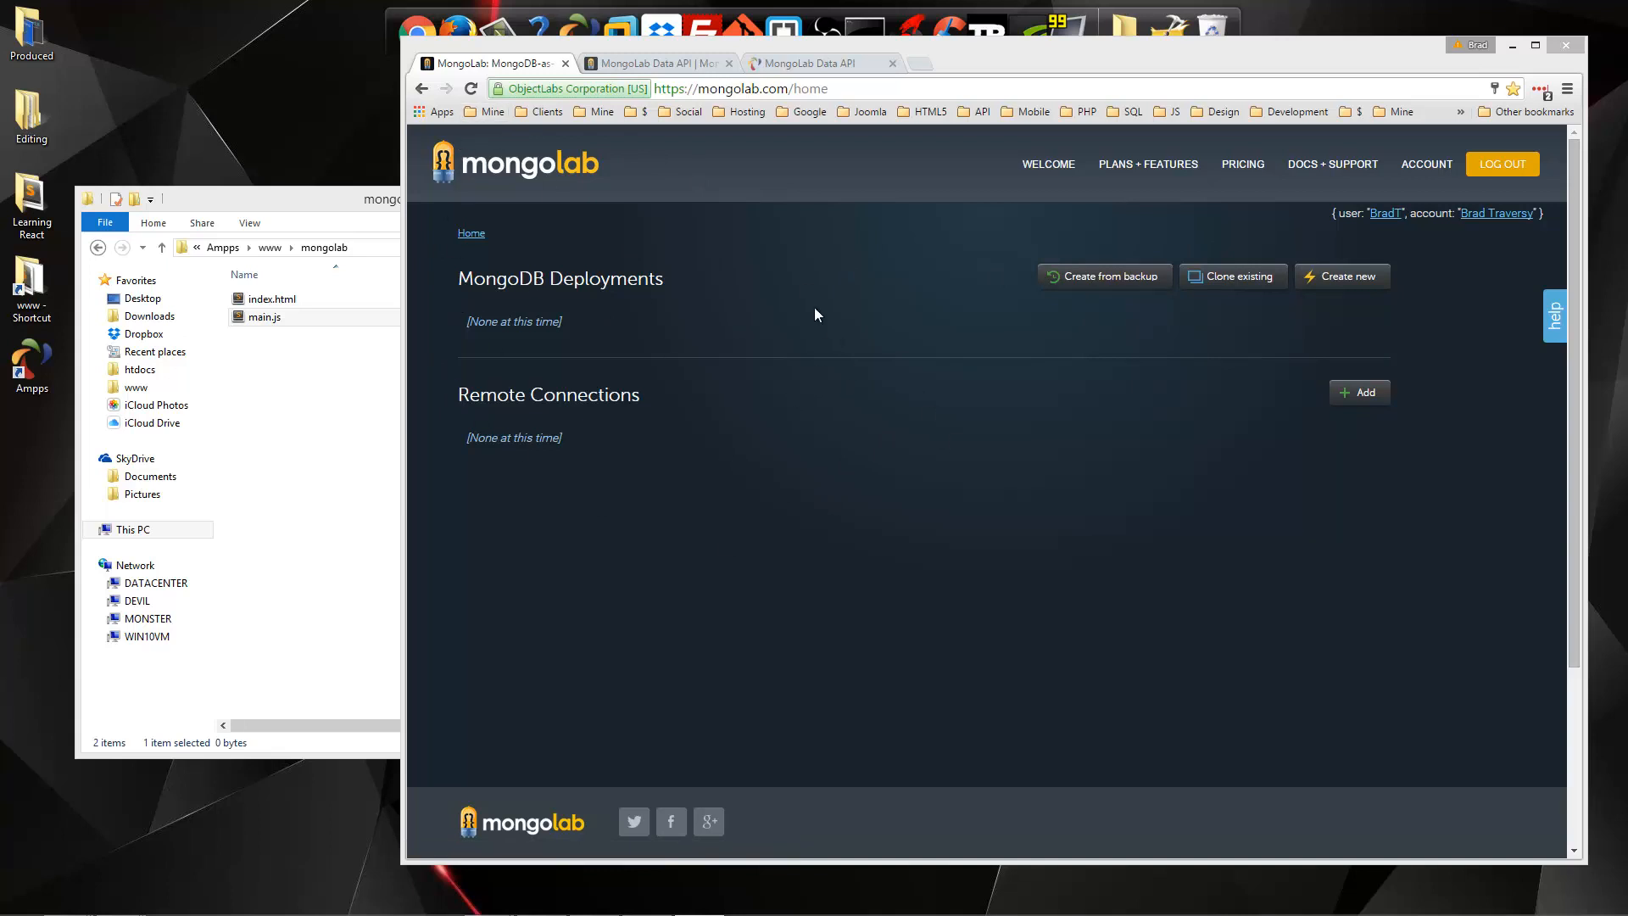
# Open the MongoLab Data API docs and scroll through API Authentication
pyautogui.click(649, 64)
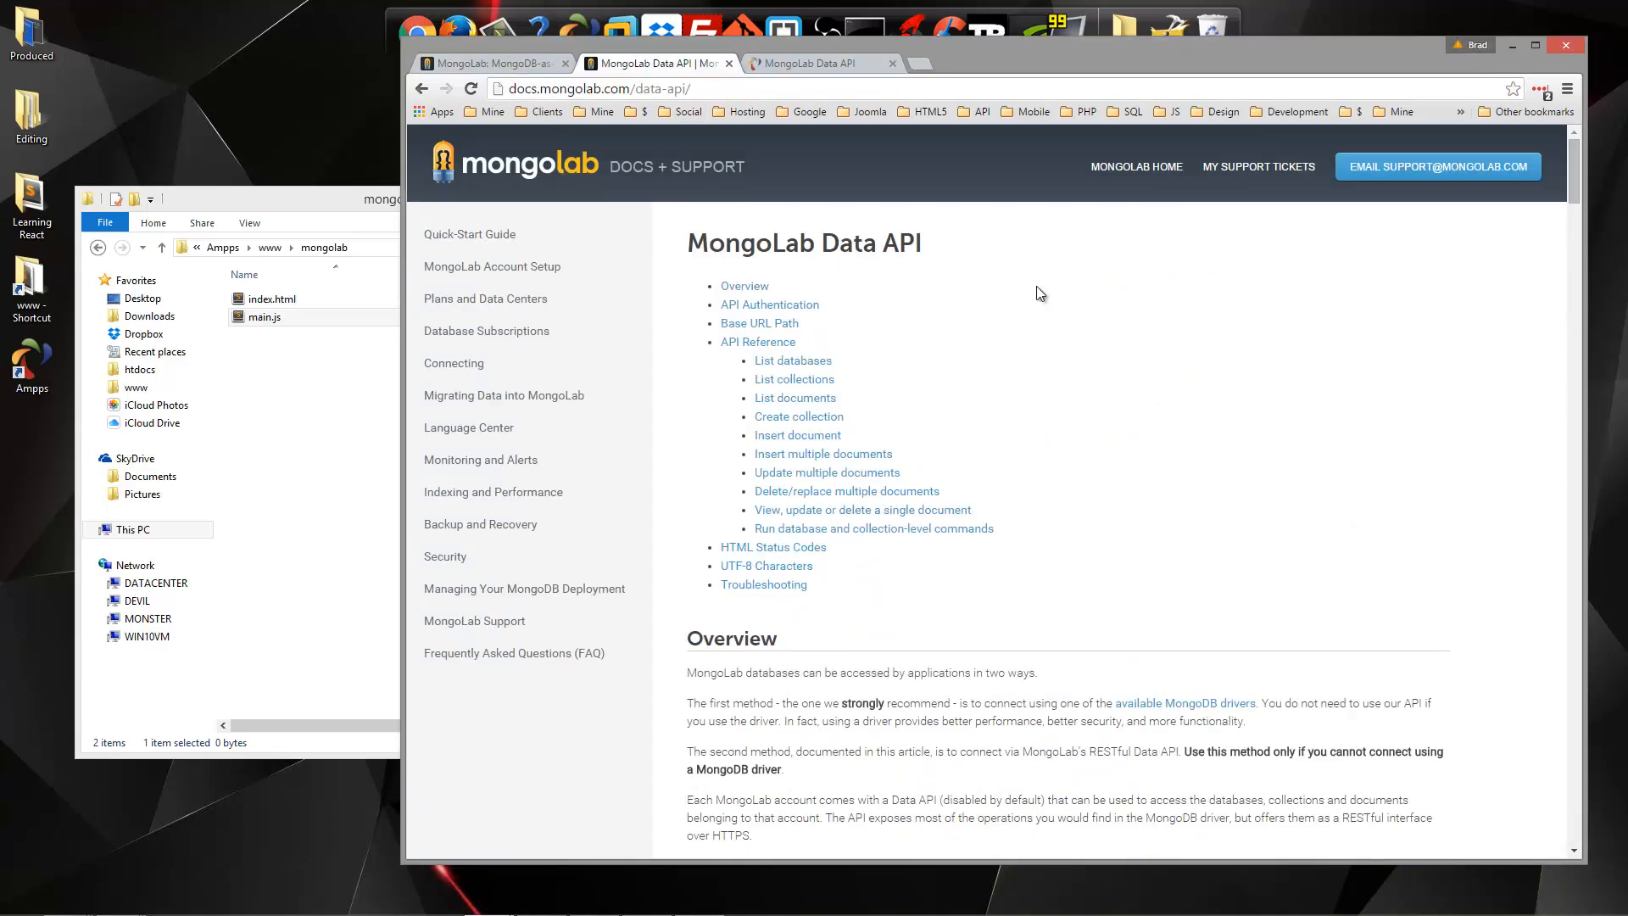
pyautogui.scroll(-3)
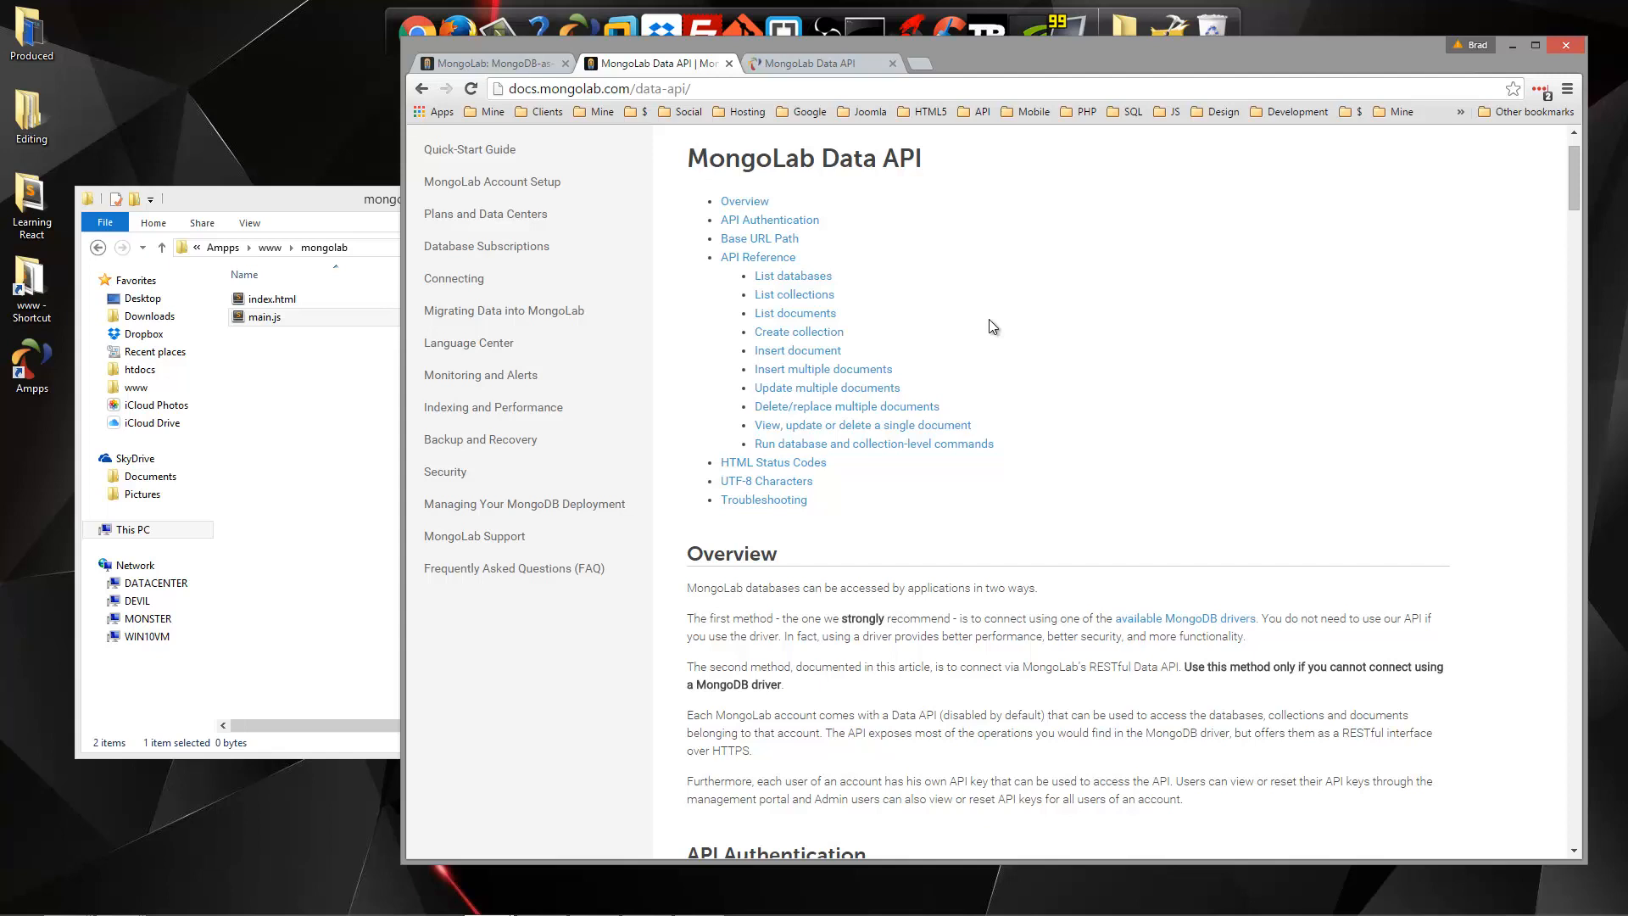
pyautogui.scroll(-3)
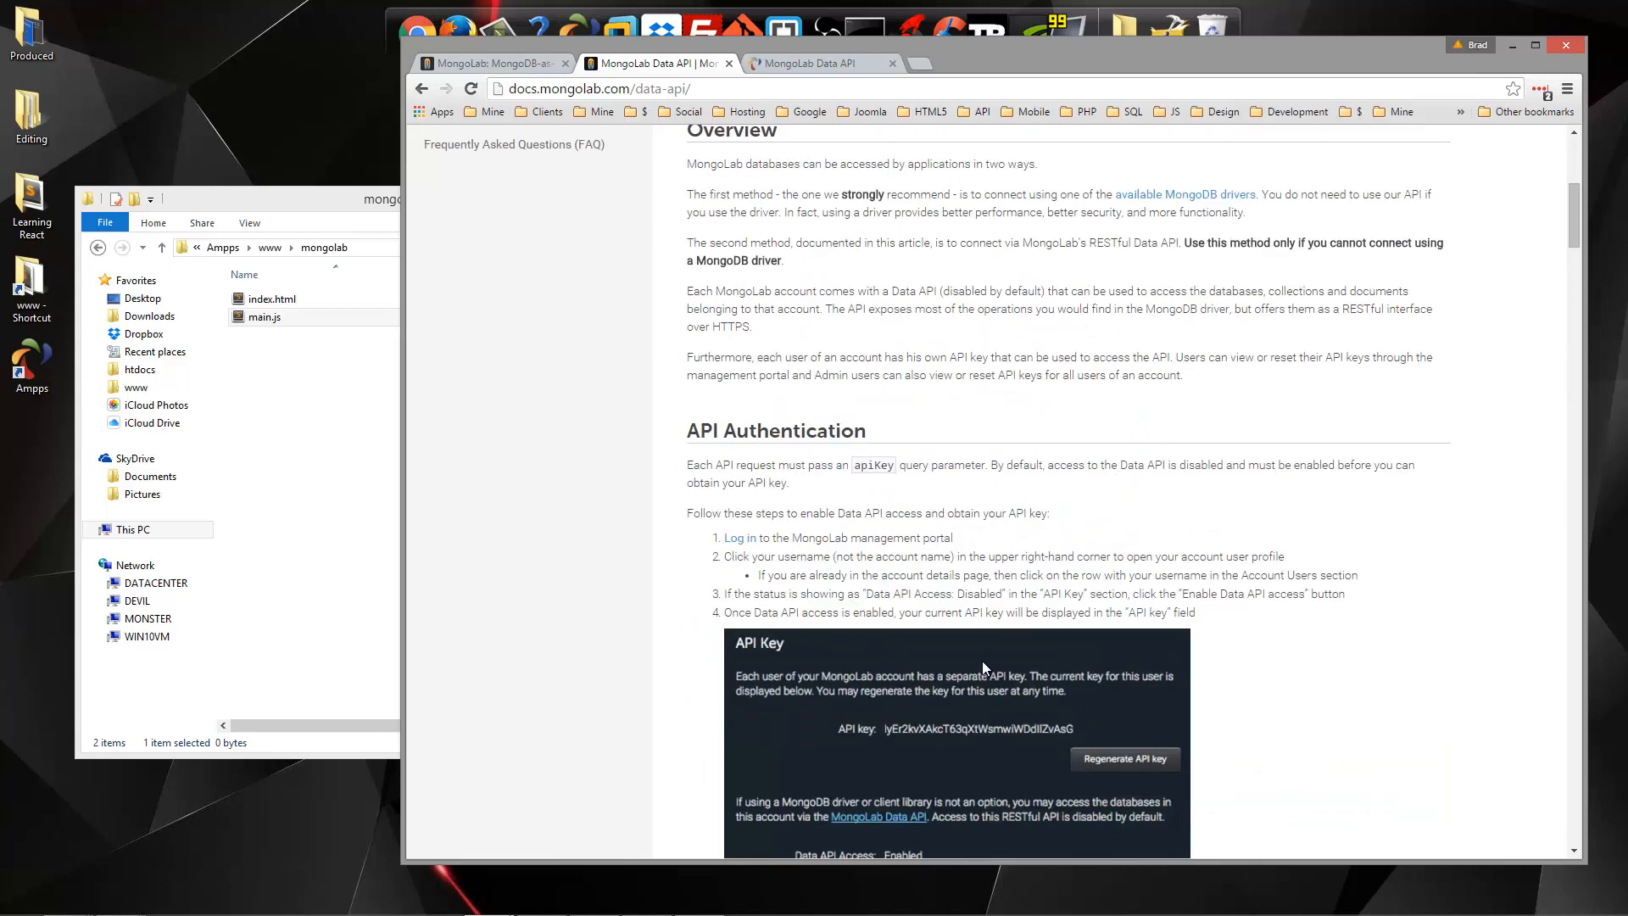
pyautogui.scroll(-3)
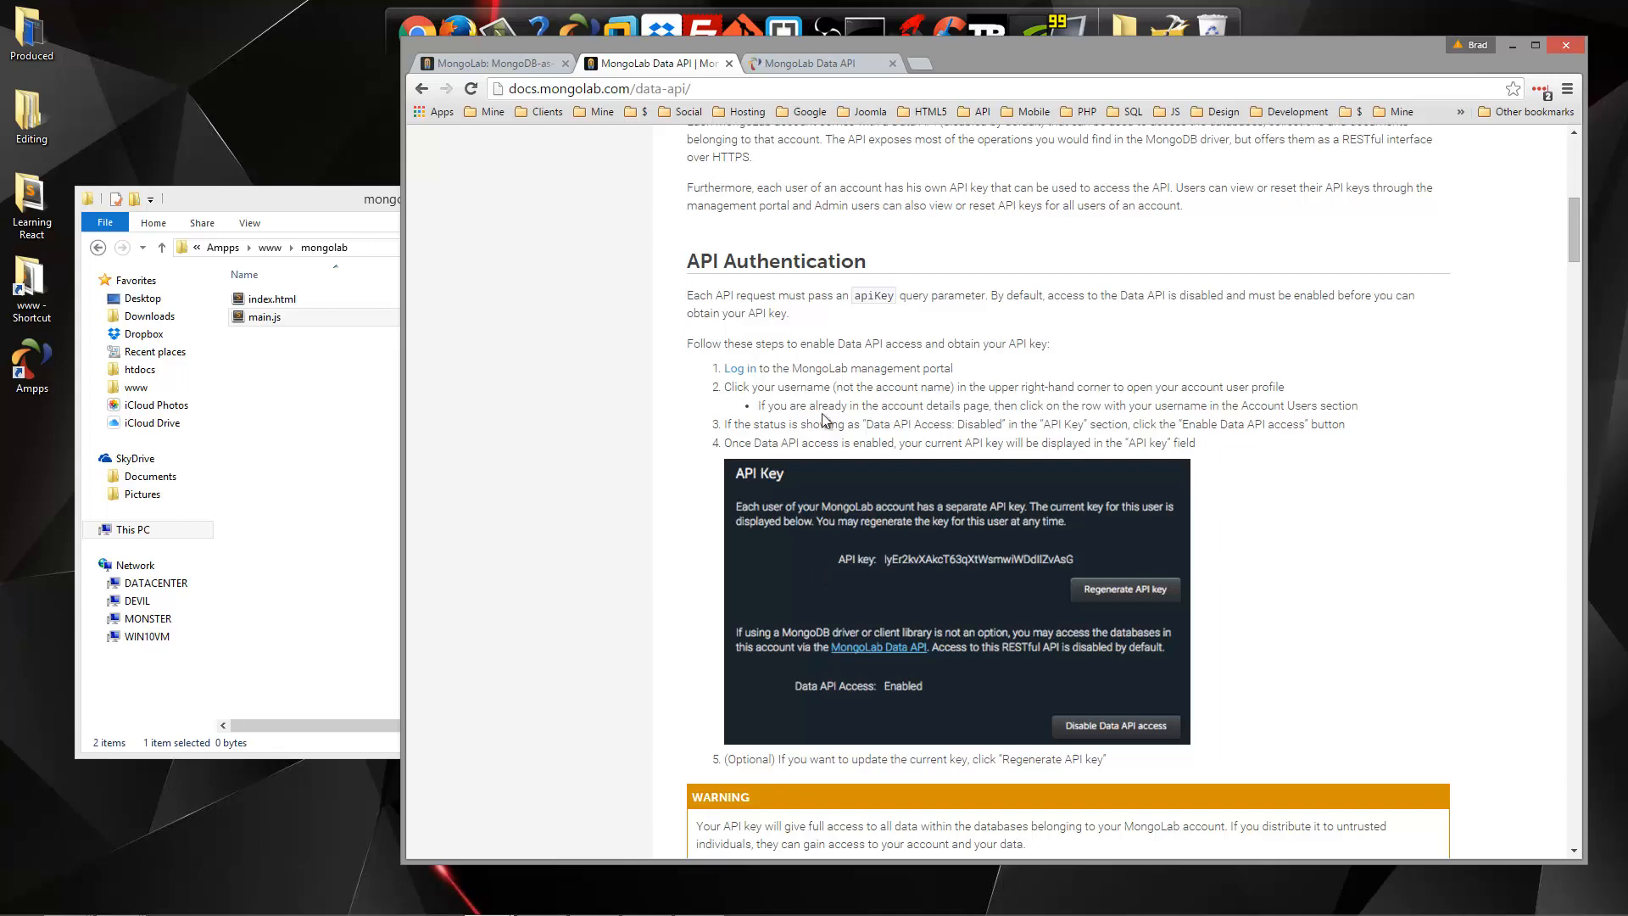
pyautogui.scroll(-3)
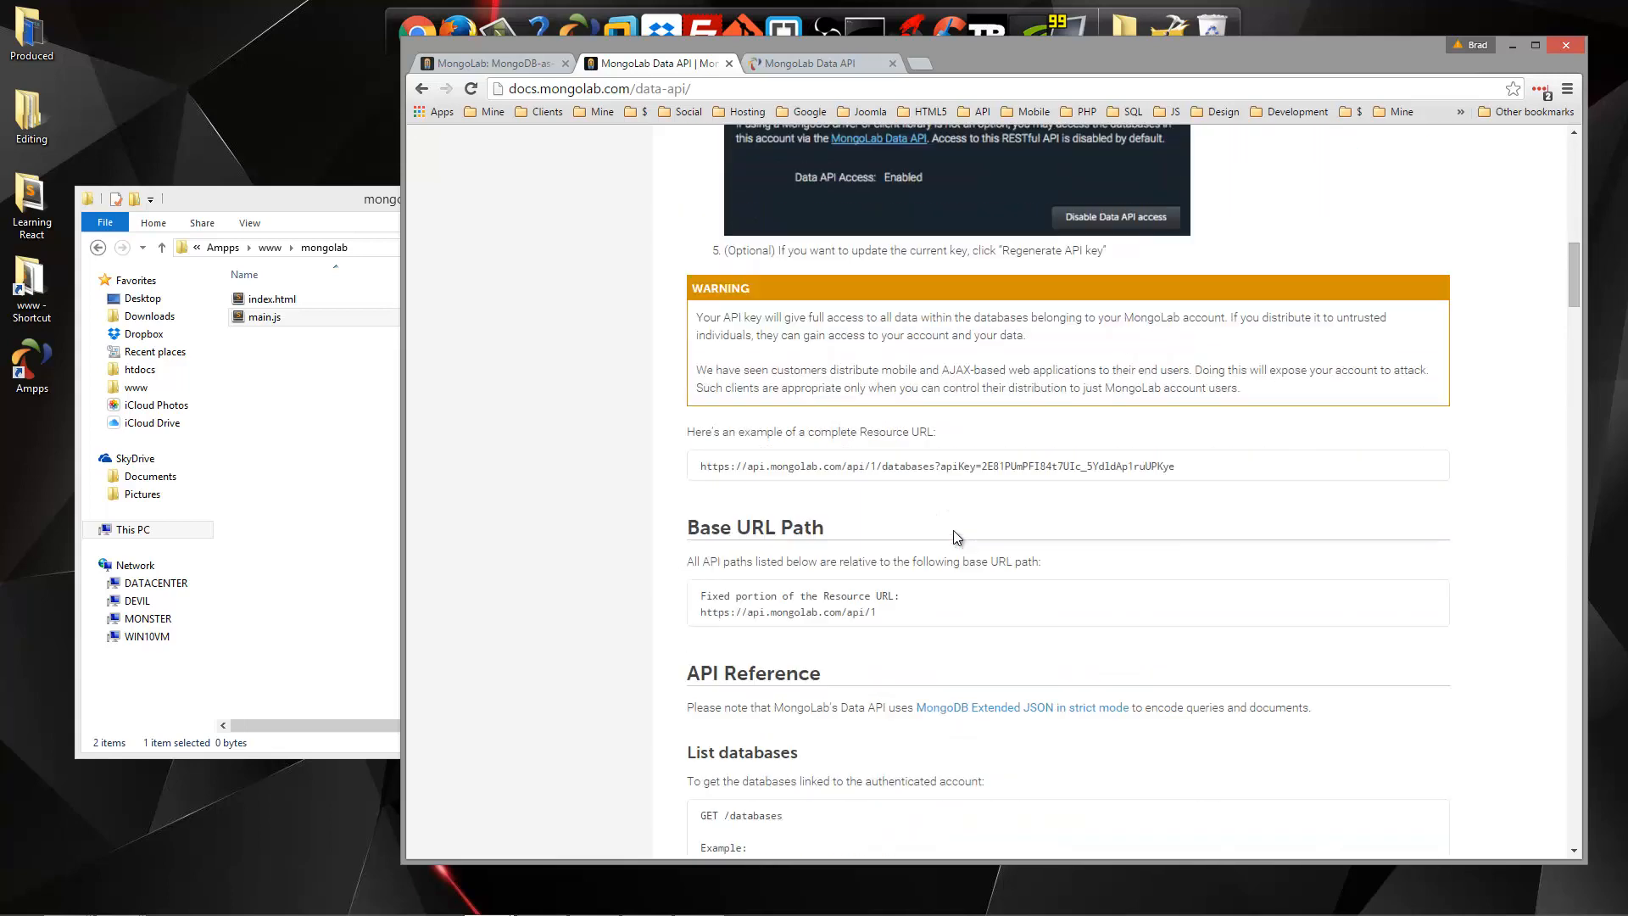
pyautogui.scroll(-3)
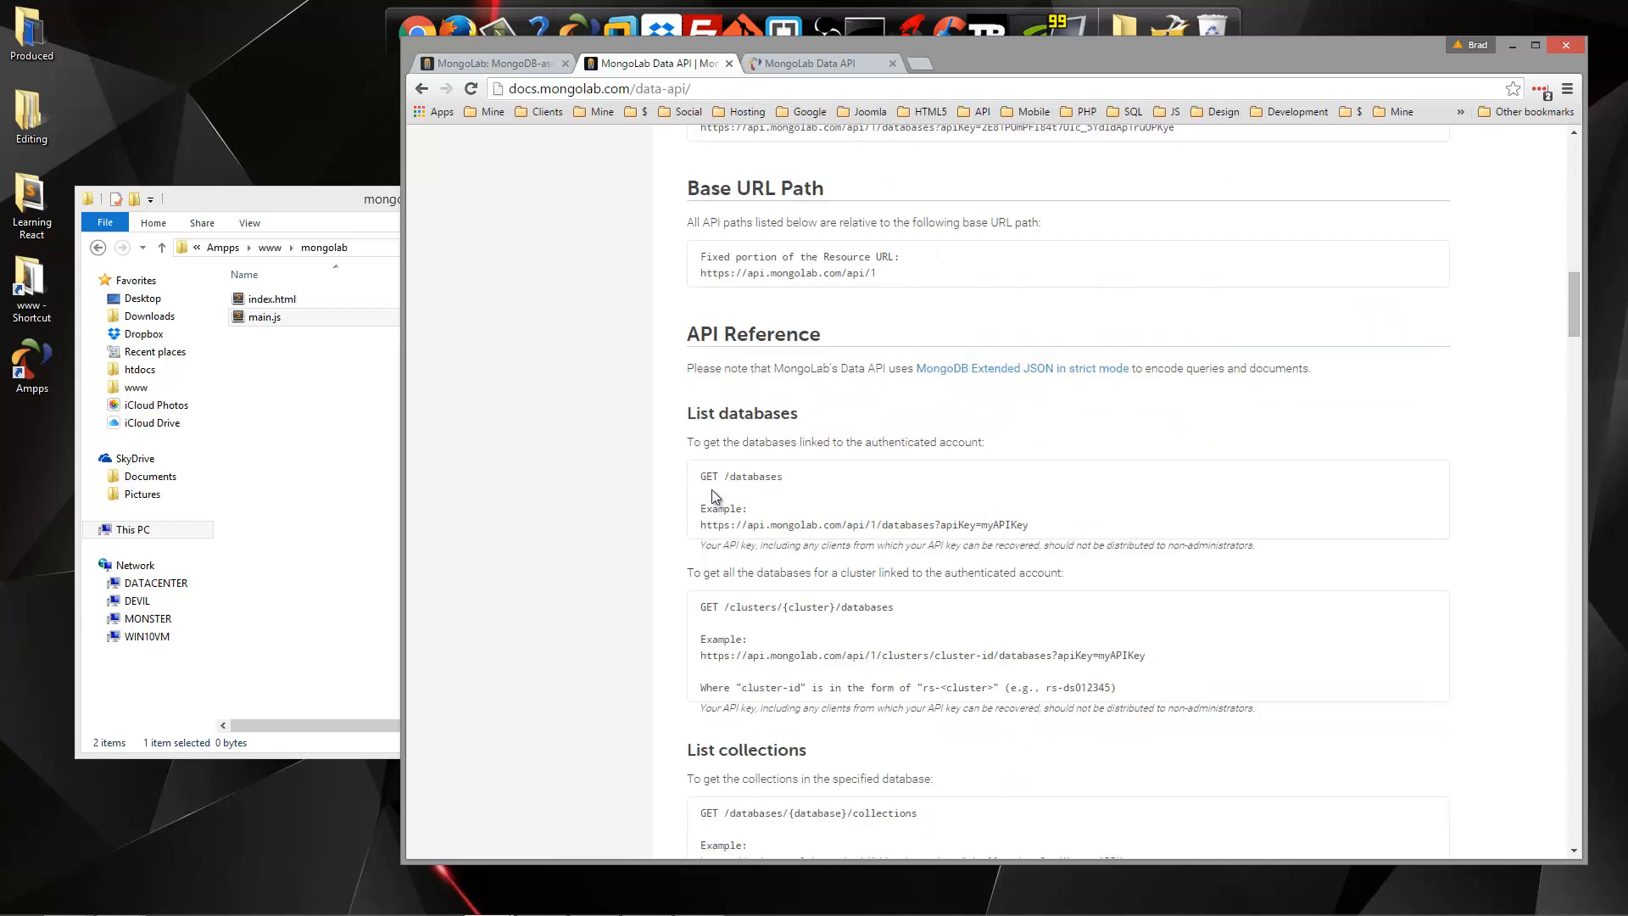
# Highlight the example URL's apiKey parameter, then scroll down to listing documents
pyautogui.moveTo(702, 524); pyautogui.dragTo(815, 524)
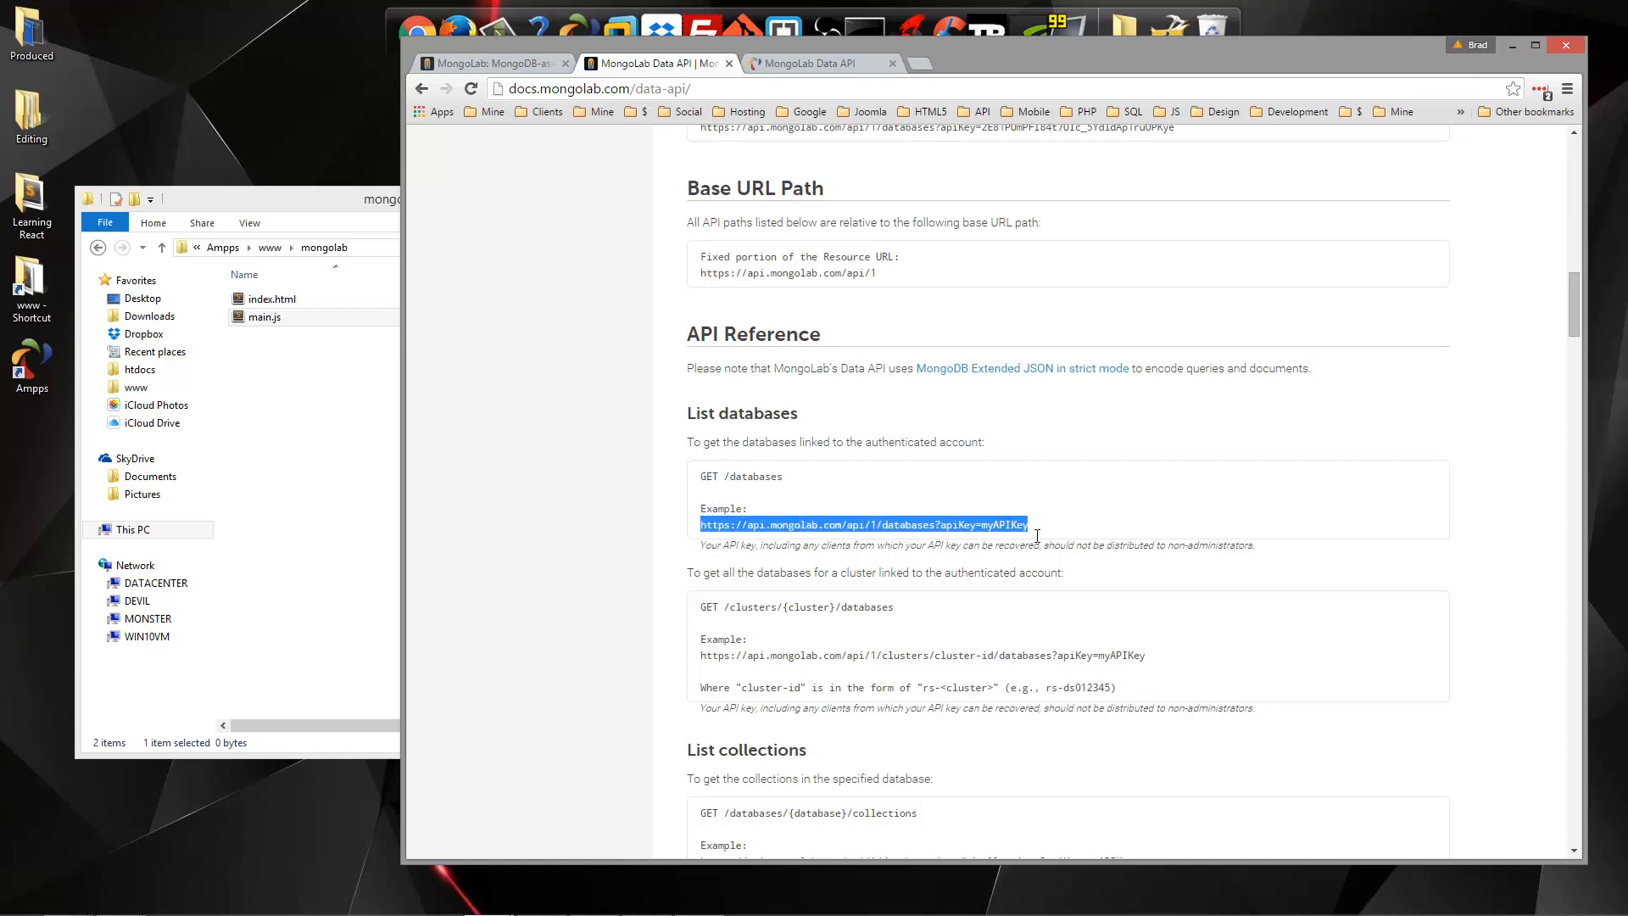
pyautogui.click(724, 524)
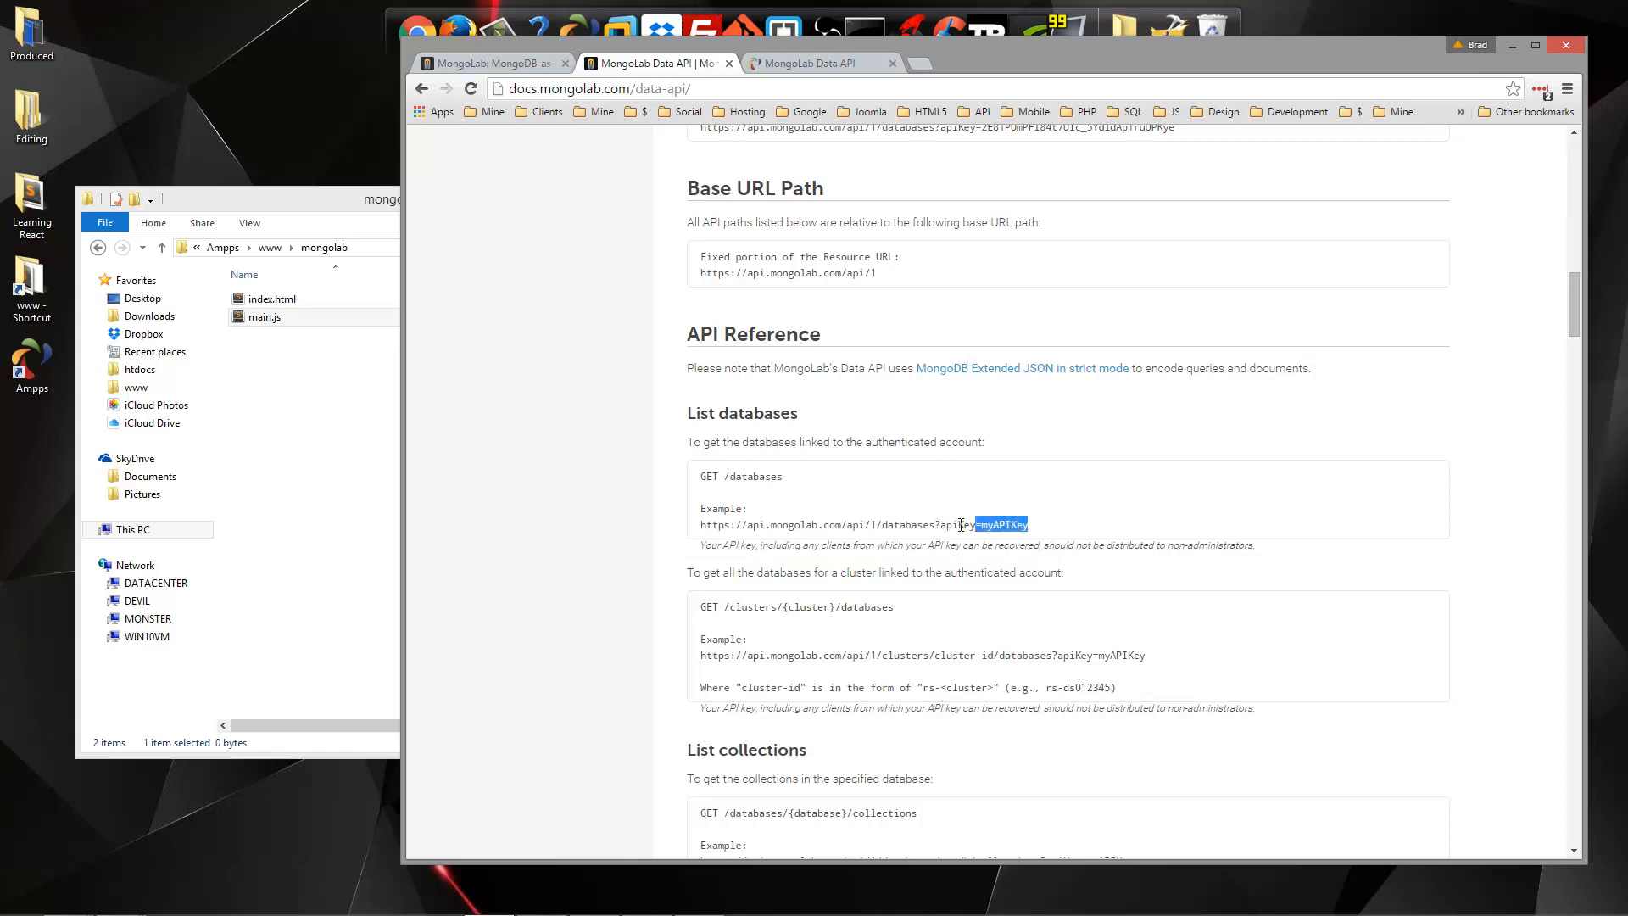
pyautogui.moveTo(961, 524); pyautogui.dragTo(940, 524)
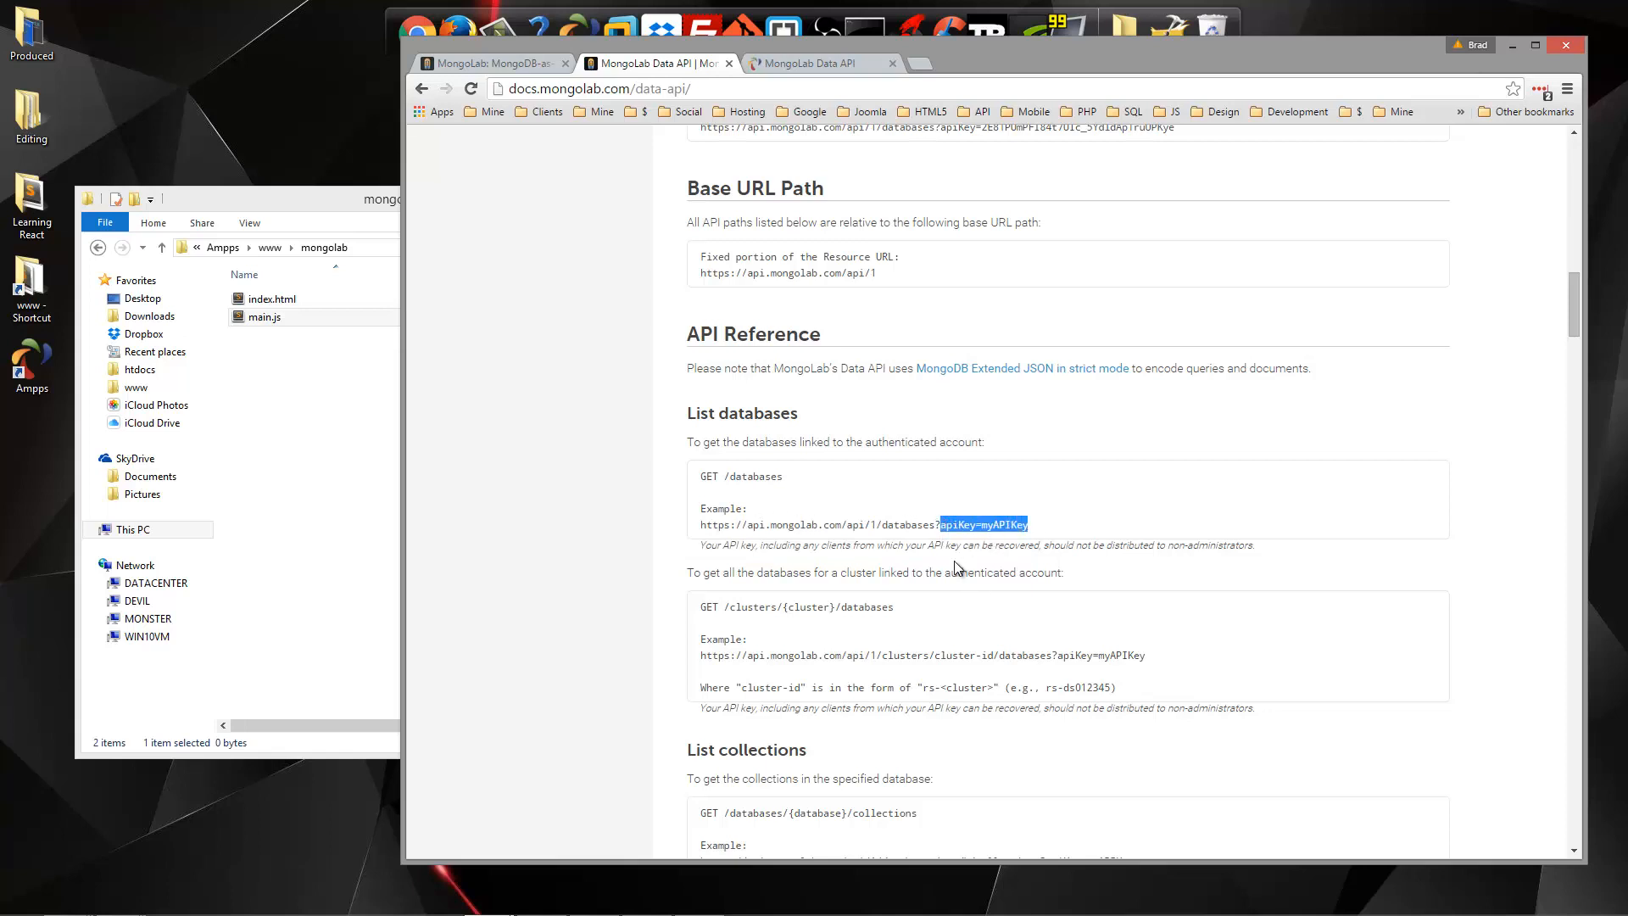
pyautogui.scroll(-3)
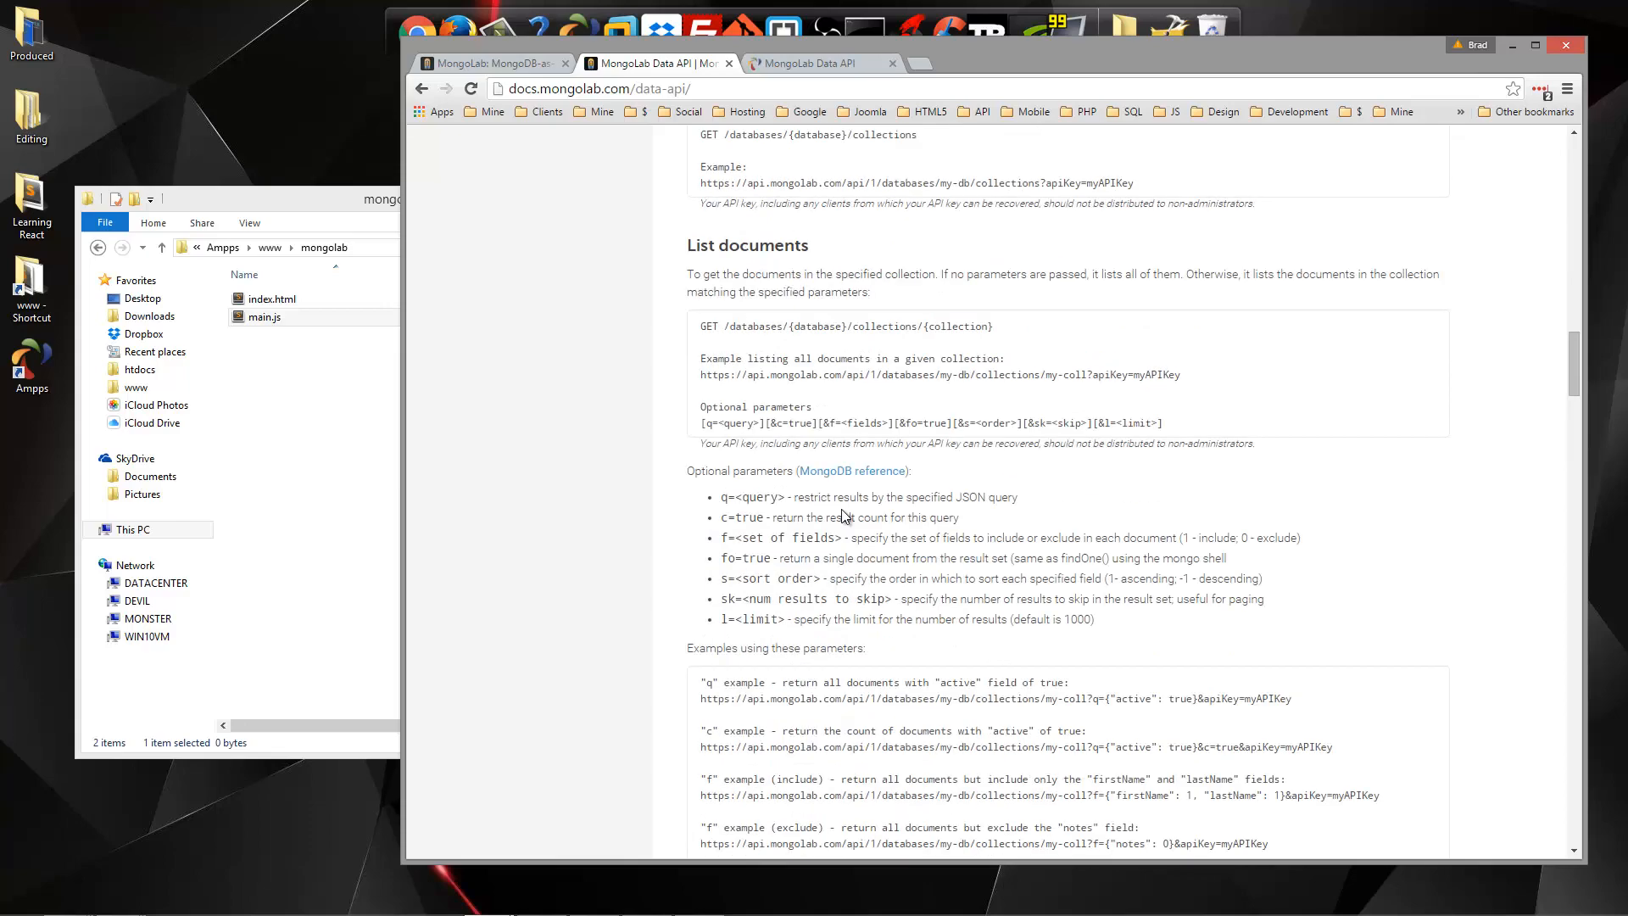
pyautogui.scroll(-3)
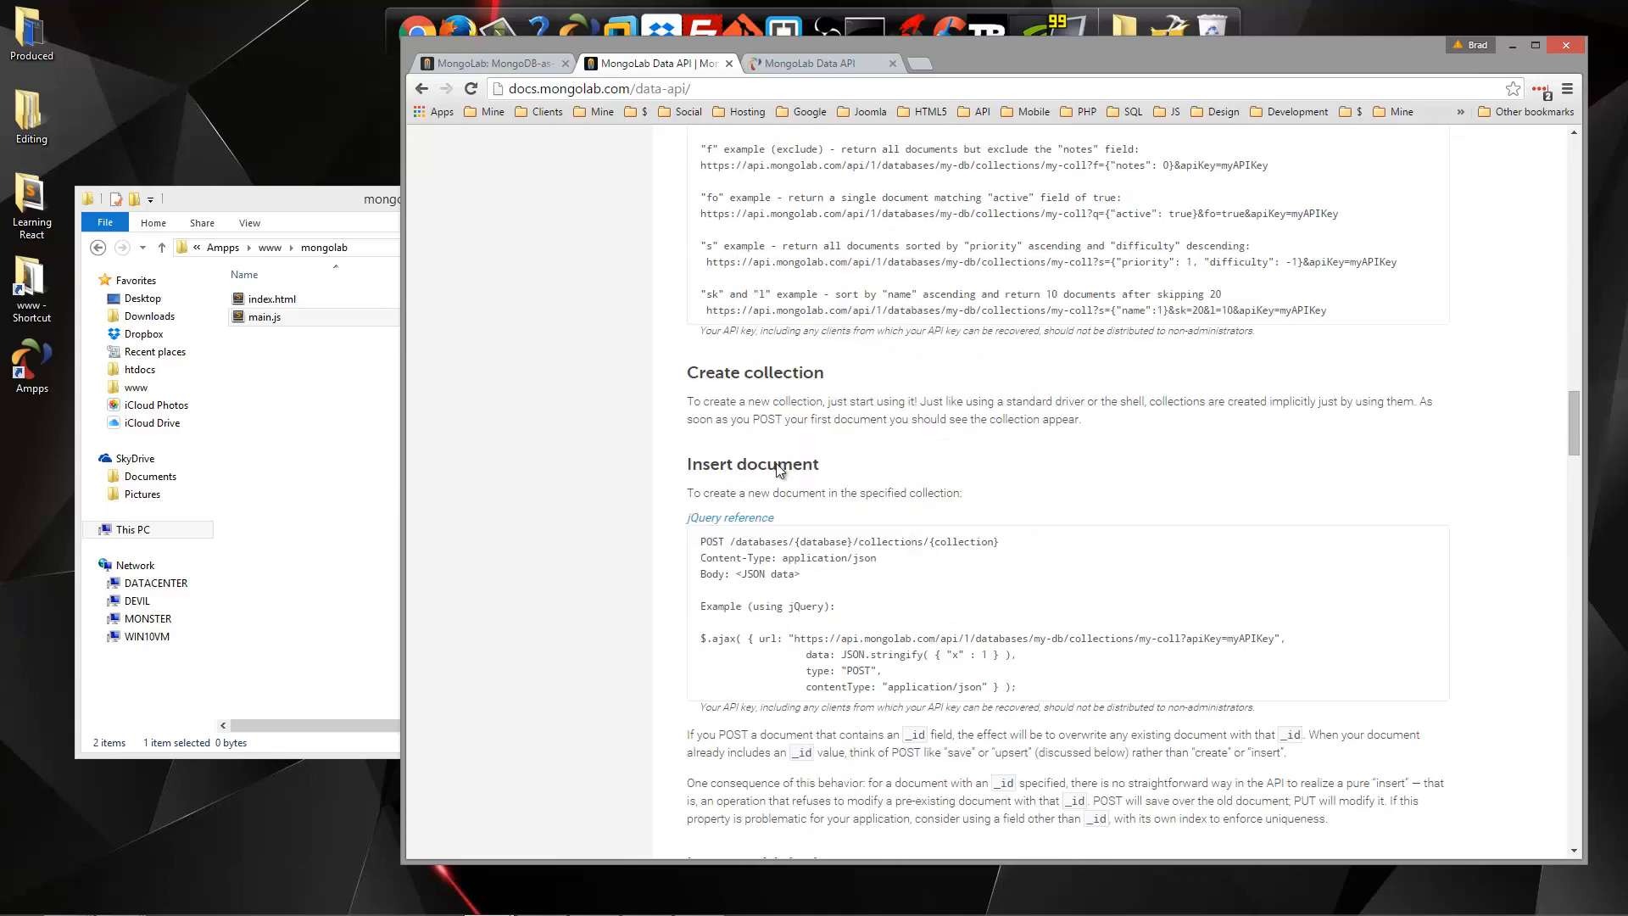
pyautogui.scroll(-3)
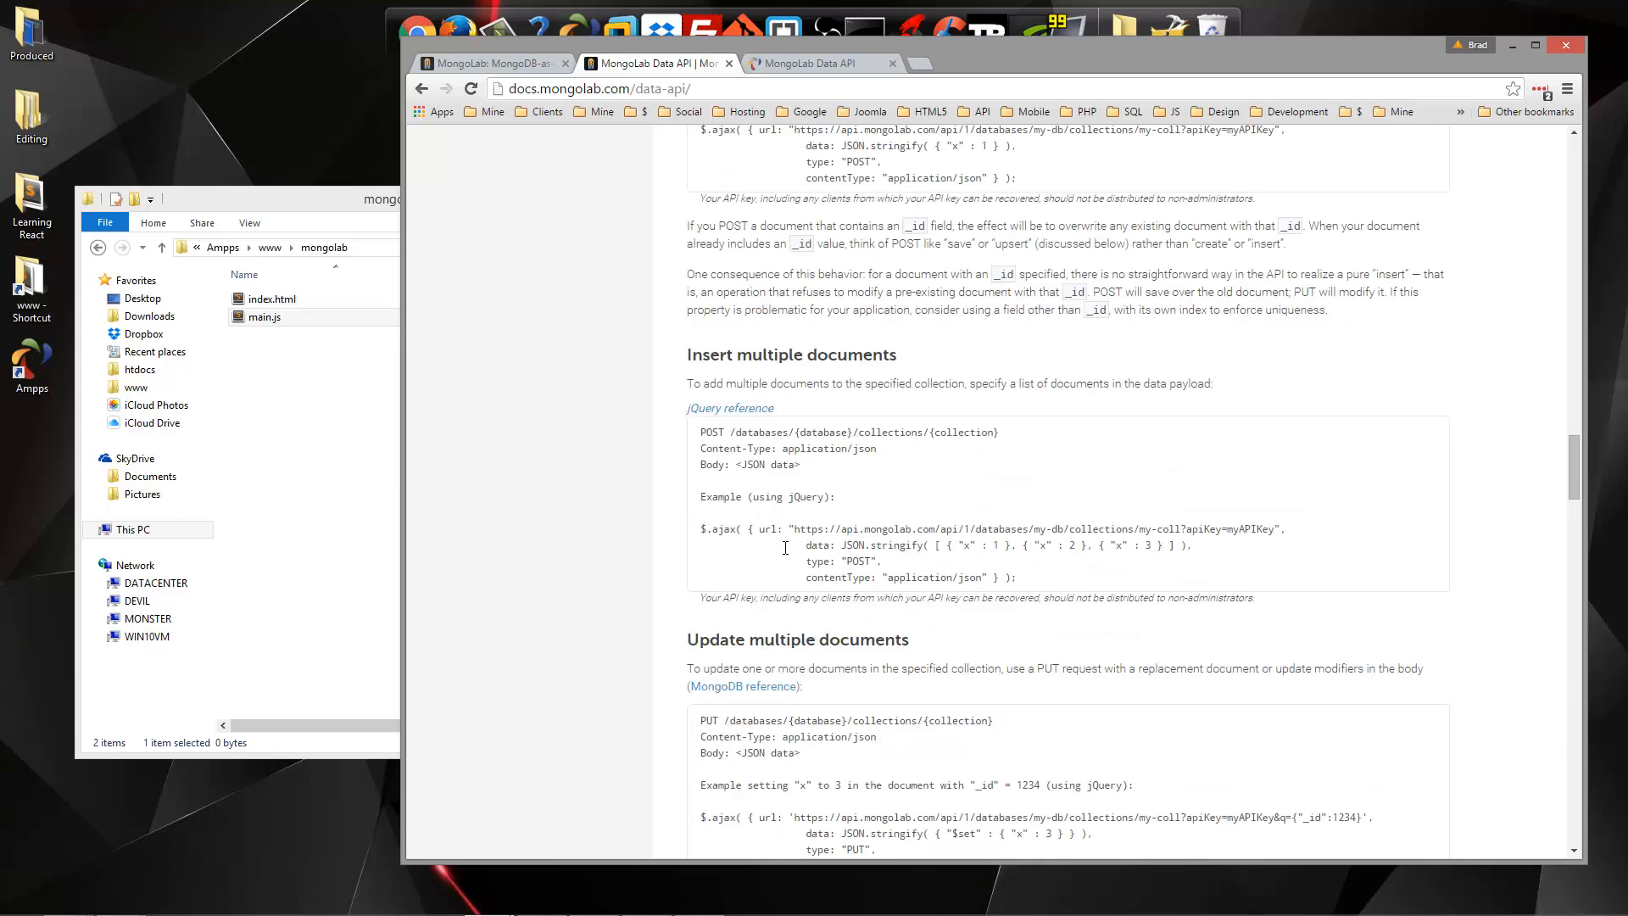
pyautogui.scroll(-3)
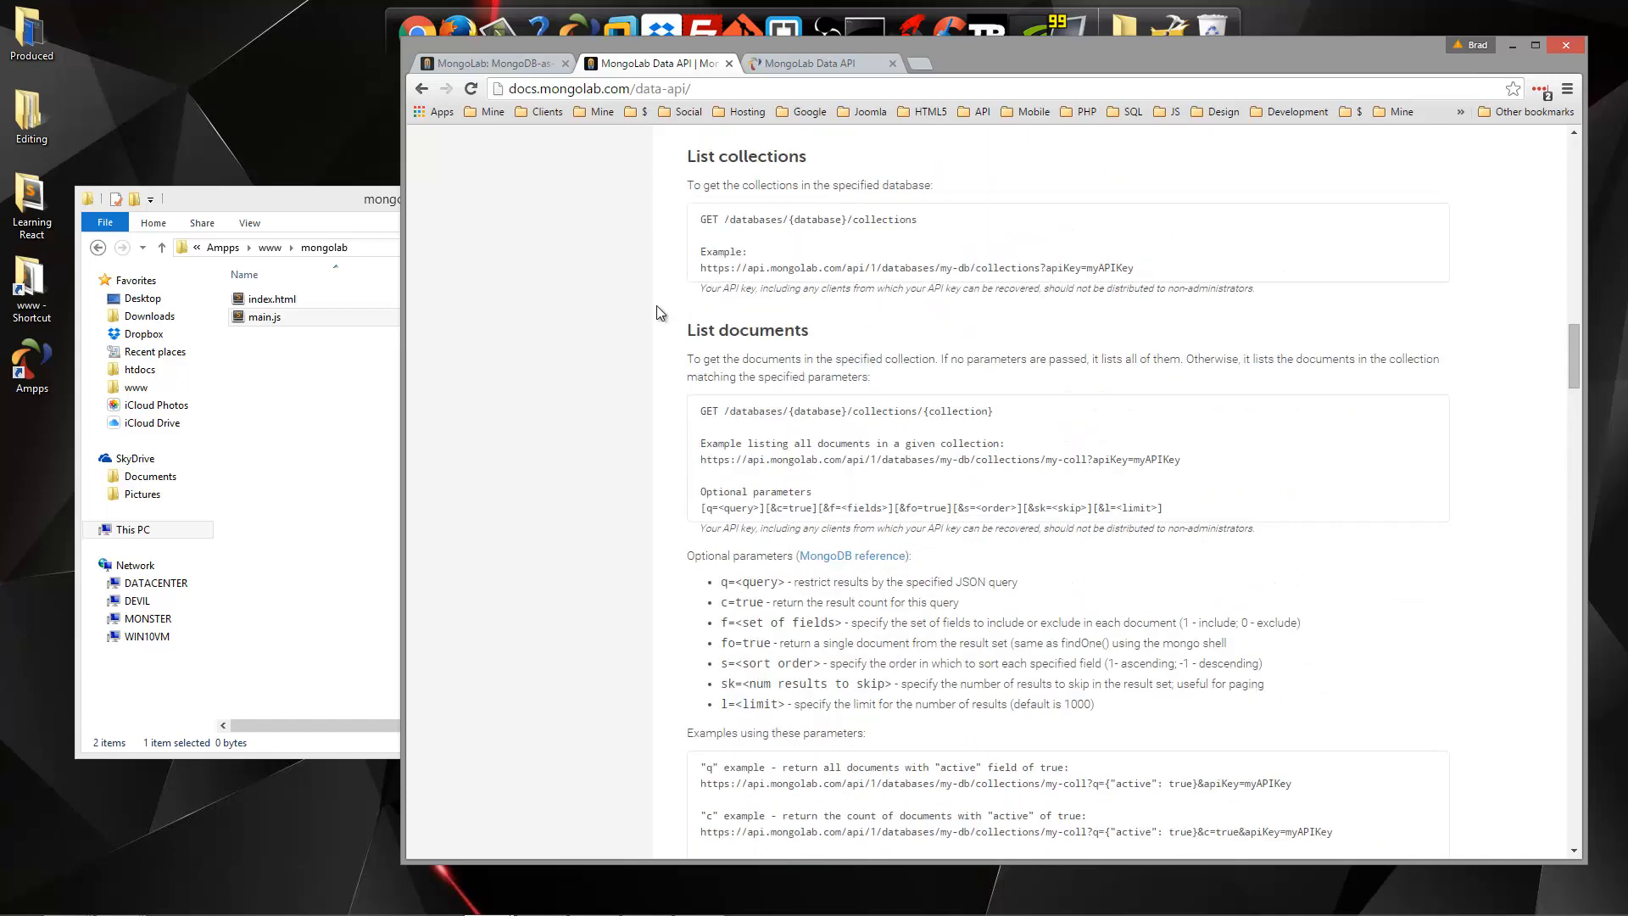
pyautogui.moveTo(323, 222)
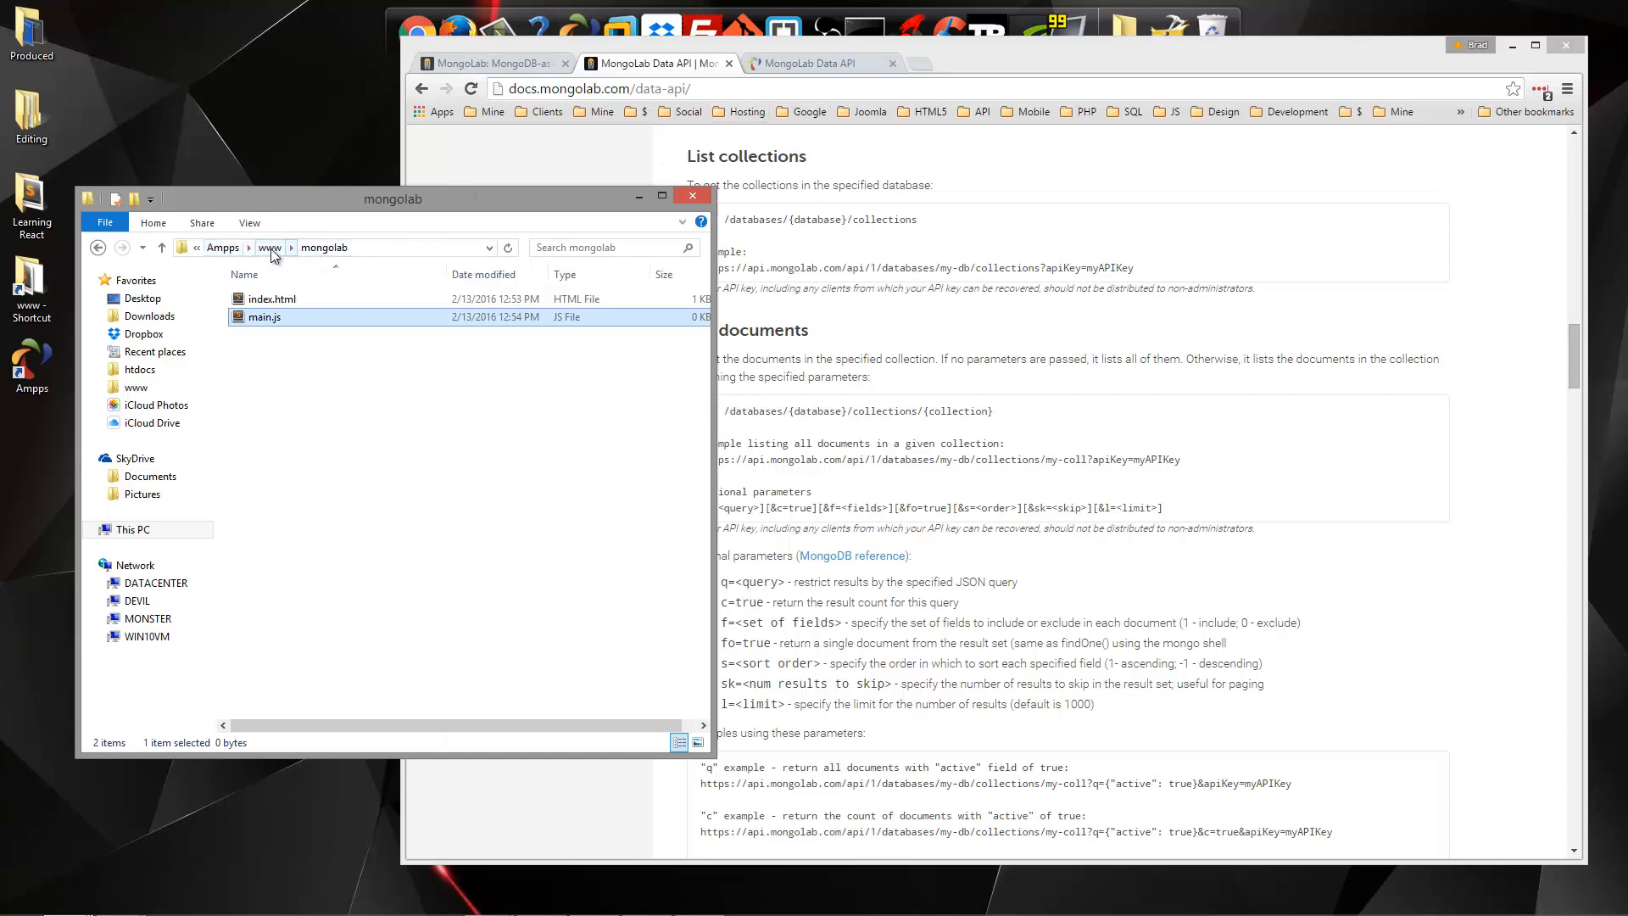
# Review index.html's Bootstrap, jQuery and main.js links, then open empty main.js
pyautogui.click(323, 247)
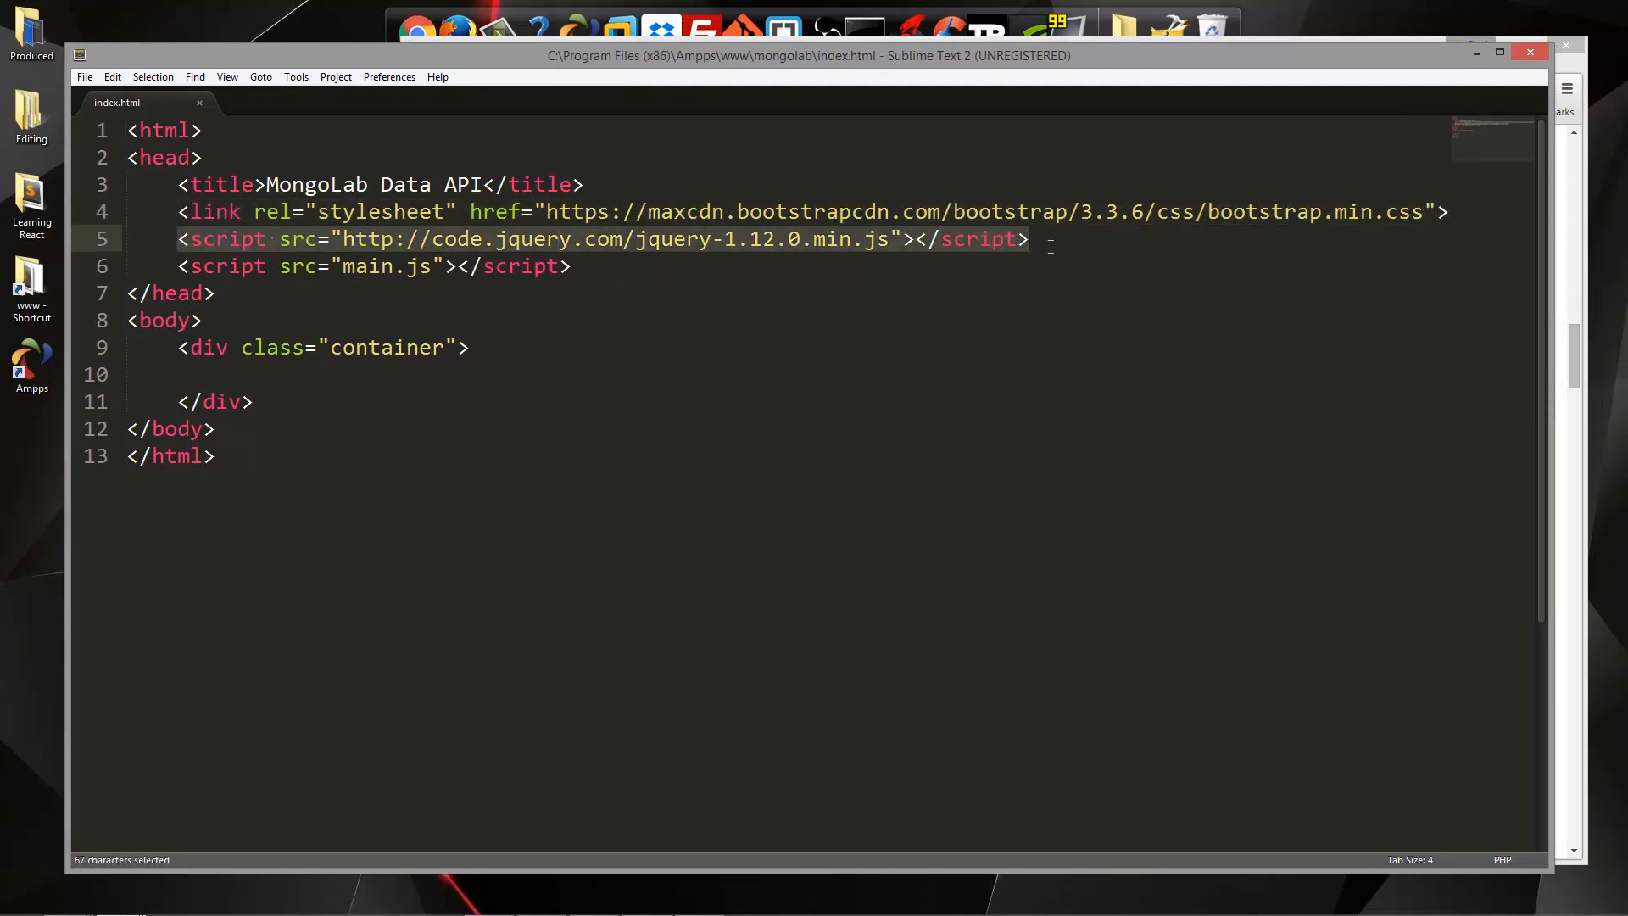
pyautogui.click(182, 265)
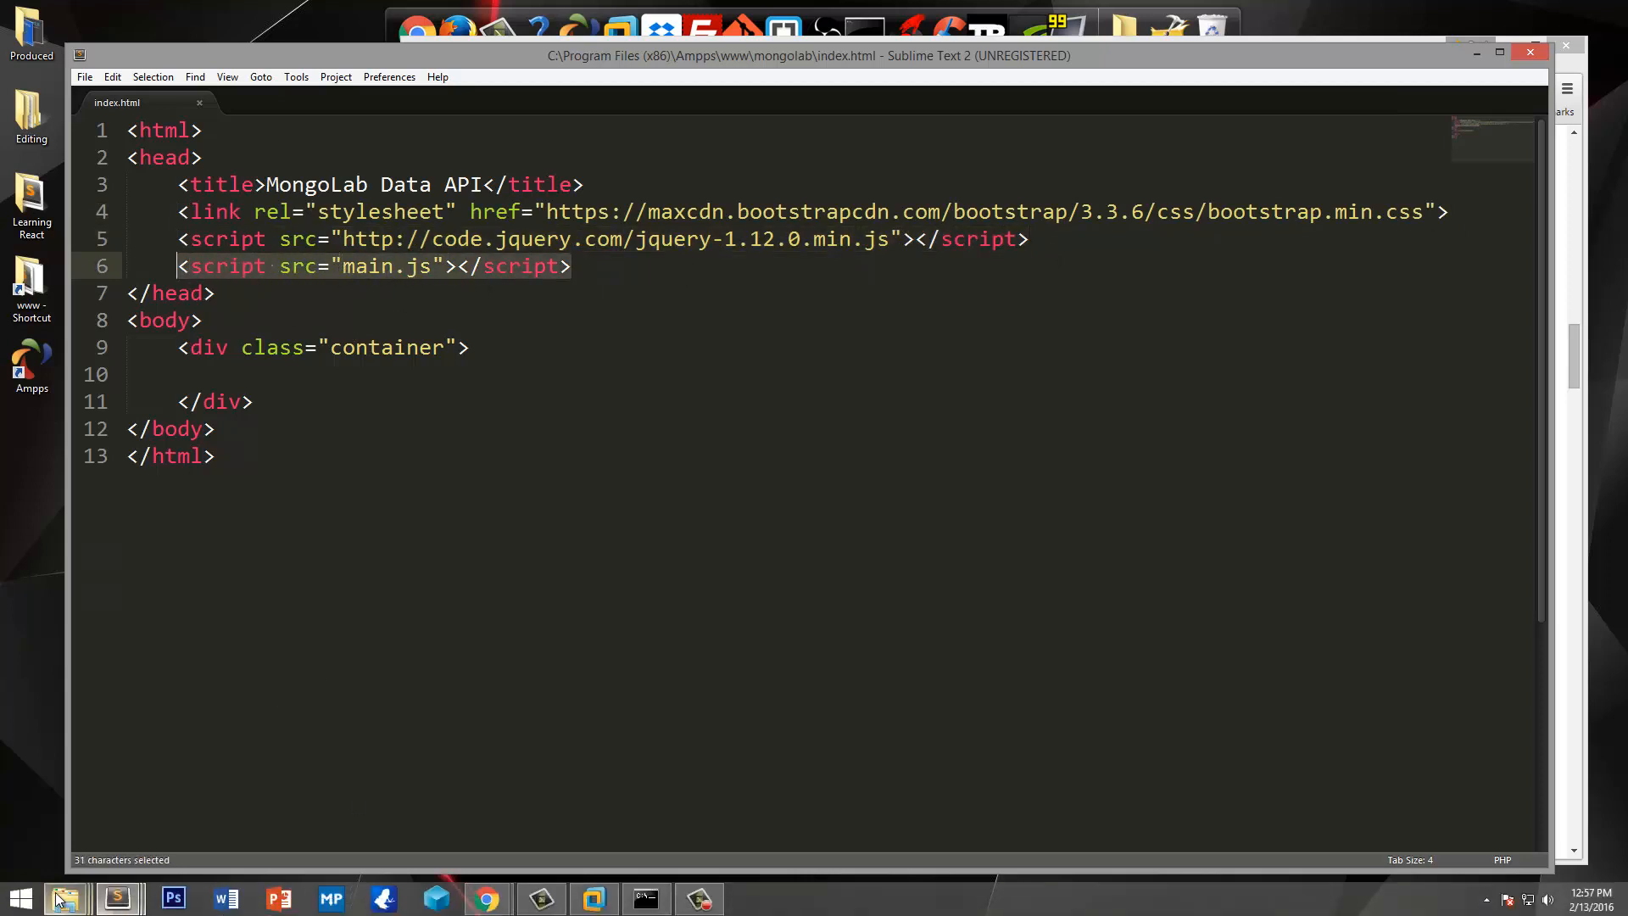
pyautogui.moveTo(64, 898)
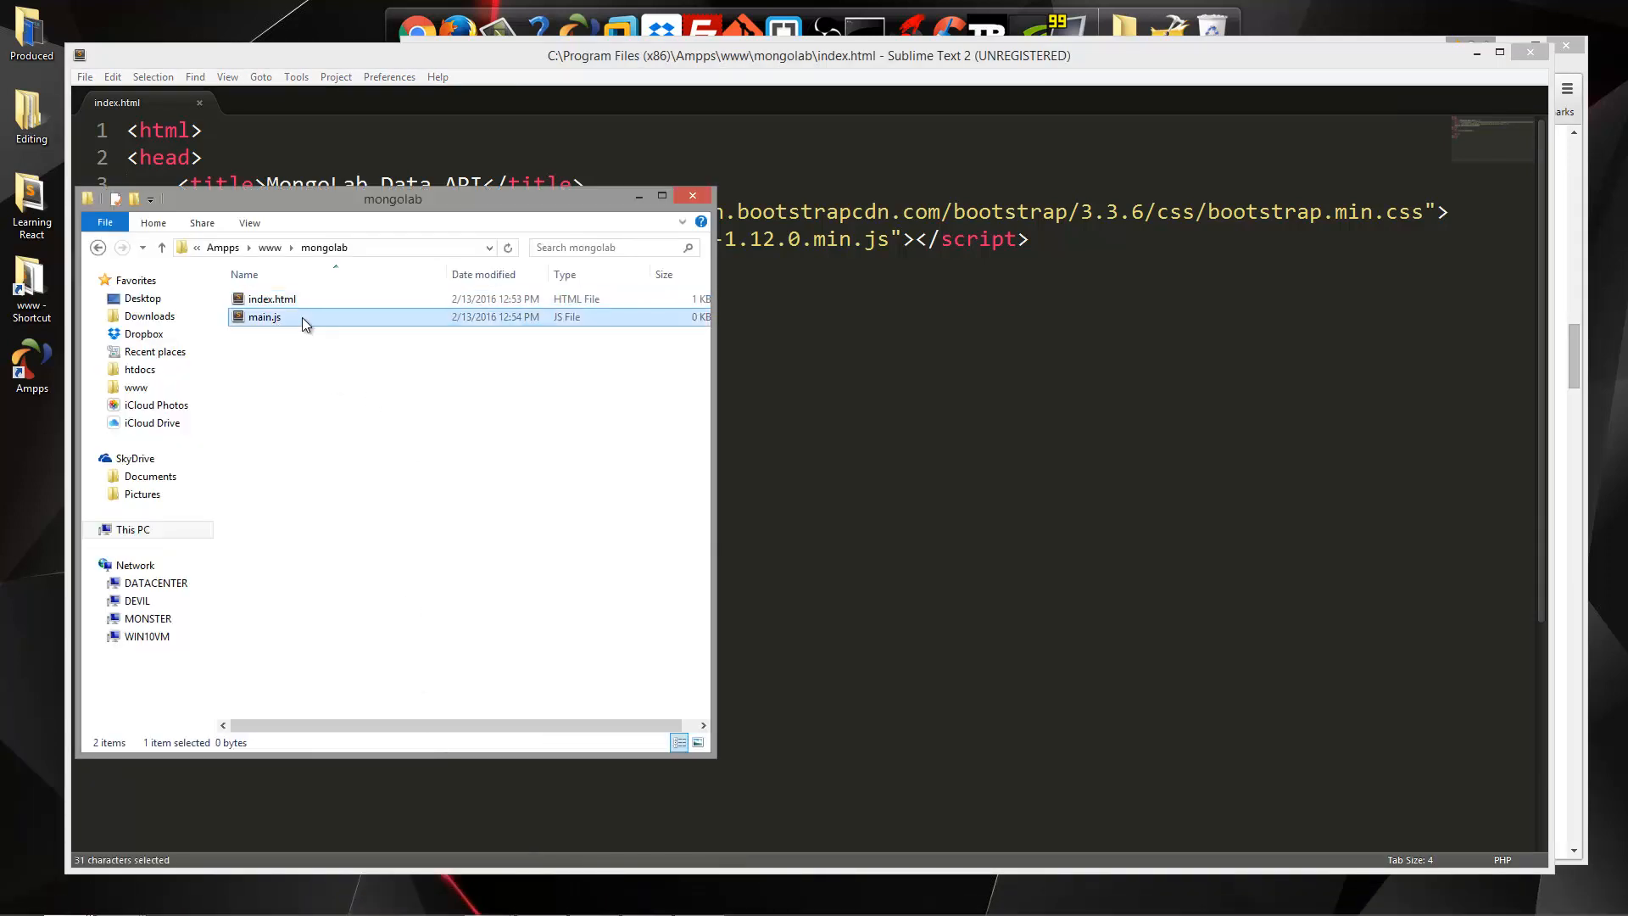
pyautogui.doubleClick(264, 316)
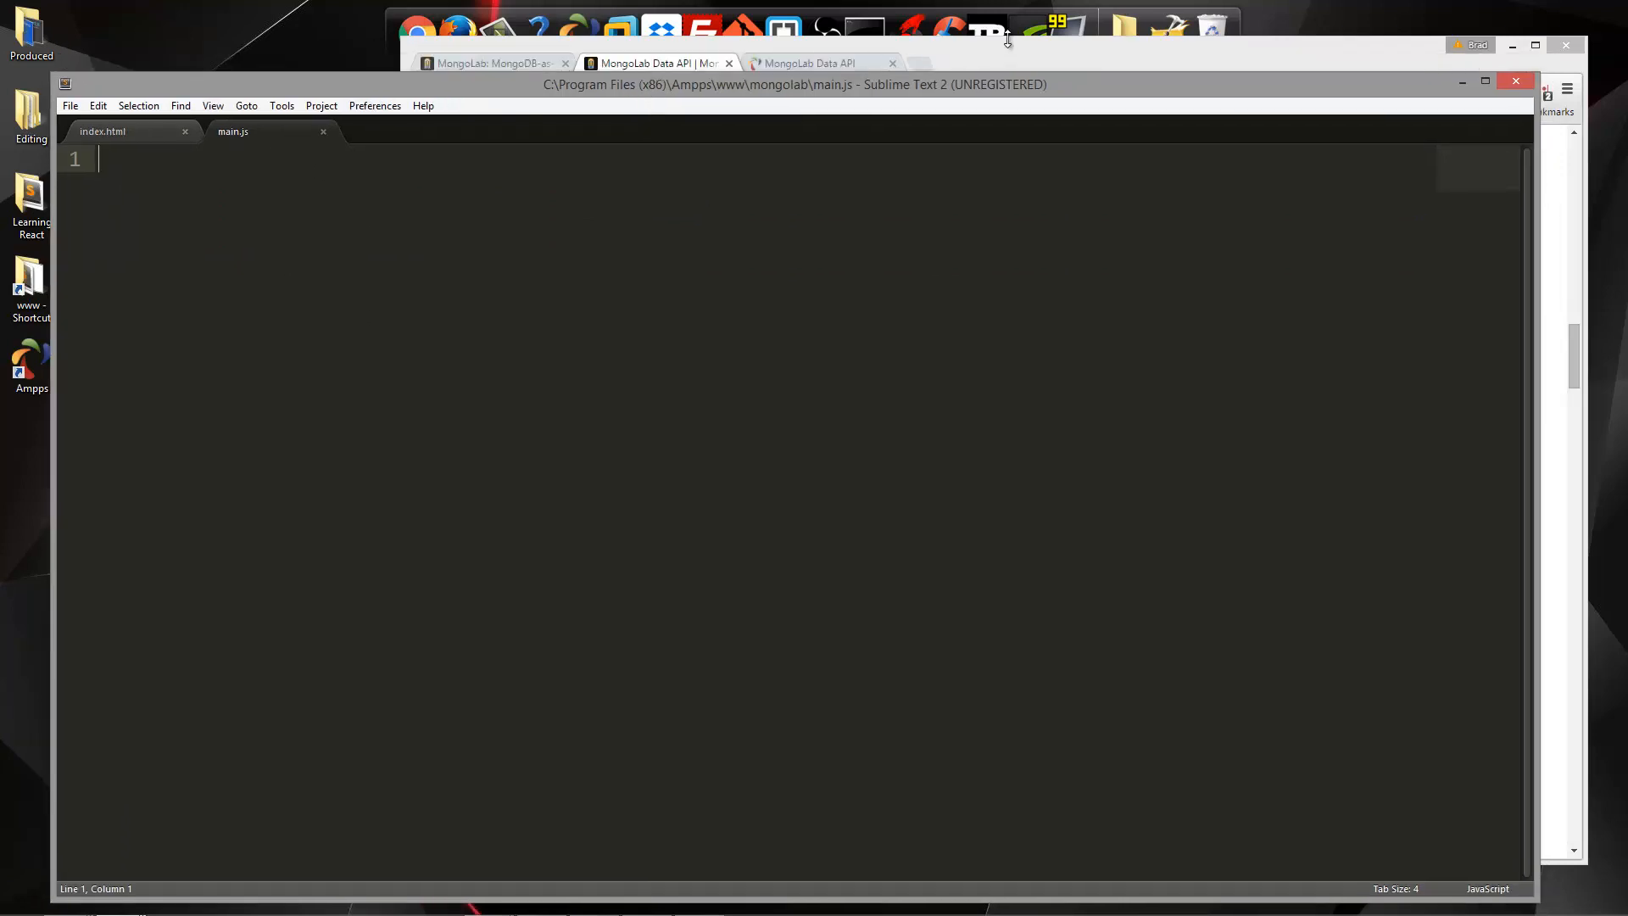
# Start a new MongoDB deployment from the mLab account home page
pyautogui.click(489, 64)
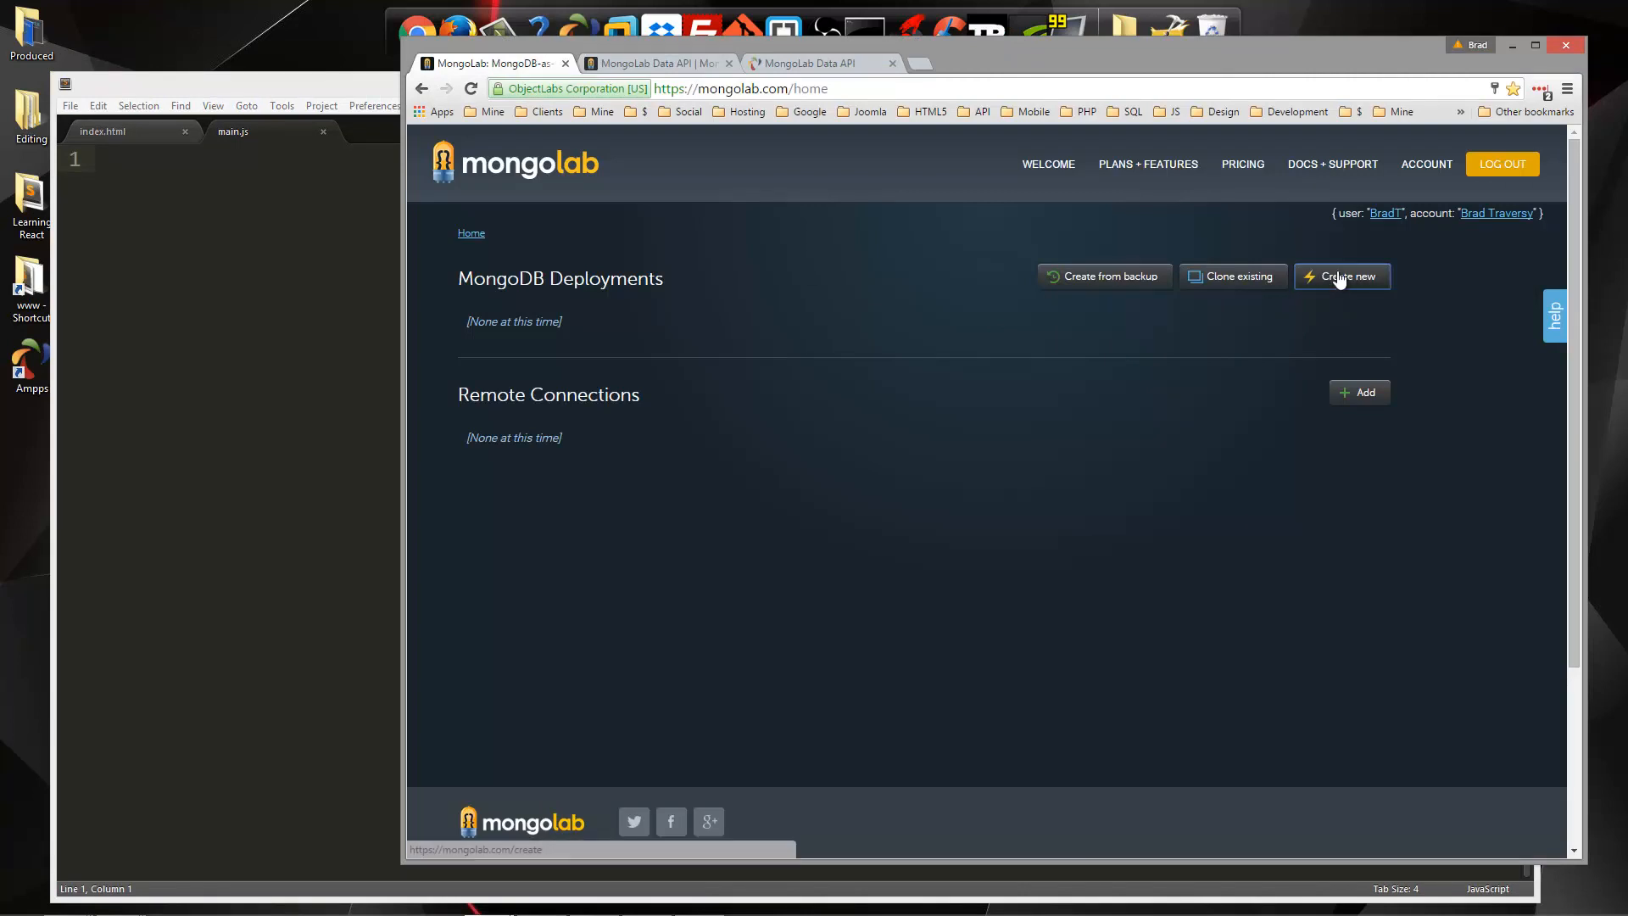
pyautogui.click(1342, 277)
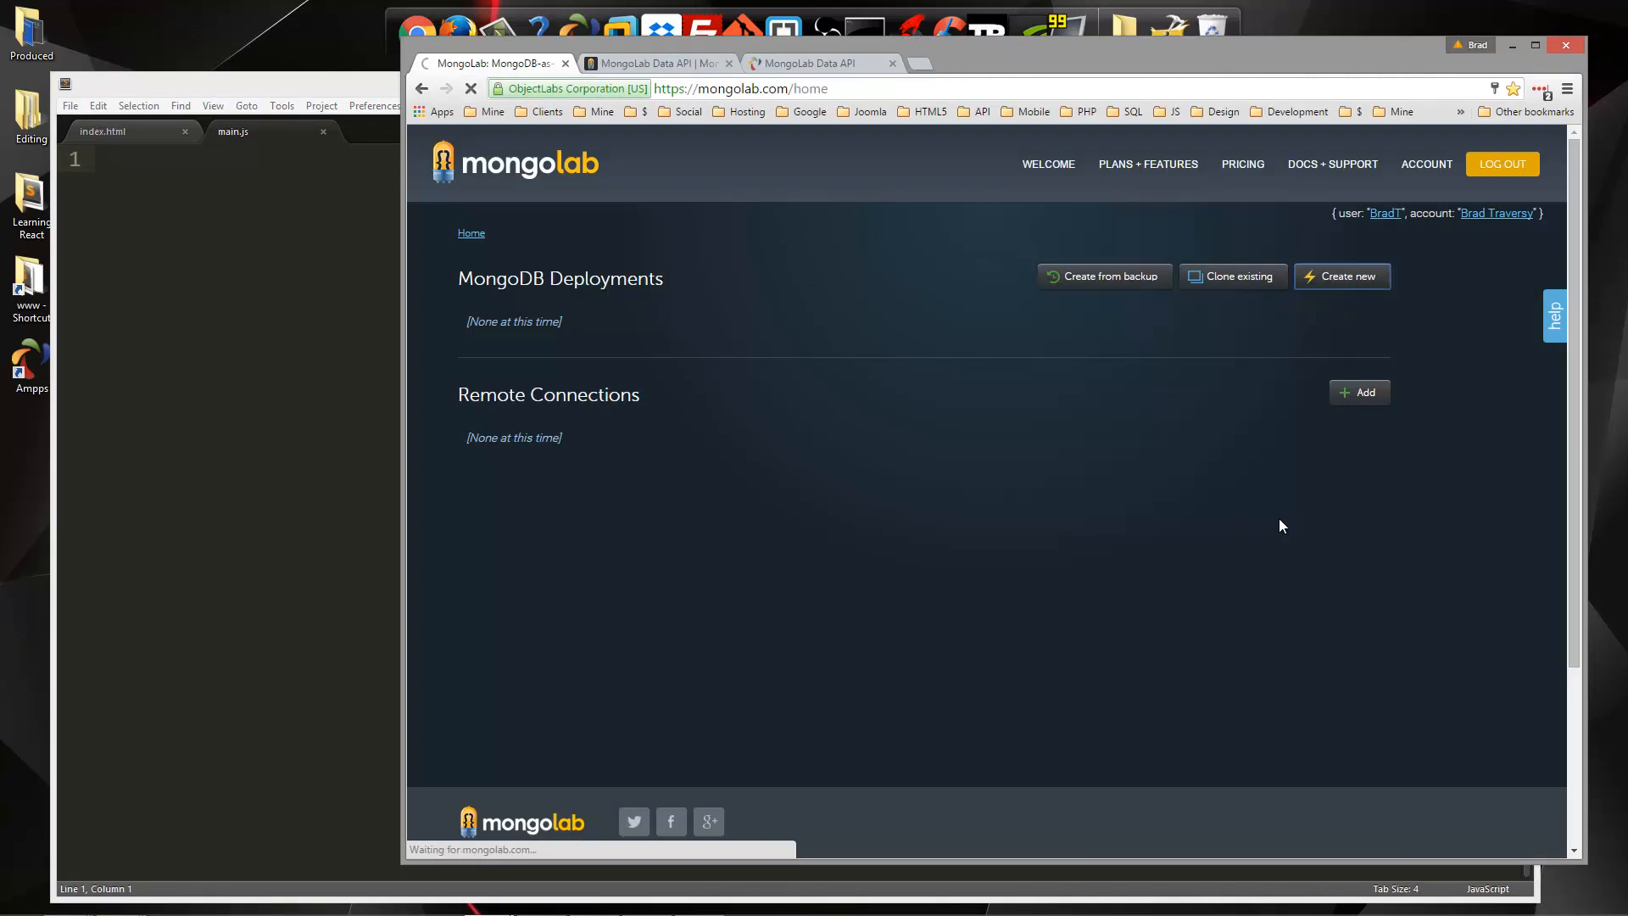
pyautogui.click(1341, 277)
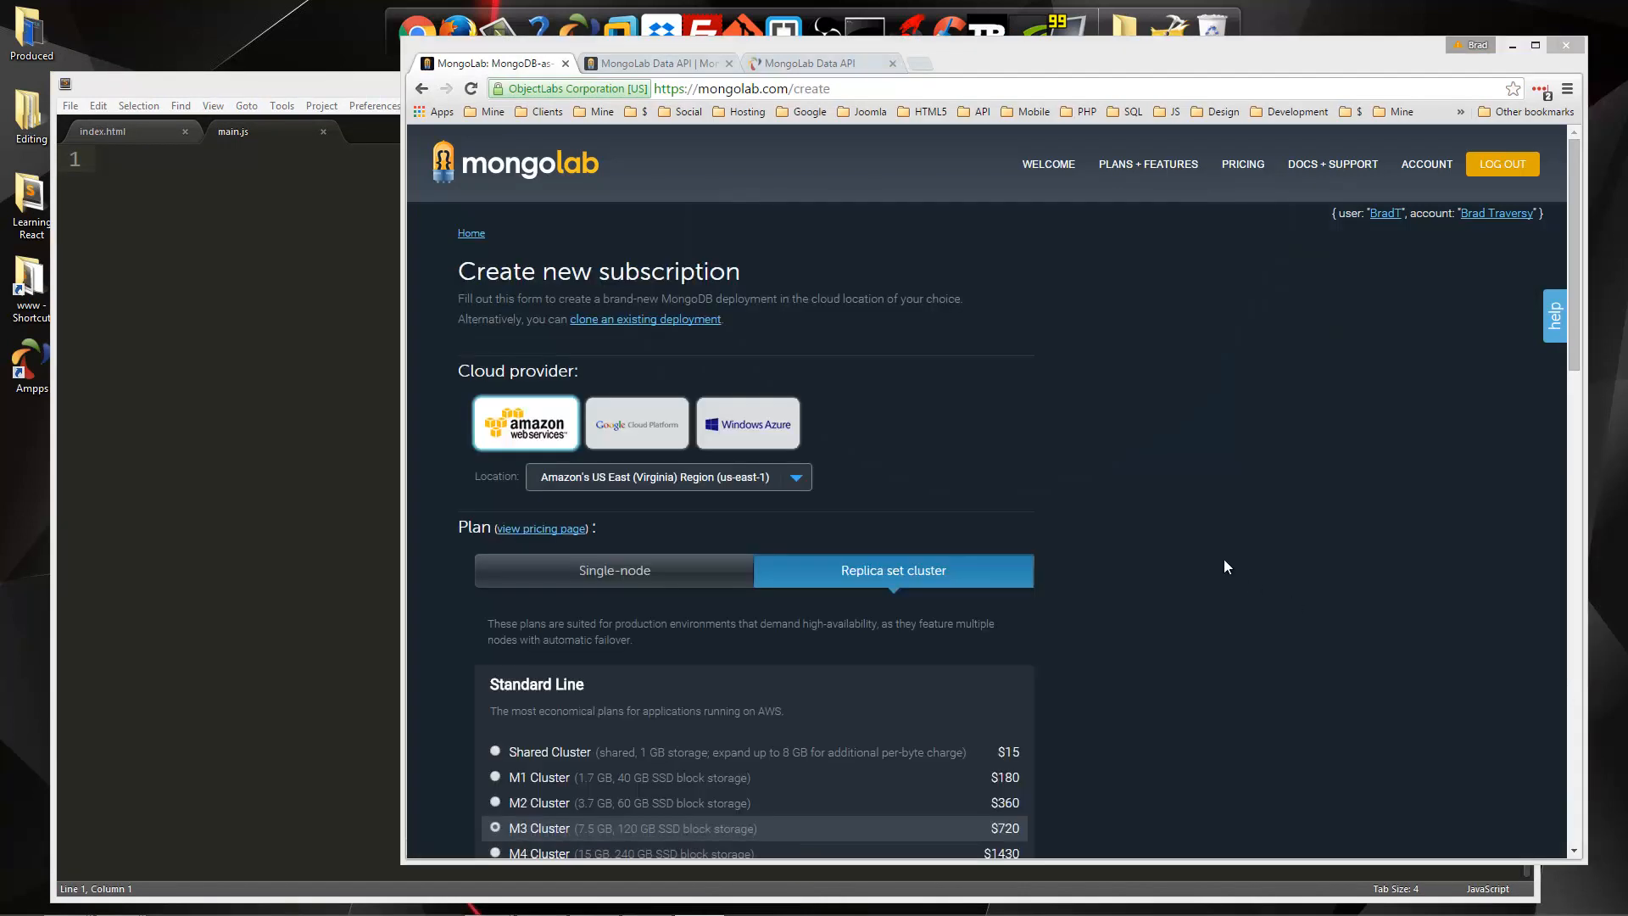
pyautogui.scroll(-3)
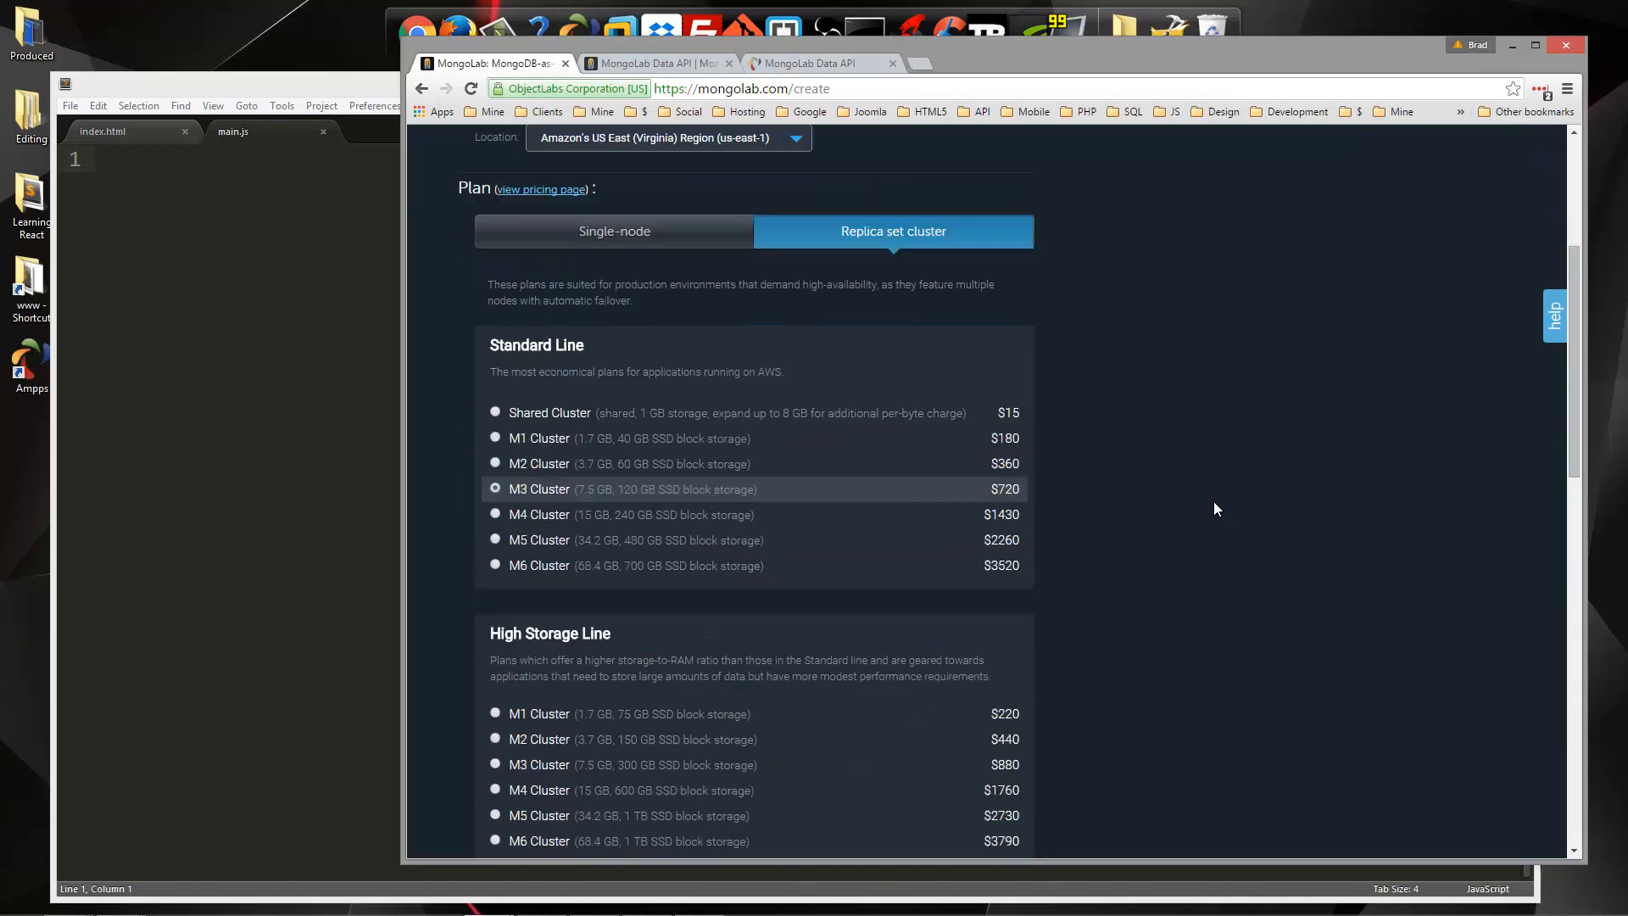
pyautogui.scroll(-3)
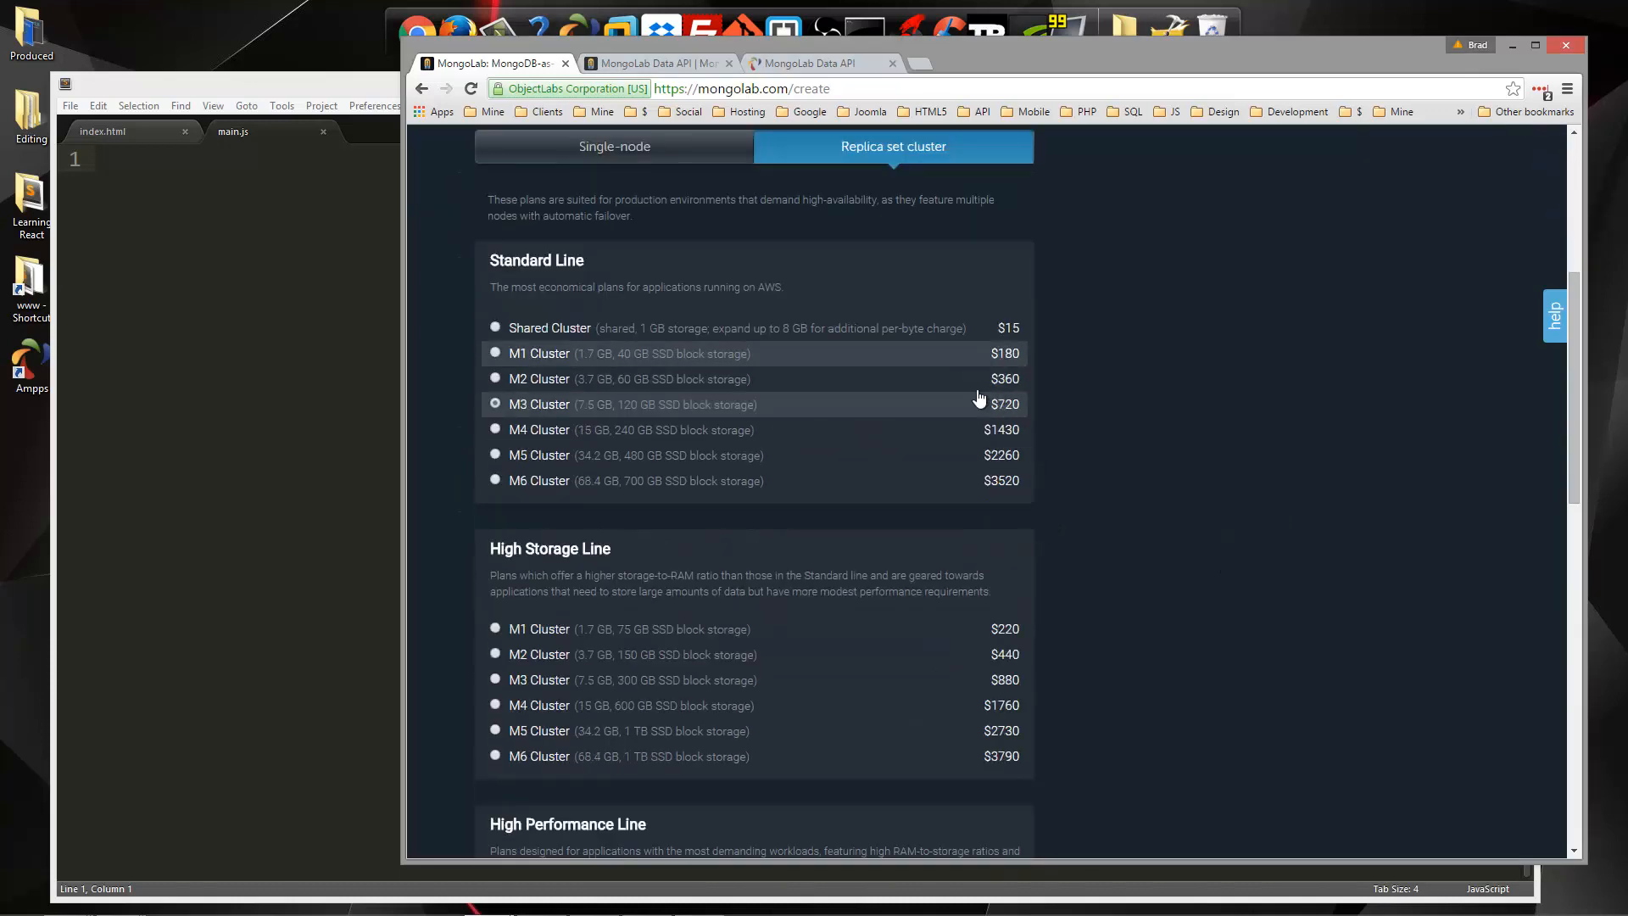
pyautogui.moveTo(1002, 510)
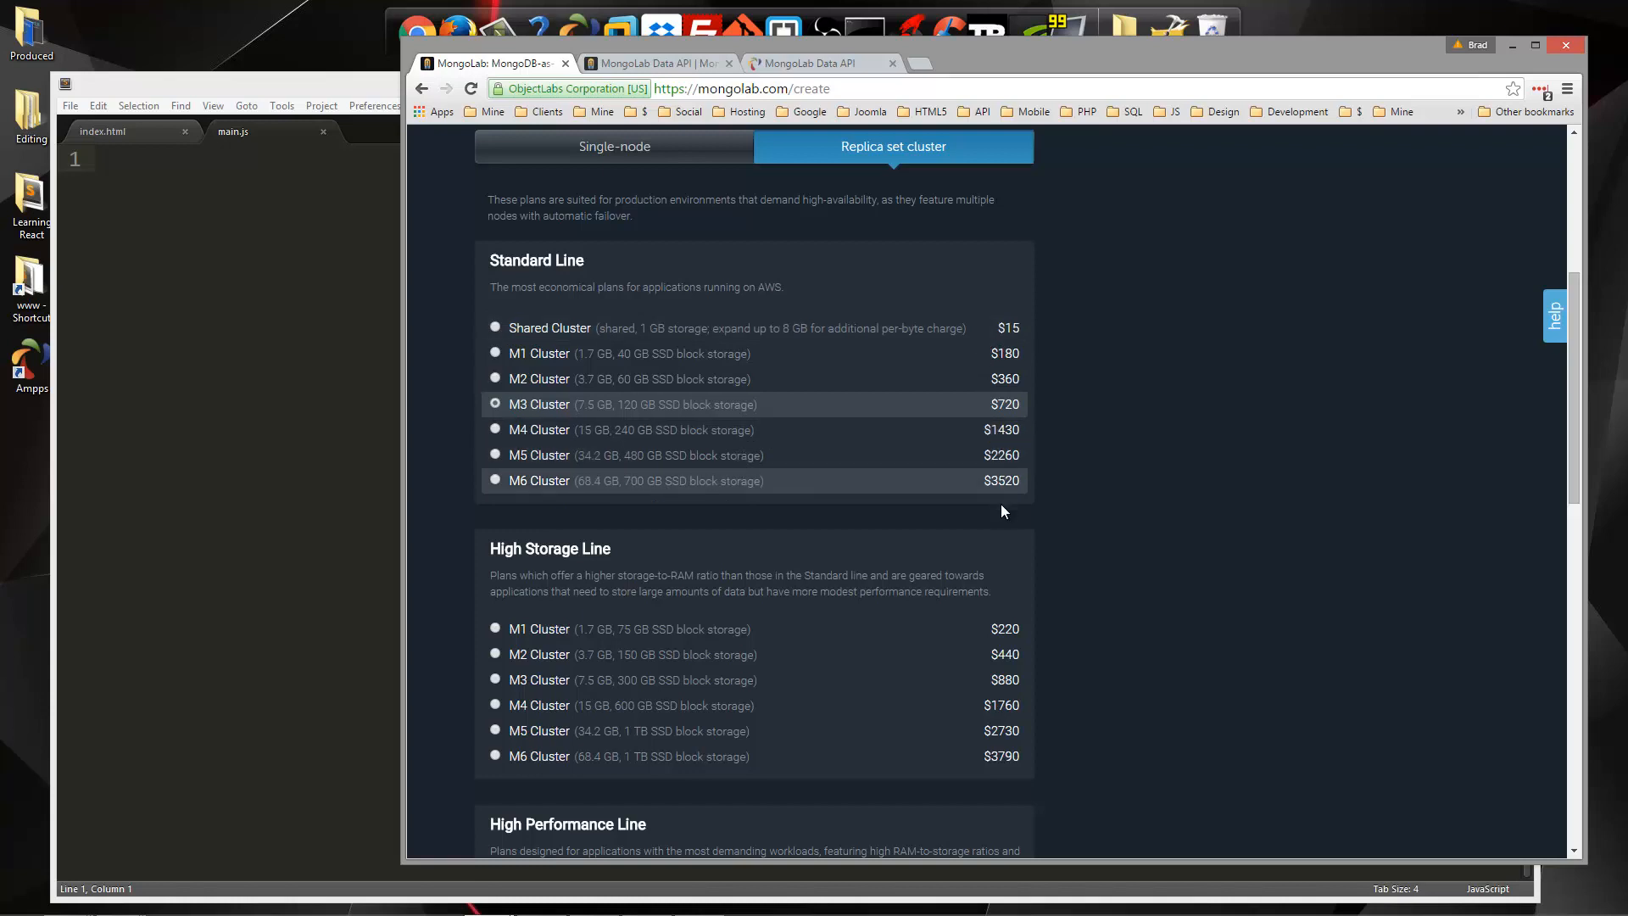
pyautogui.moveTo(616, 496)
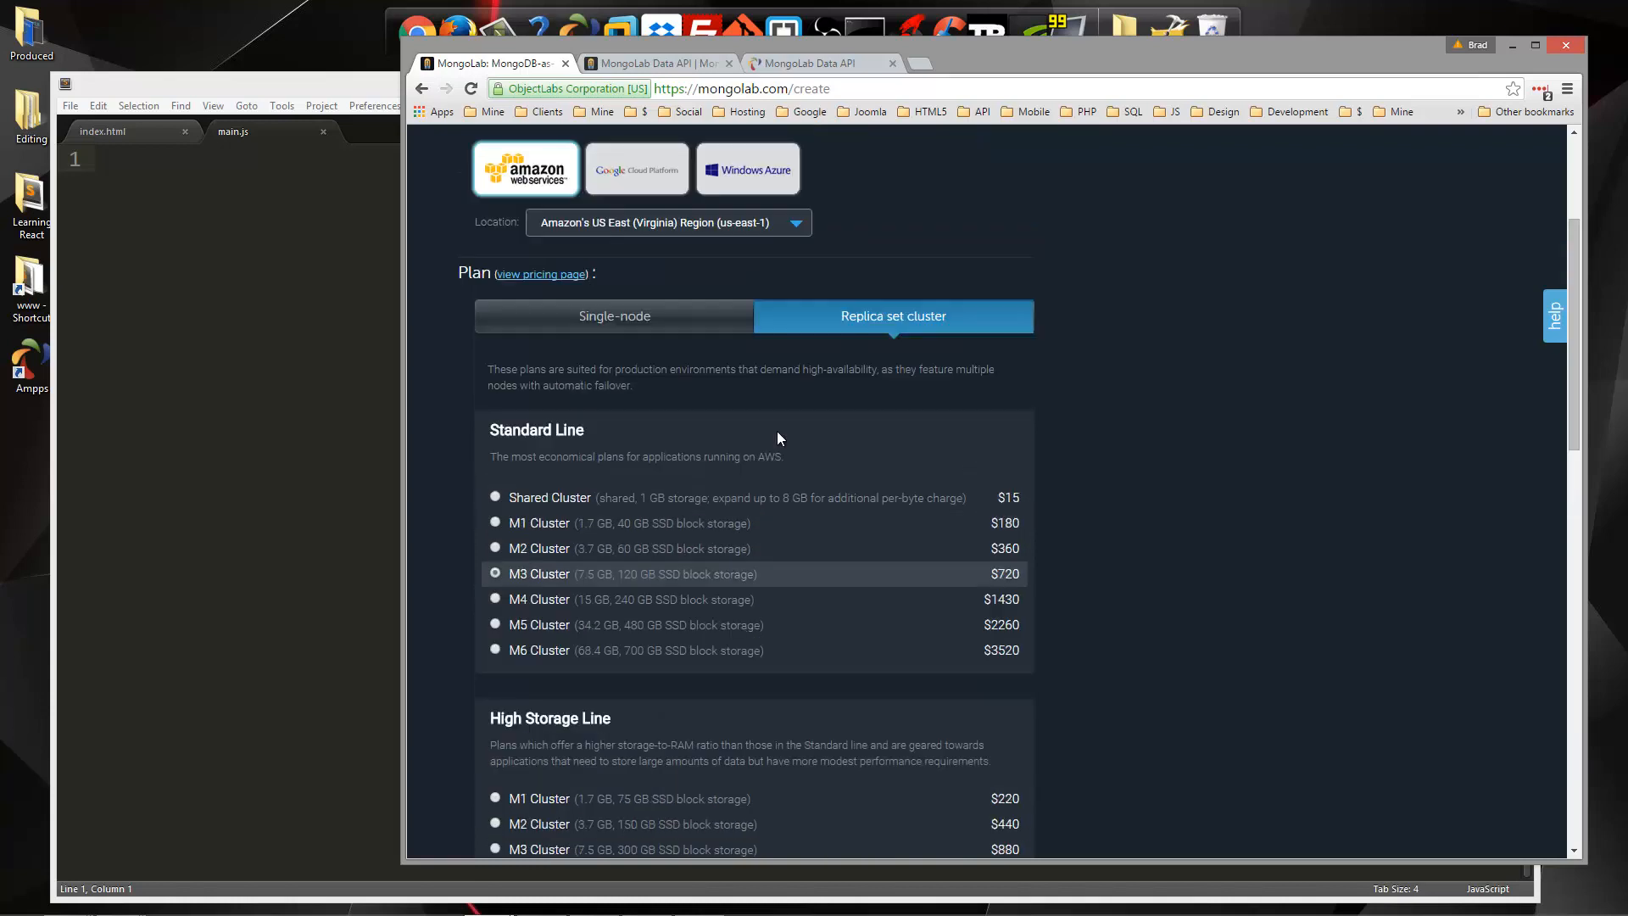
# Choose the Single-node Sandbox plan, name the database bookstoredev2, and create it
pyautogui.click(614, 315)
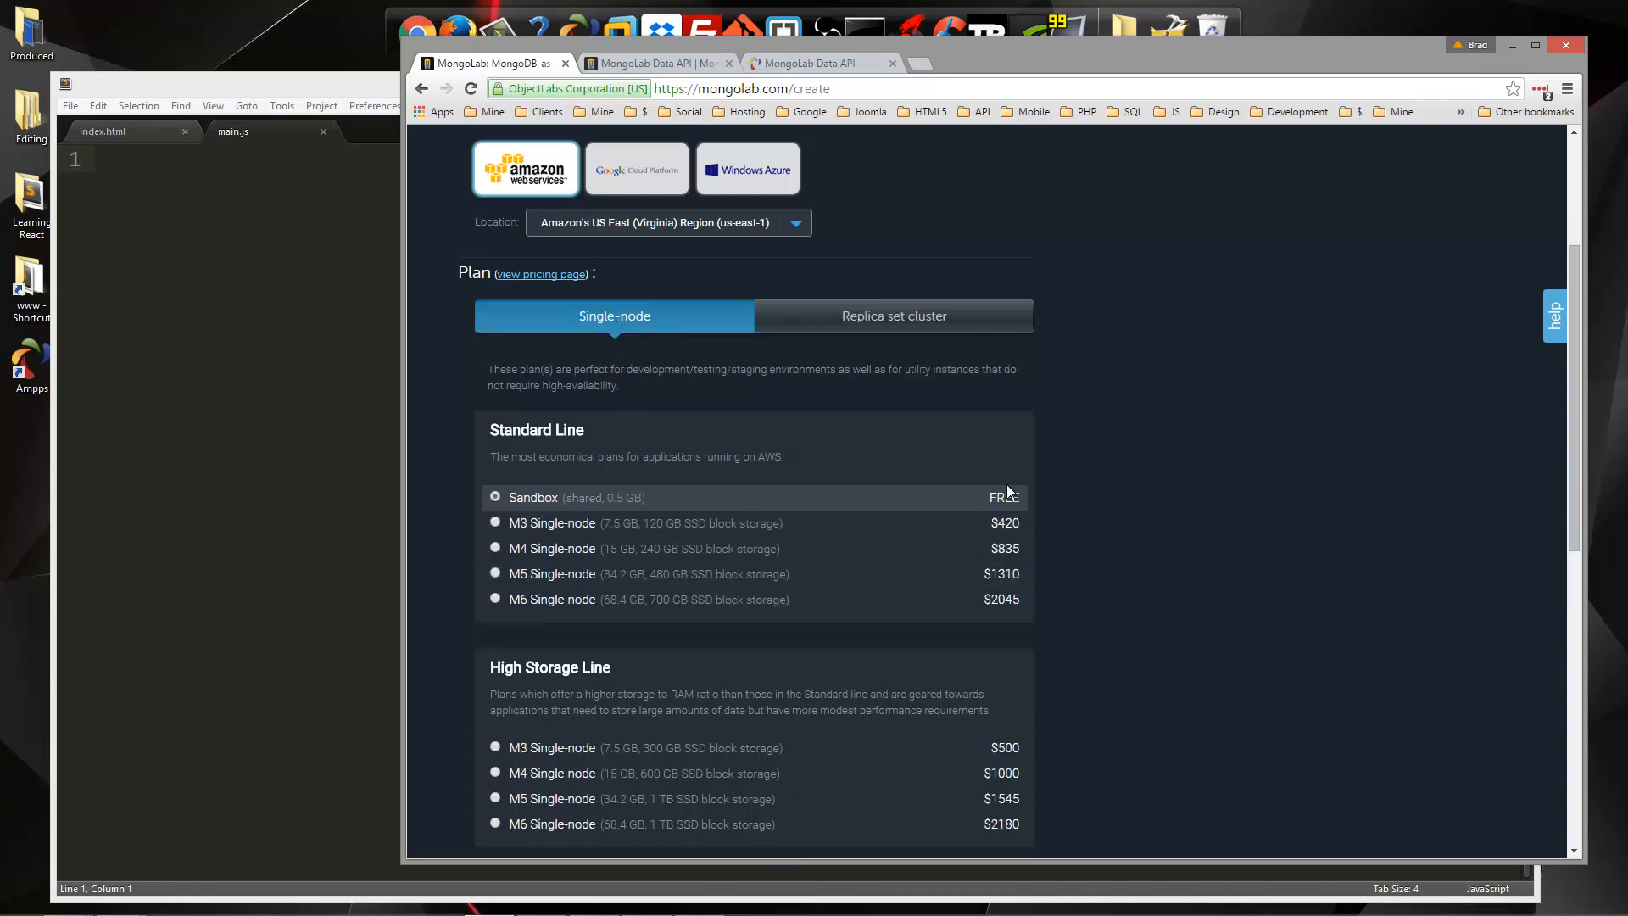
pyautogui.scroll(3)
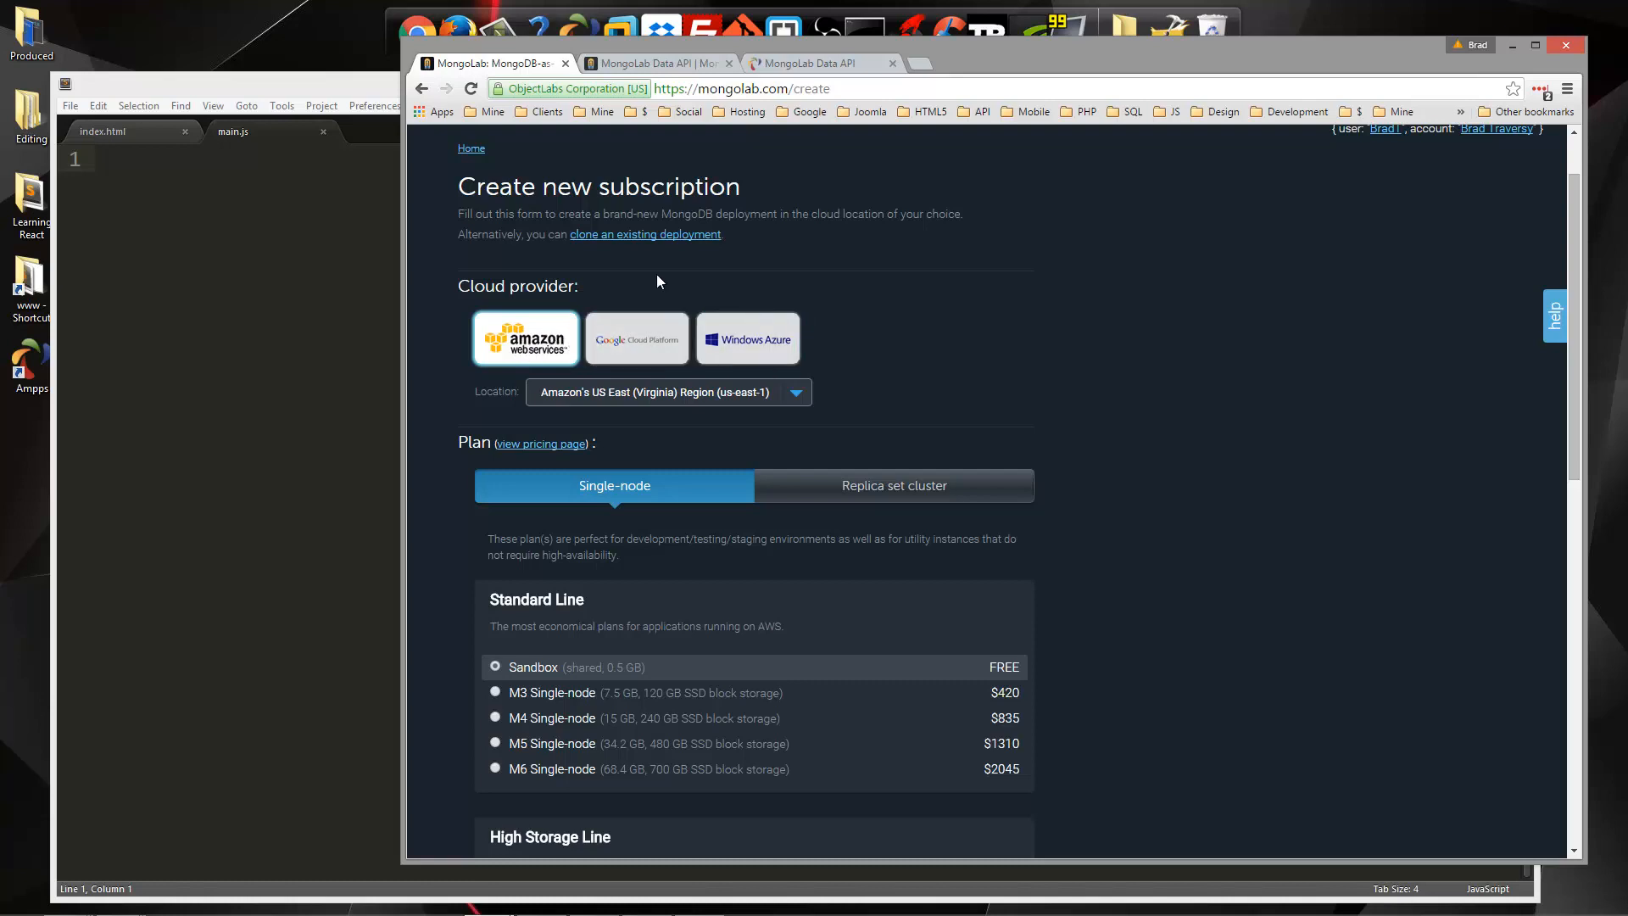
pyautogui.scroll(-3)
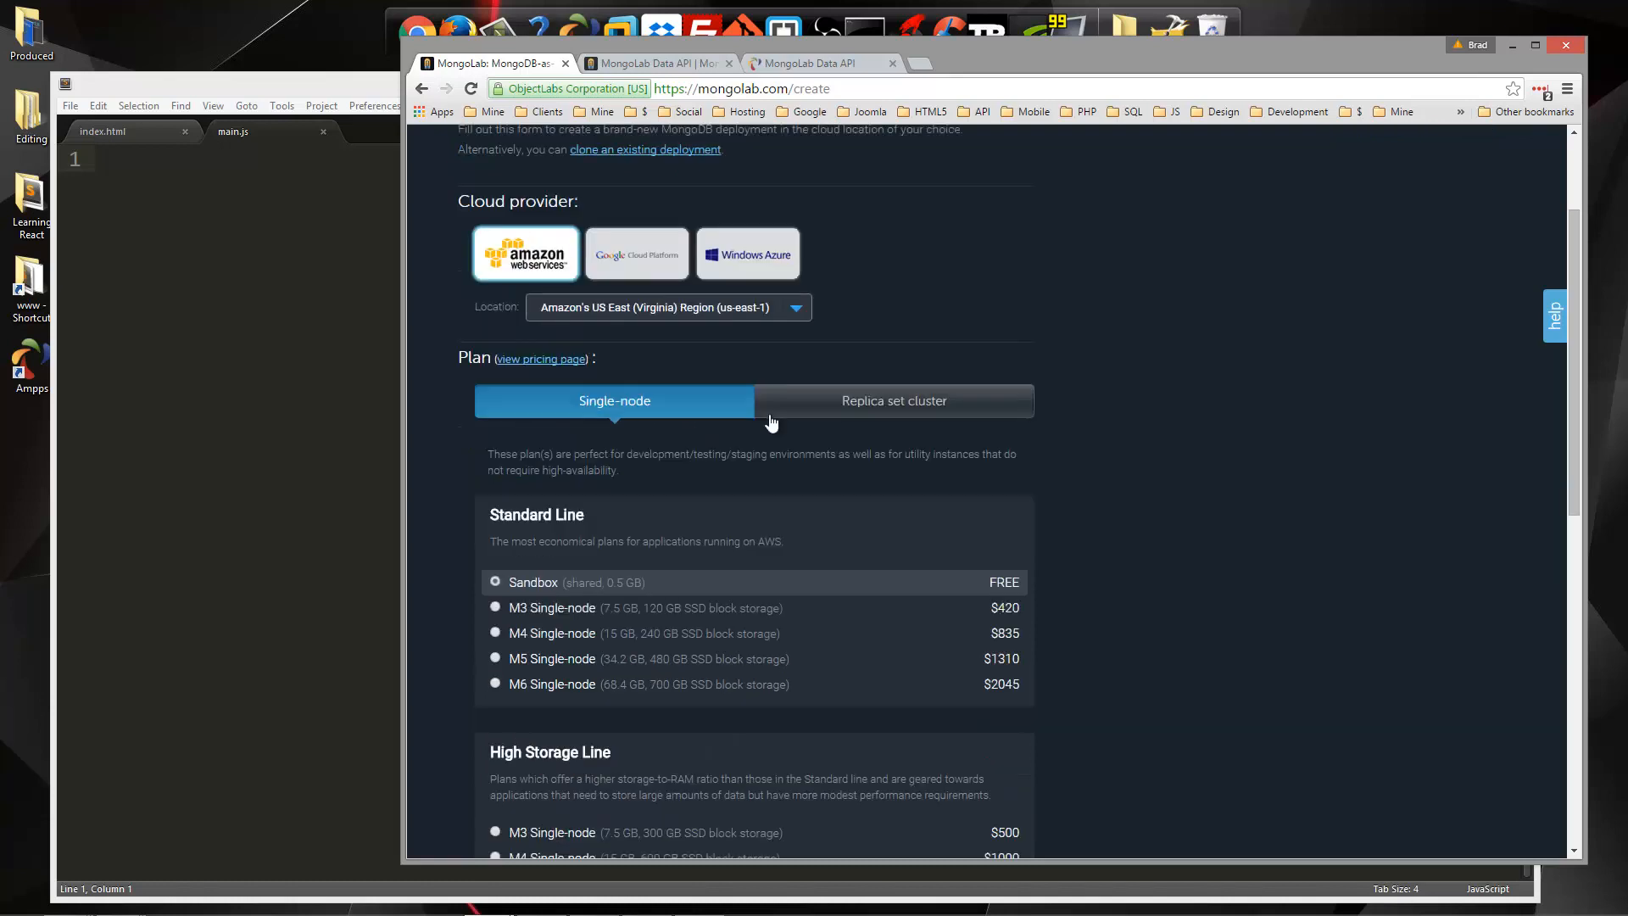
pyautogui.scroll(-3)
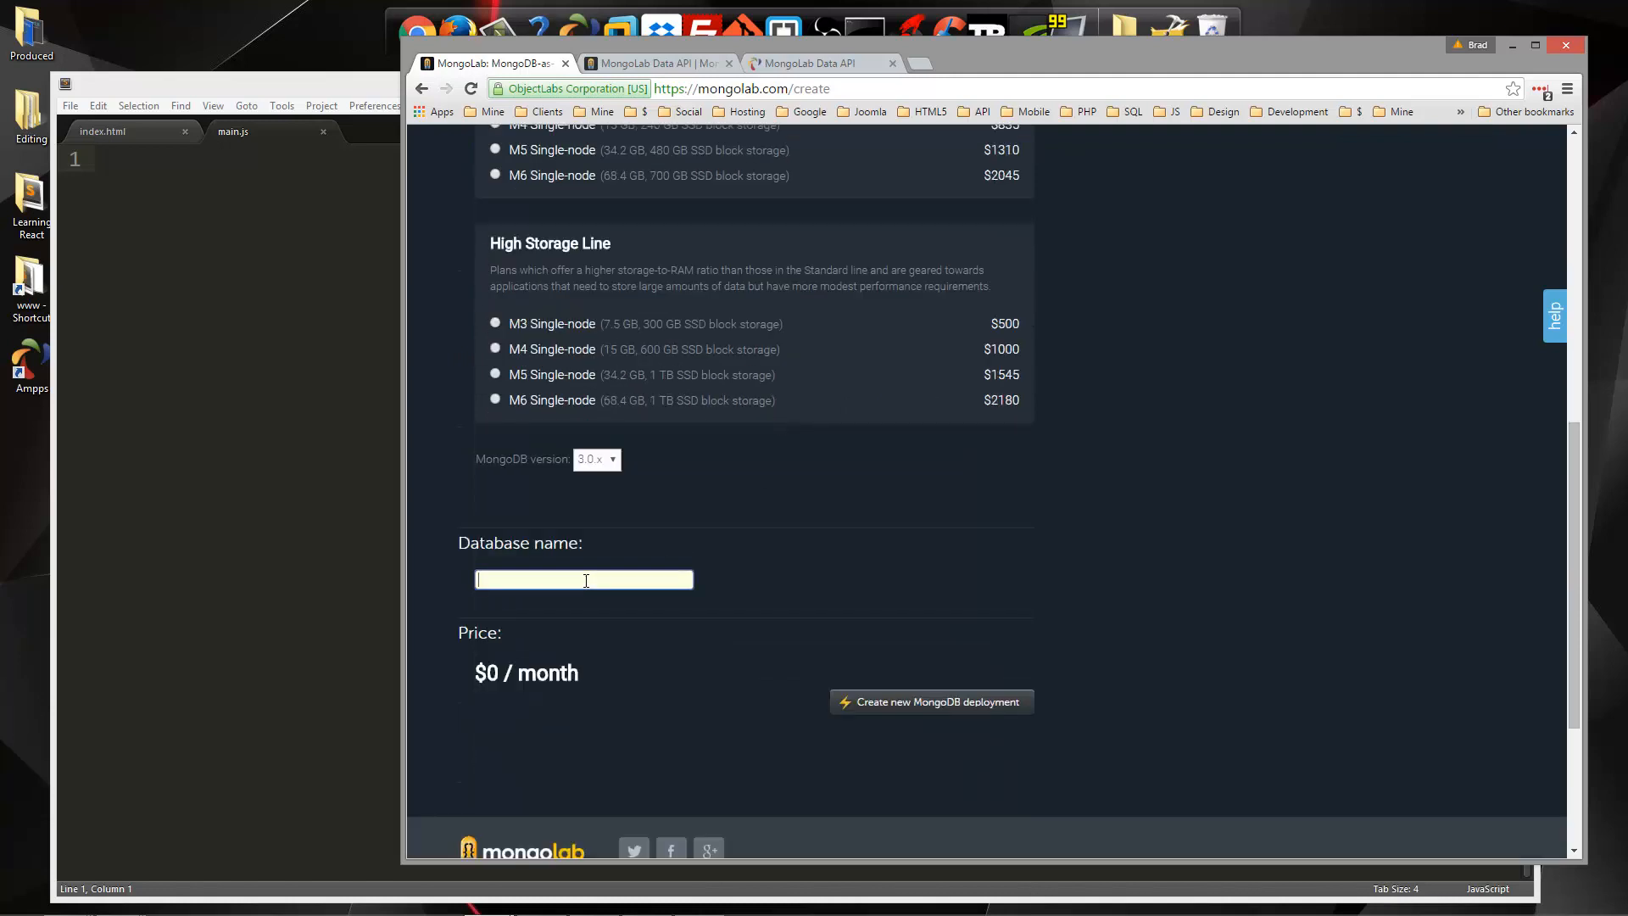
pyautogui.write('boo')
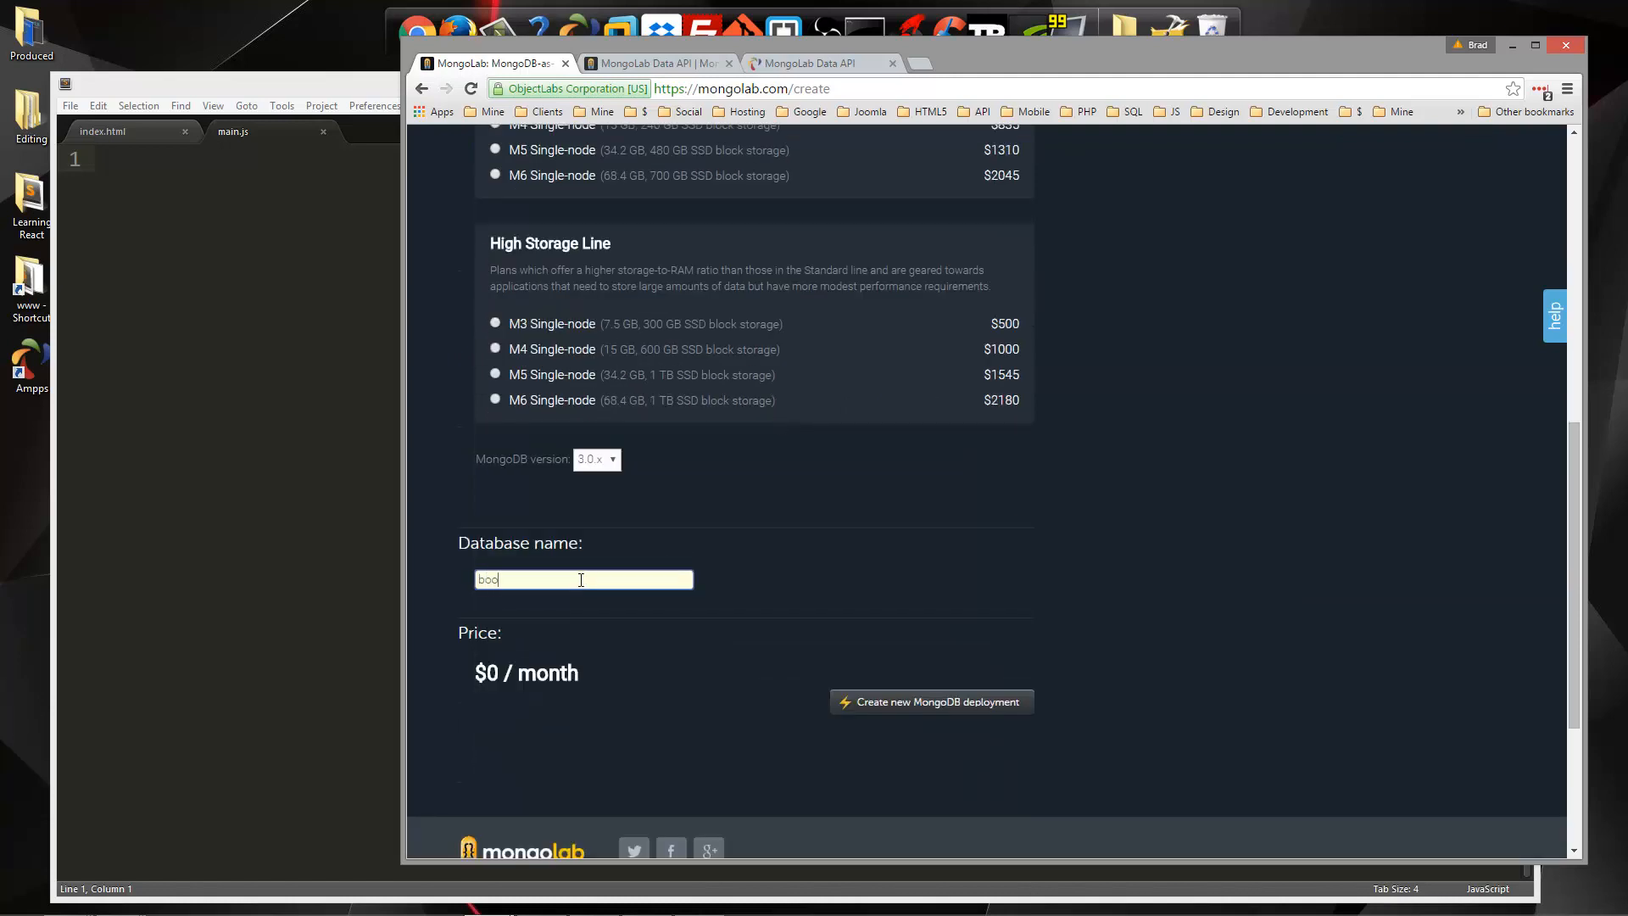
pyautogui.write('kstoredev2')
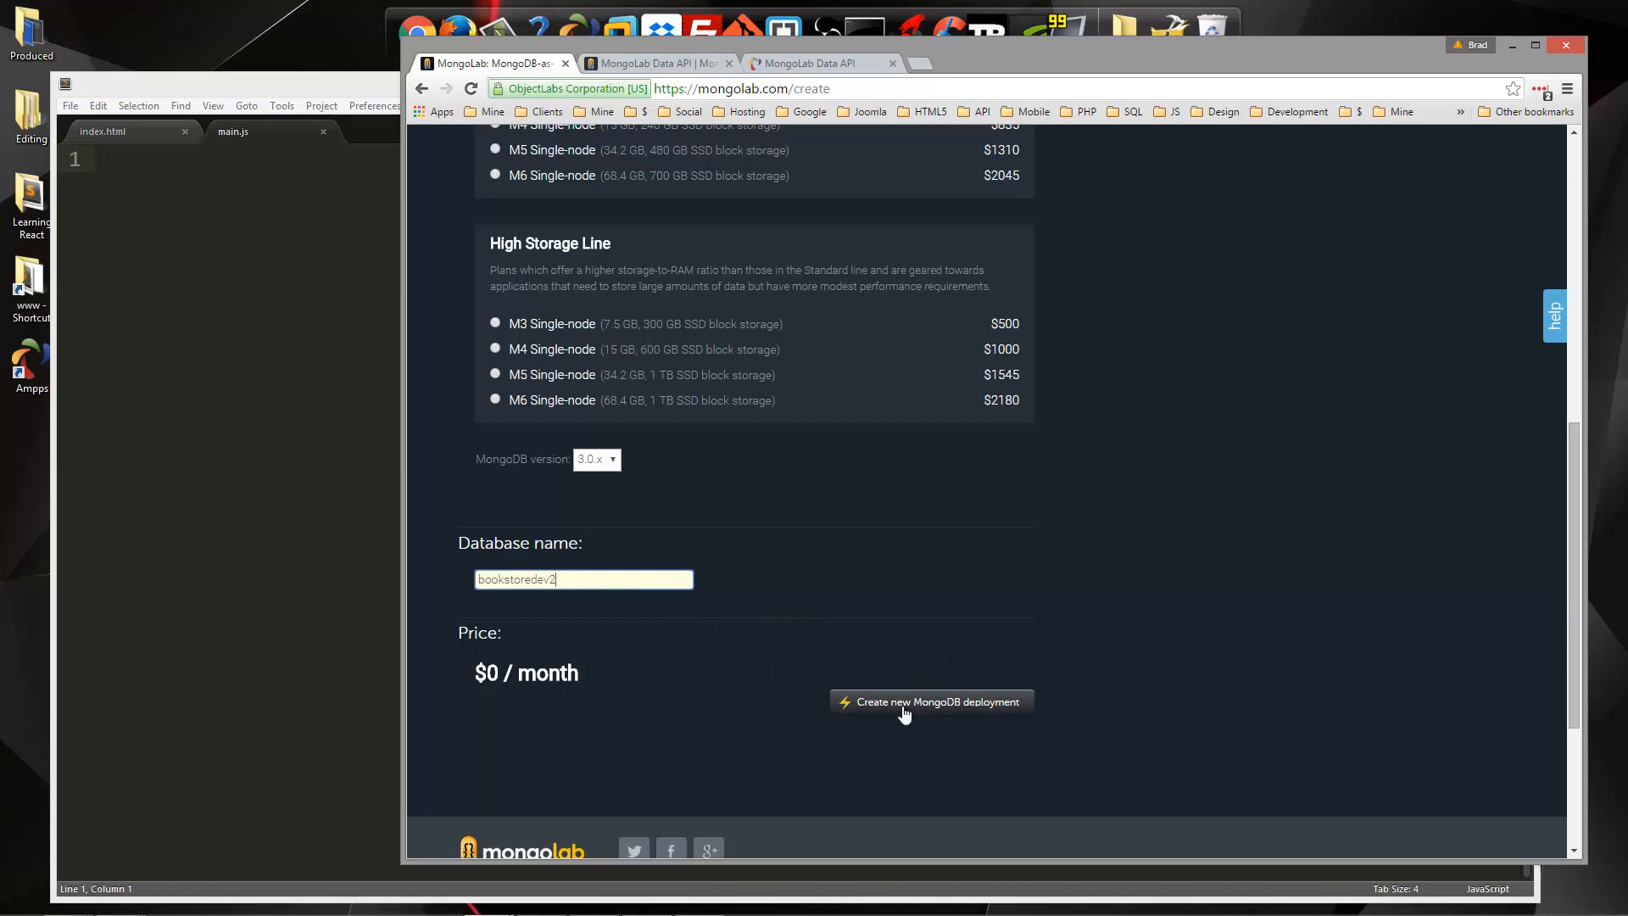
pyautogui.click(929, 701)
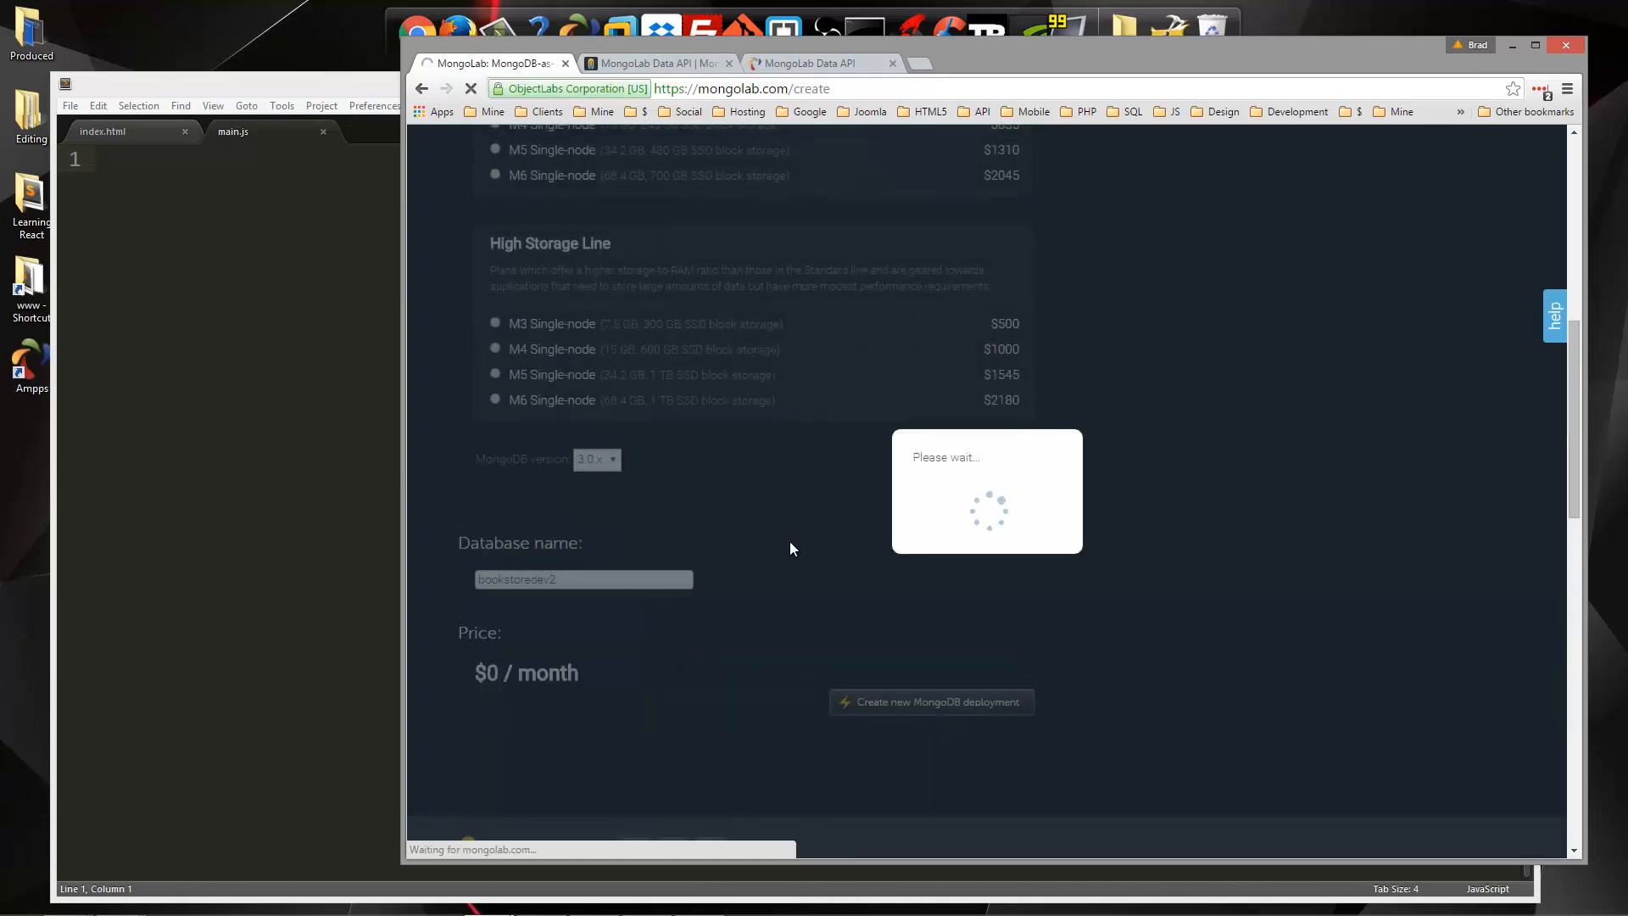
pyautogui.click(930, 703)
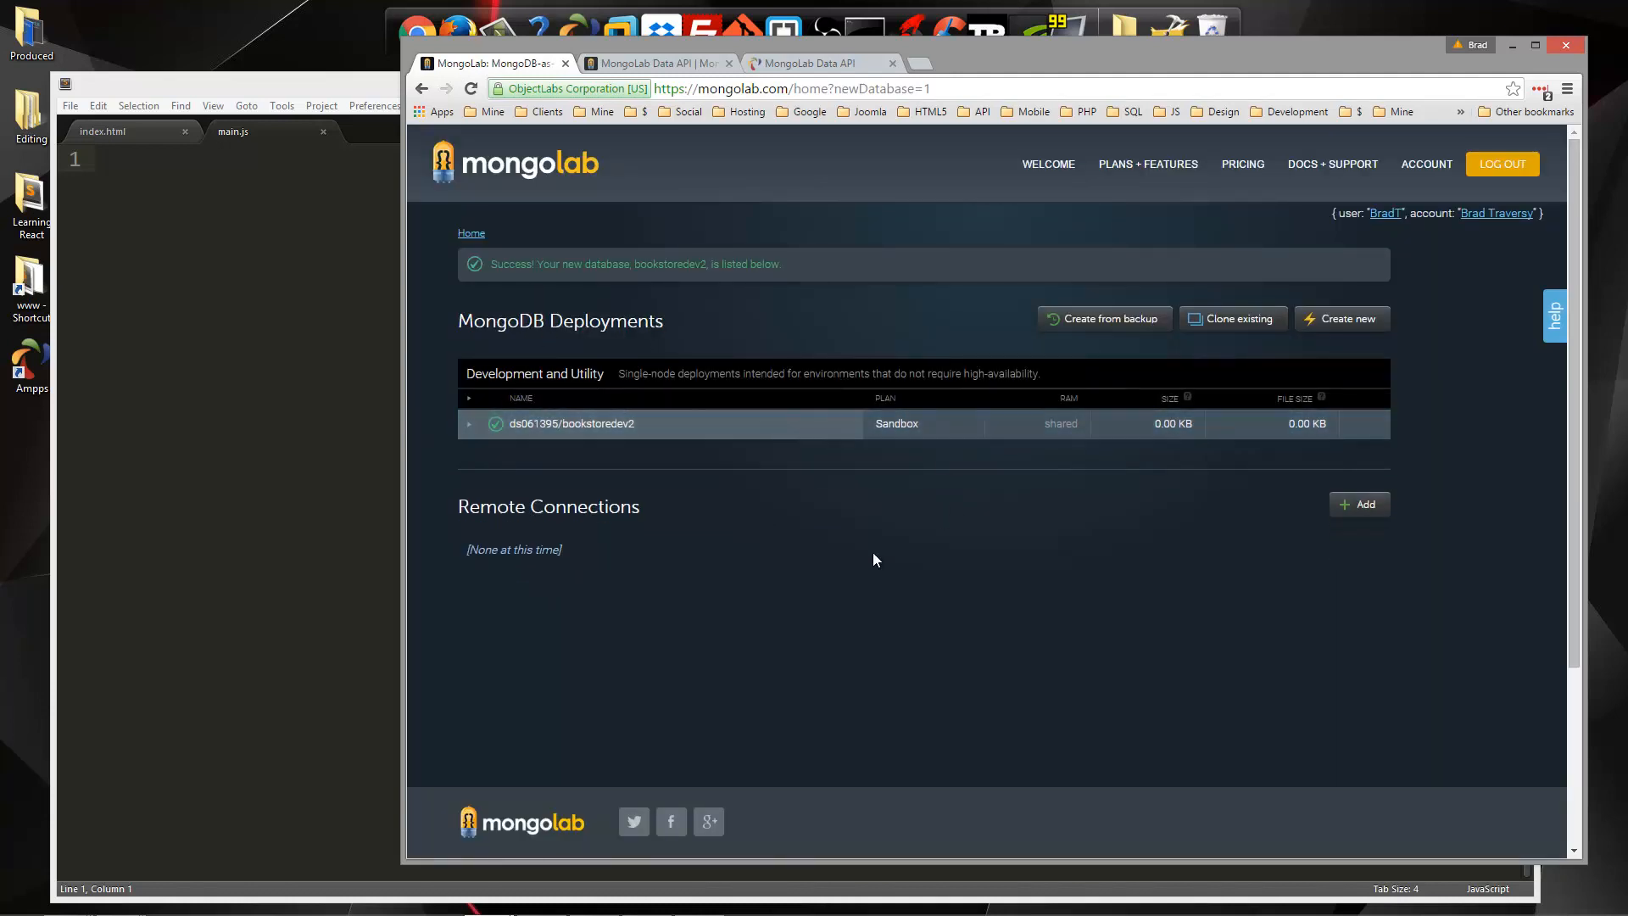
# Add read-write database user brad to bookstoredev2, then return to its Collections tab
pyautogui.click(570, 424)
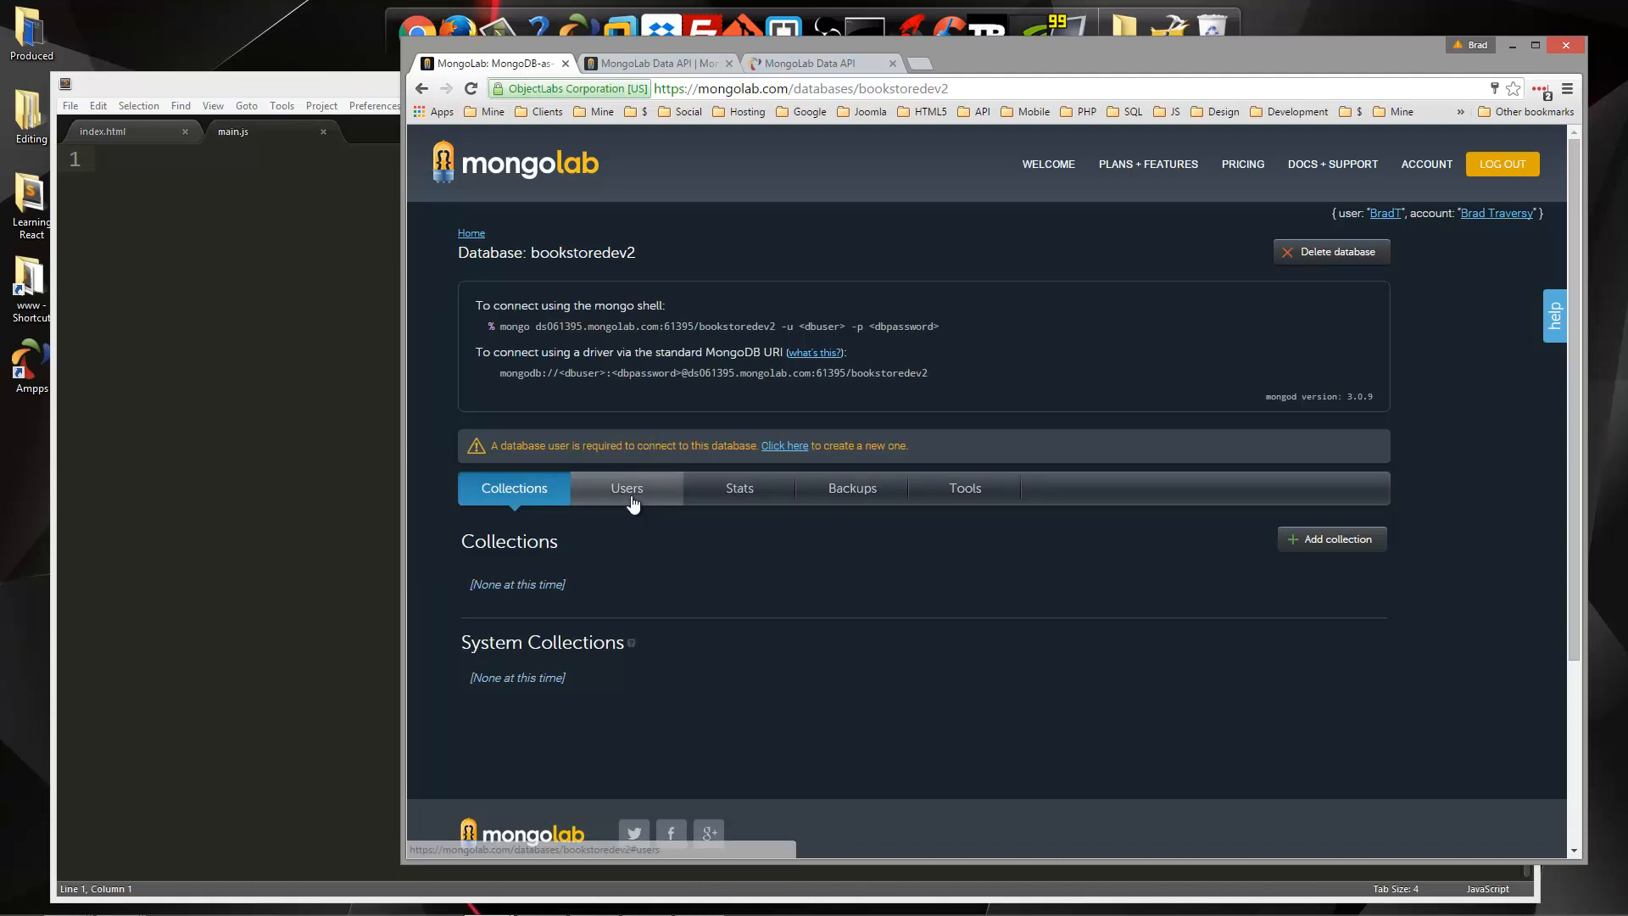
pyautogui.click(626, 489)
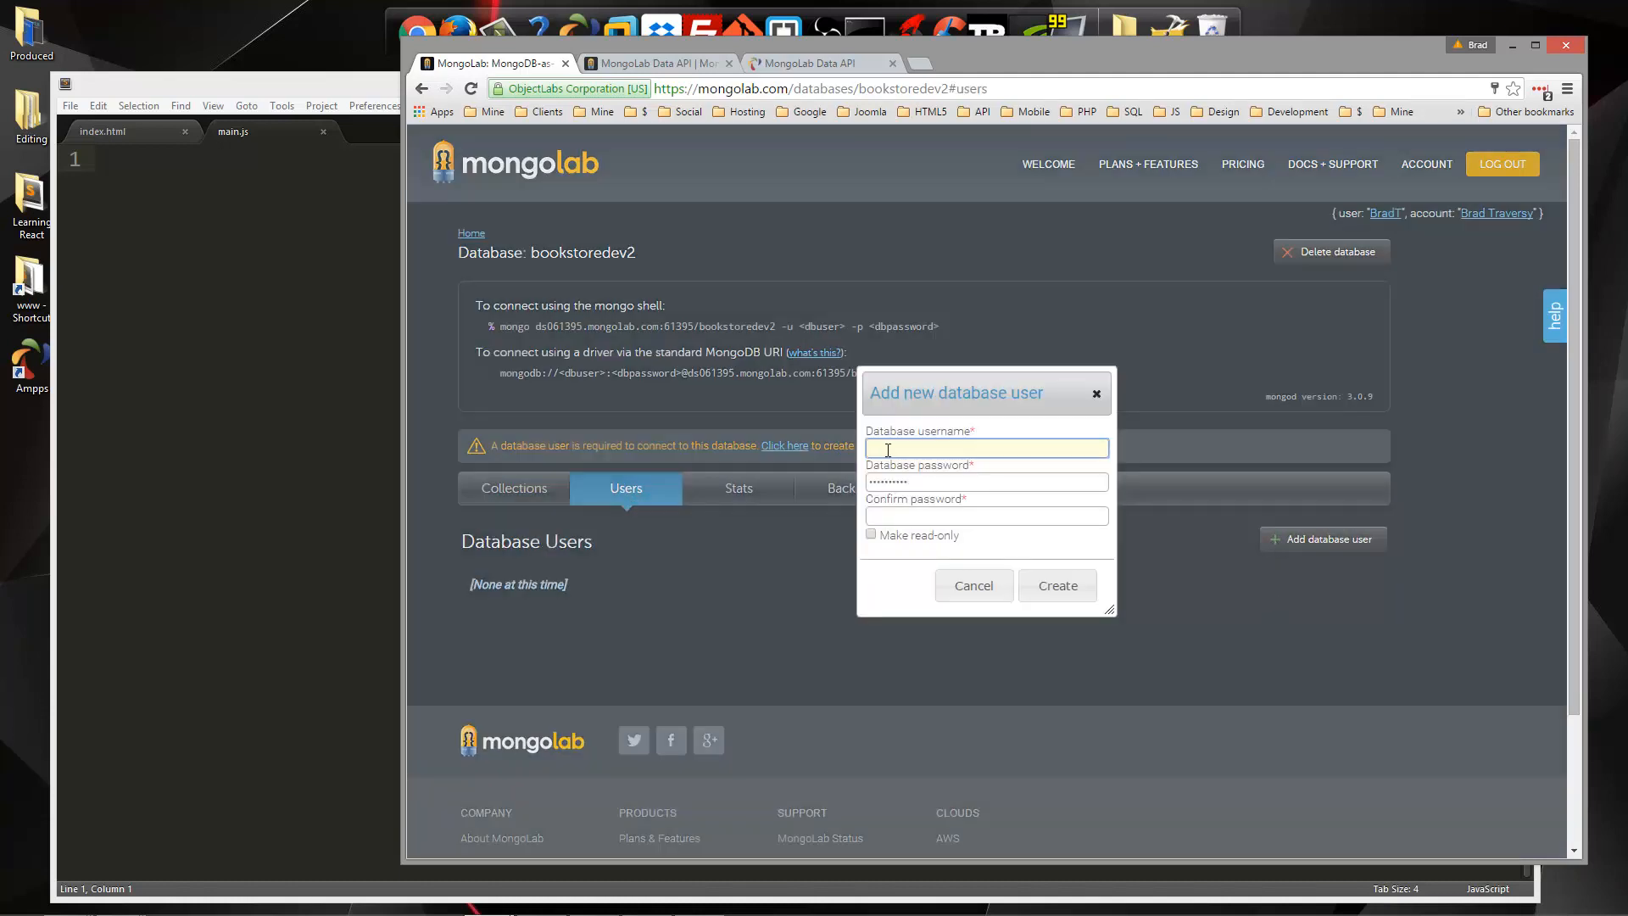
pyautogui.write('BradTrad')
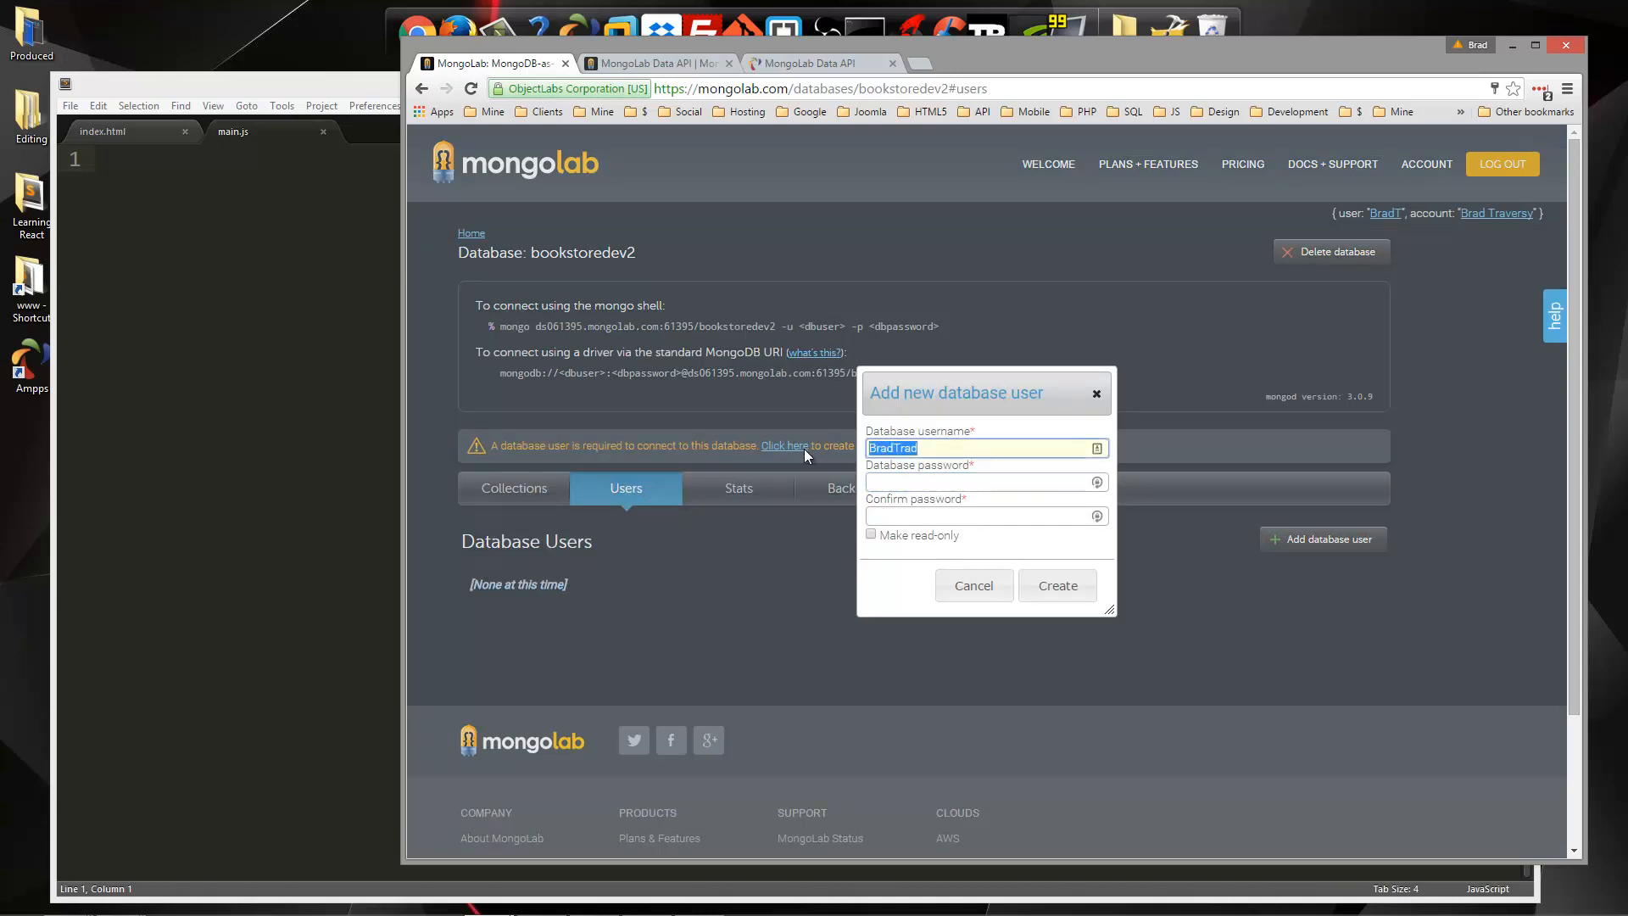
pyautogui.write('brad')
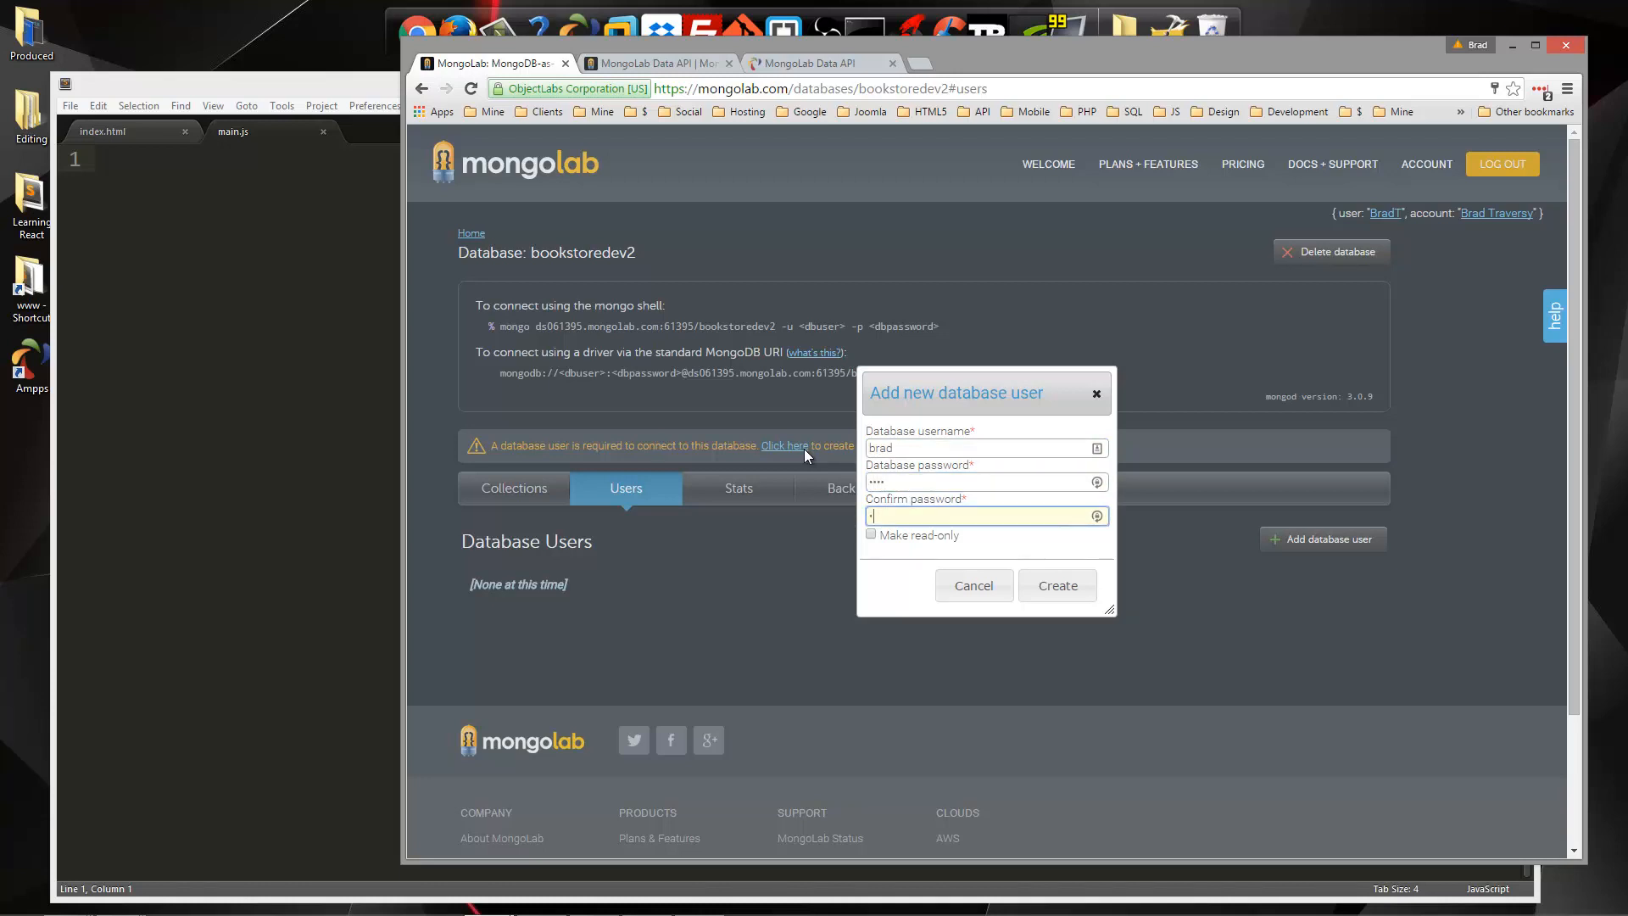
pyautogui.write('••••')
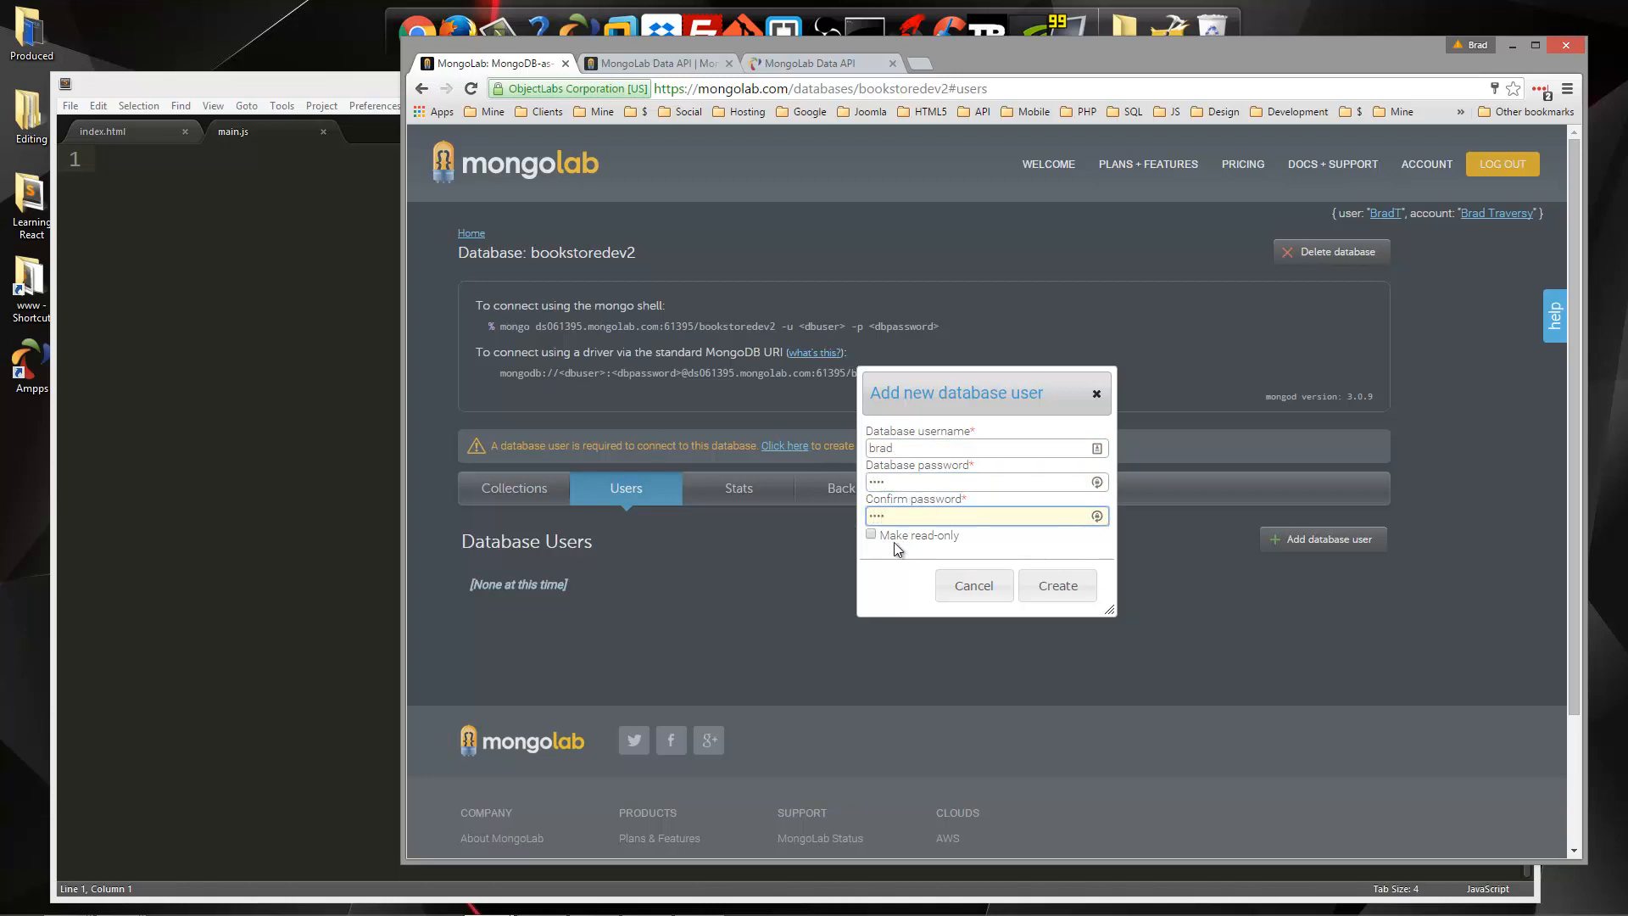
pyautogui.click(1055, 584)
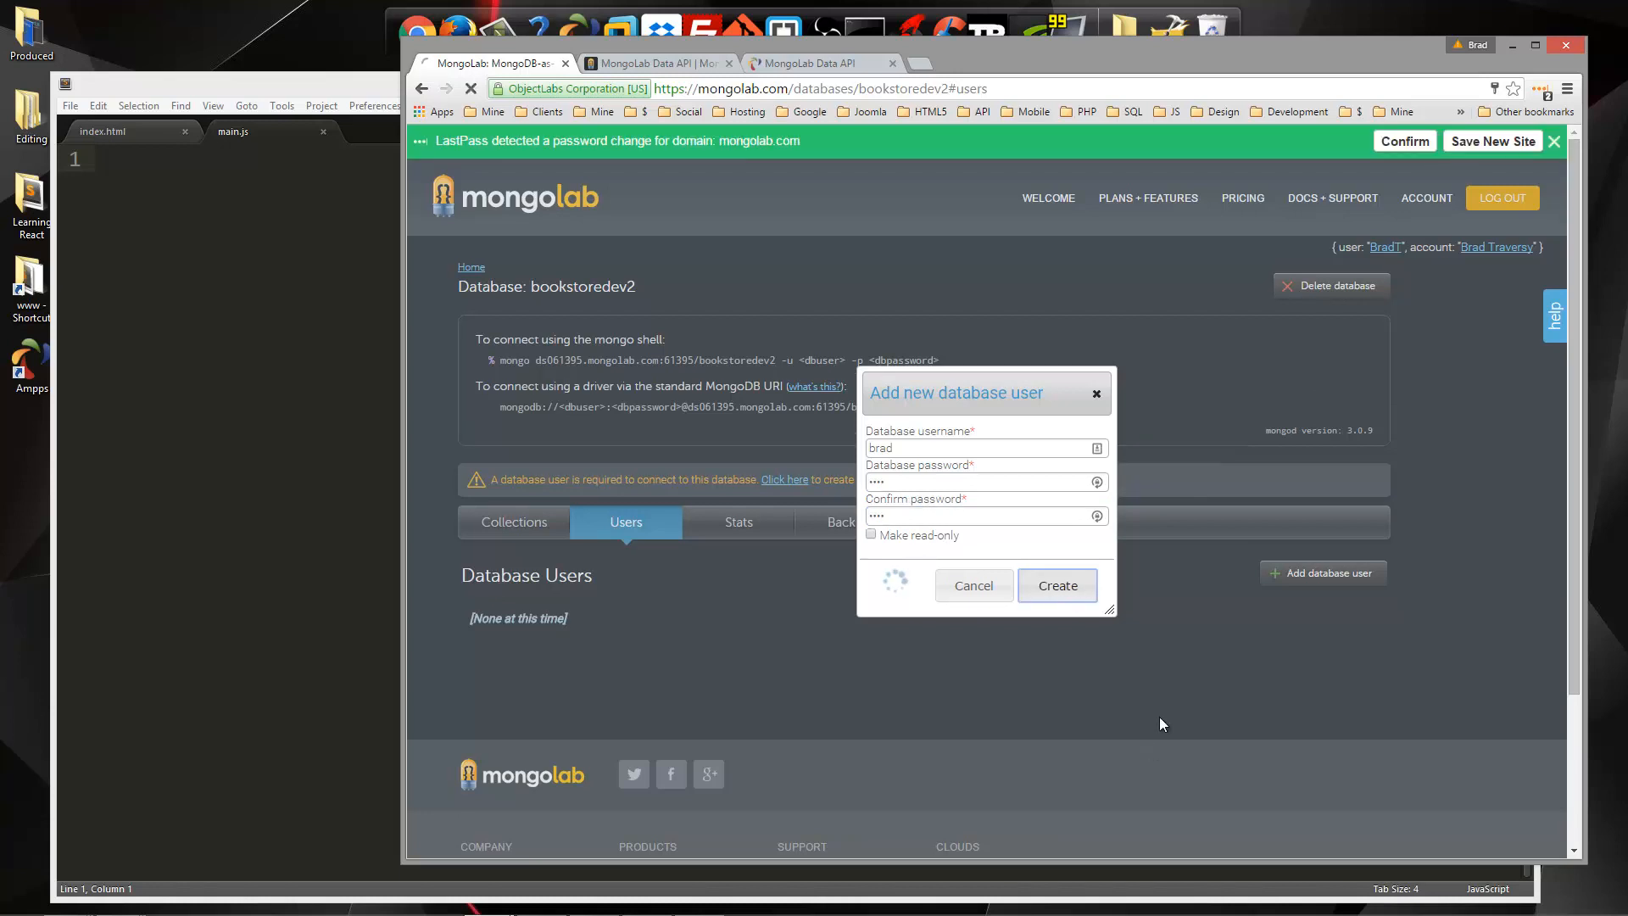
pyautogui.click(1056, 585)
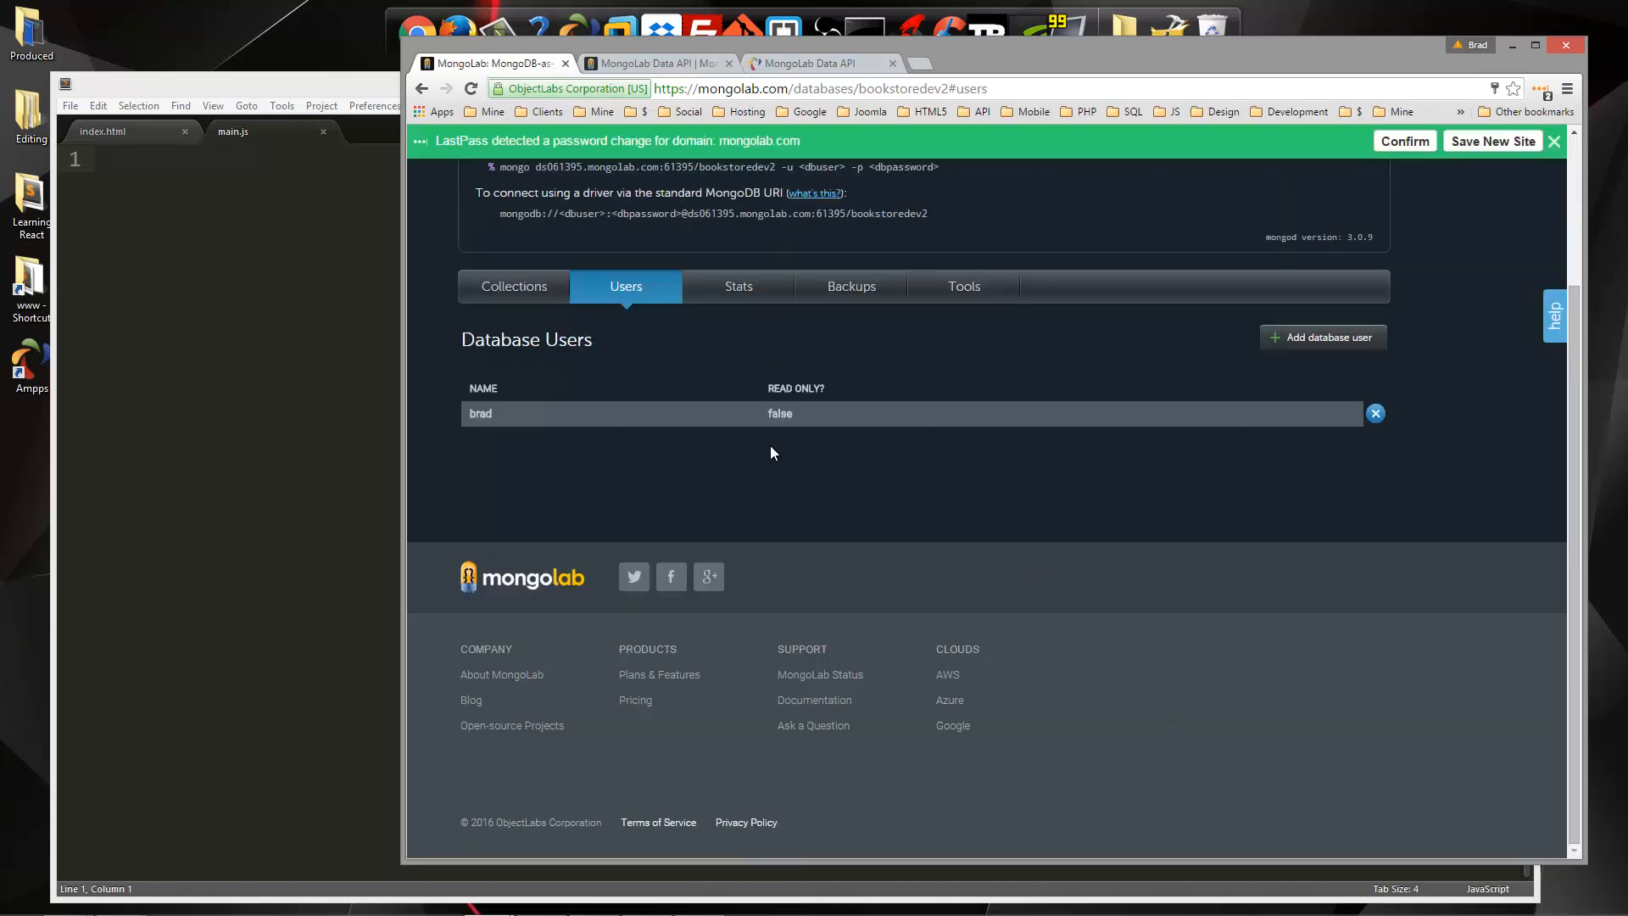
pyautogui.moveTo(521, 304)
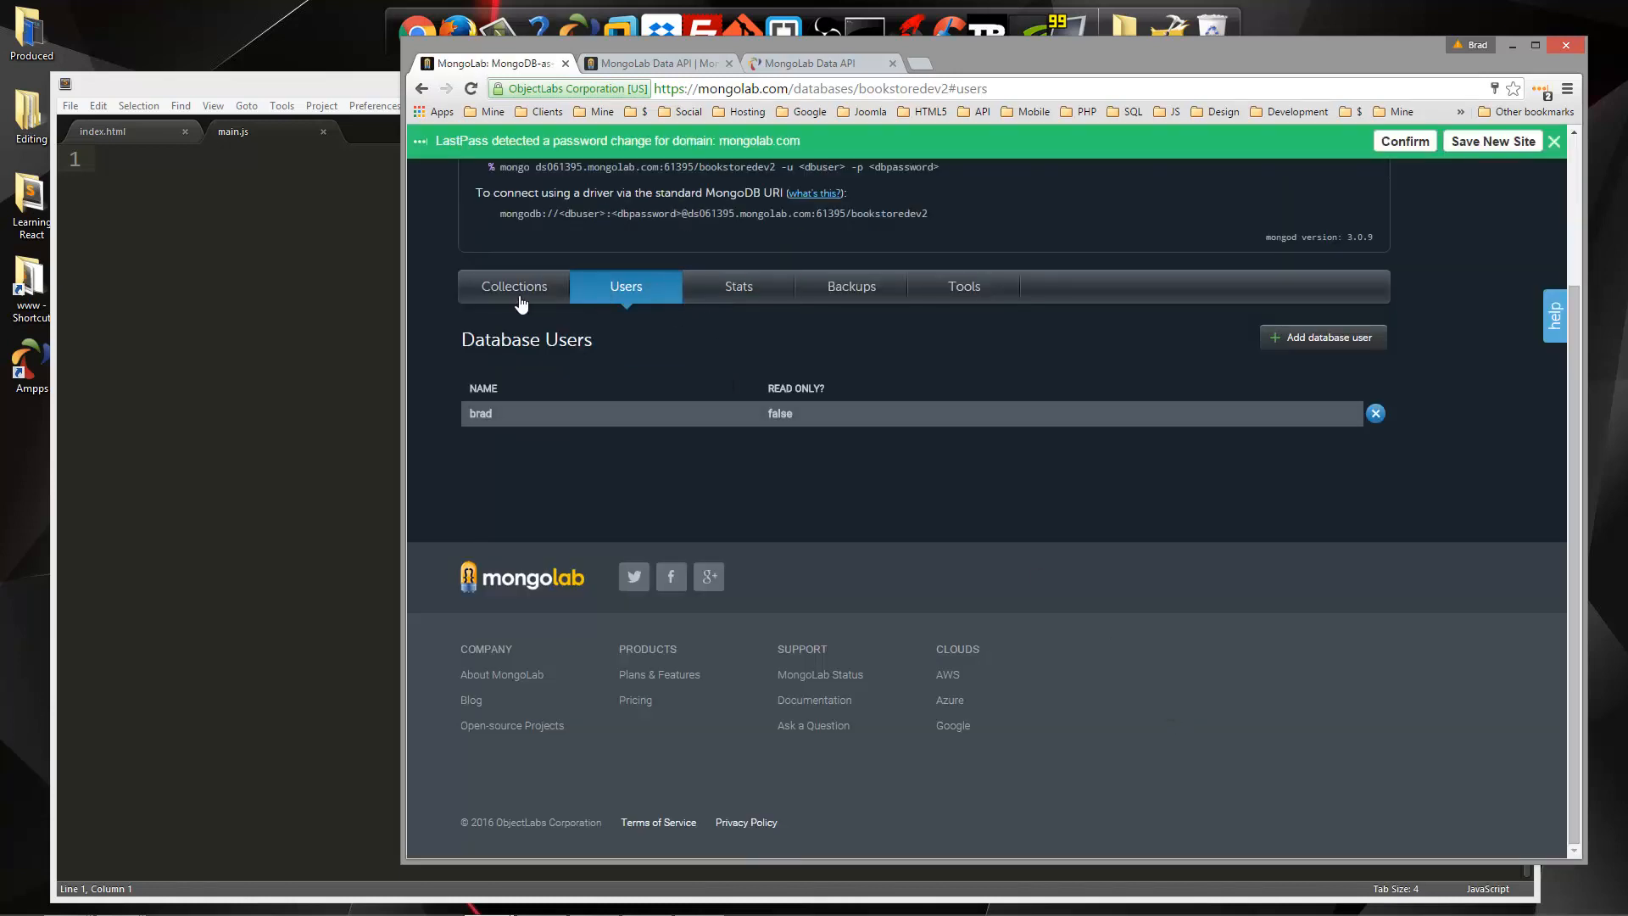
pyautogui.click(514, 286)
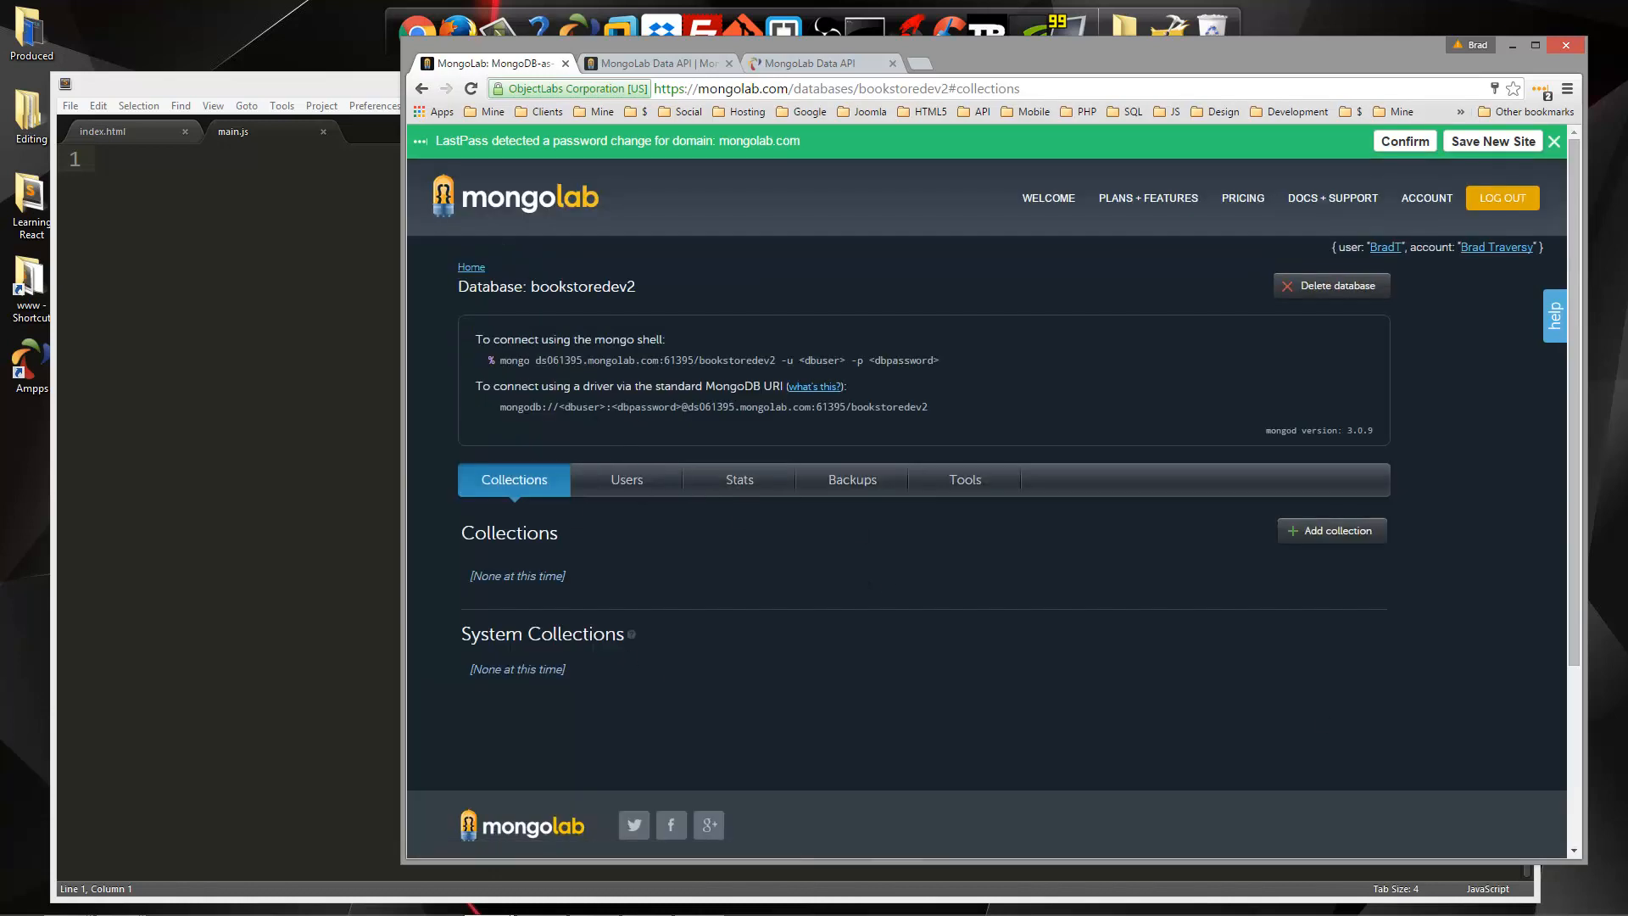
pyautogui.moveTo(1347, 698)
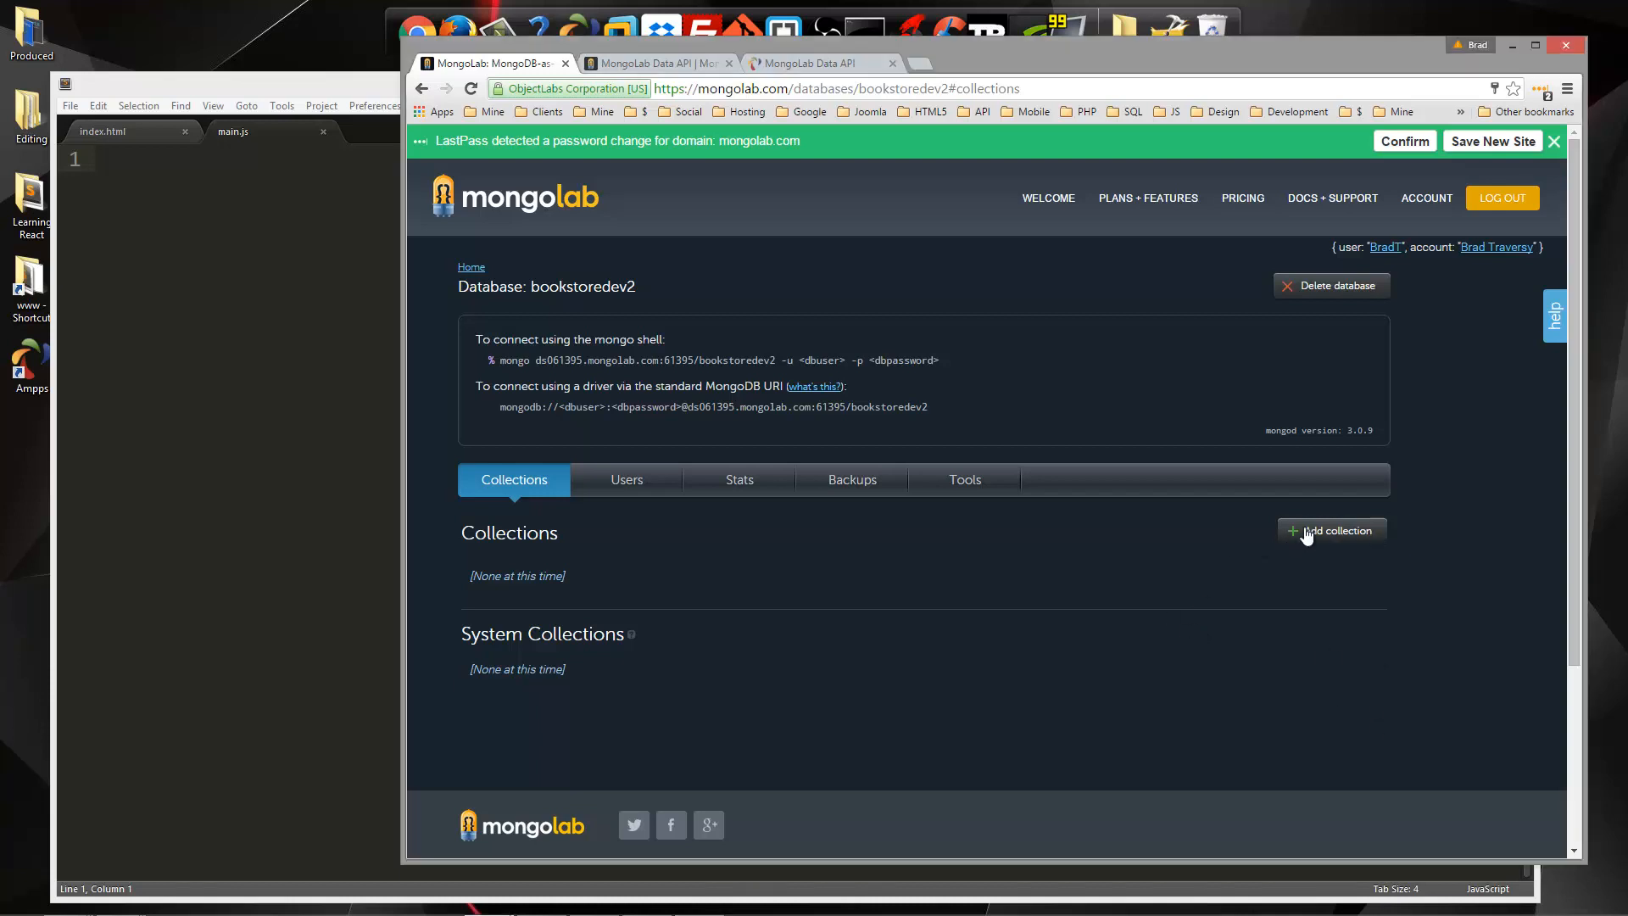
# Create a collection named books via Add collection
pyautogui.click(1333, 531)
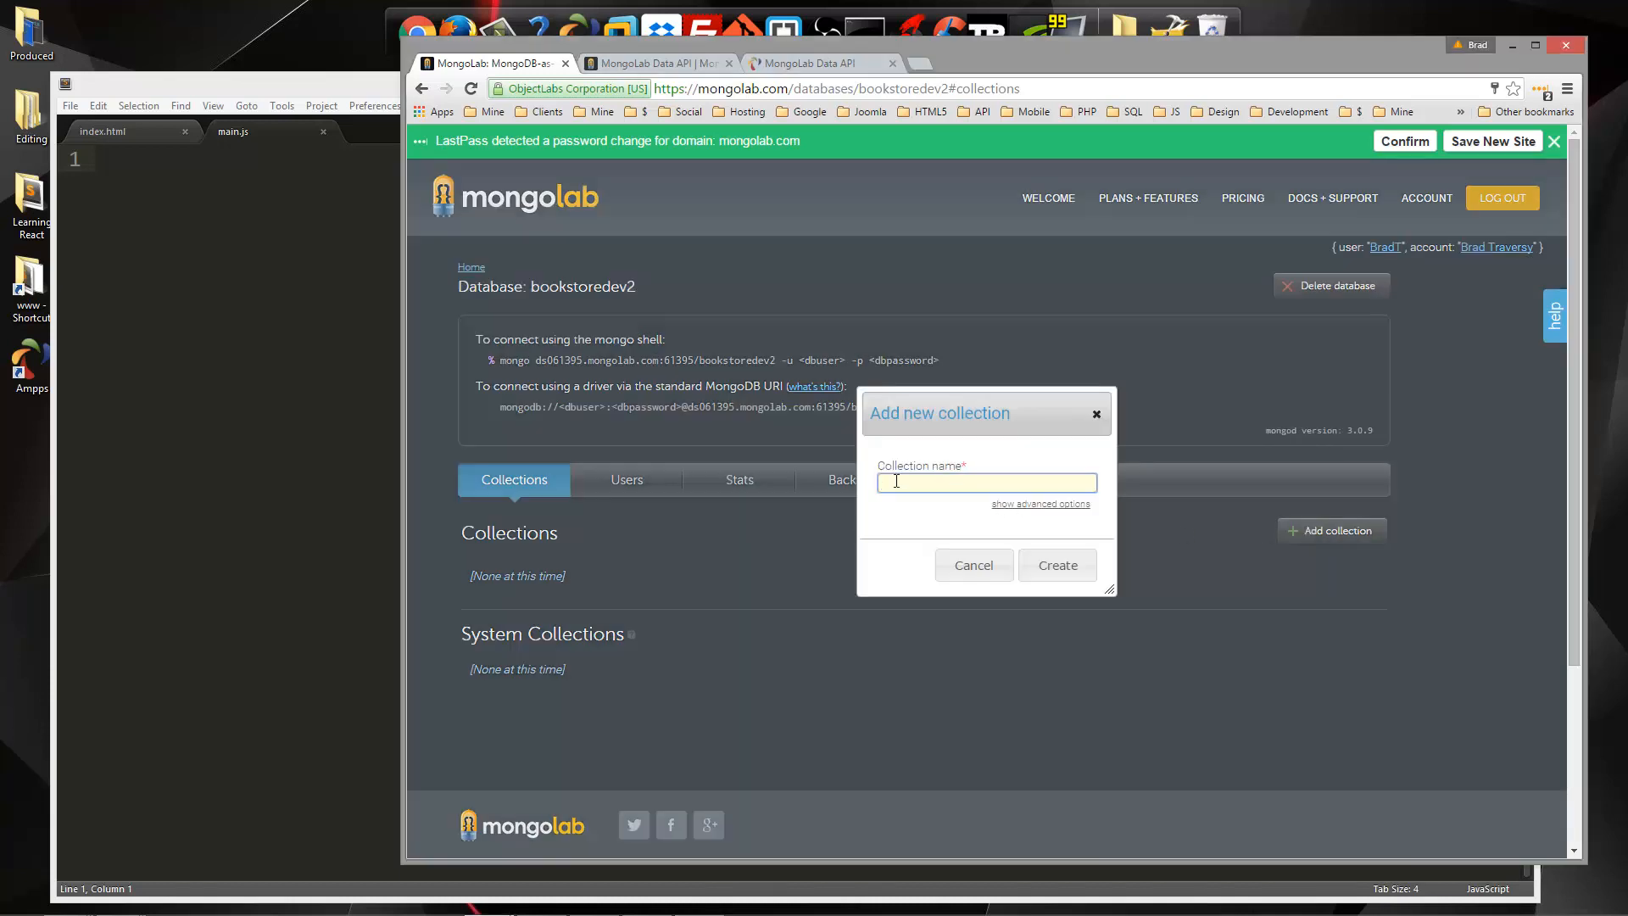
pyautogui.write('books')
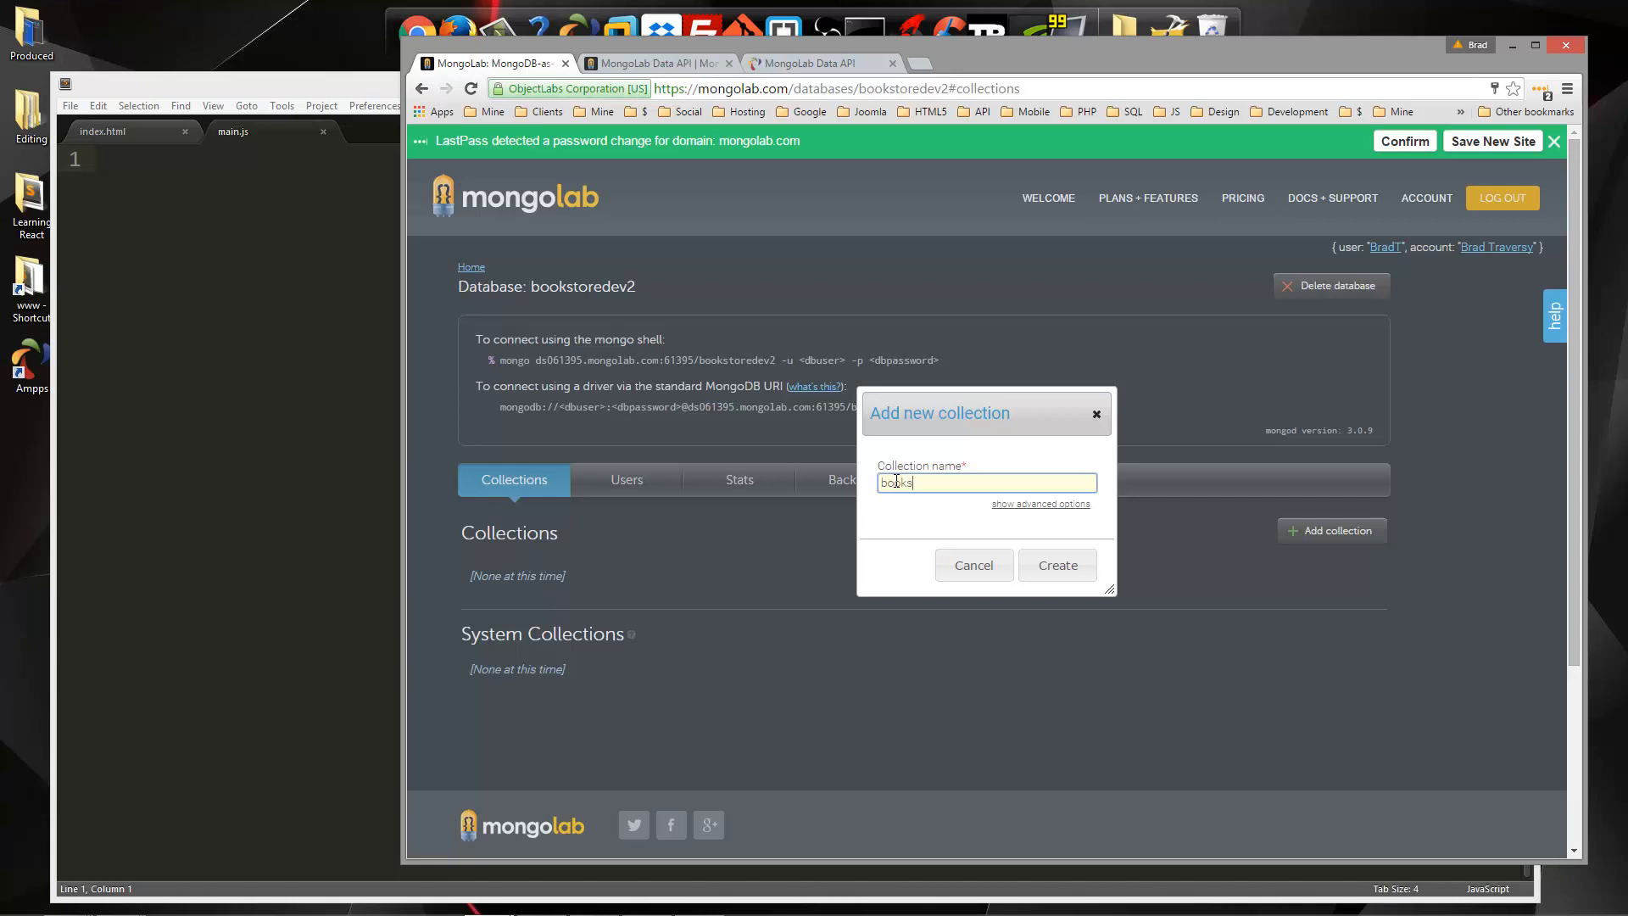
pyautogui.moveTo(893, 468)
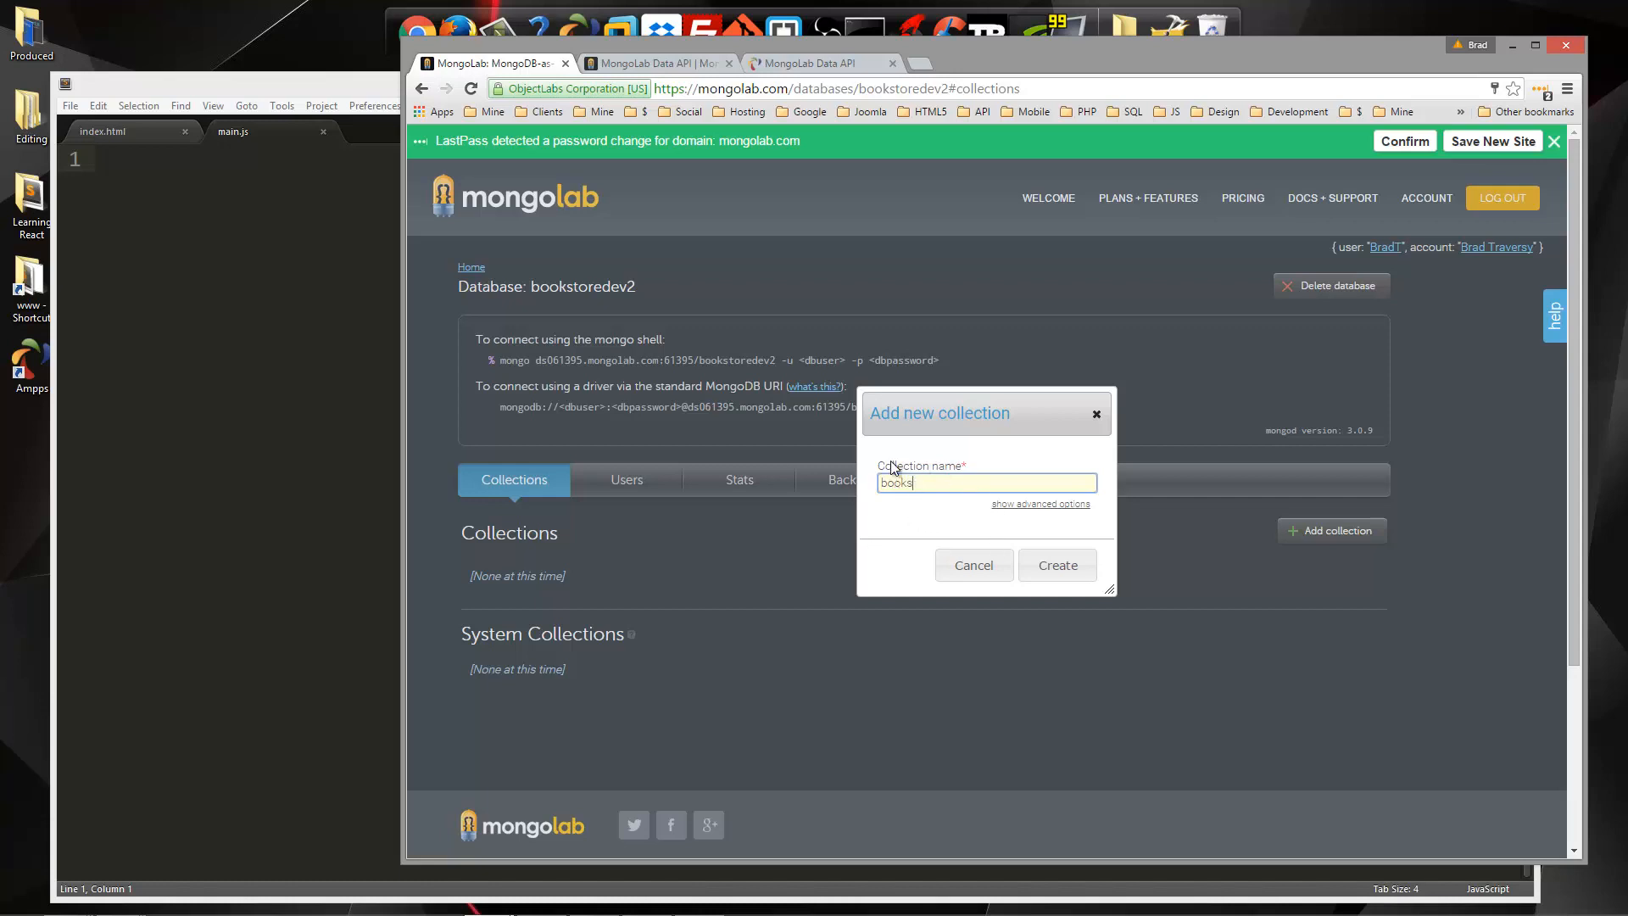
pyautogui.moveTo(994, 466)
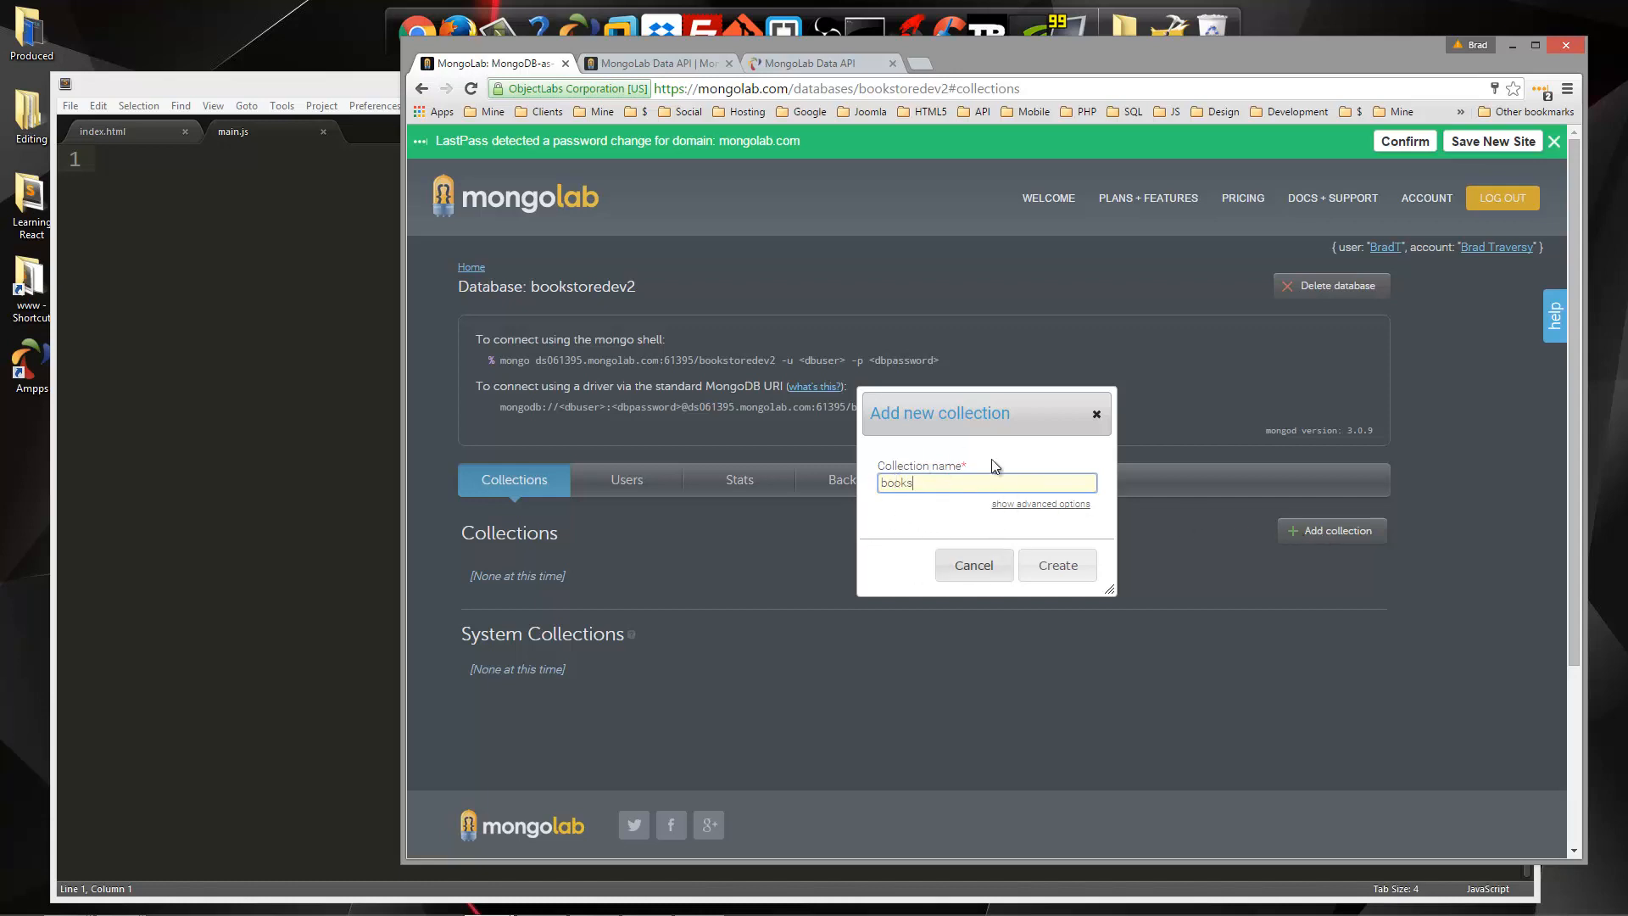
pyautogui.moveTo(927, 366)
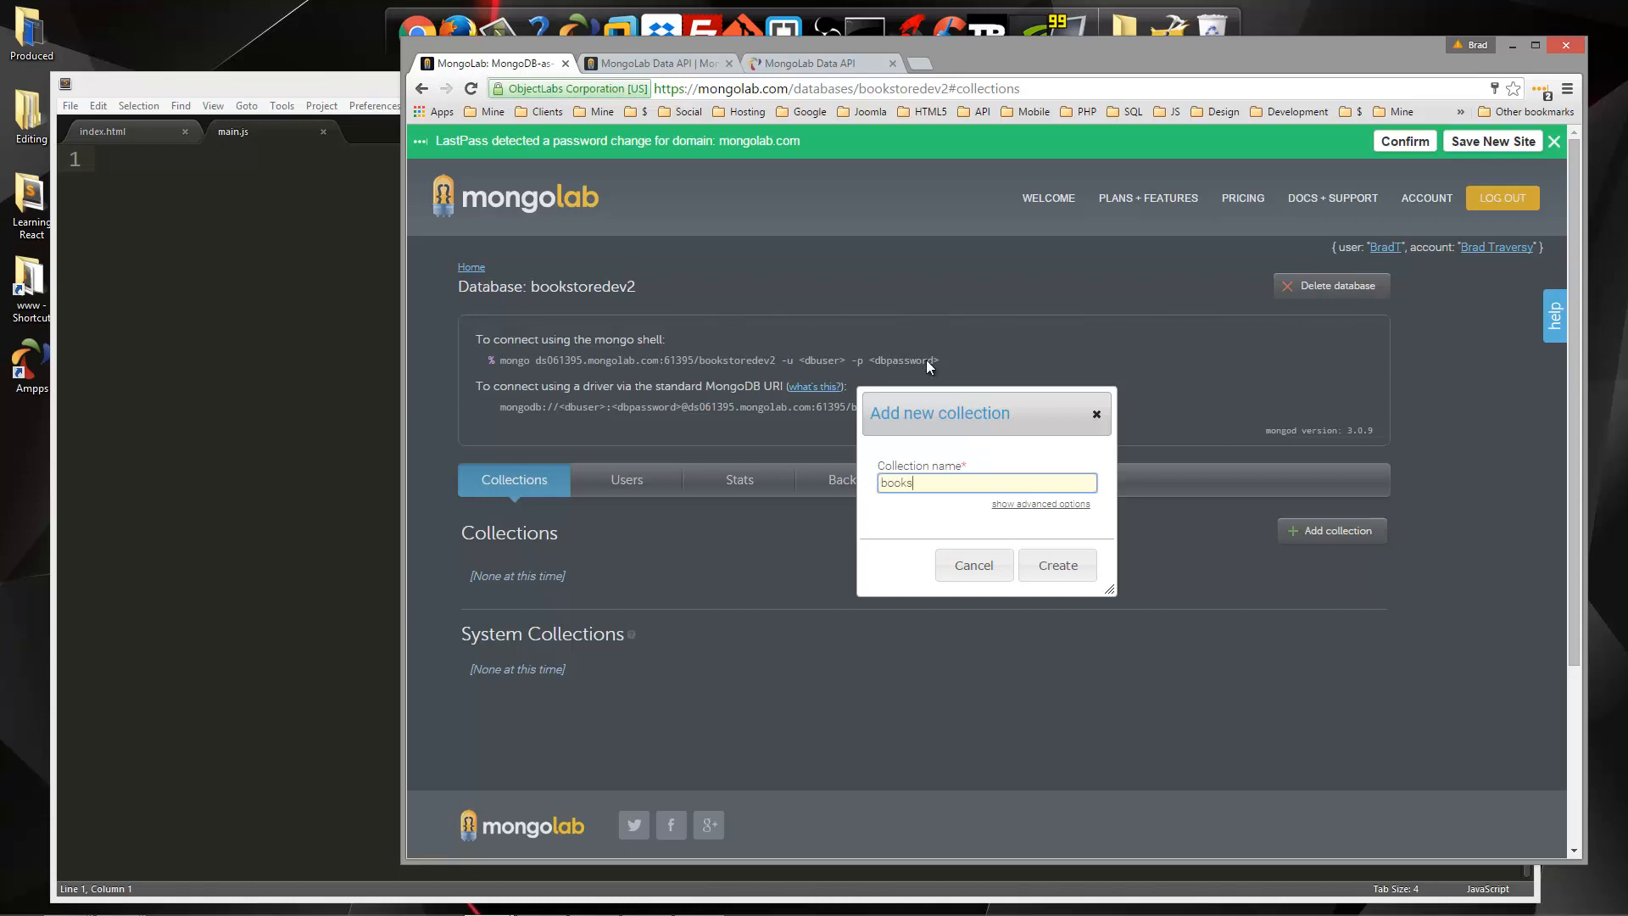
pyautogui.click(1056, 565)
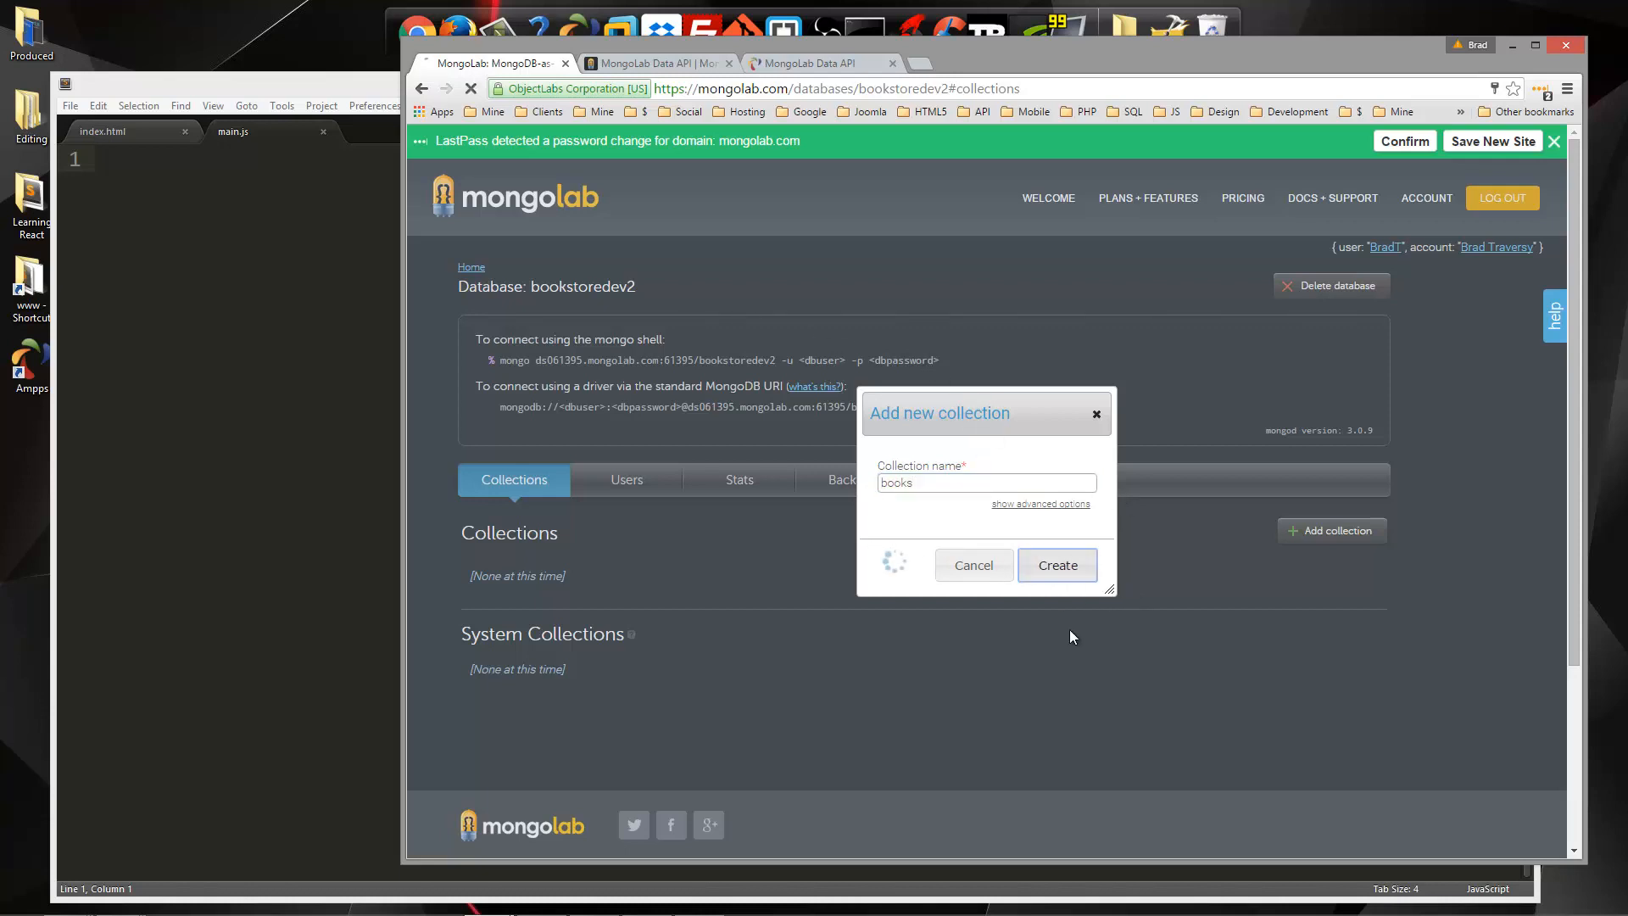
pyautogui.click(1055, 564)
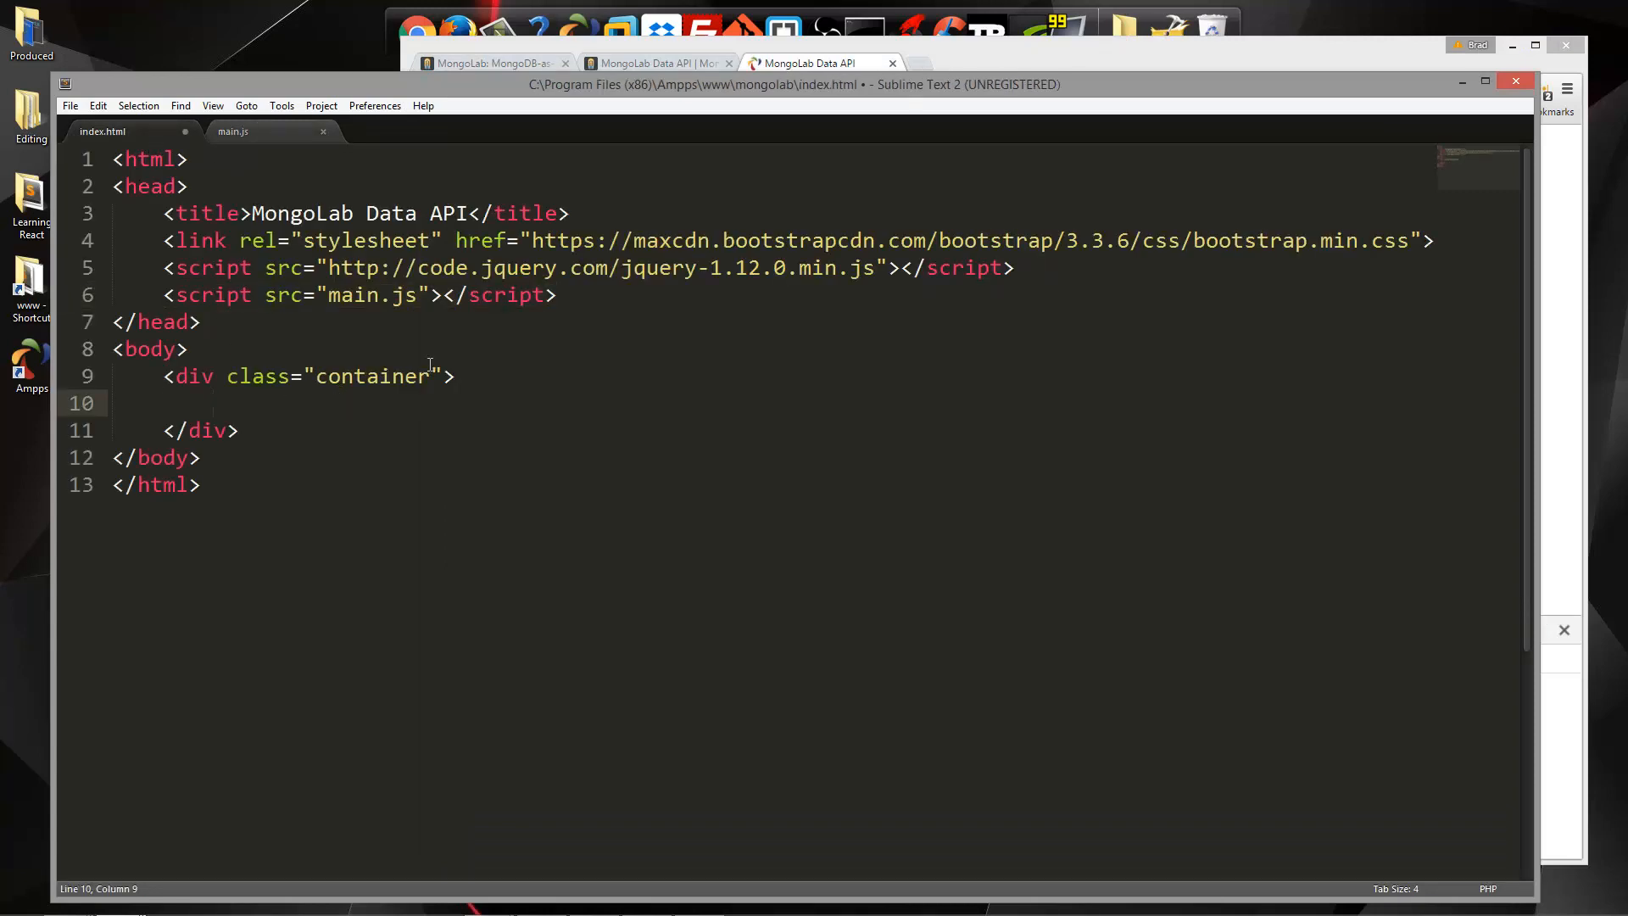
pyautogui.moveTo(314, 407)
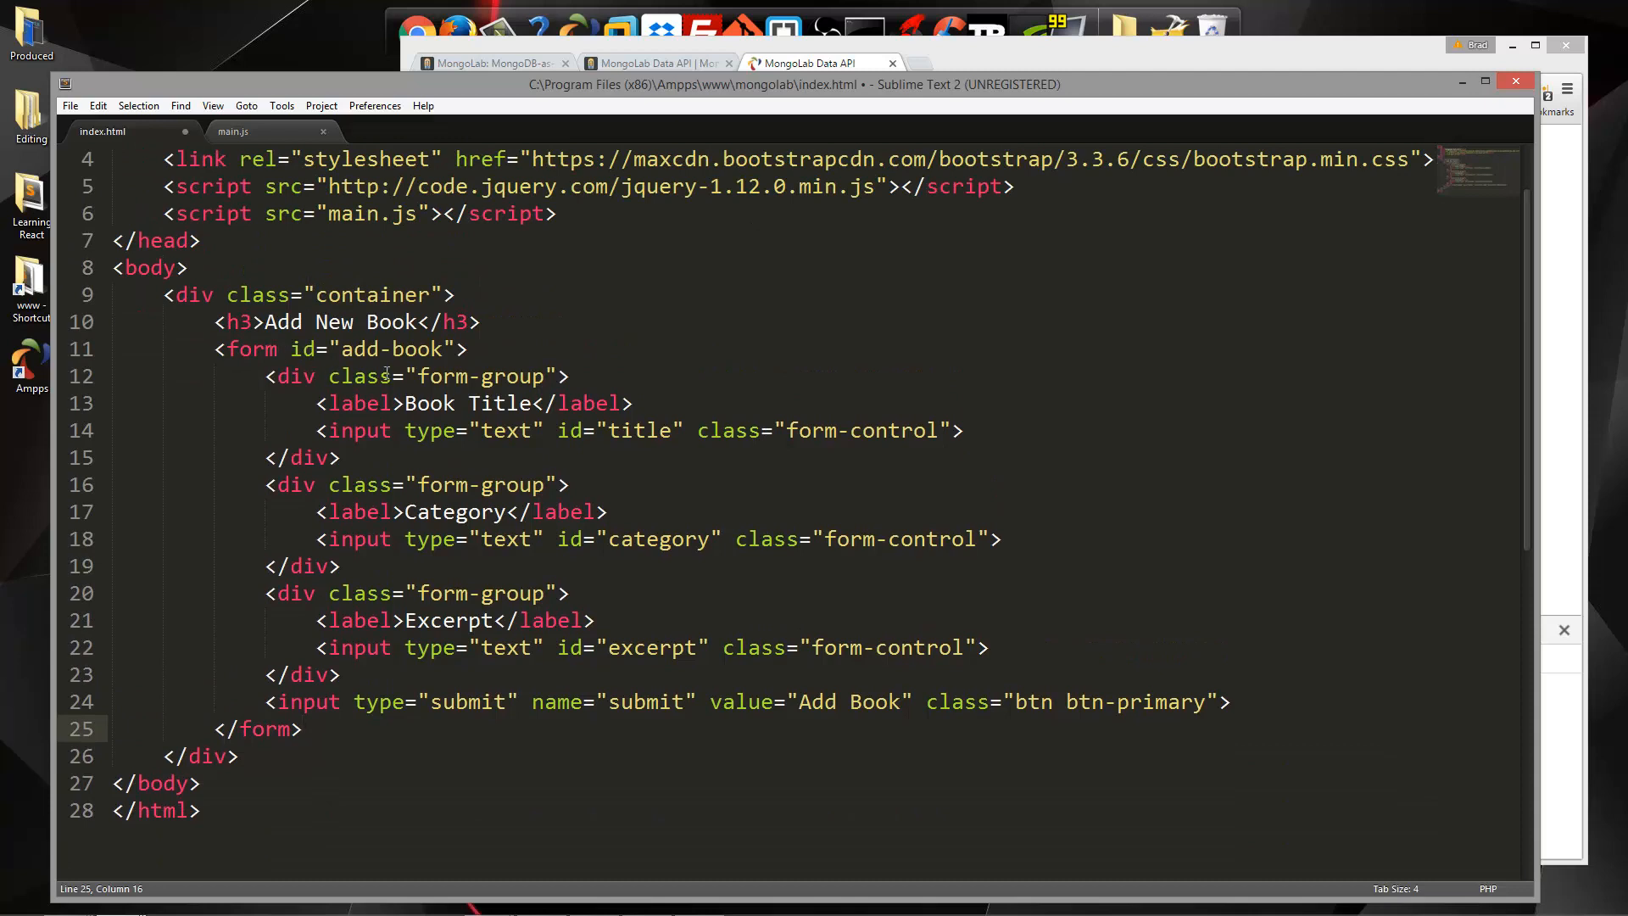
# Select the title and category input id attributes in the Add New Book form
pyautogui.doubleClick(478, 375)
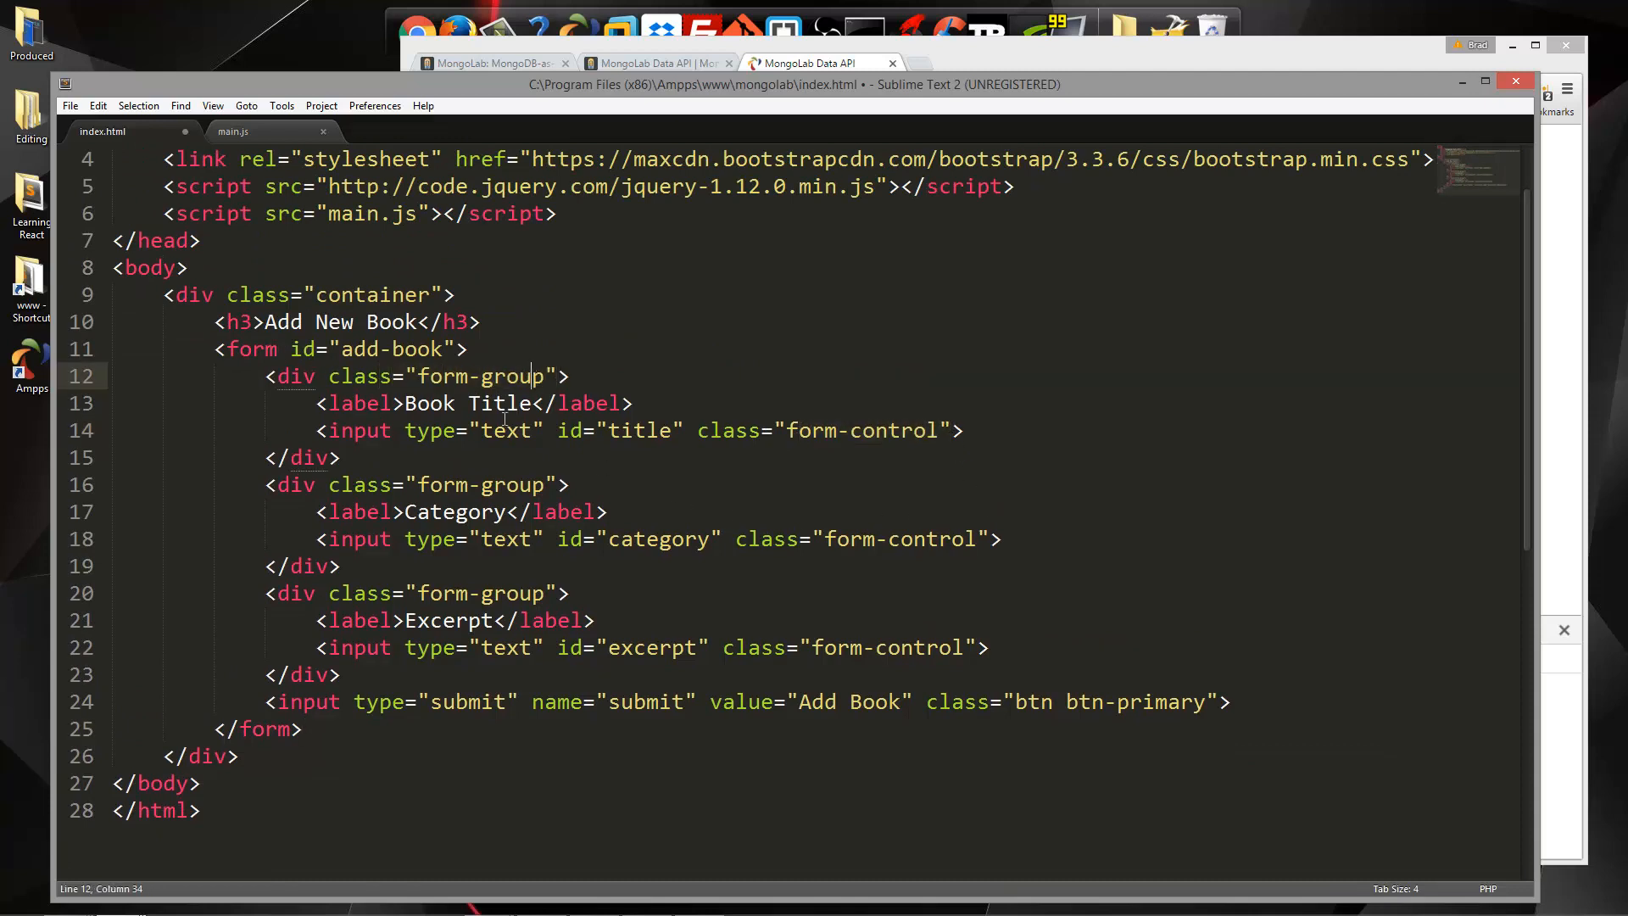
pyautogui.click(545, 430)
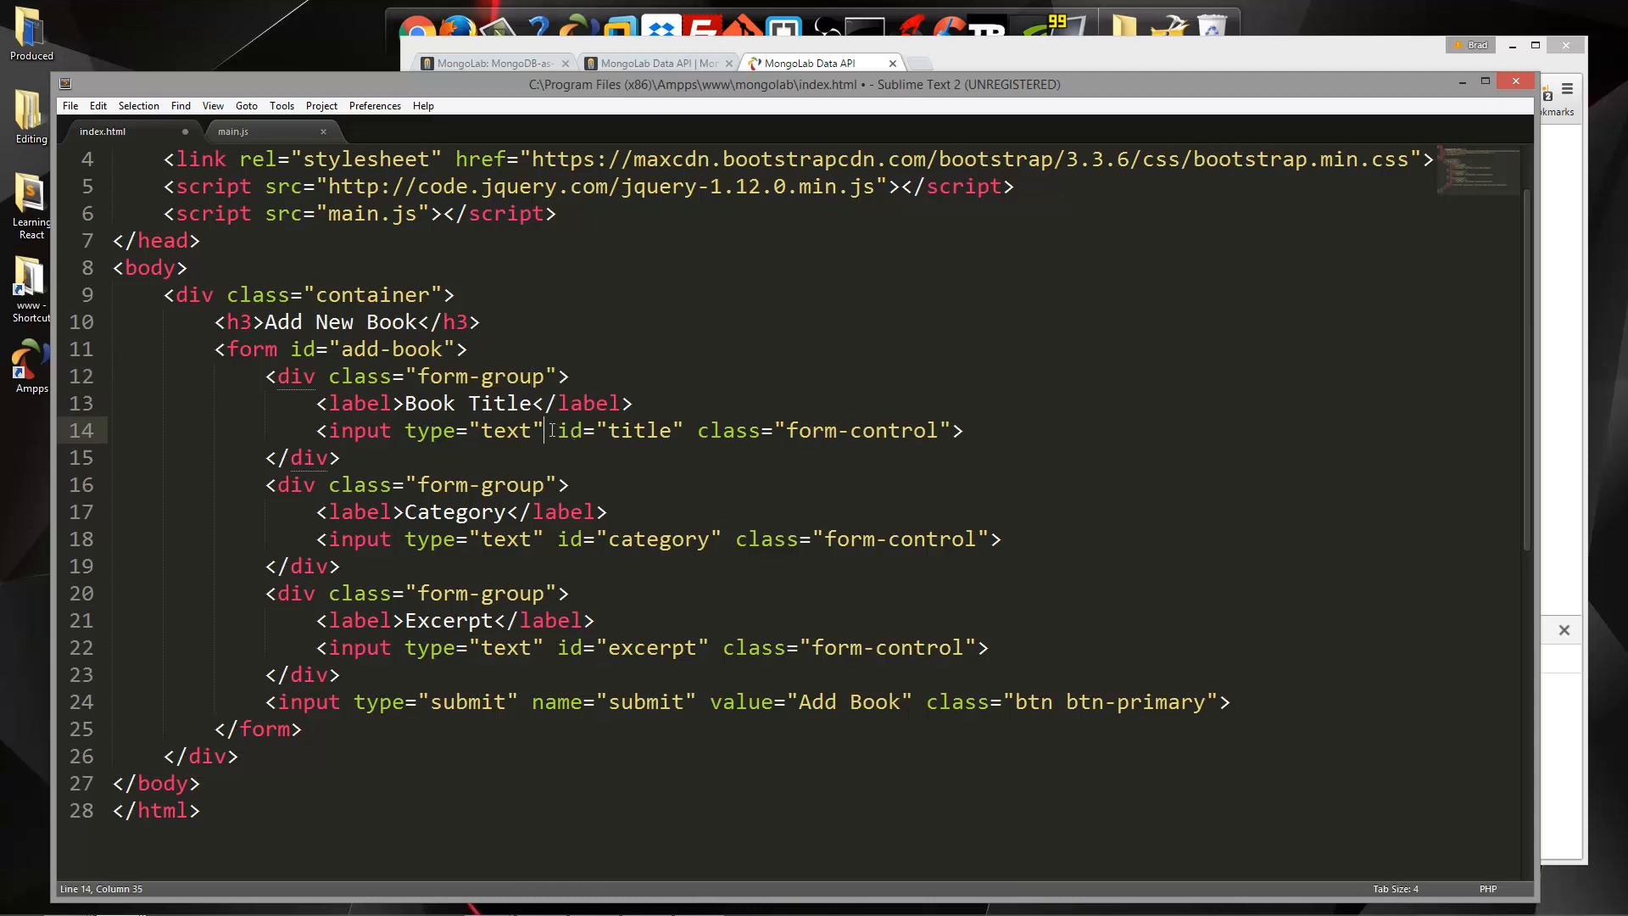
pyautogui.moveTo(545, 430); pyautogui.dragTo(681, 430)
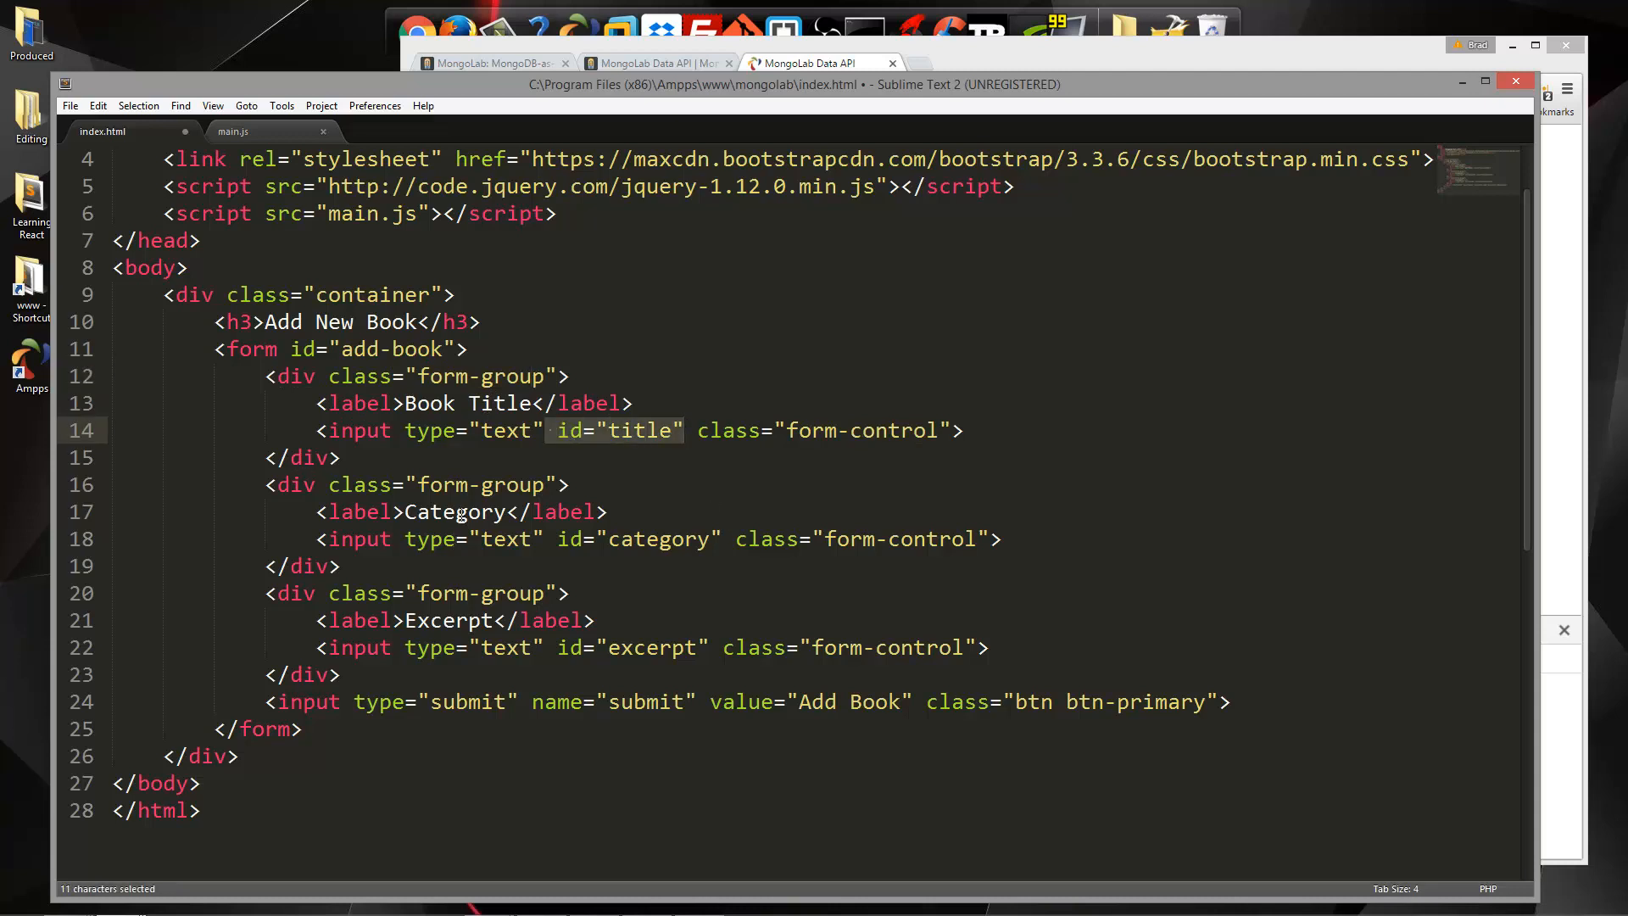
pyautogui.doubleClick(654, 540)
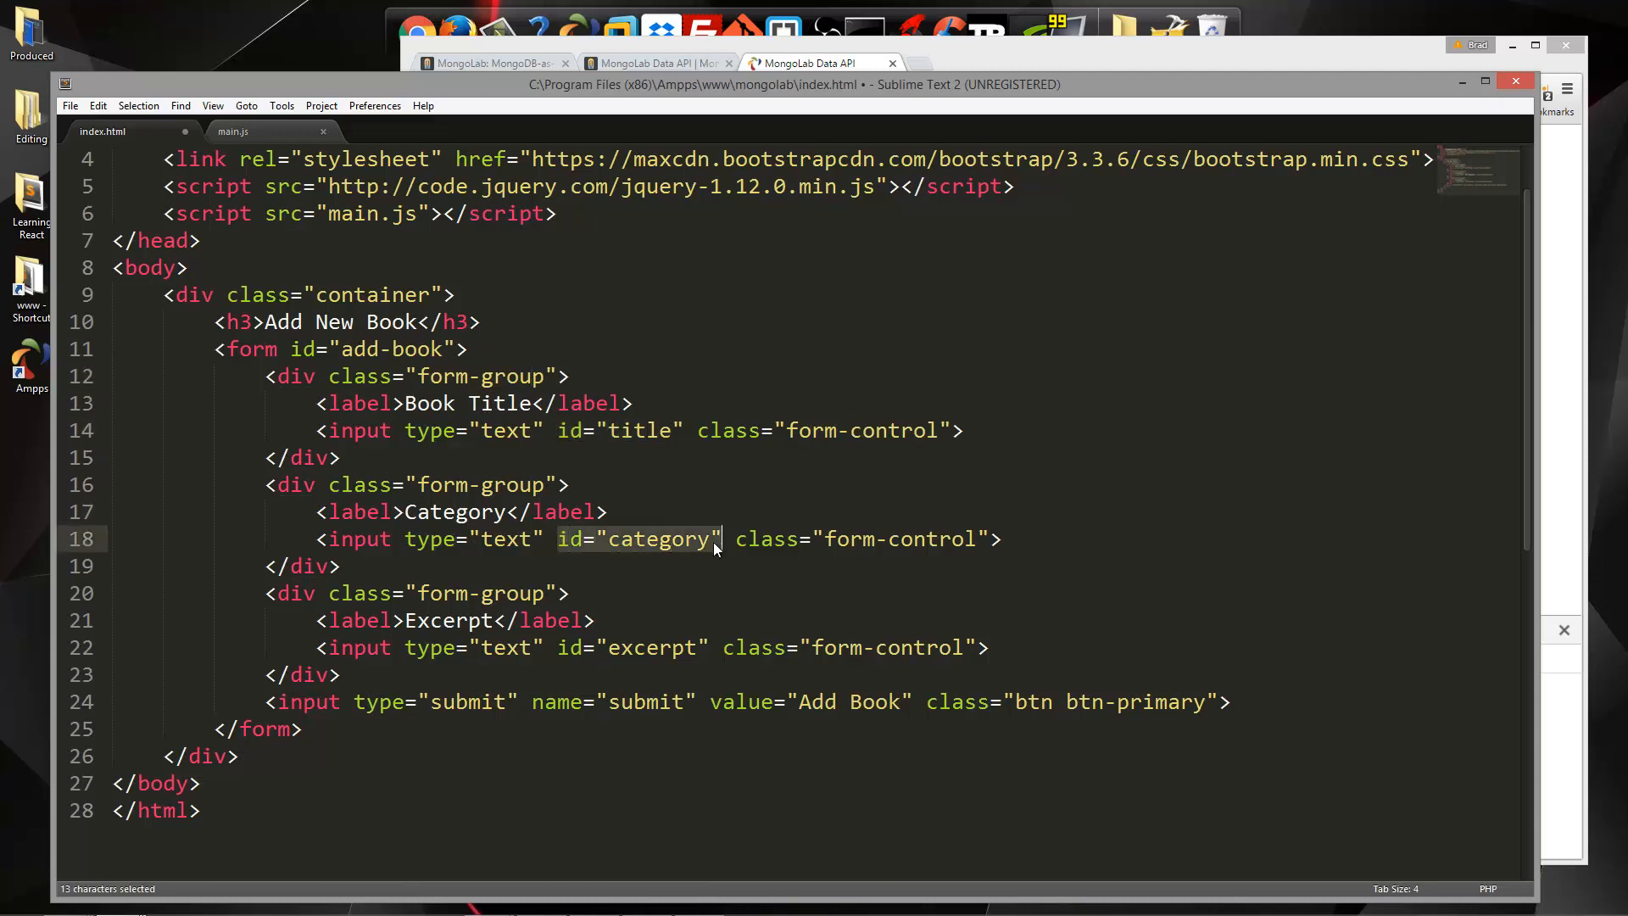
pyautogui.scroll(-3)
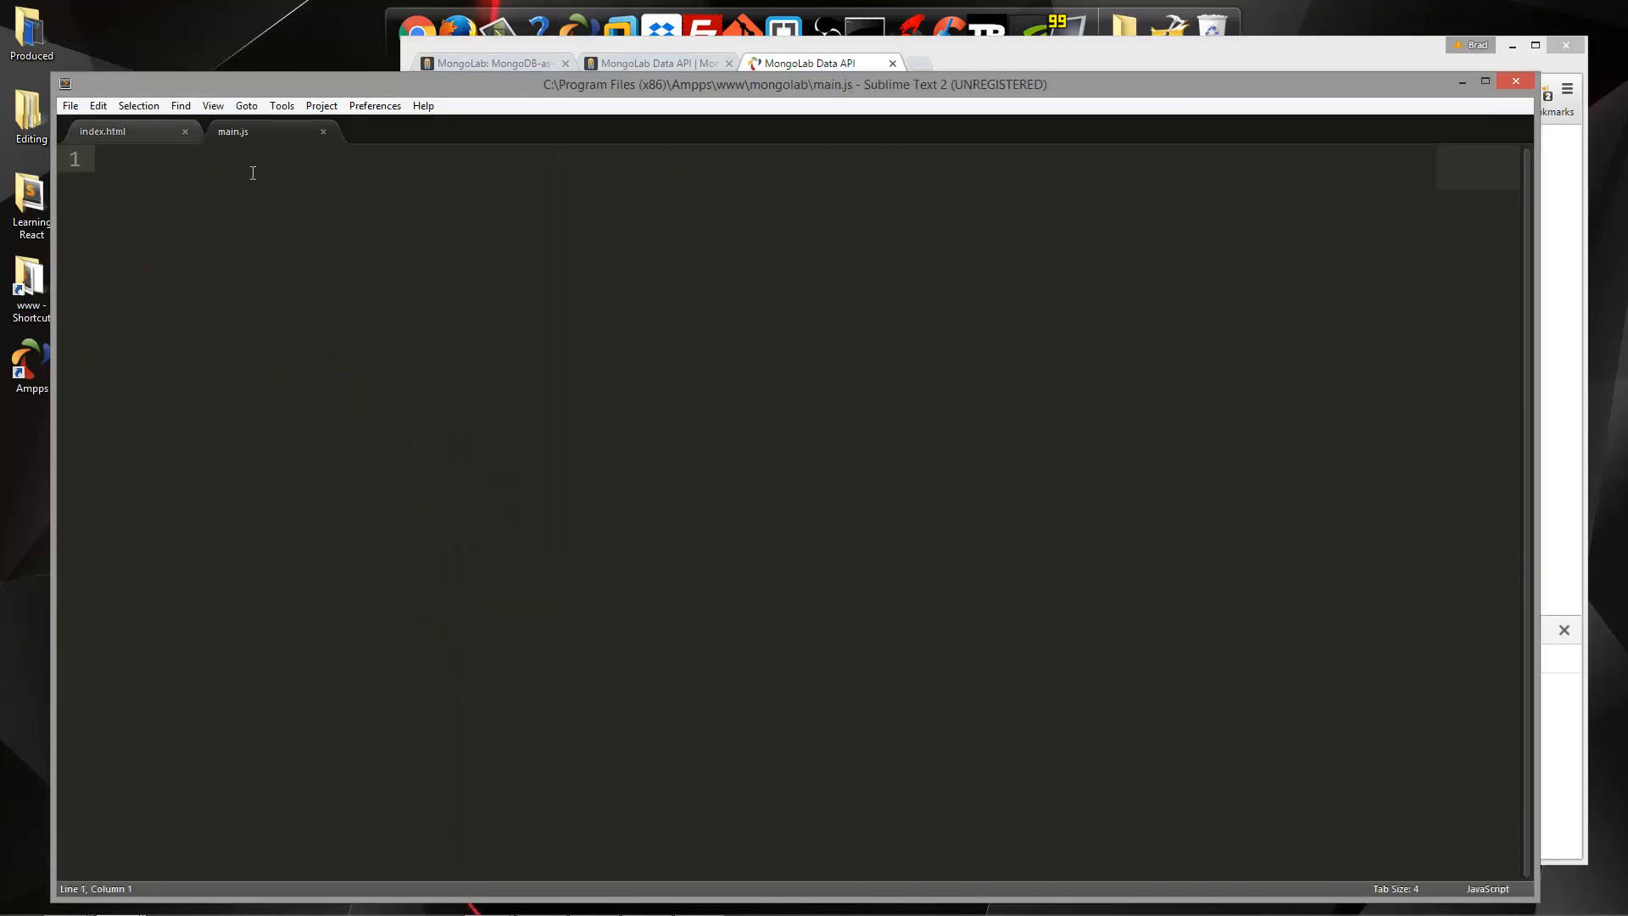
pyautogui.moveTo(178, 184)
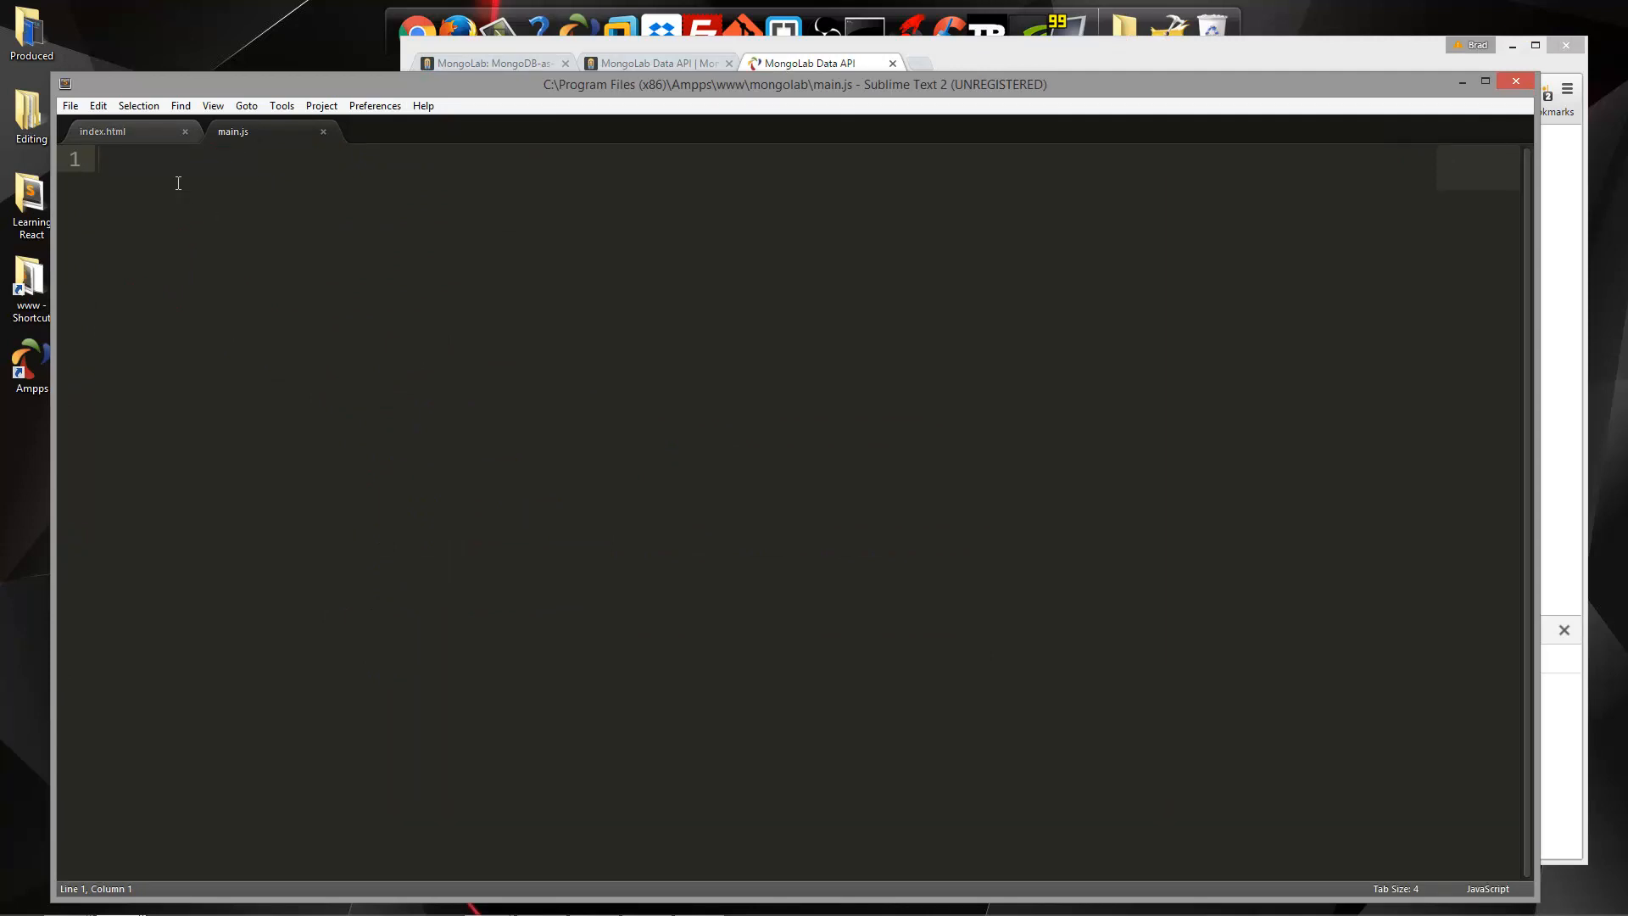
# Write a $(document).ready(function(){ wrapper in main.js
pyautogui.write('$()')
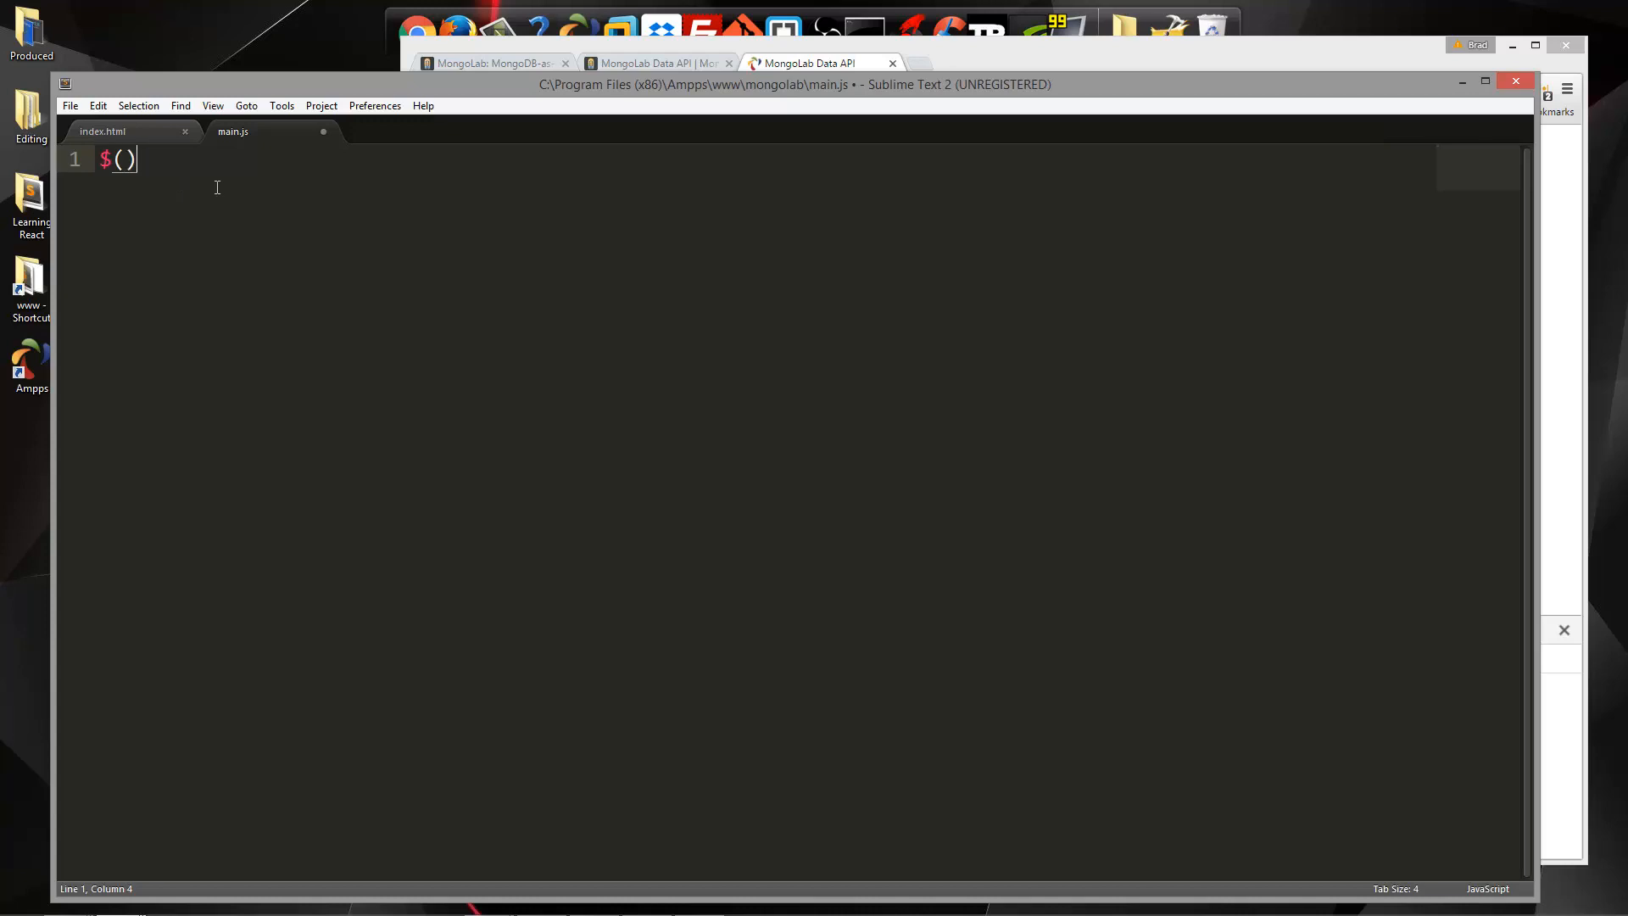
pyautogui.write('document')
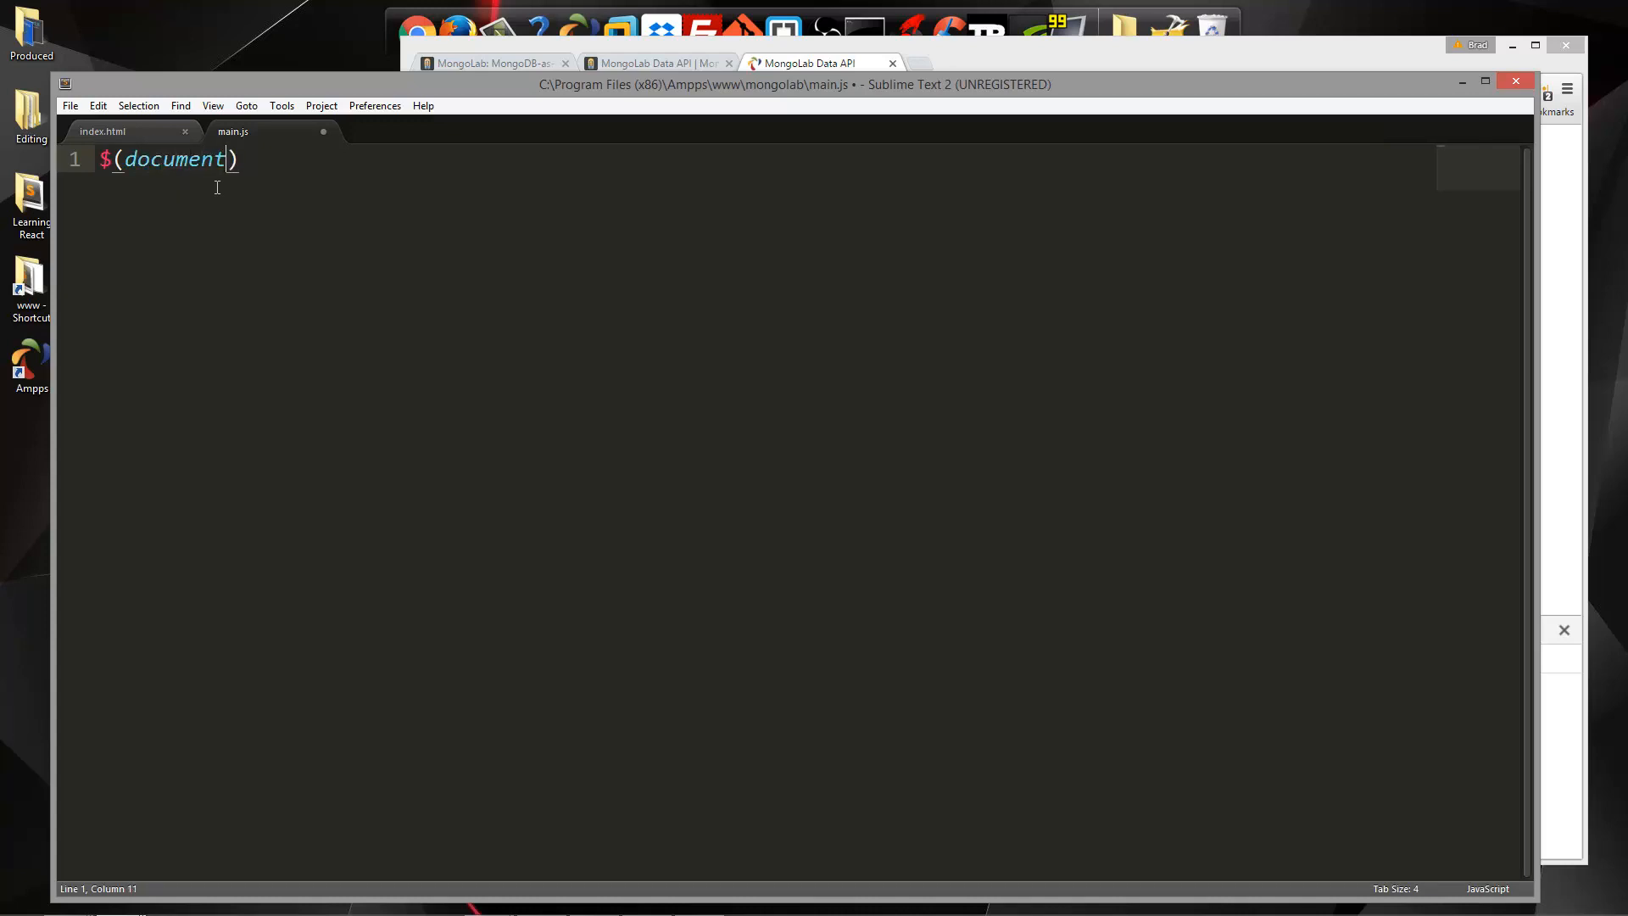
pyautogui.write('.rea')
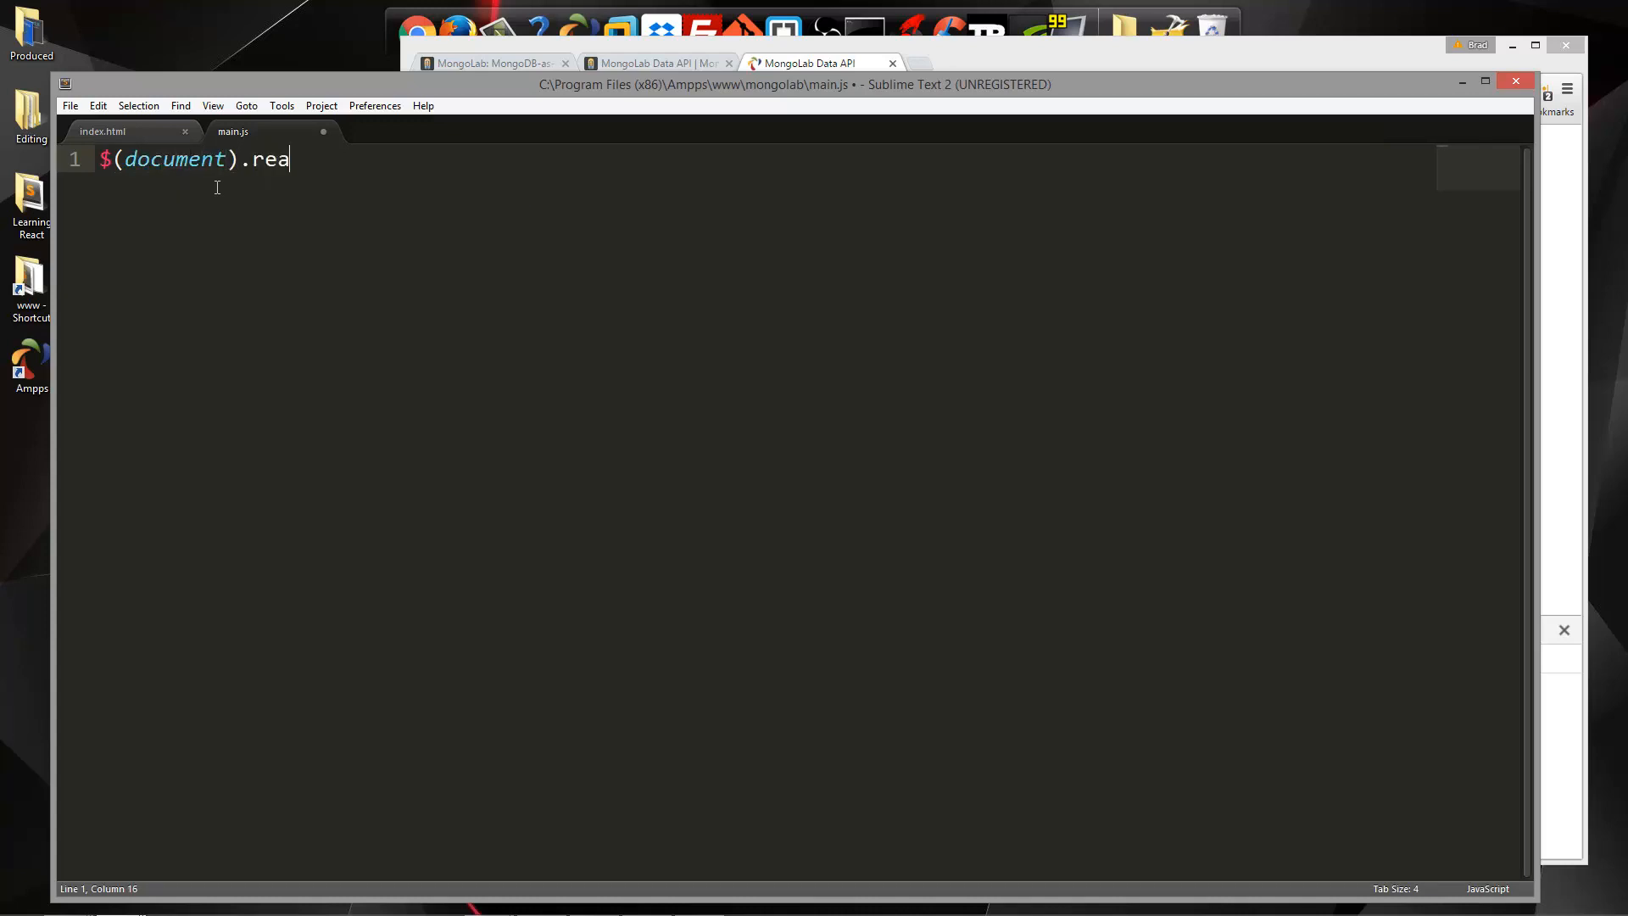
pyautogui.write('dy();')
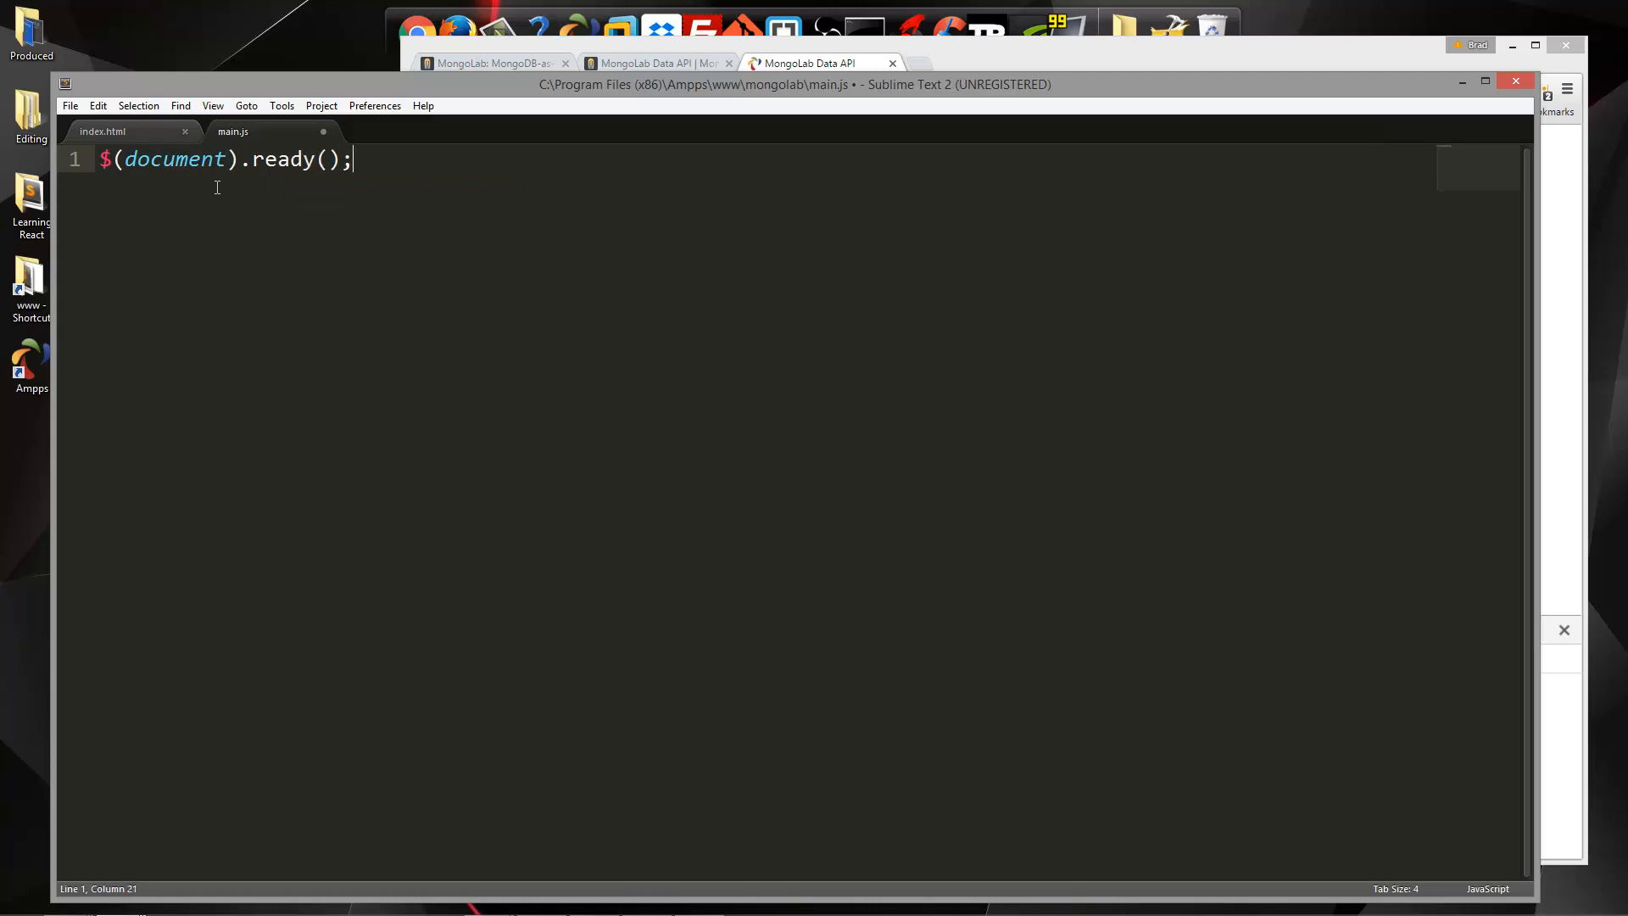
pyautogui.write('function')
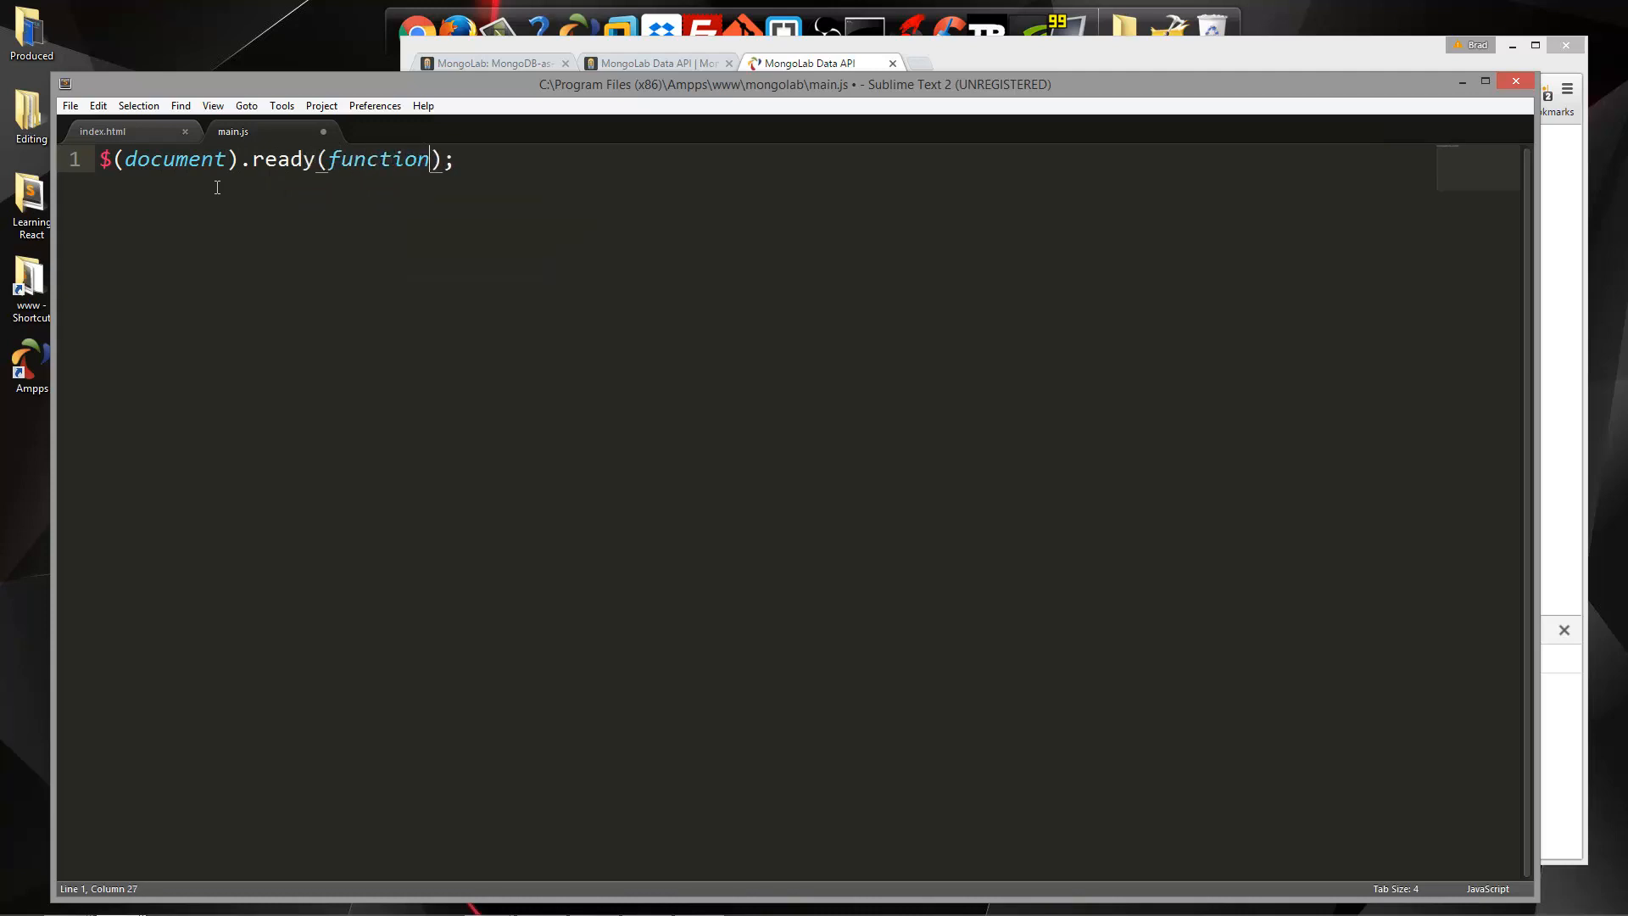
pyautogui.write('(){')
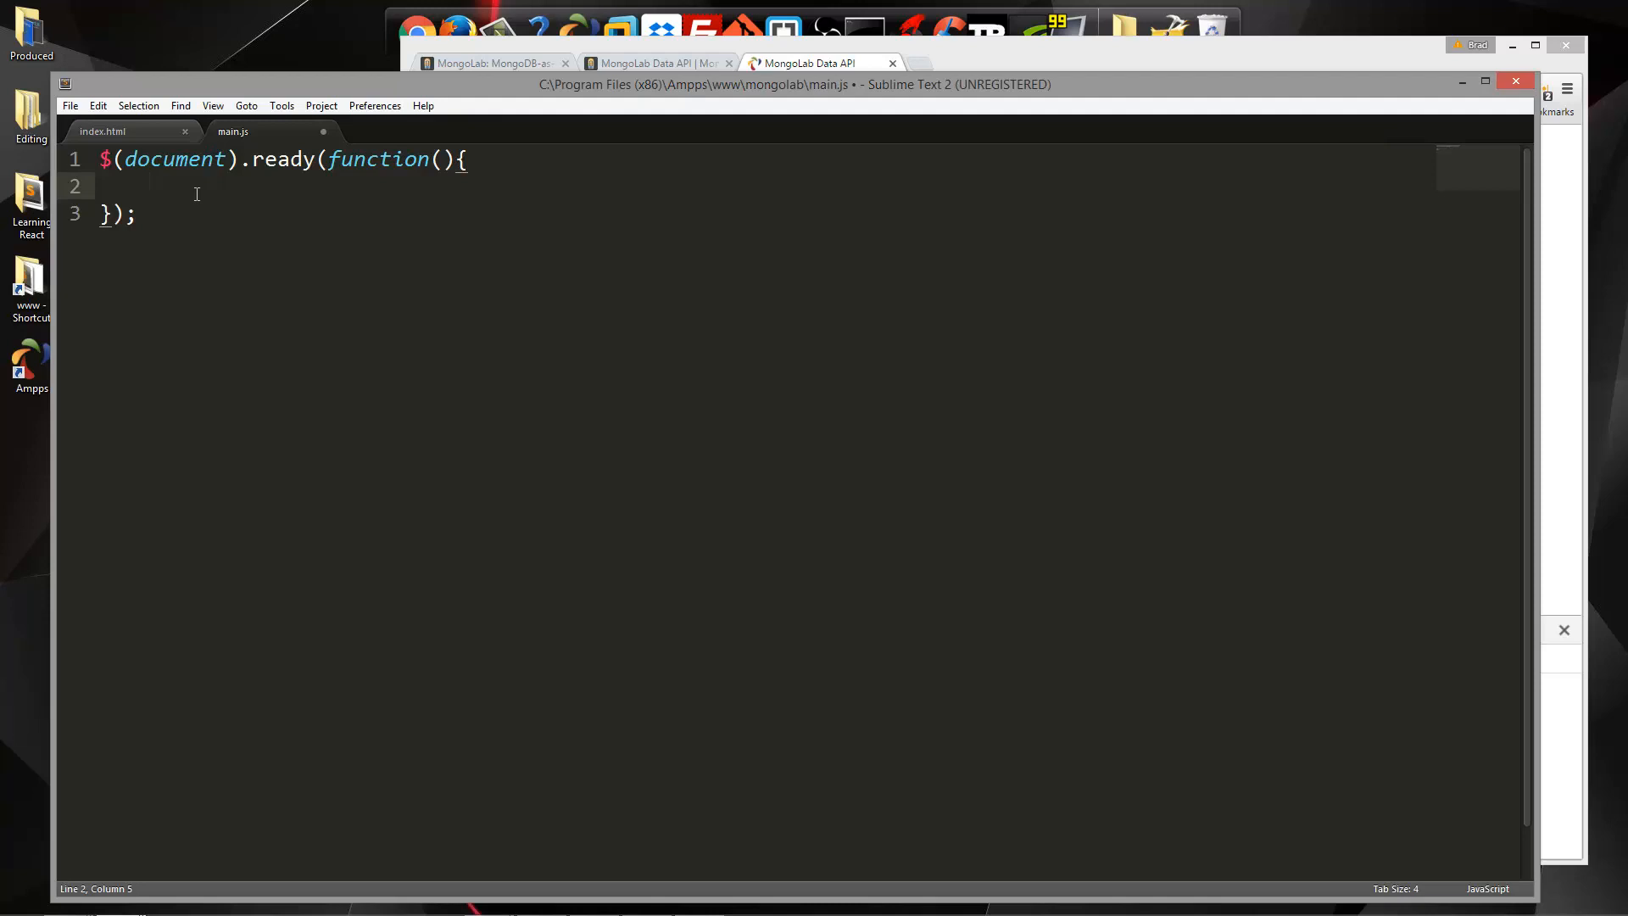
# Attach a submit handler to $('#add-form') inside the ready function
pyautogui.write("$('')")
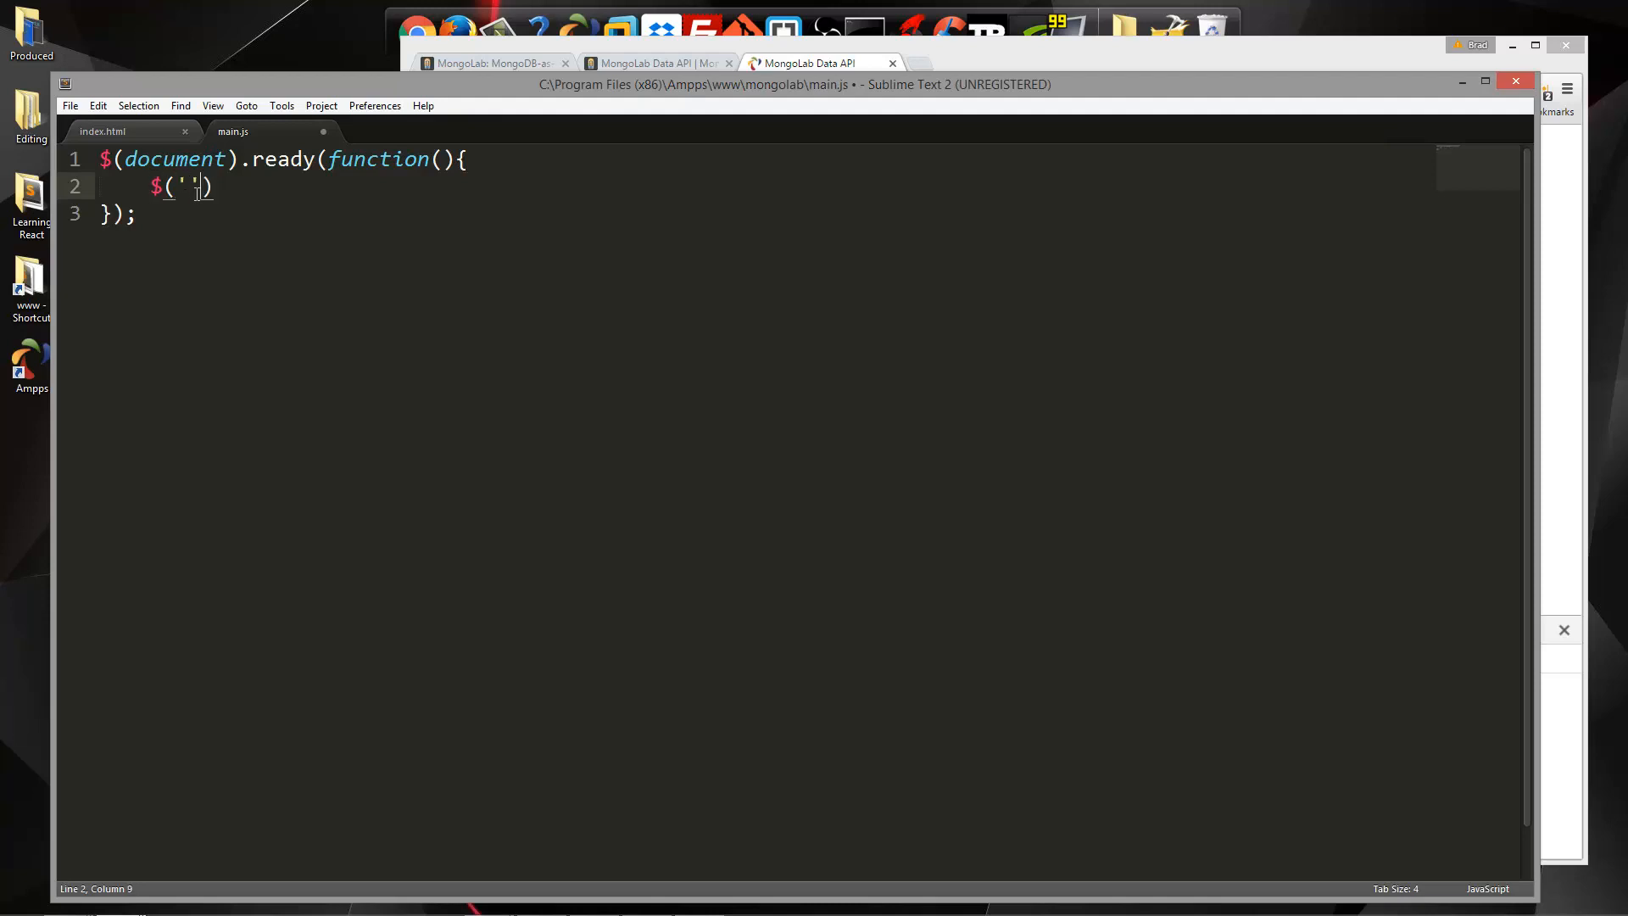
pyautogui.write('#add')
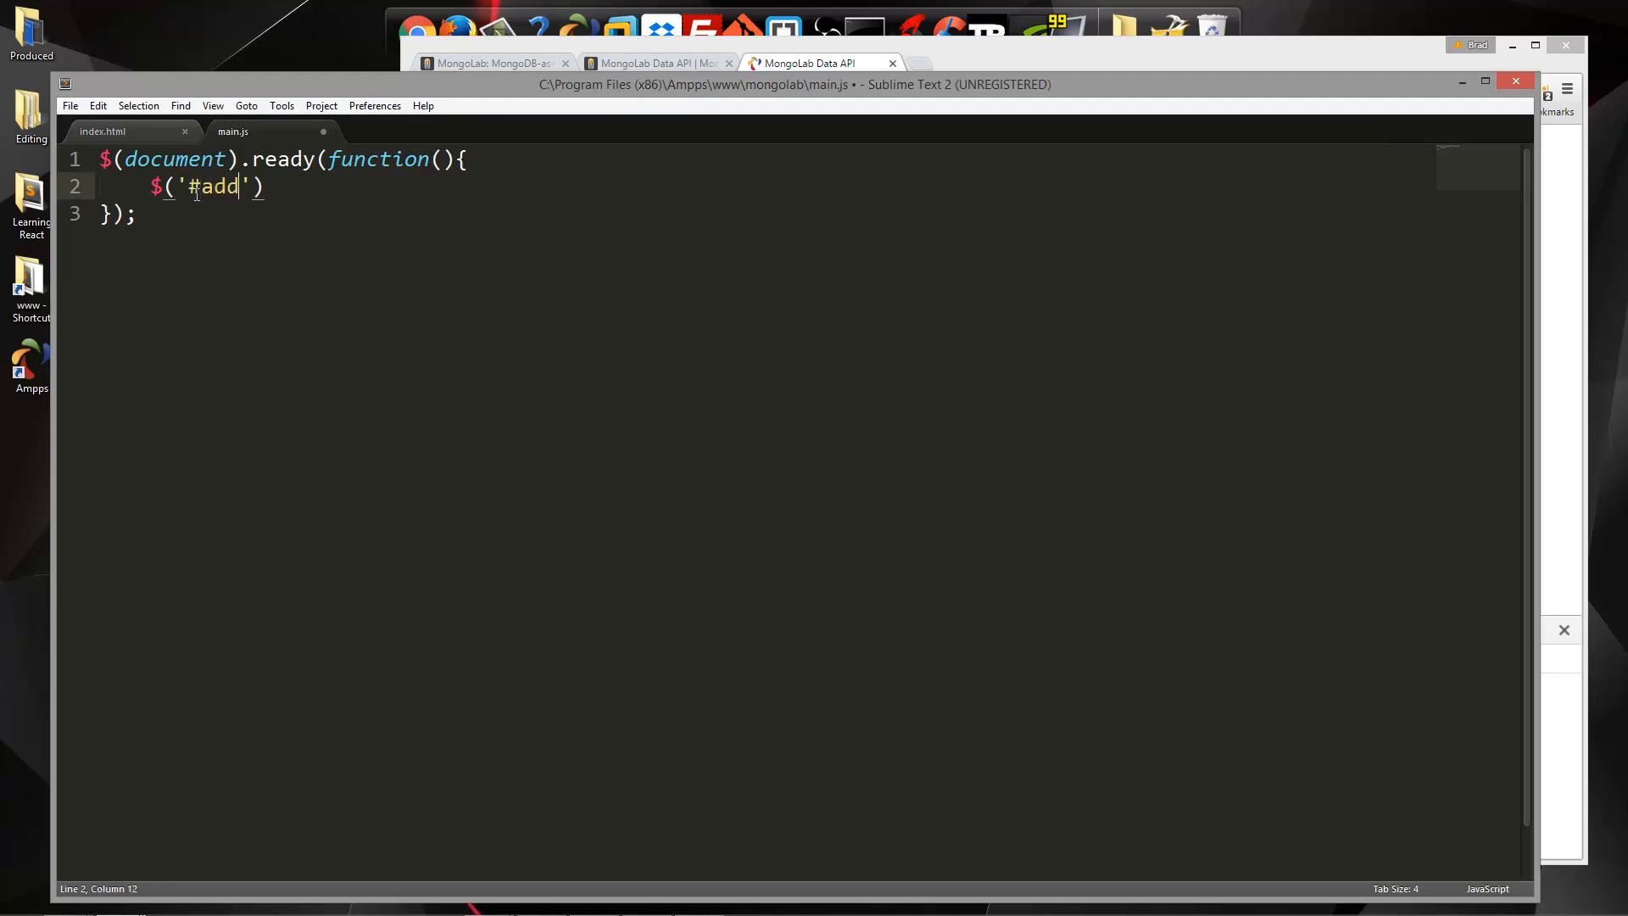
pyautogui.write('-form')
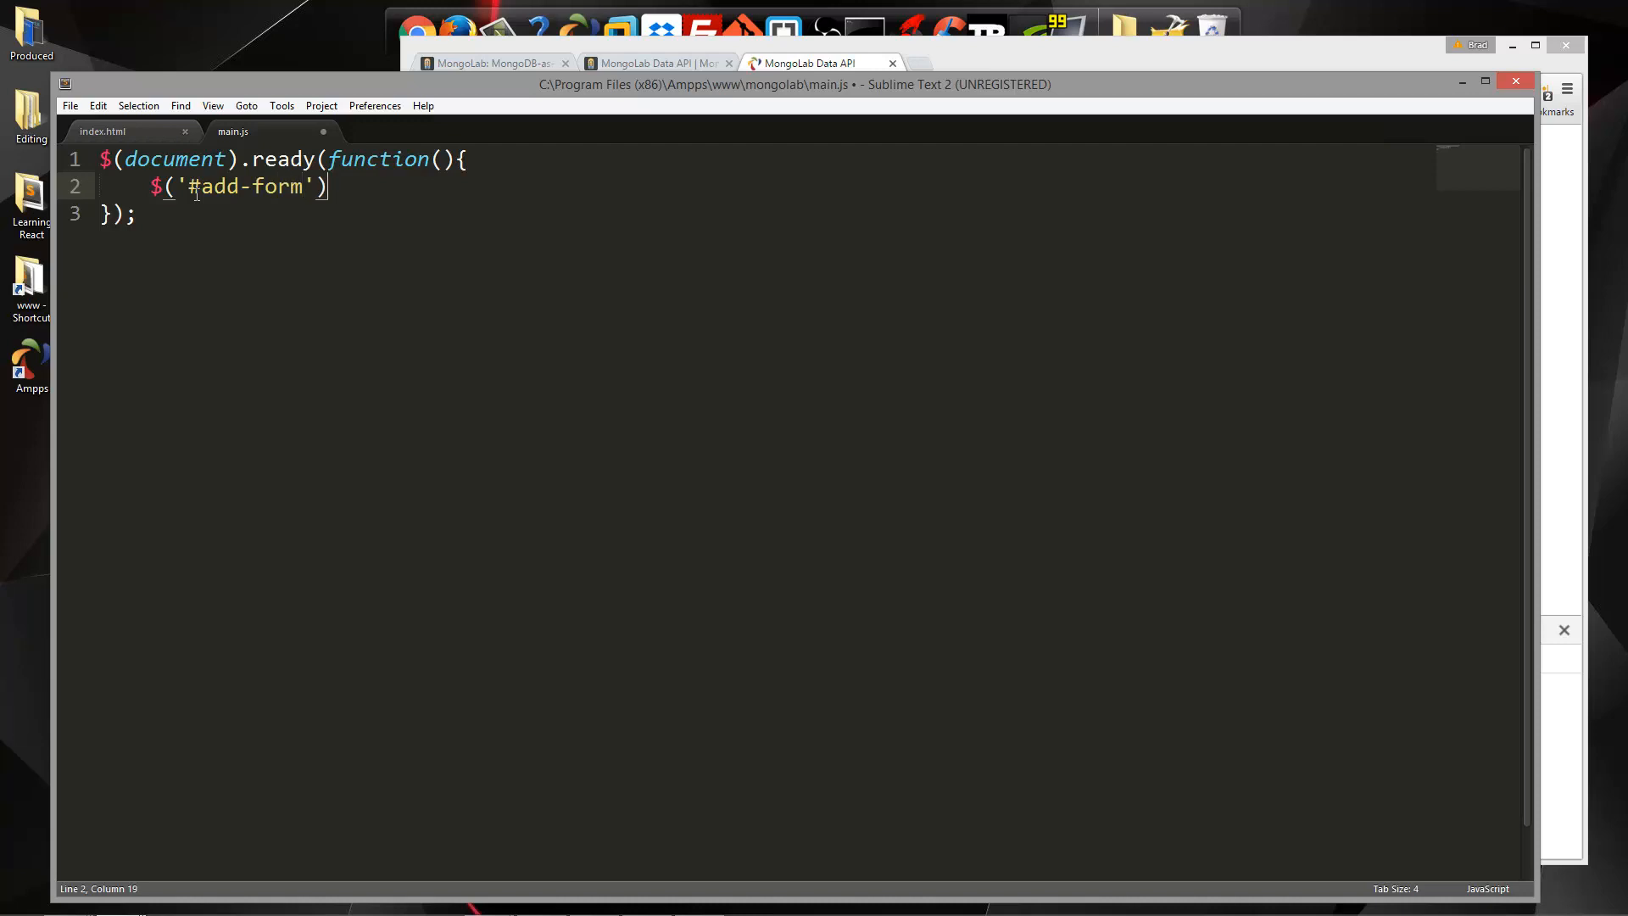
pyautogui.write('.on')
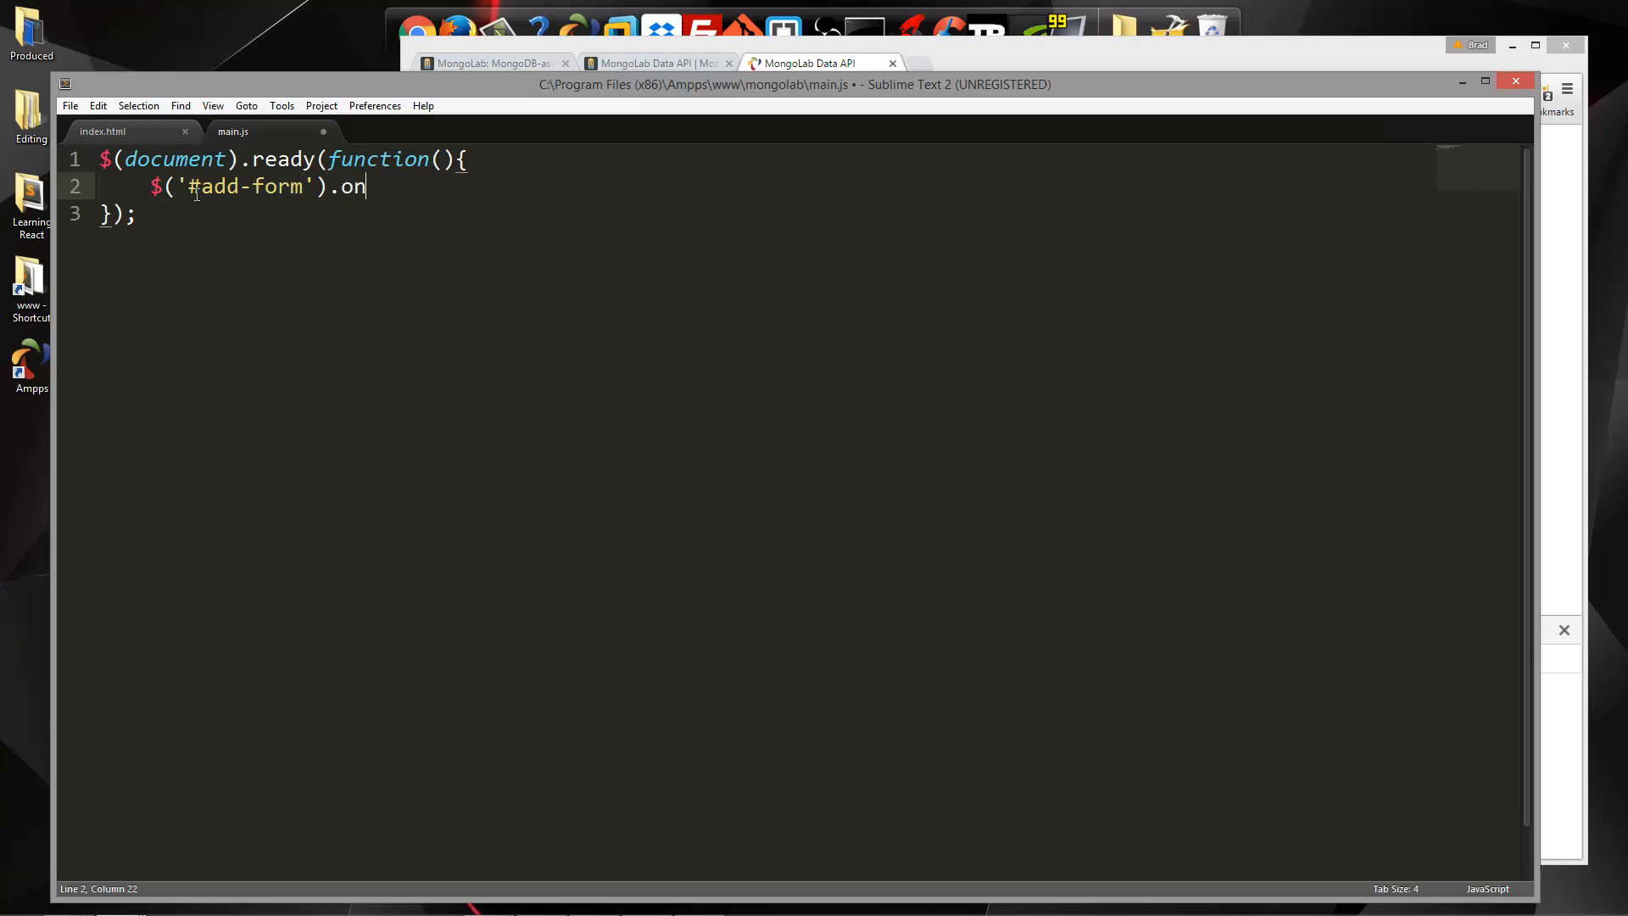
pyautogui.write("('');")
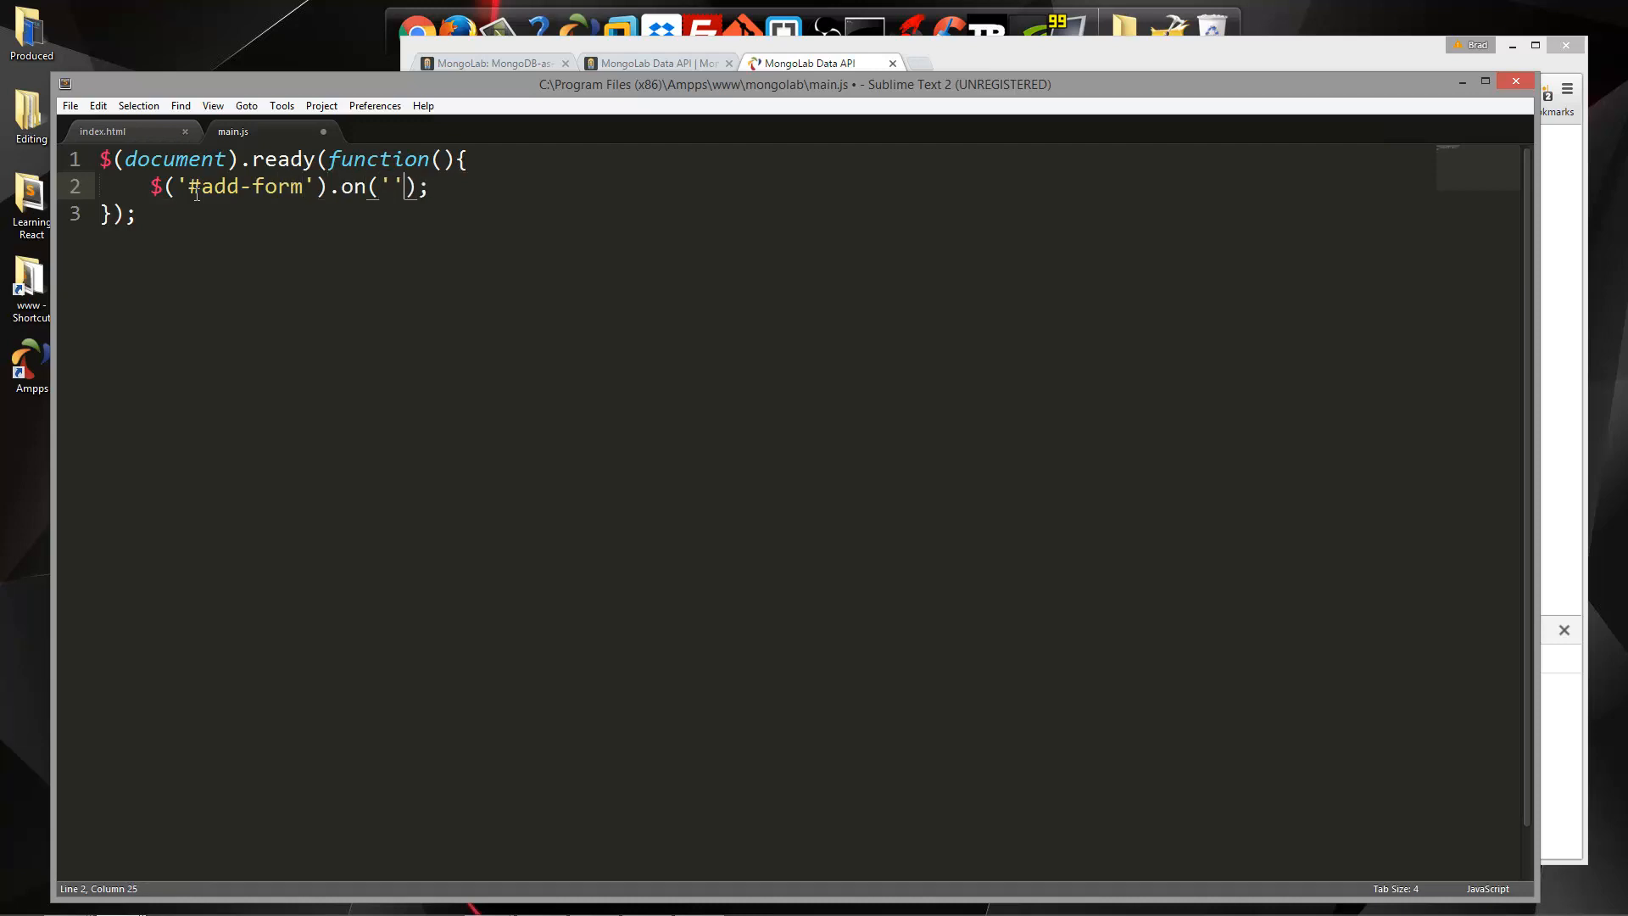
pyautogui.write('submit')
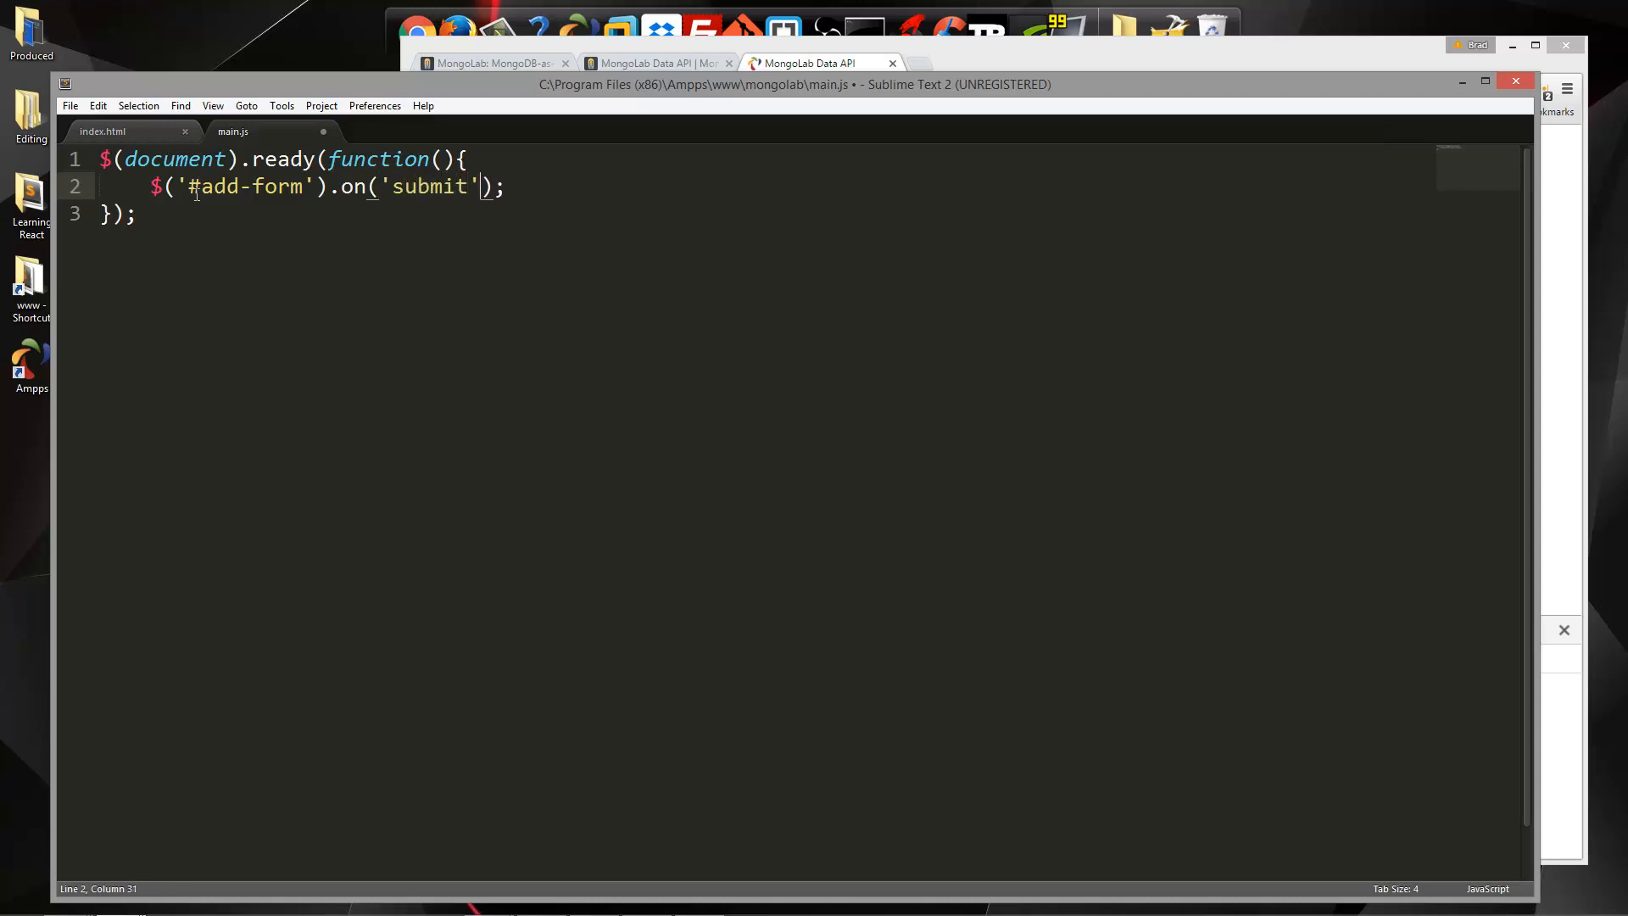
pyautogui.write(', function(')
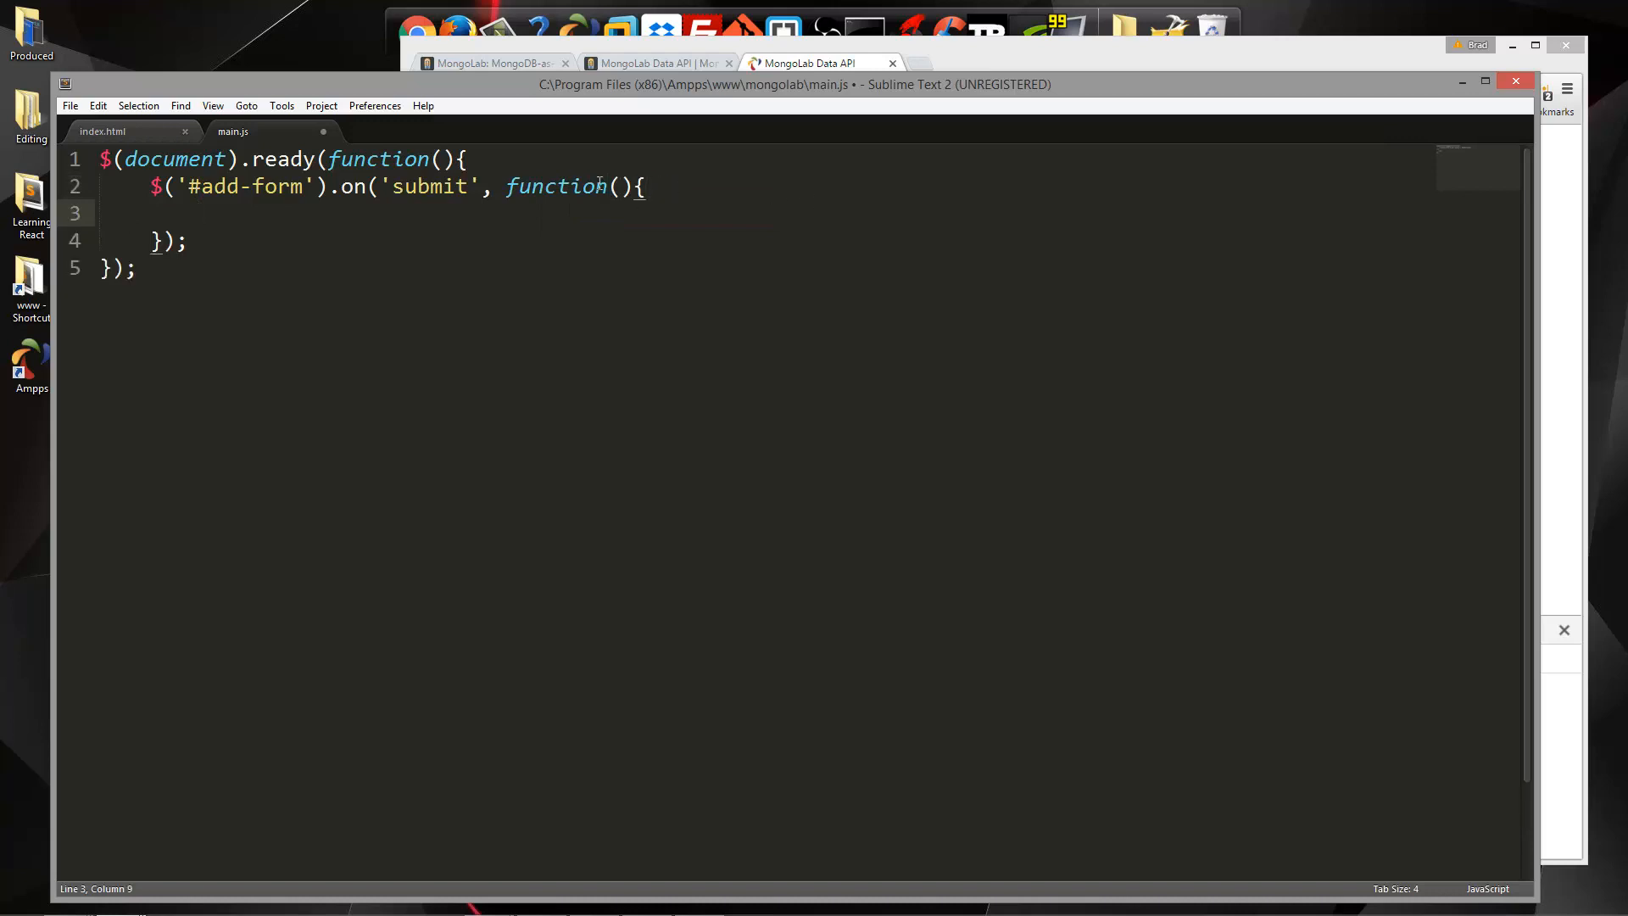
# Make the handler call e.preventDefault() and log 'Submitted'
pyautogui.write('e')
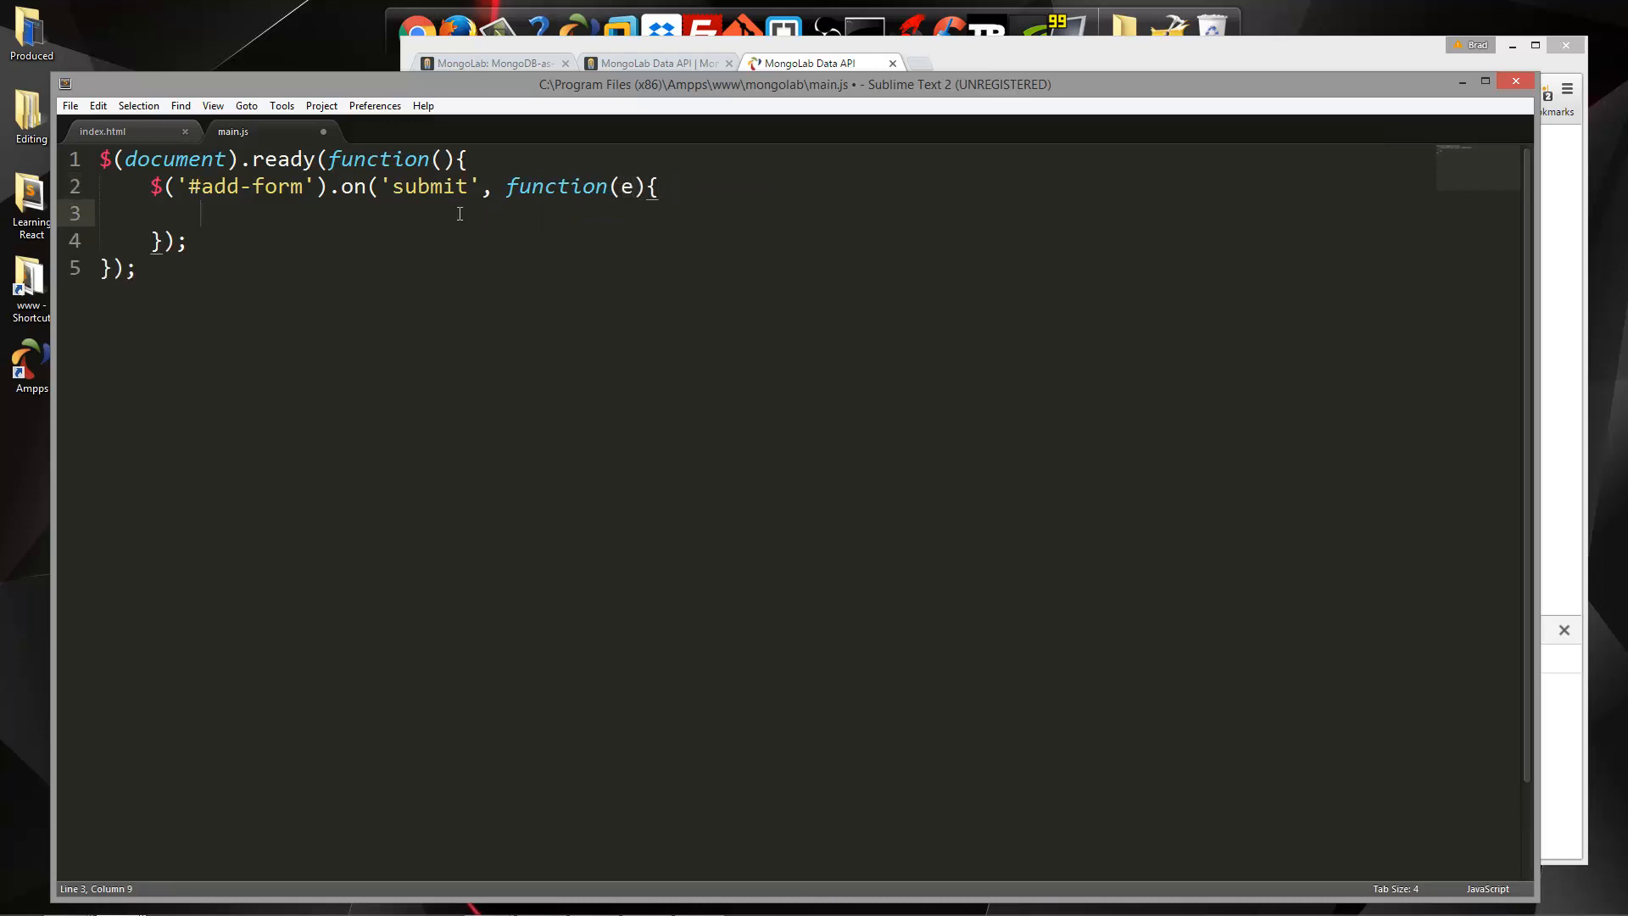
pyautogui.write('e.')
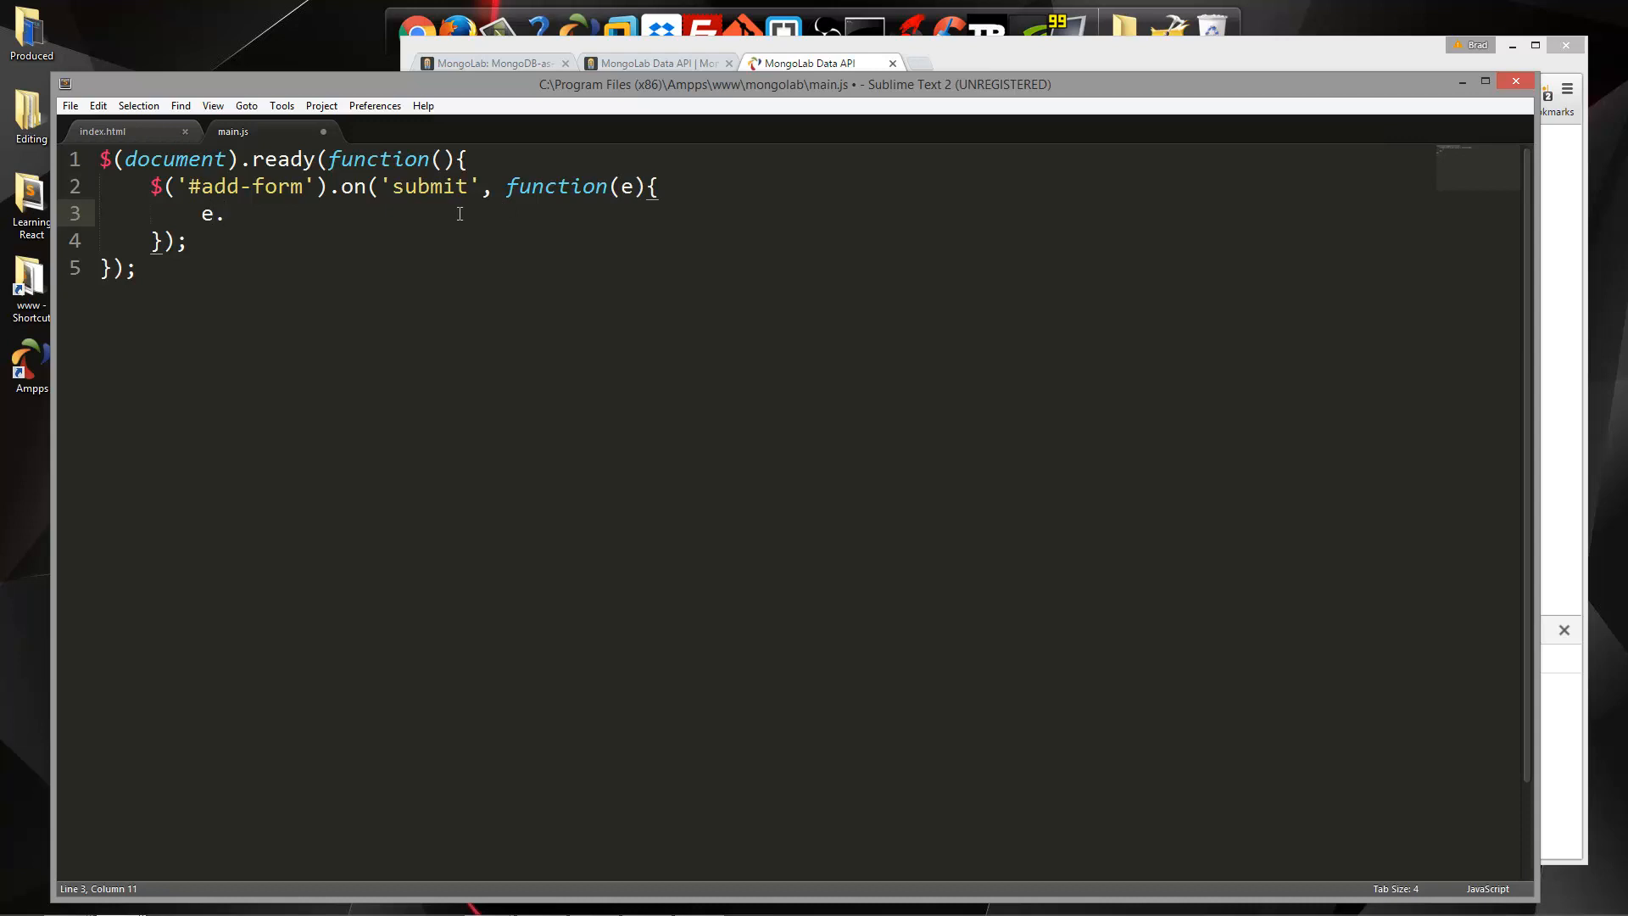
pyautogui.write('preventDef')
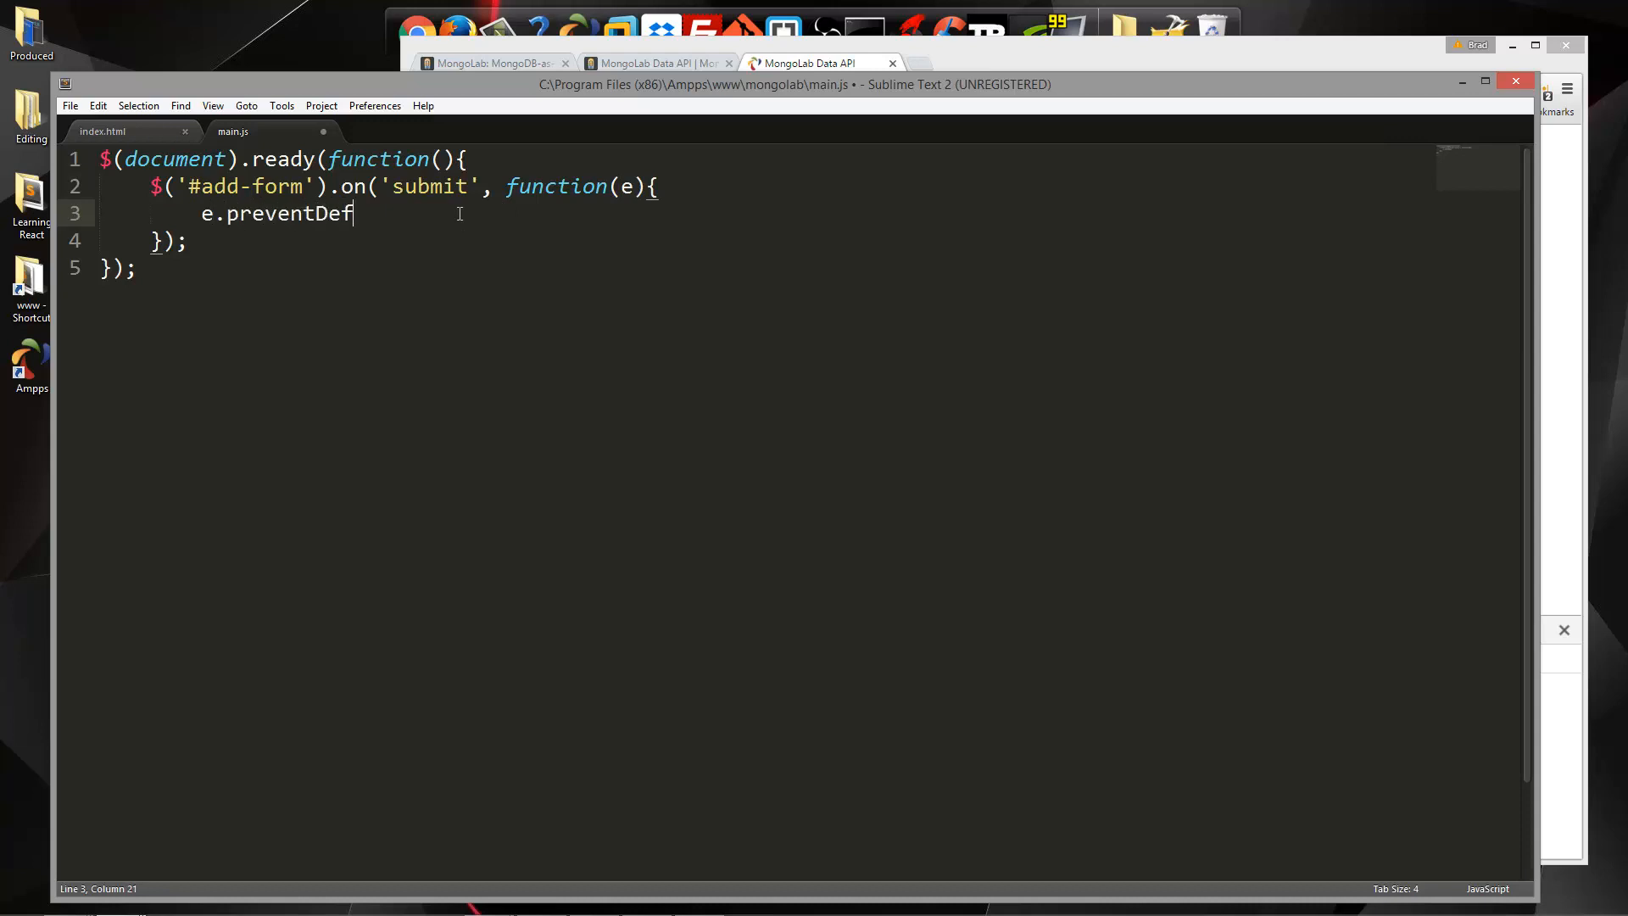
pyautogui.write('ault();')
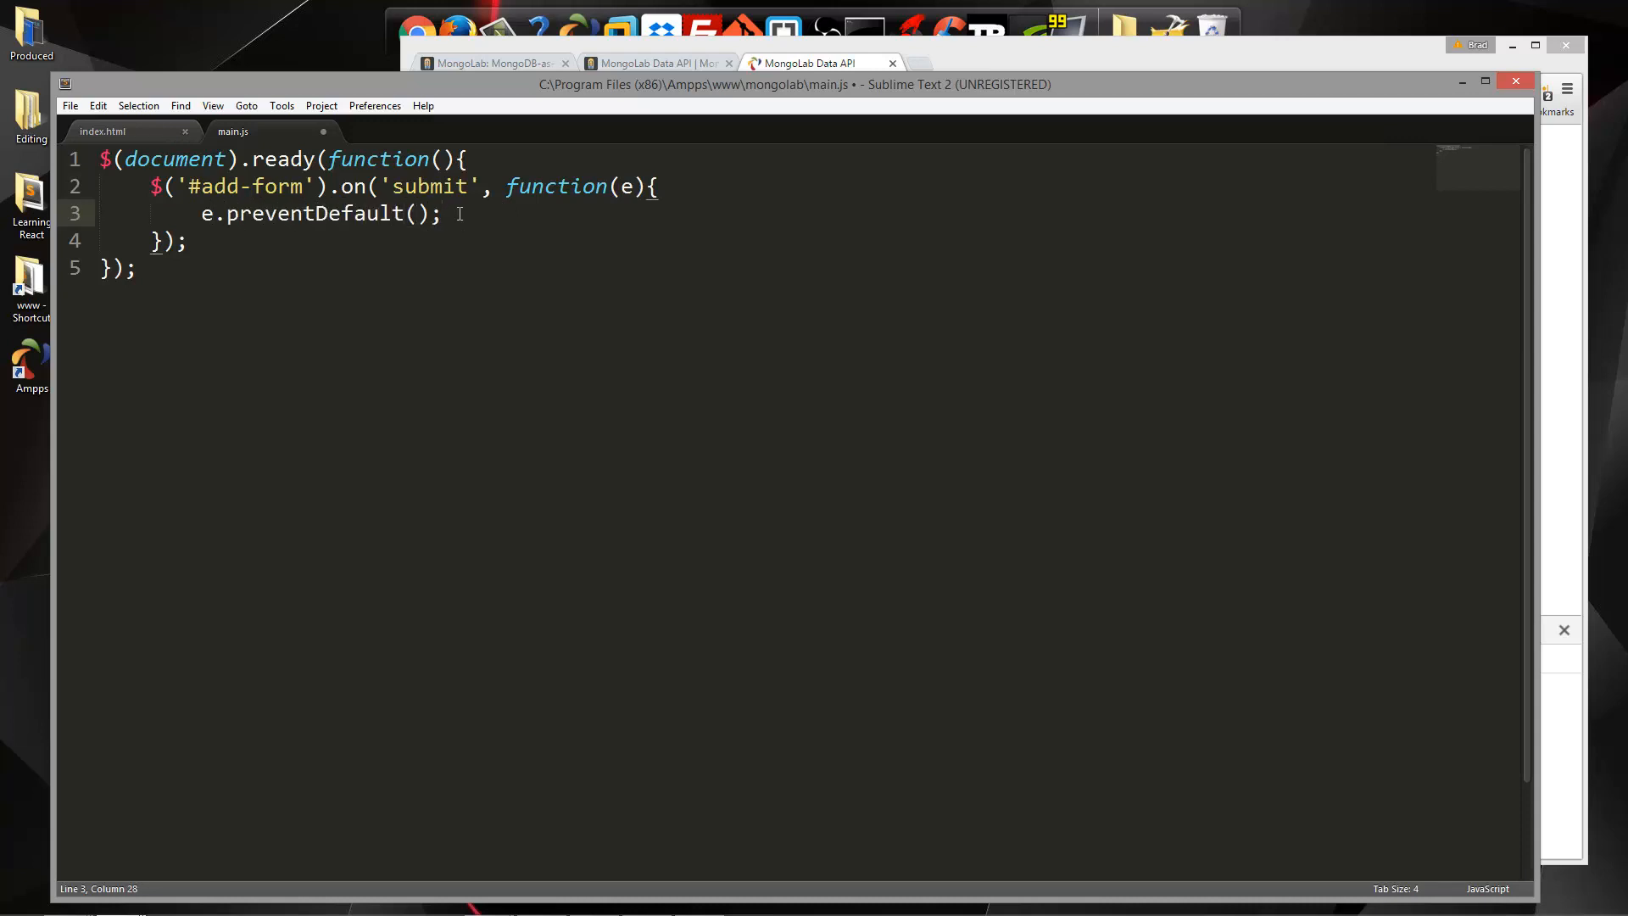
pyautogui.write("console.log('');")
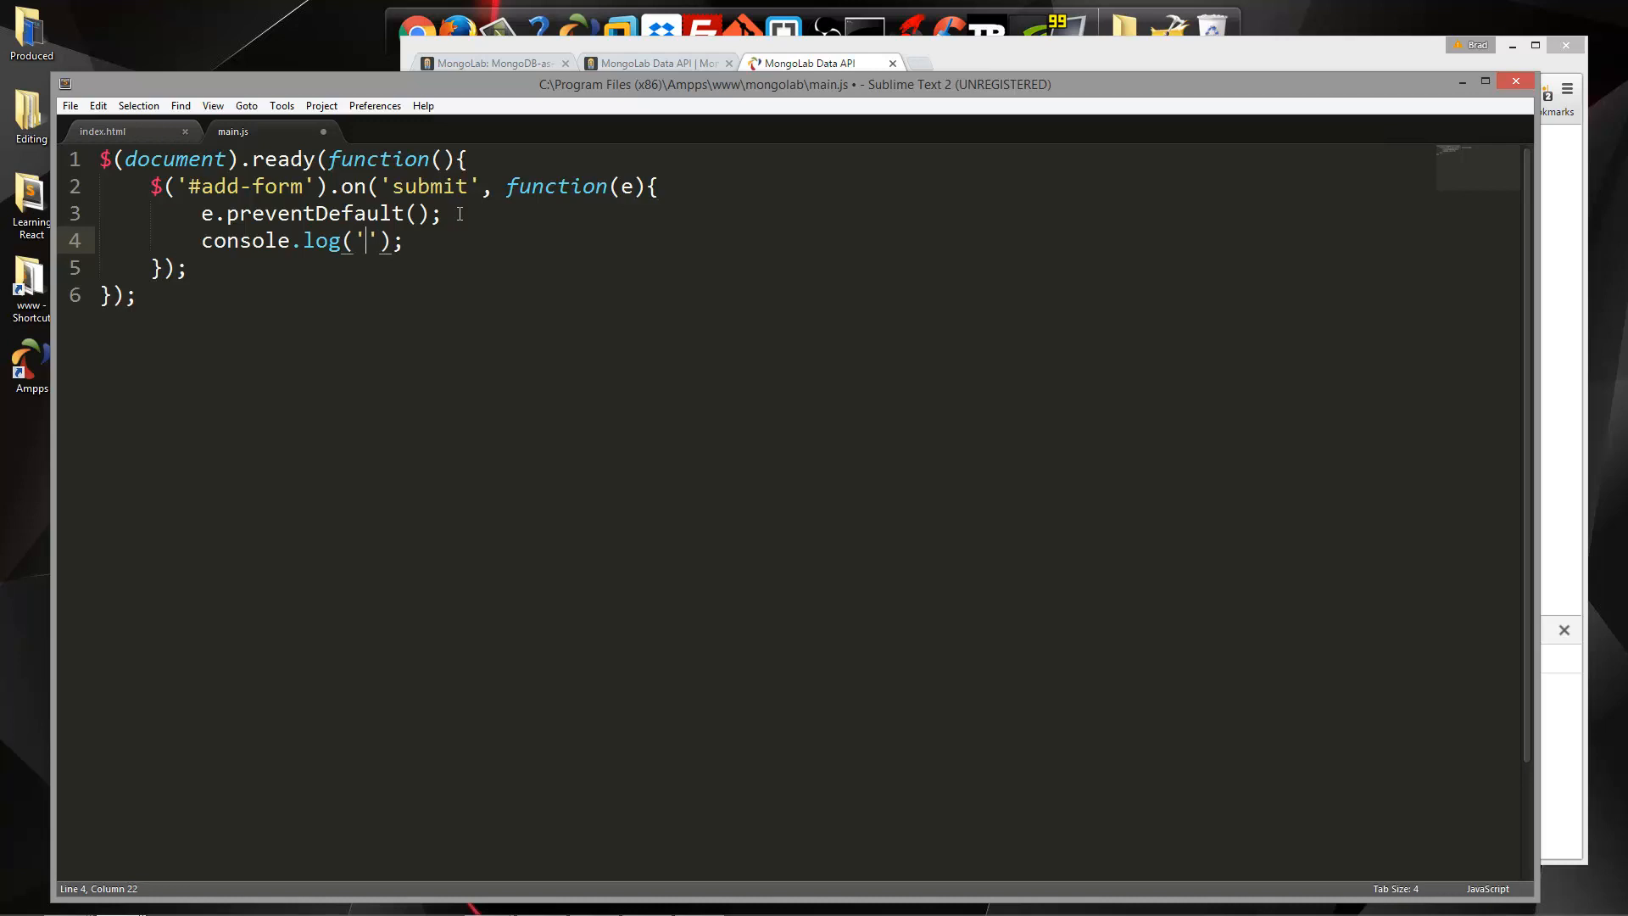
pyautogui.write('Submi')
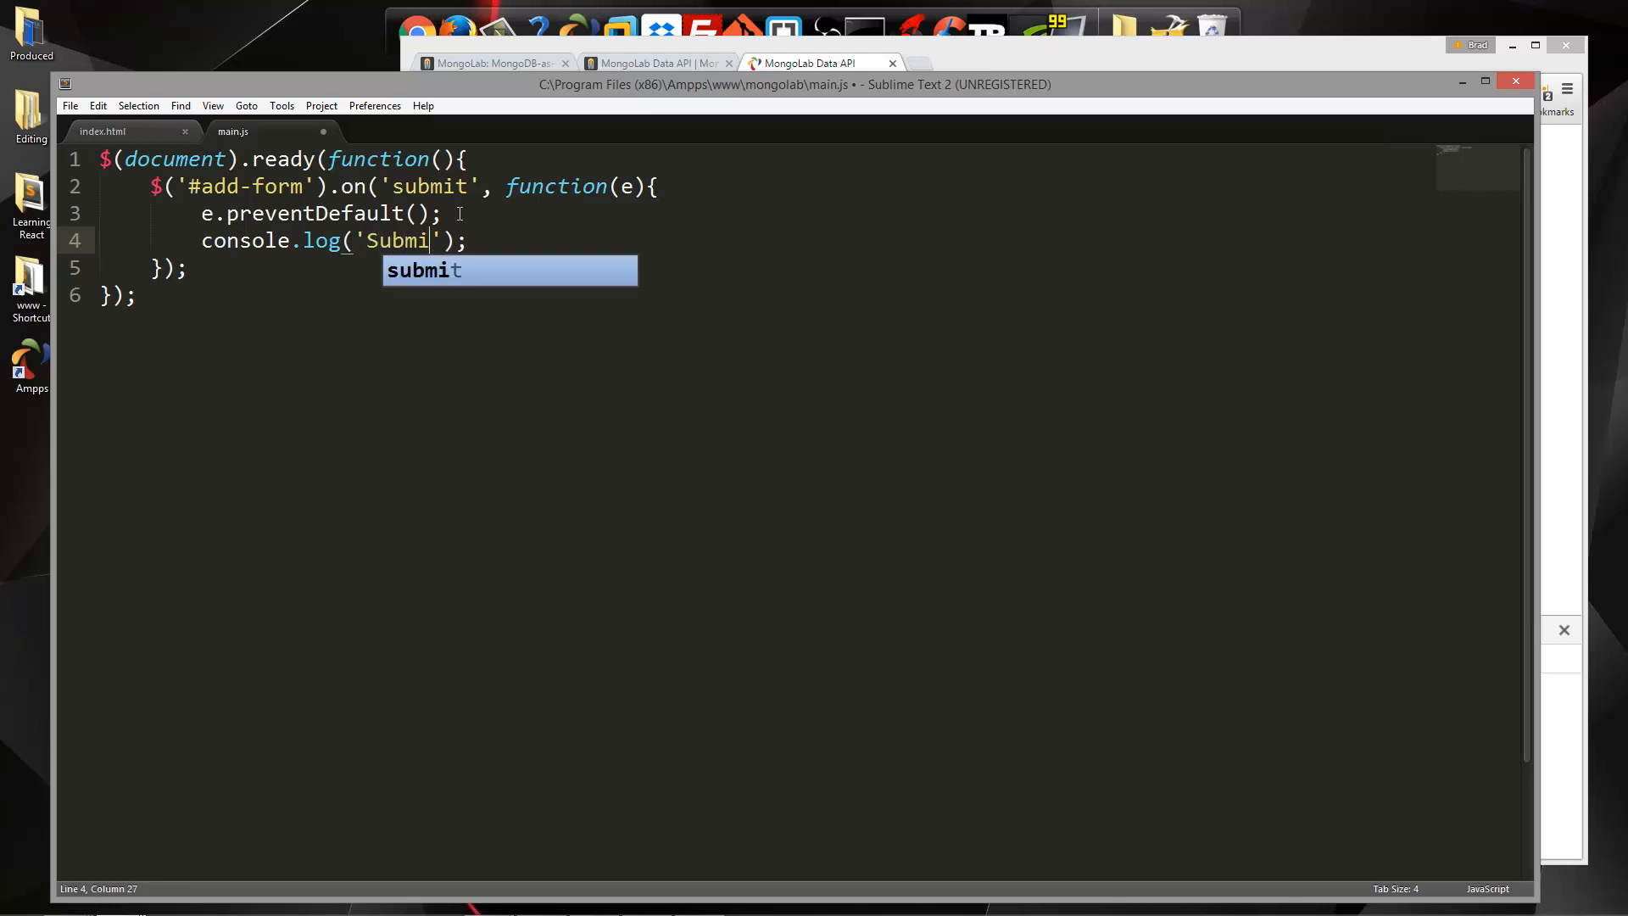
pyautogui.write('tted')
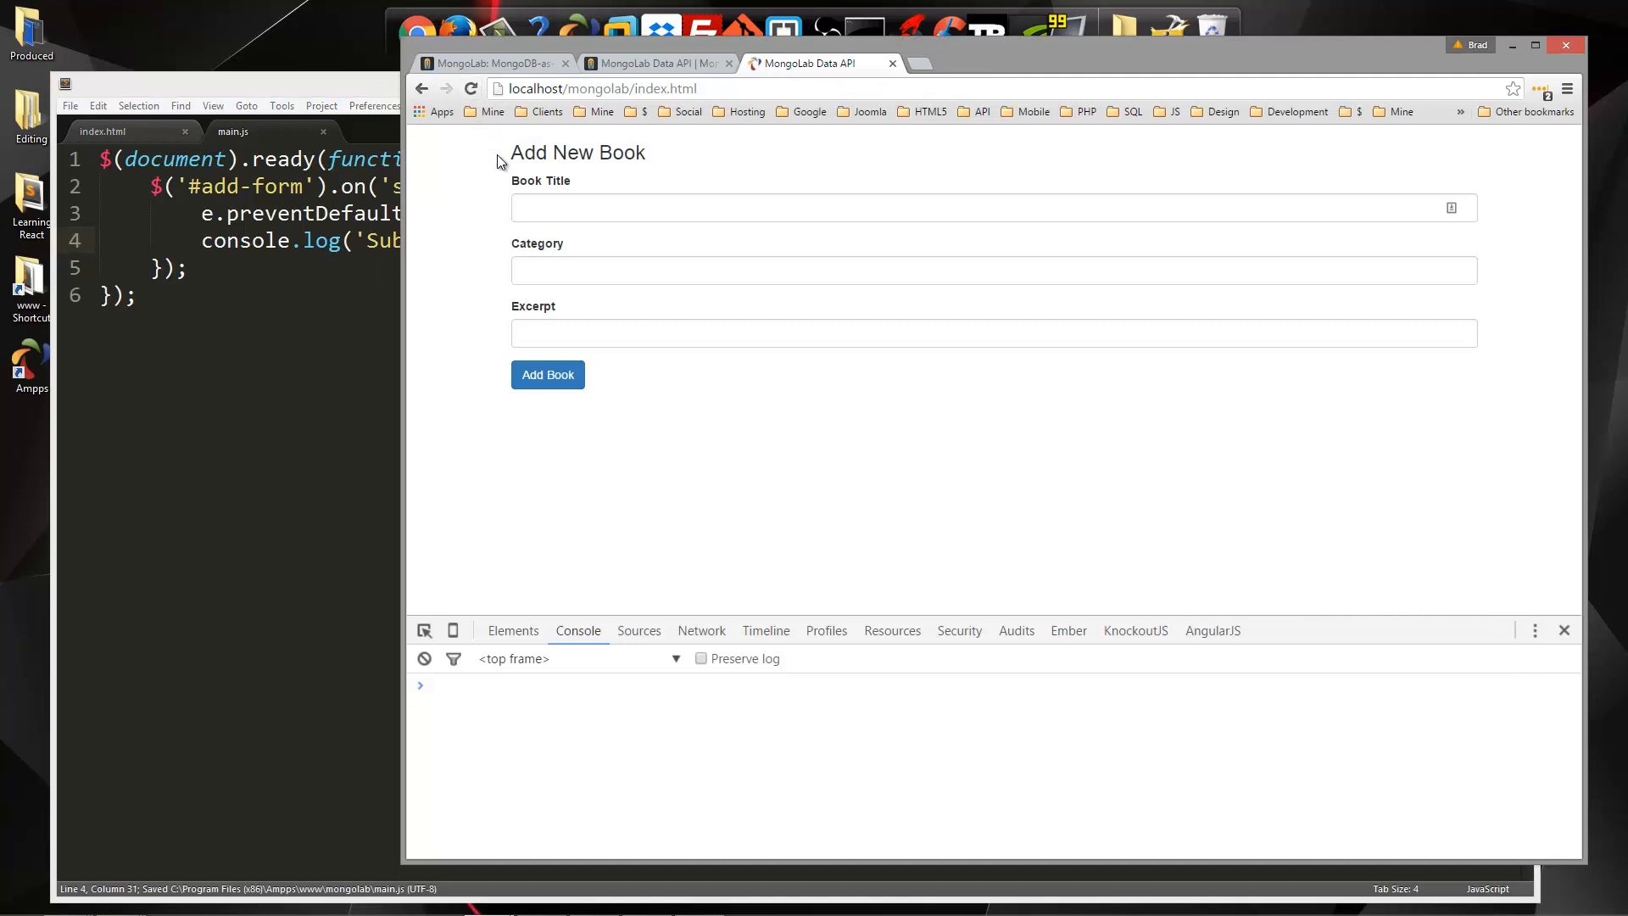
# Test Add Book in Chrome, retarget the handler to #add-book, and delete the log line
pyautogui.click(547, 375)
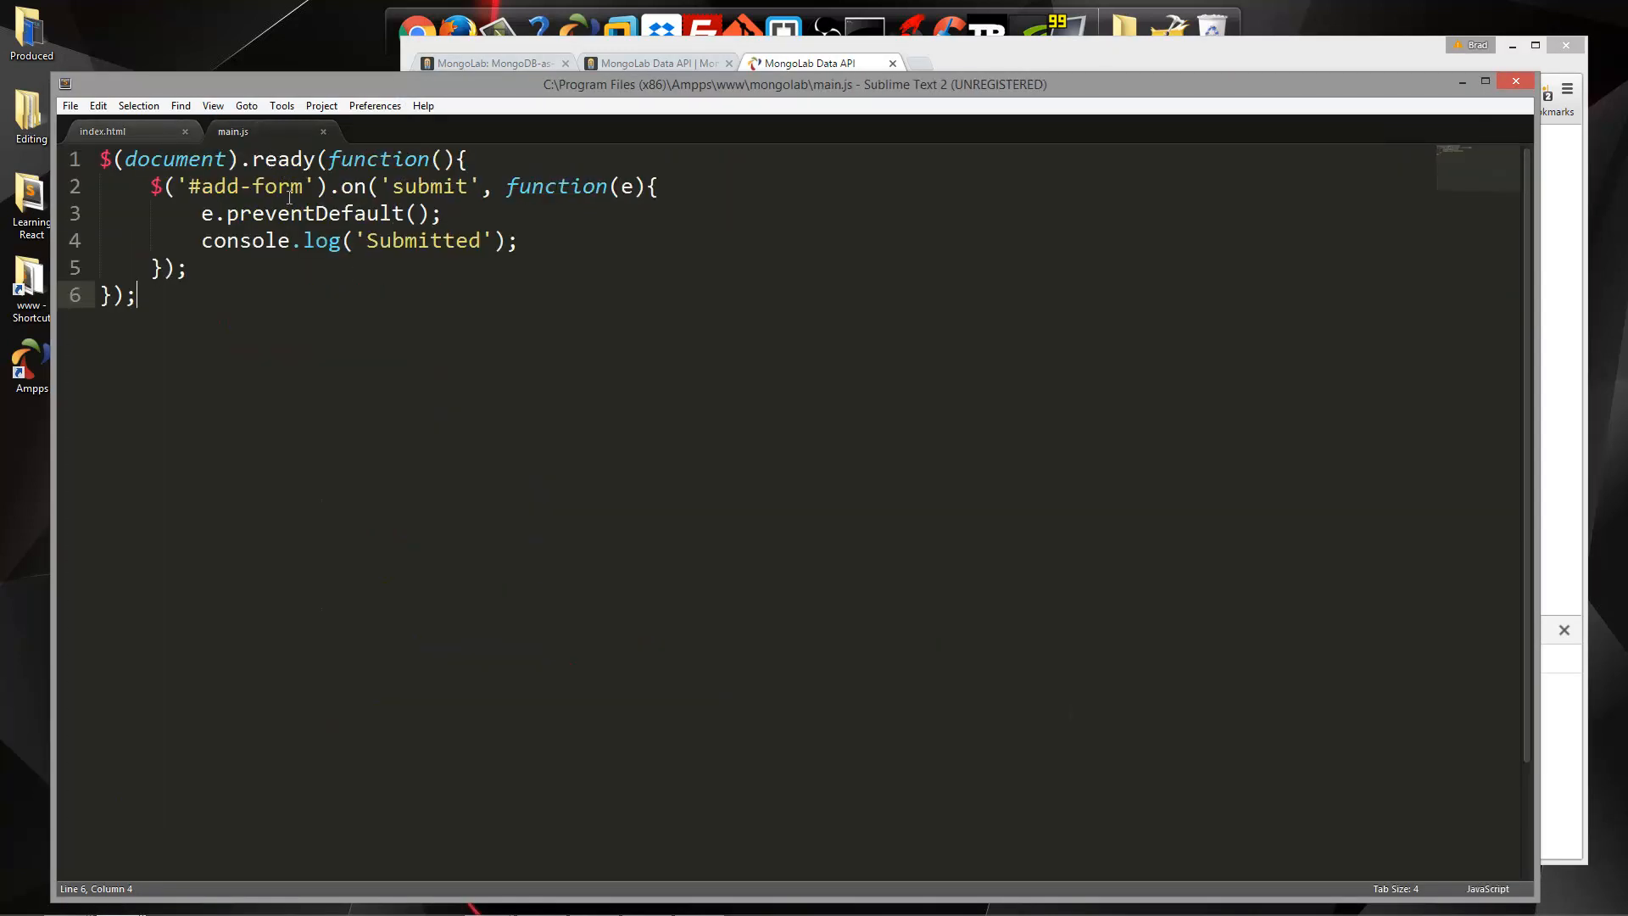
pyautogui.press('Backspace')
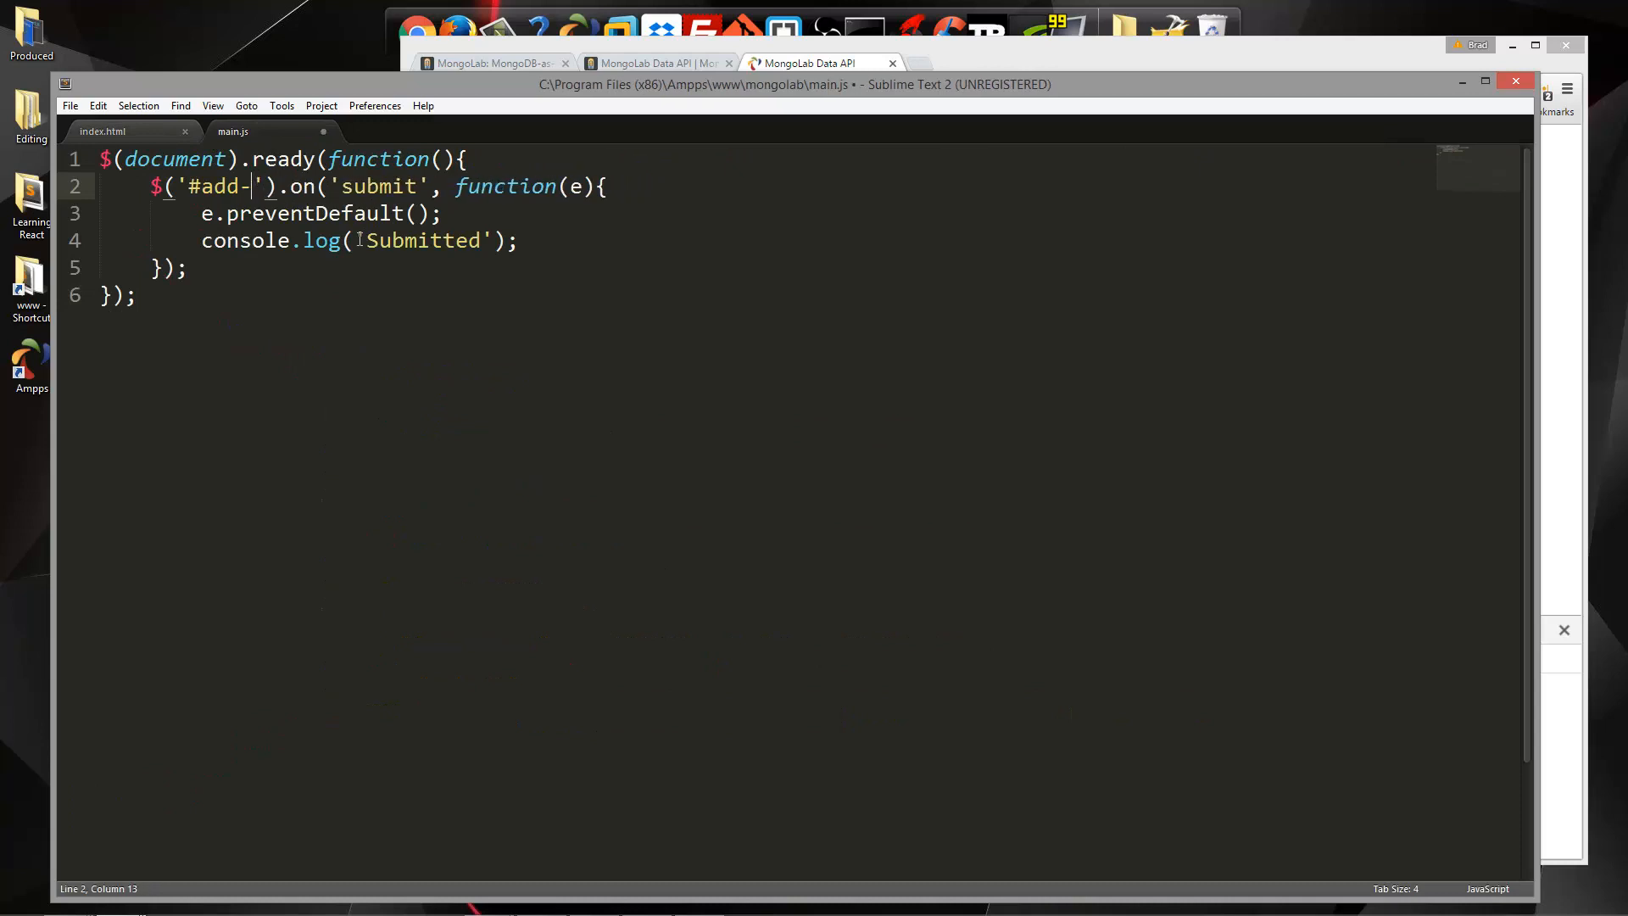
pyautogui.write("book').on('s")
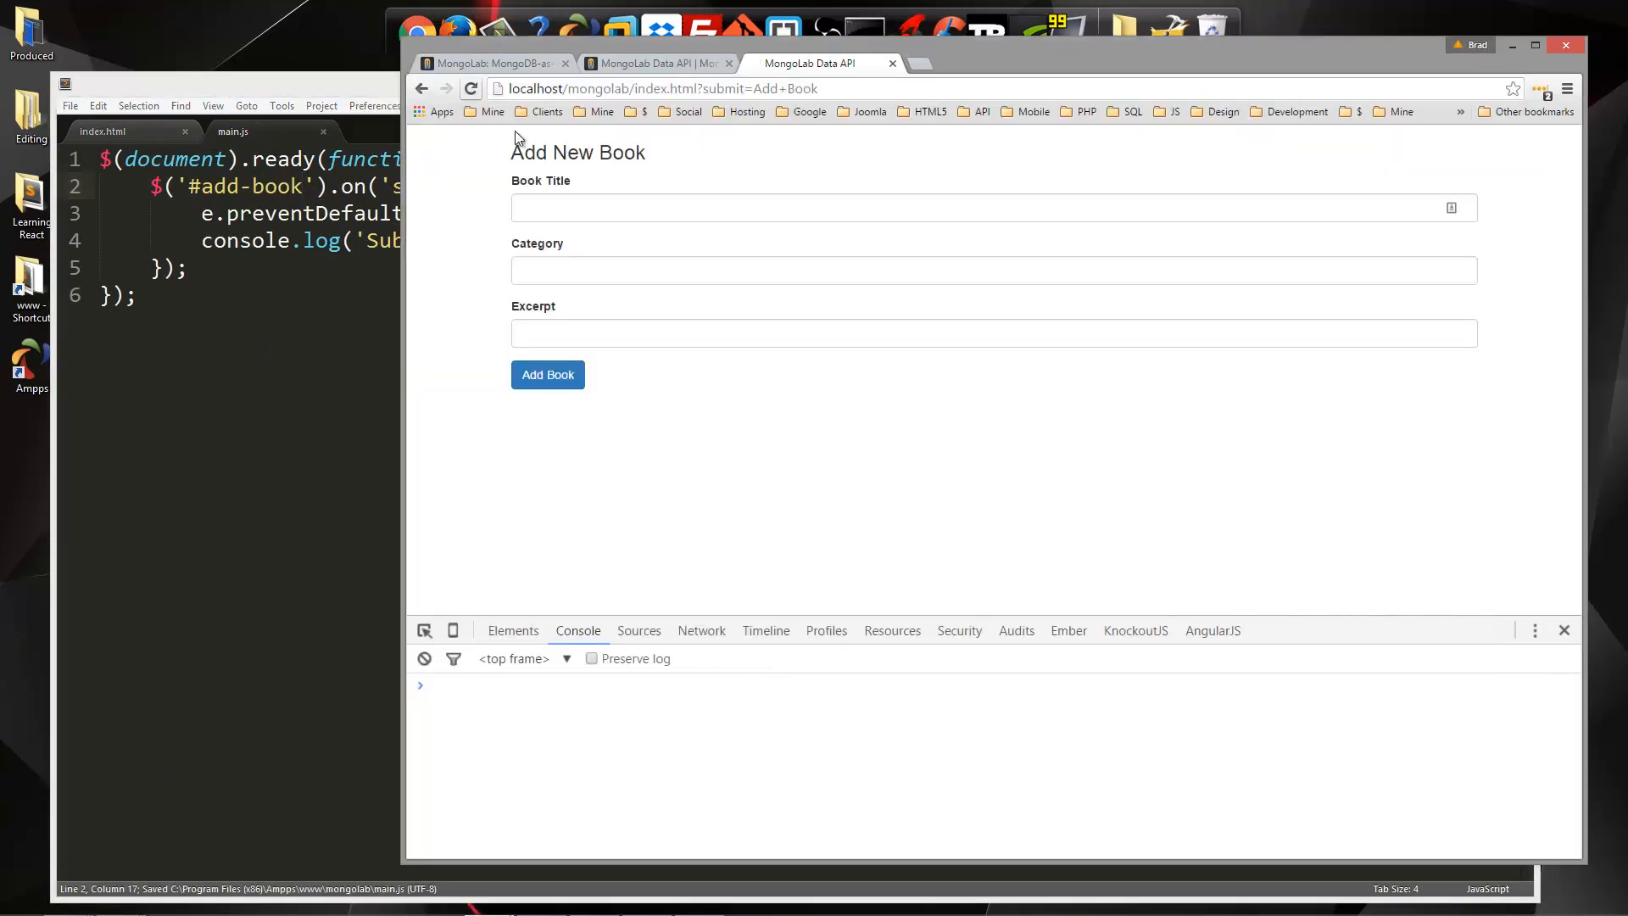
pyautogui.click(547, 375)
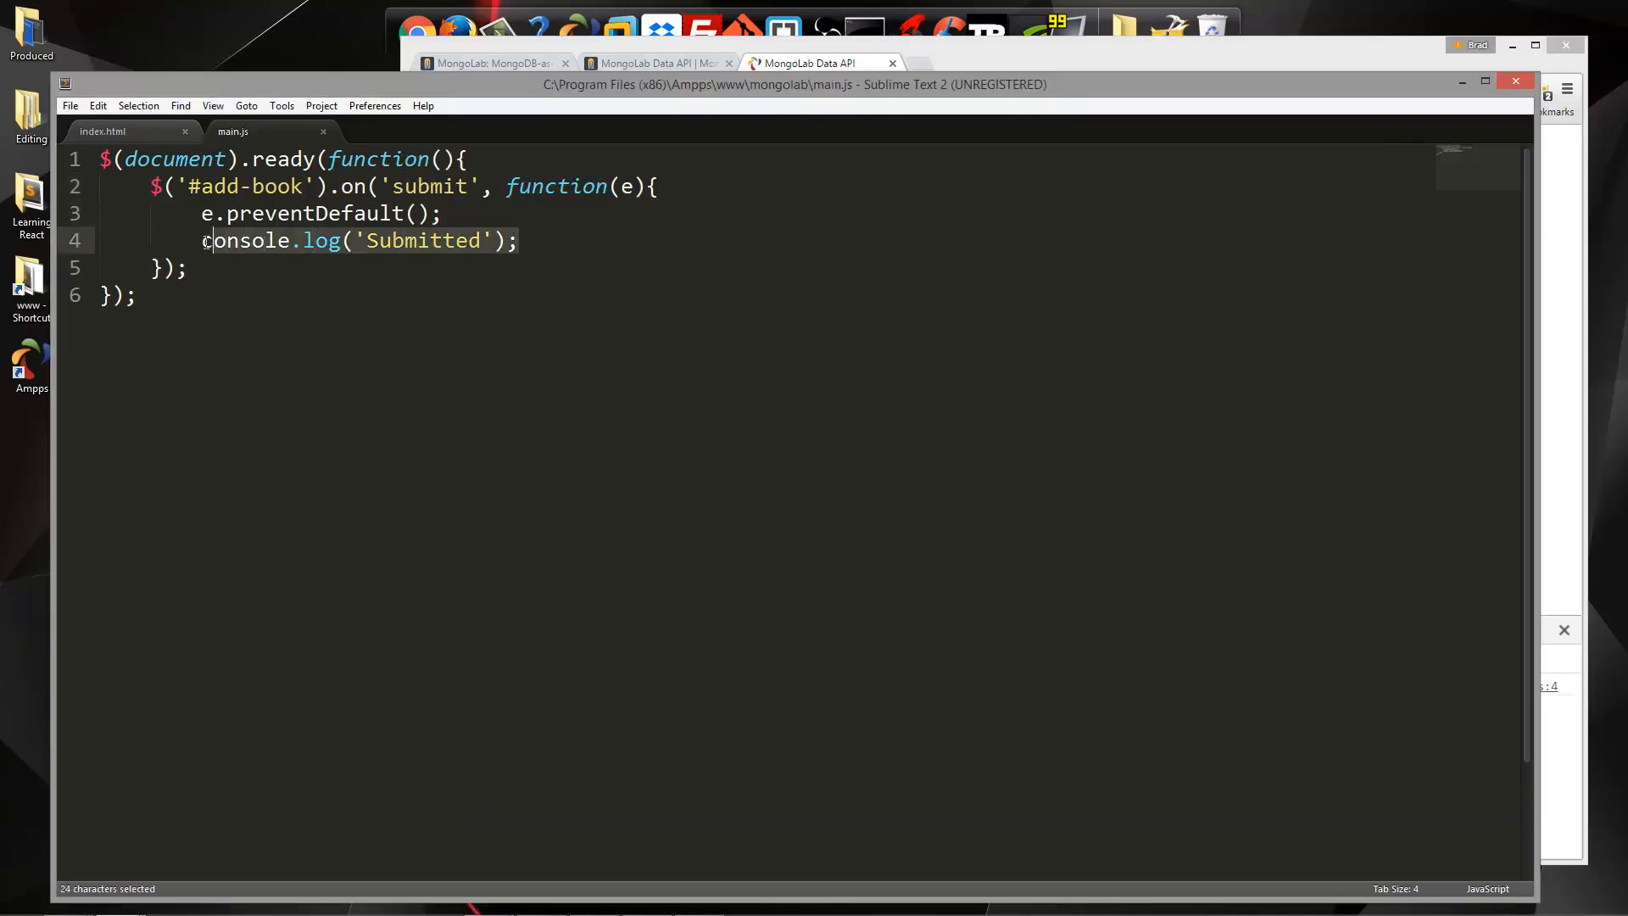
pyautogui.press('Delete')
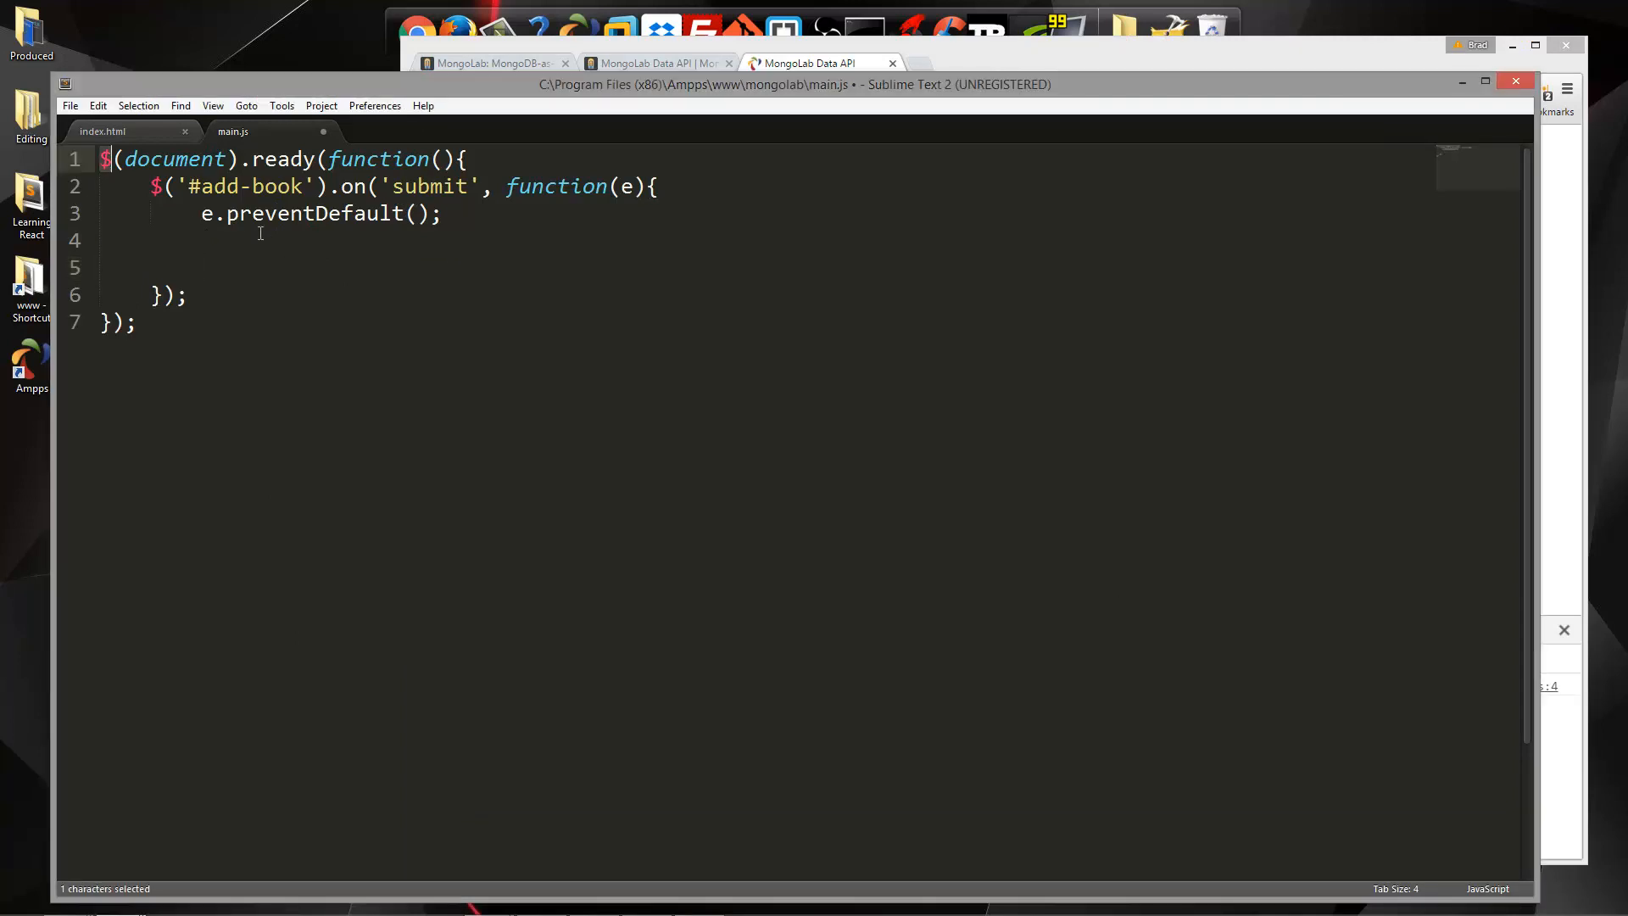
# Store the #title, #category and #excerpt input values in variables on submit
pyautogui.write('var title =')
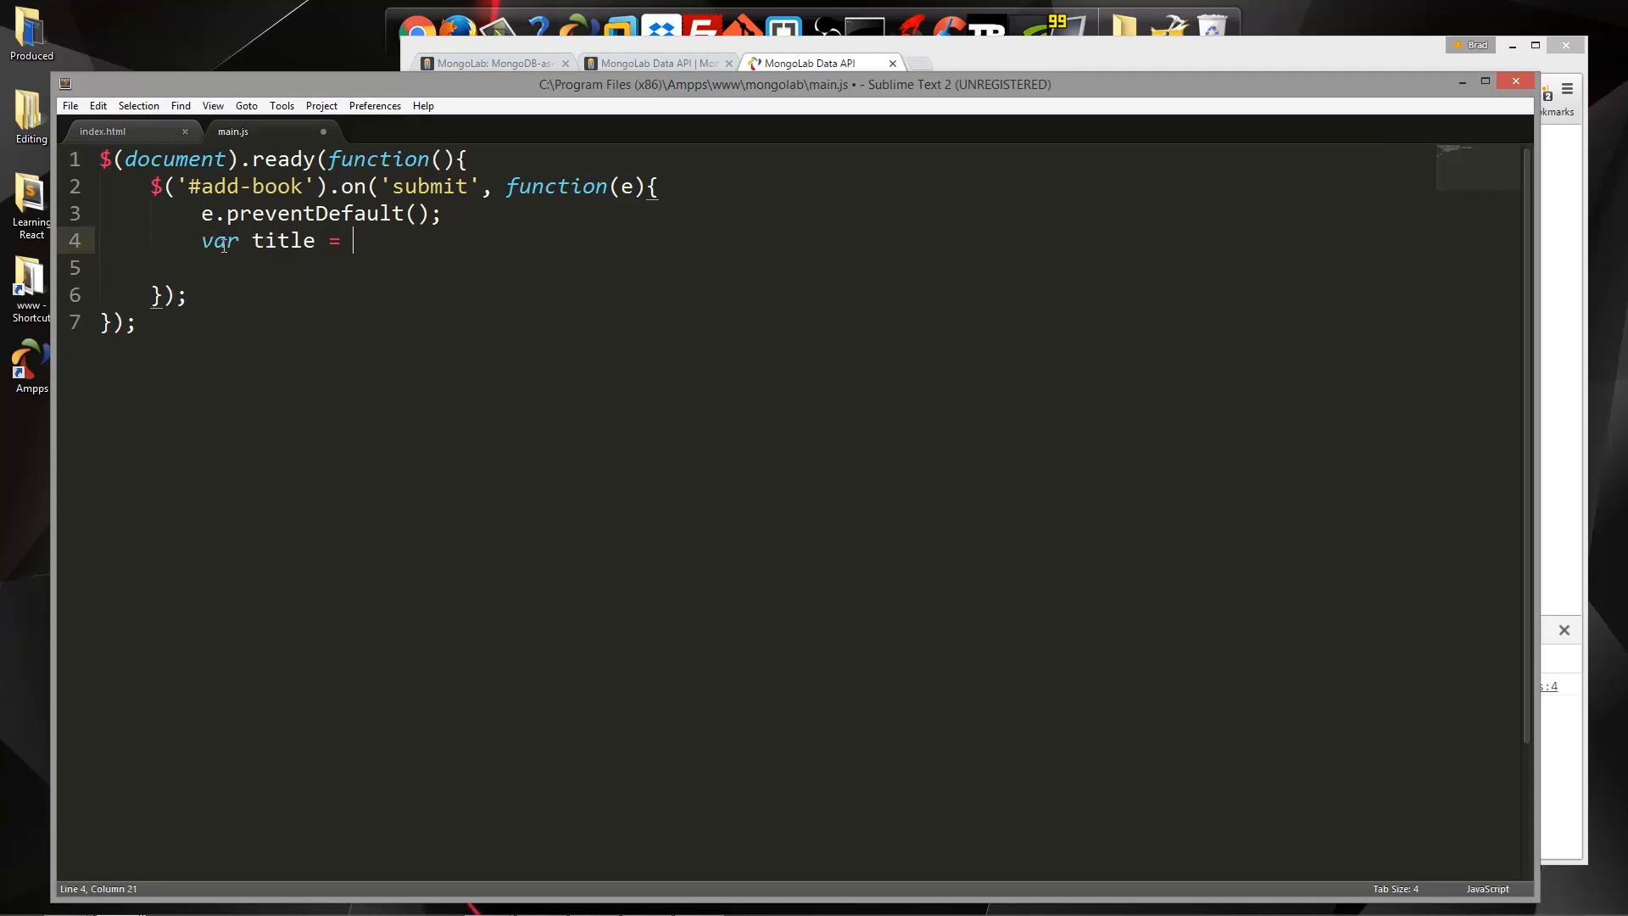
pyautogui.write('$();')
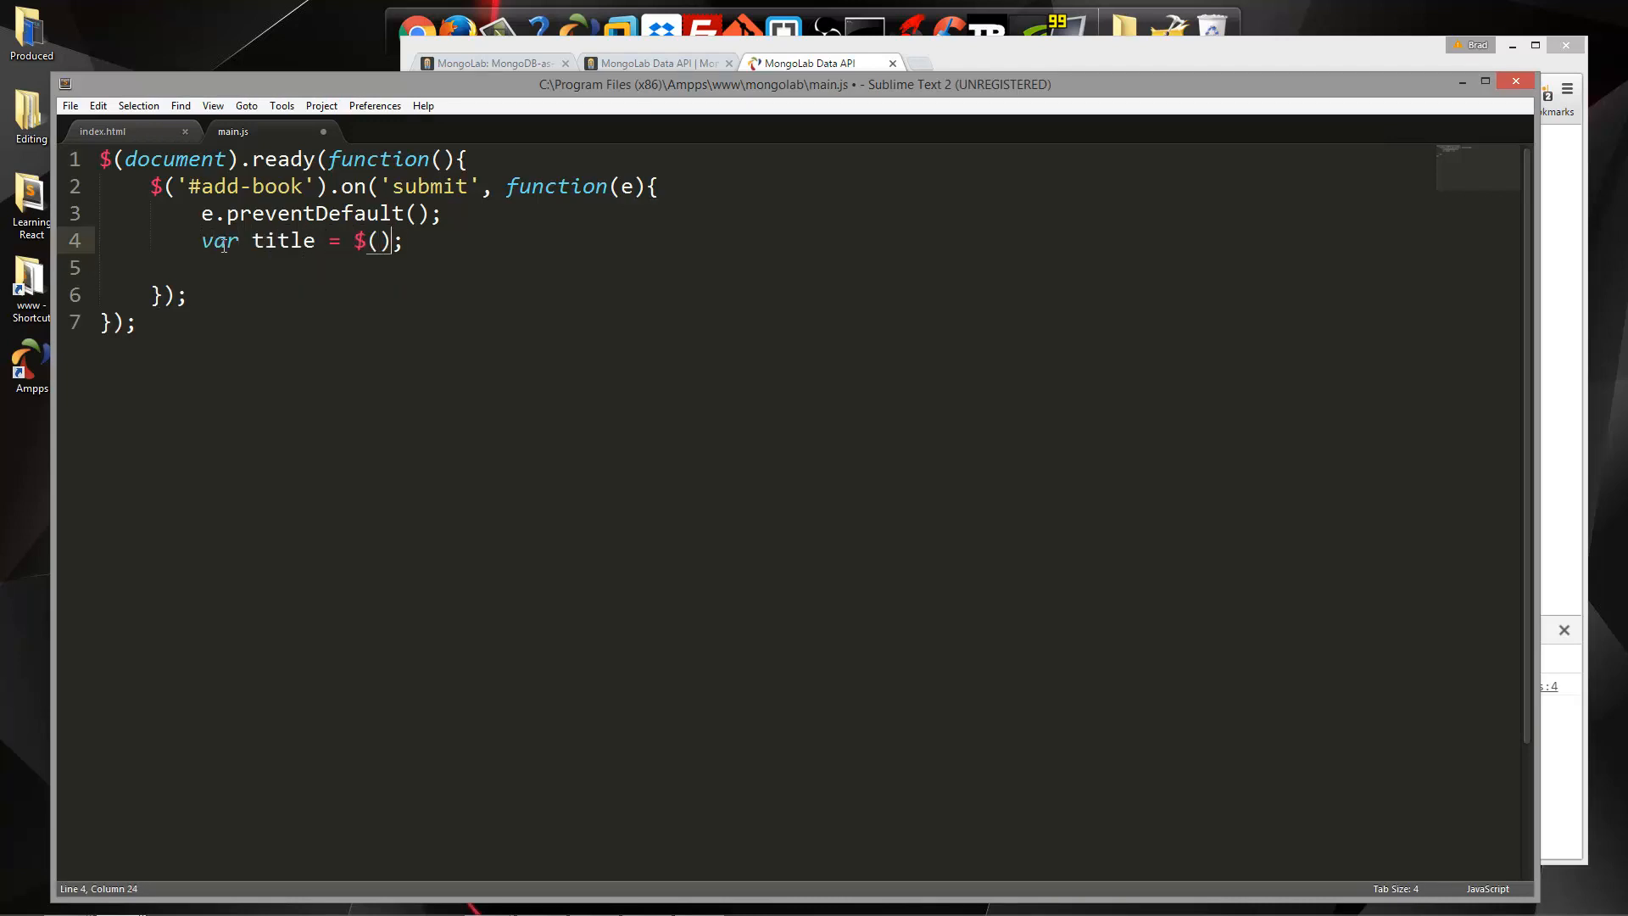
pyautogui.write("'#'")
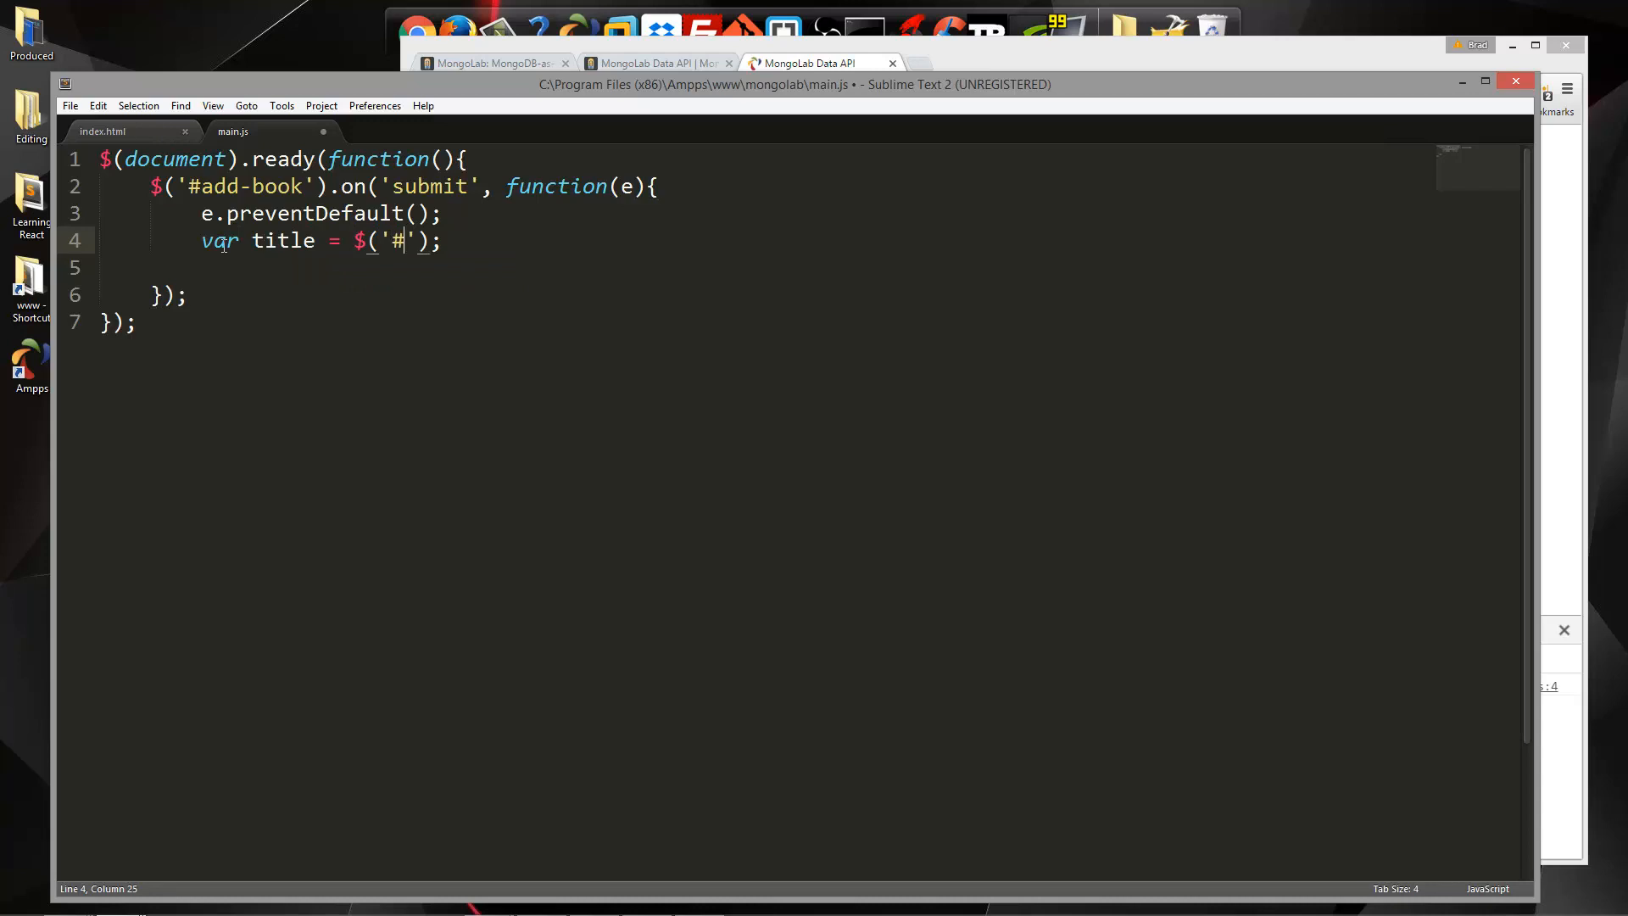
pyautogui.write('title')
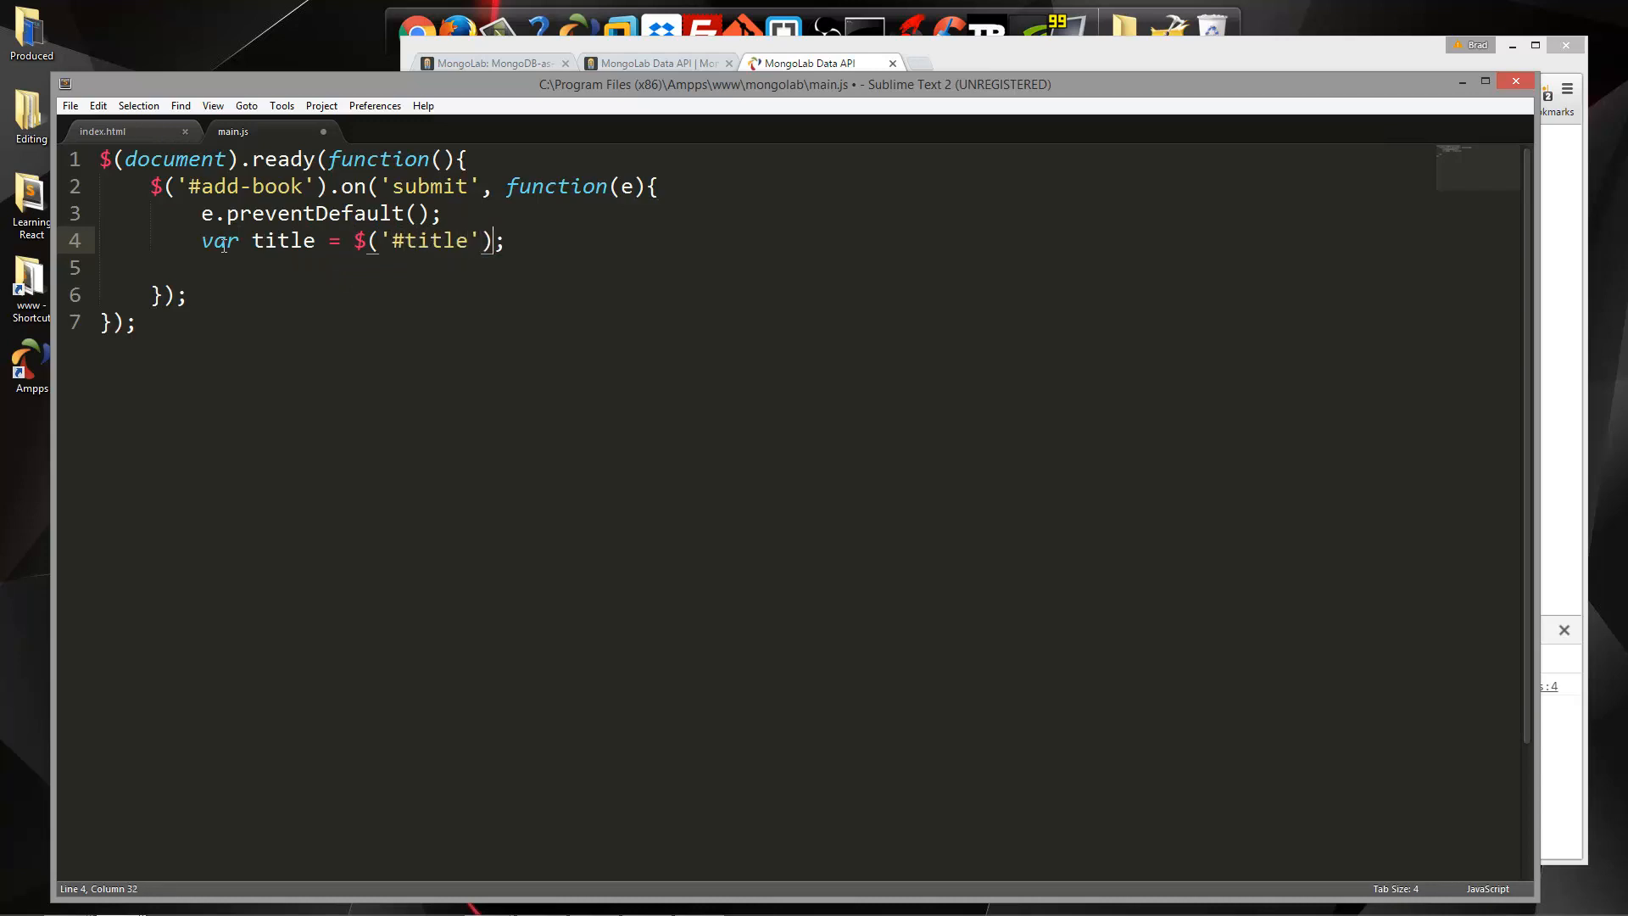
pyautogui.write('.val()')
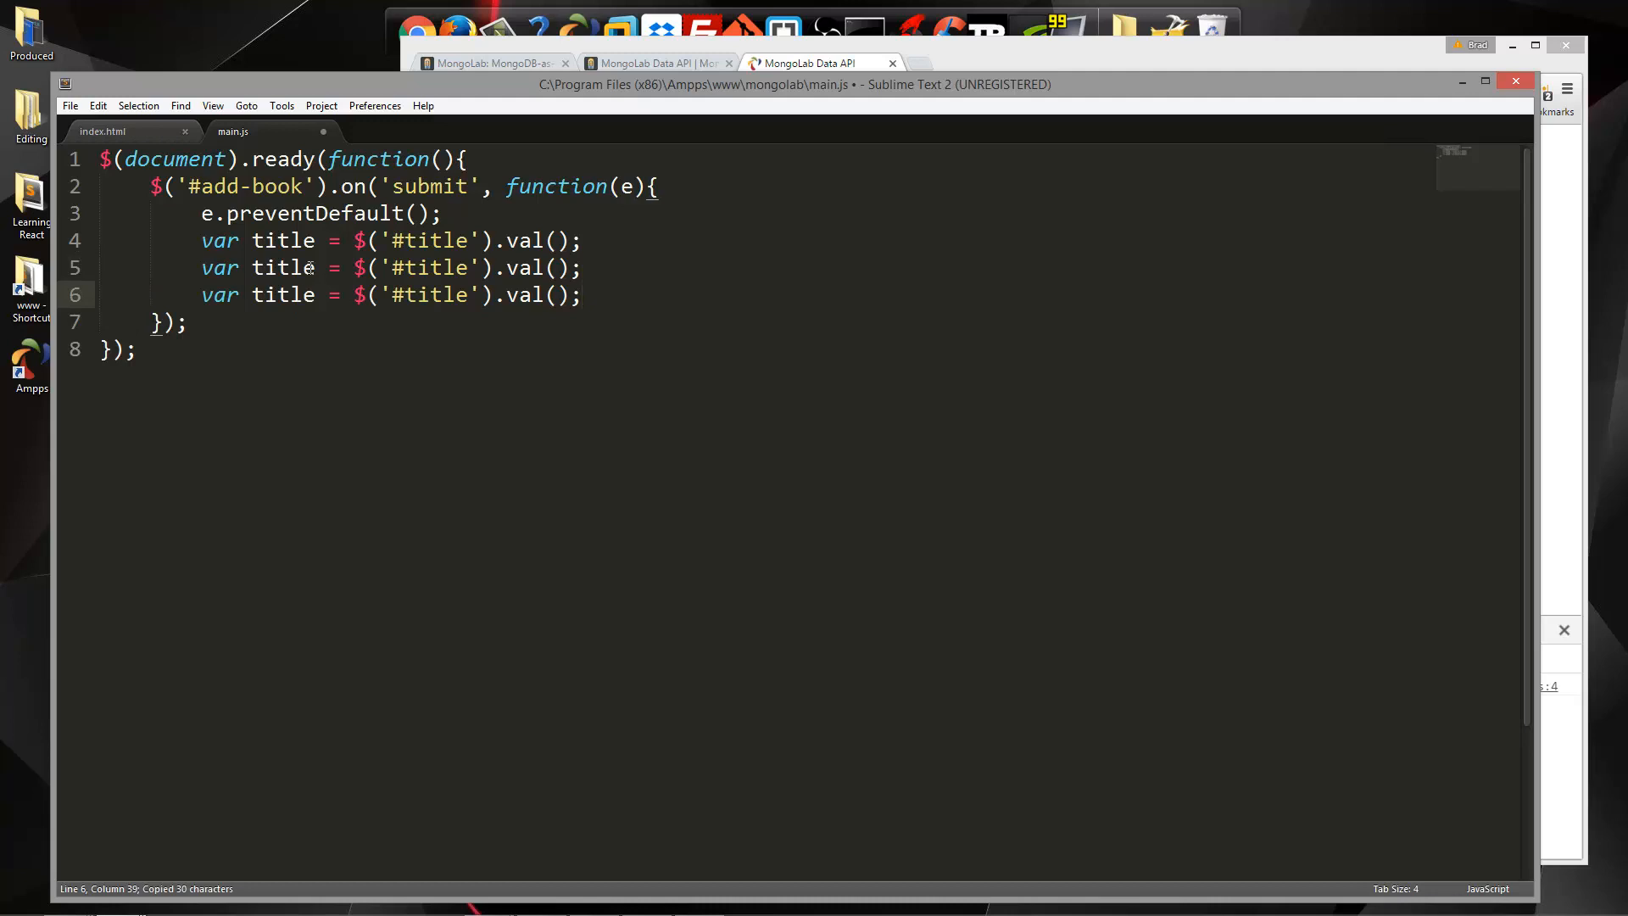
pyautogui.write('category')
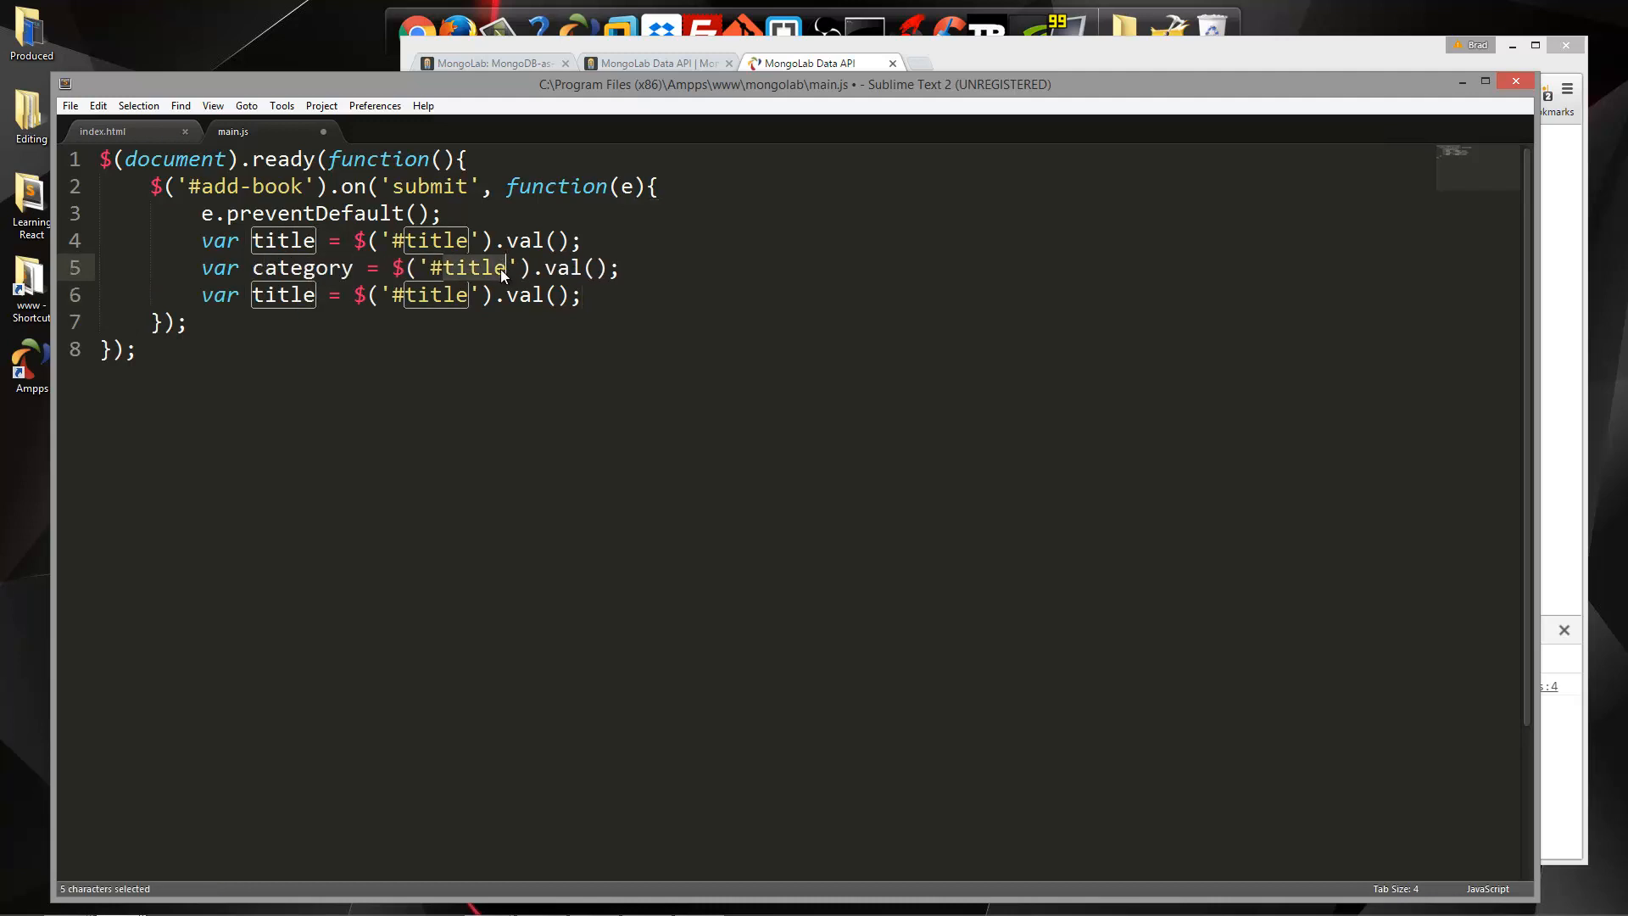
pyautogui.write('category')
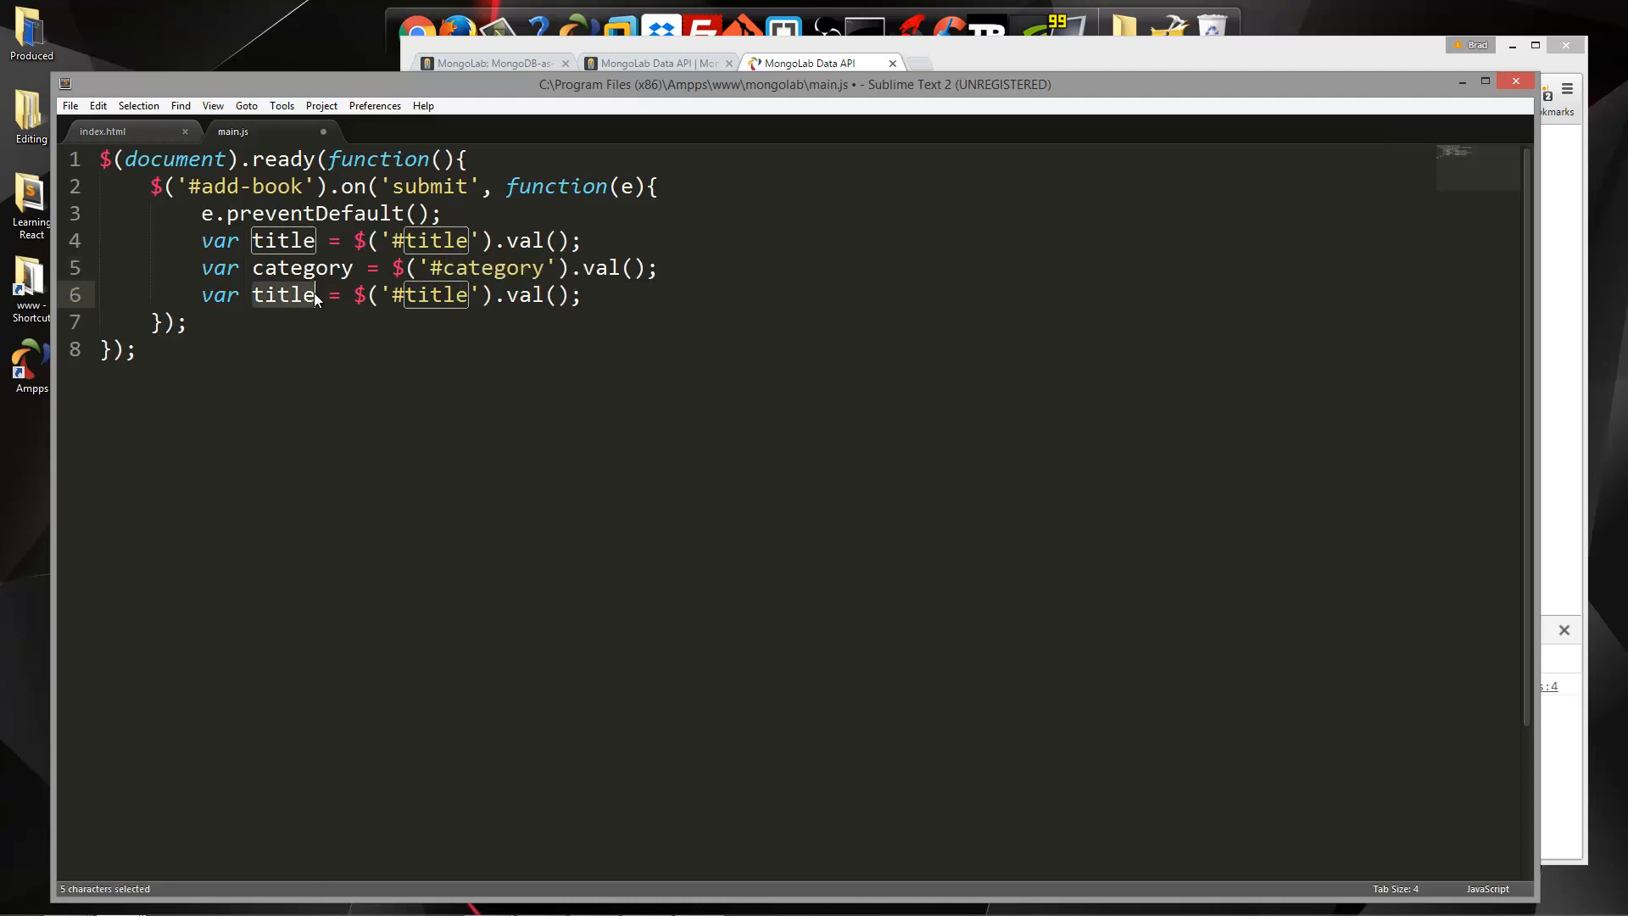
pyautogui.write('excerpt')
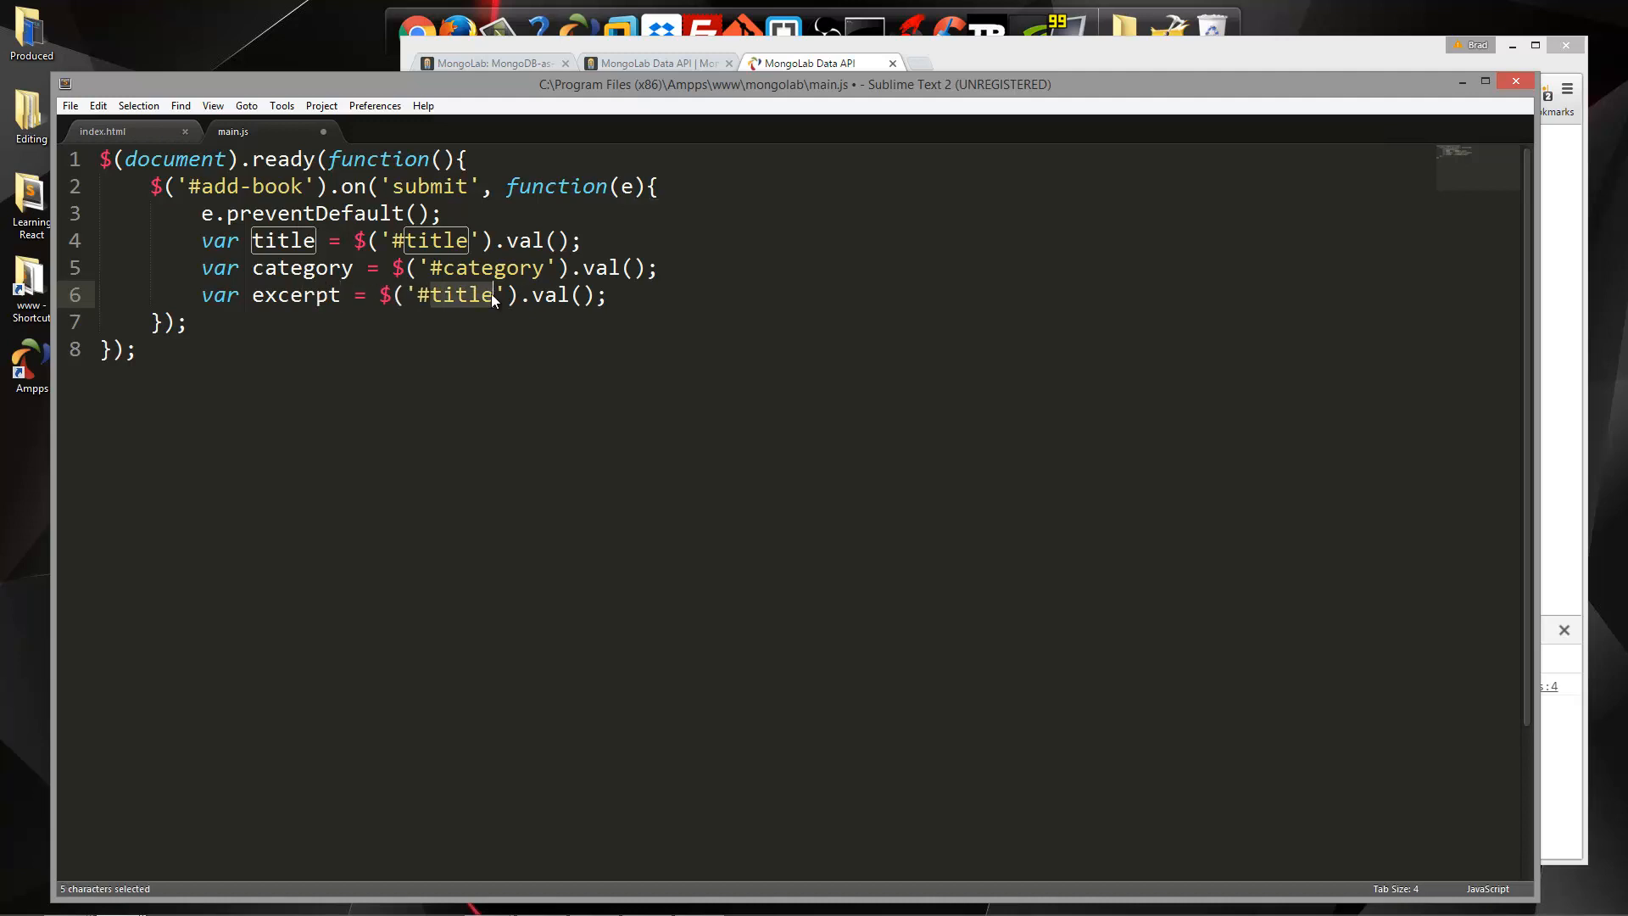
pyautogui.write('excerpt')
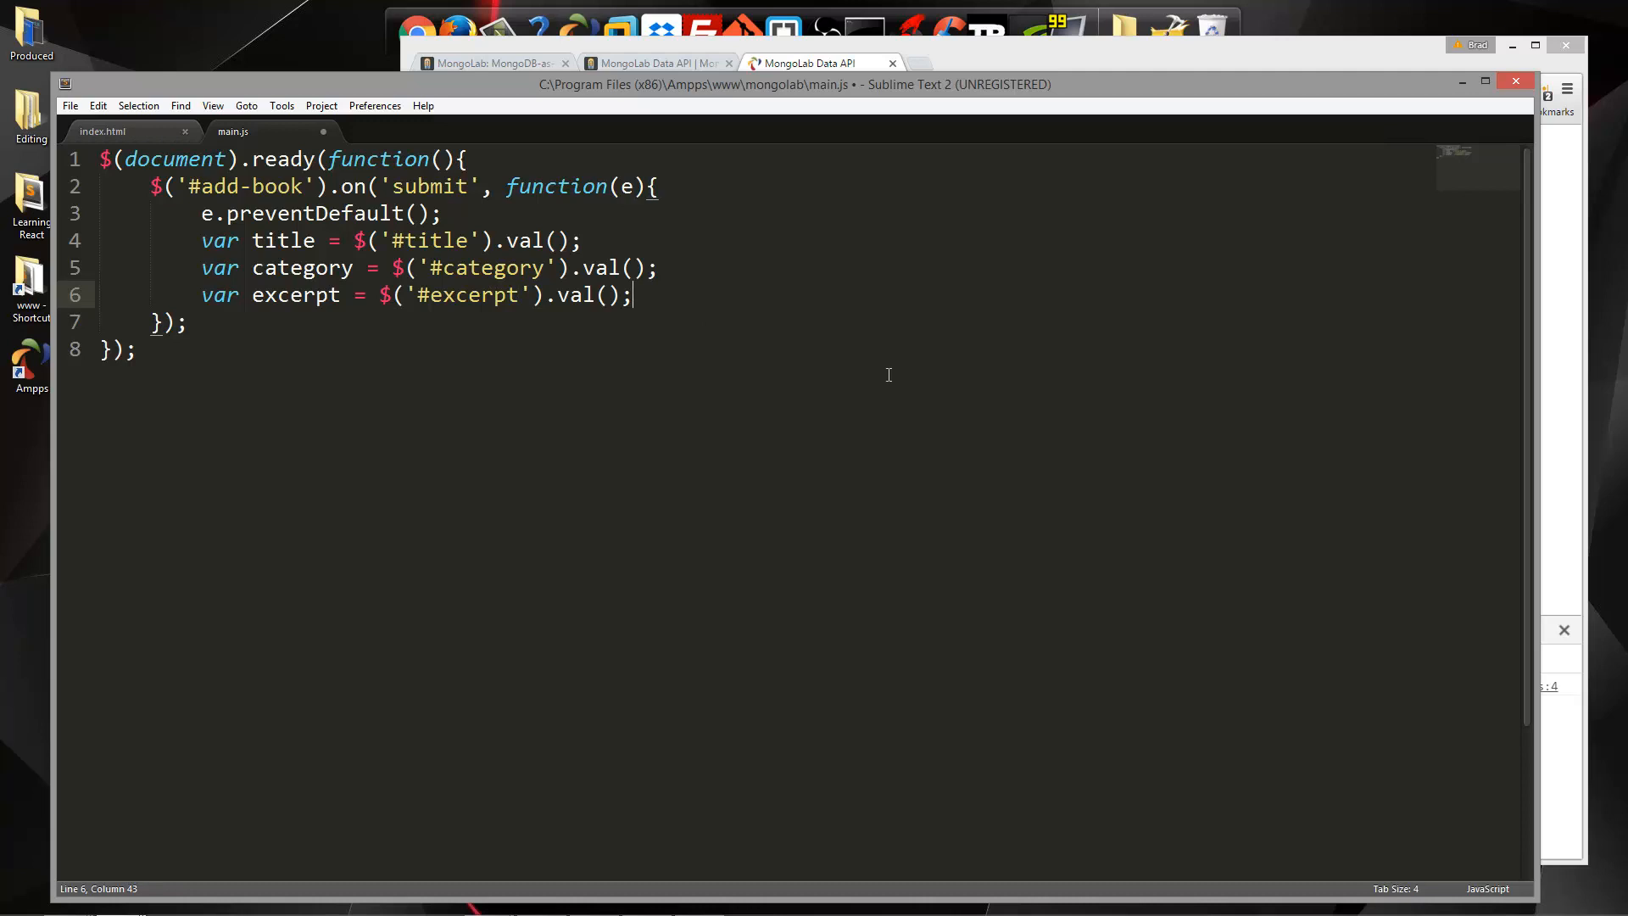
# Begin a $.ajax({ url: '' }) call in the submit handler
pyautogui.write('$')
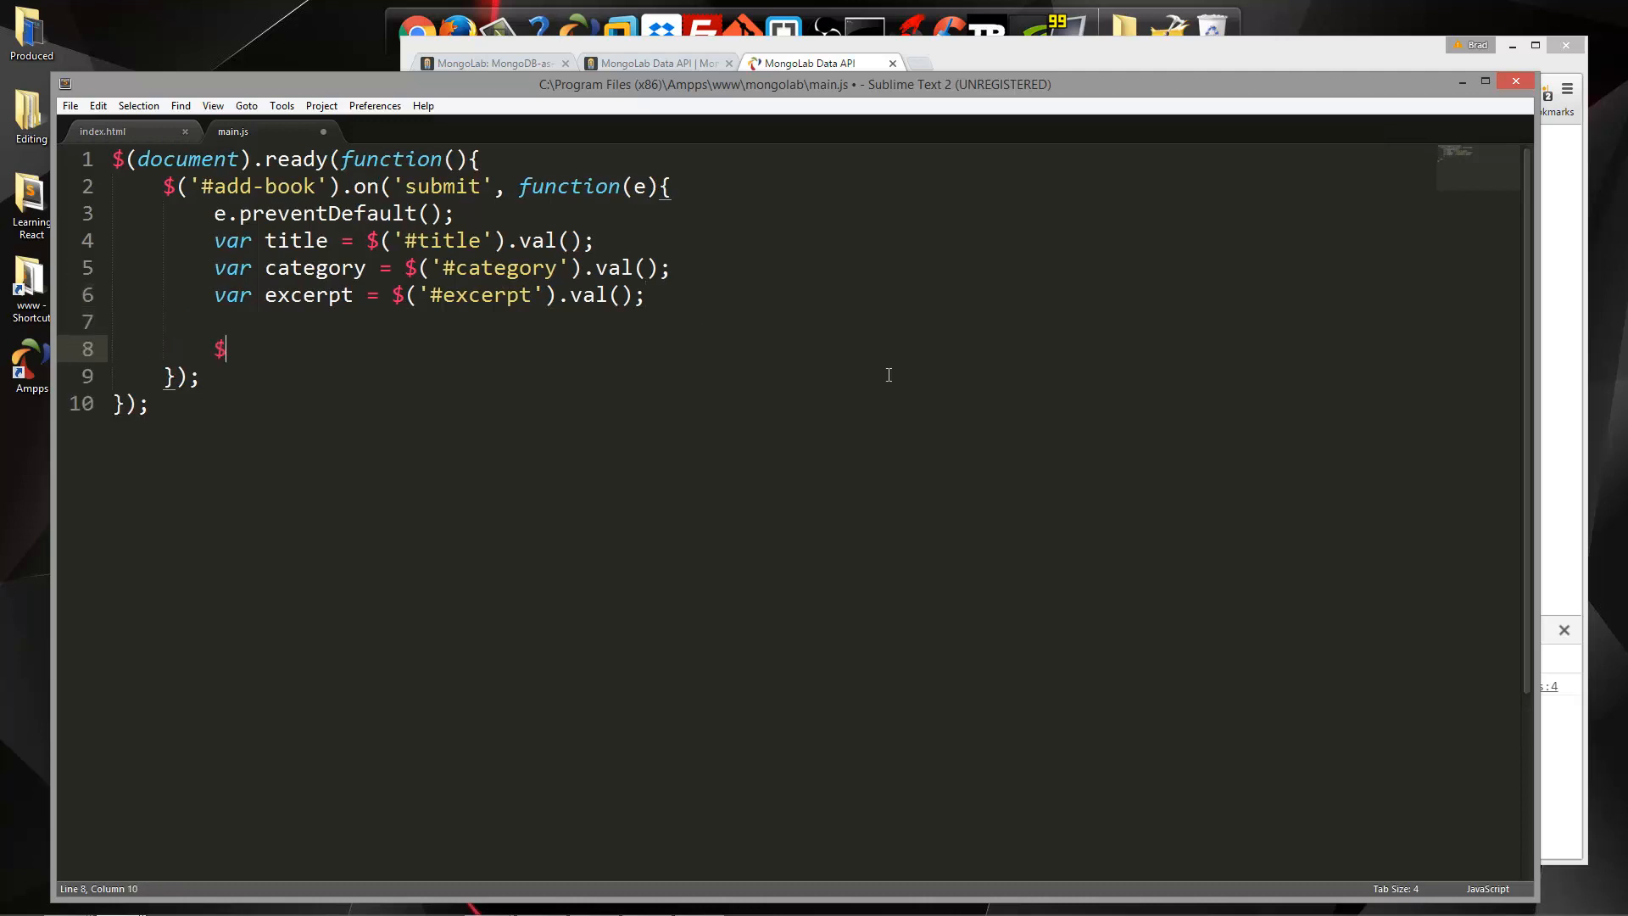
pyautogui.write('.ajax()')
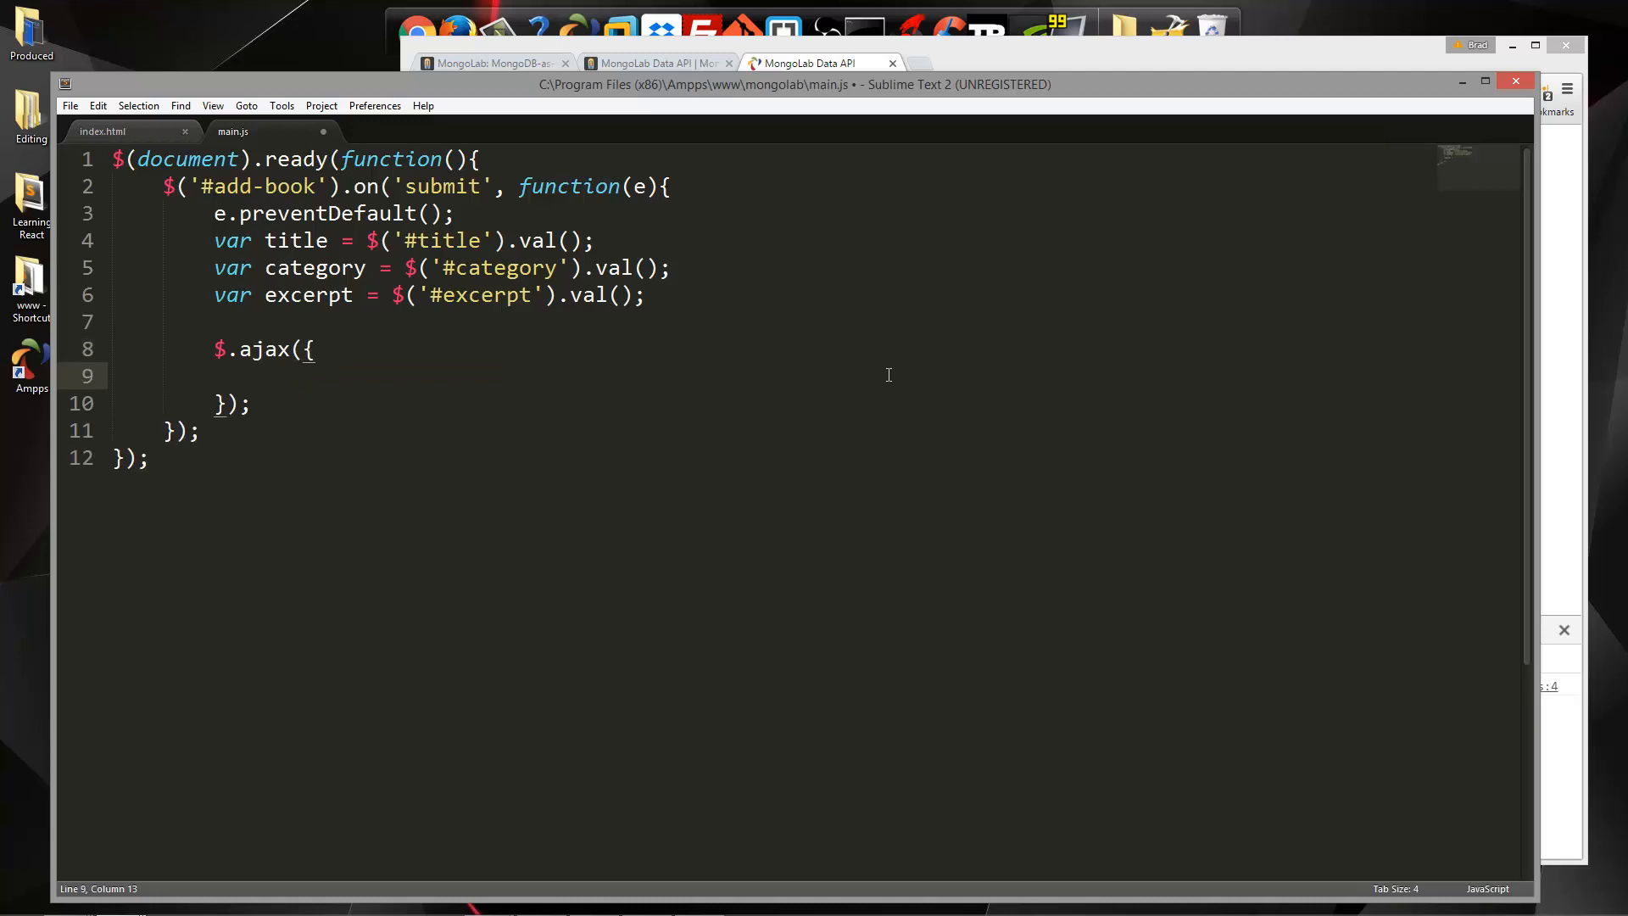
pyautogui.write("url: '")
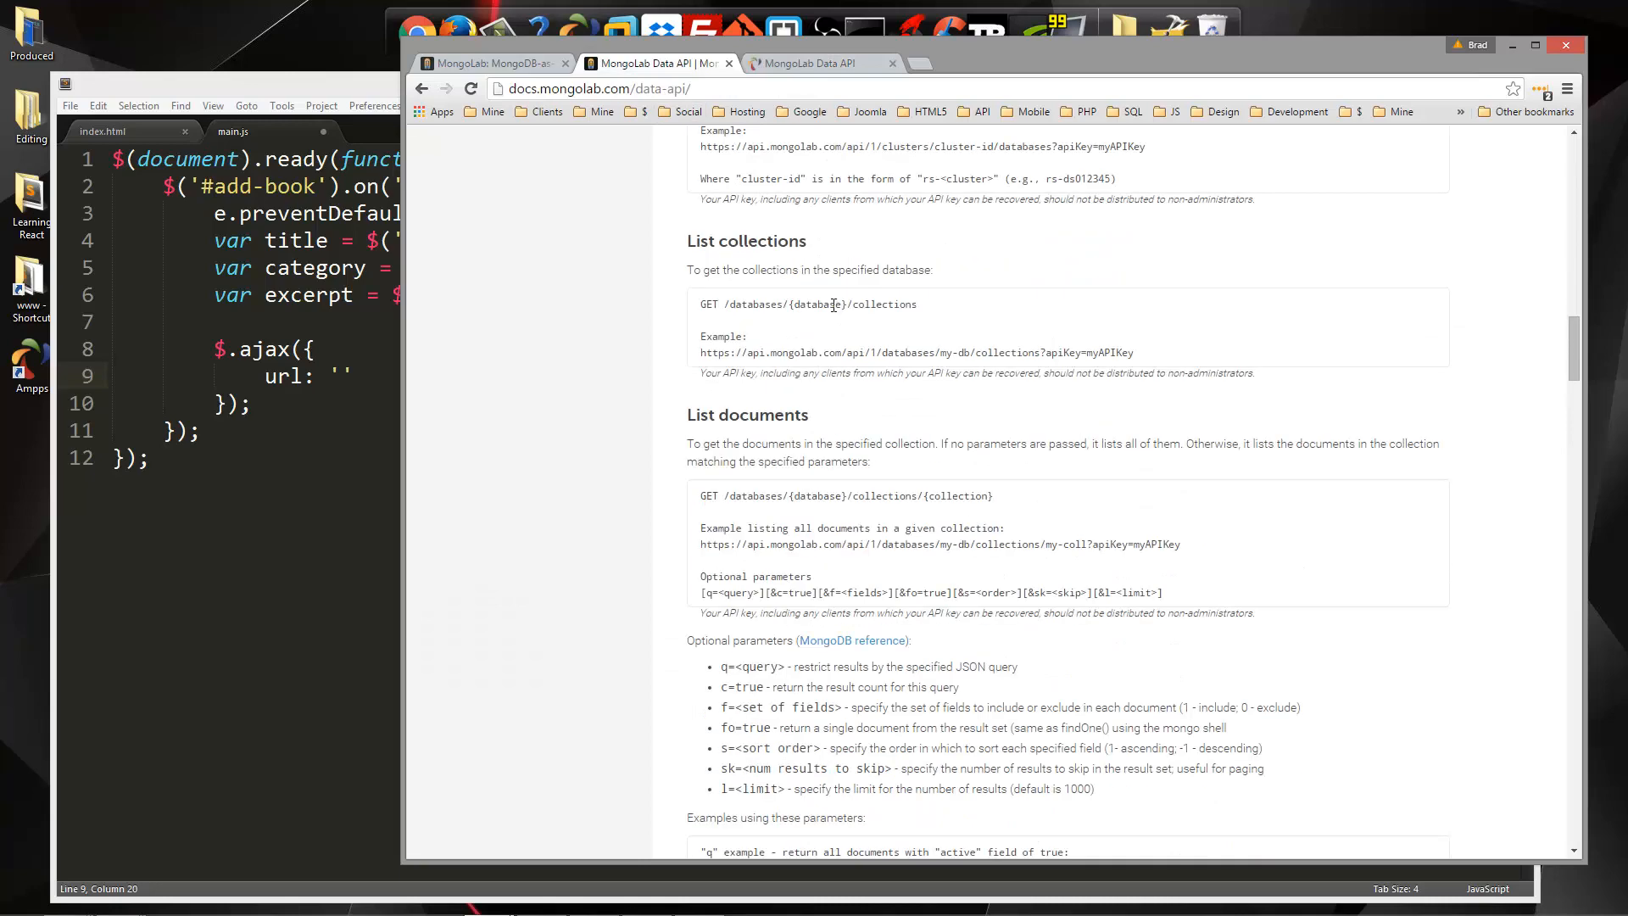
# Scroll the Data API docs down to the jQuery Insert document example
pyautogui.scroll(-3)
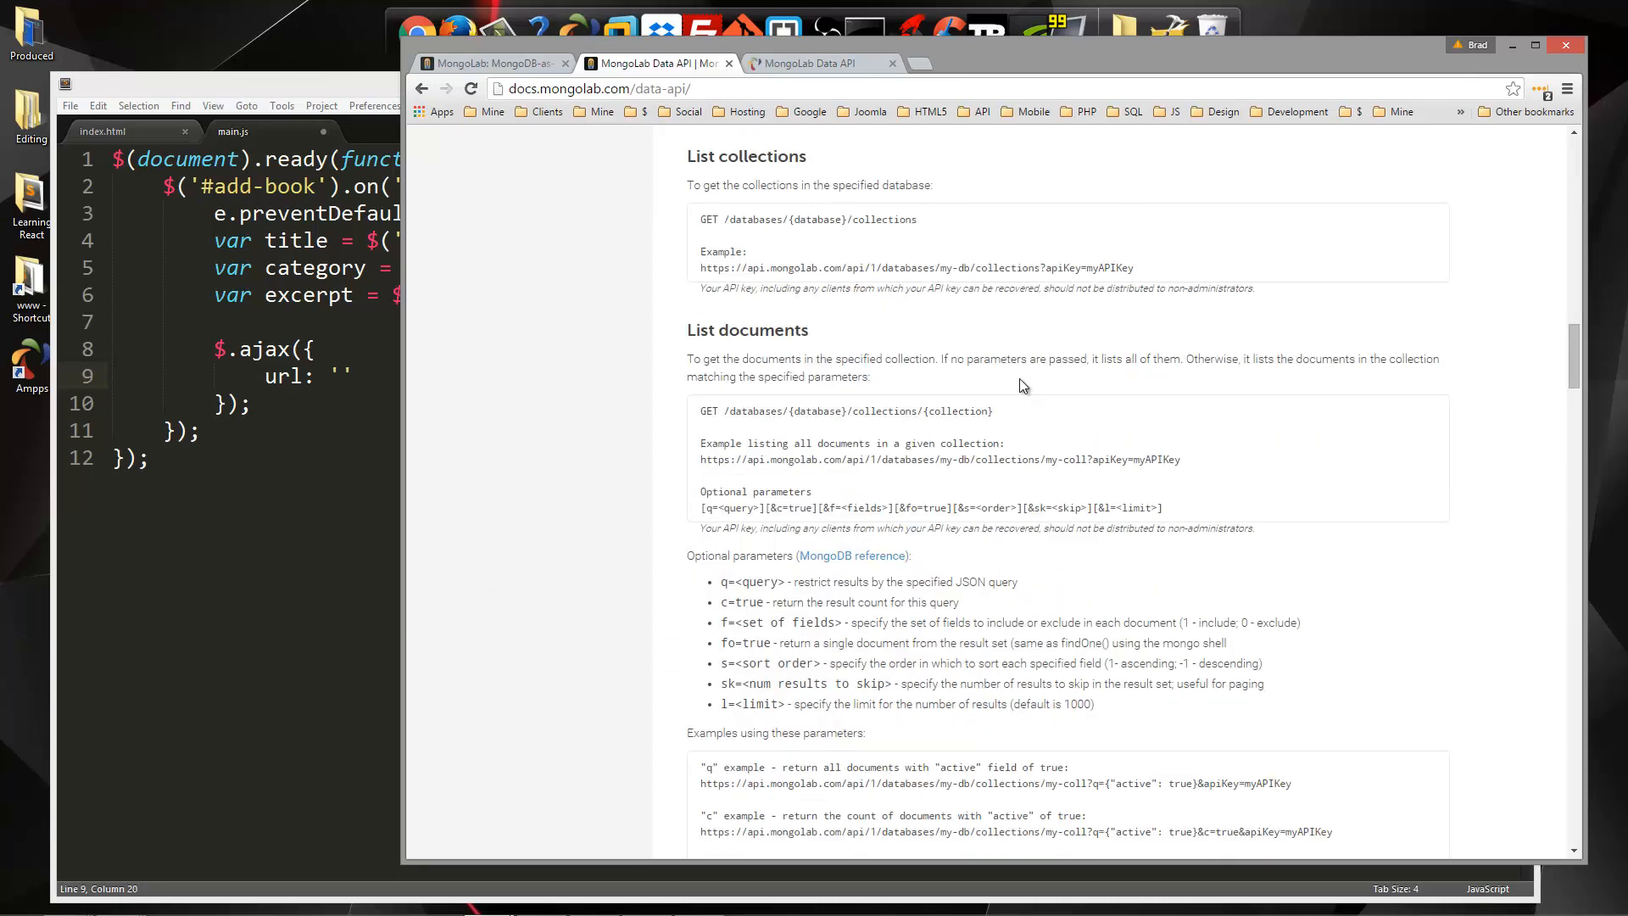
pyautogui.scroll(-3)
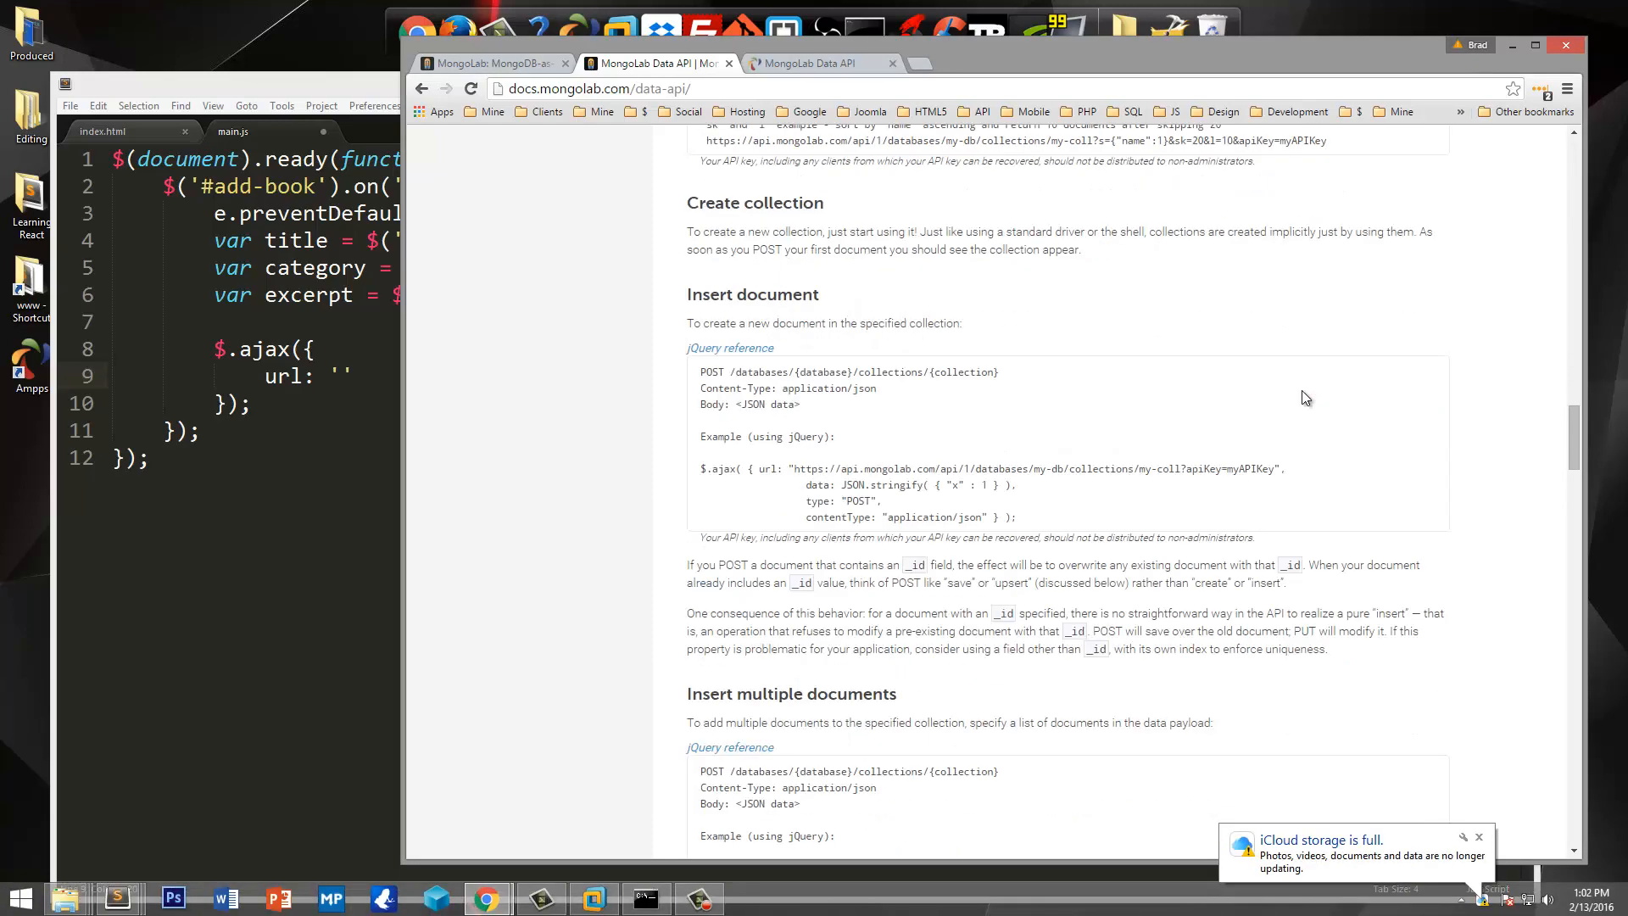
pyautogui.scroll(-3)
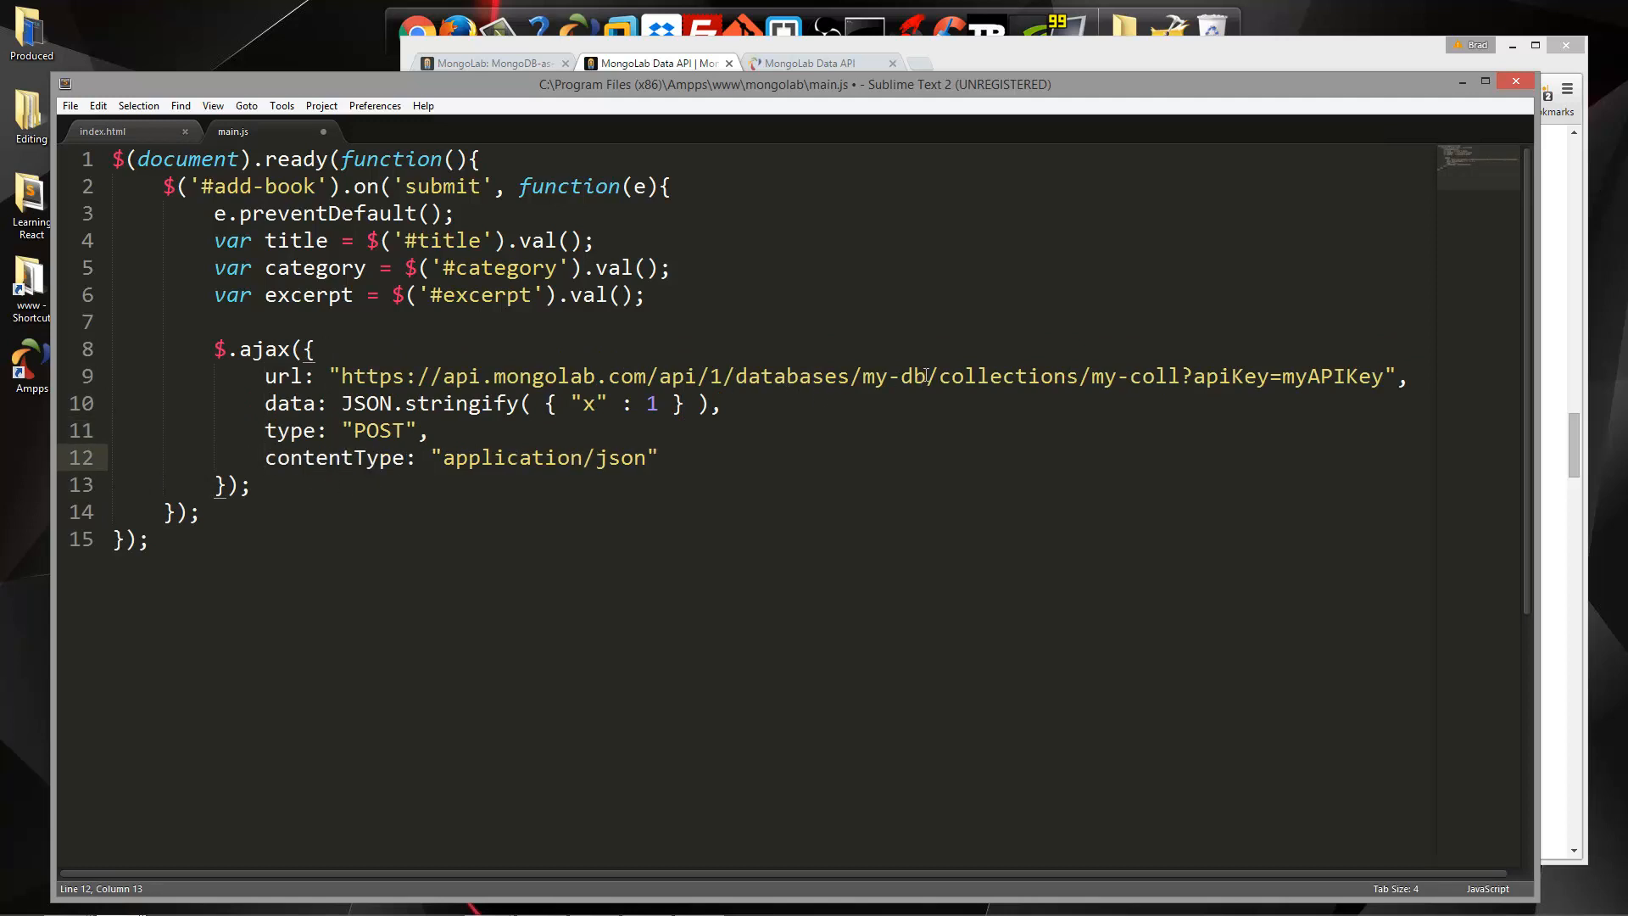
# Change the ajax url's database to bookstoredev2 and its collection to books
pyautogui.doubleClick(897, 376)
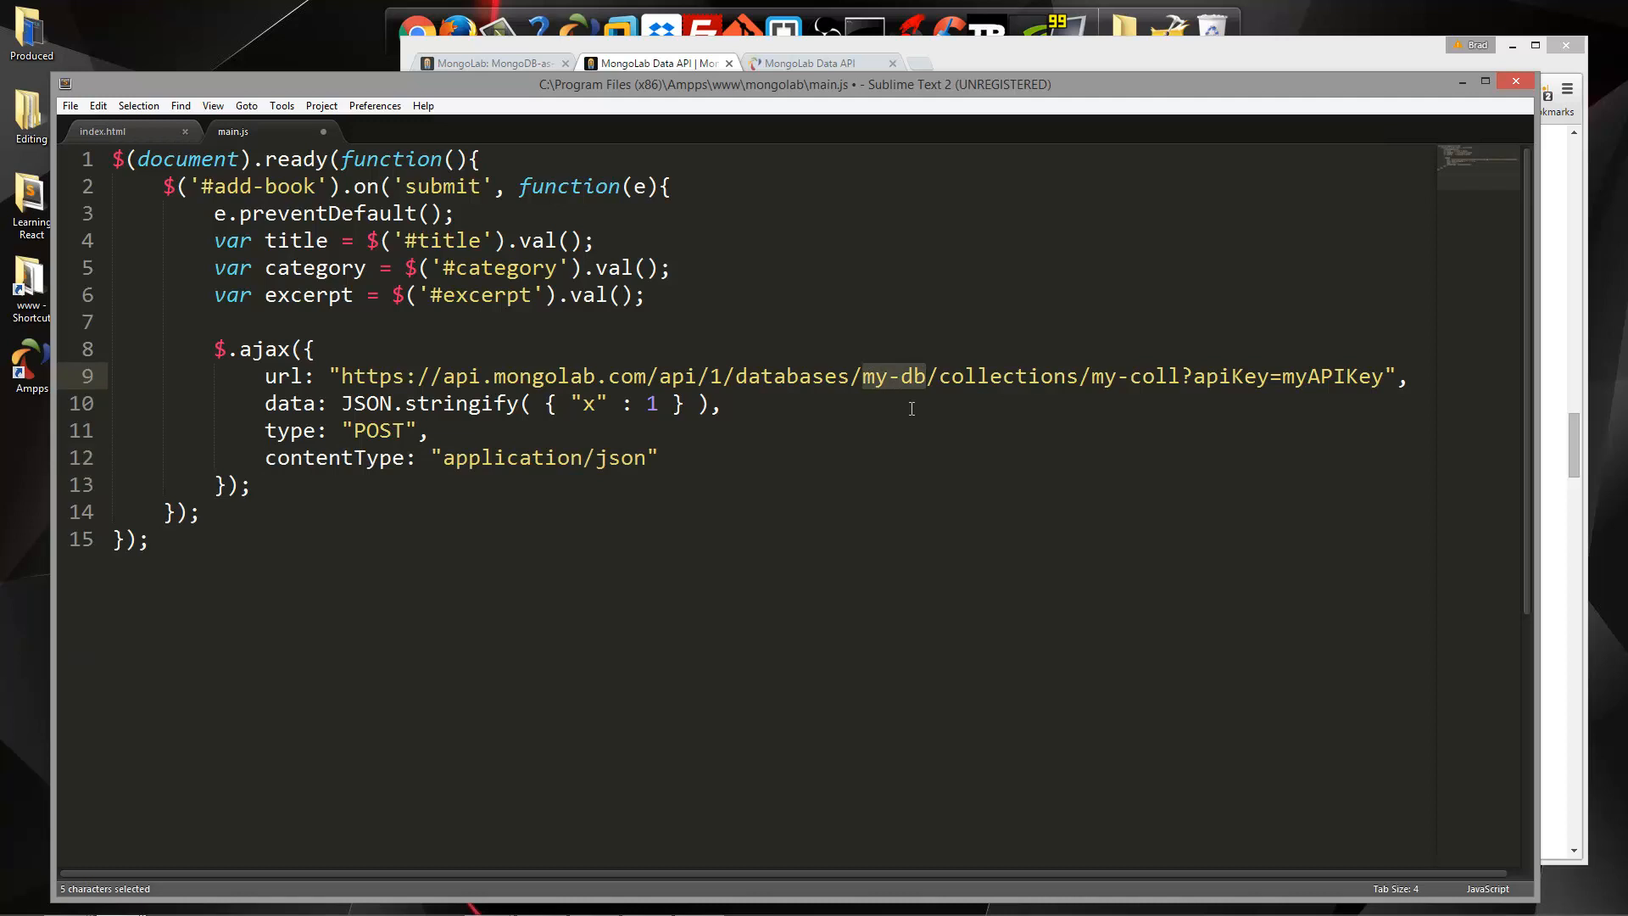
pyautogui.write('book')
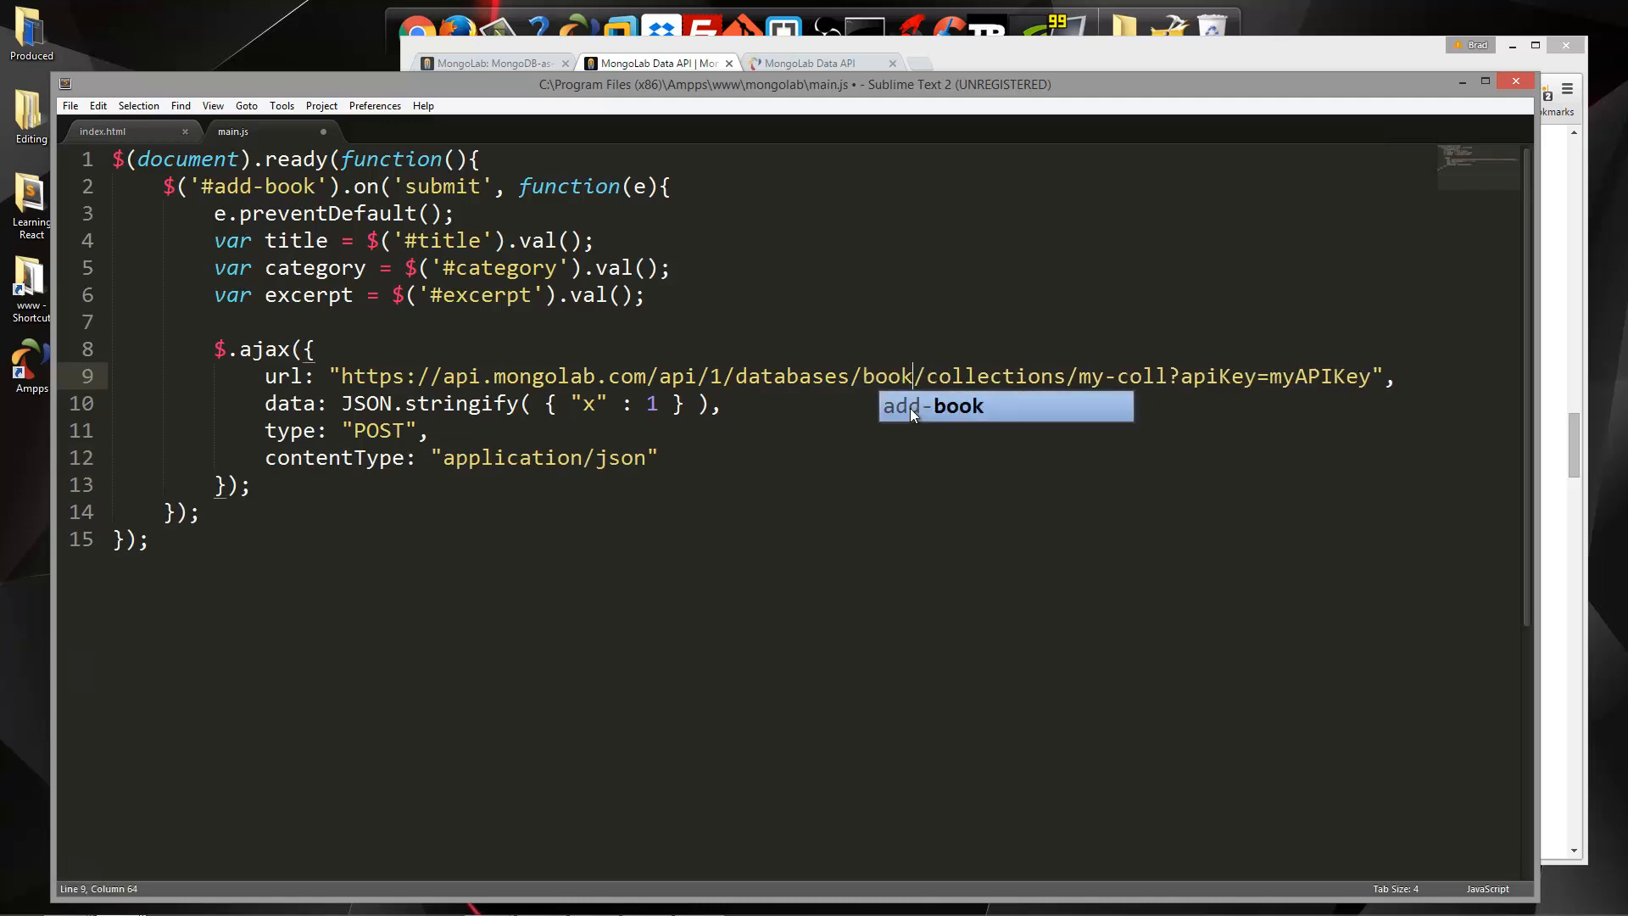
pyautogui.write('store')
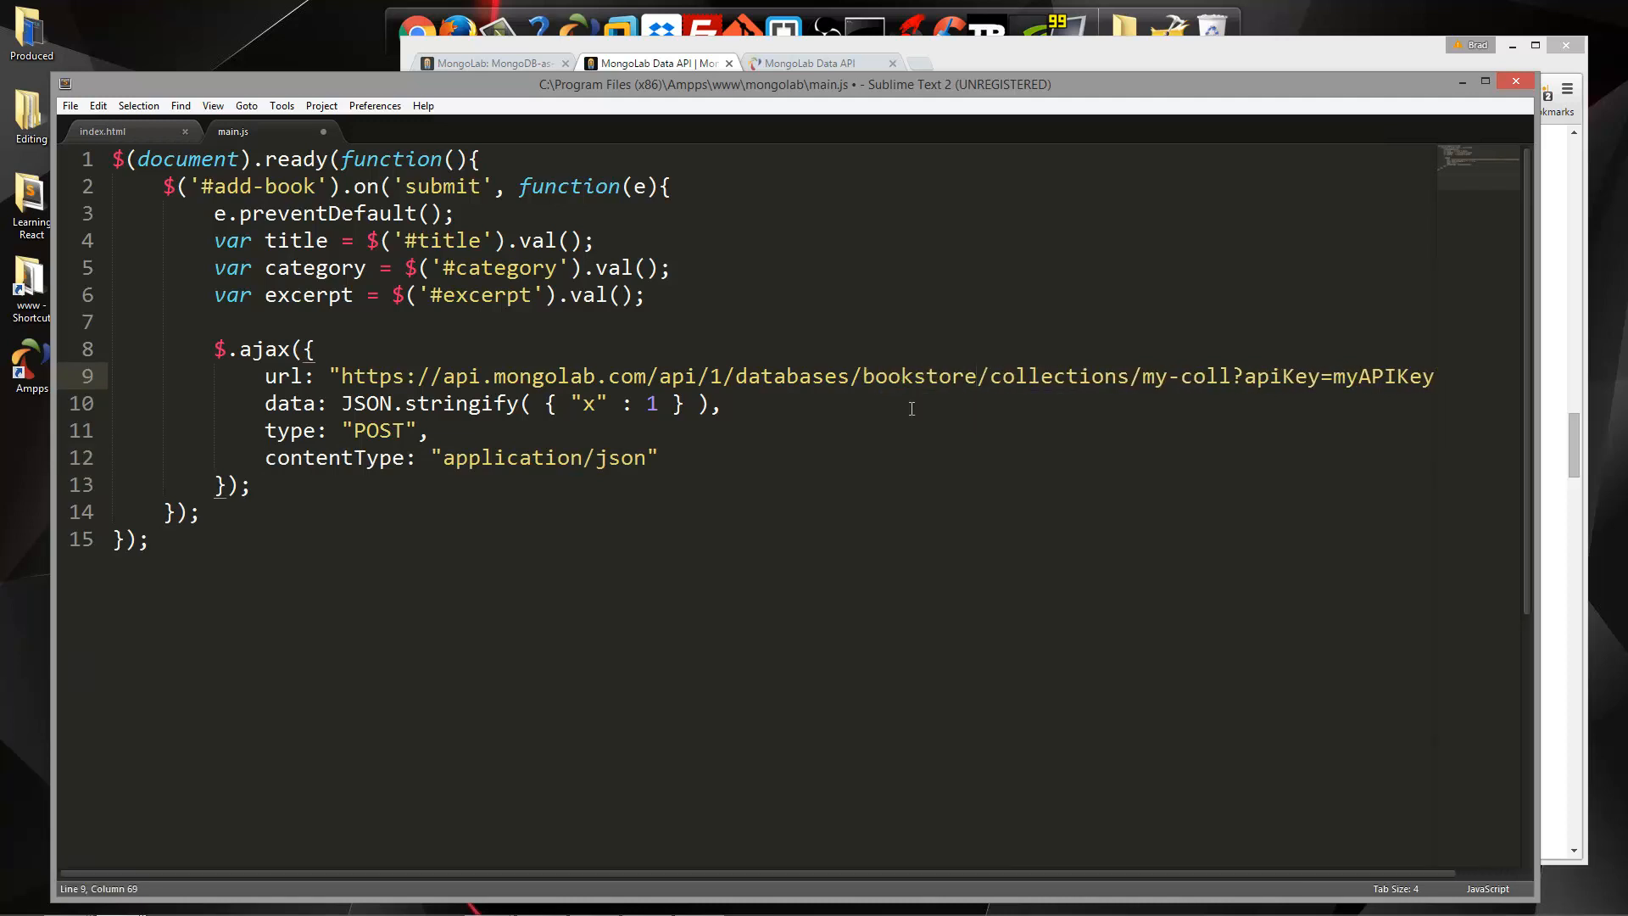
pyautogui.write('dev2')
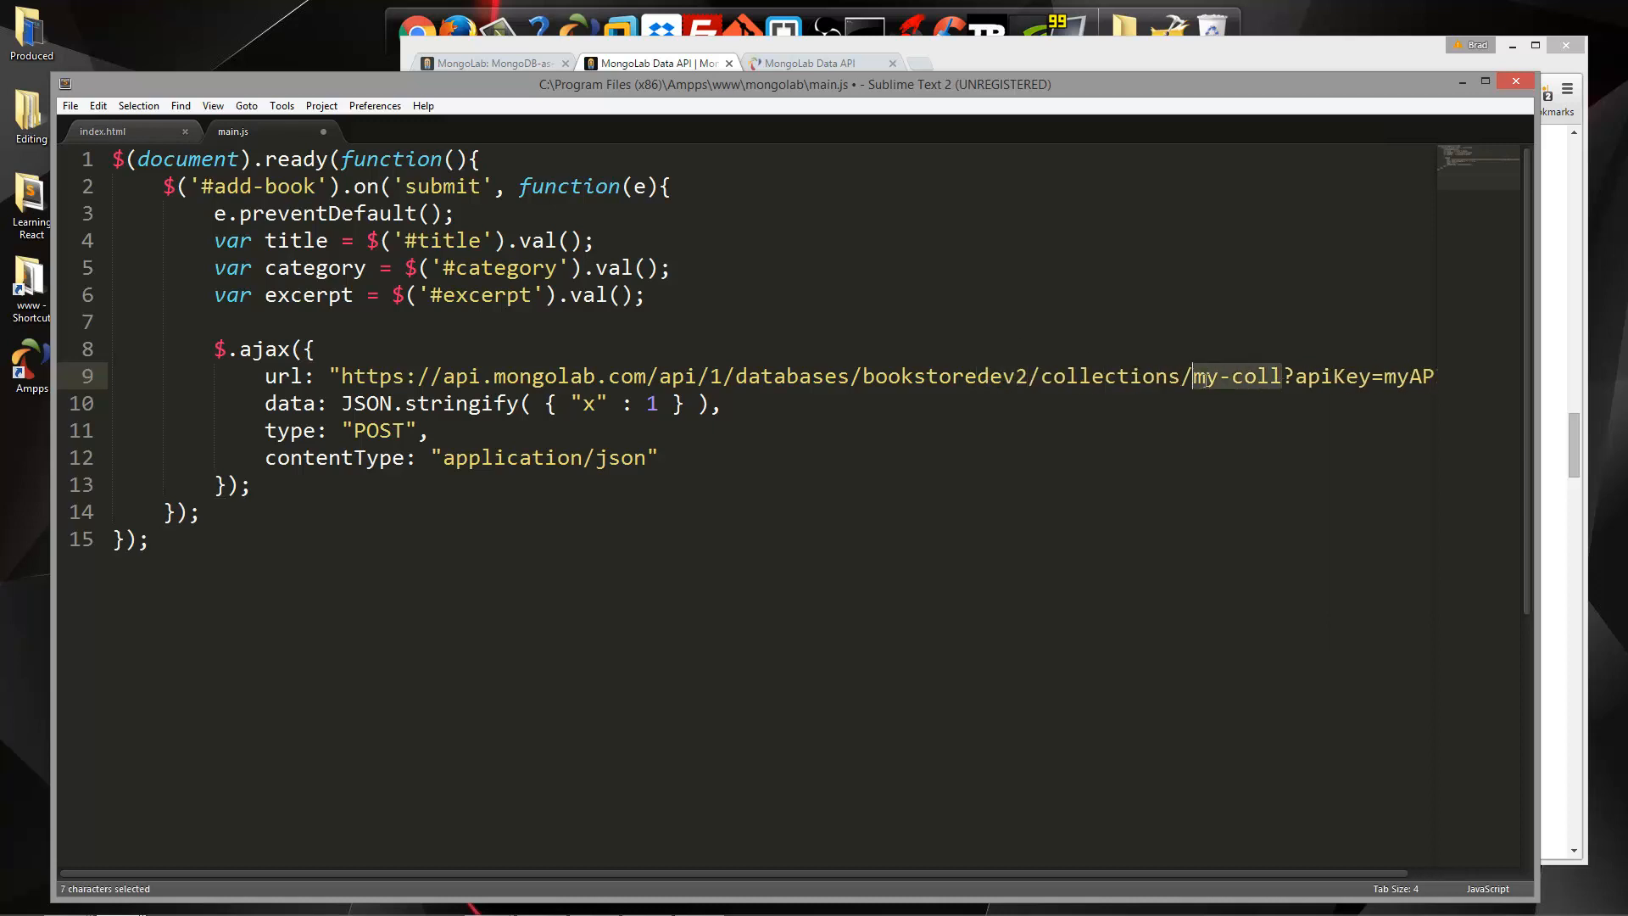
pyautogui.write('books')
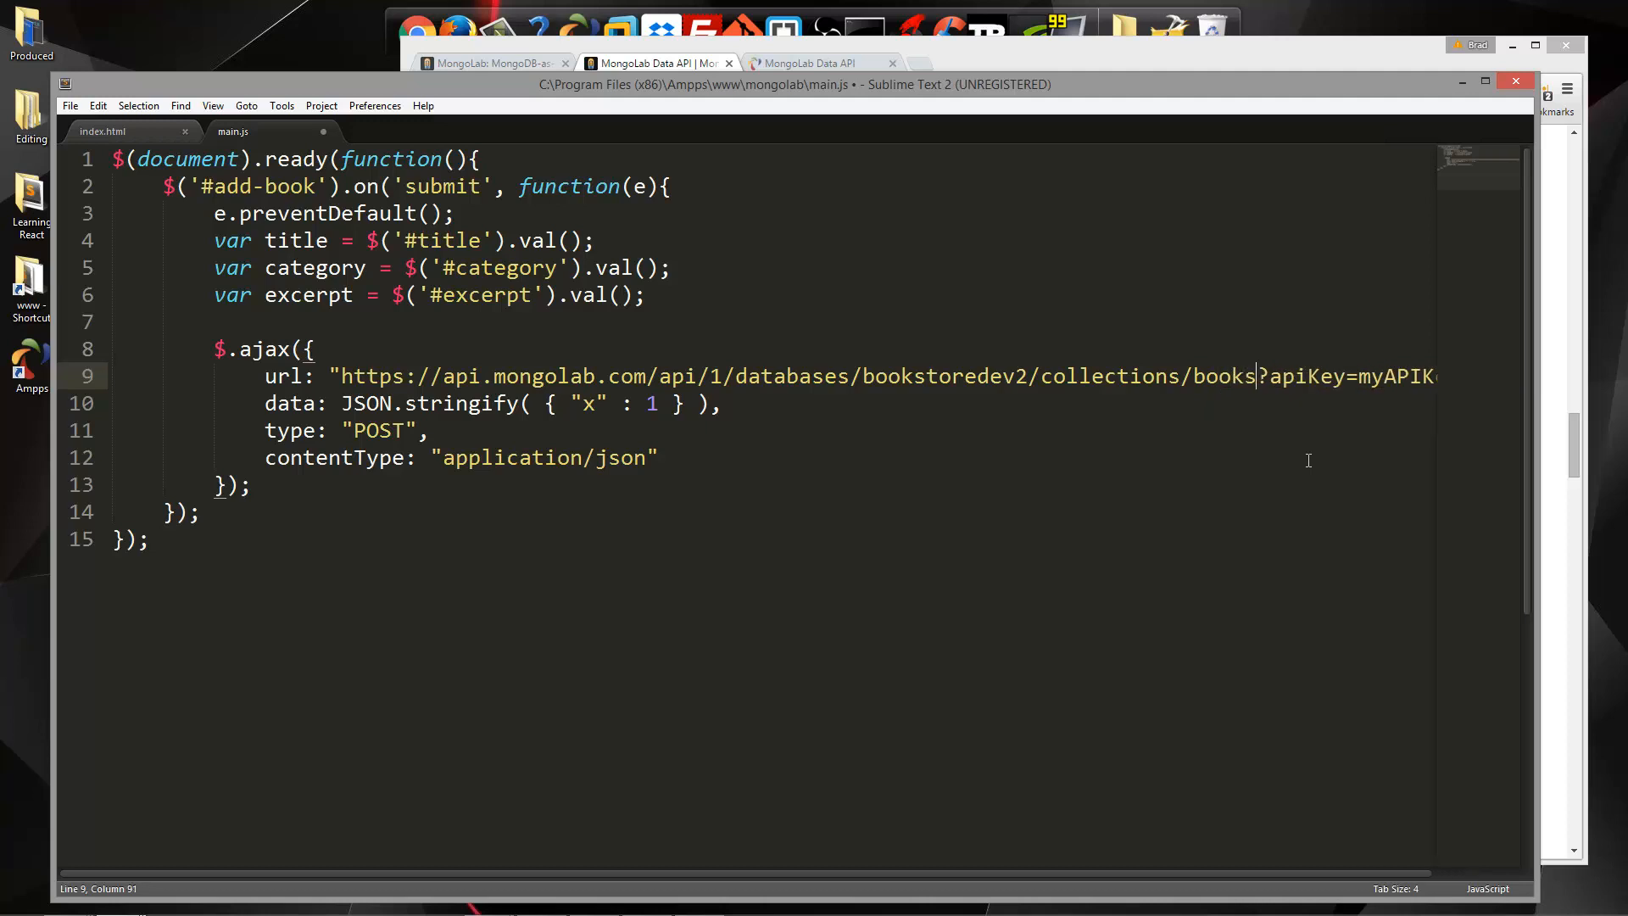
pyautogui.click(654, 64)
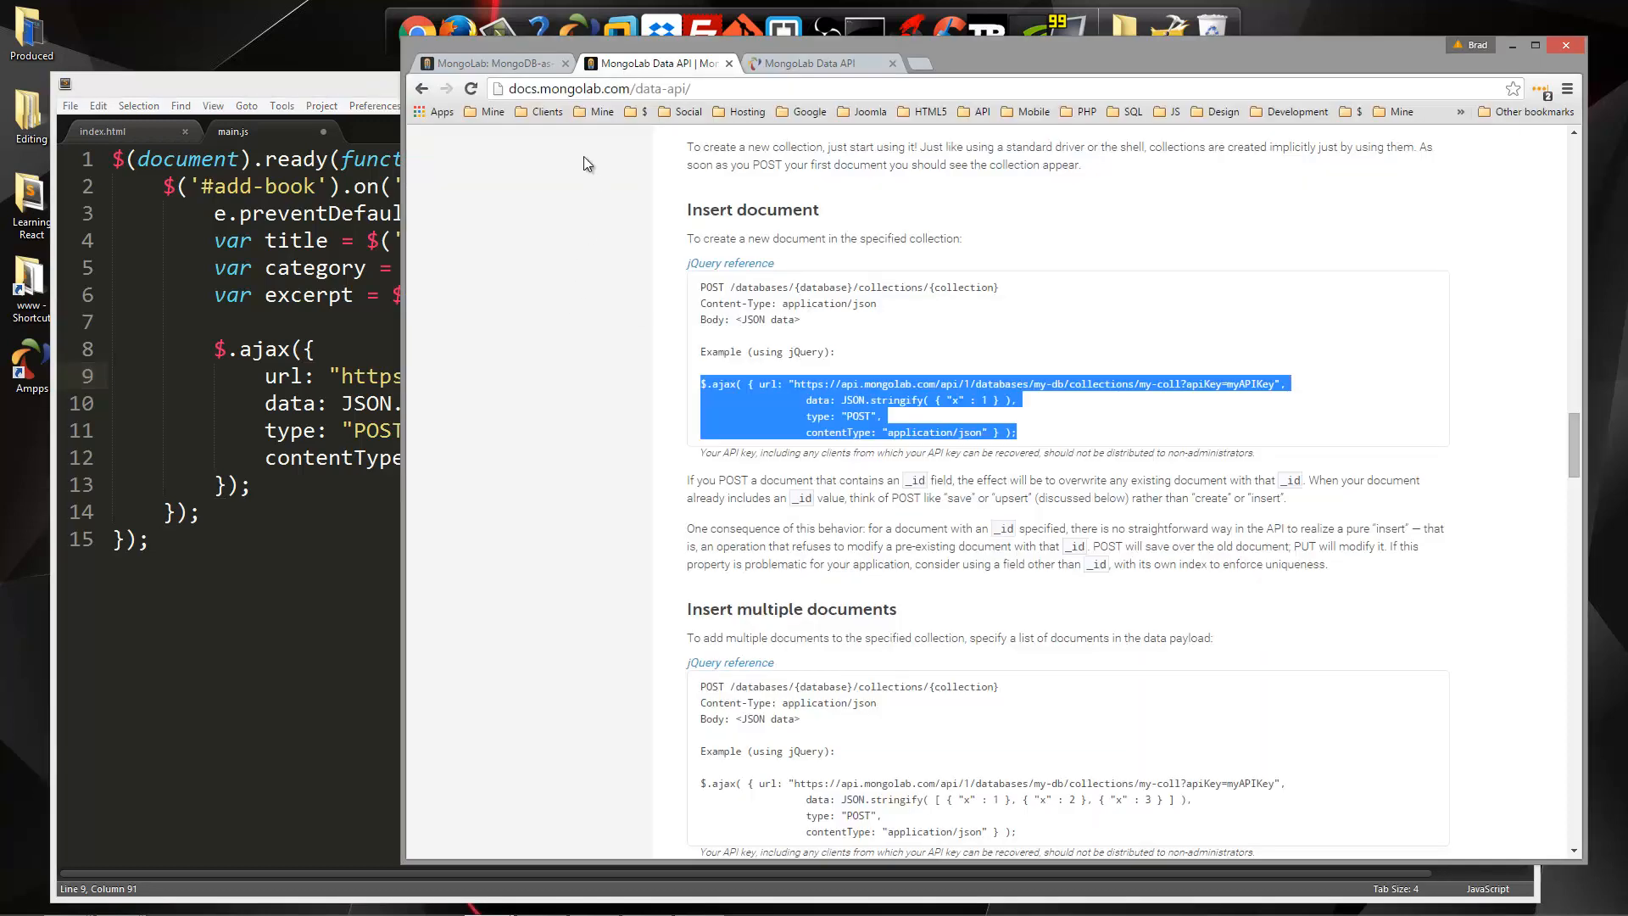
# Copy the real API key from the mLab account page to replace myAPIKey
pyautogui.click(488, 64)
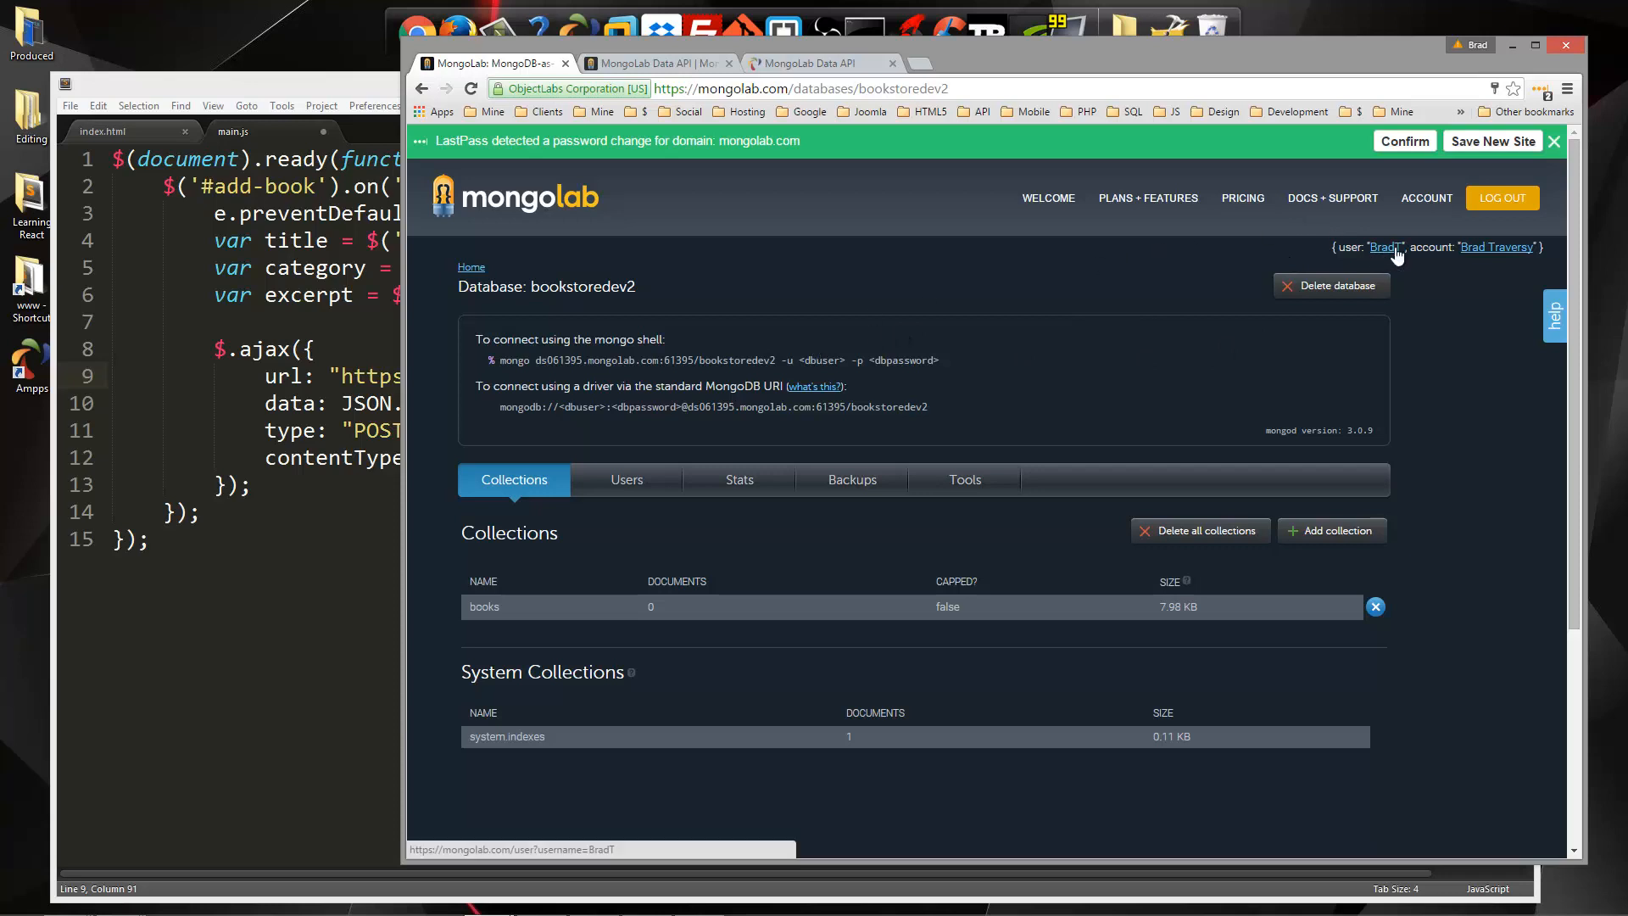
pyautogui.moveTo(1385, 256)
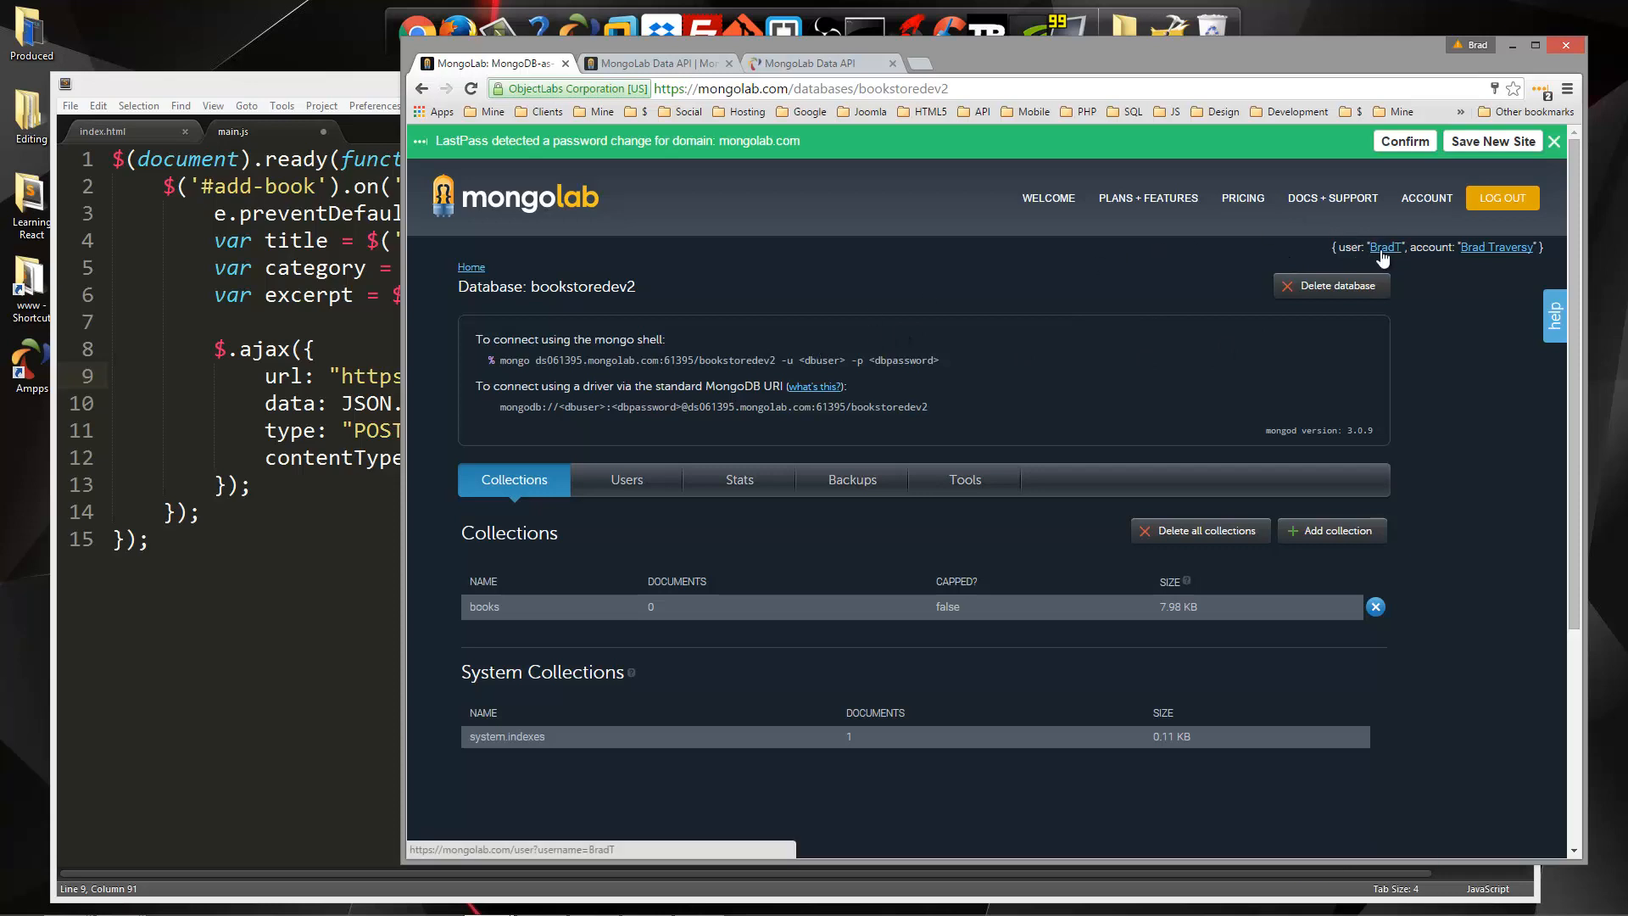
pyautogui.click(1388, 247)
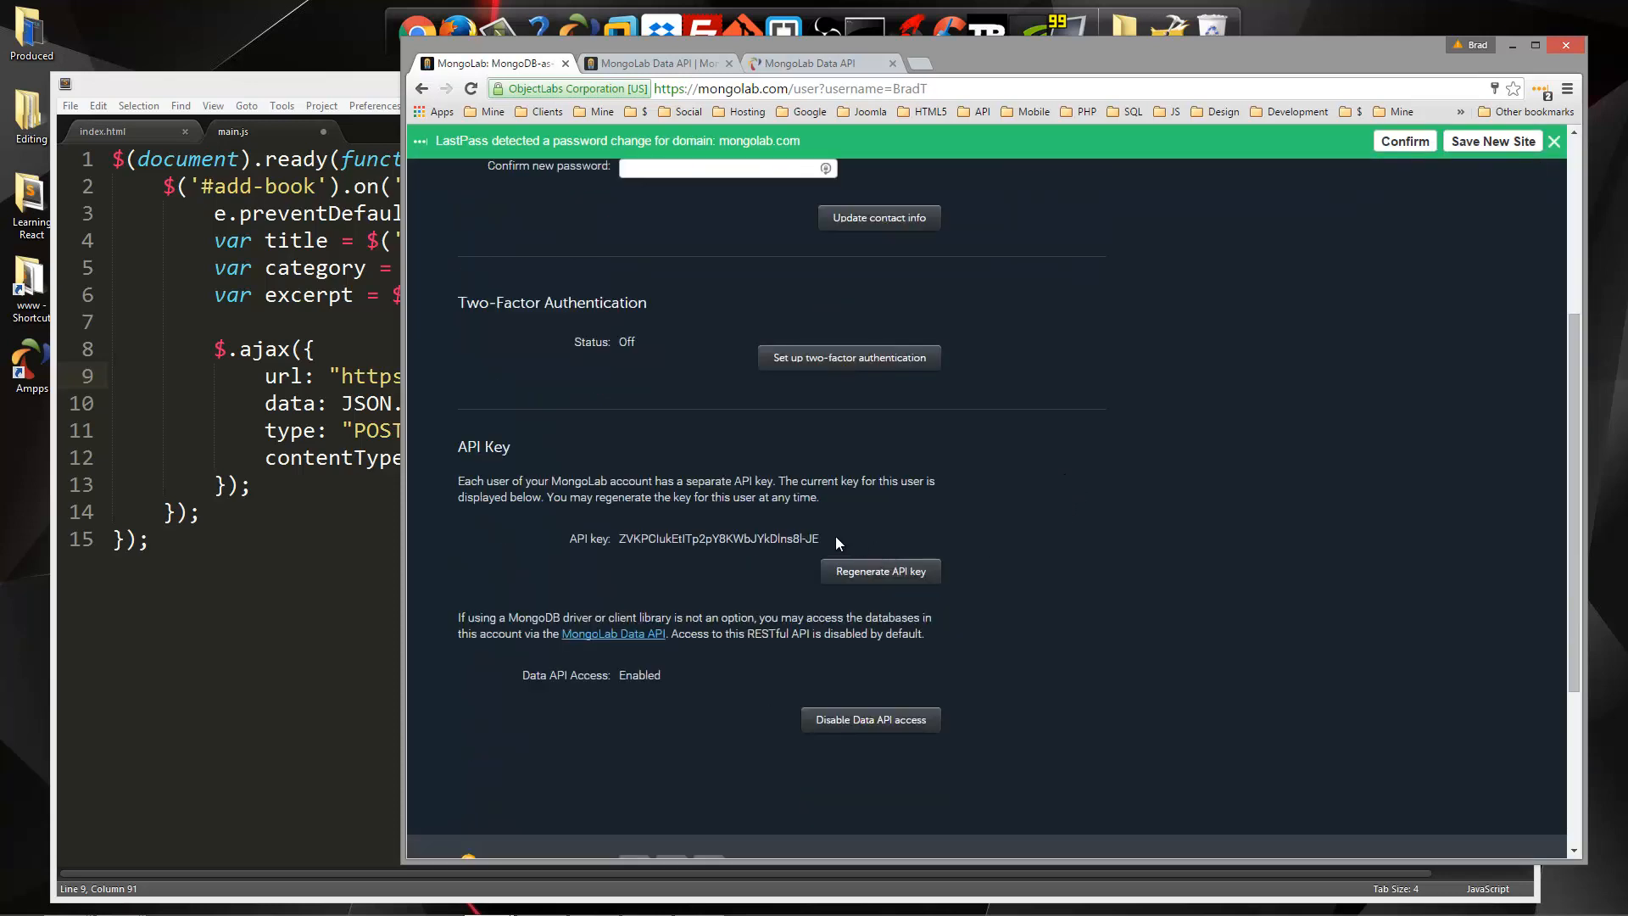
pyautogui.rightClick(719, 539)
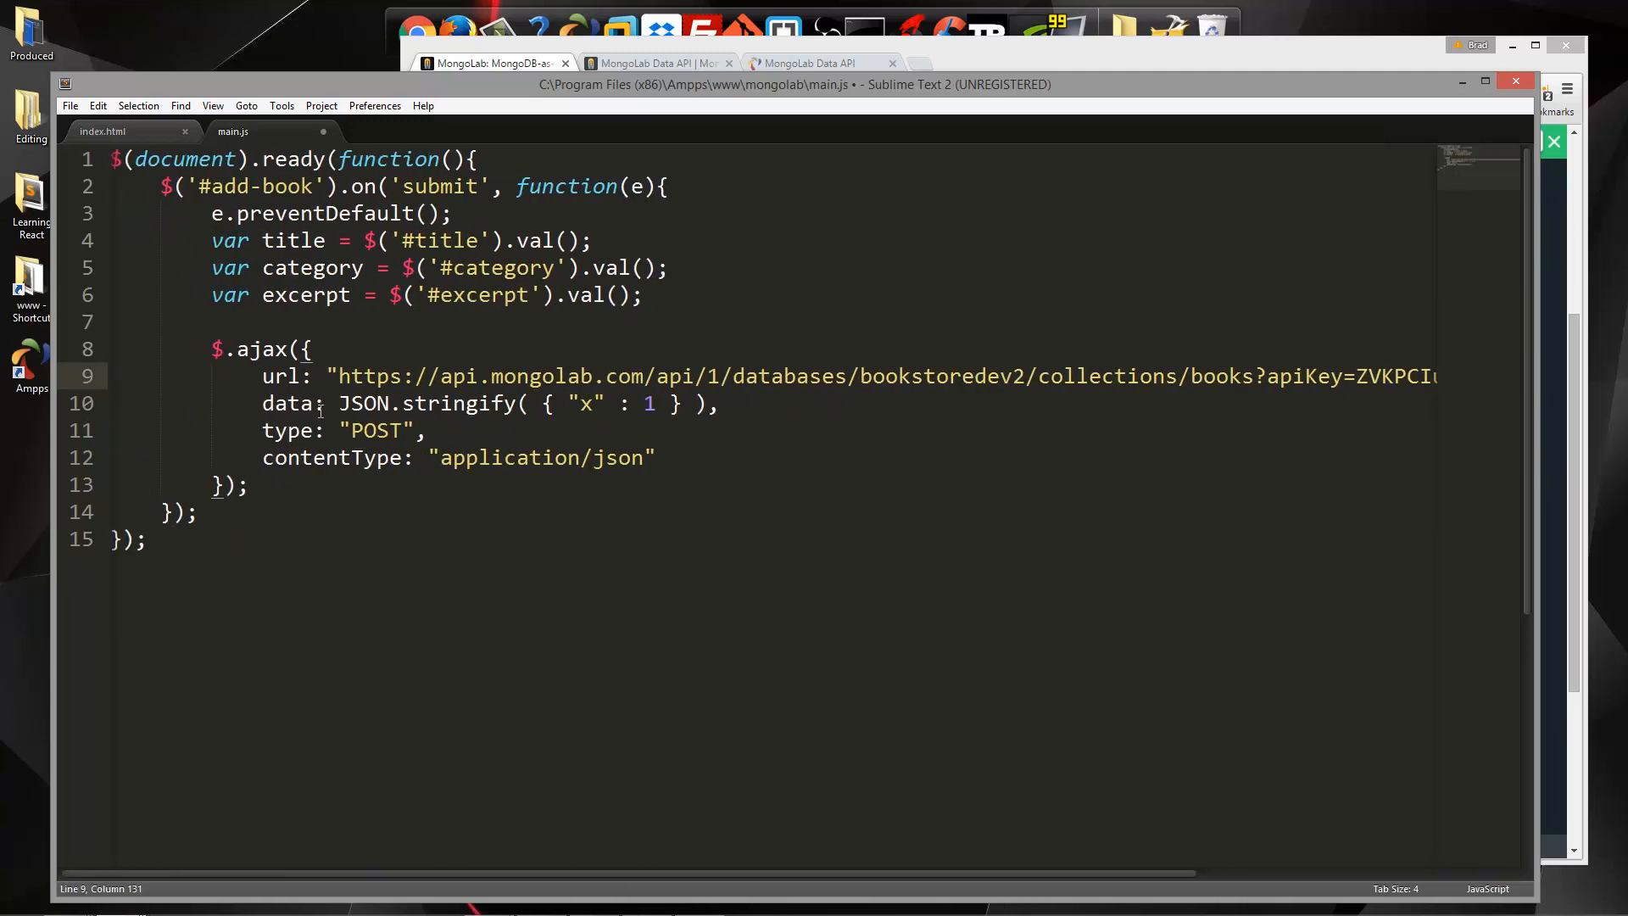
# Rewrite the JSON.stringify data object with title, category and "excerpt": excerpt fields
pyautogui.click(540, 404)
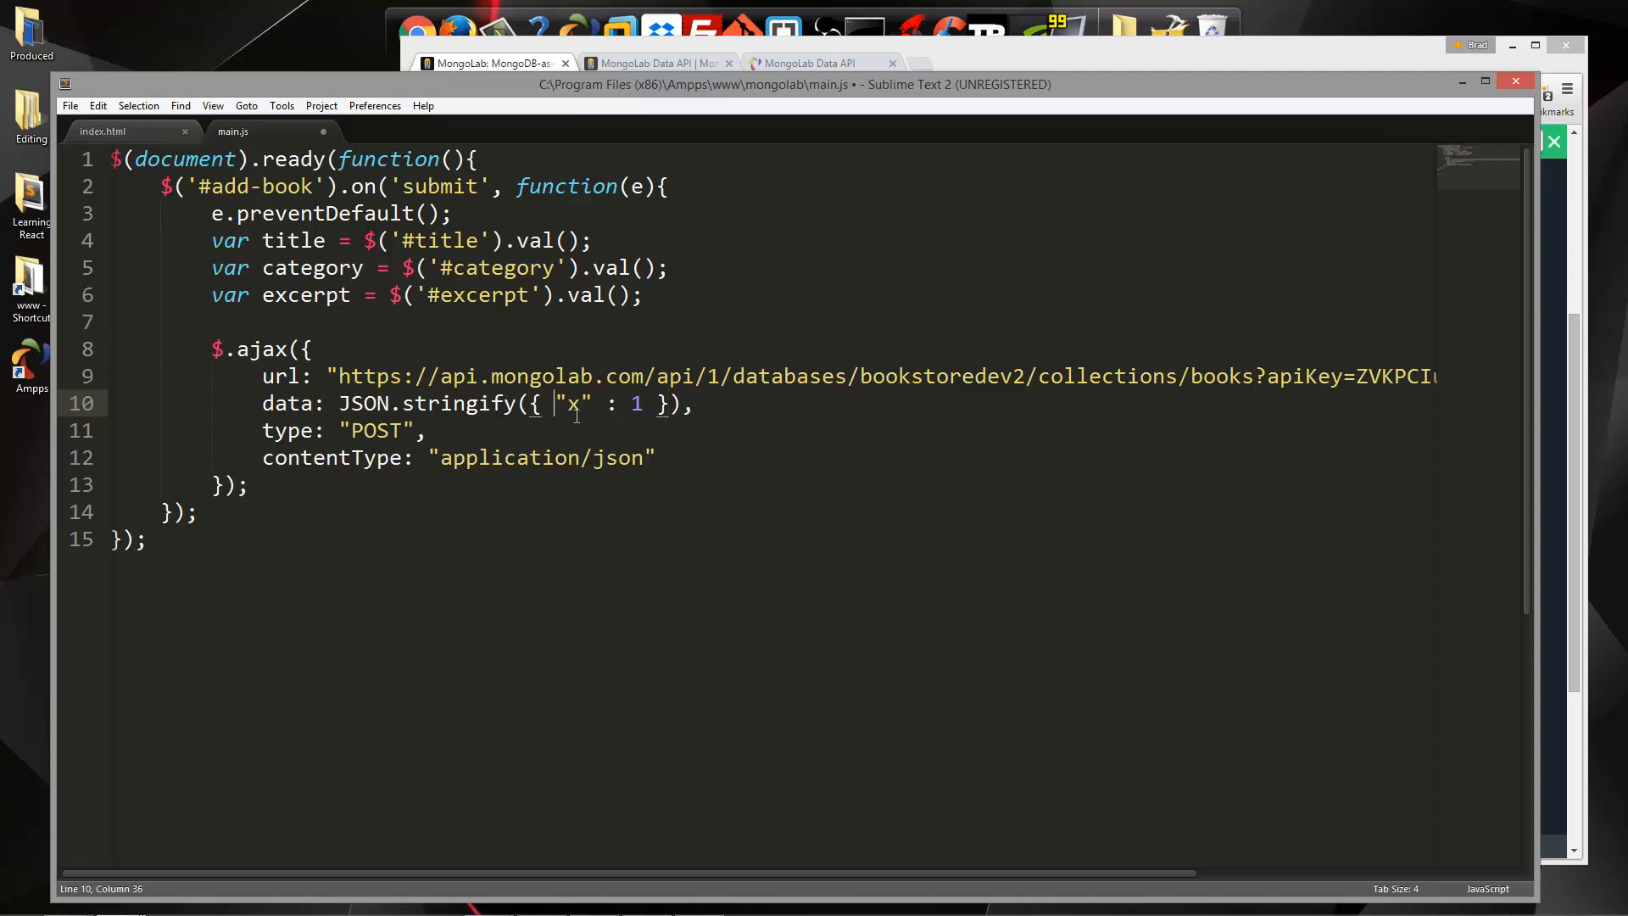
pyautogui.press('enter')
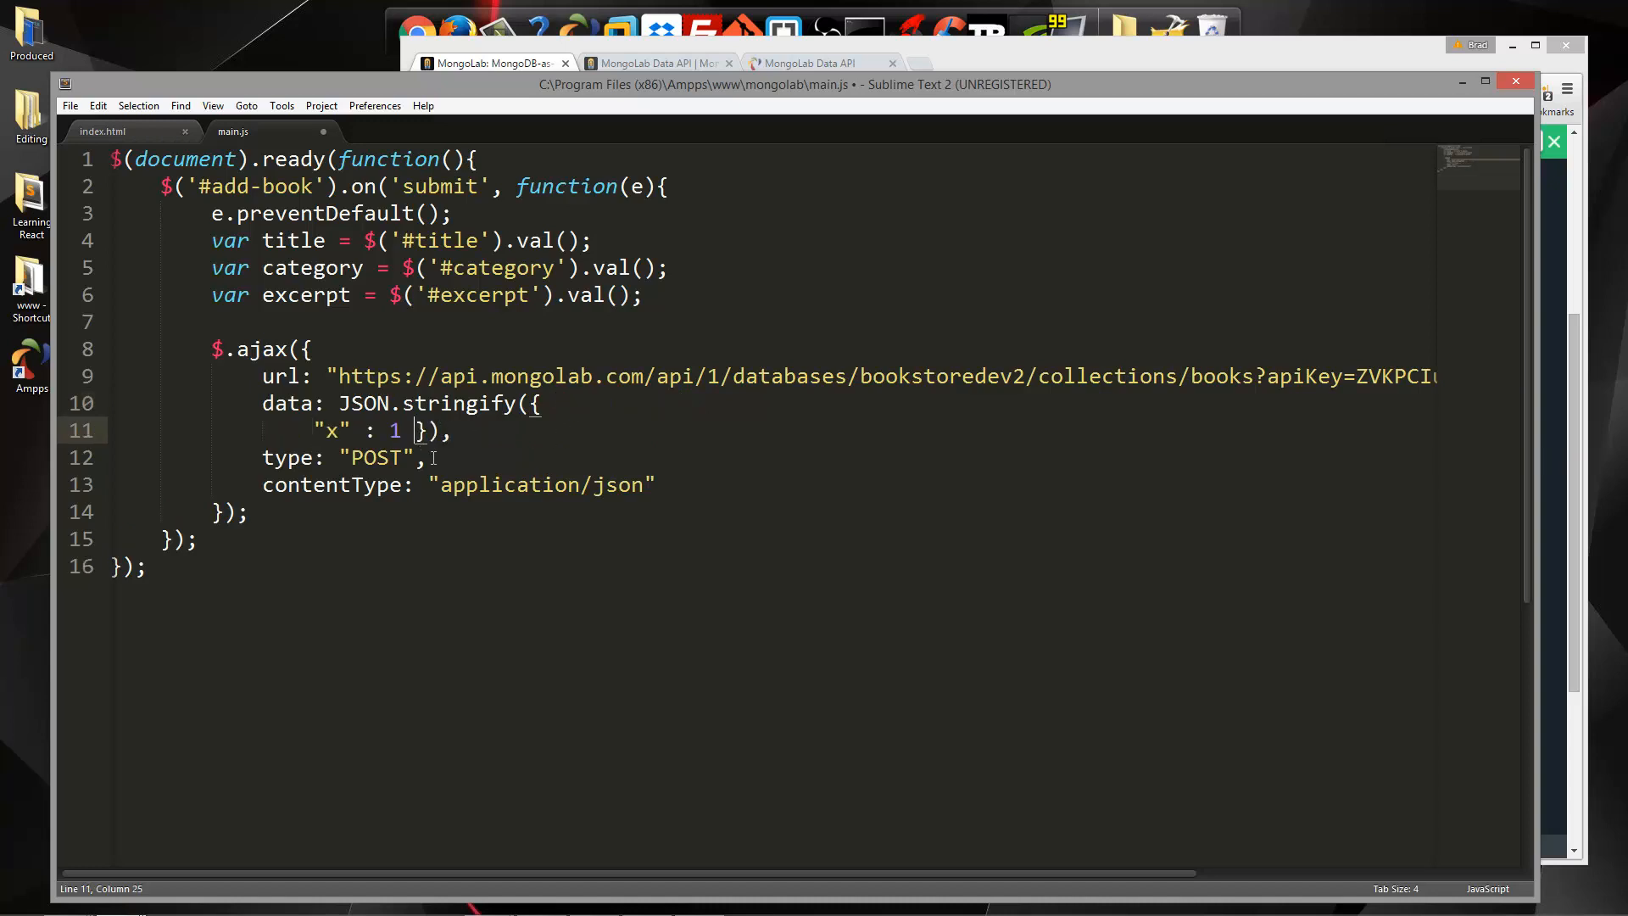
pyautogui.press('enter')
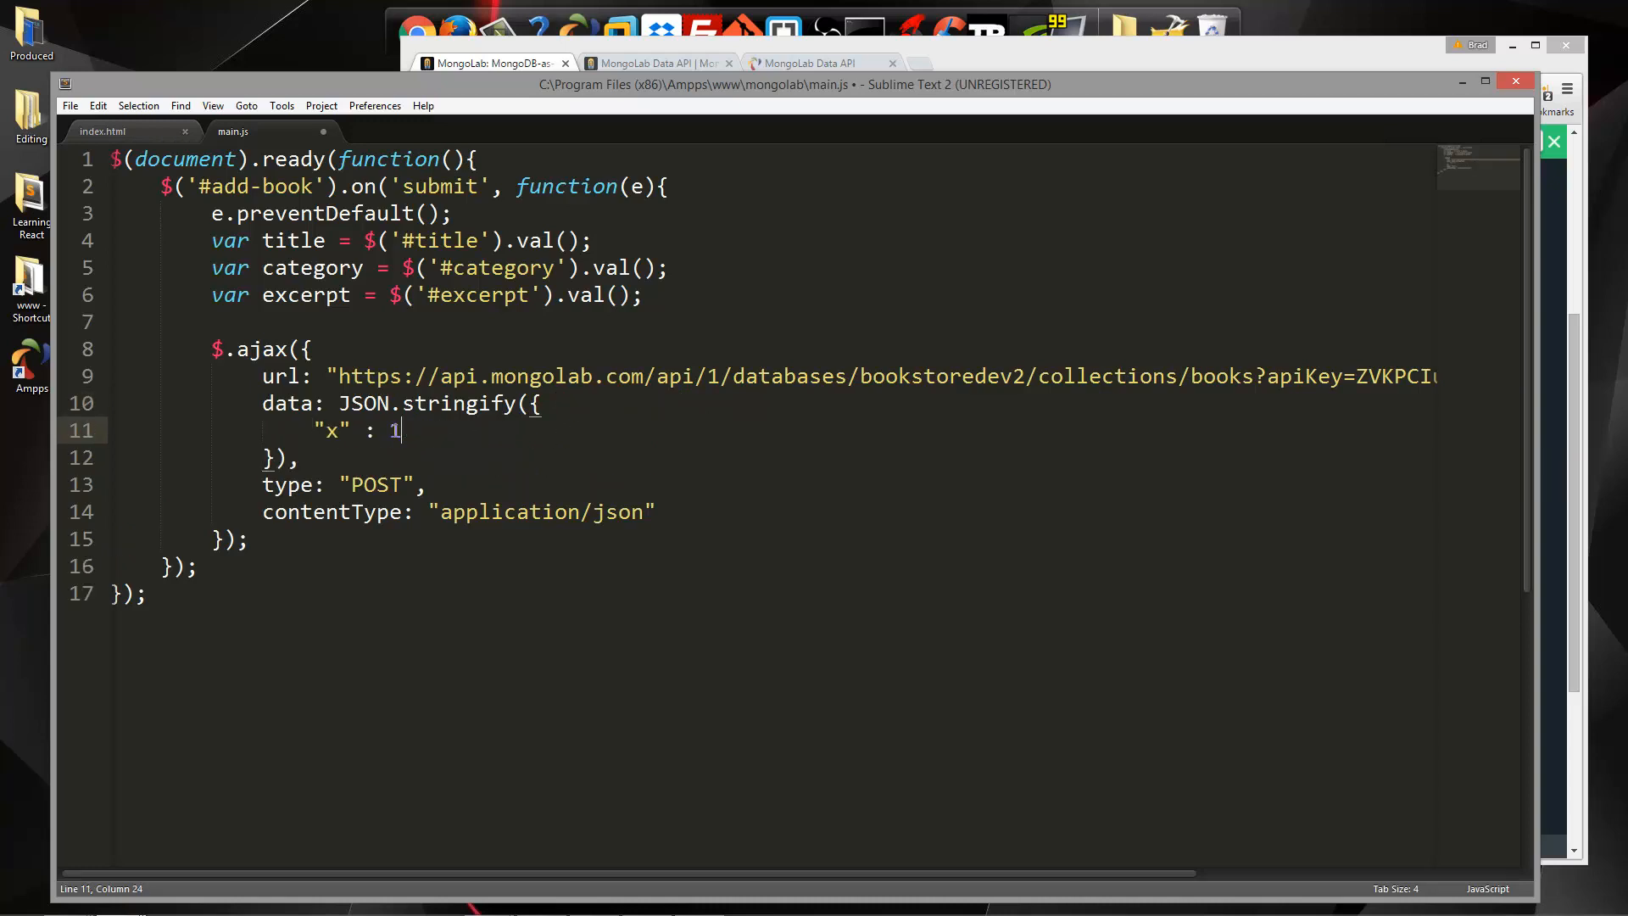
pyautogui.press('Backspace')
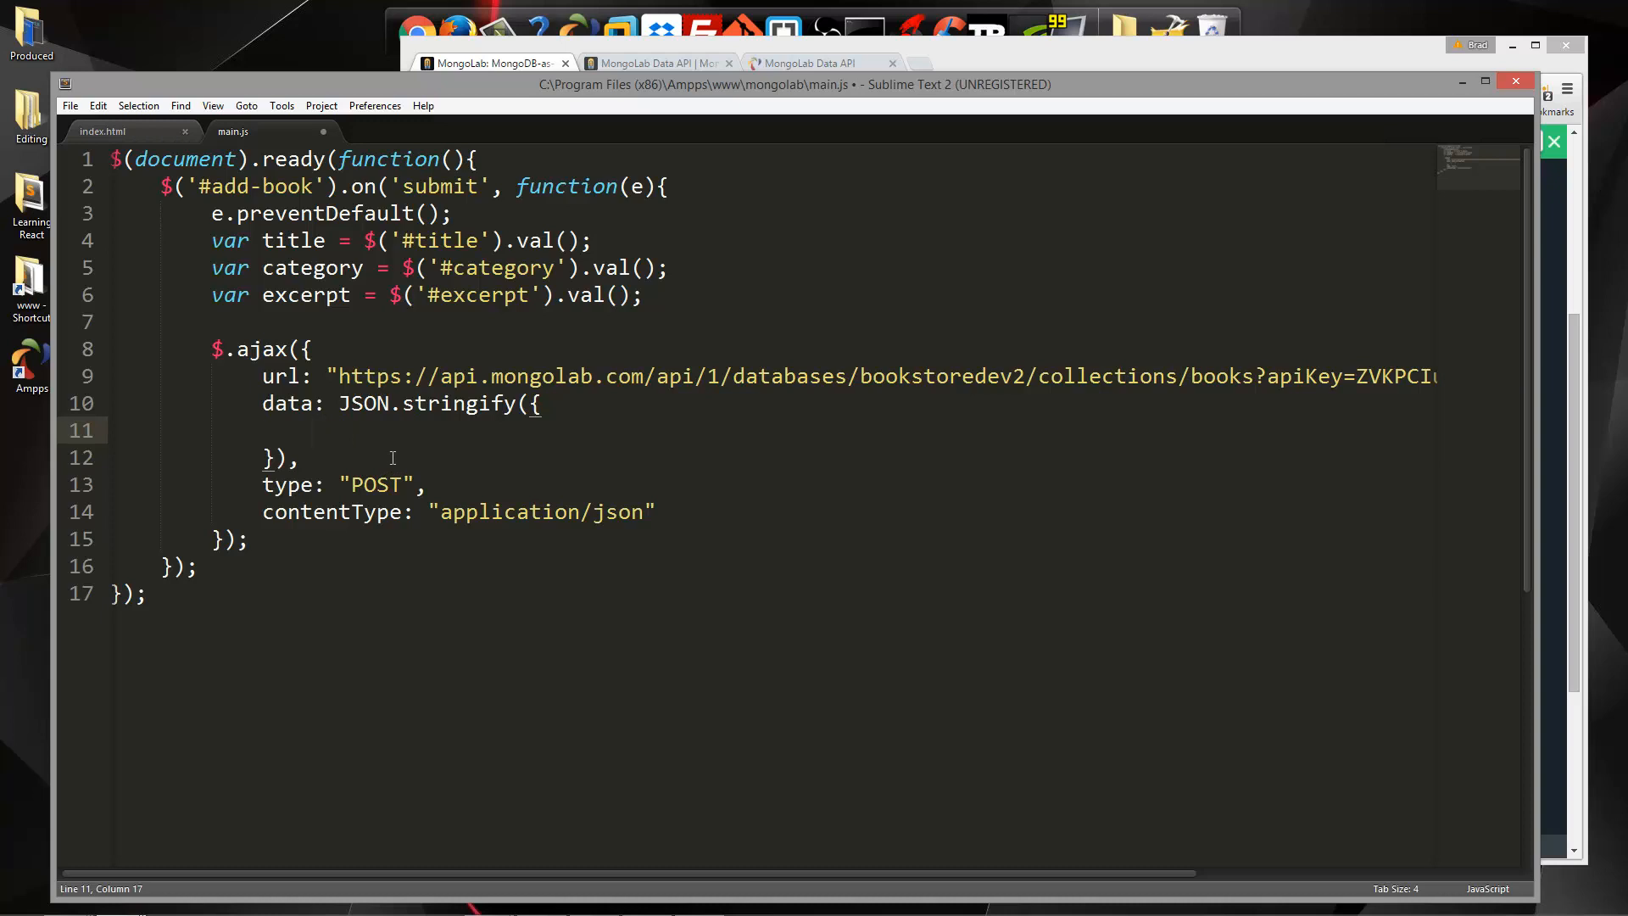
pyautogui.write('"title": title')
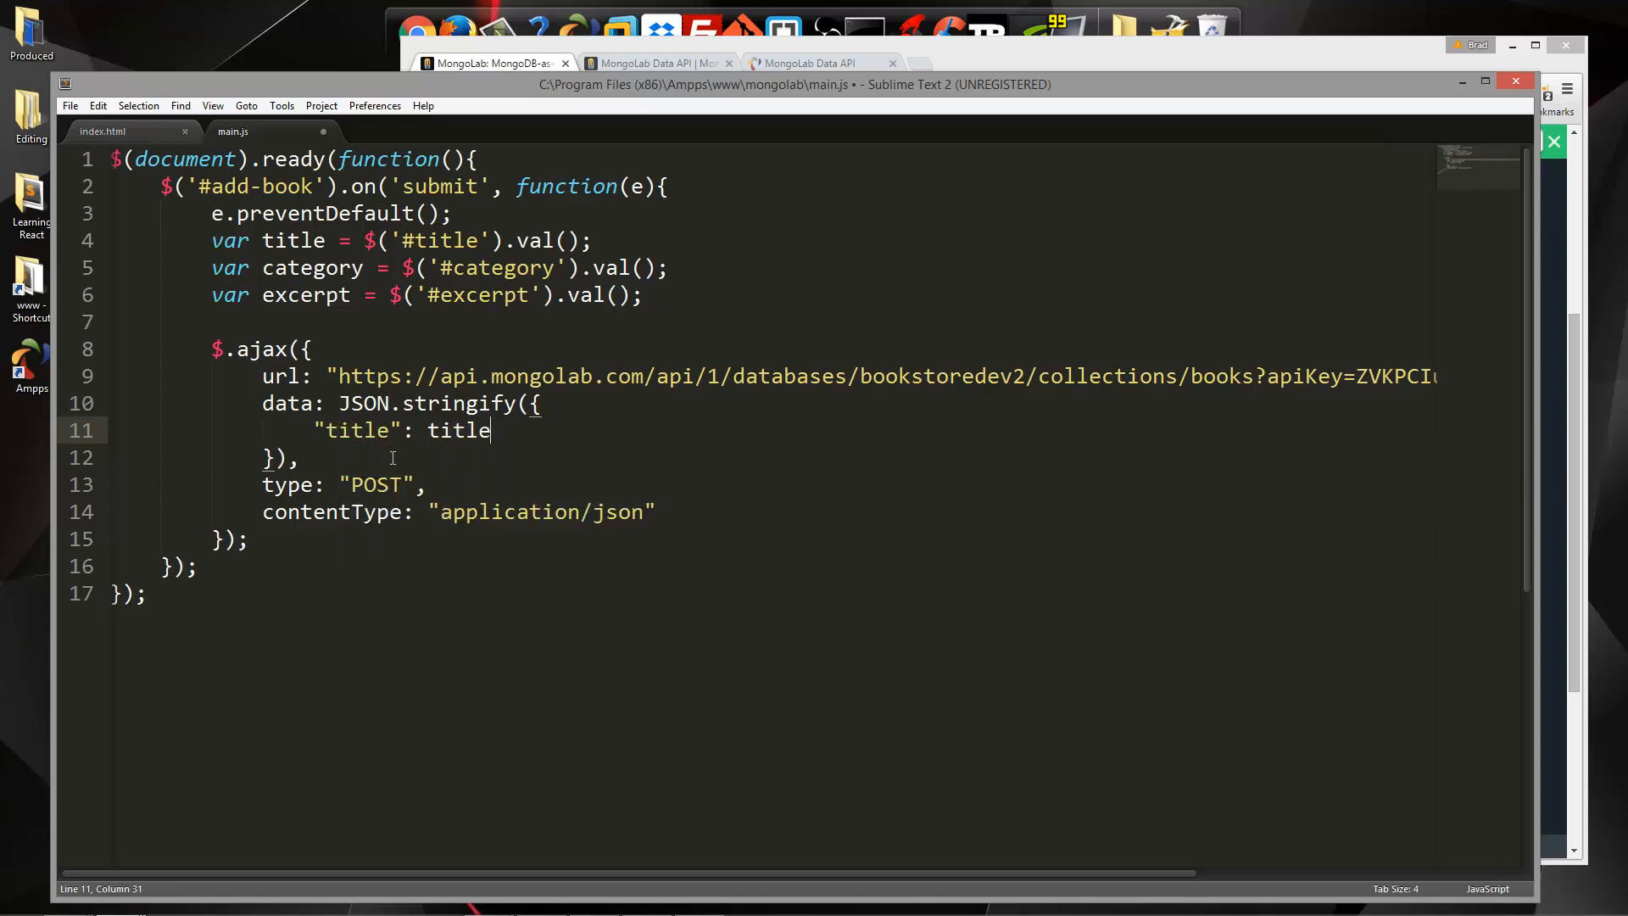
pyautogui.write(',')
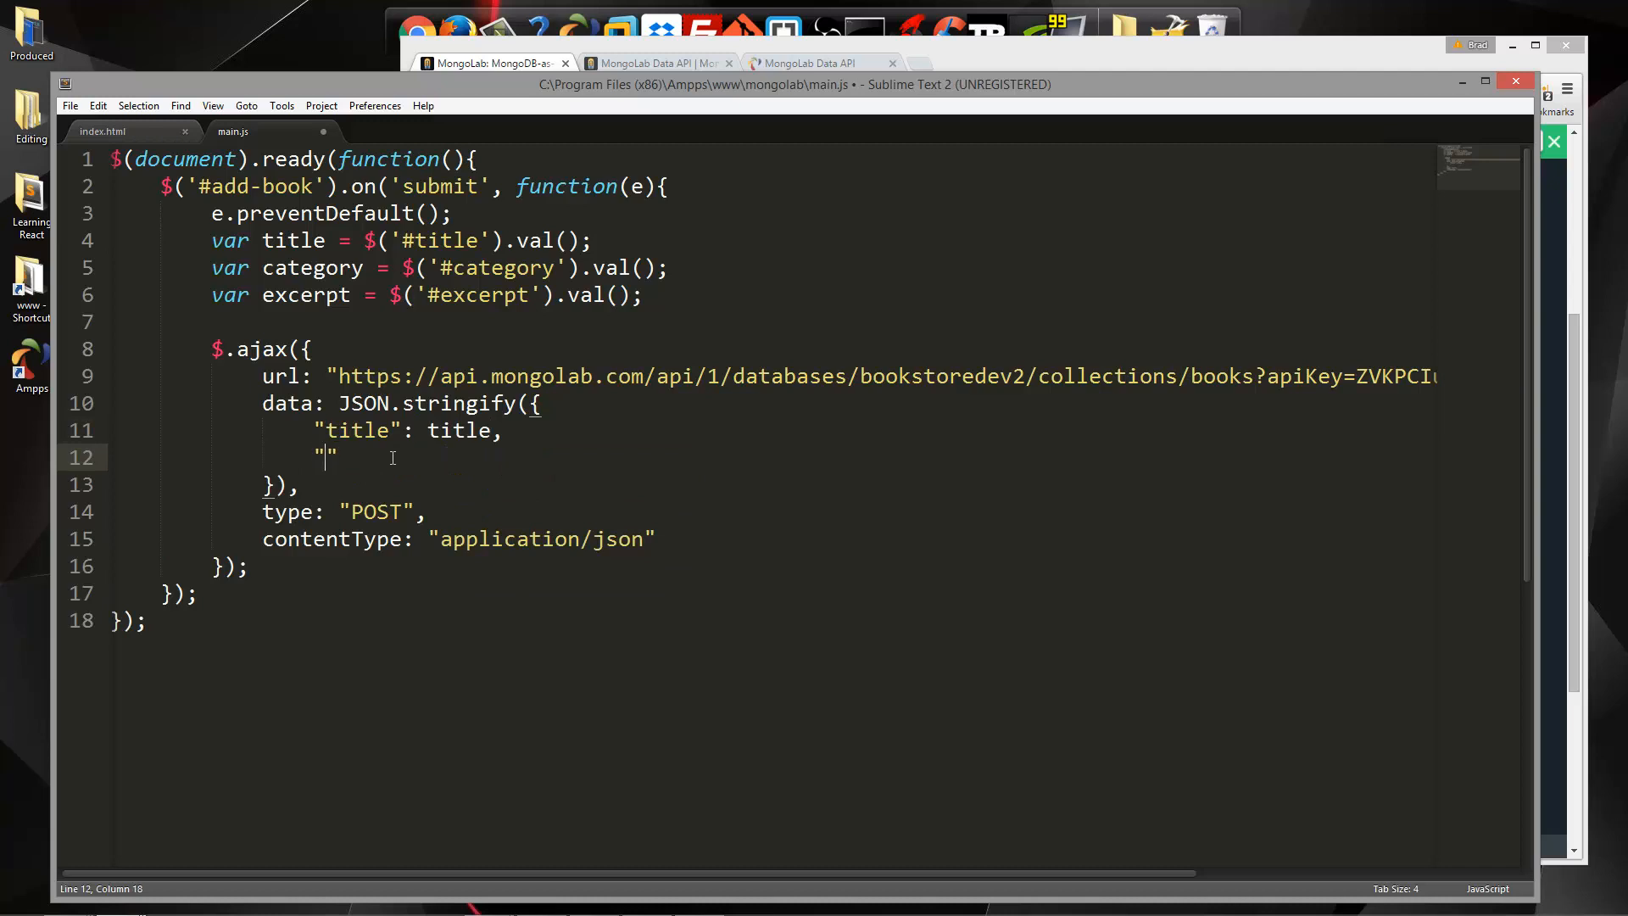
pyautogui.write('category')
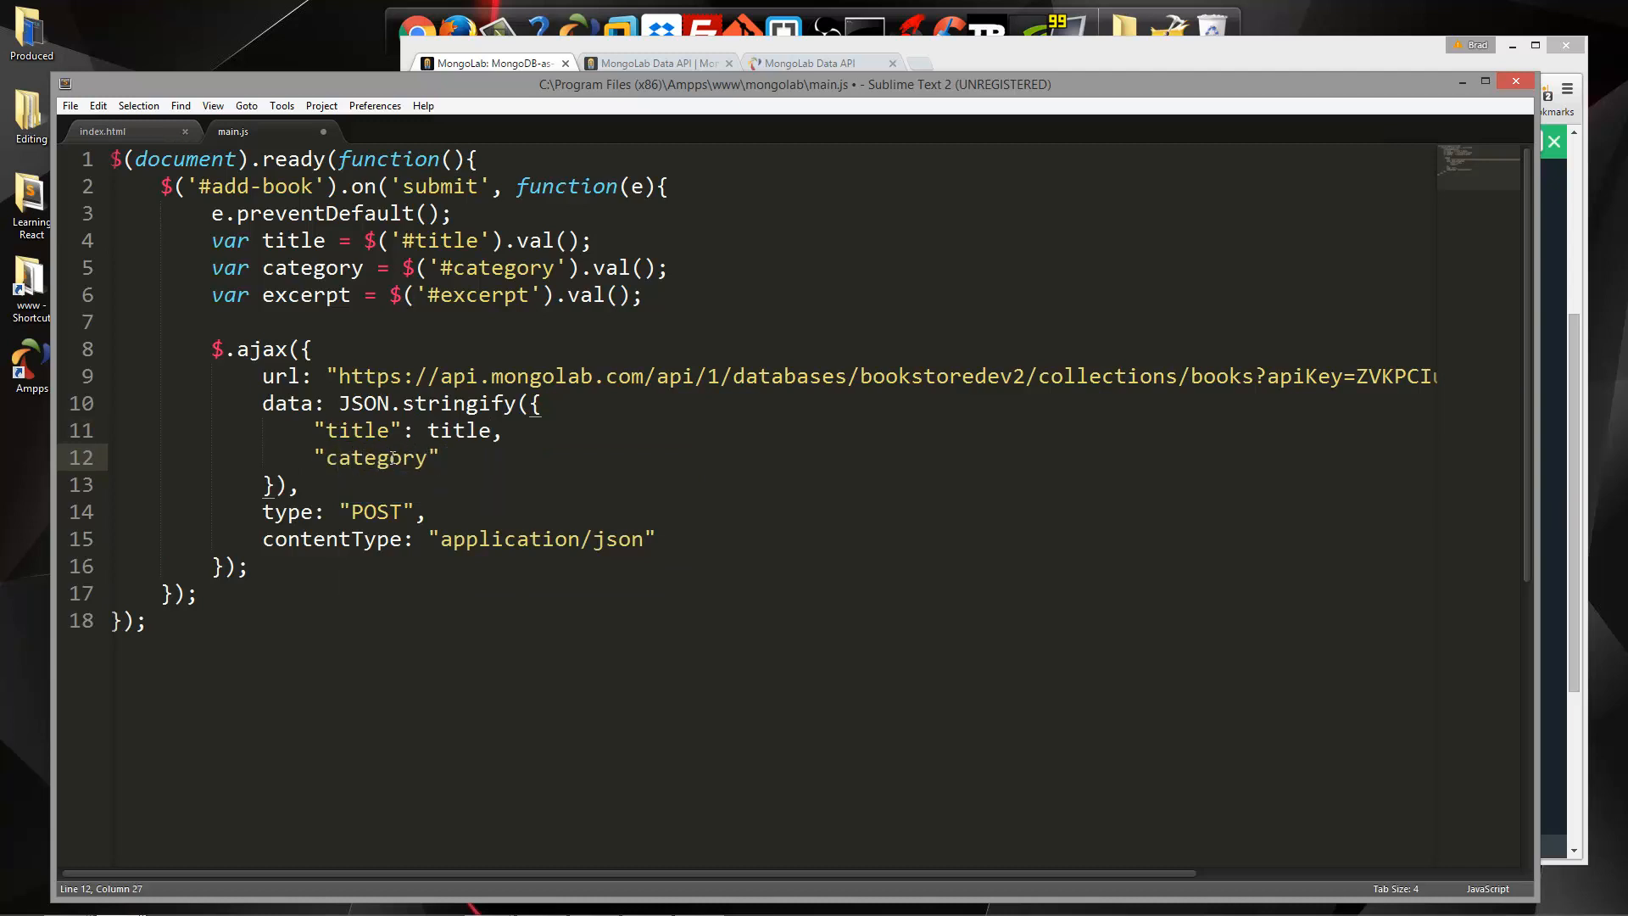
pyautogui.write(': category,')
pyautogui.write('"')
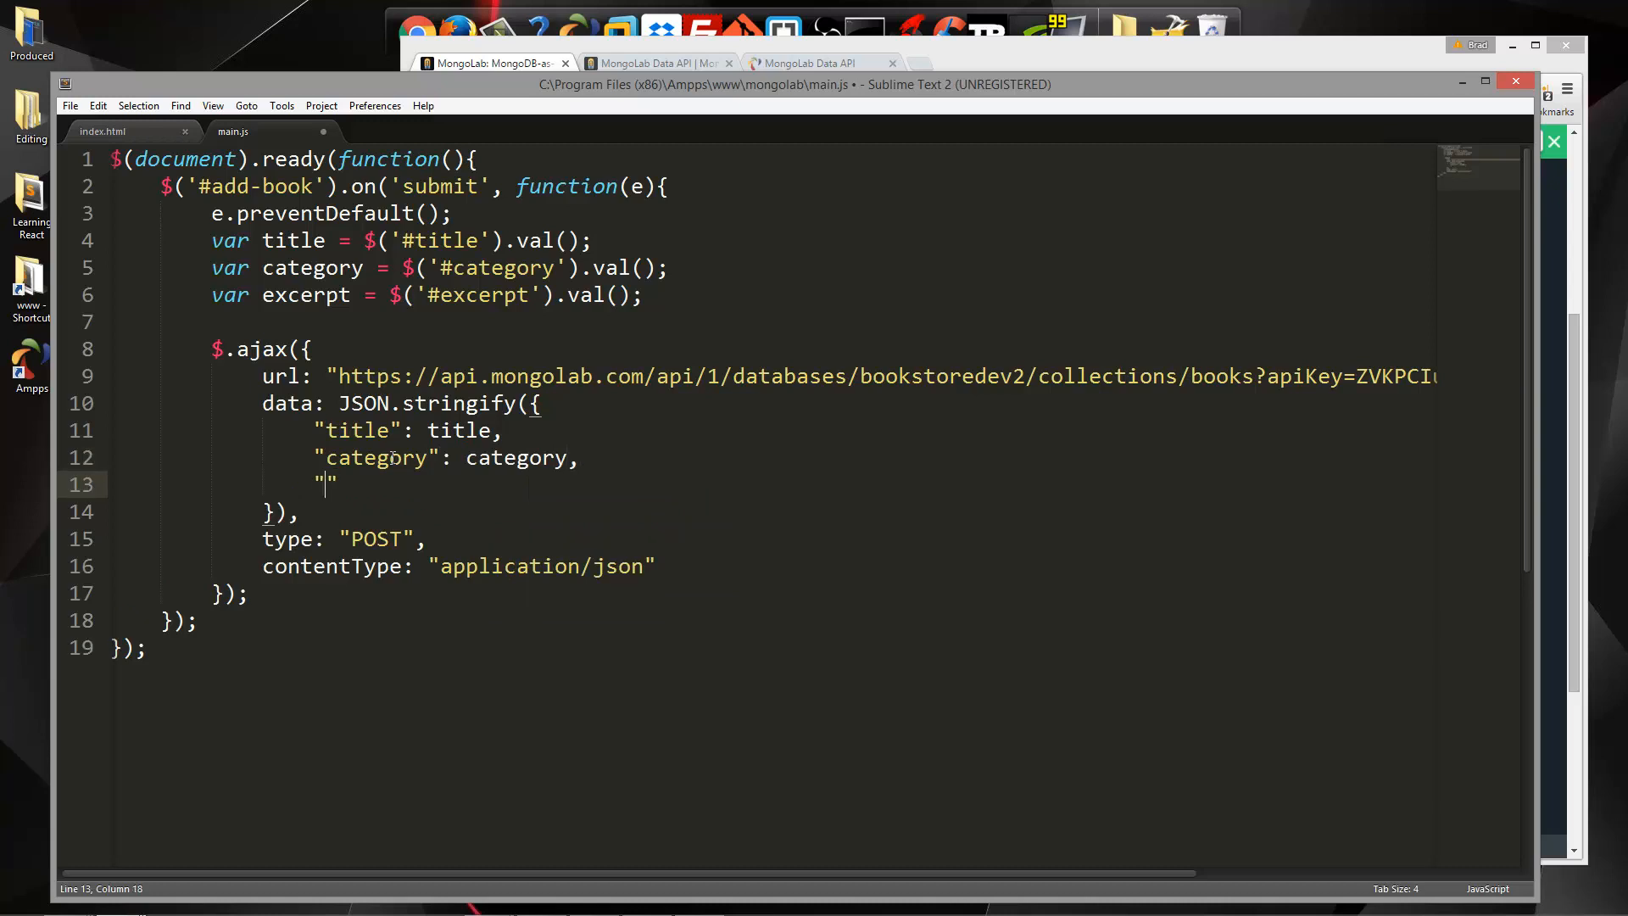
pyautogui.write('excerpt')
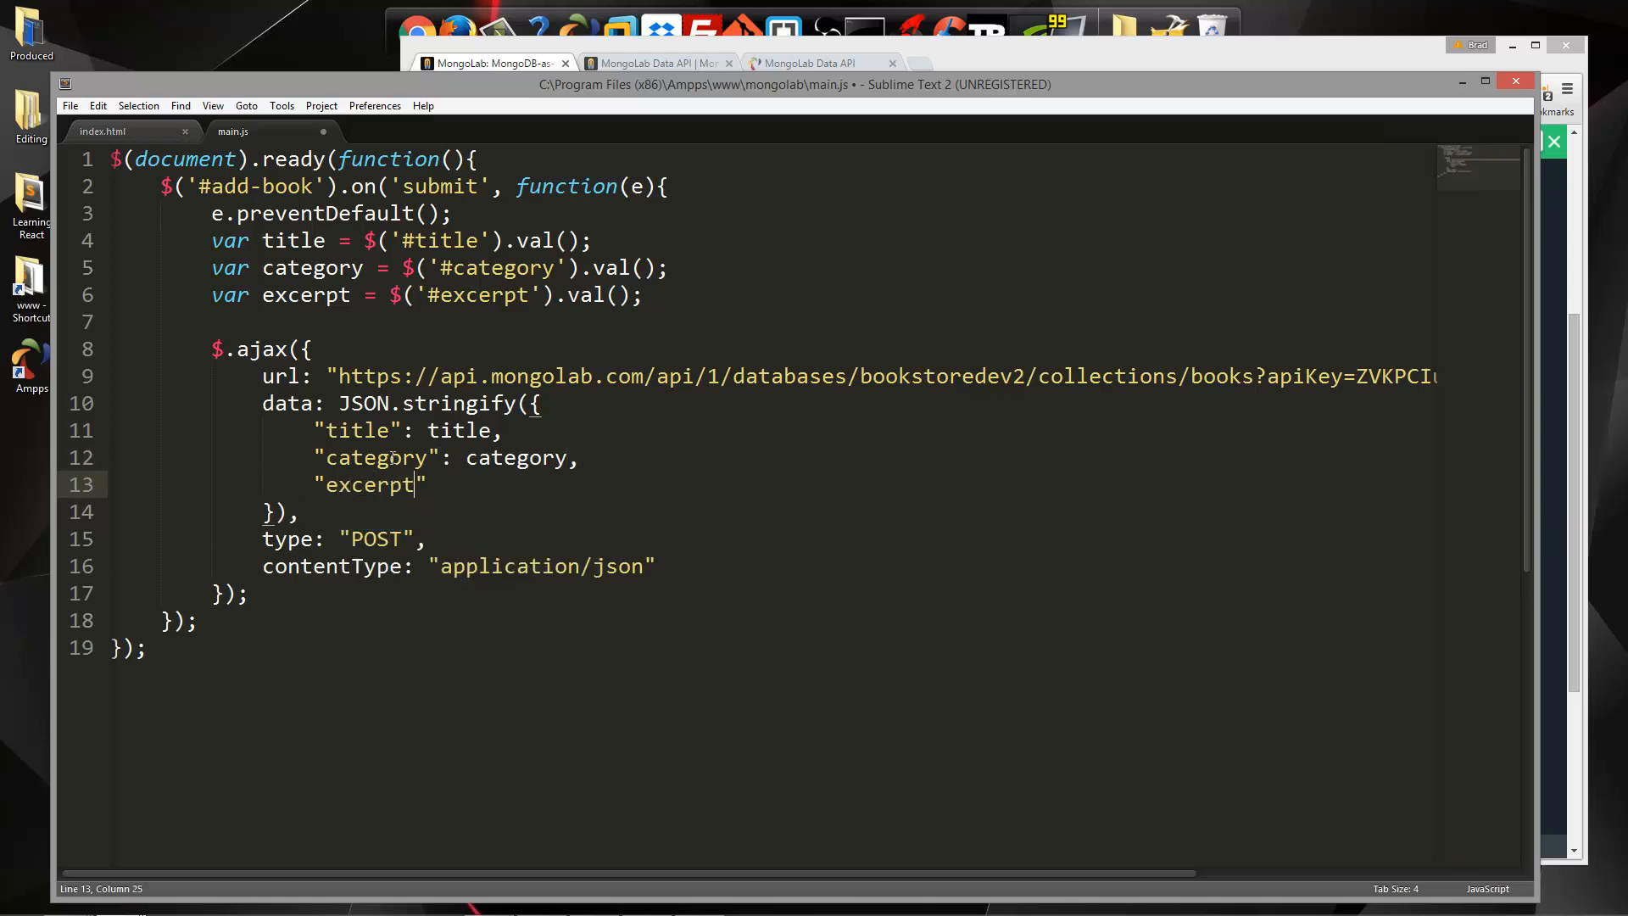
pyautogui.write(':')
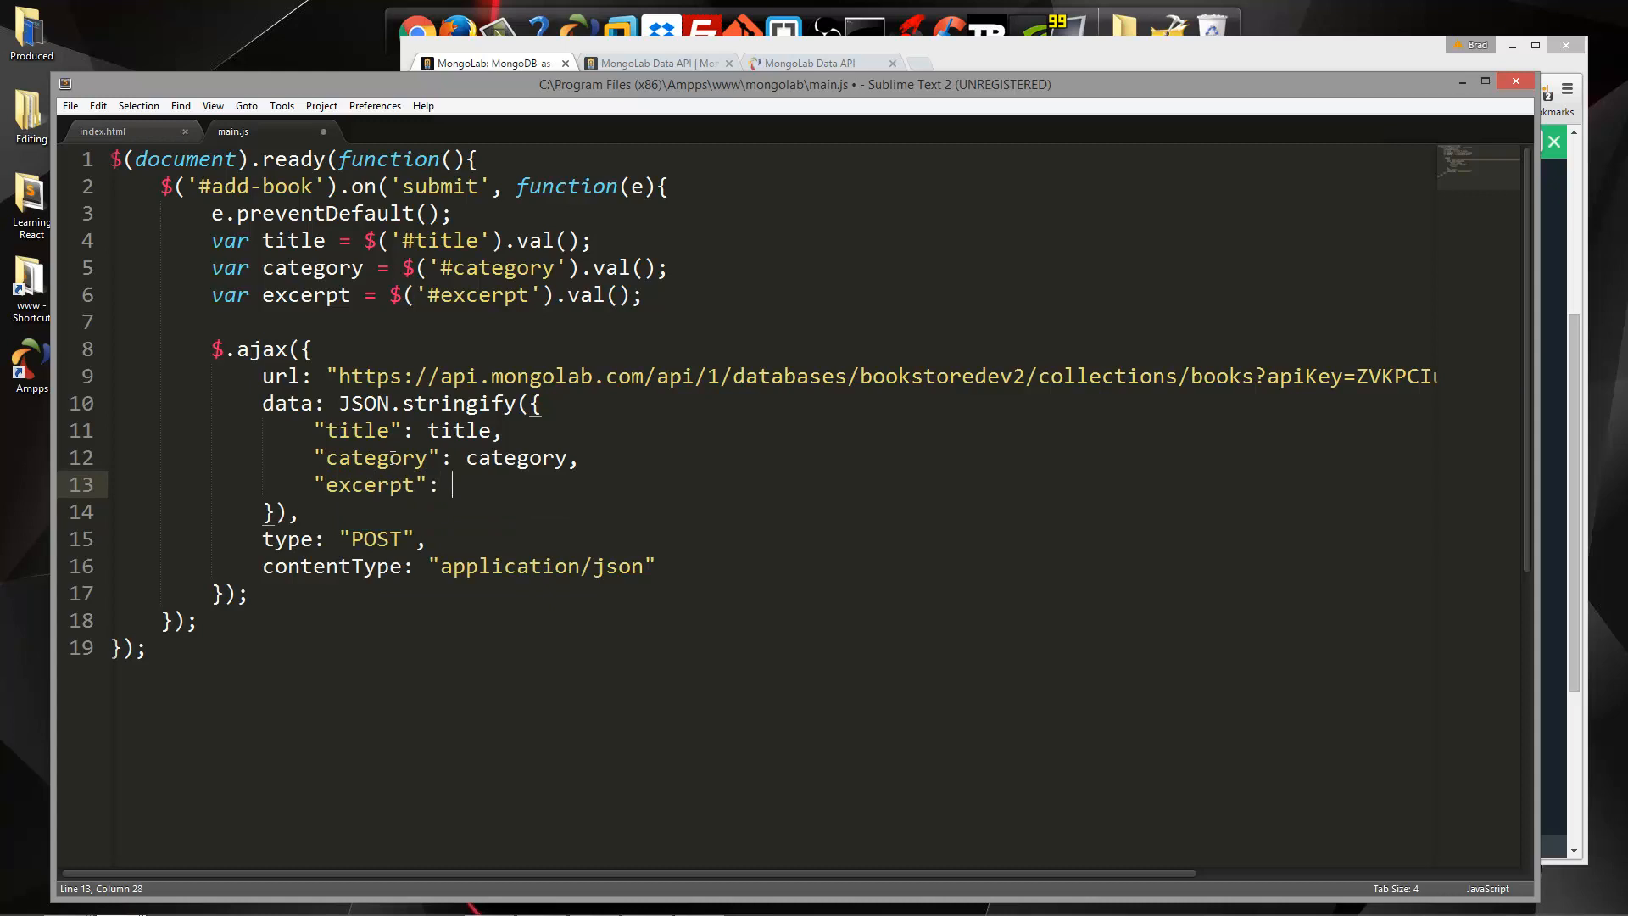
pyautogui.write('excerpt')
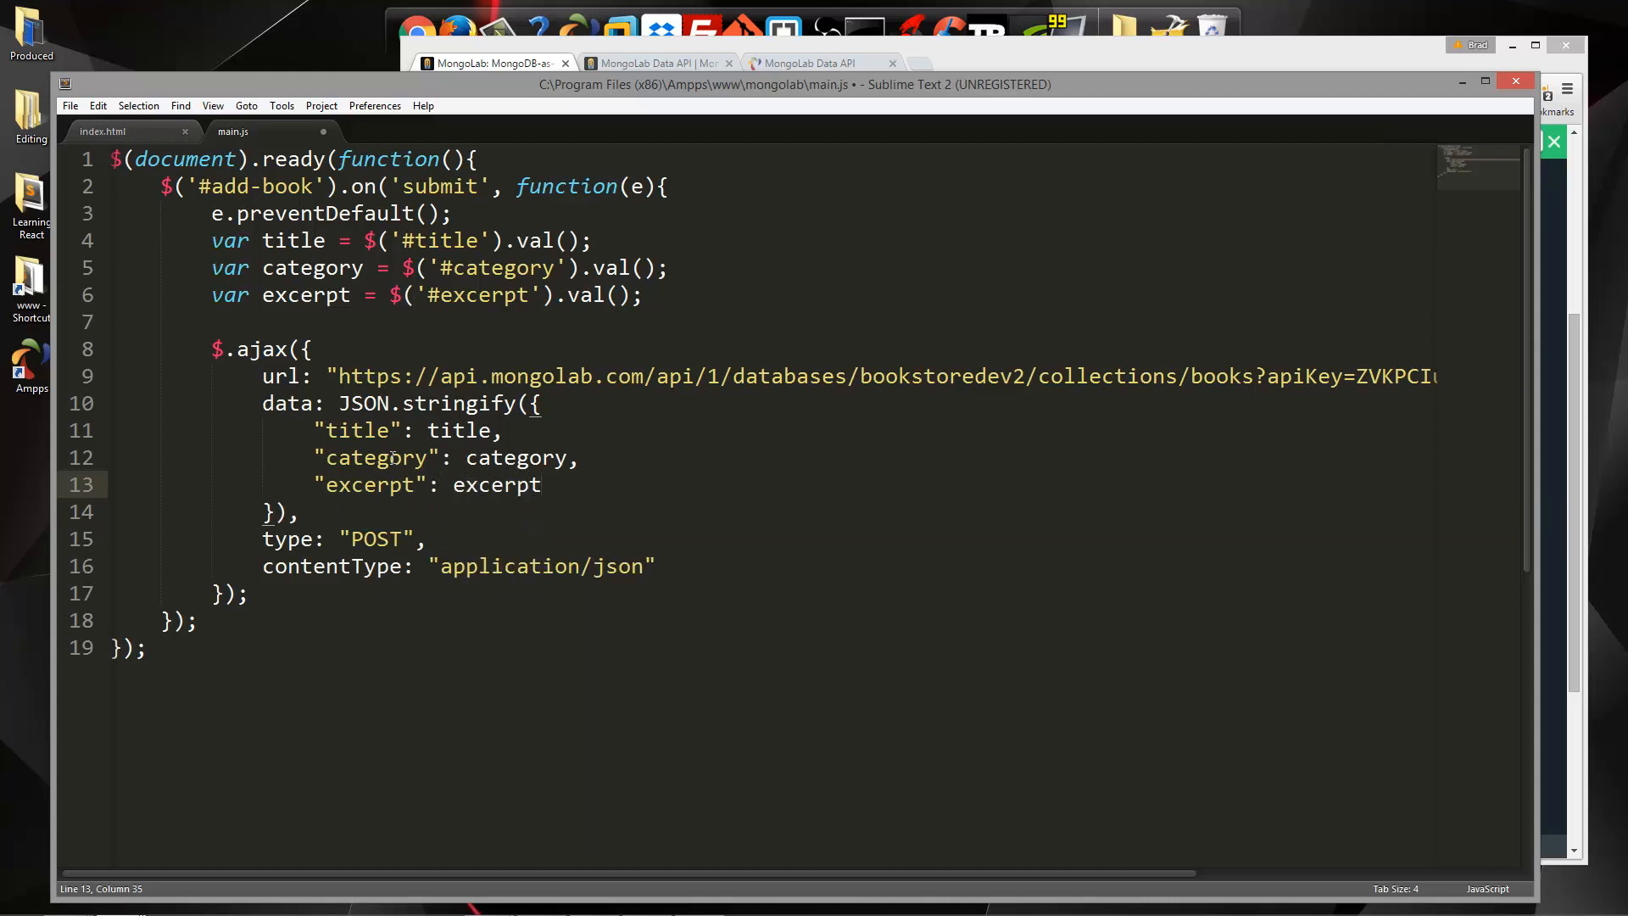
pyautogui.click(579, 457)
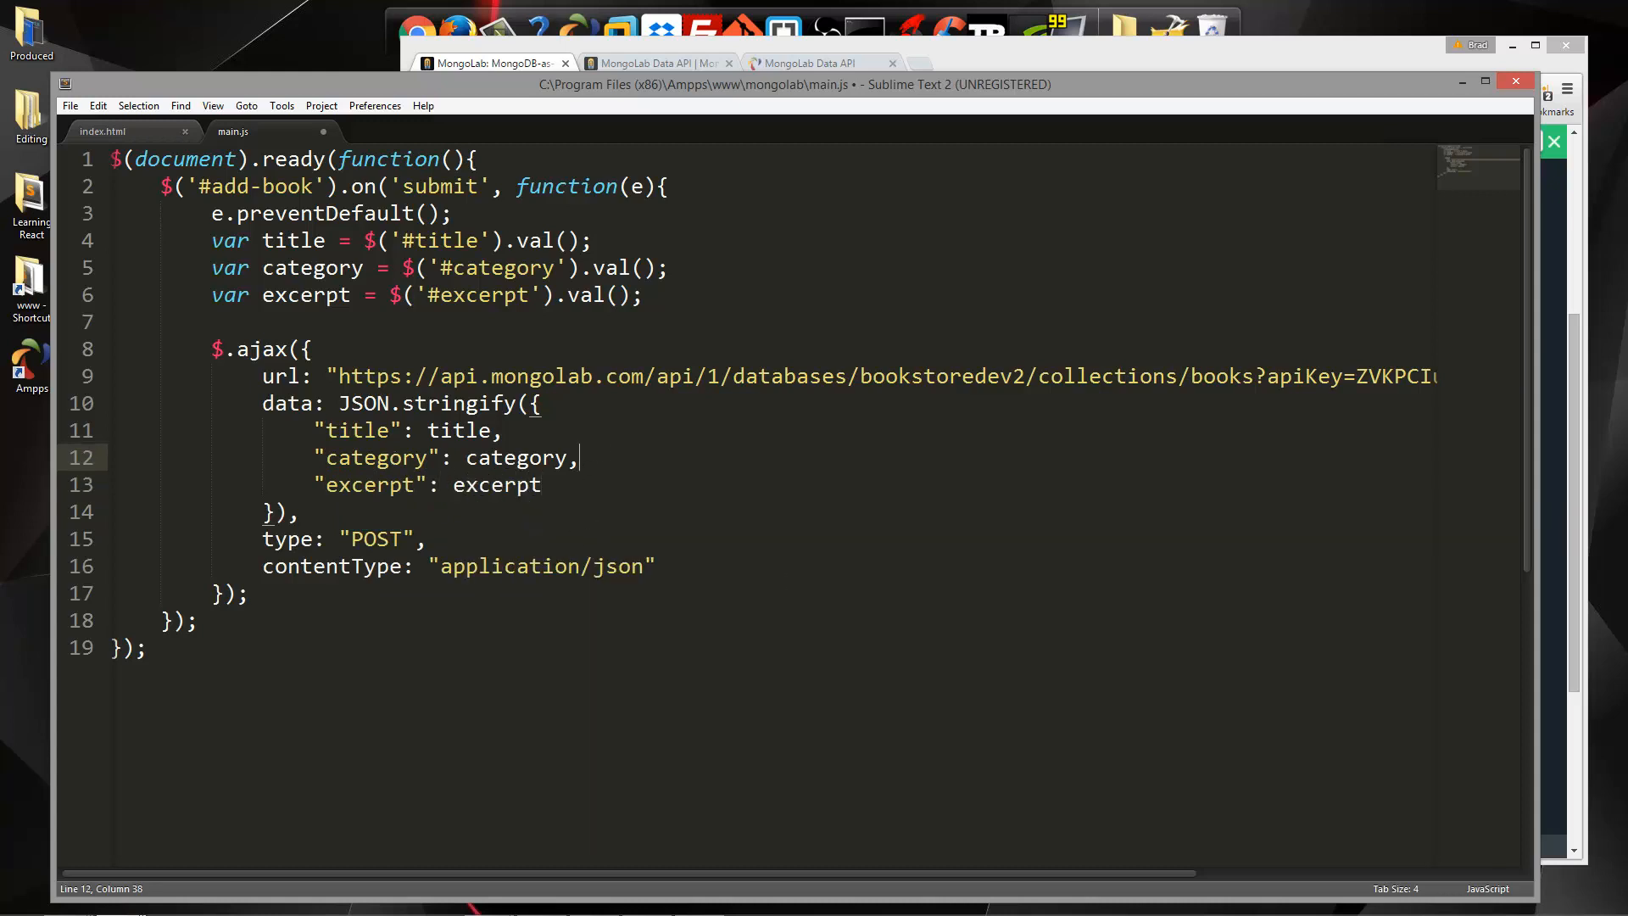
# Add a success: function(data){} option after the contentType line of $.ajax
pyautogui.click(661, 566)
pyautogui.write(',')
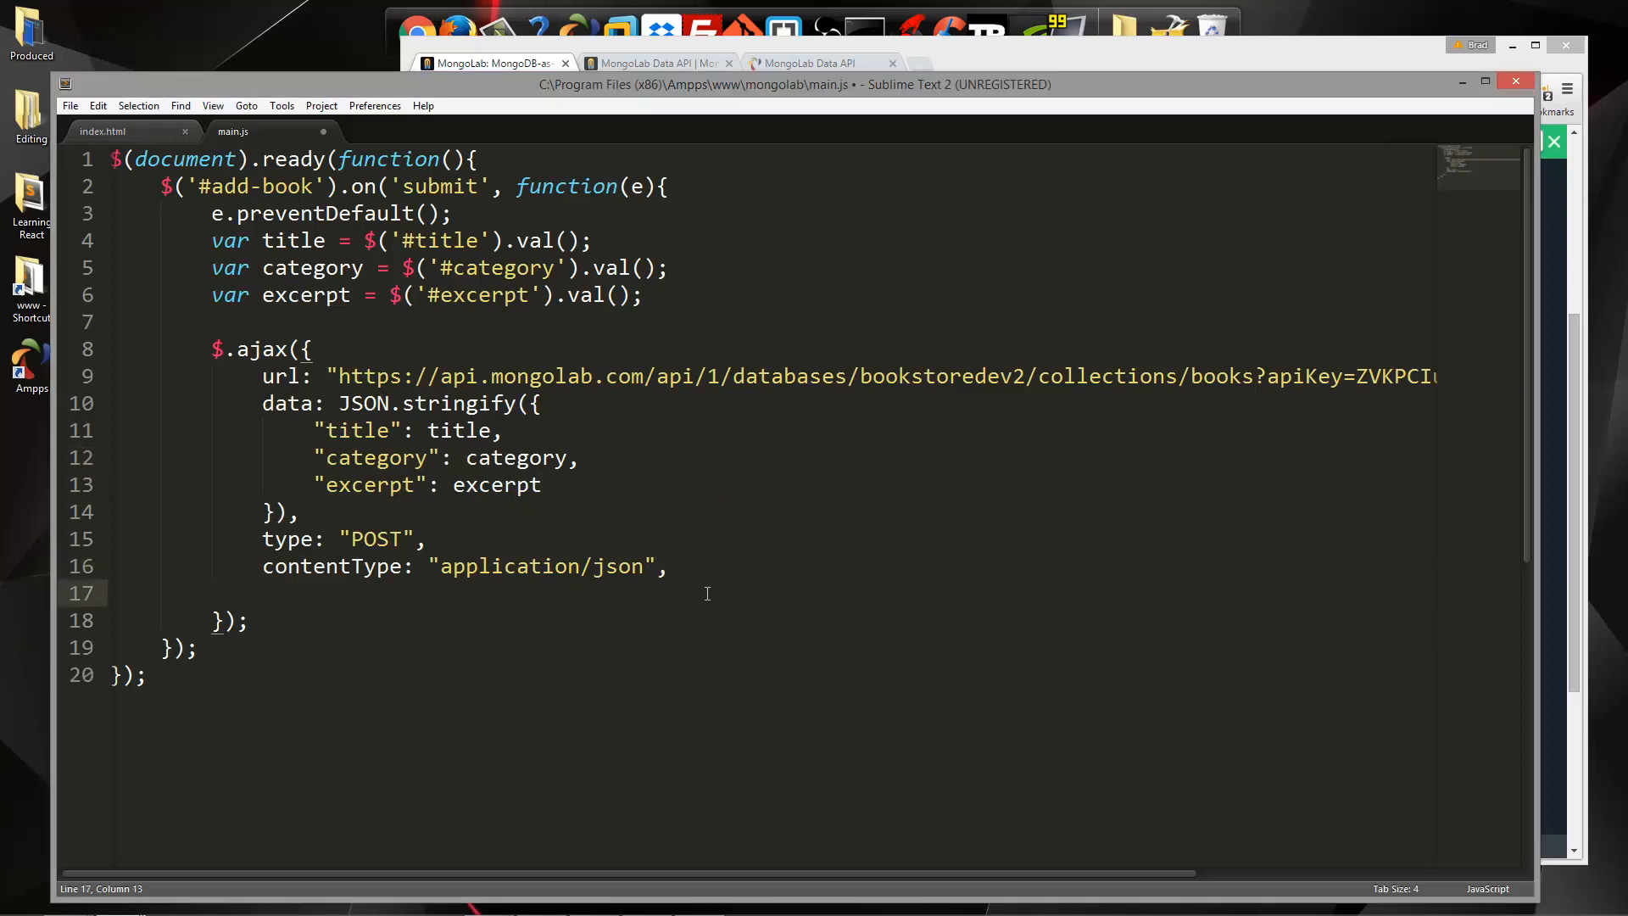
pyautogui.write('success:')
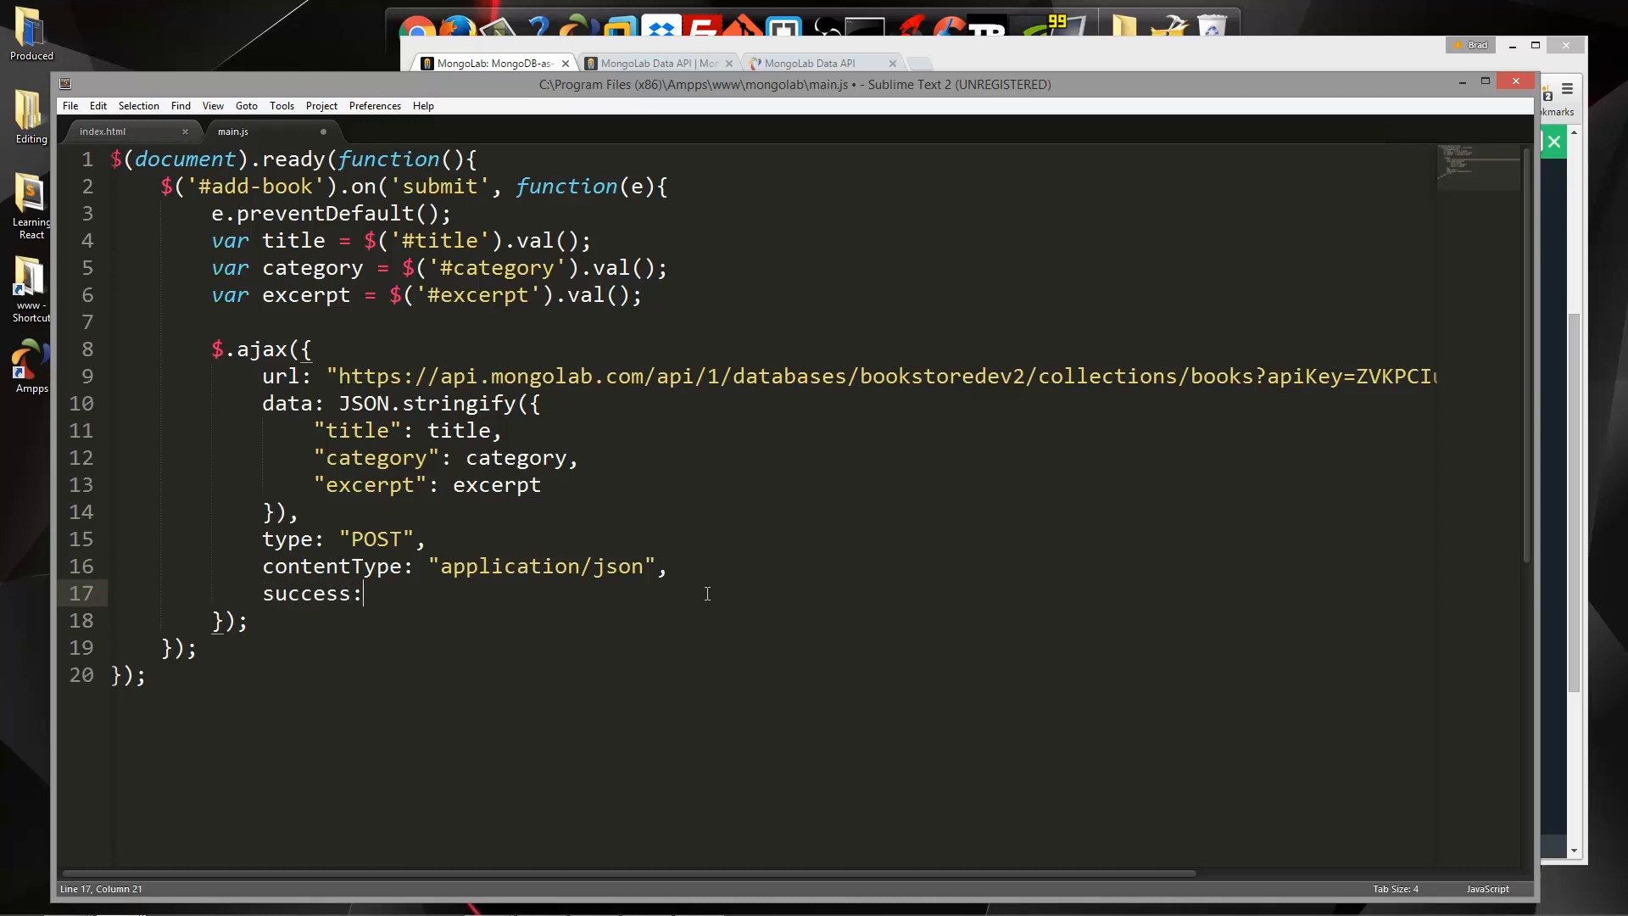
pyautogui.write('function()')
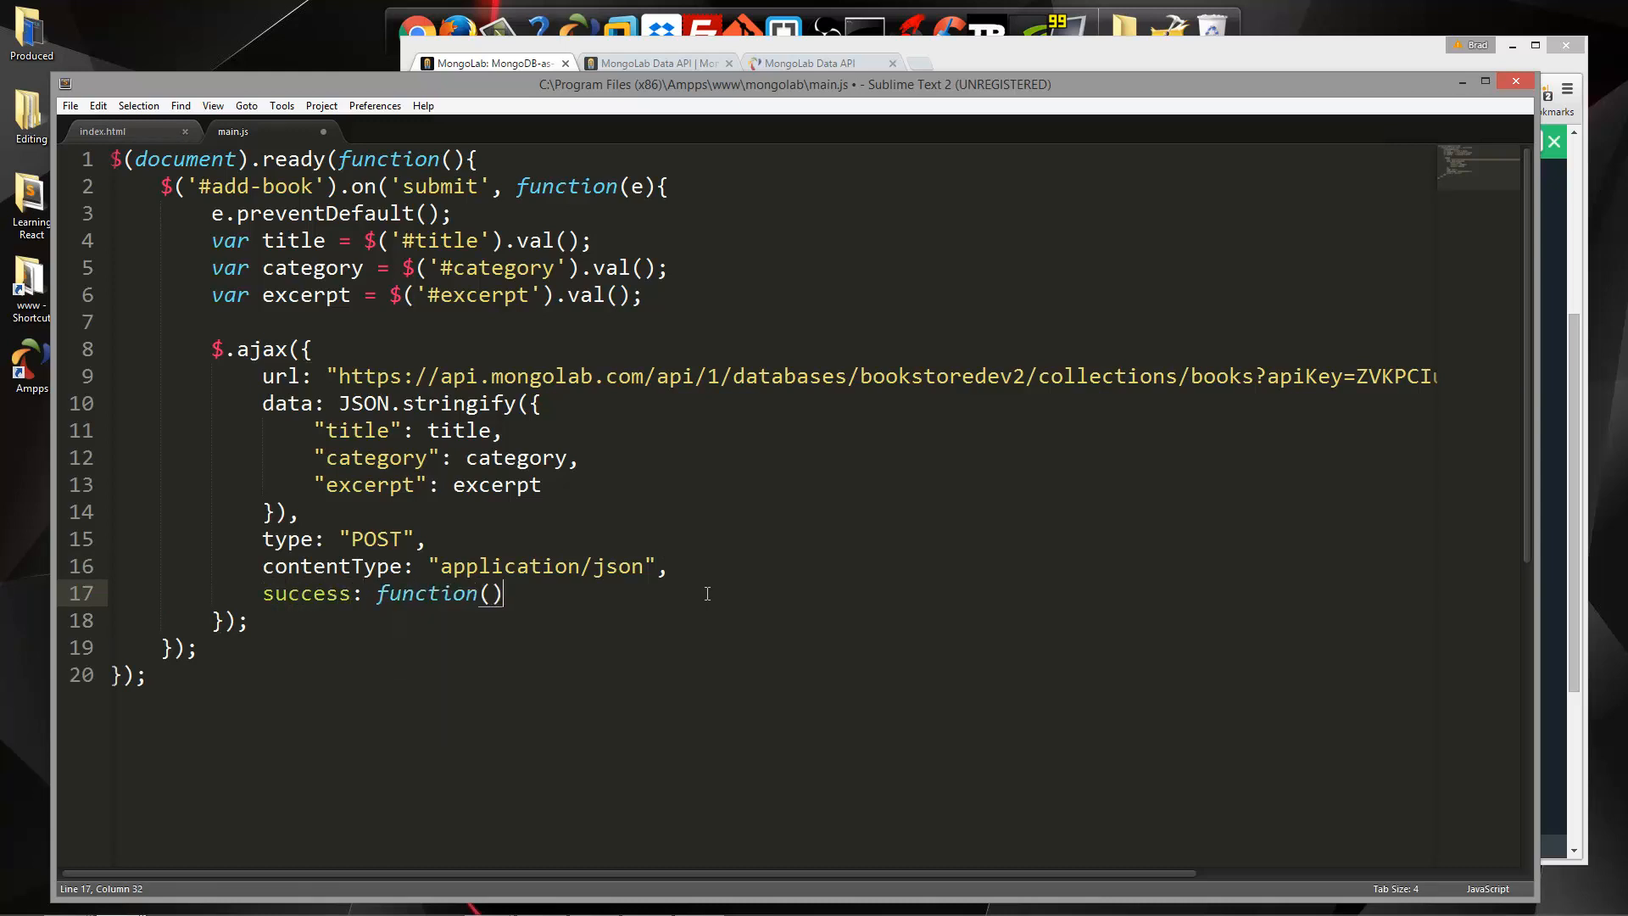
pyautogui.write('{}')
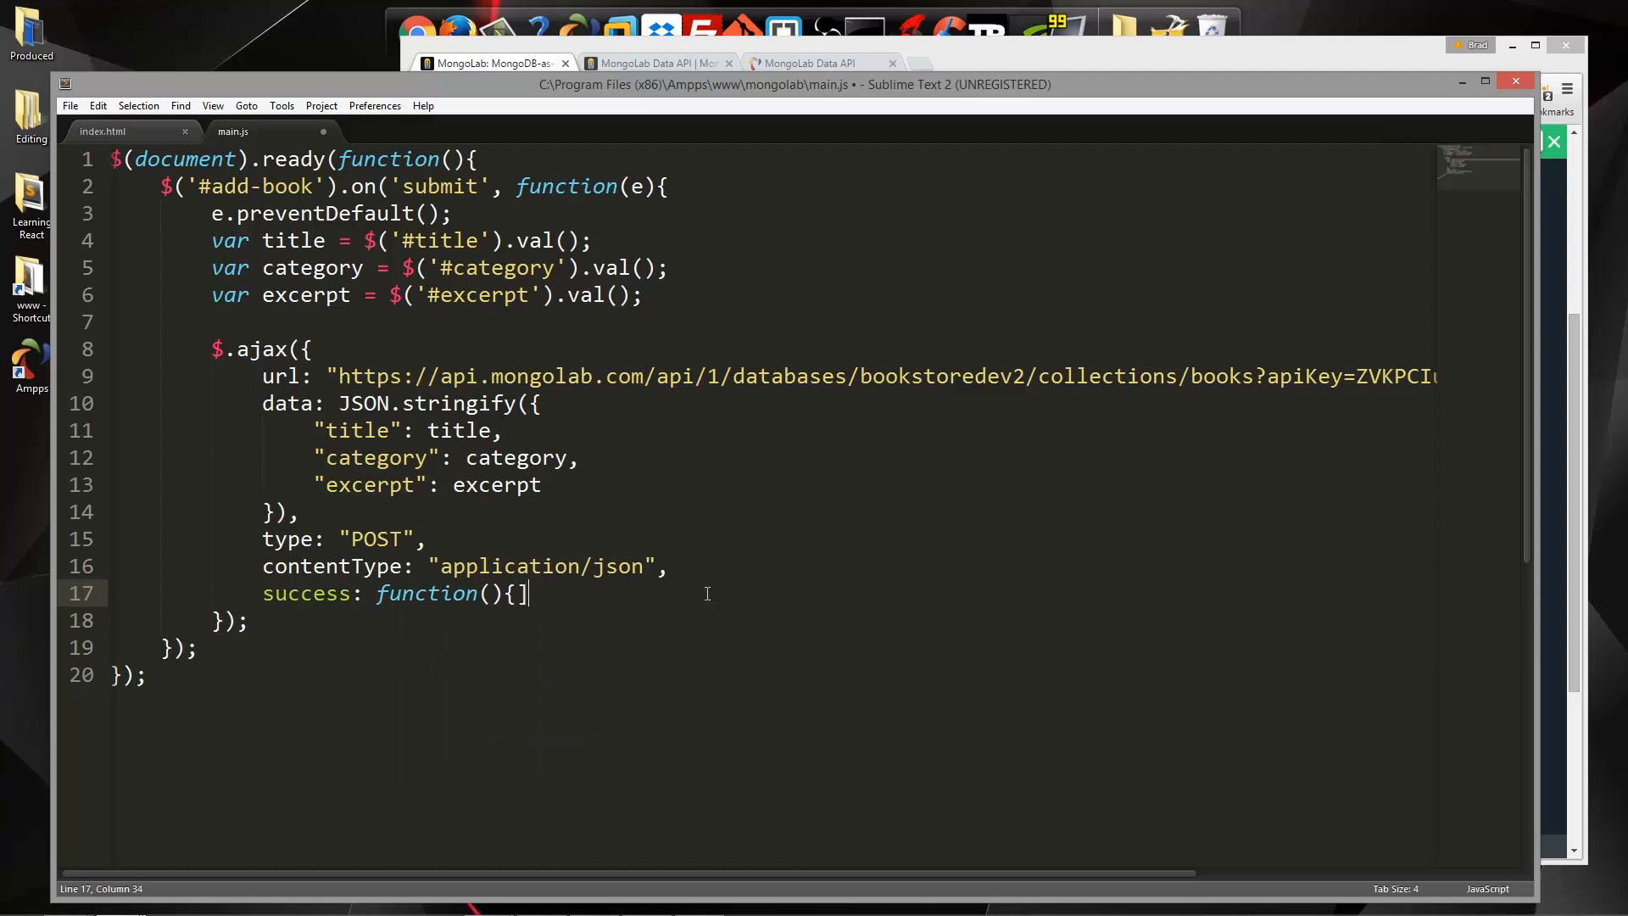
pyautogui.press('Enter')
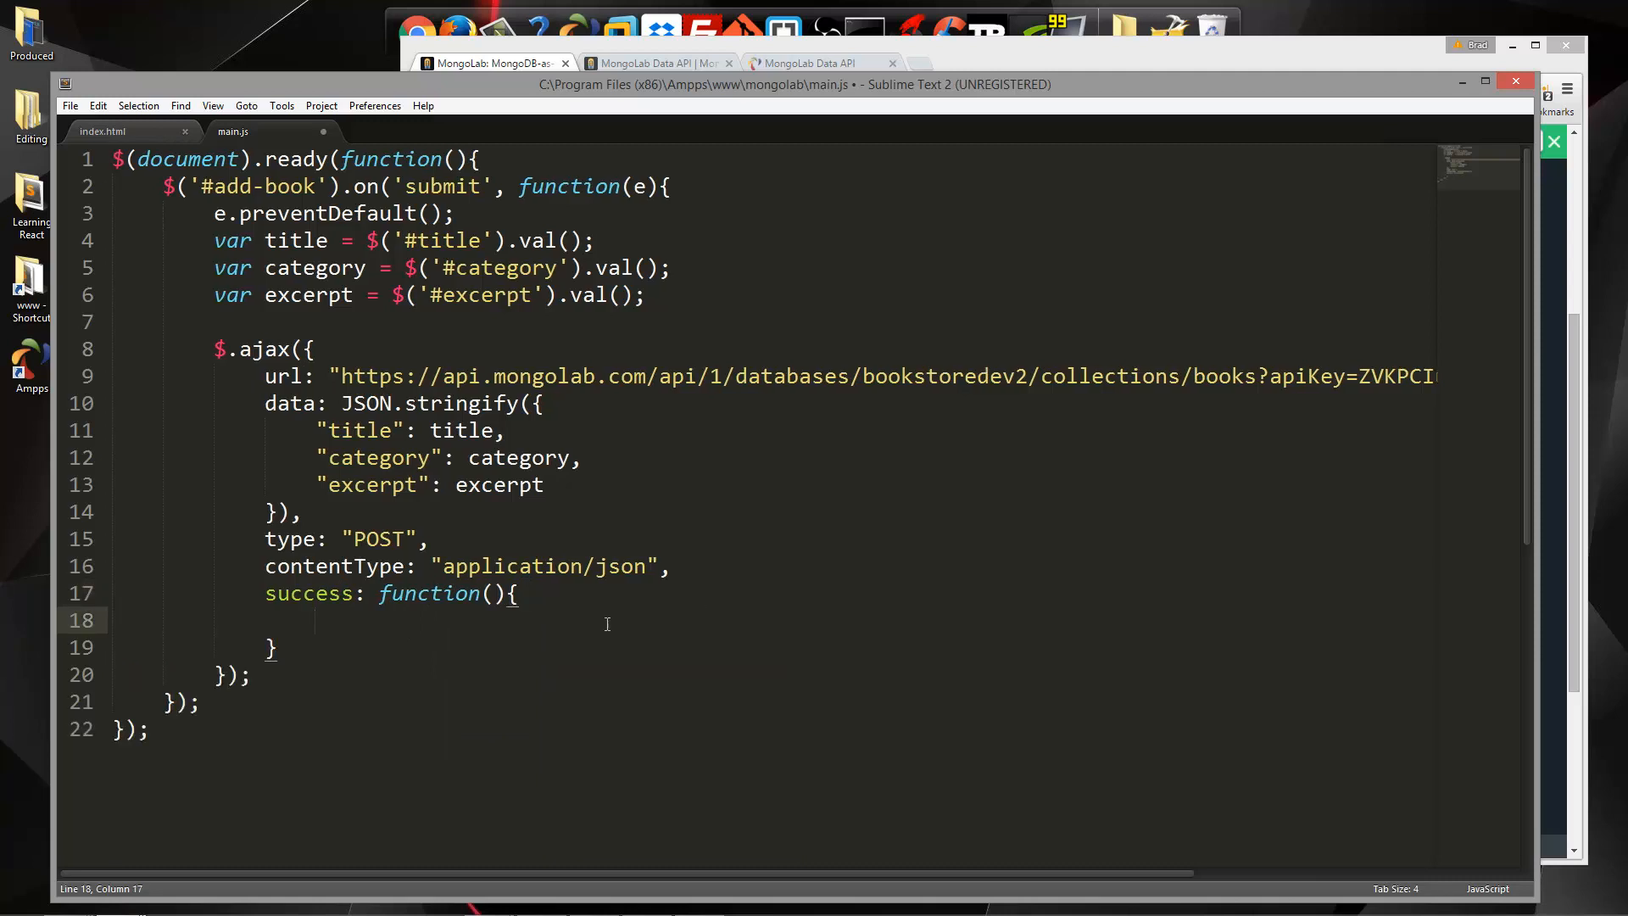
pyautogui.write('data')
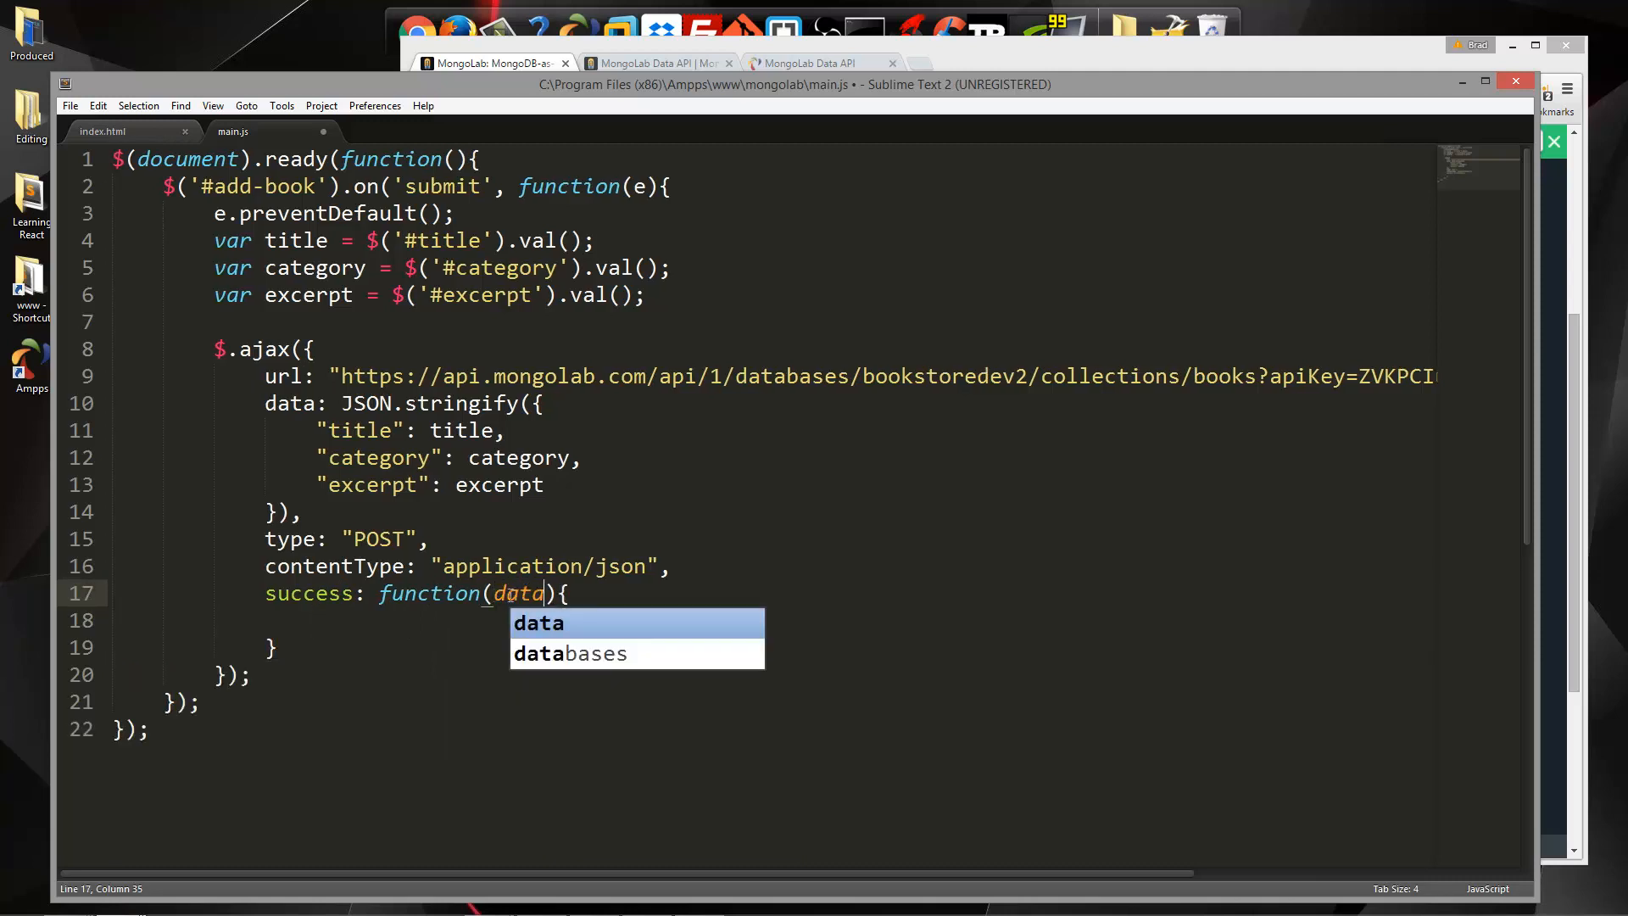
# Add an error: function(xhr, status, err) handler that runs console.log(err)
pyautogui.write(', e')
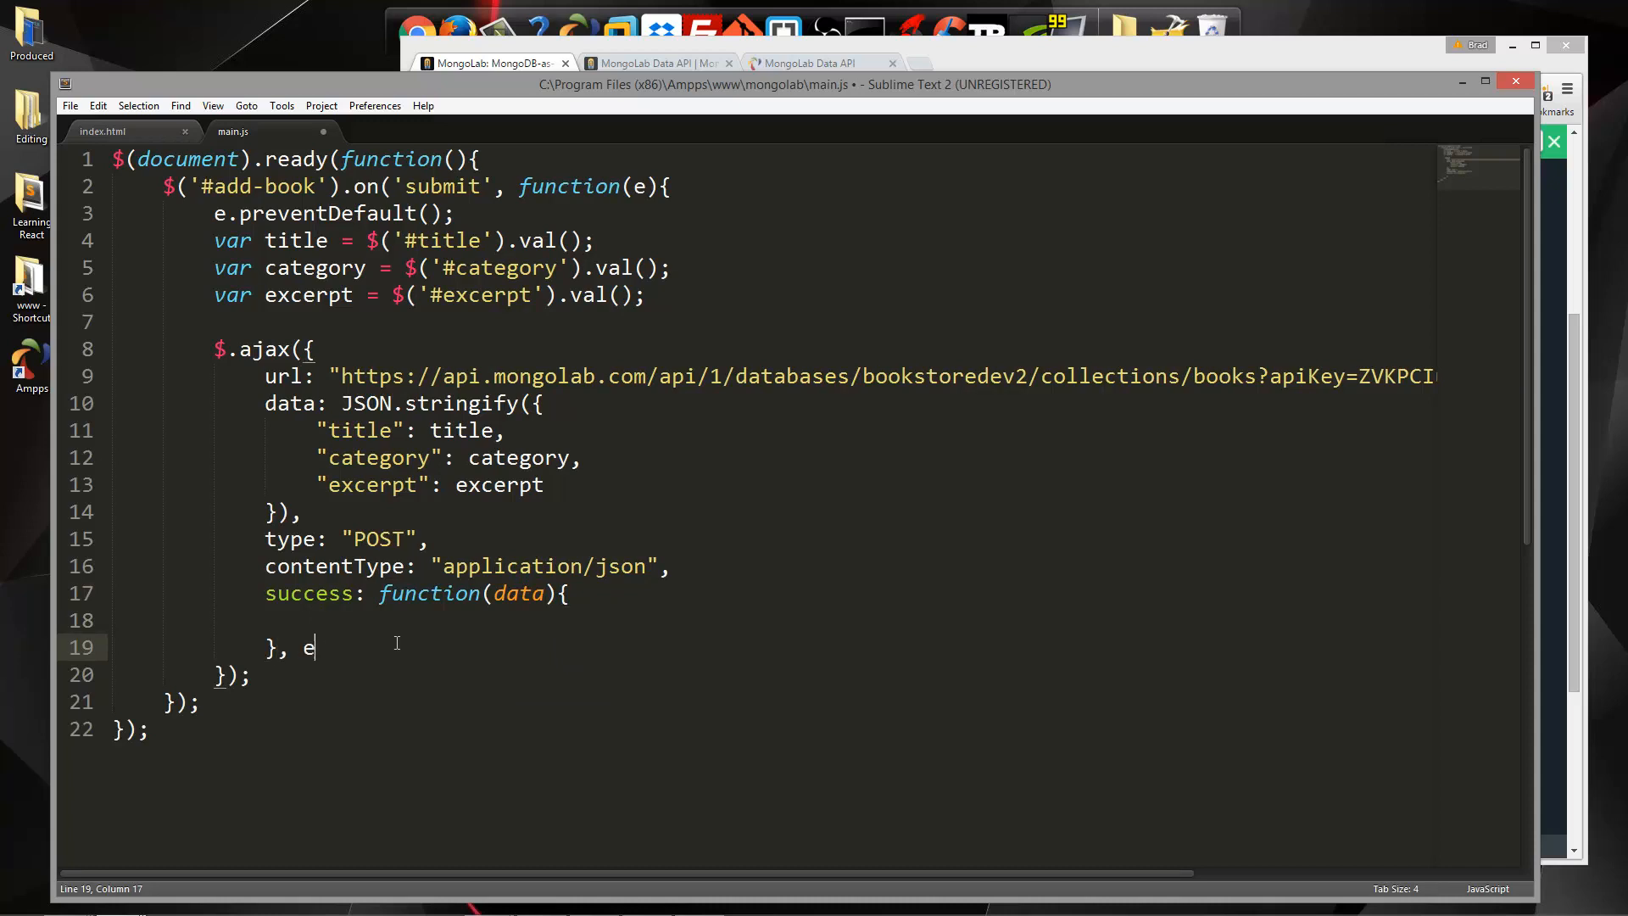
pyautogui.write('rror')
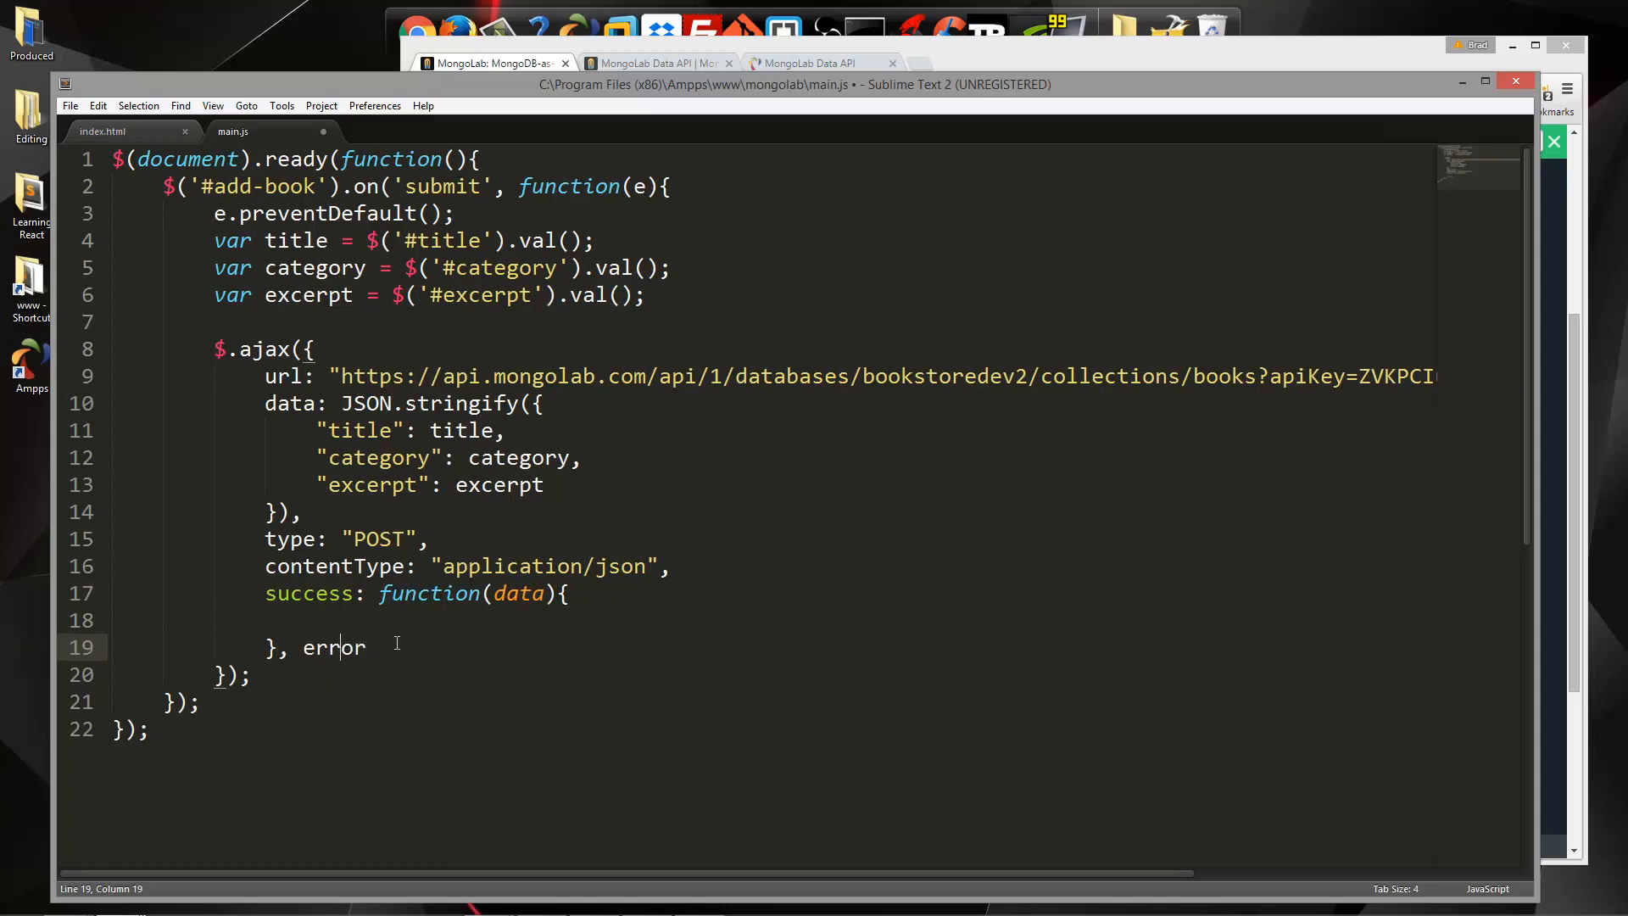
pyautogui.press('Enter')
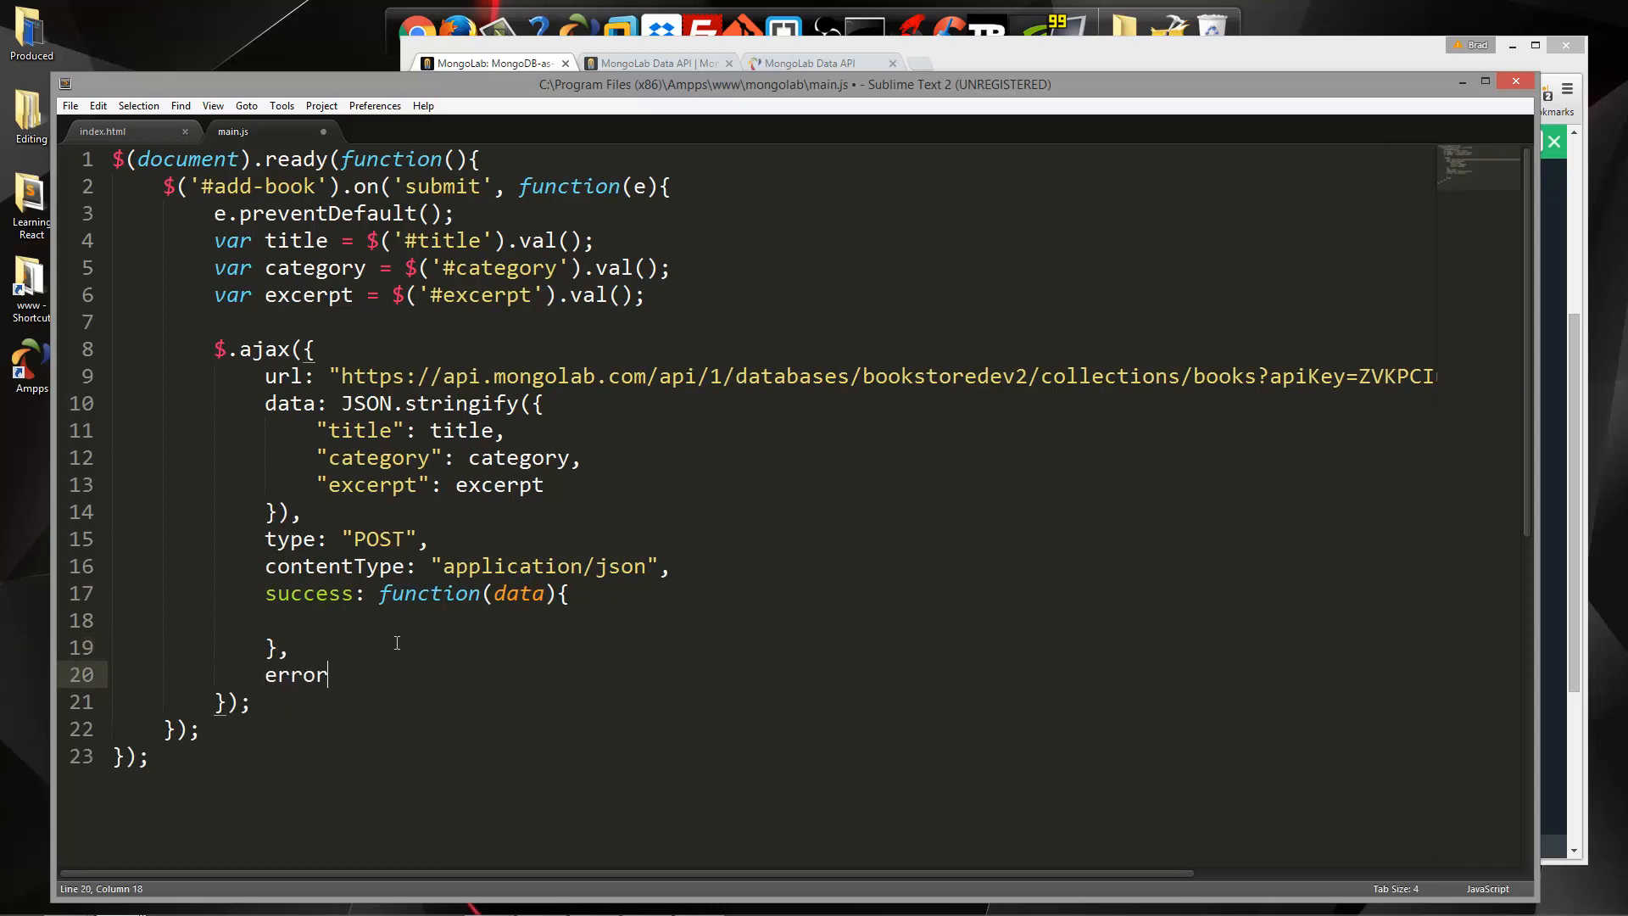
pyautogui.write(':')
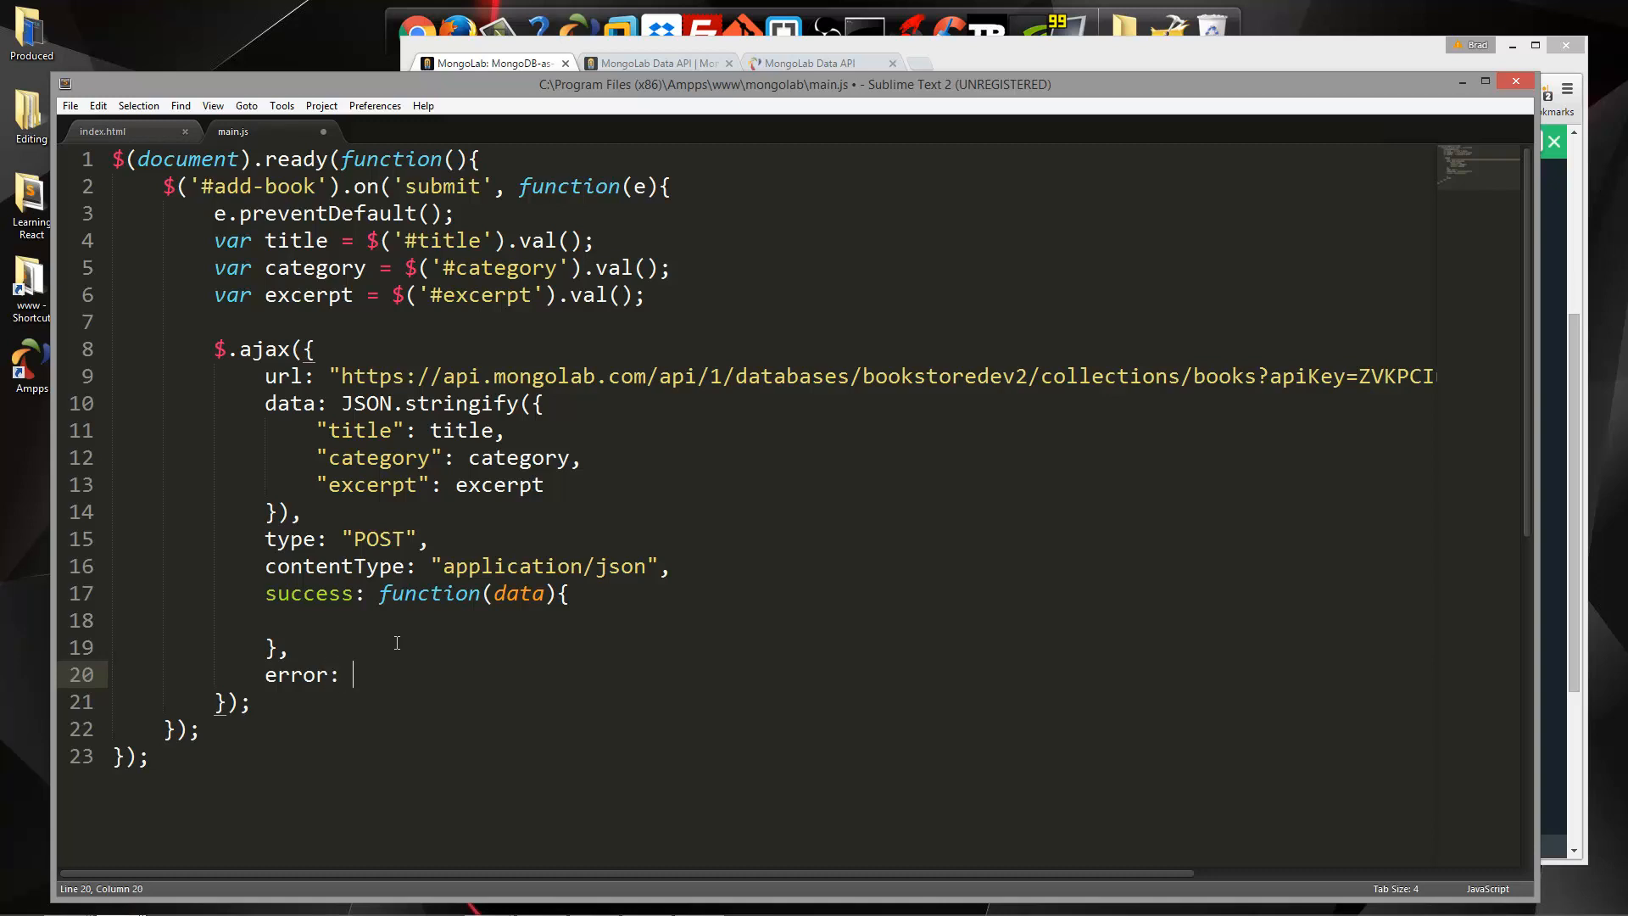
pyautogui.write('function')
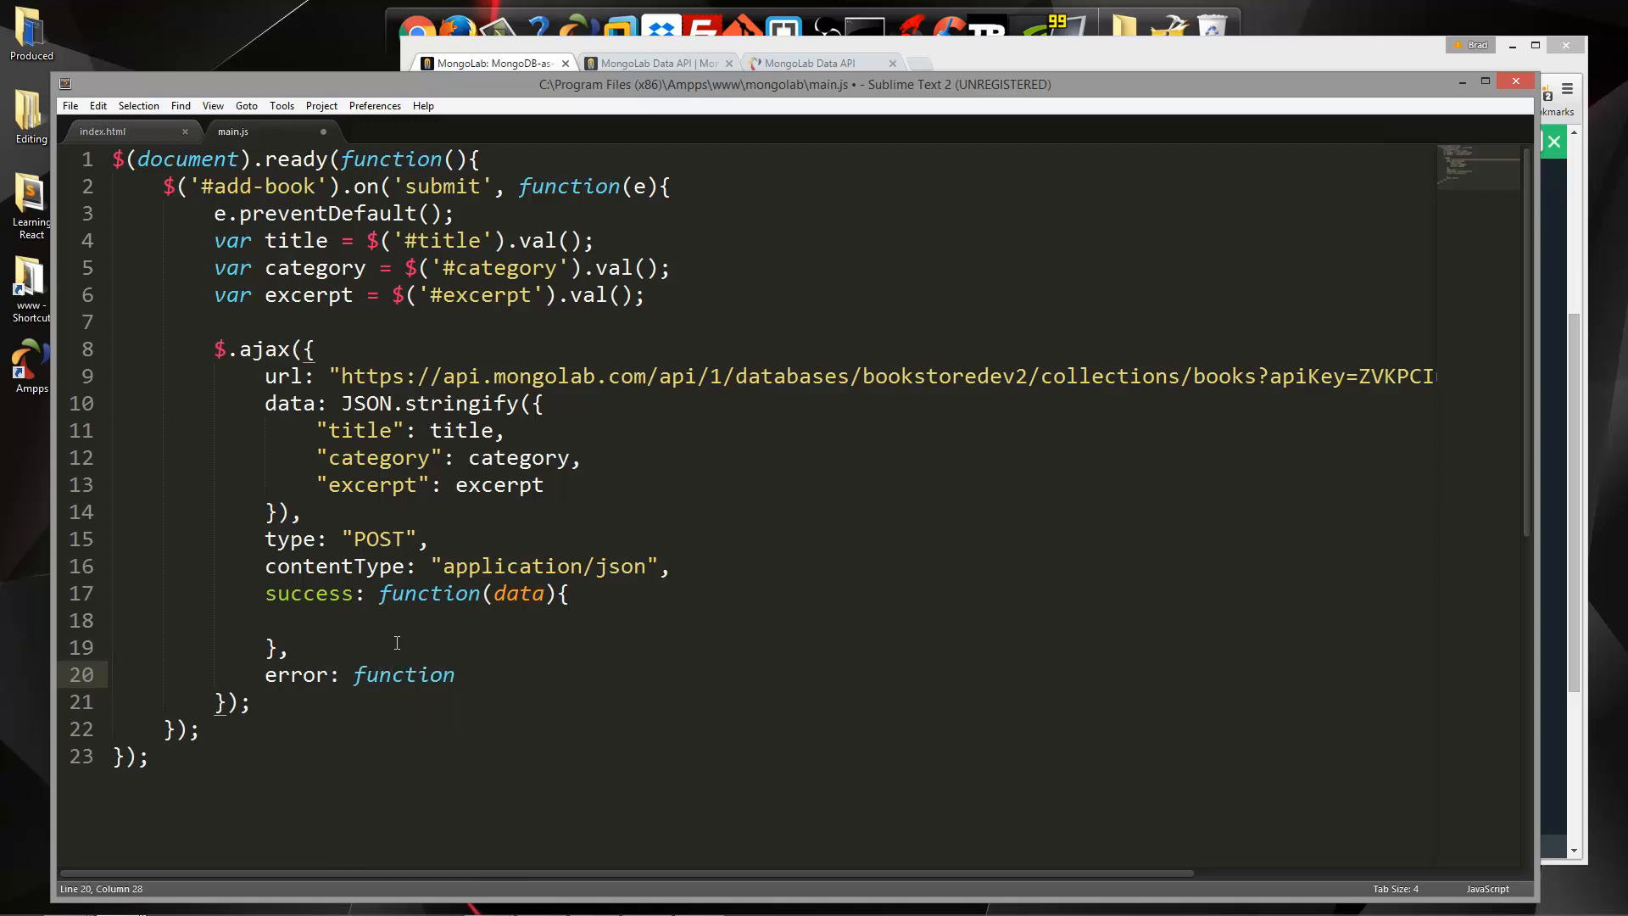
pyautogui.write('(){')
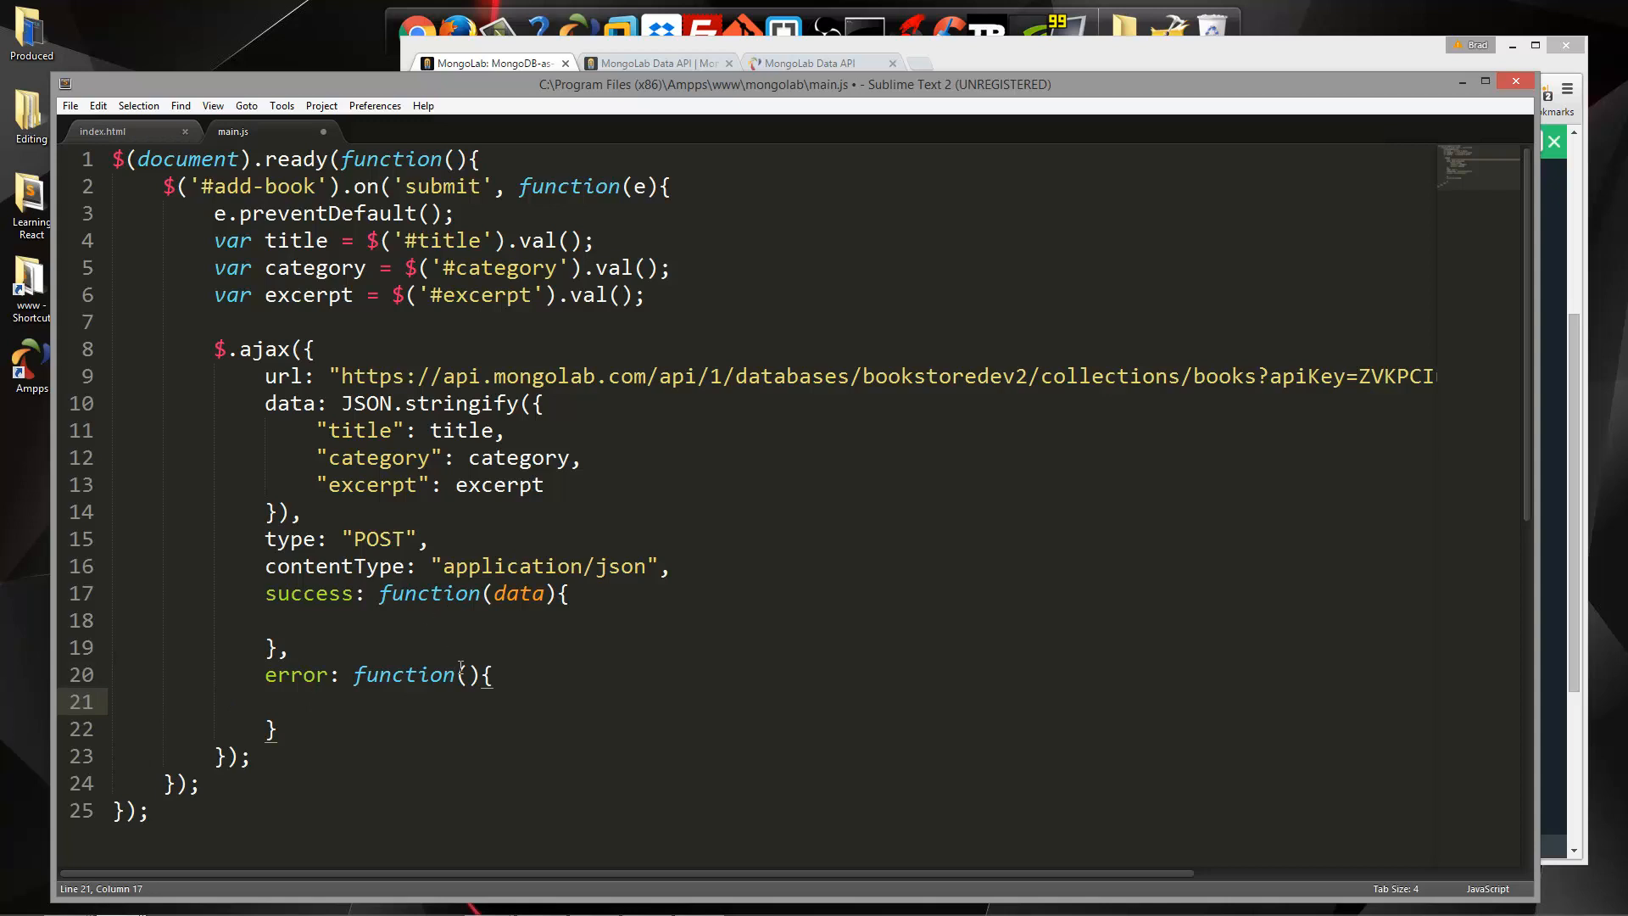
pyautogui.write('xhr, status,')
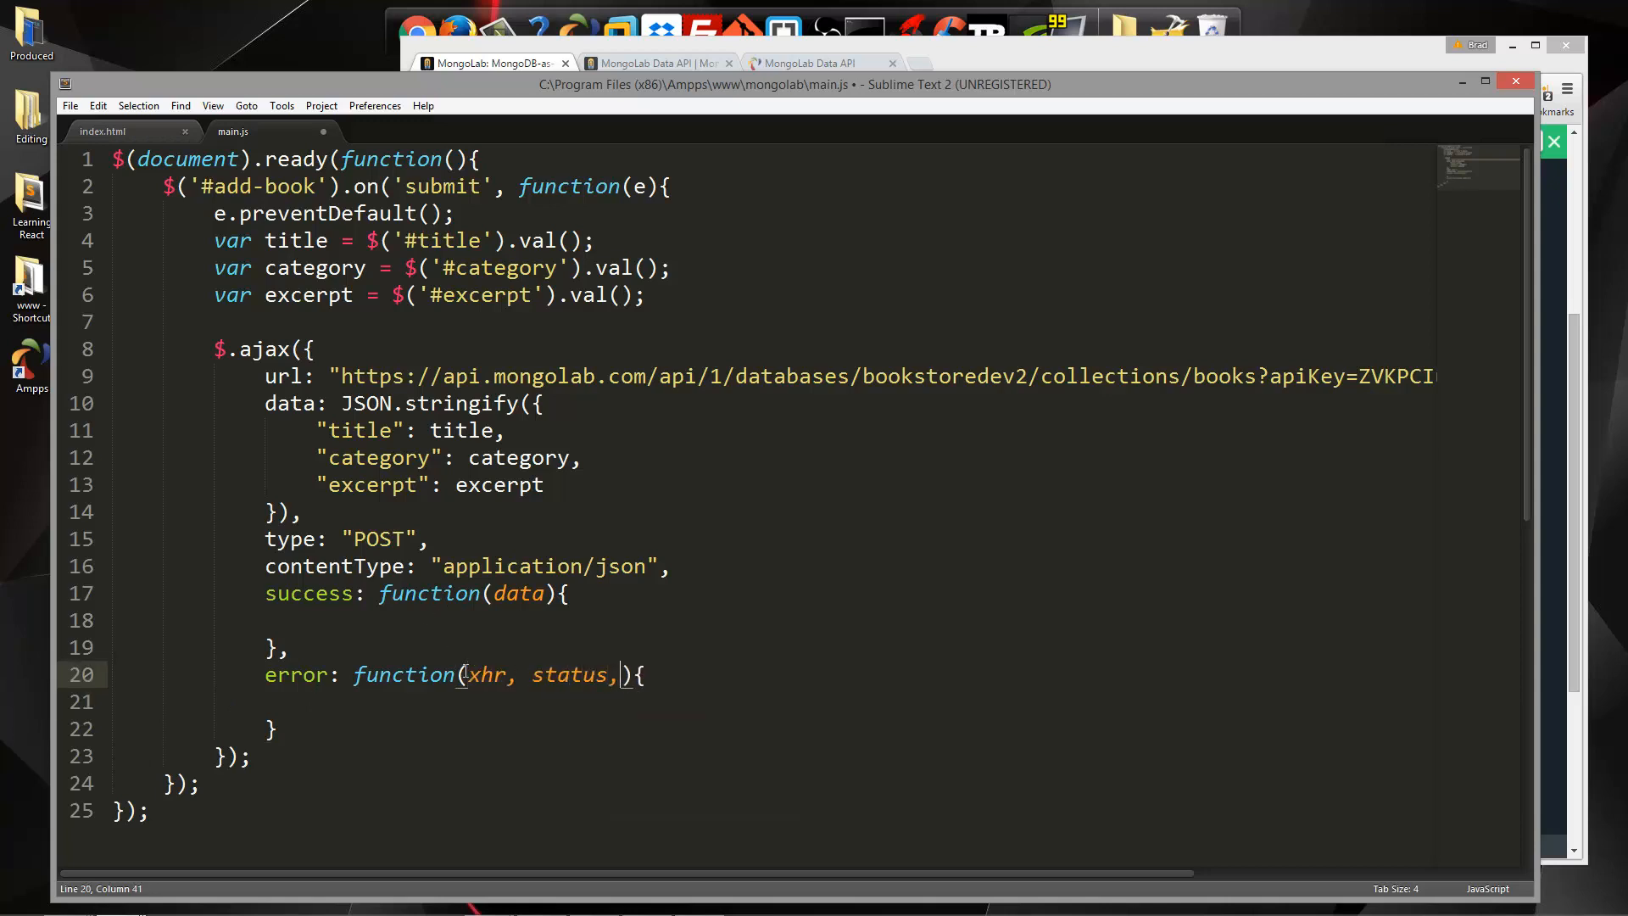
pyautogui.write('err')
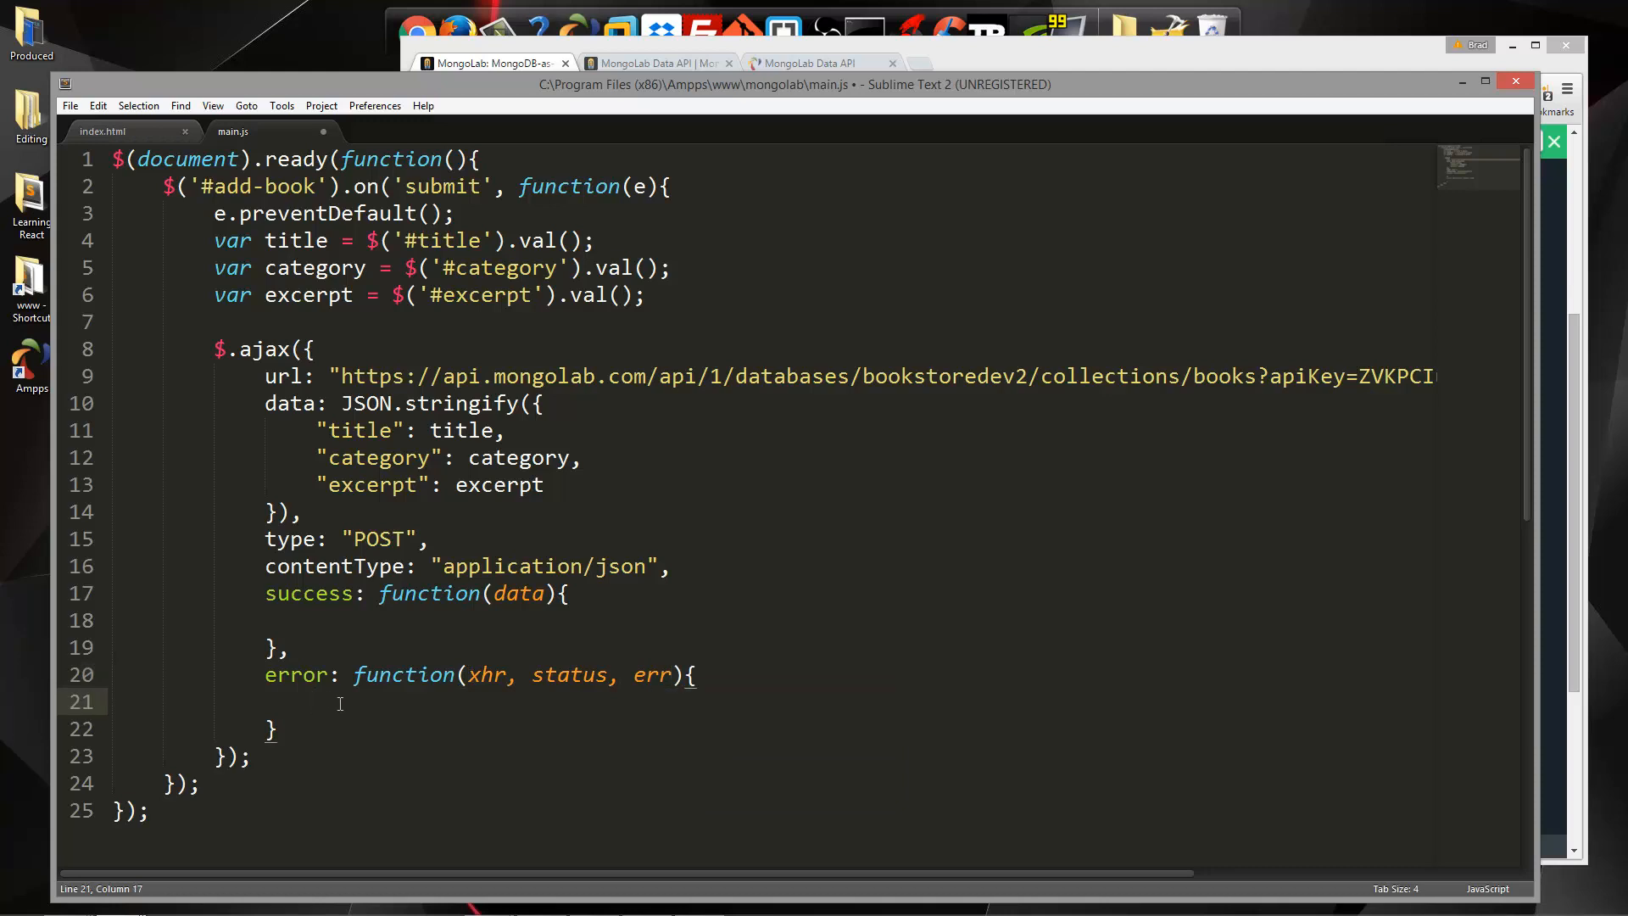
pyautogui.write('console.log()')
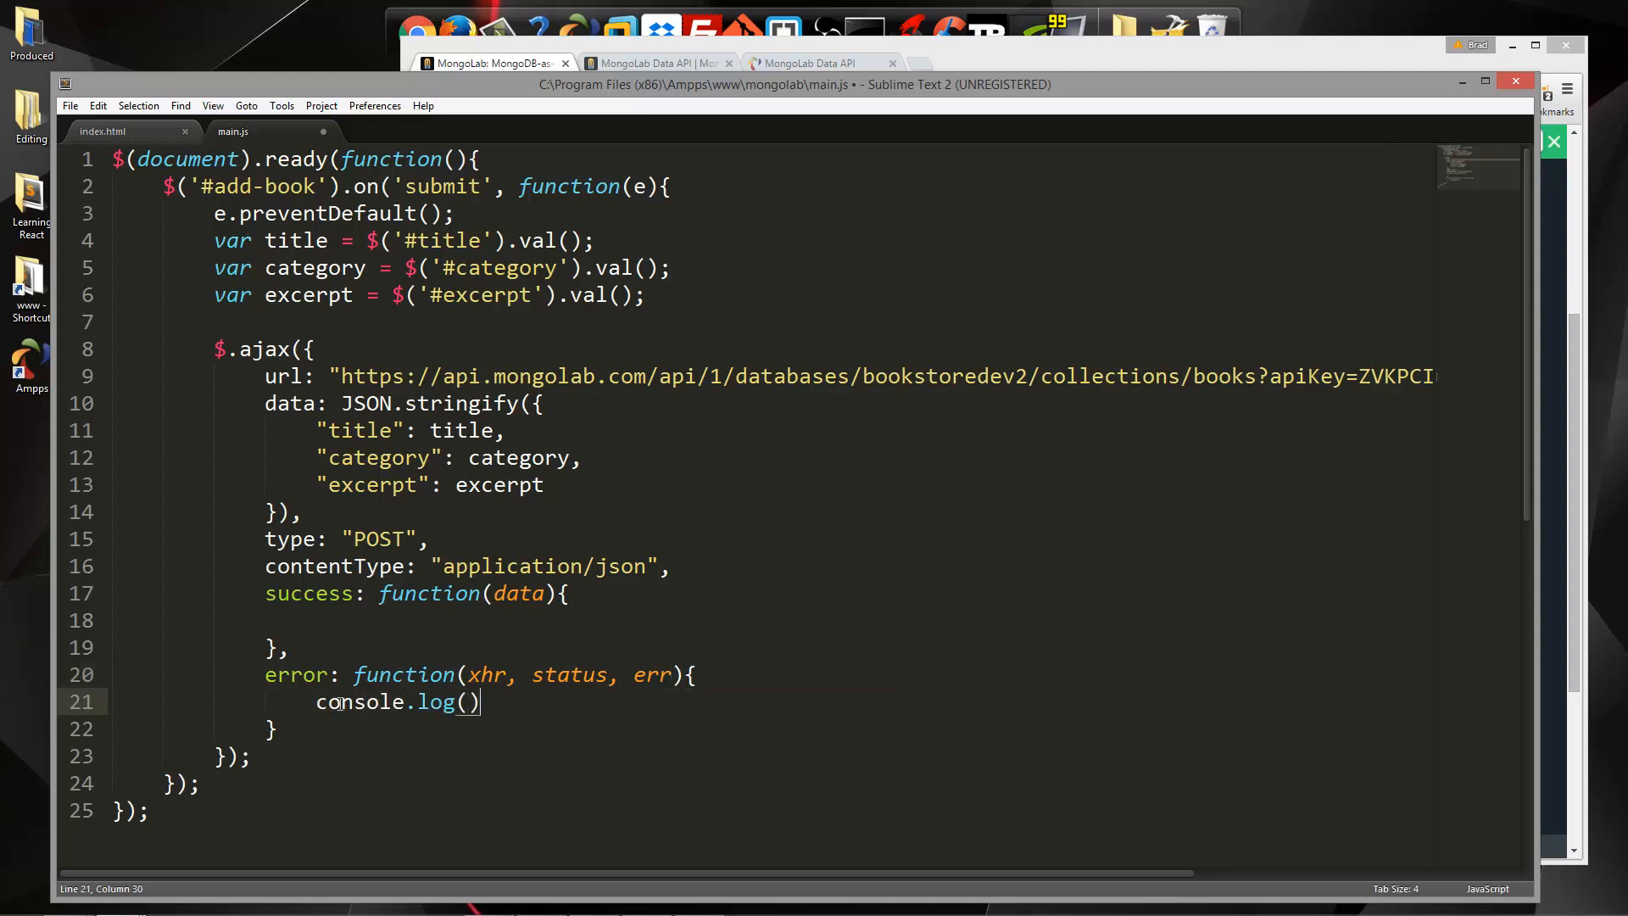
pyautogui.write('err')
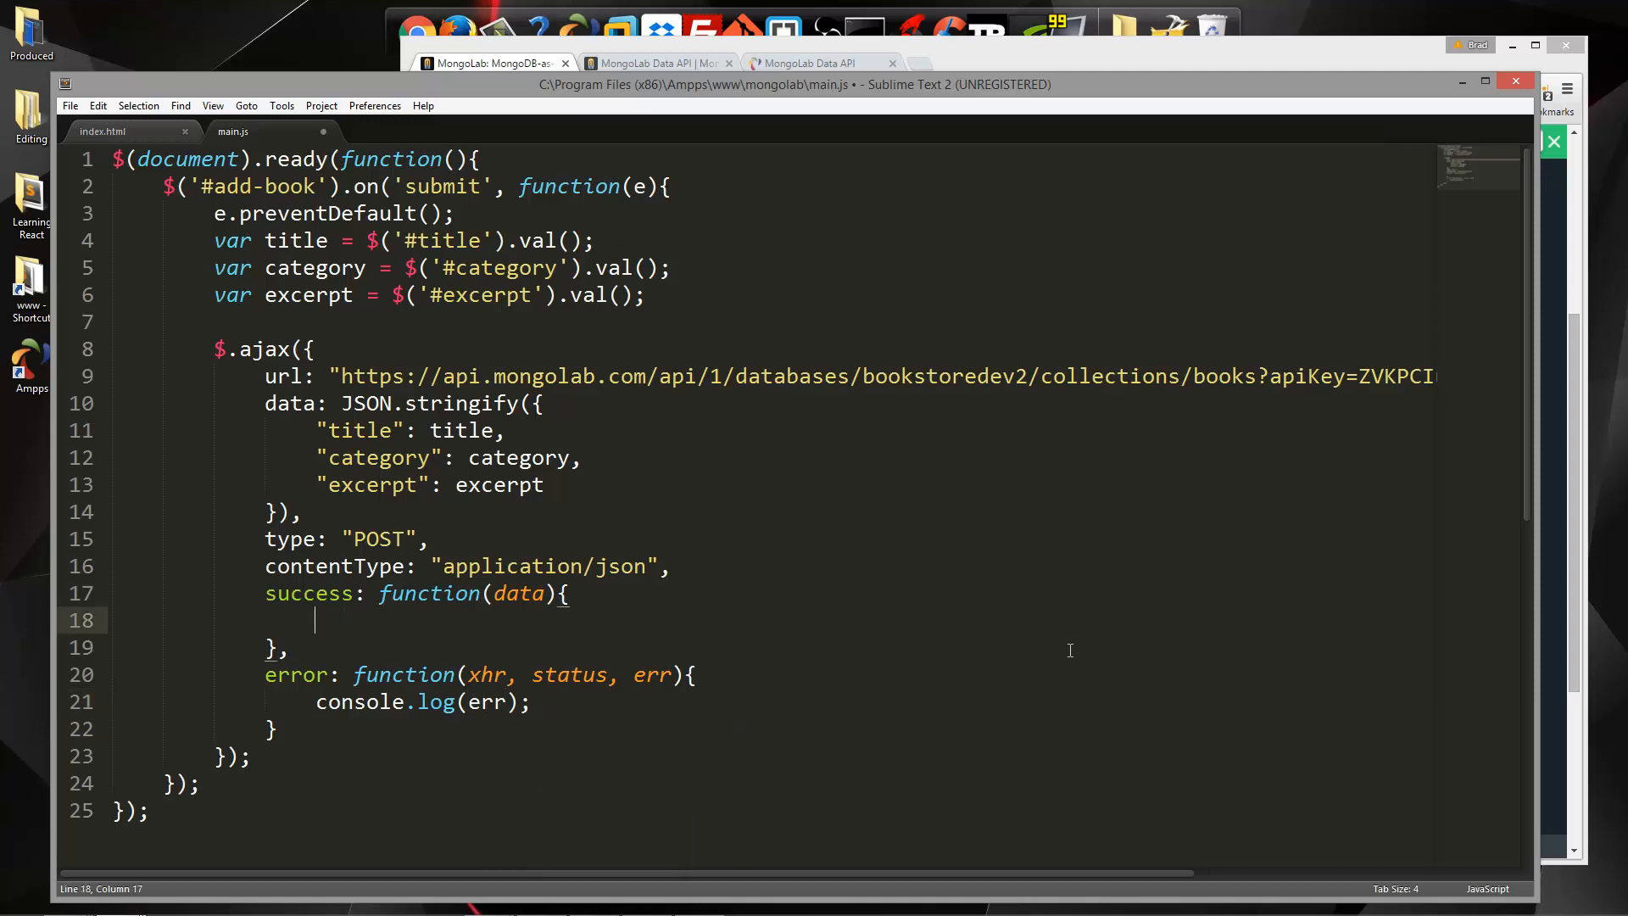
# Make the success handler redirect with window.location.href="index.html"
pyautogui.write('window')
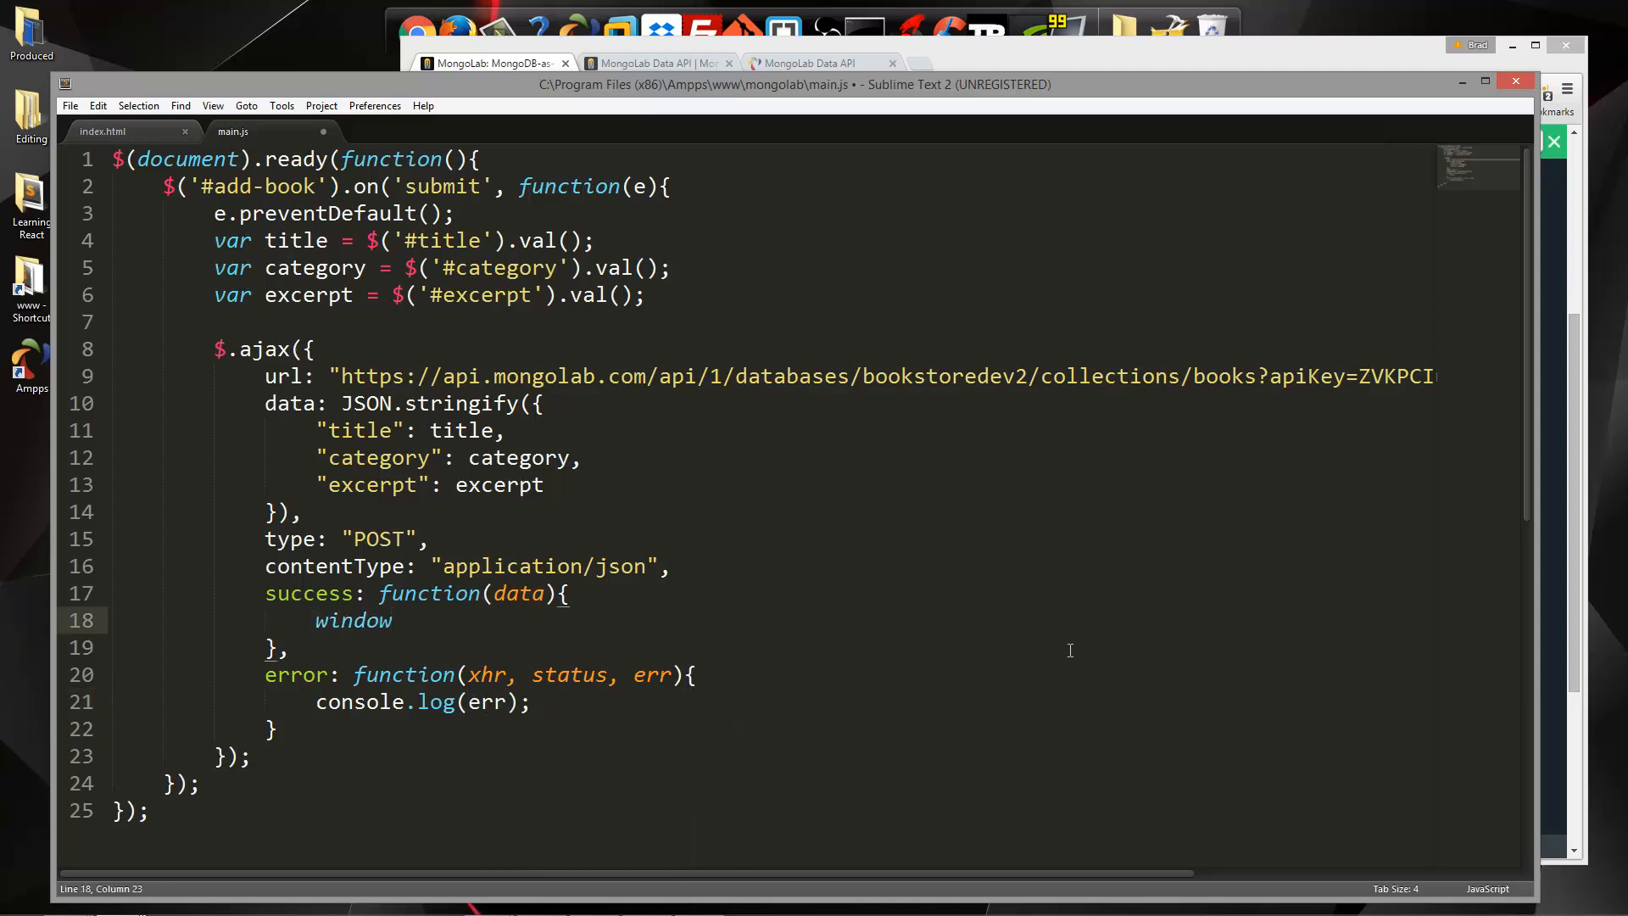
pyautogui.write('.')
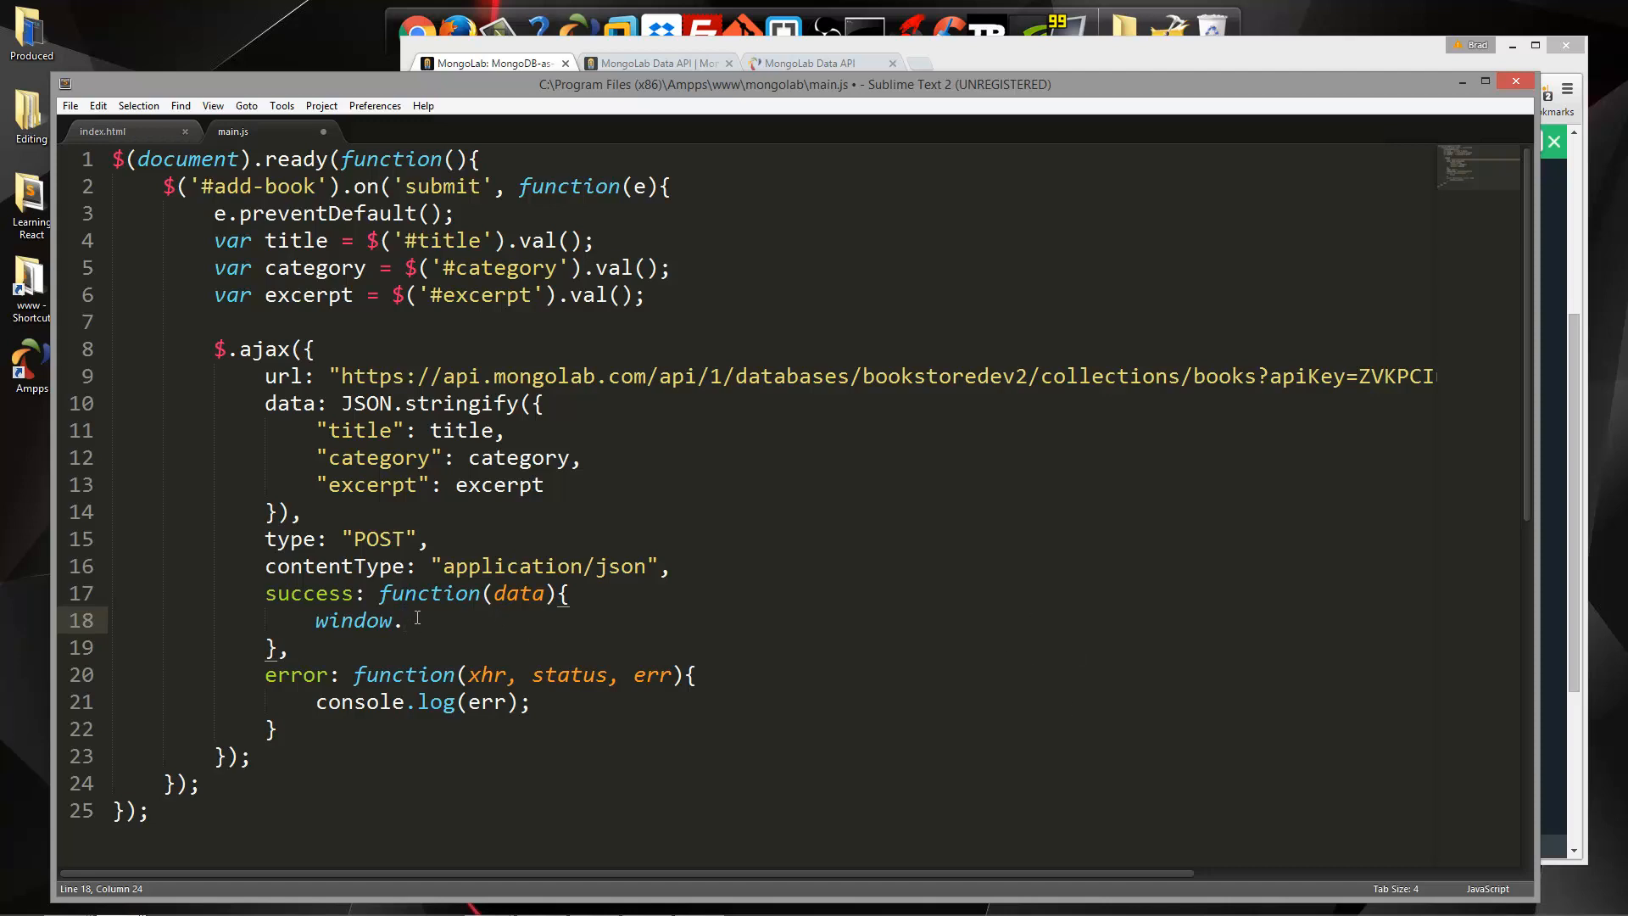
pyautogui.moveTo(430, 624)
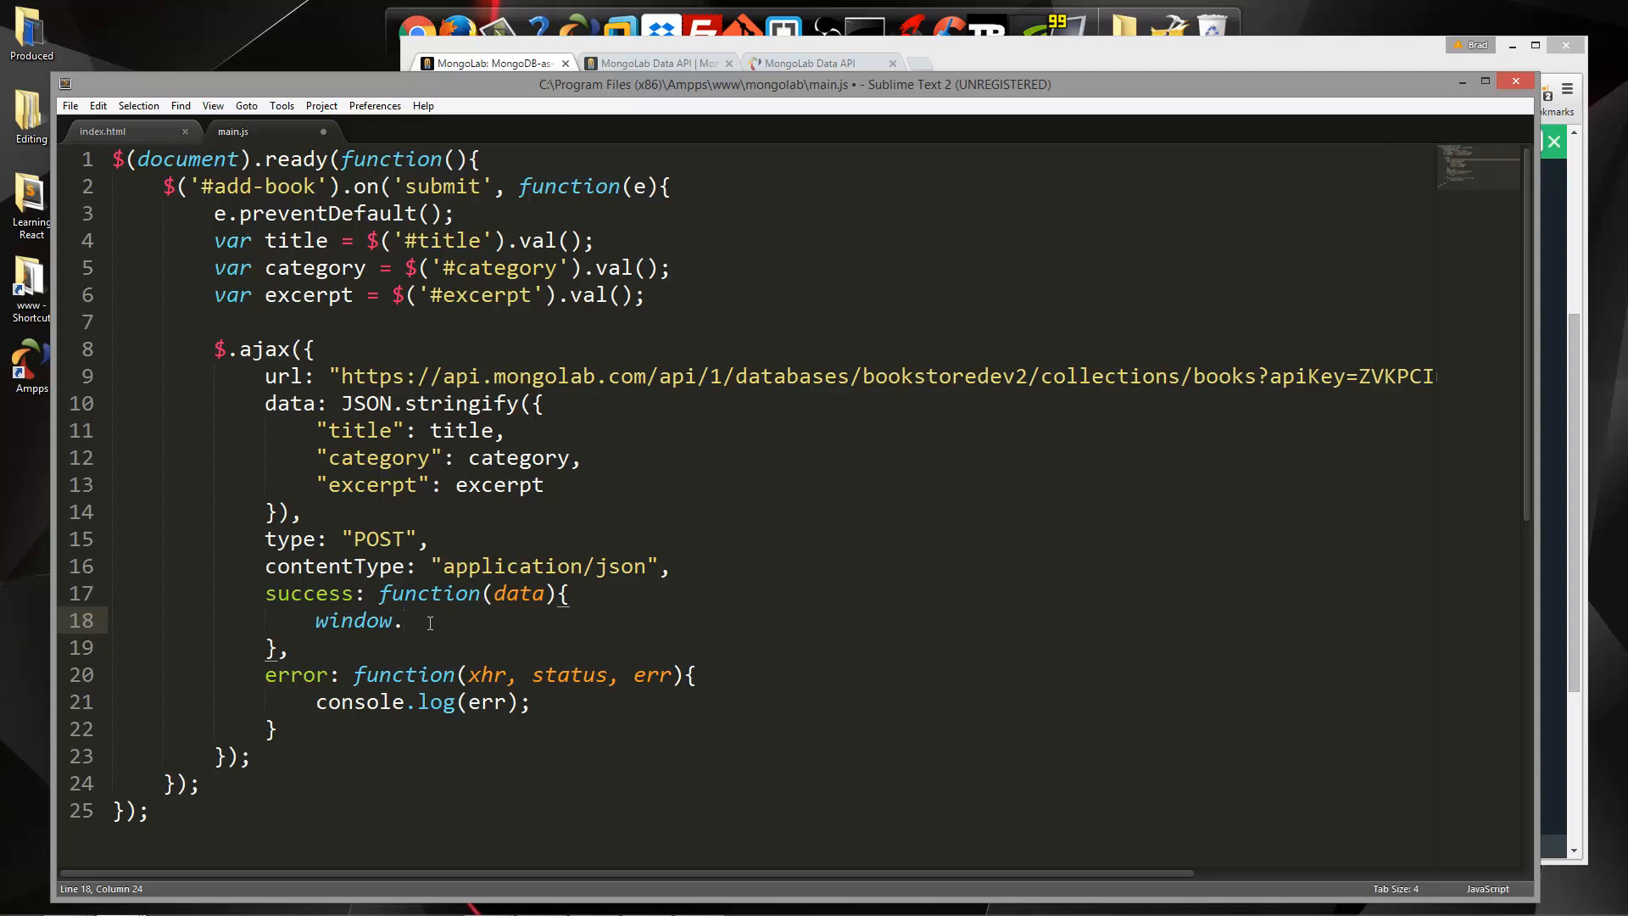
pyautogui.write('location.')
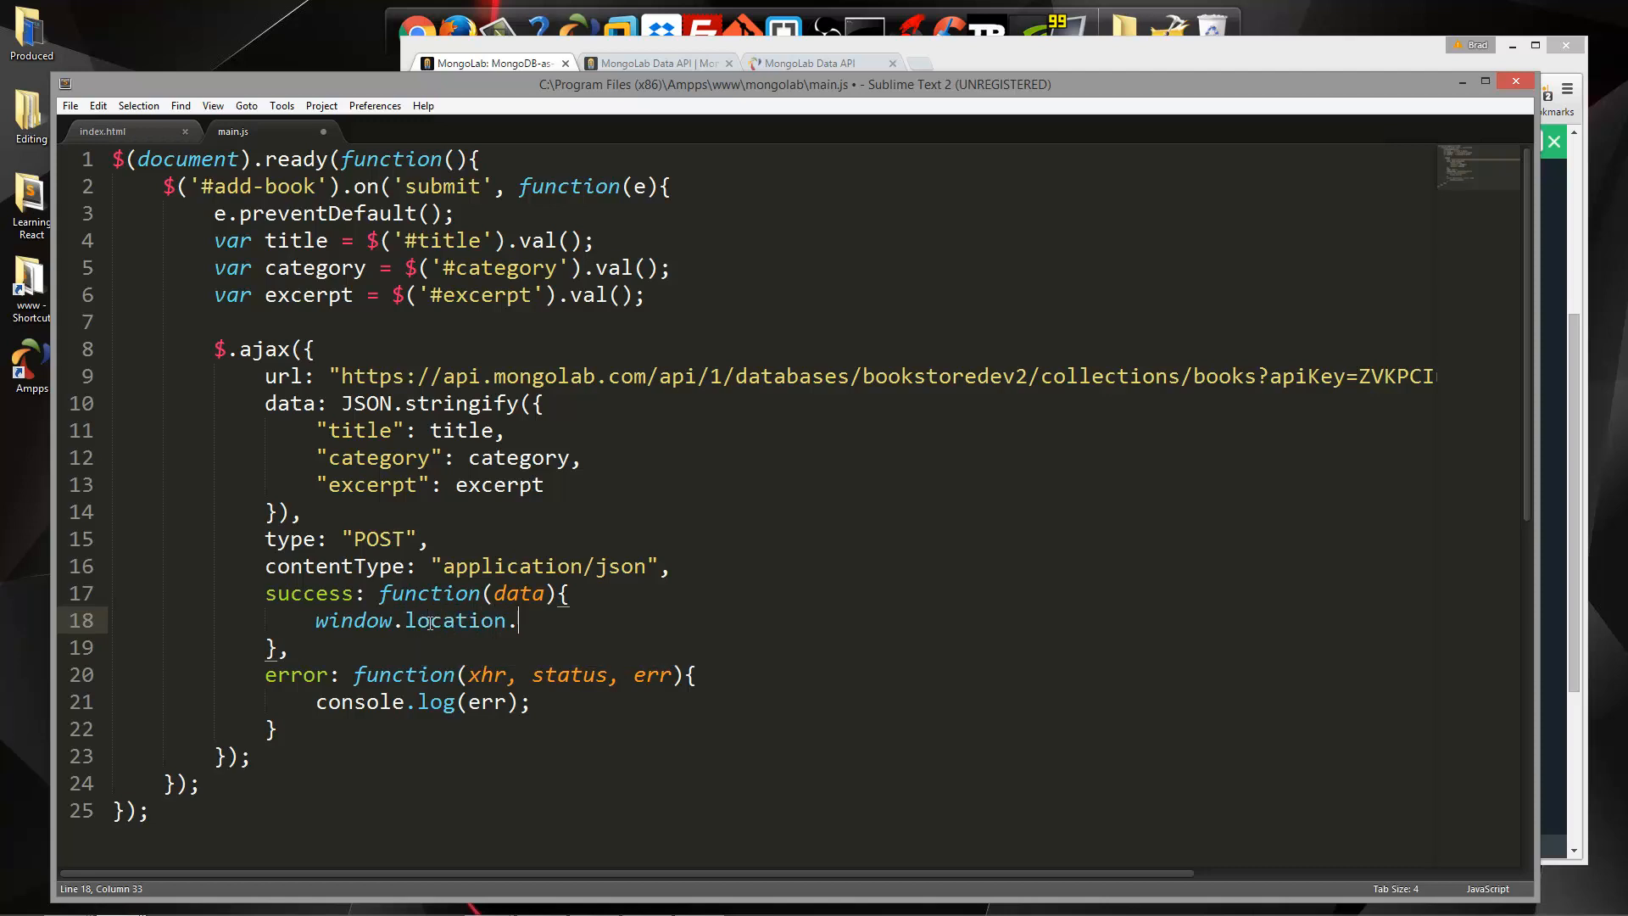
pyautogui.write('href=""')
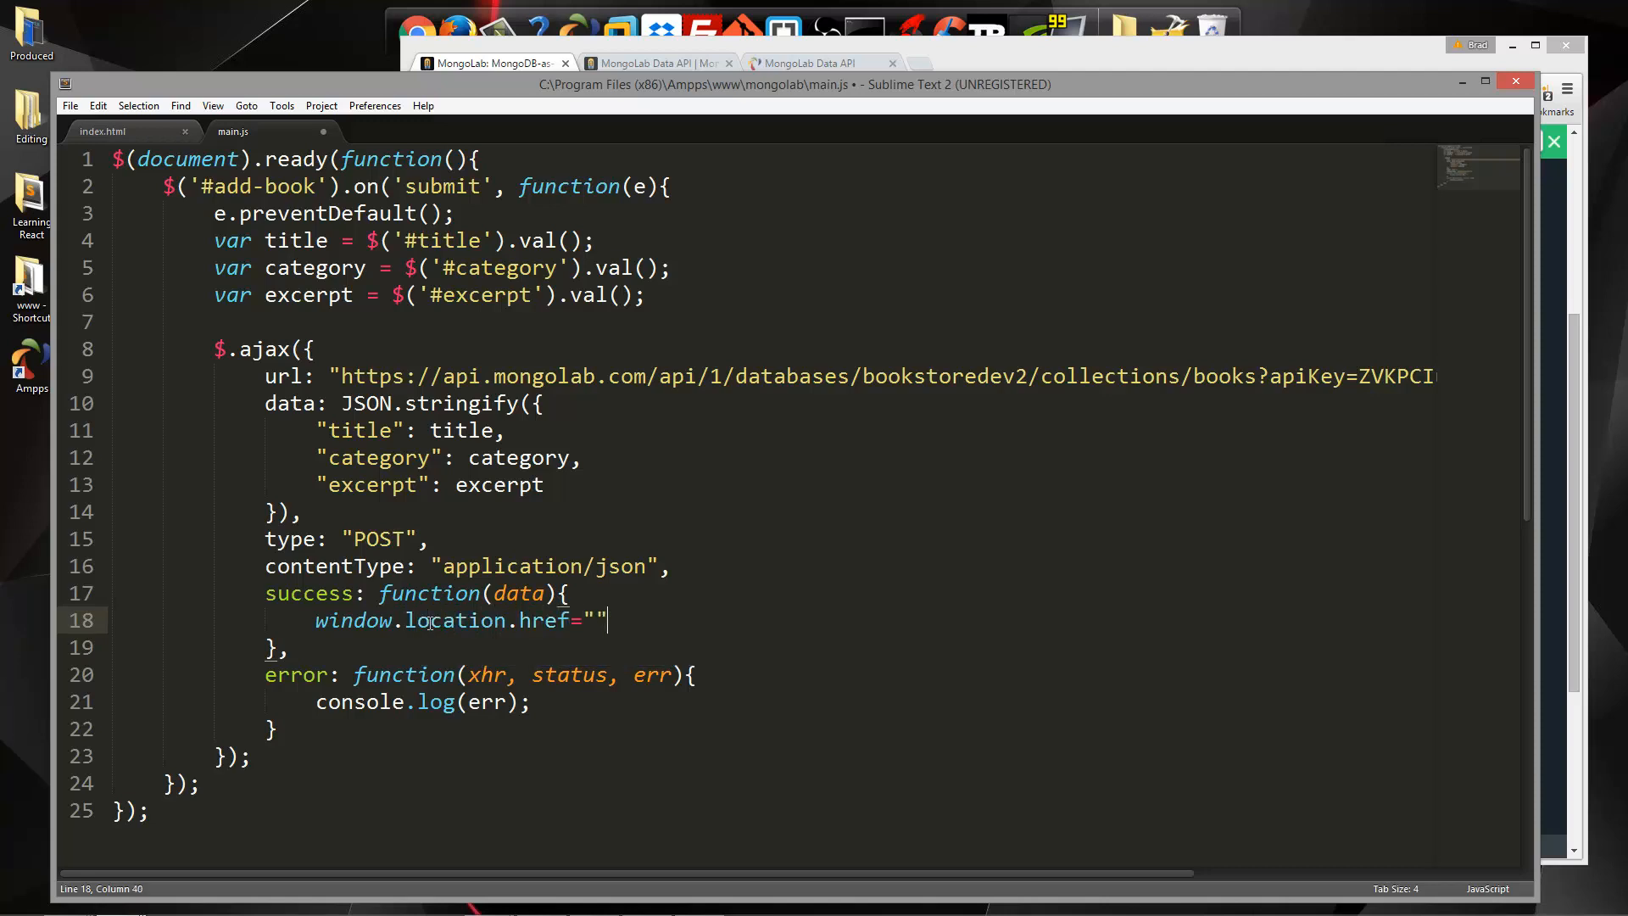
pyautogui.write('index.')
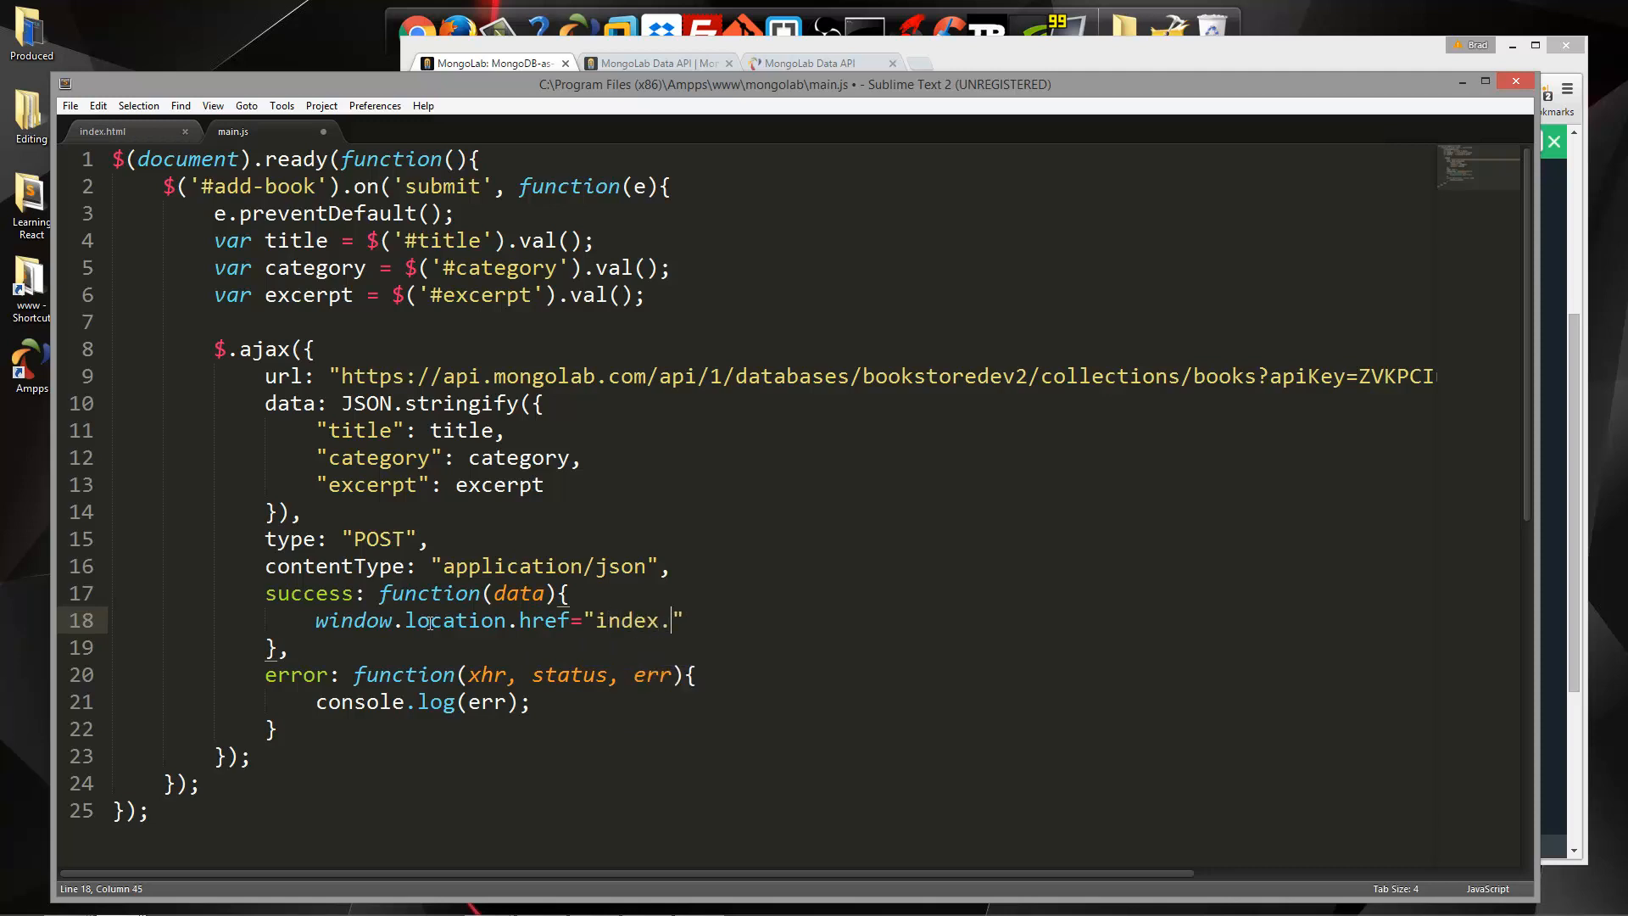
pyautogui.write('html')
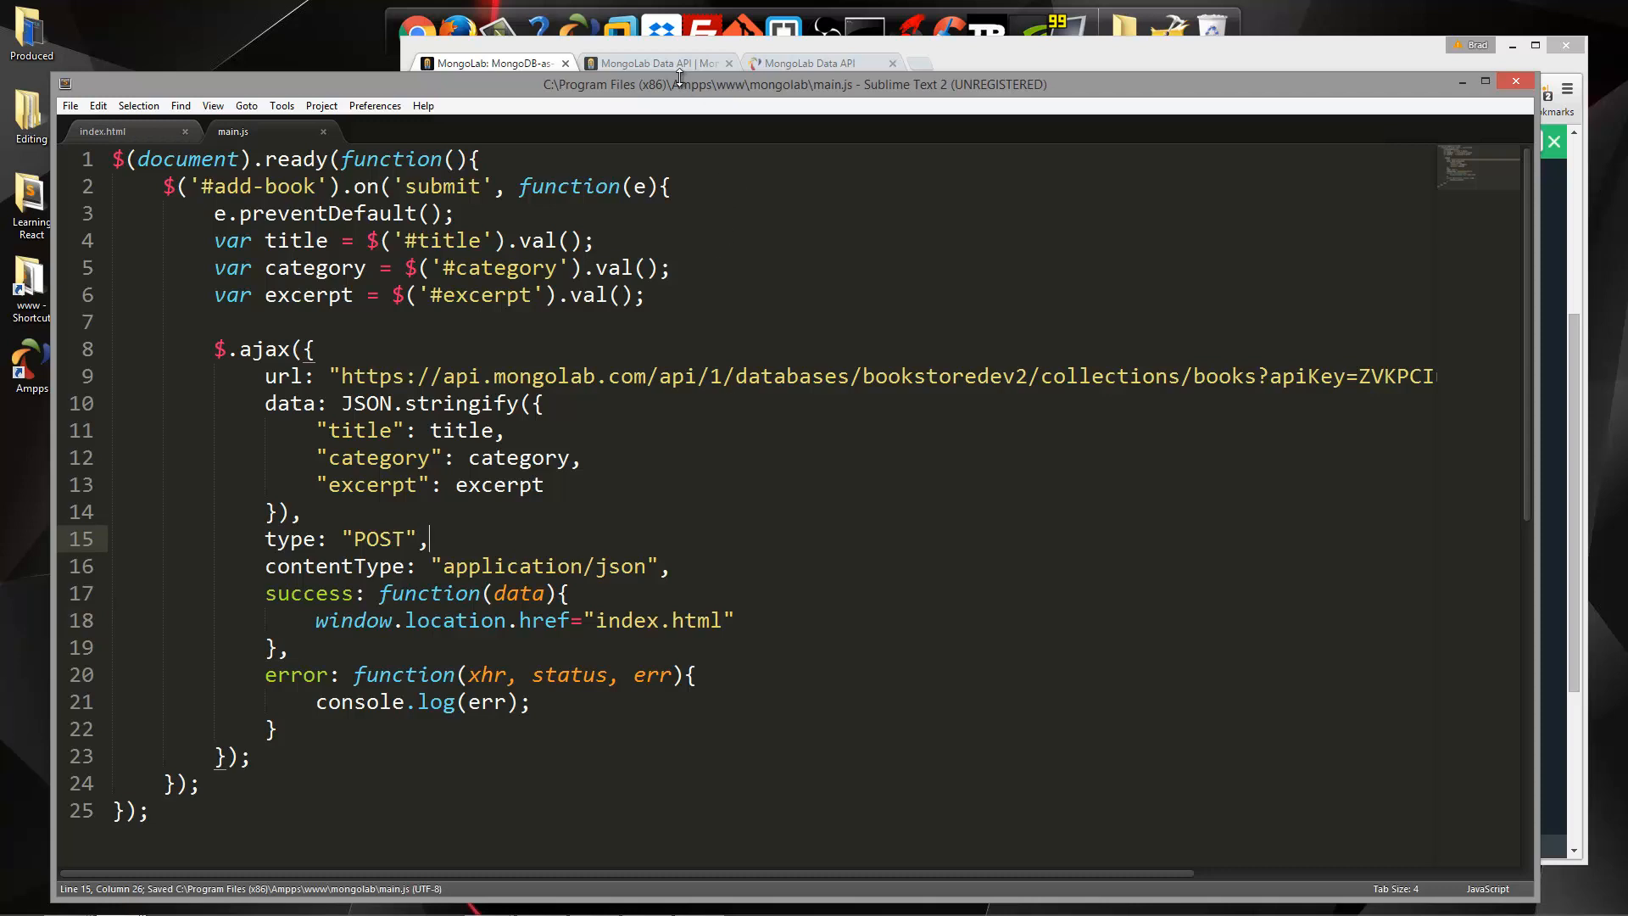
# Submit My Book One, category Suspense, with a pasted excerpt via the Add Book form
pyautogui.click(654, 64)
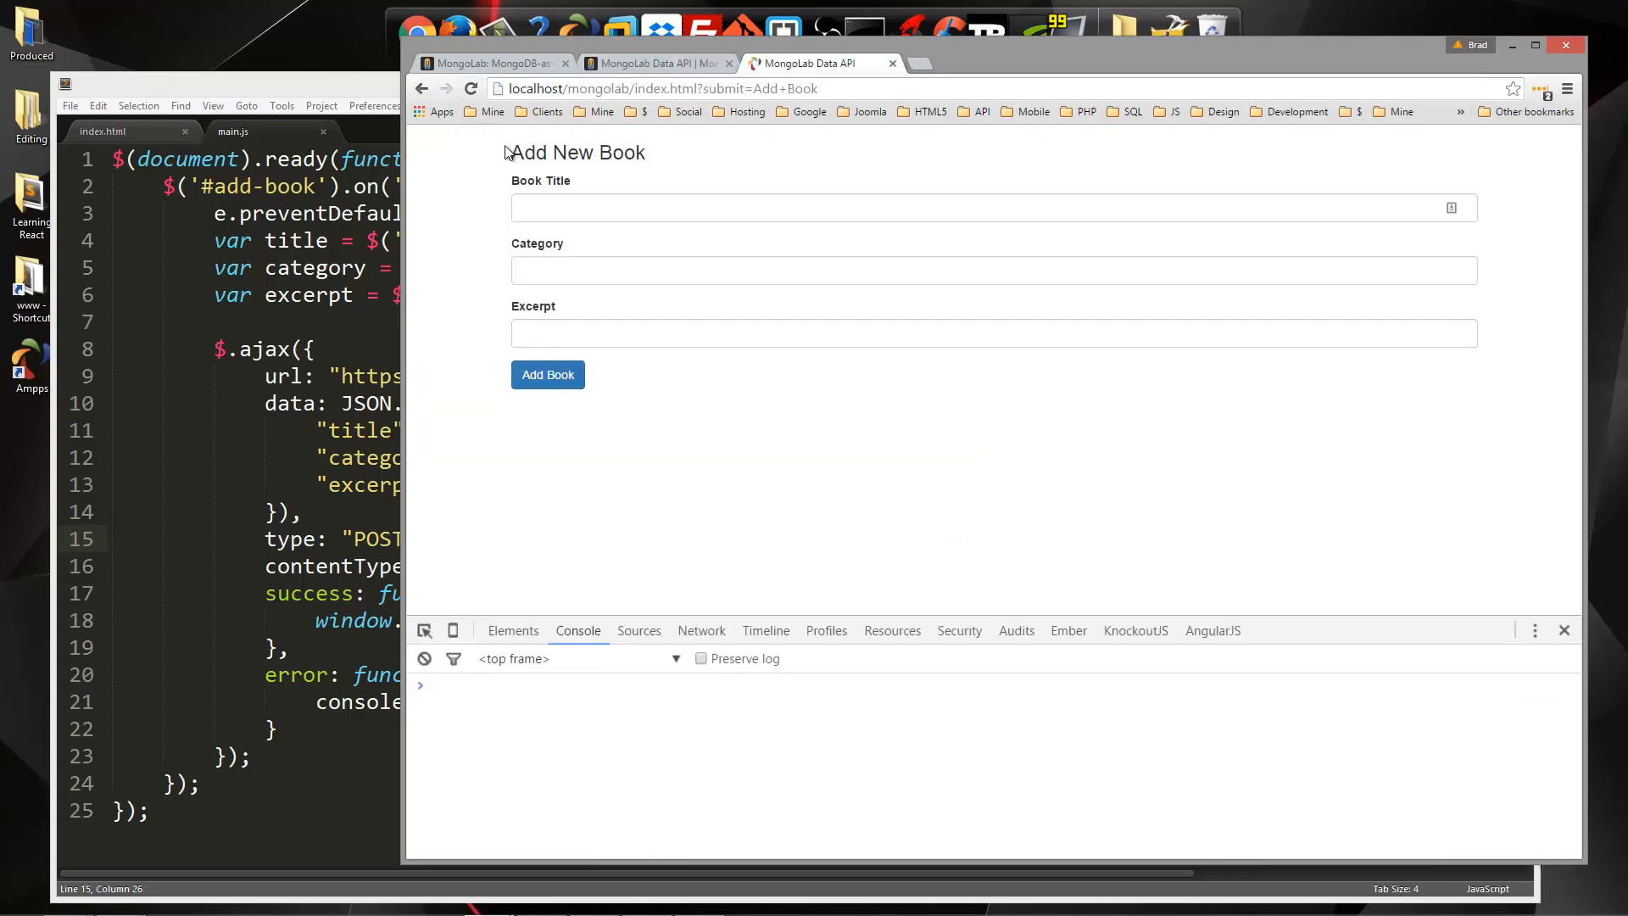
pyautogui.write('B')
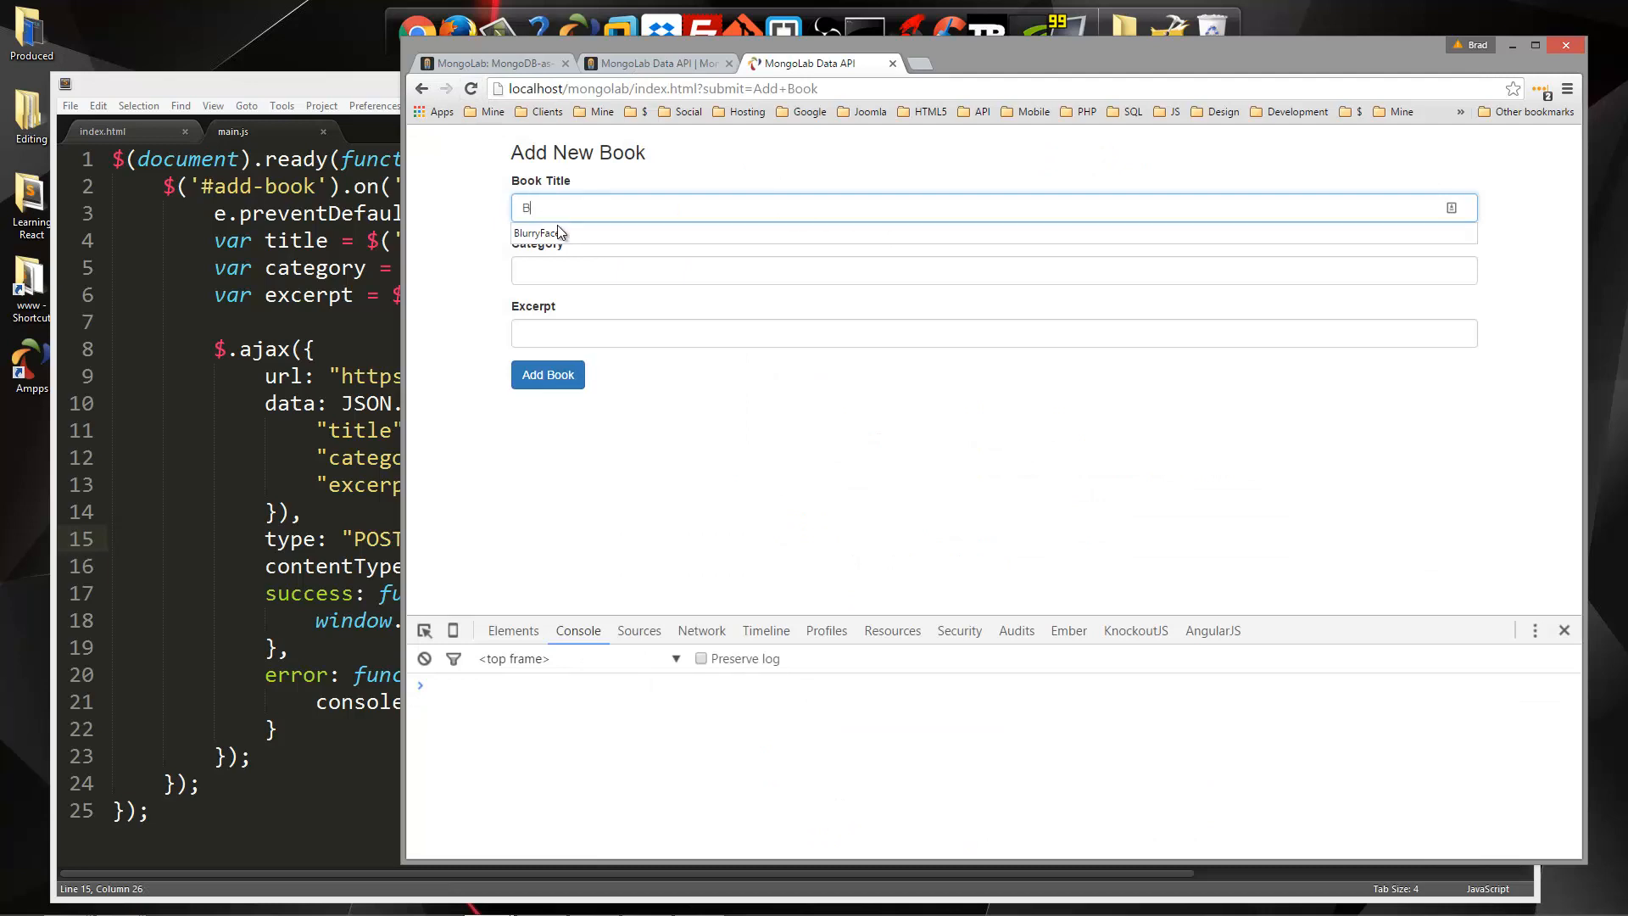
pyautogui.write('ook')
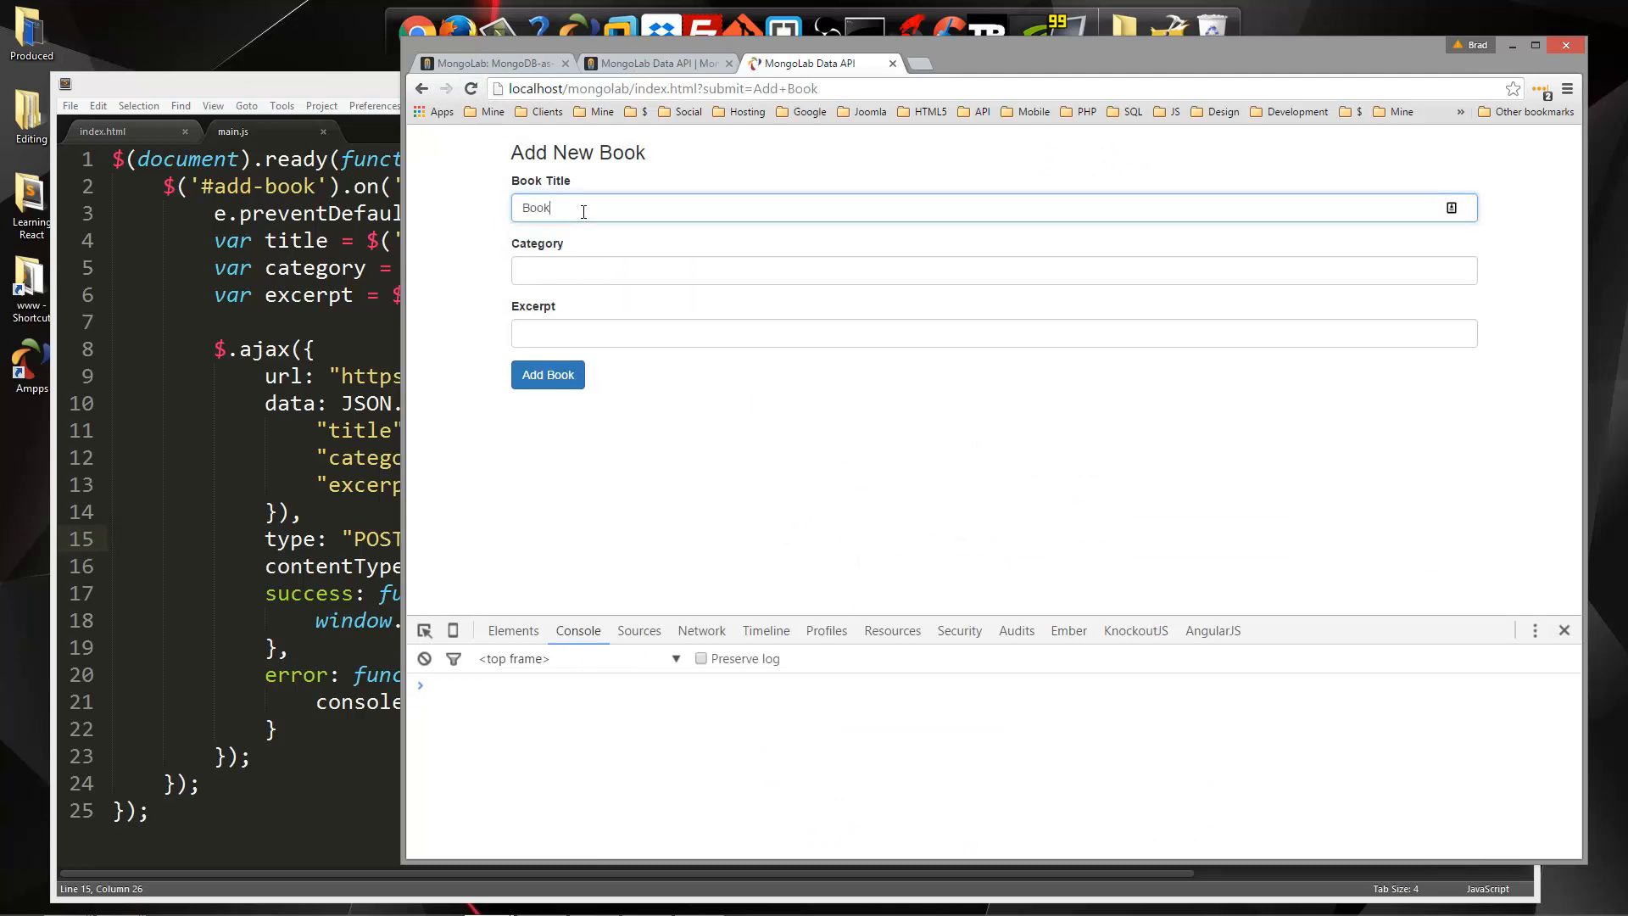
pyautogui.write('M')
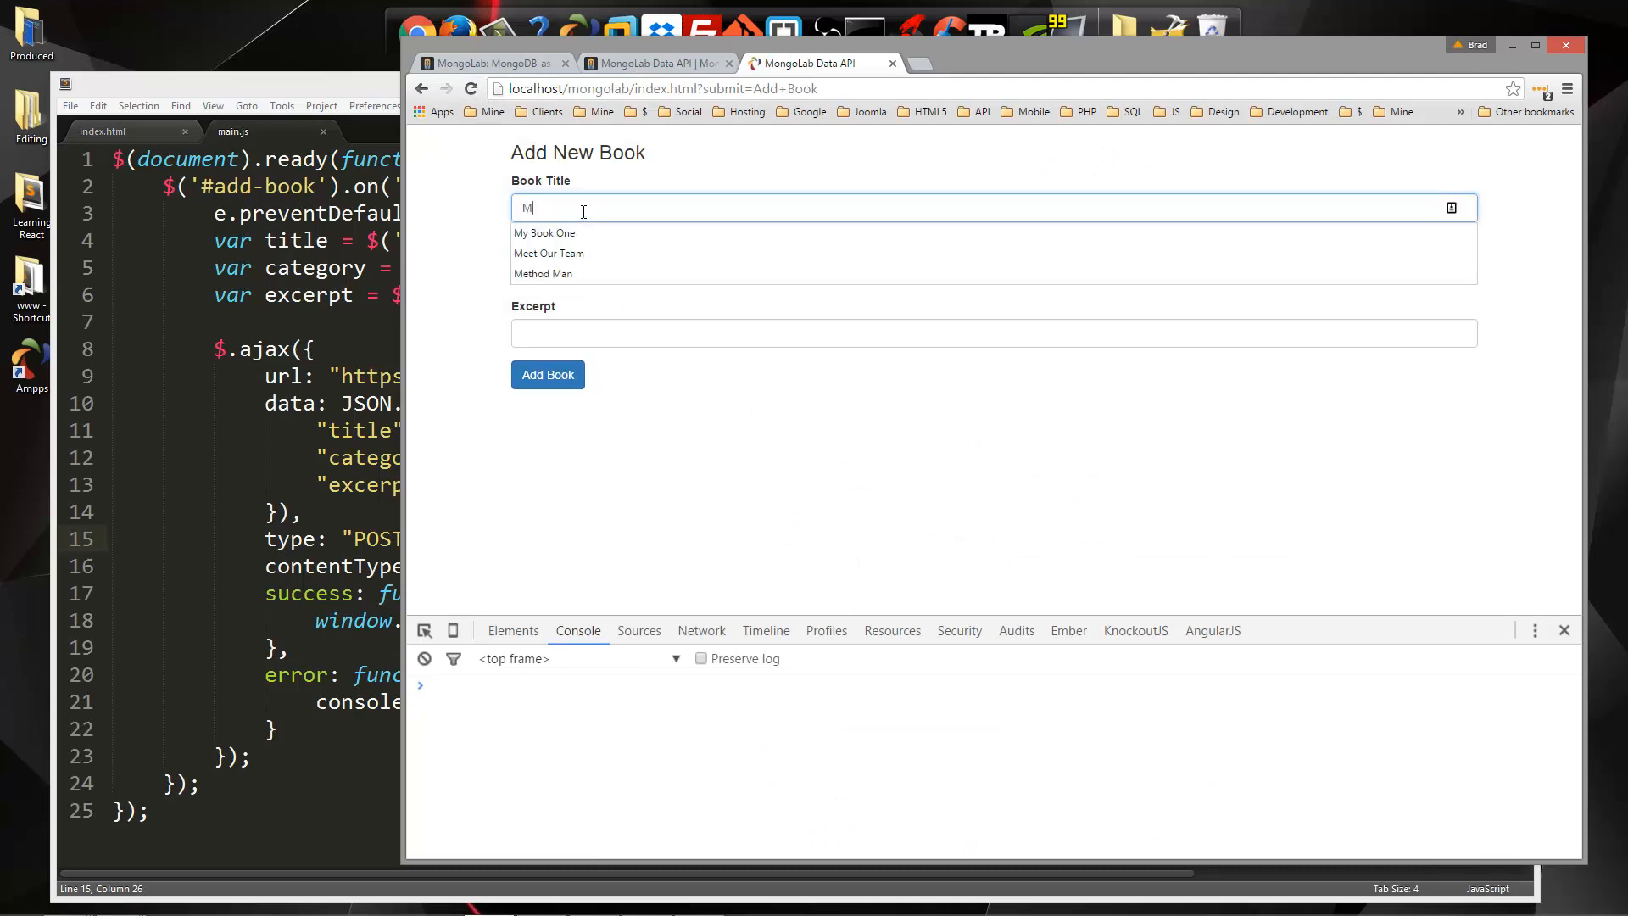
pyautogui.click(543, 233)
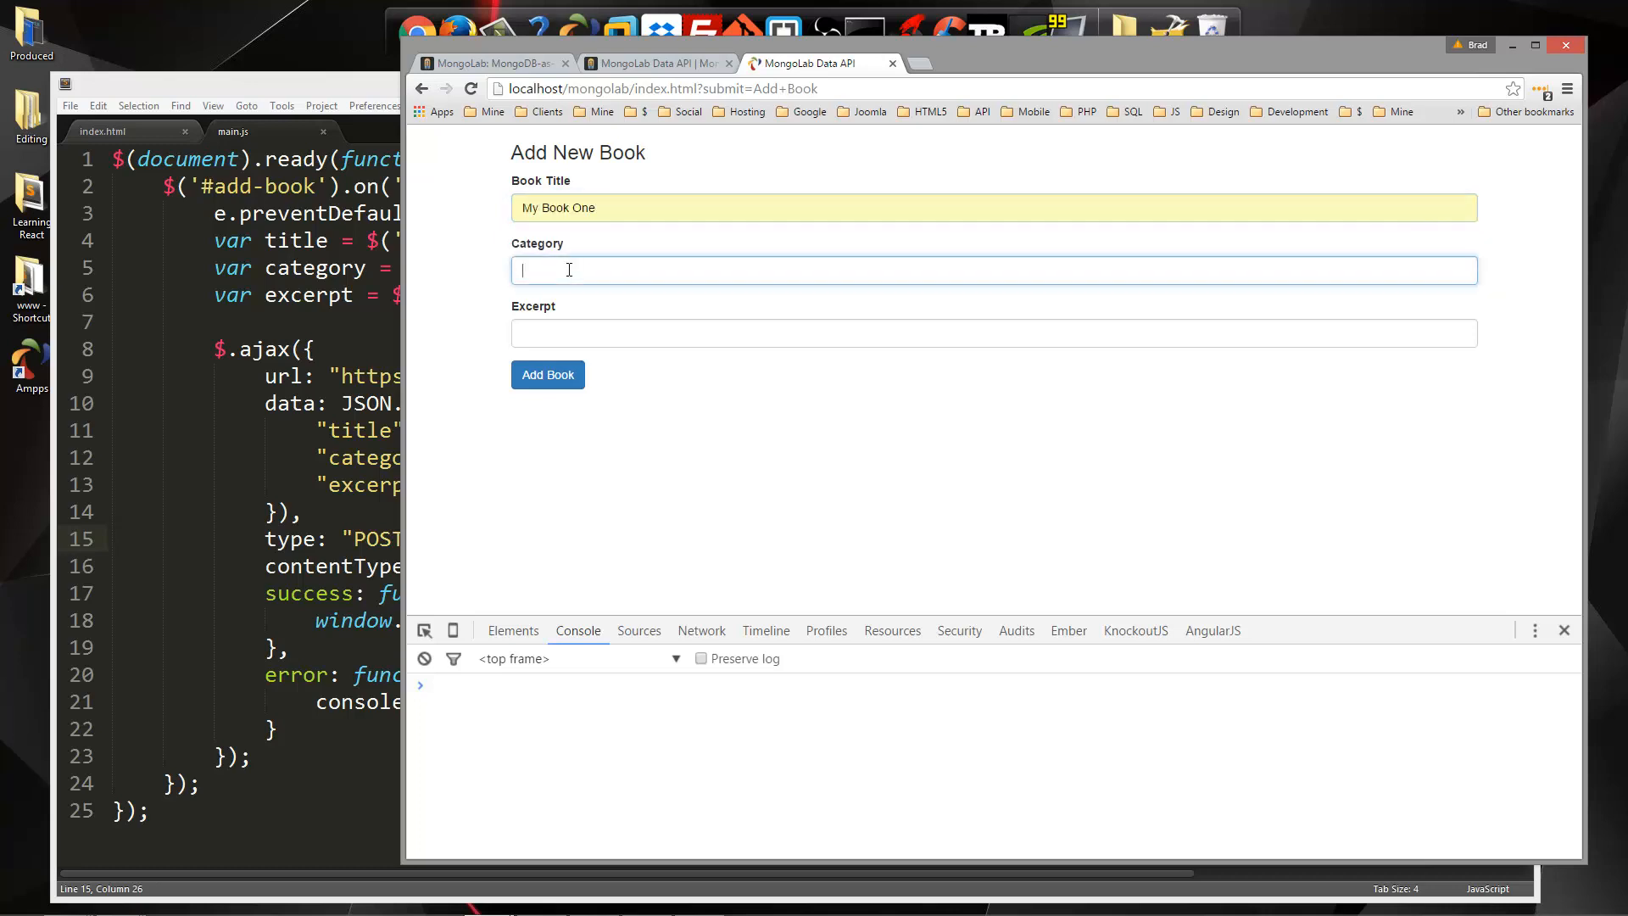
pyautogui.write('Suspense')
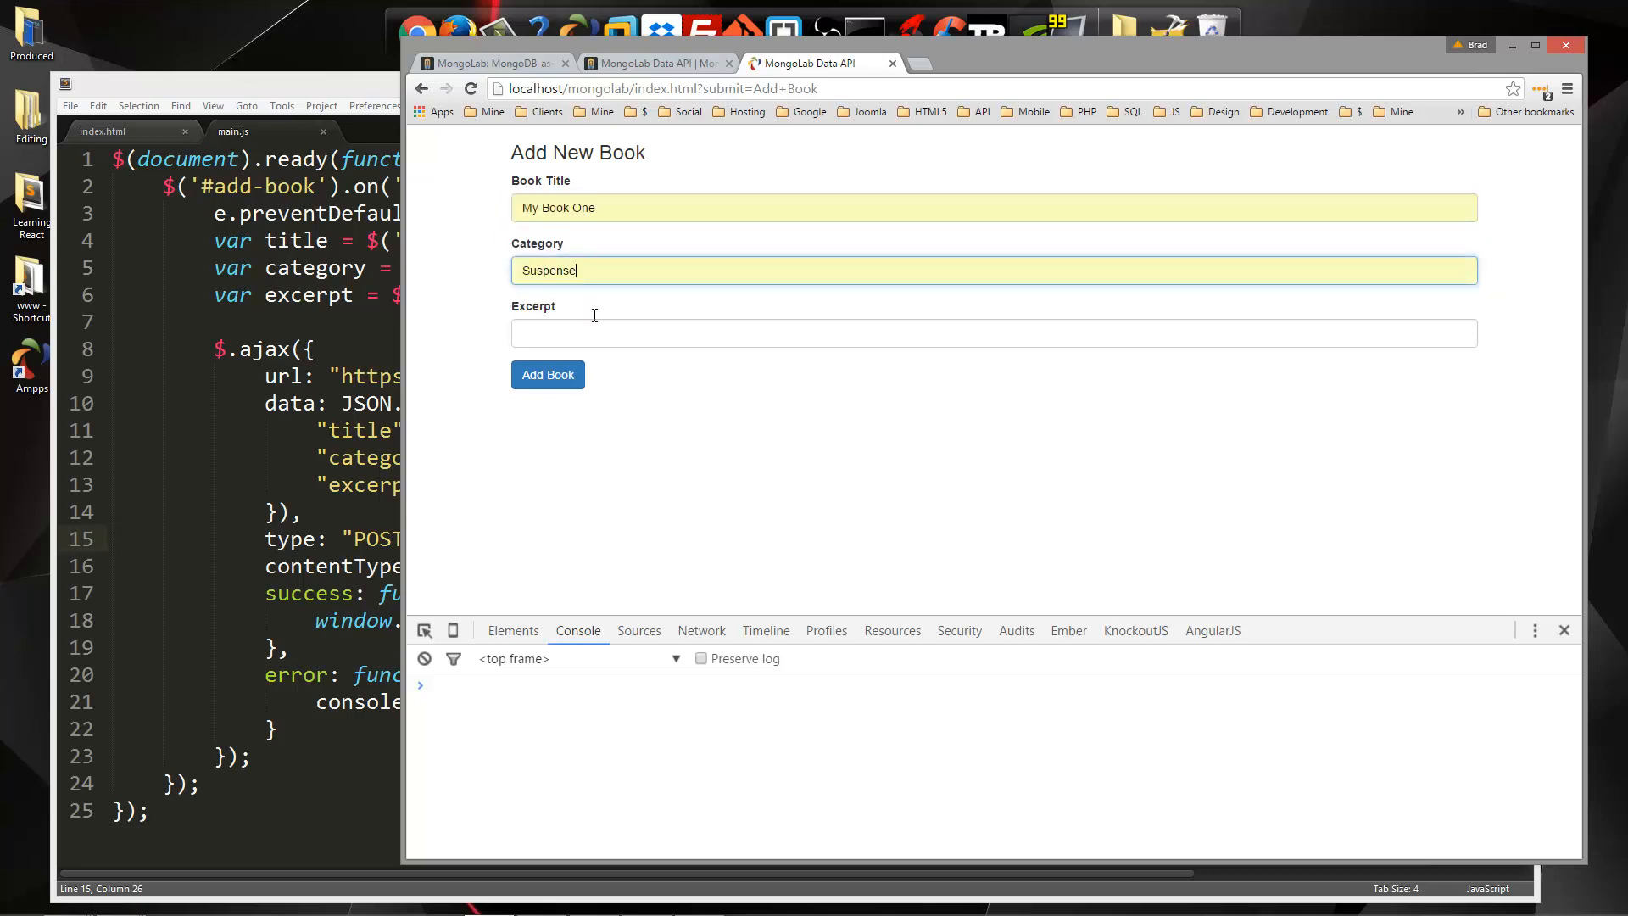
pyautogui.click(992, 332)
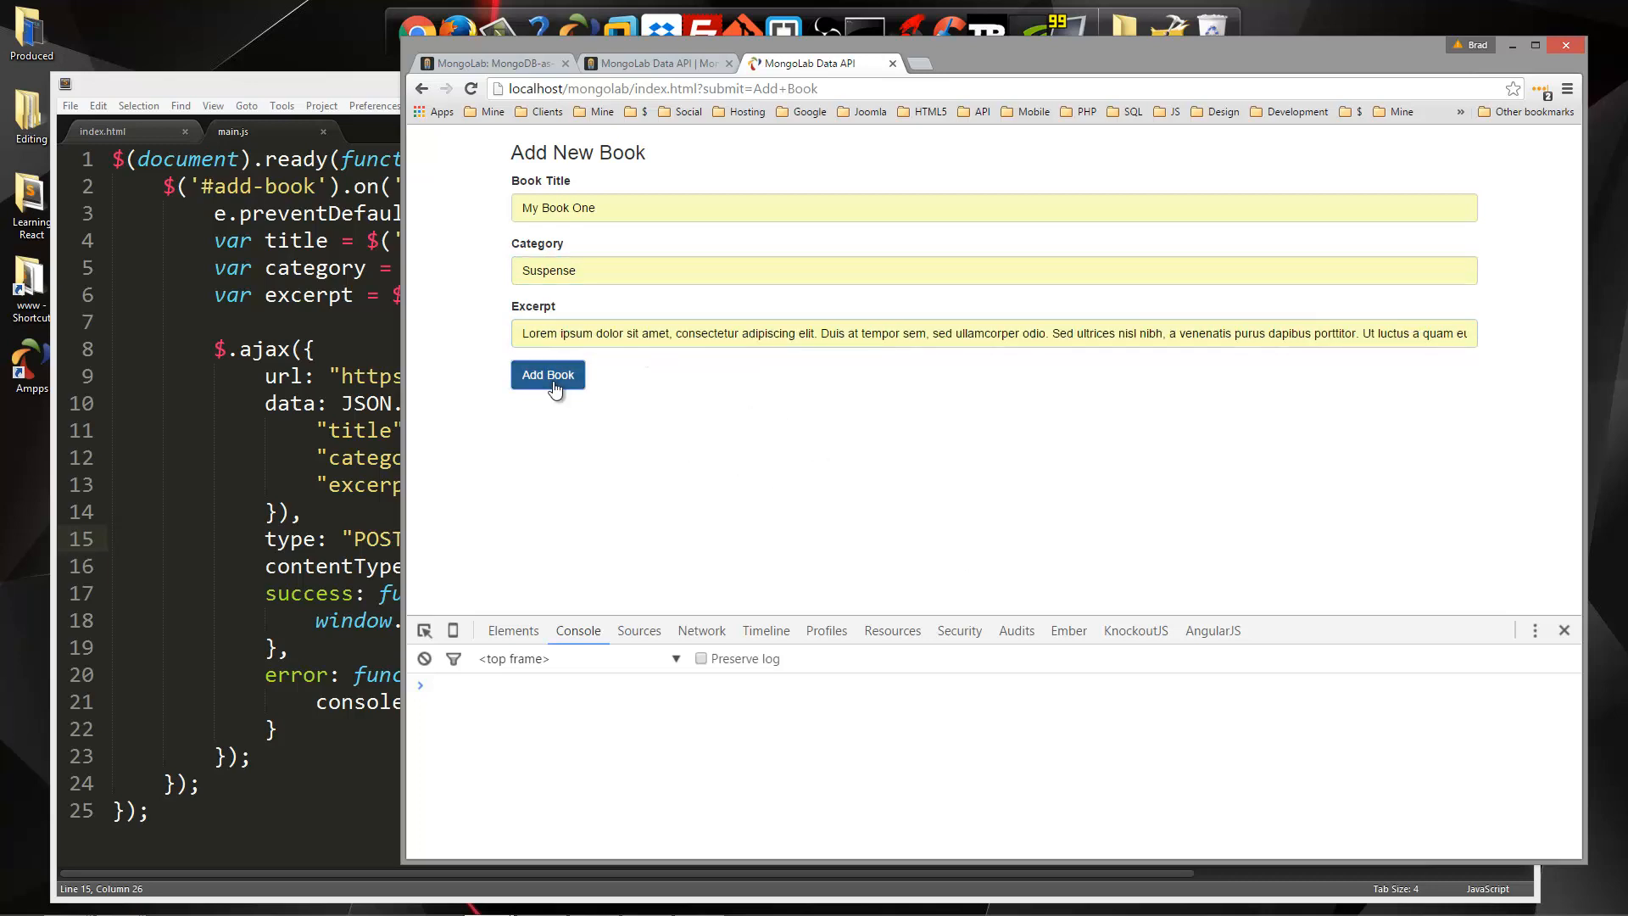
pyautogui.click(547, 375)
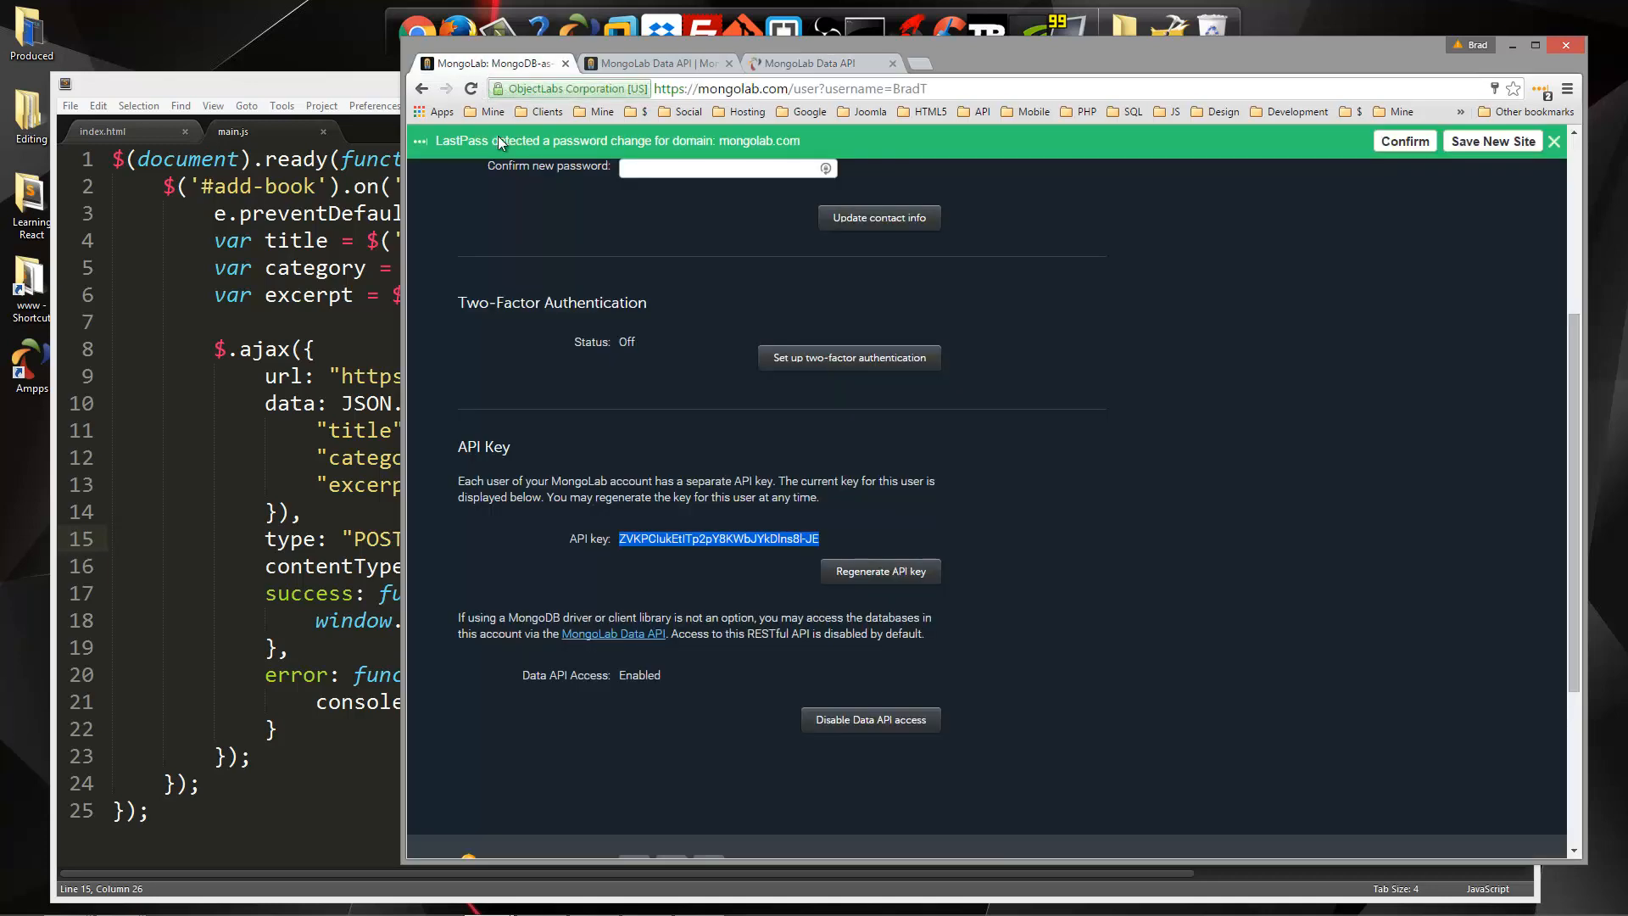
# Open the bookstoredev2 books collection in mLab and inspect the My Book One document
pyautogui.scroll(3)
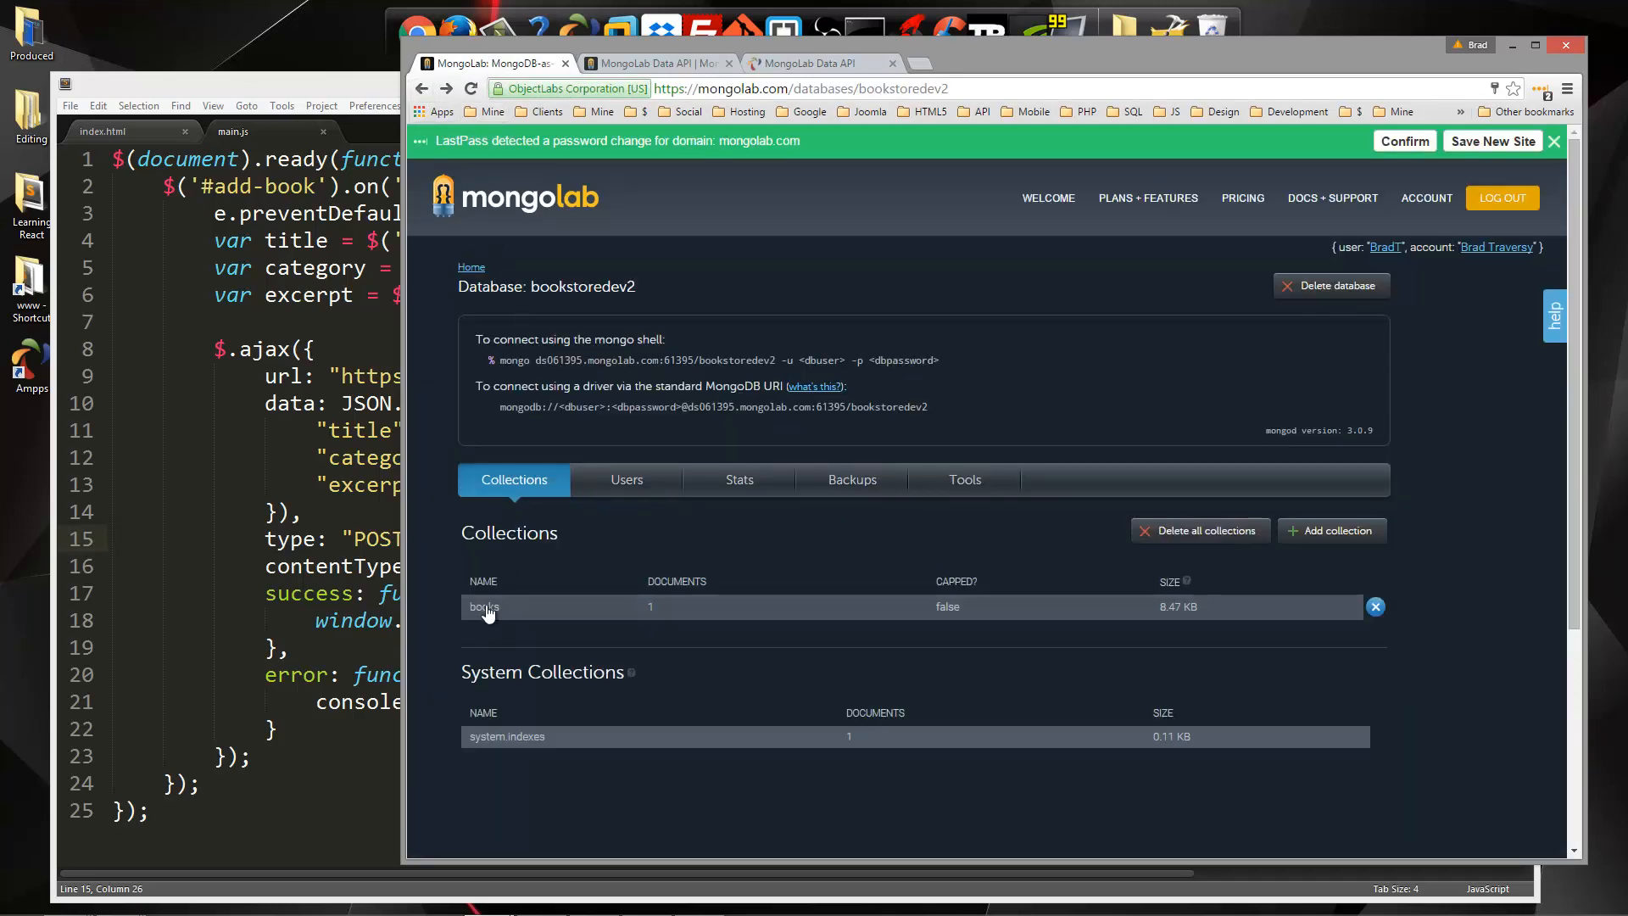
pyautogui.click(484, 606)
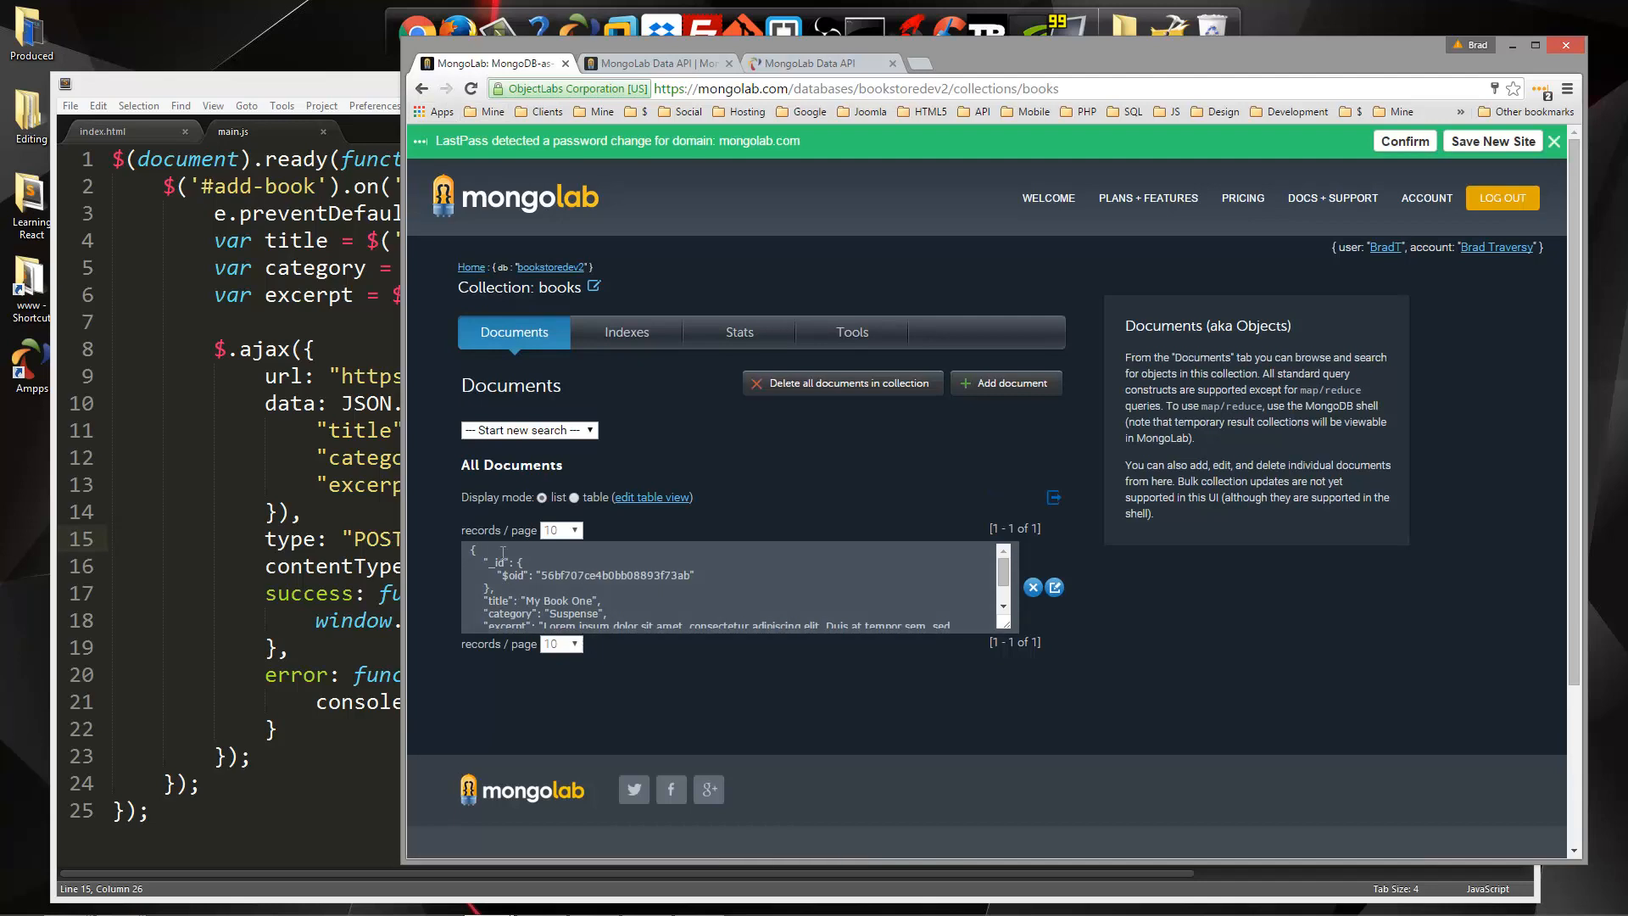
pyautogui.moveTo(600, 587)
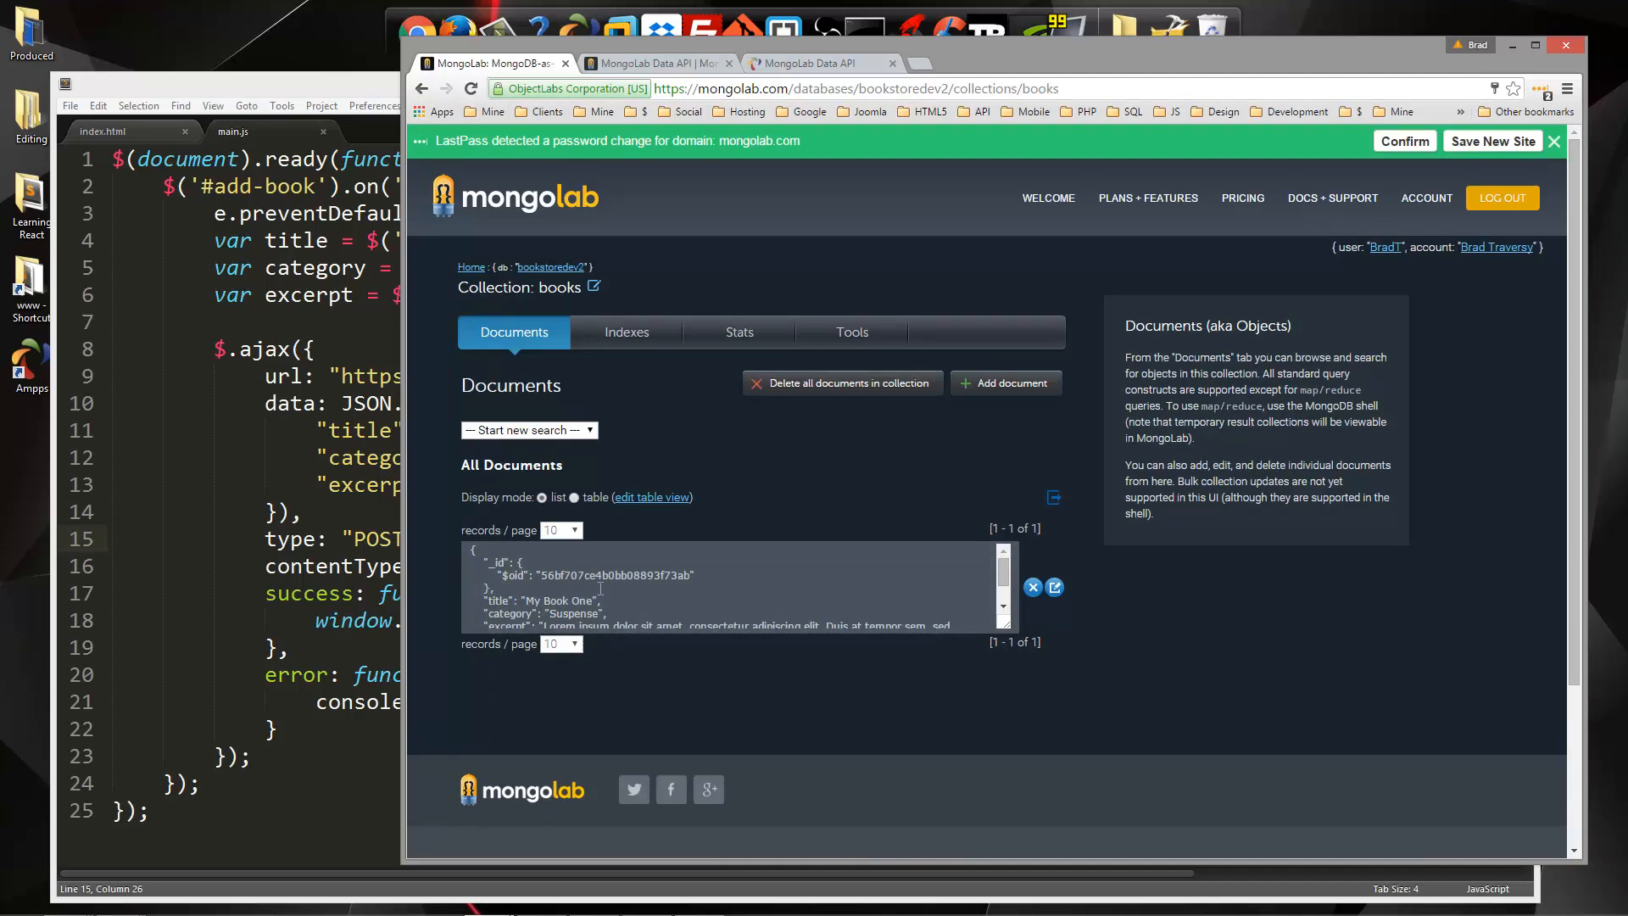
pyautogui.scroll(-3)
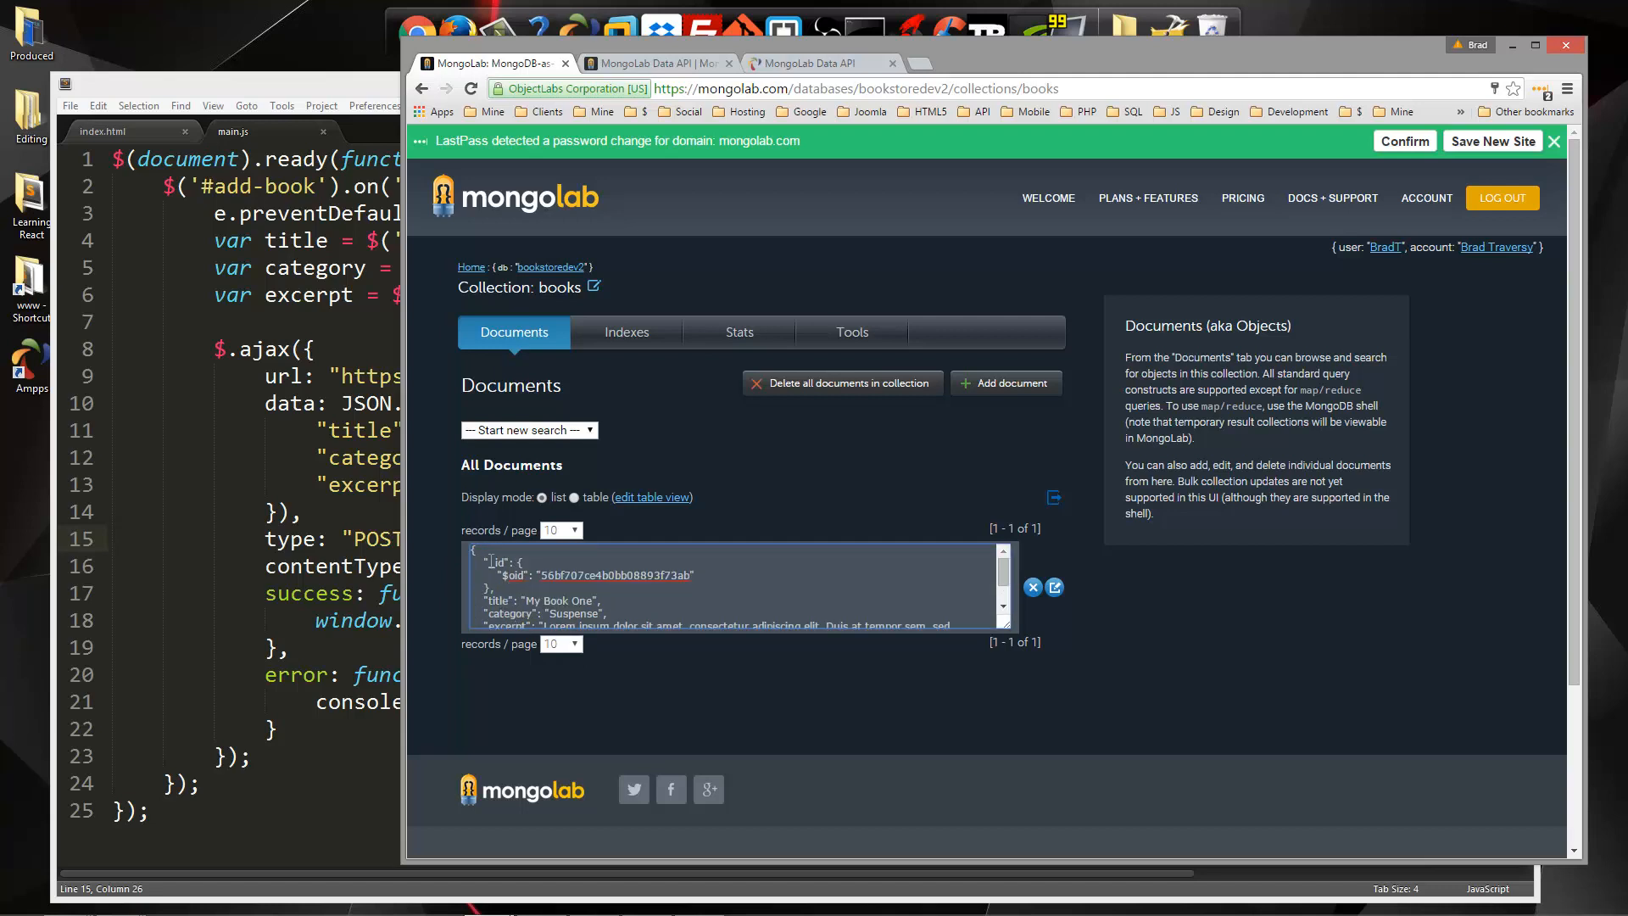
pyautogui.doubleClick(490, 561)
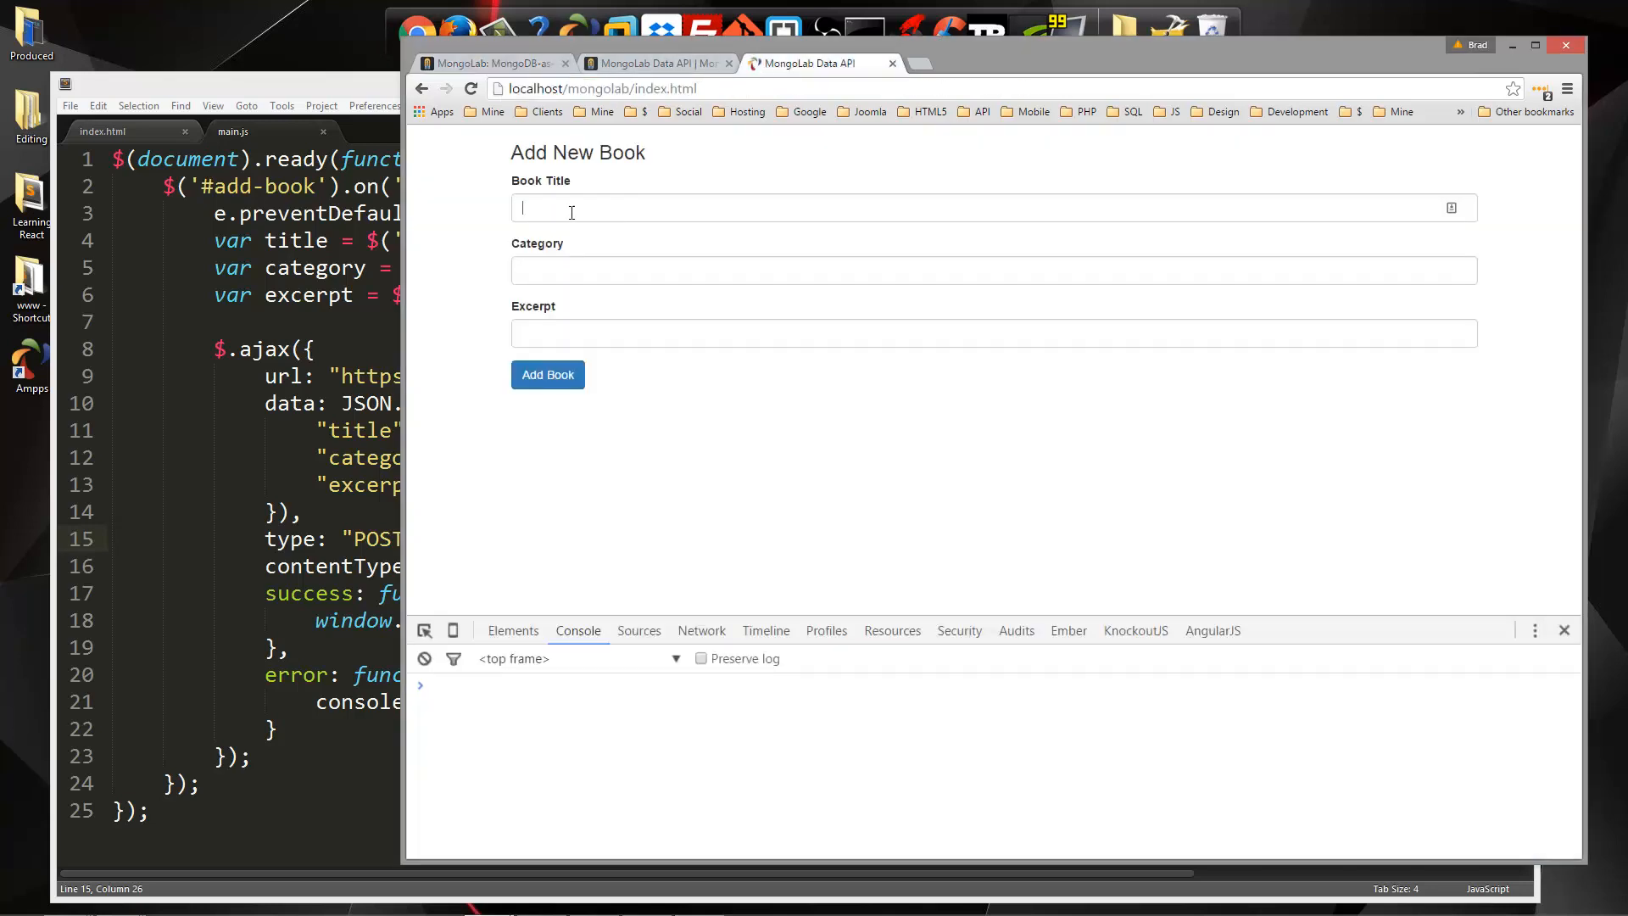
# Submit My Book Two in the Drama category with an excerpt
pyautogui.write('My Book Two')
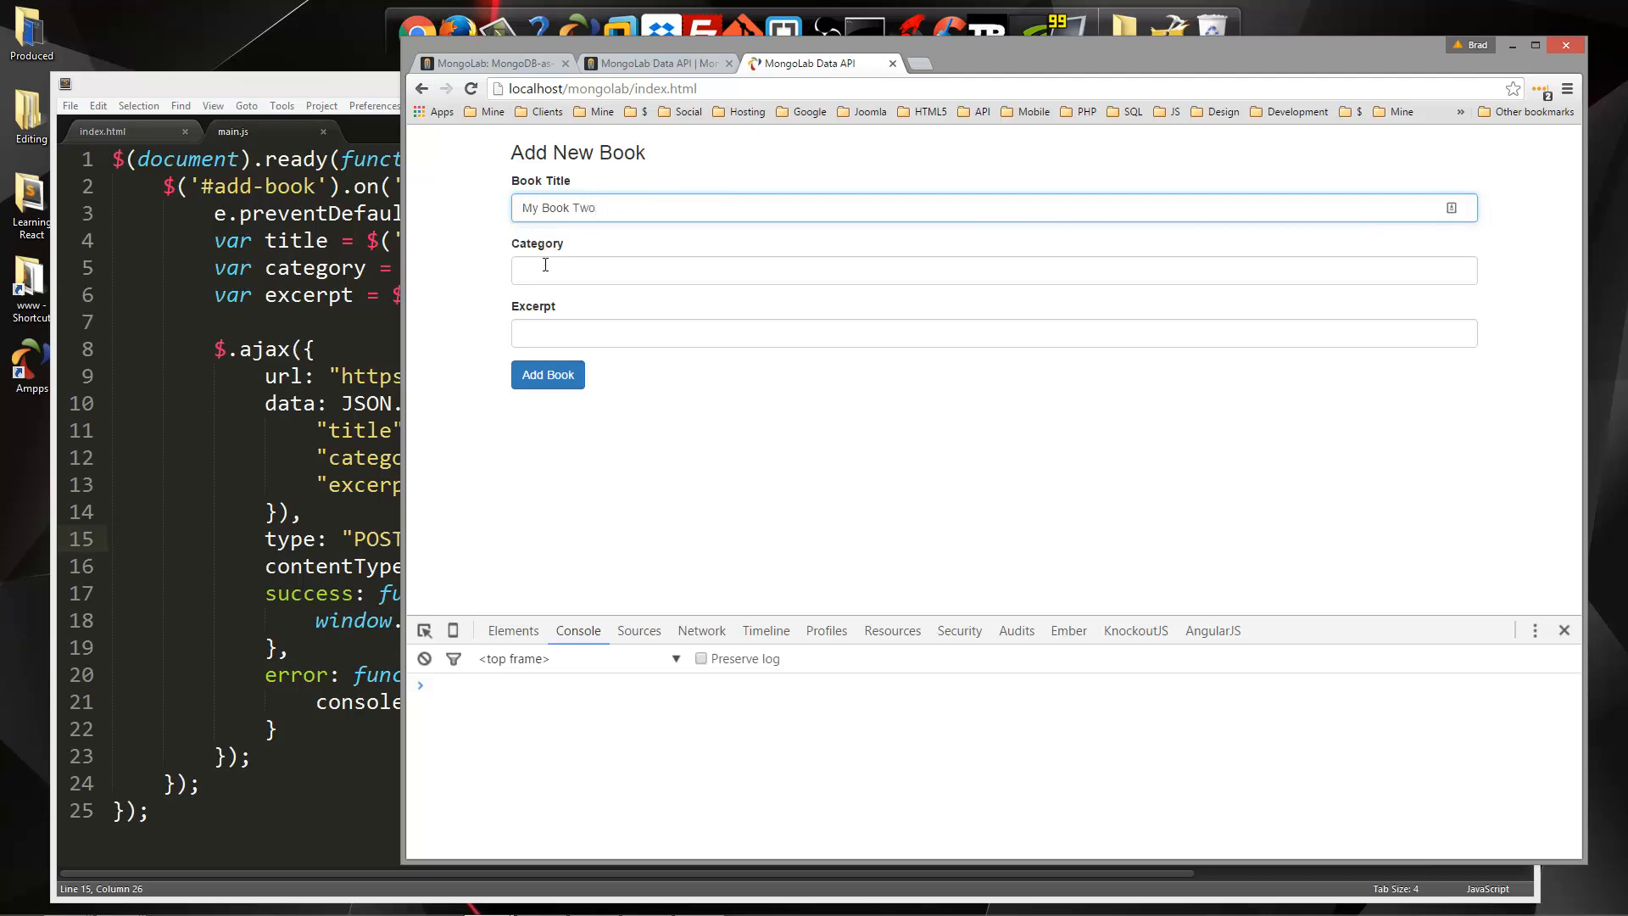
pyautogui.click(993, 270)
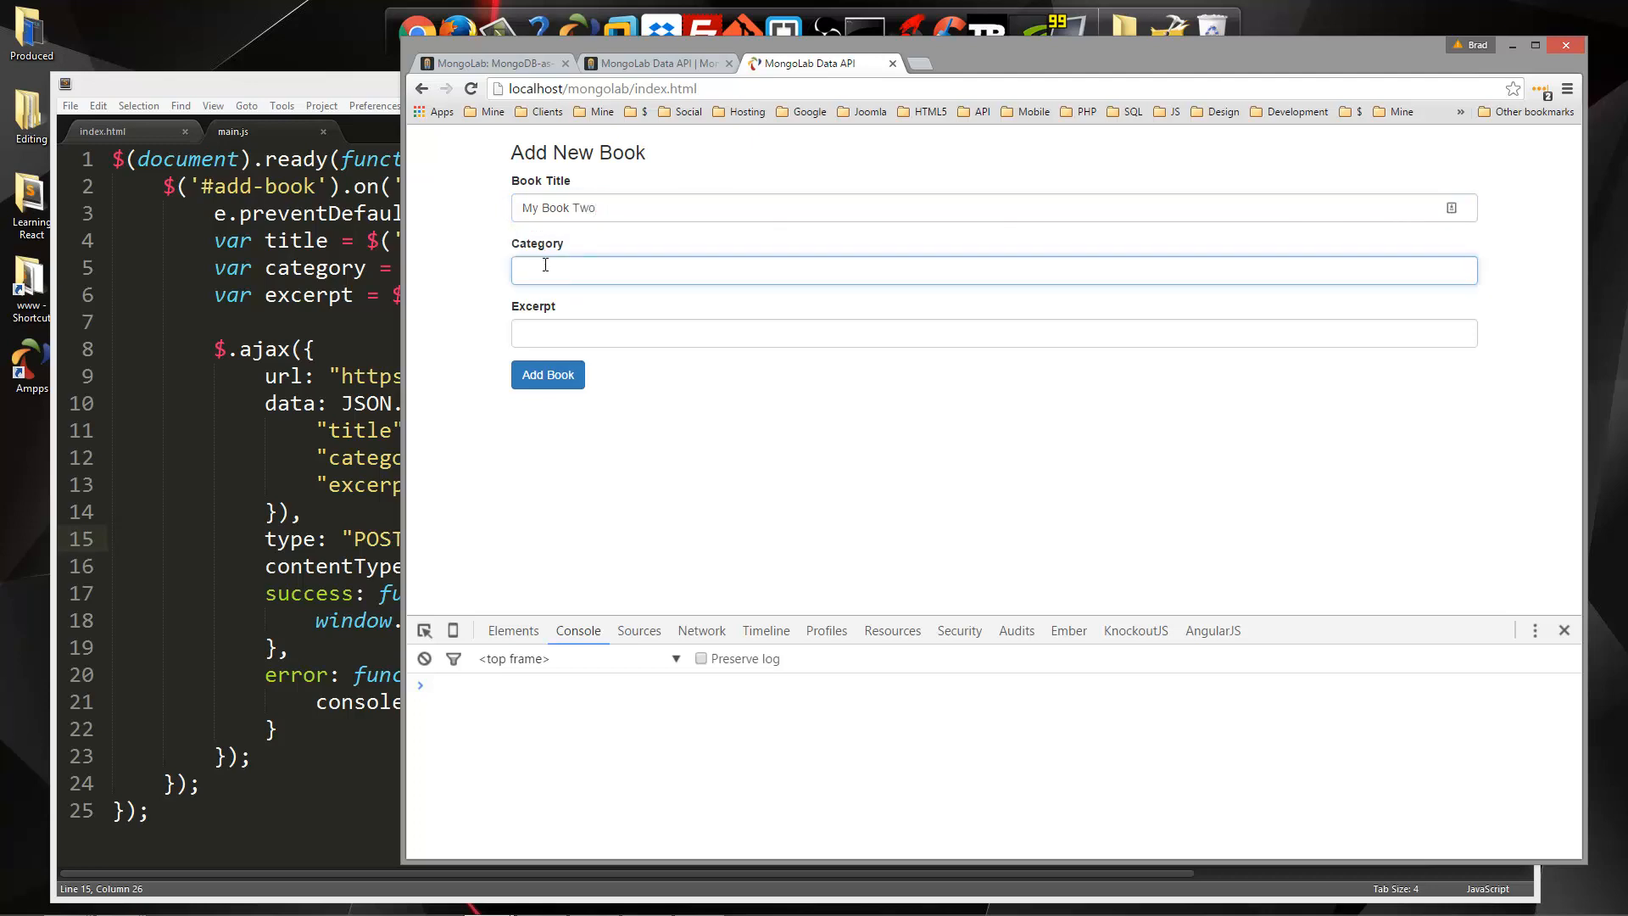
pyautogui.write('Drama')
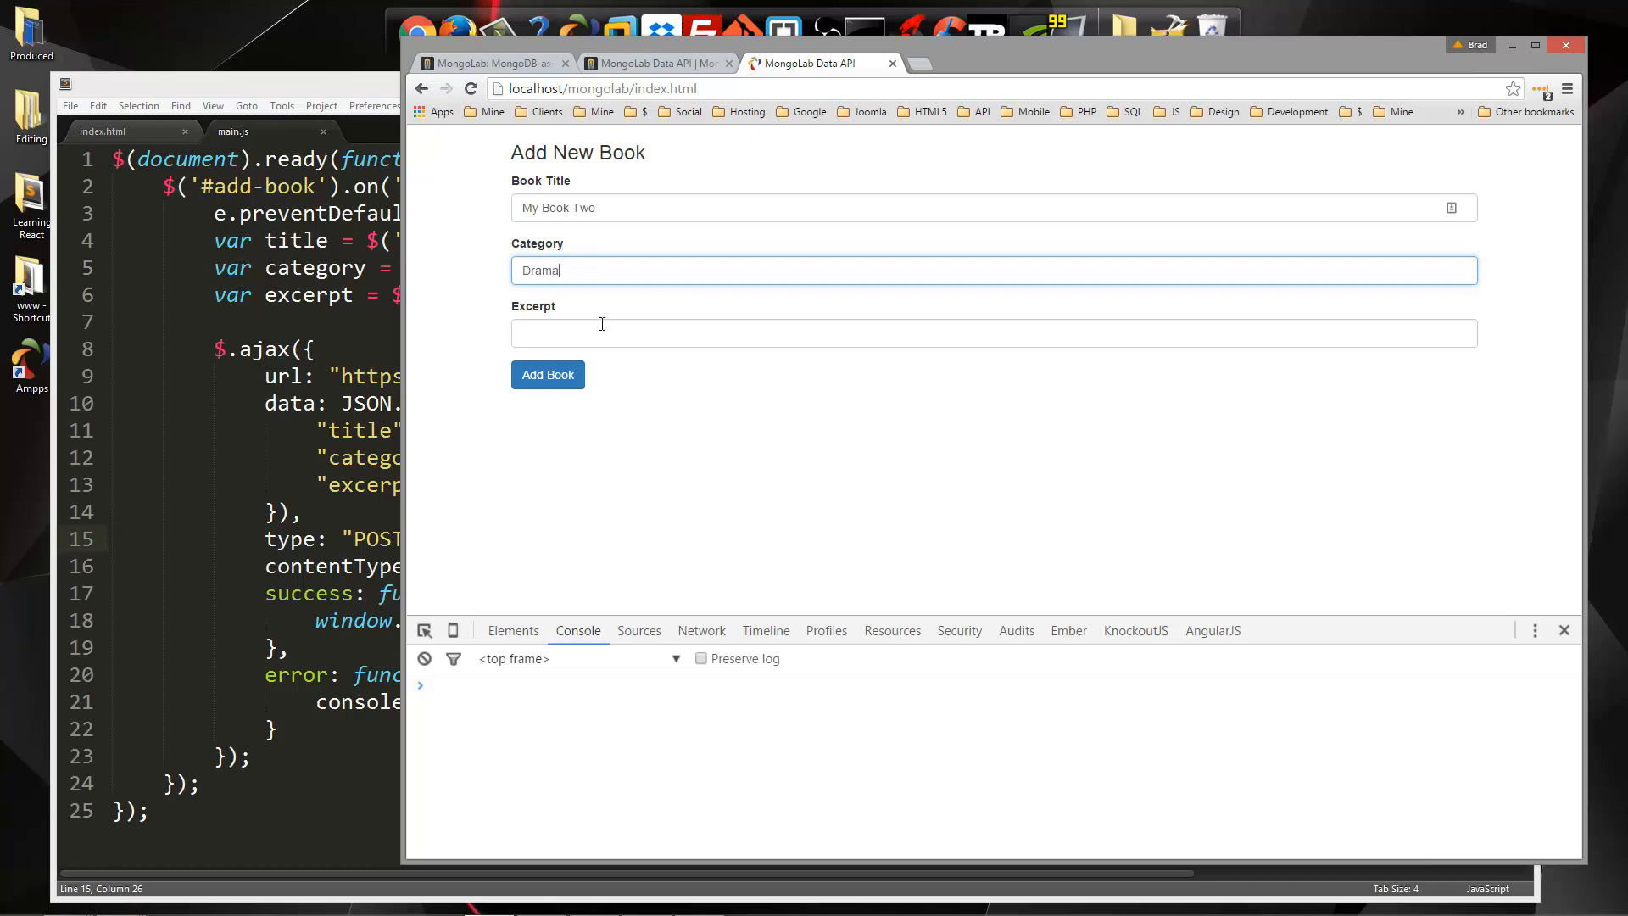
pyautogui.click(992, 333)
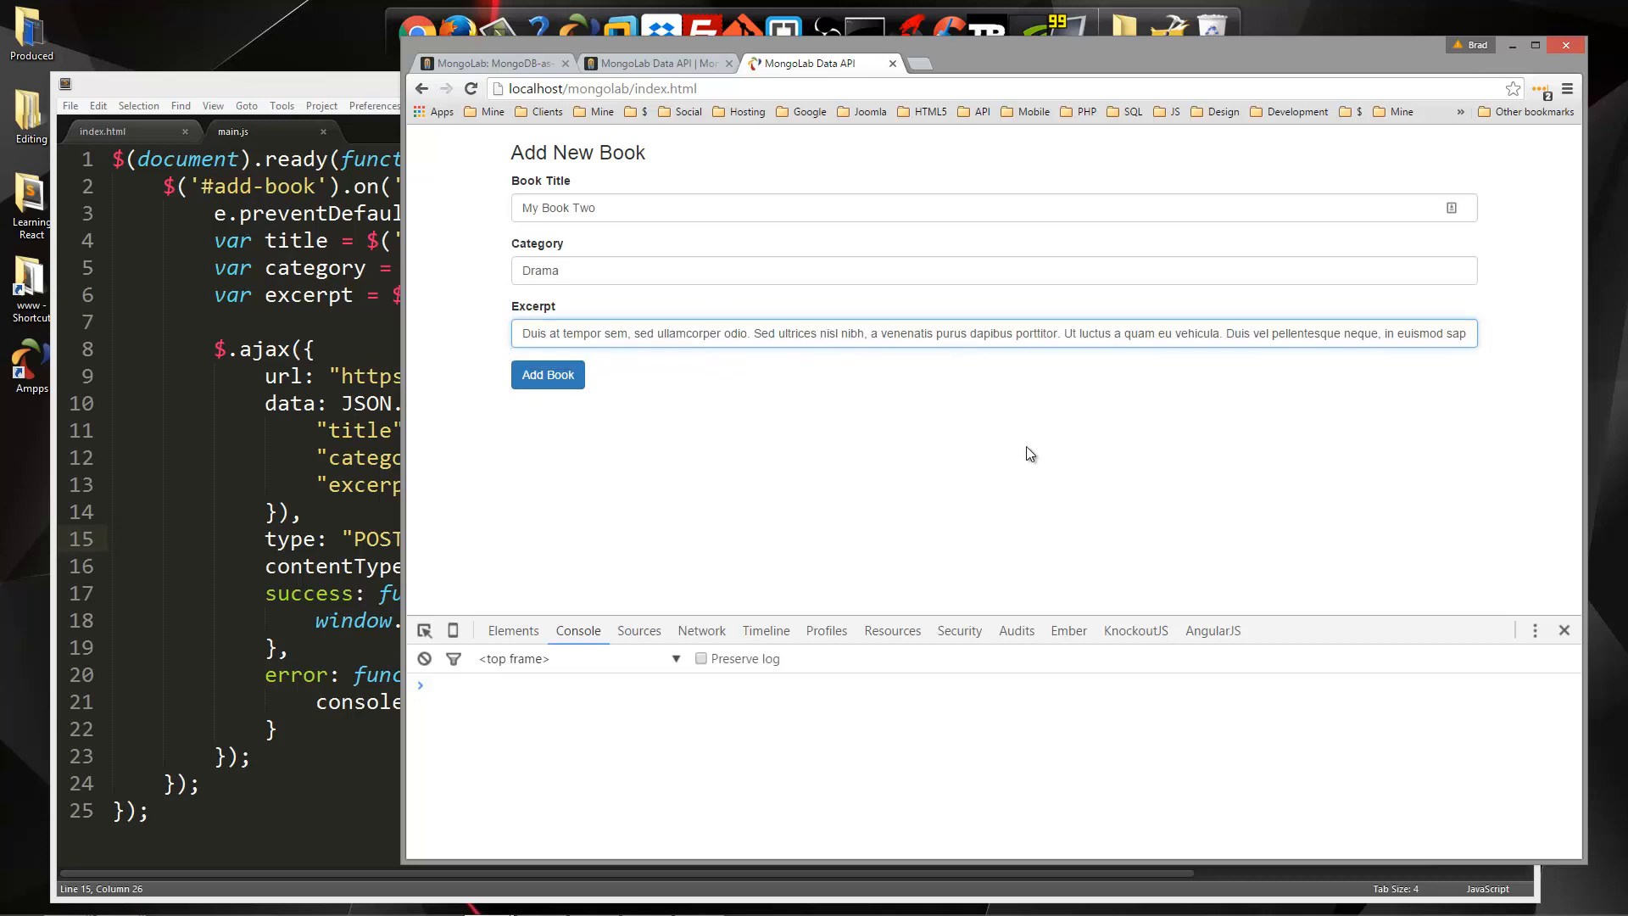
pyautogui.click(547, 375)
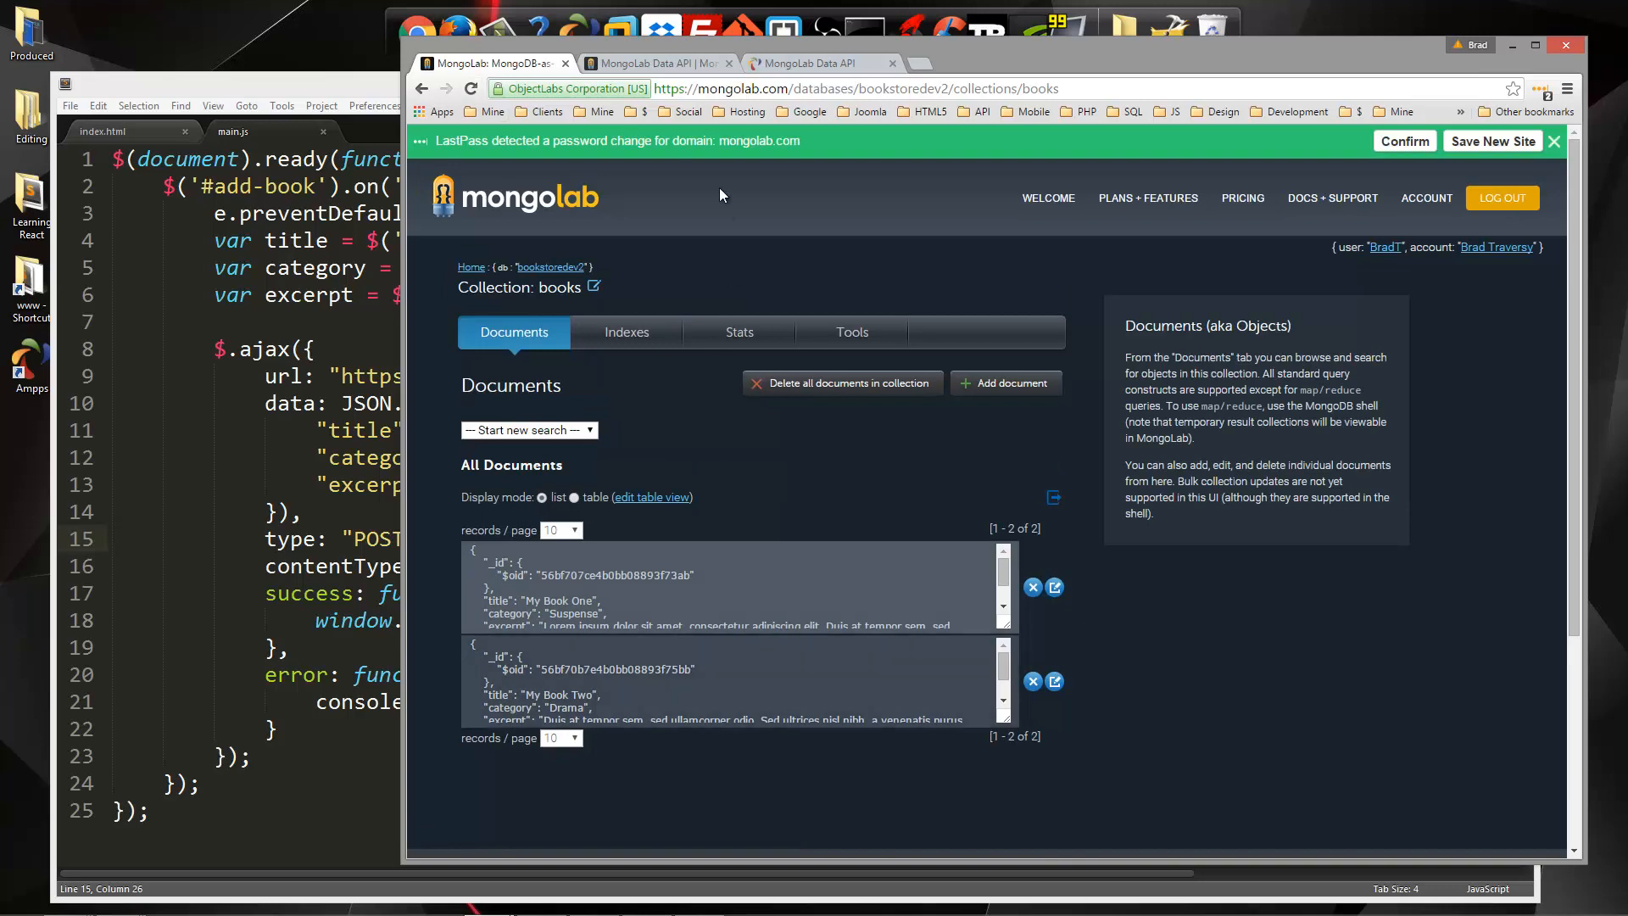
# Submit My Book Three in the Suspense category
pyautogui.click(820, 64)
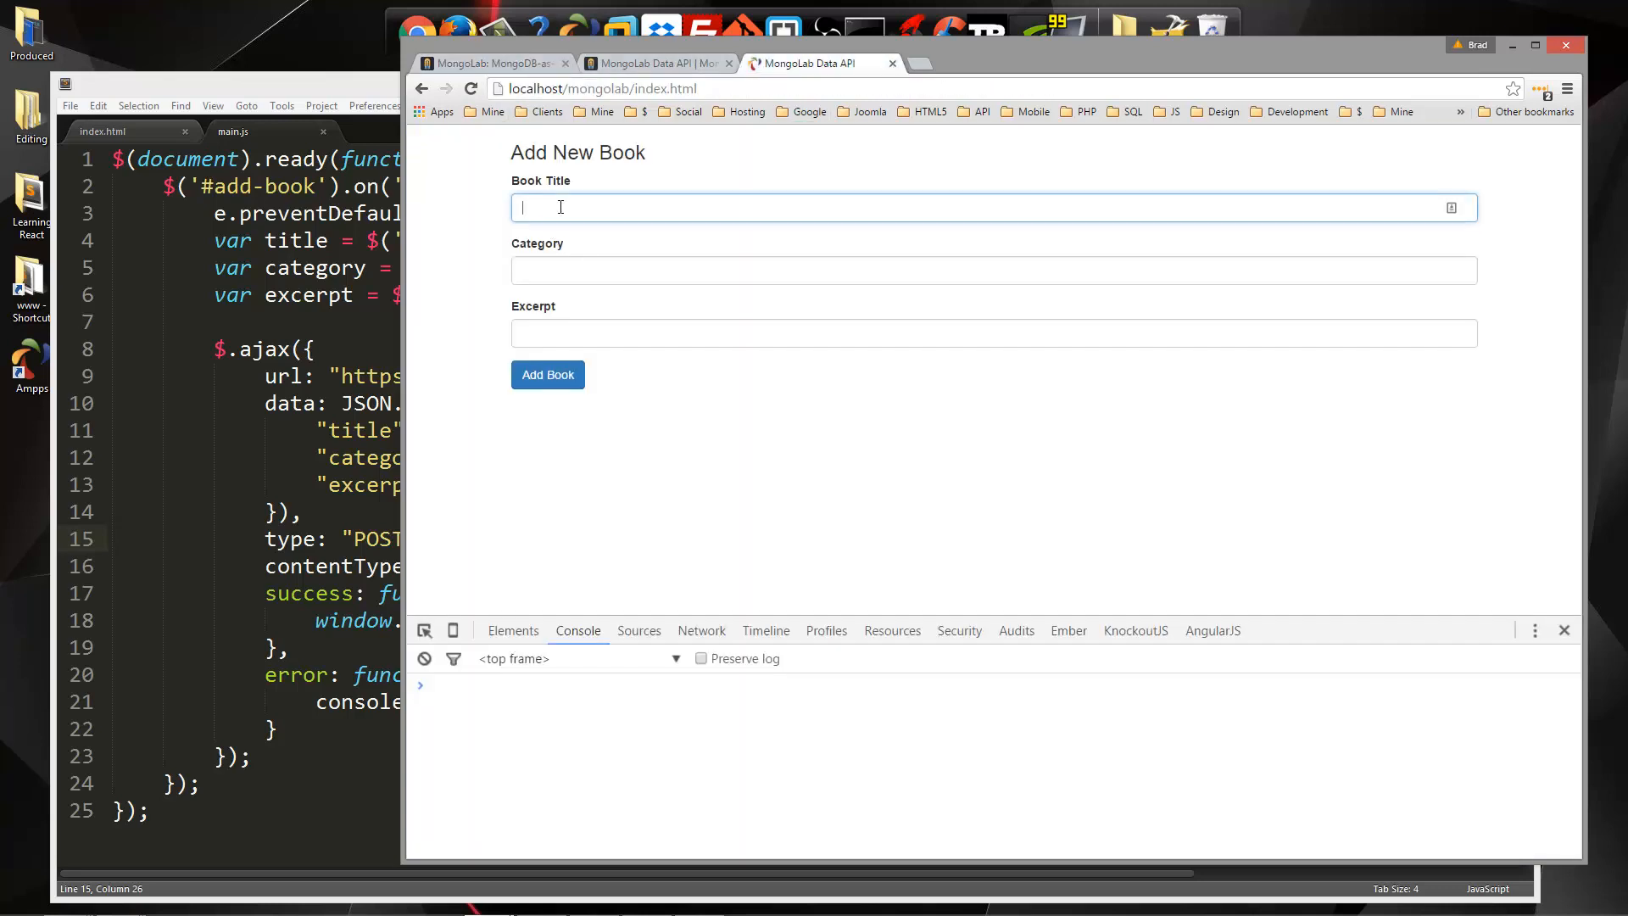
pyautogui.write('My Book One')
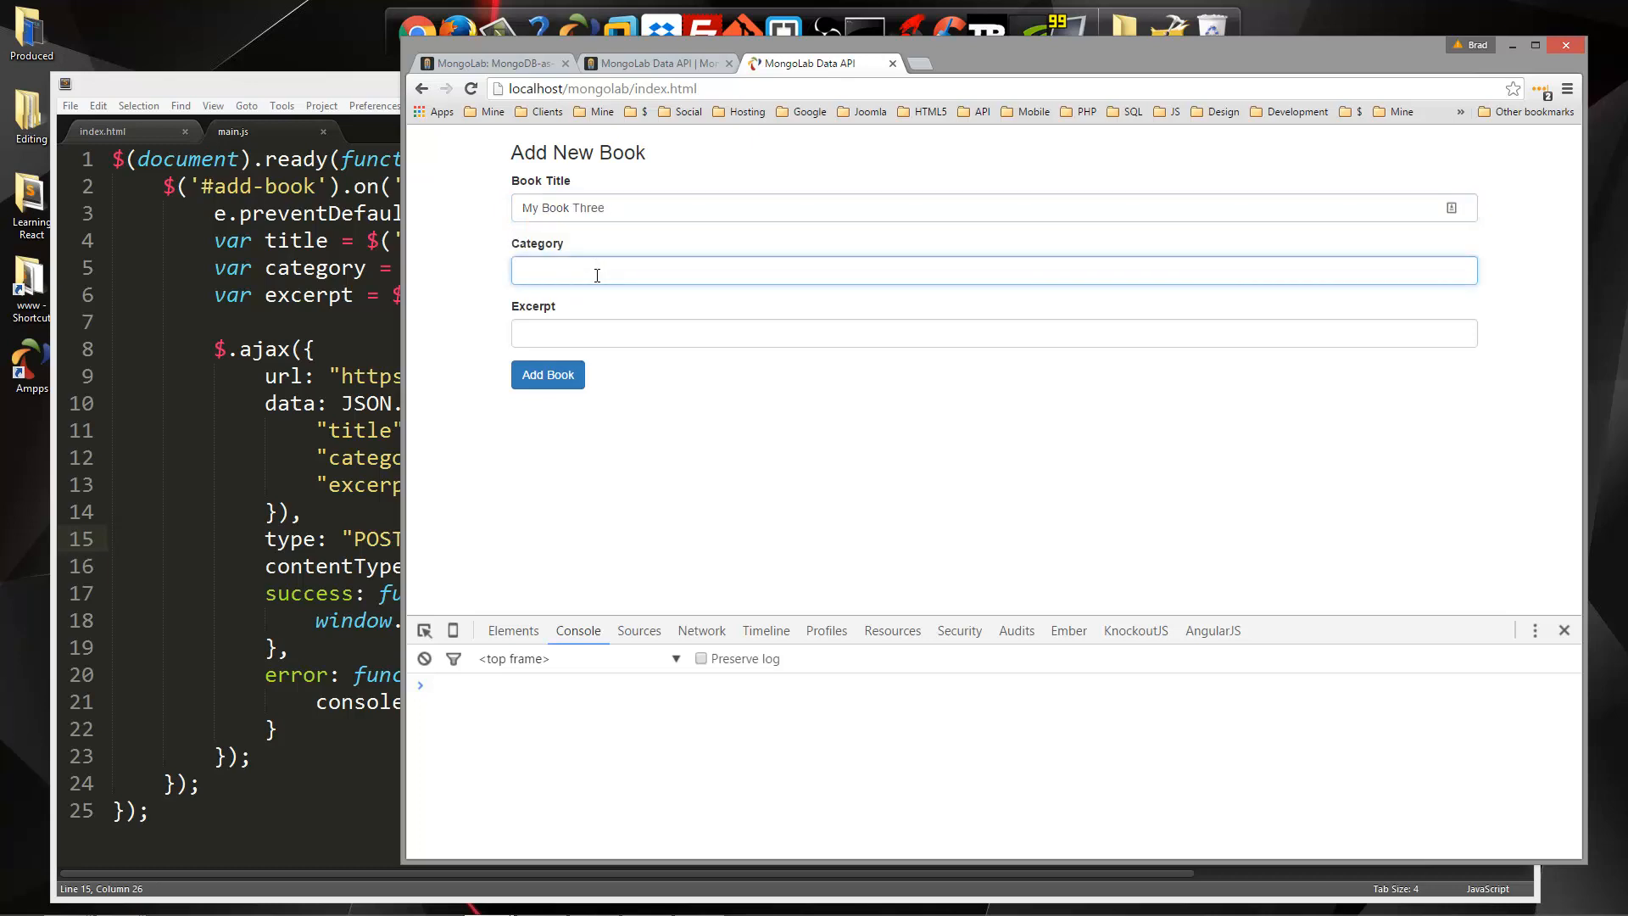
pyautogui.write('Suspense')
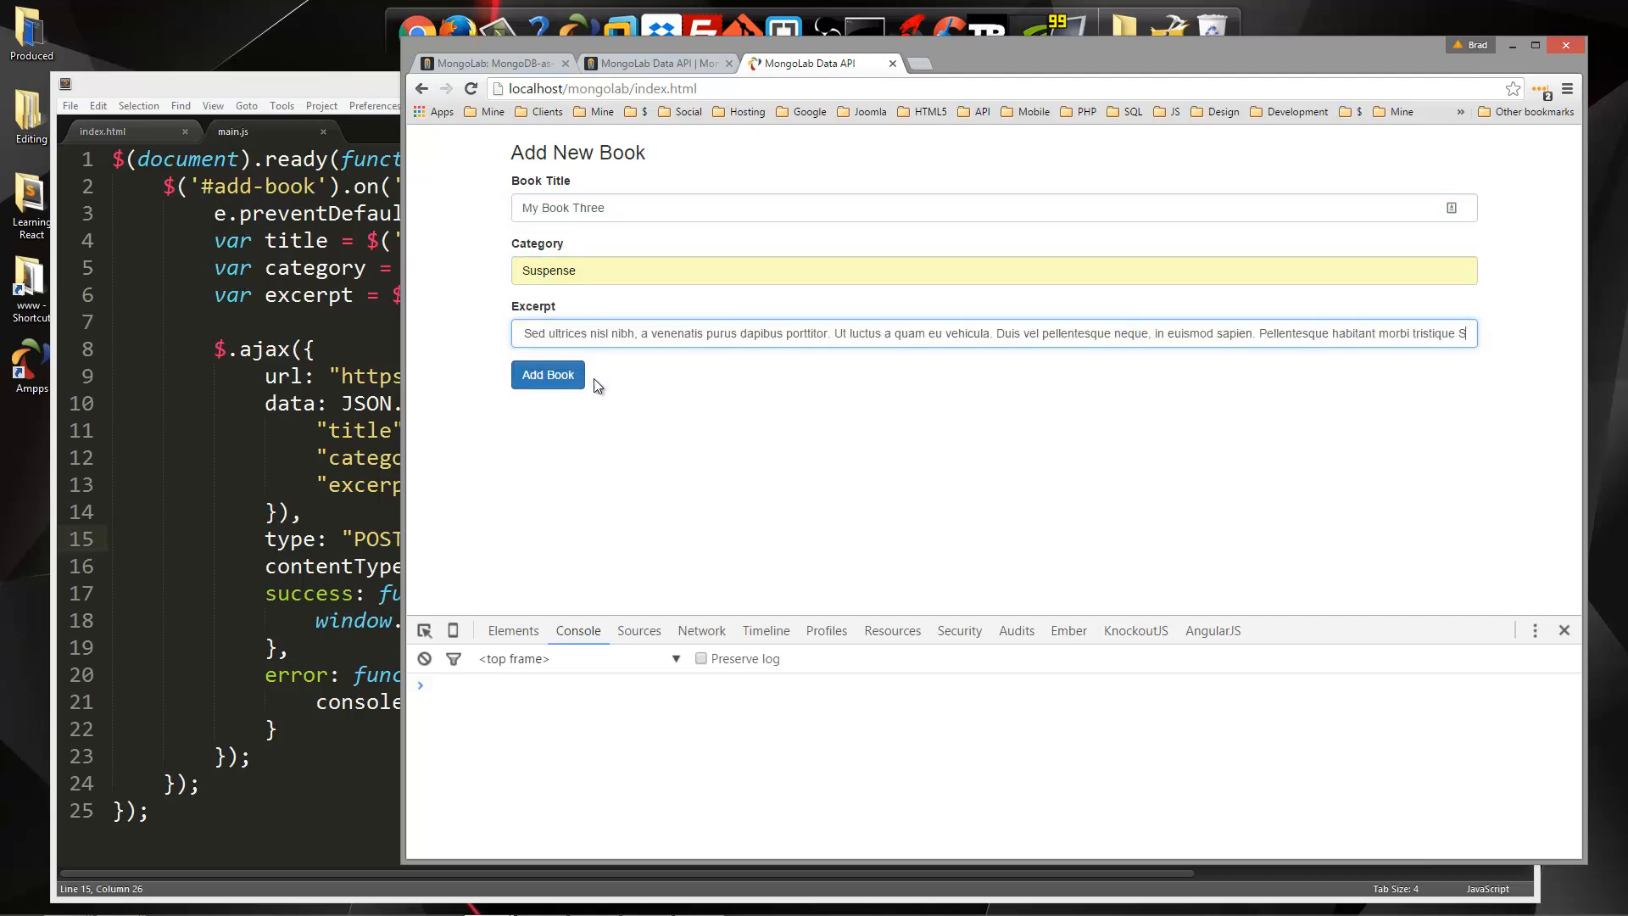
pyautogui.click(547, 374)
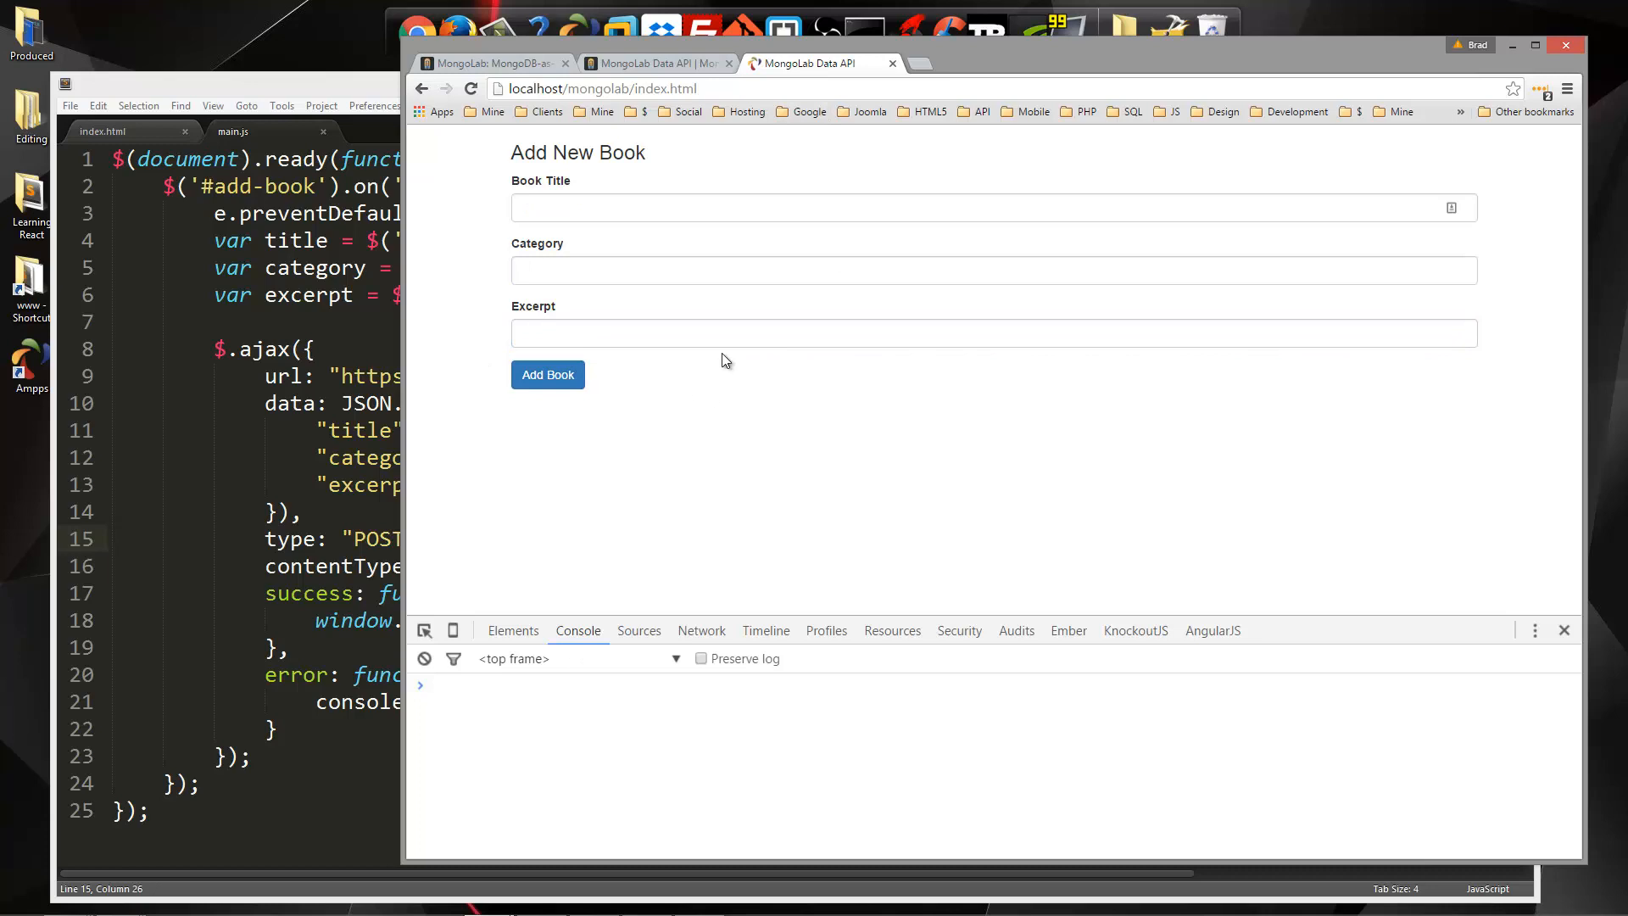
pyautogui.moveTo(742, 324)
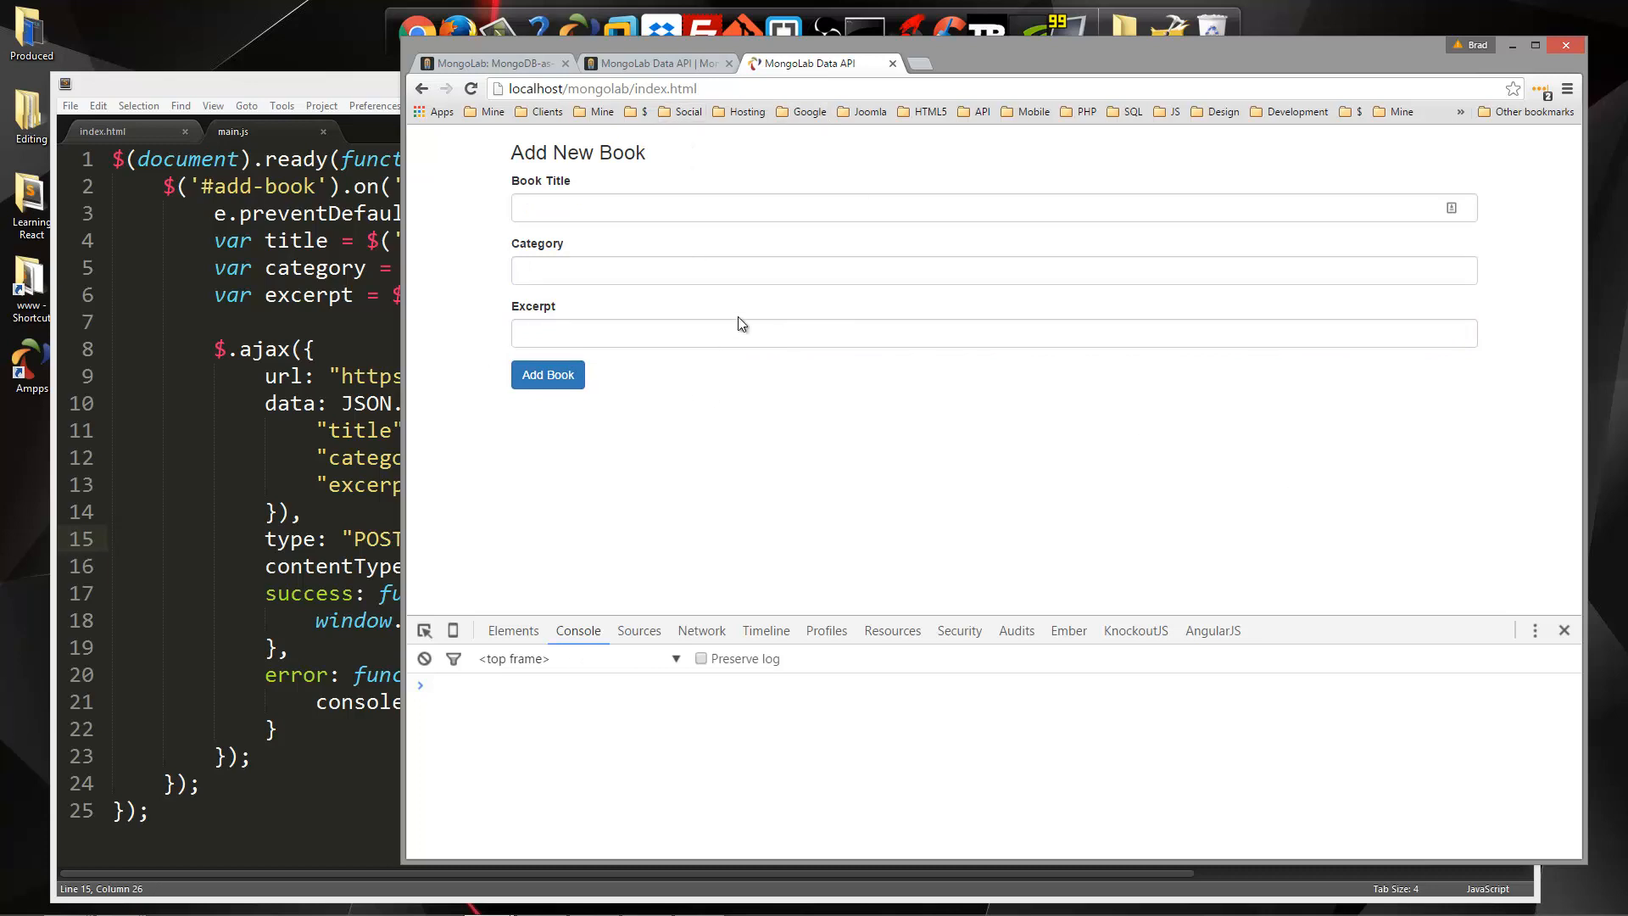
pyautogui.moveTo(550, 465)
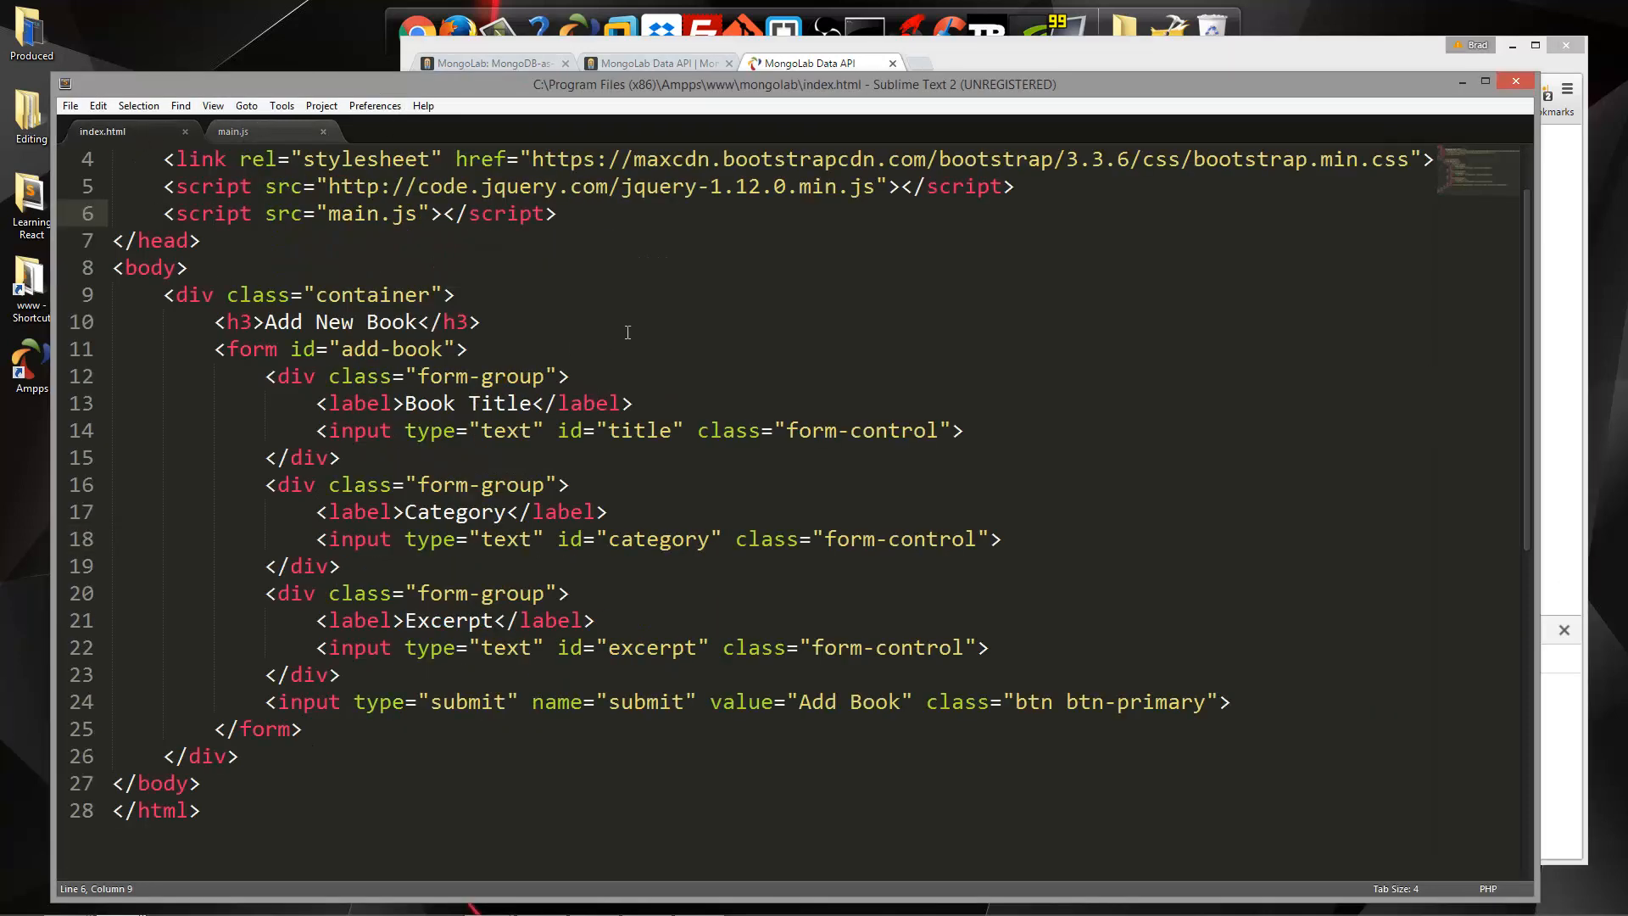
# Insert <hr /> and a <div class="row"> holding an empty <div id="books"> after </form>
pyautogui.scroll(-3)
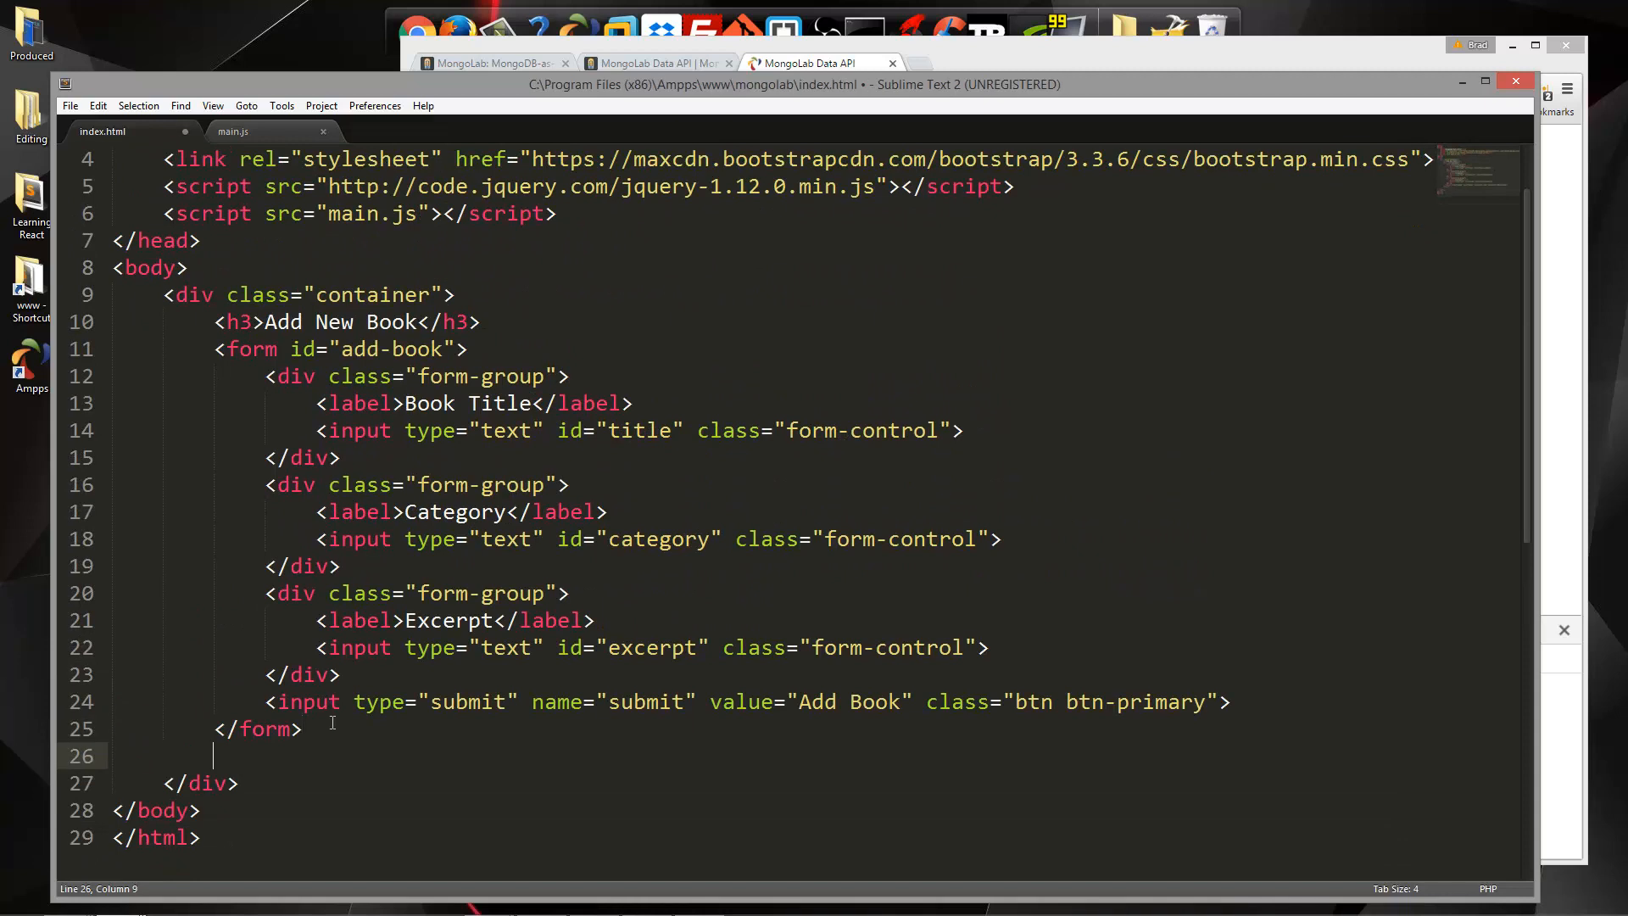
pyautogui.write('<hr />')
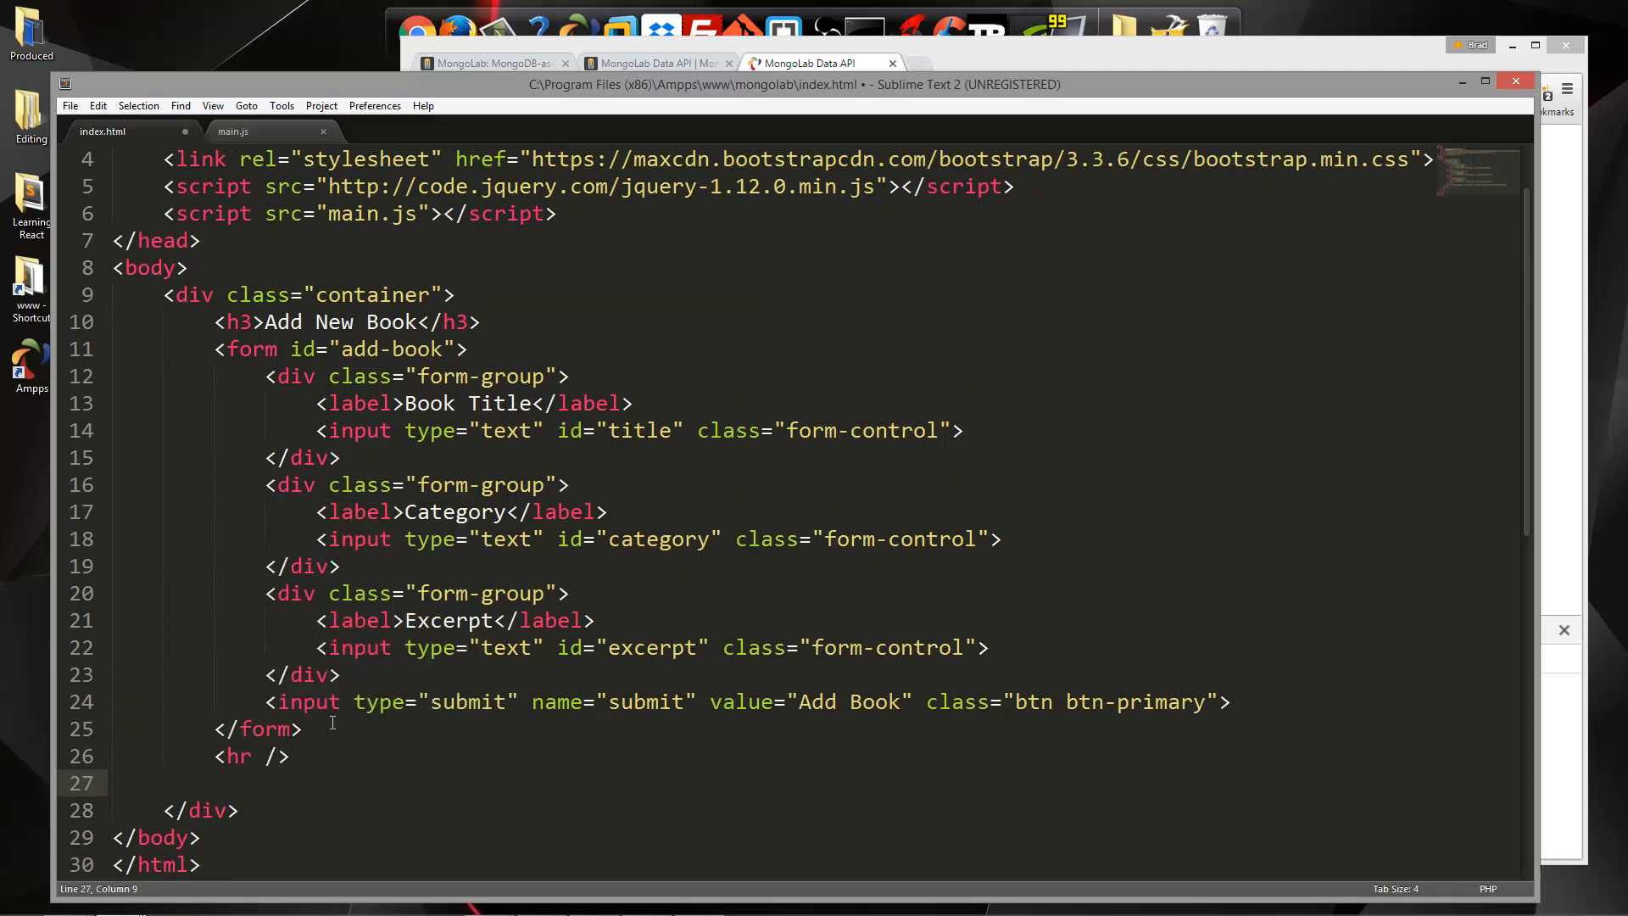
pyautogui.write('<div clas')
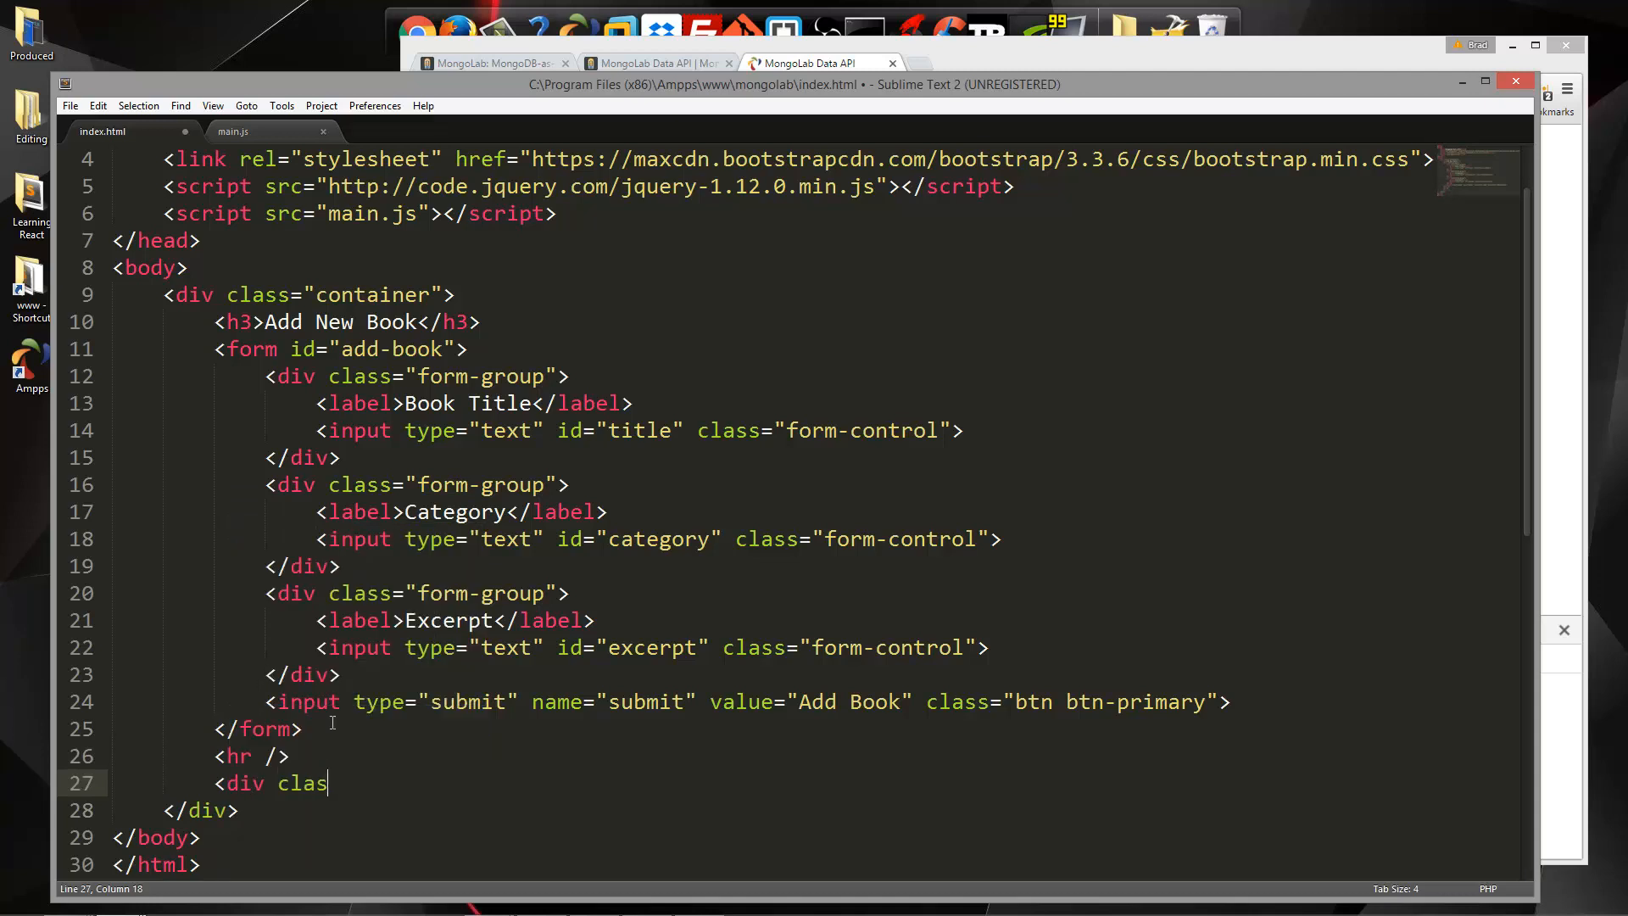
pyautogui.write('s="row"')
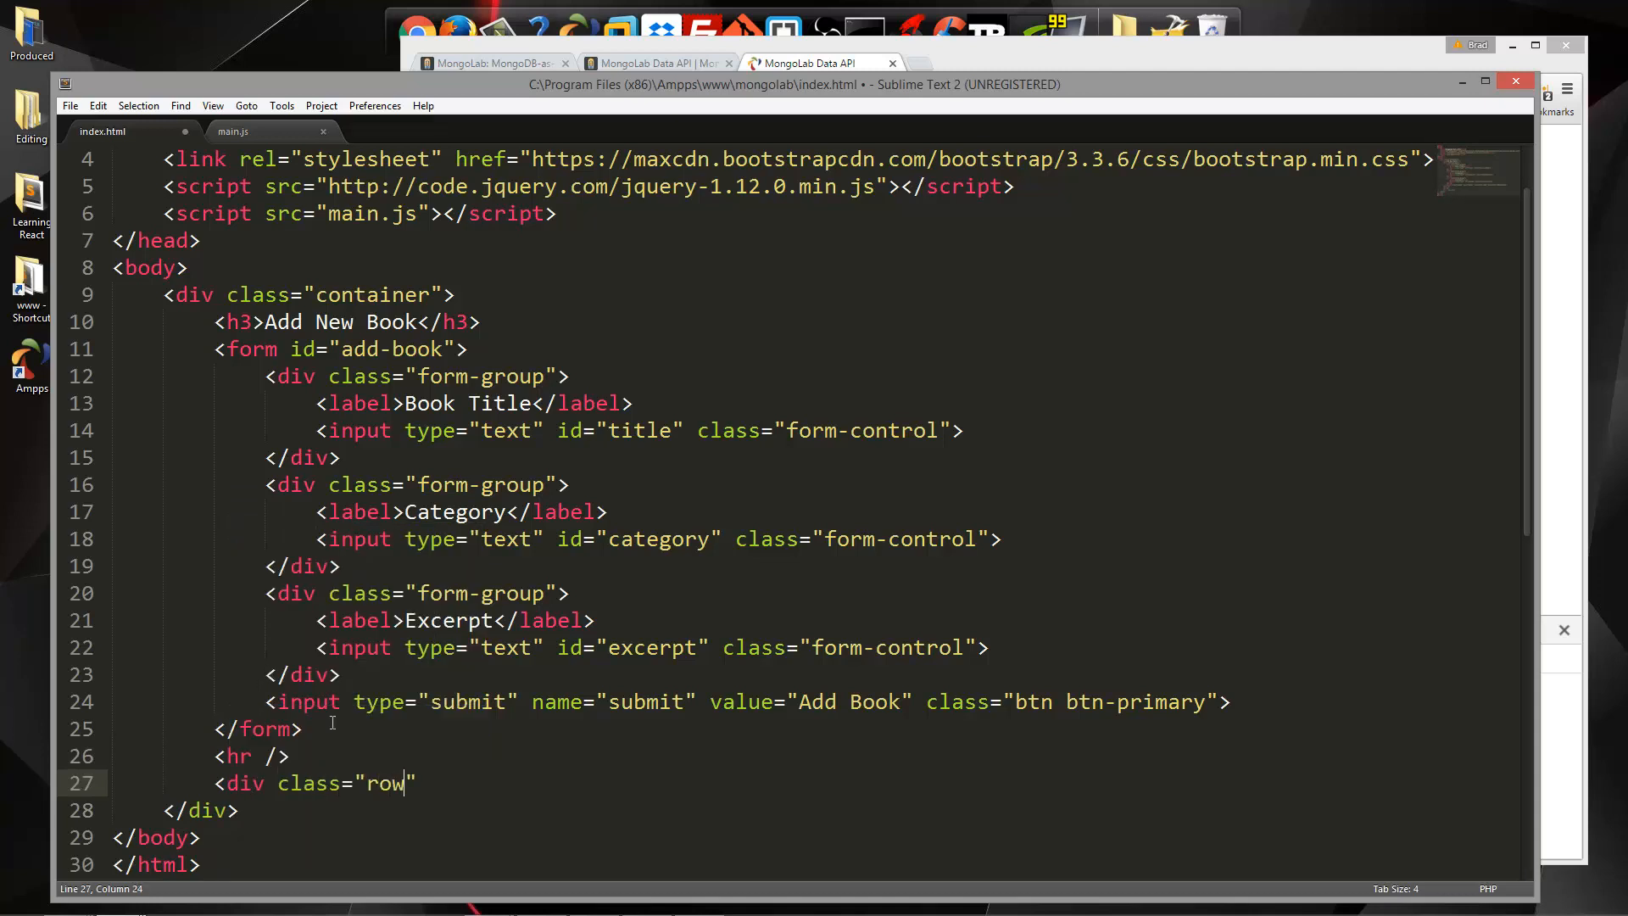
pyautogui.press('enter')
pyautogui.write('<div id="')
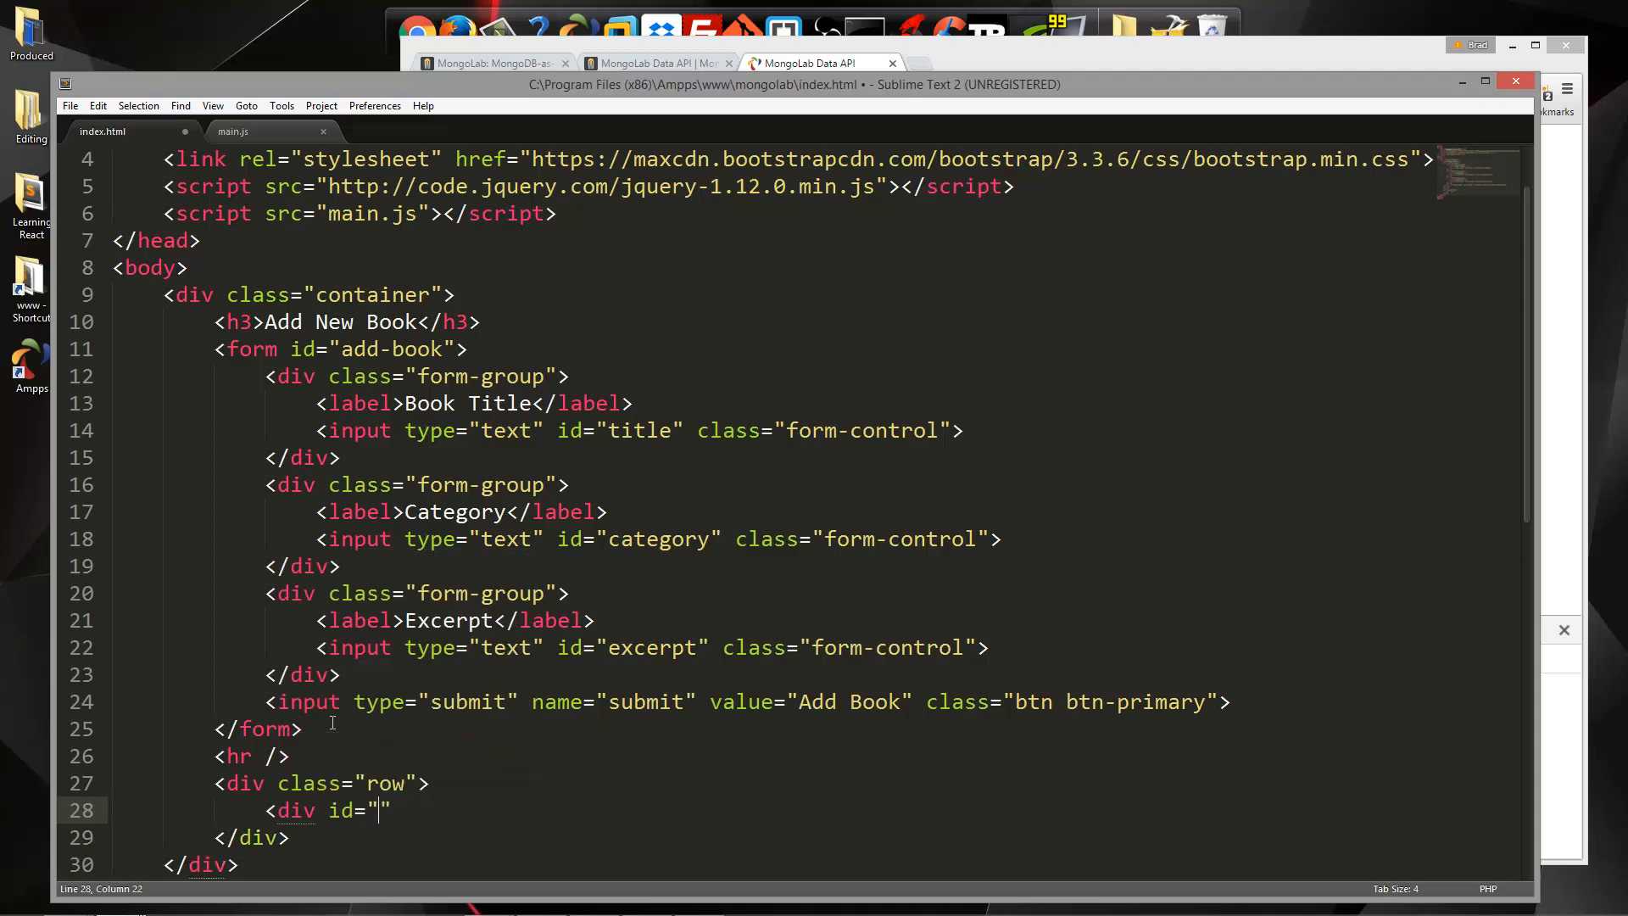
pyautogui.write('books')
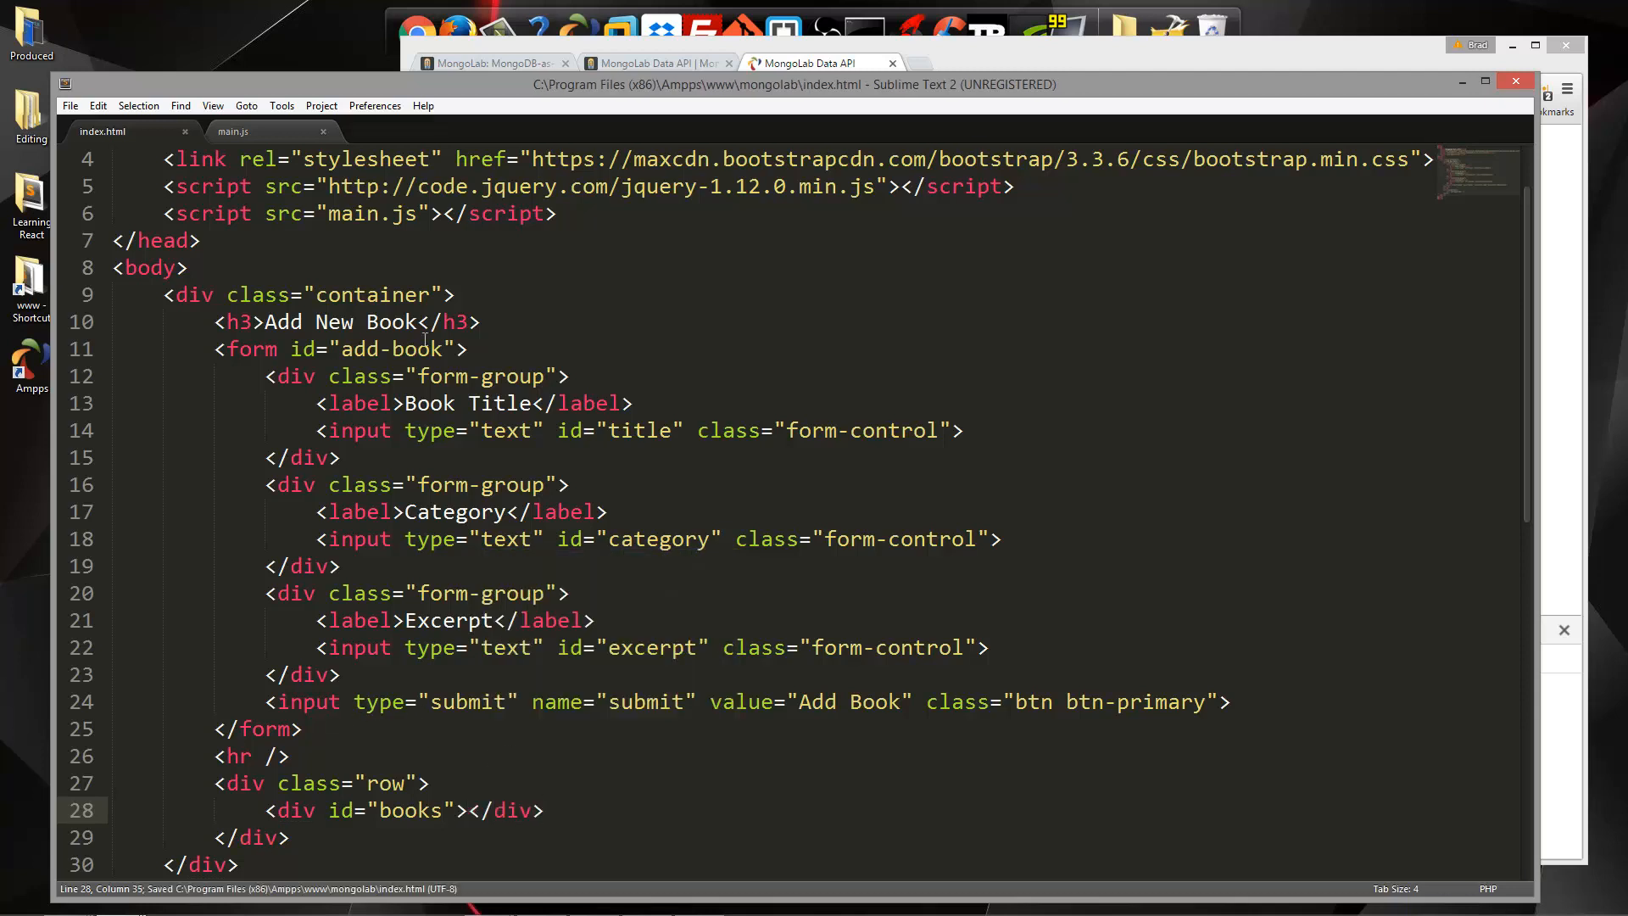
# Add onload="getBooks()" to the opening <body> tag of index.html
pyautogui.click(233, 131)
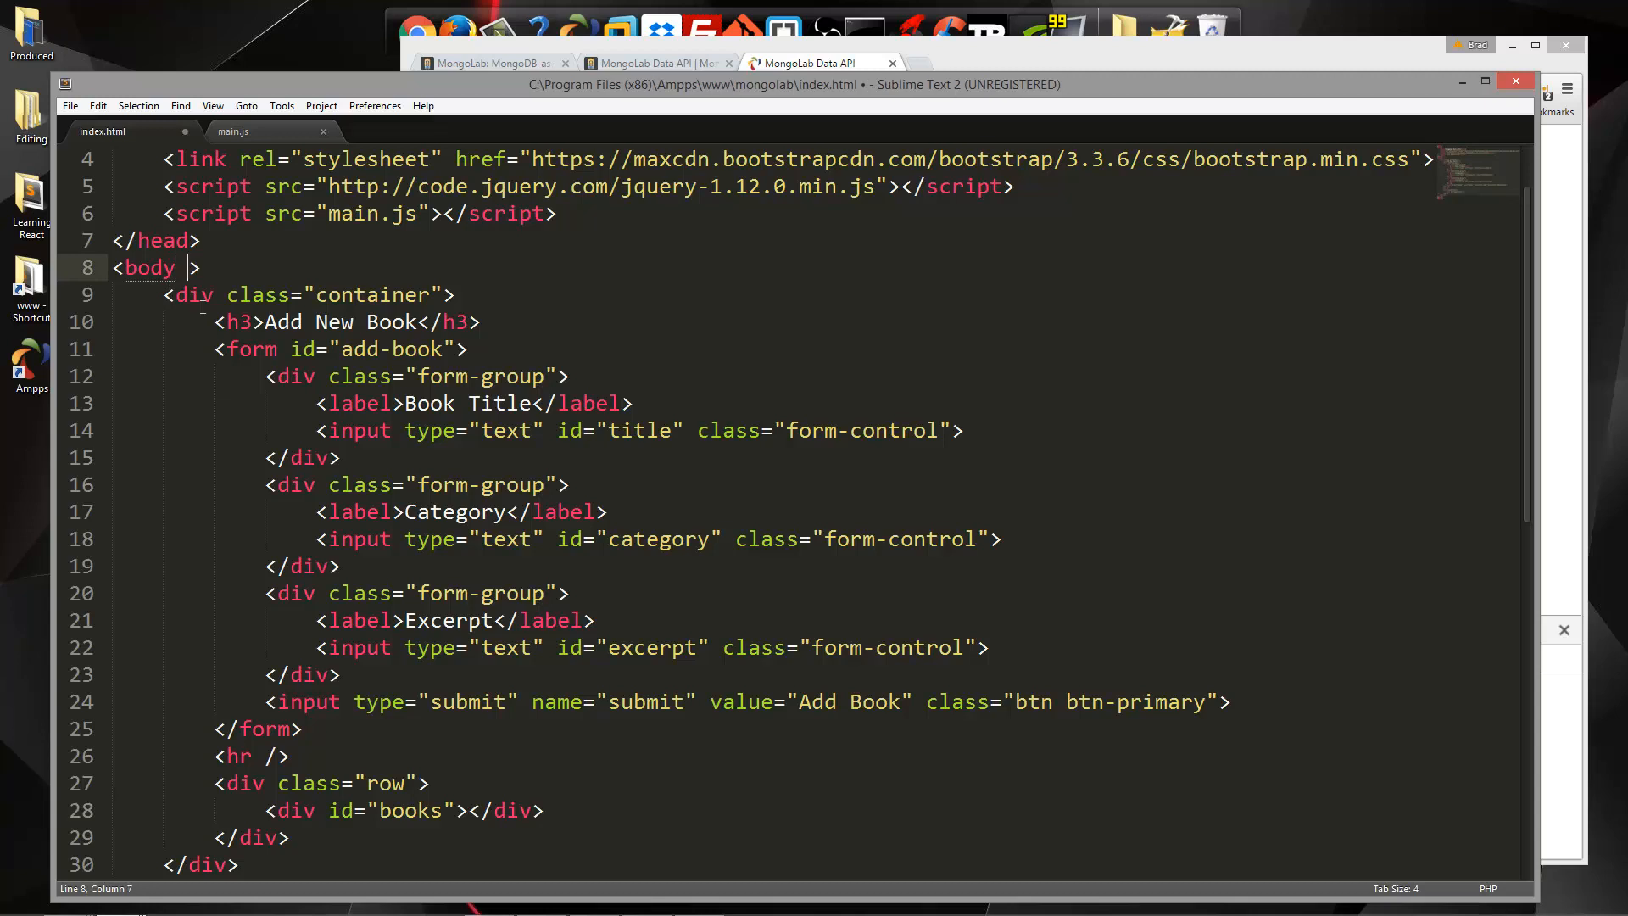
pyautogui.write('onload="')
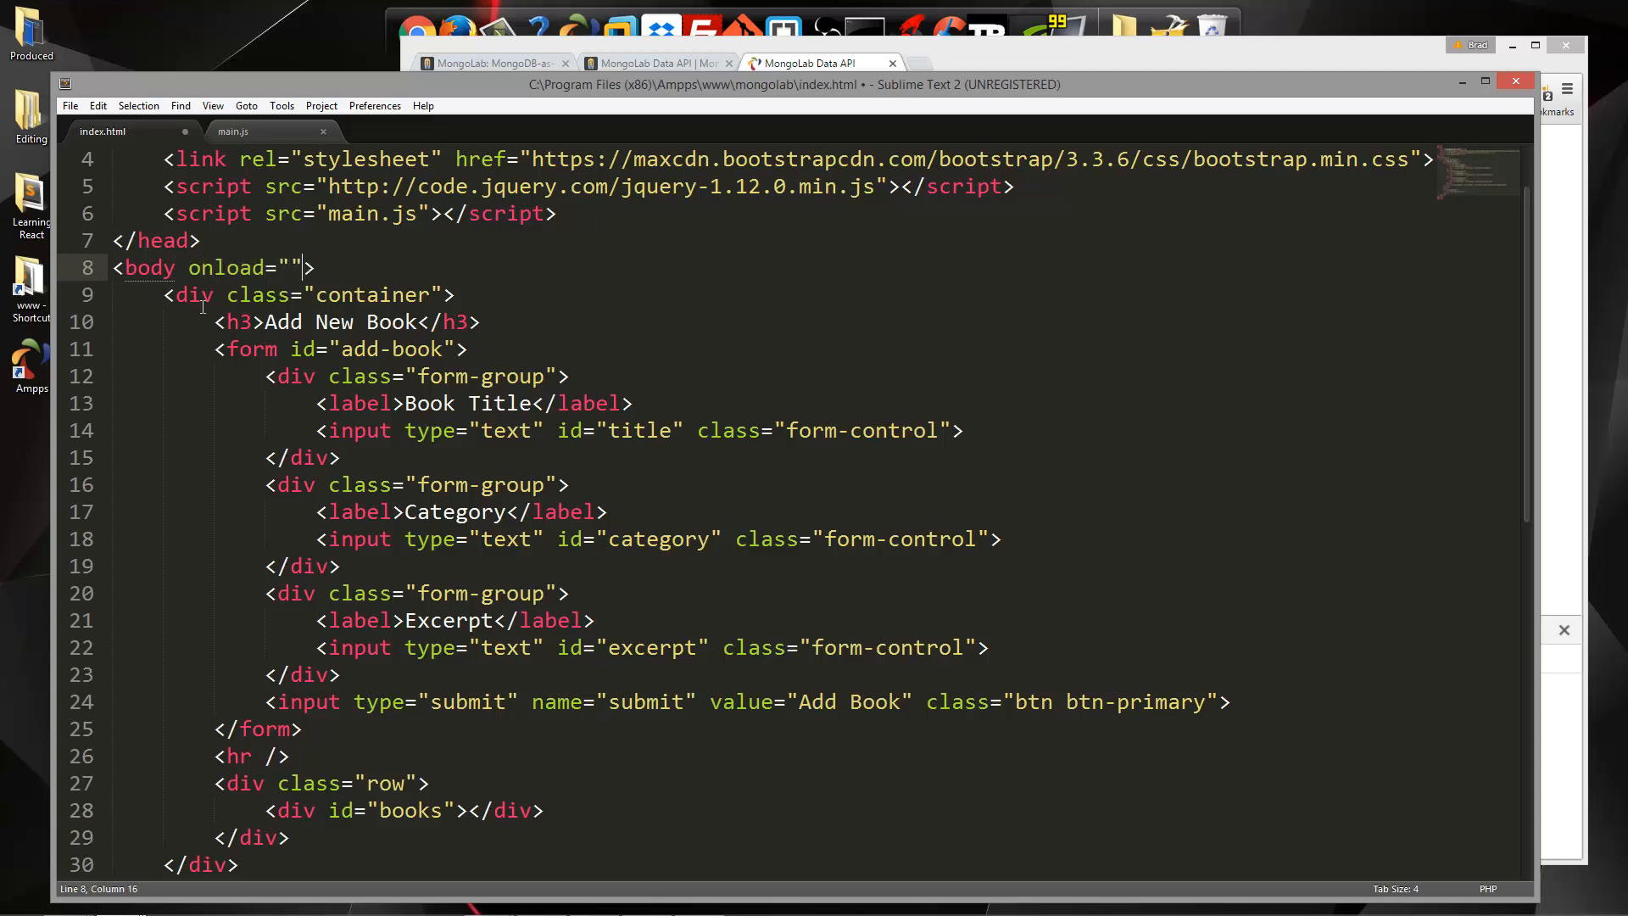
pyautogui.write('getBooks(')
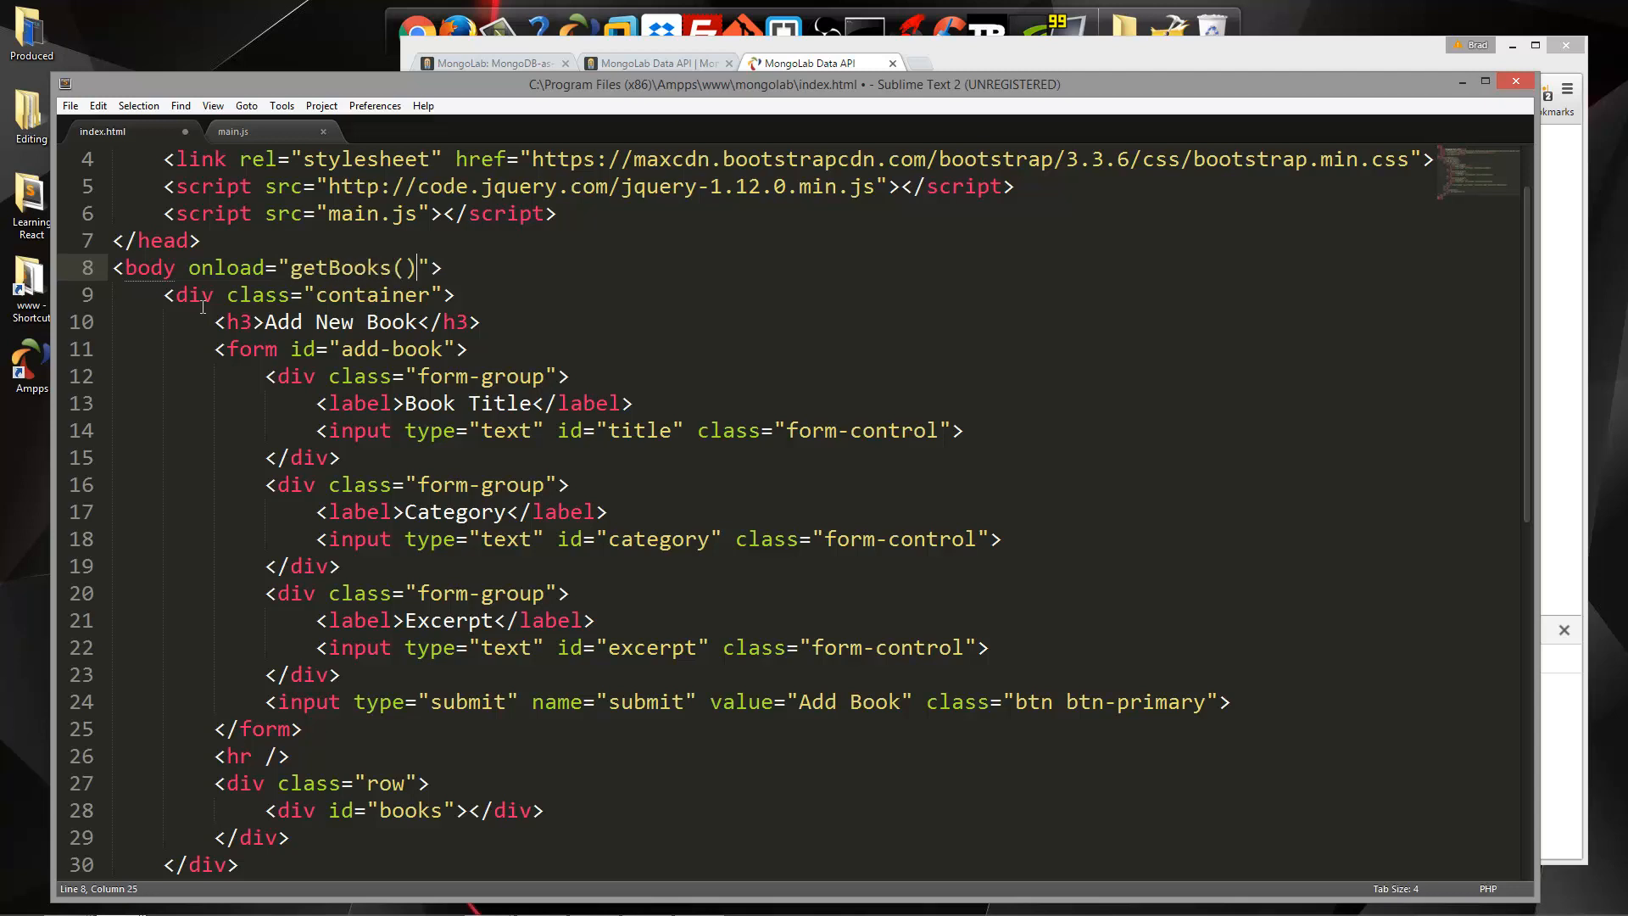
pyautogui.click(232, 130)
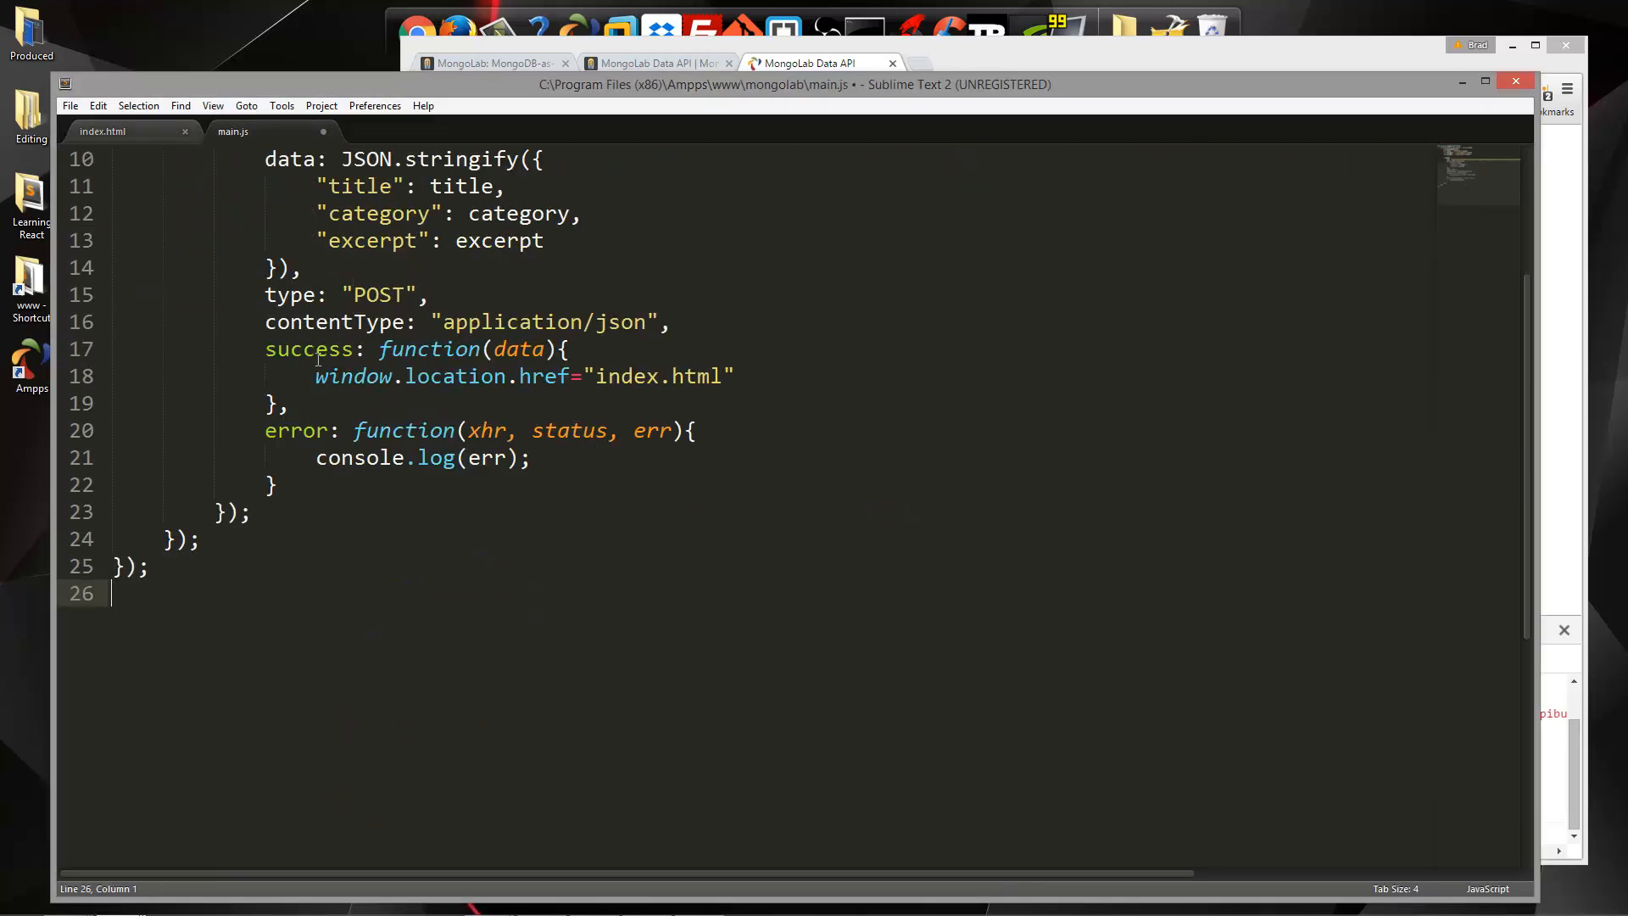
# Define function getBooks() containing a $.ajax call with the books collection url
pyautogui.scroll(-3)
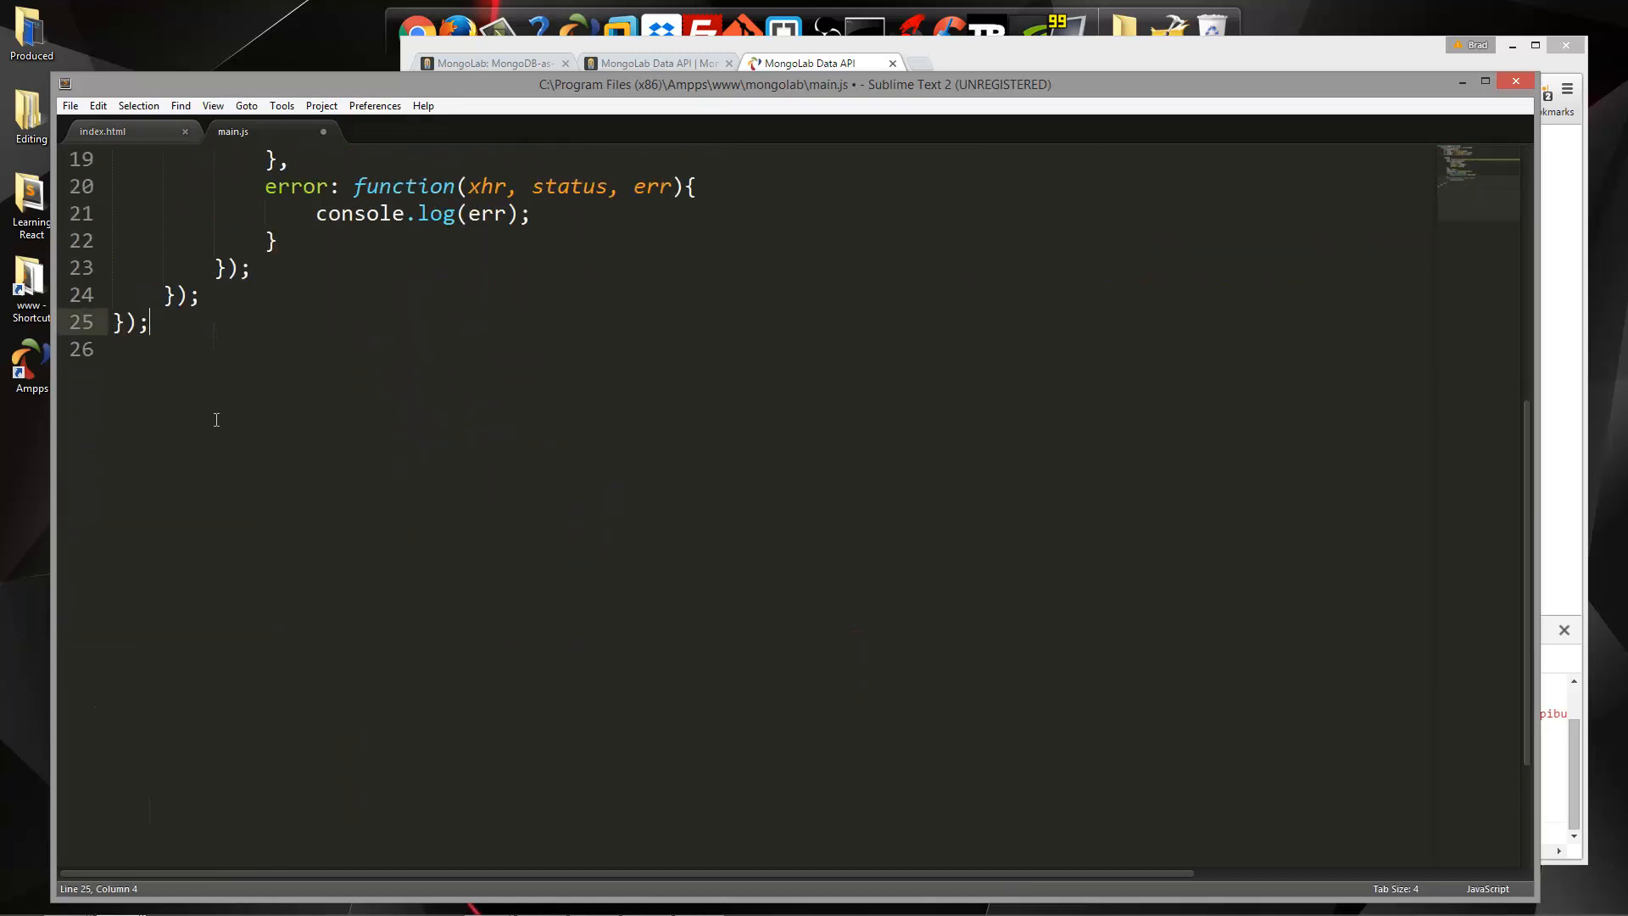
pyautogui.write('funct')
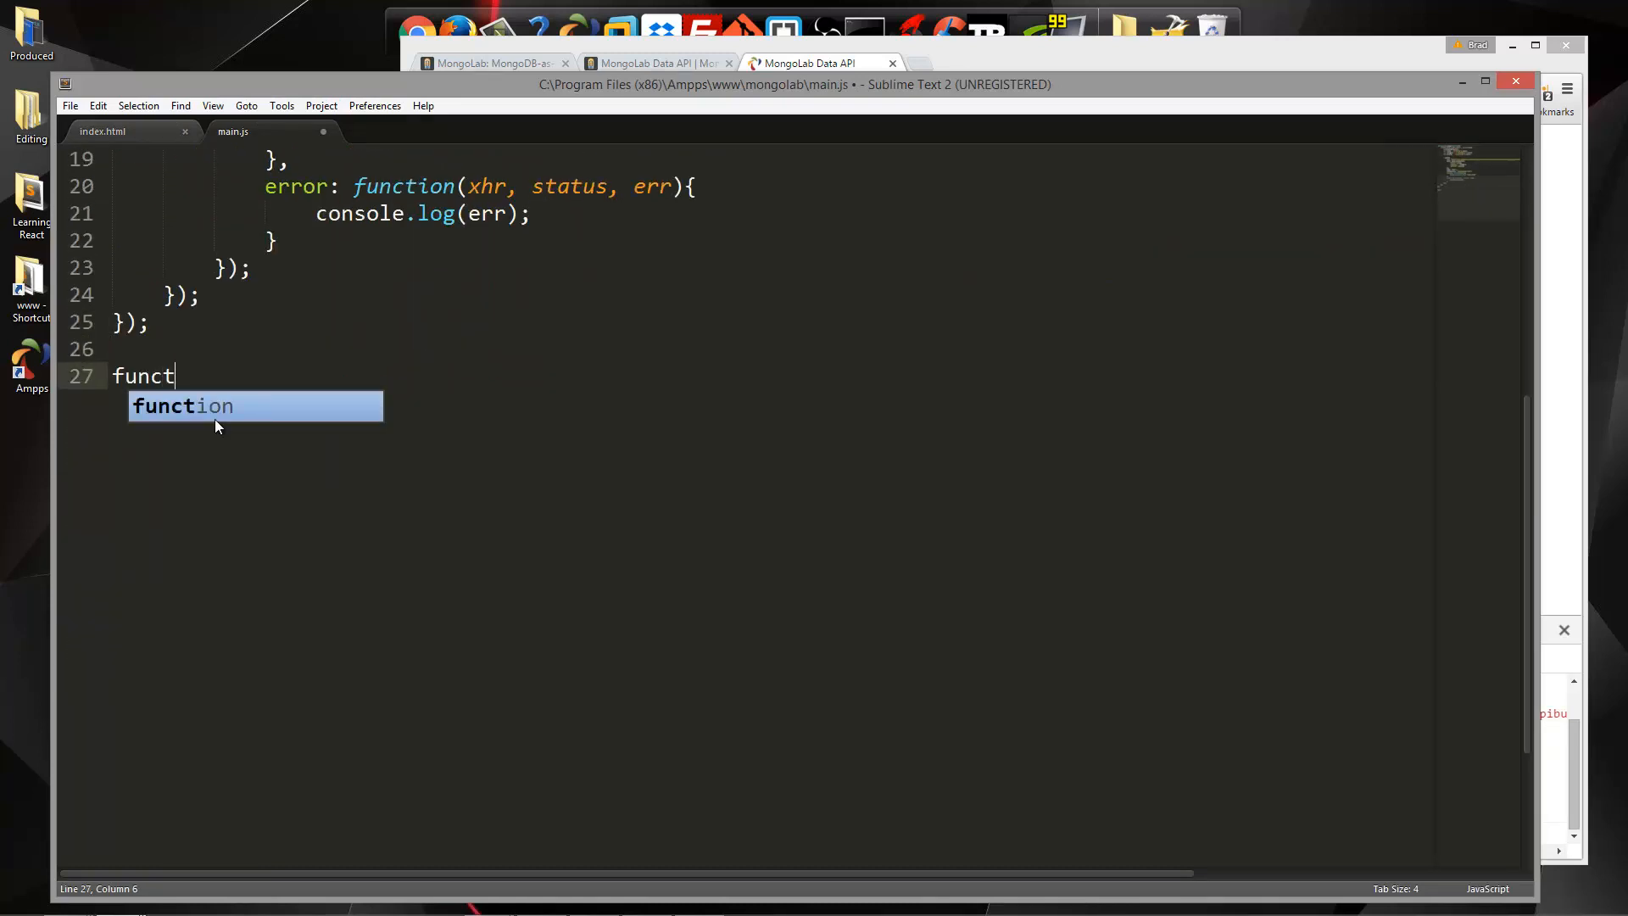
pyautogui.press('Tab')
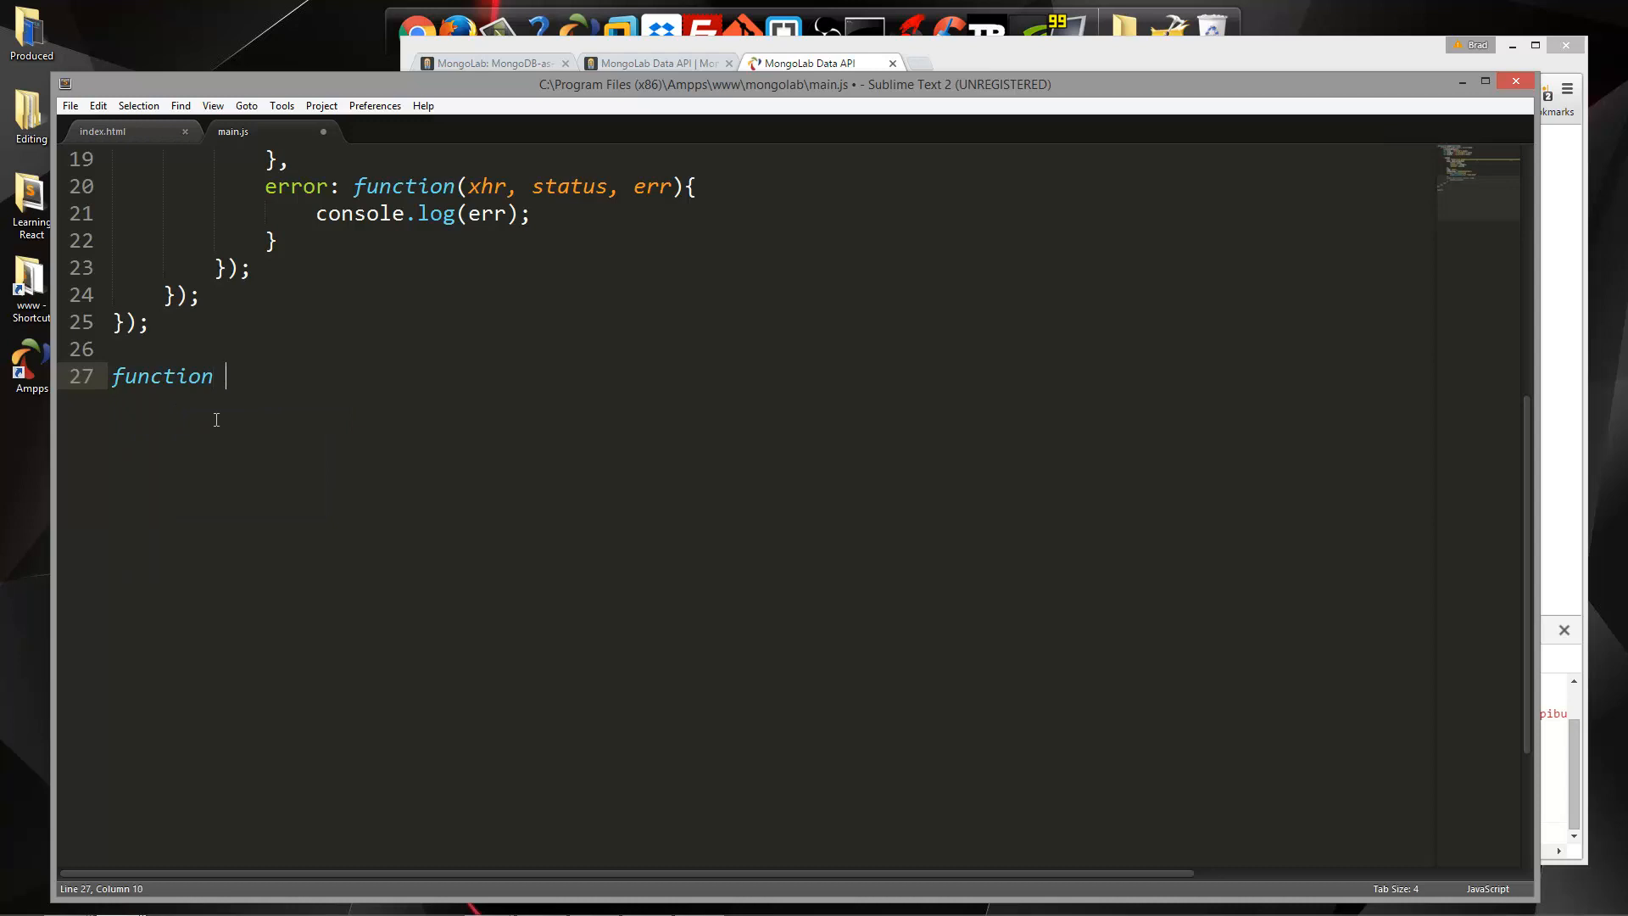
pyautogui.write('getBooks')
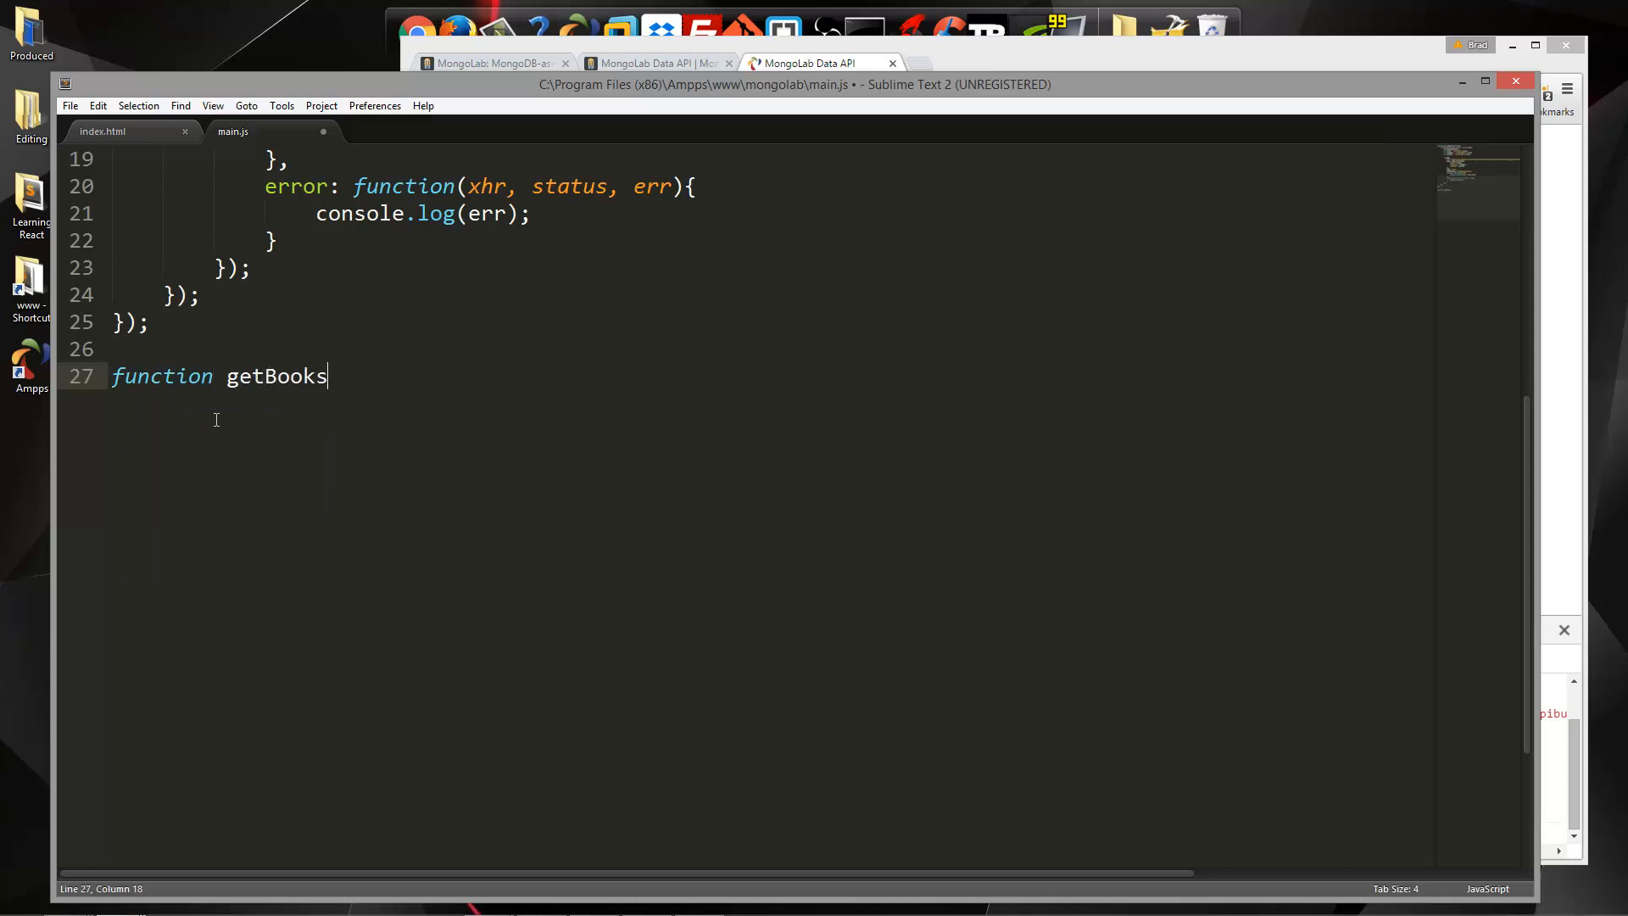
pyautogui.write('(){')
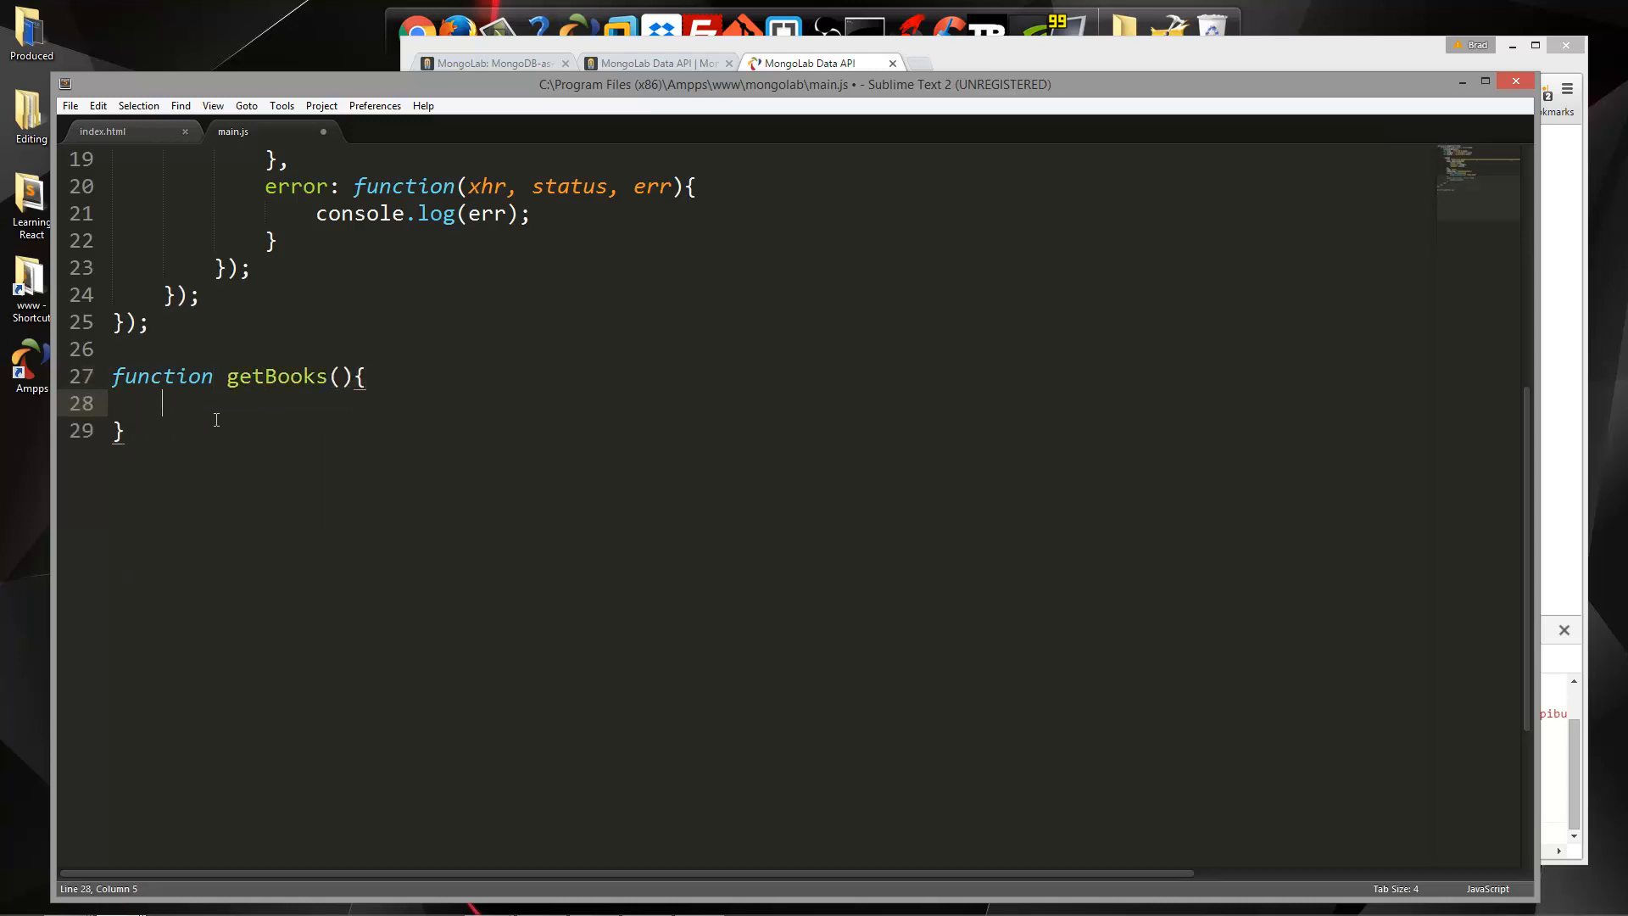
pyautogui.write('$.')
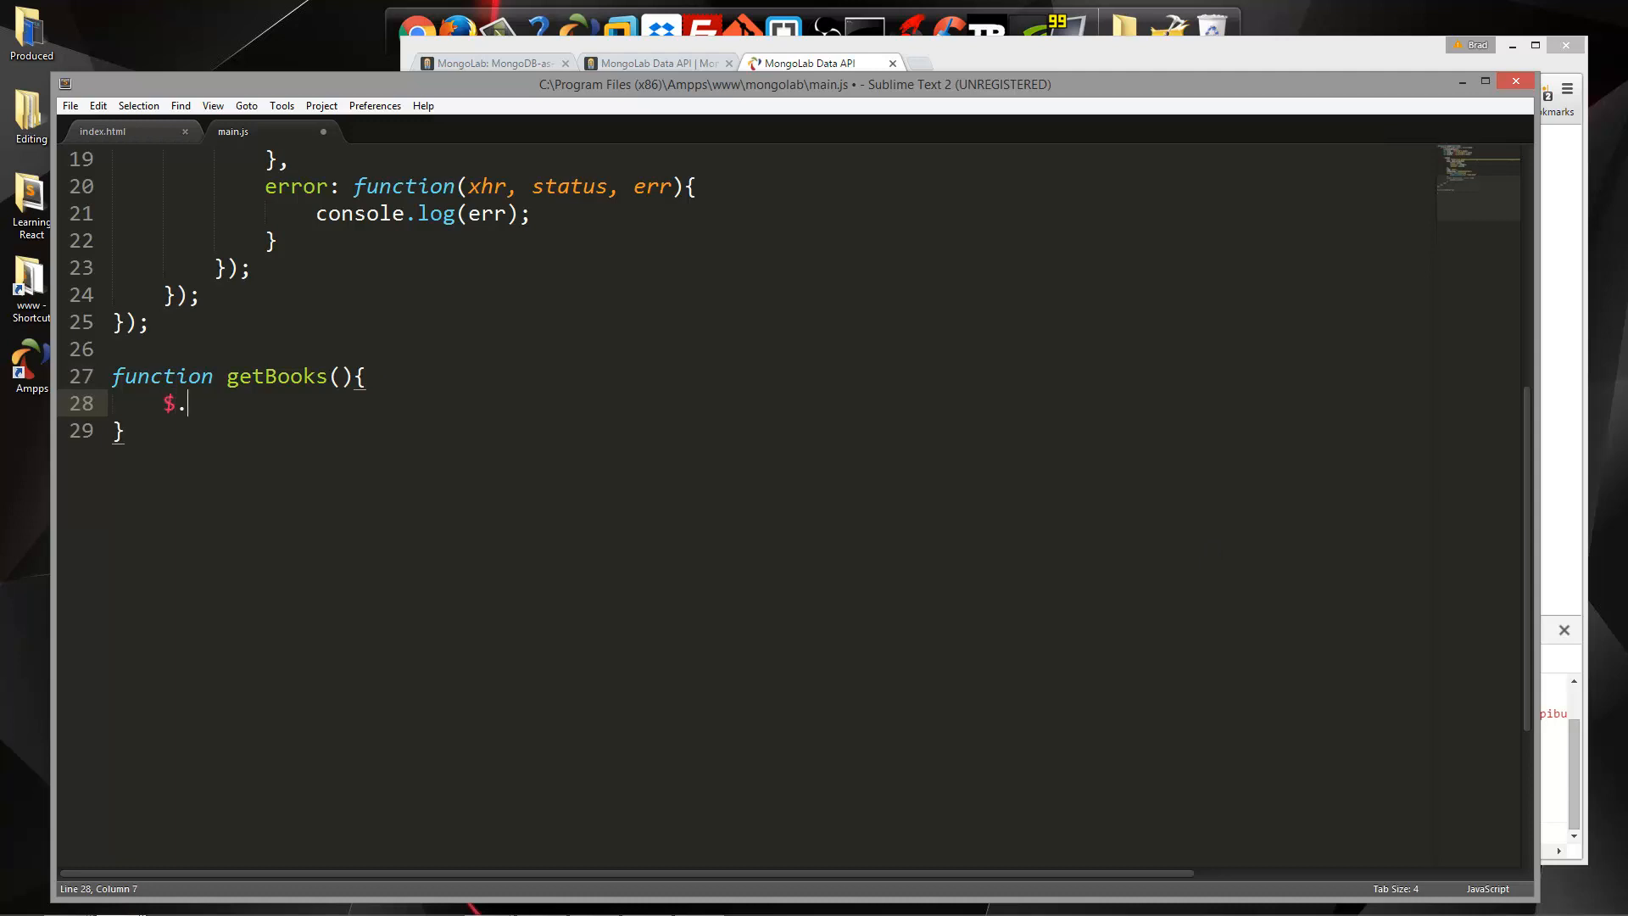
pyautogui.write('ajax();')
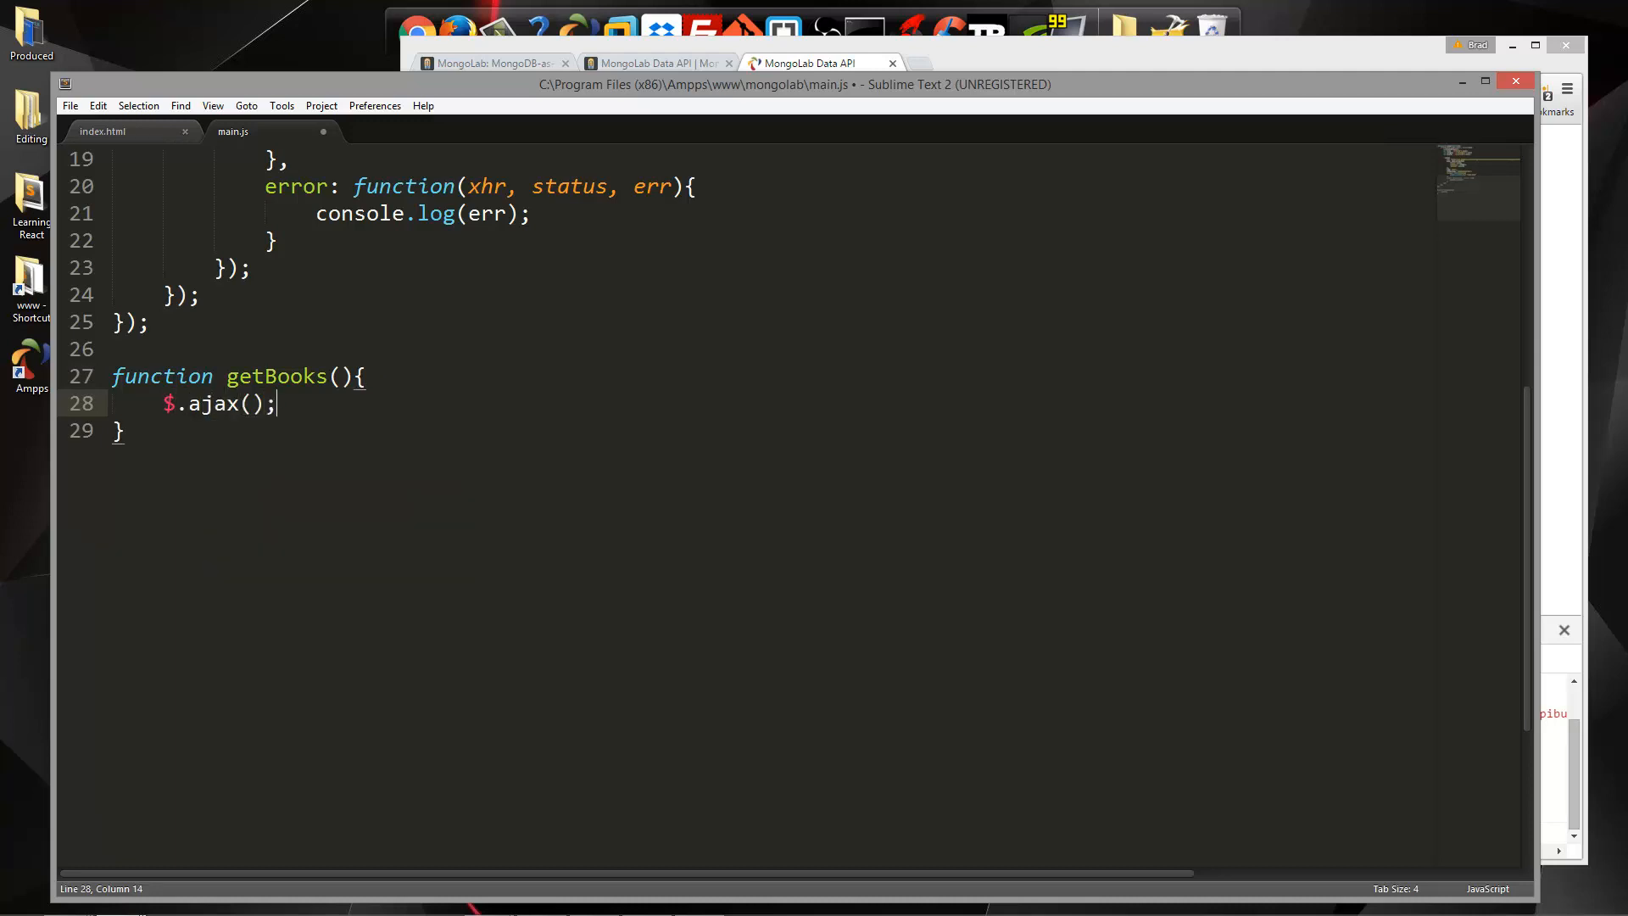
pyautogui.write('{')
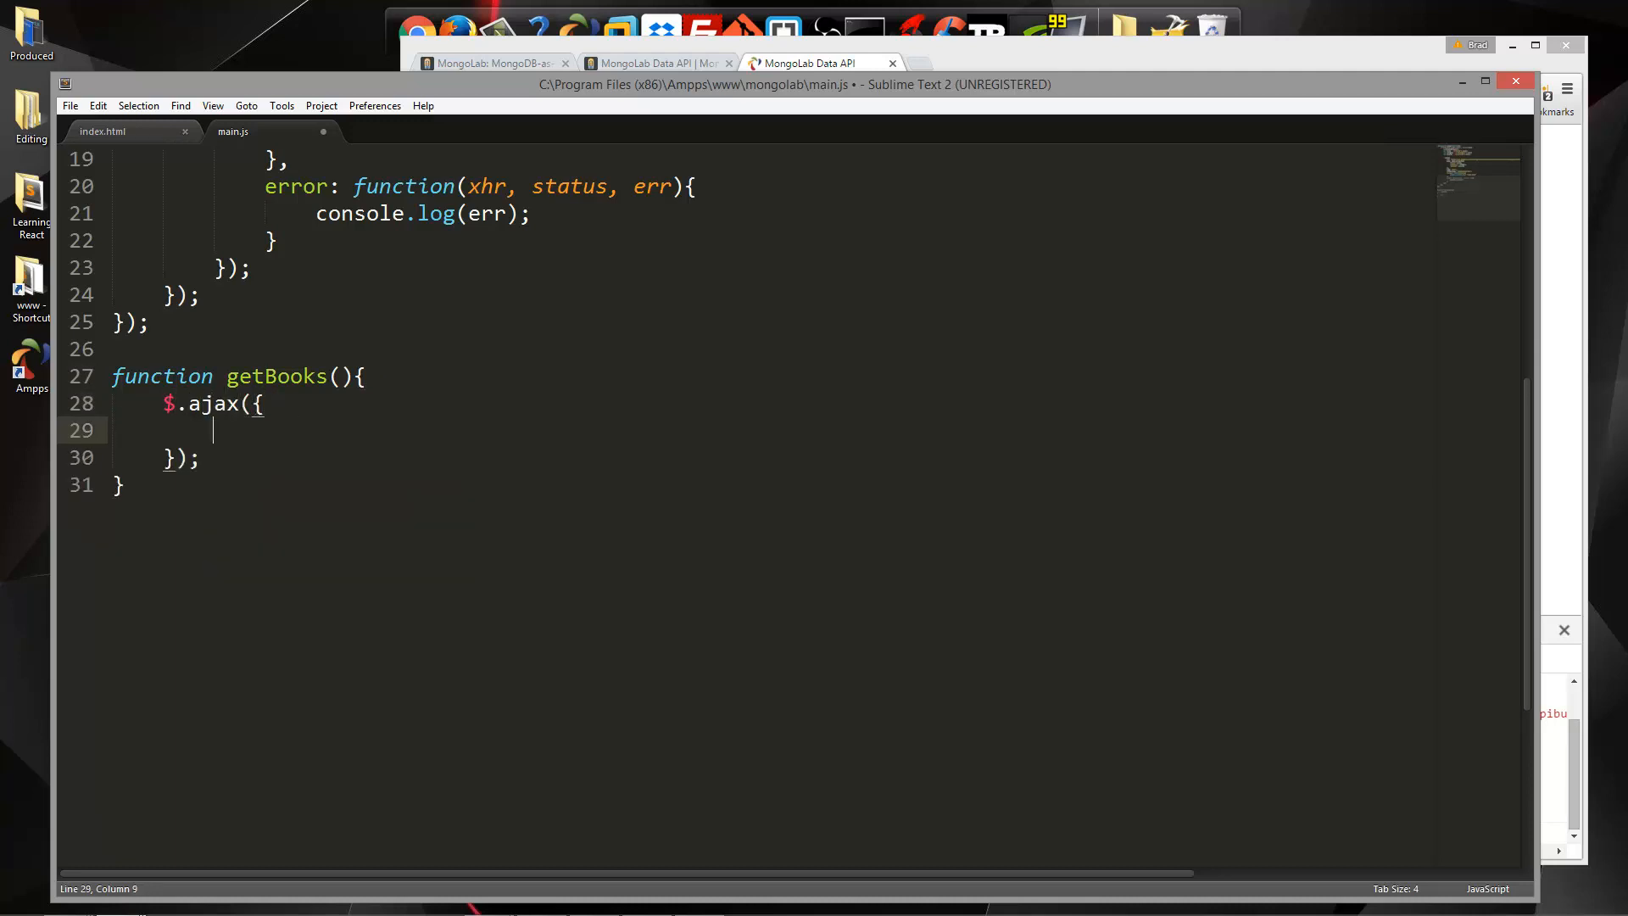
pyautogui.write("url: ''")
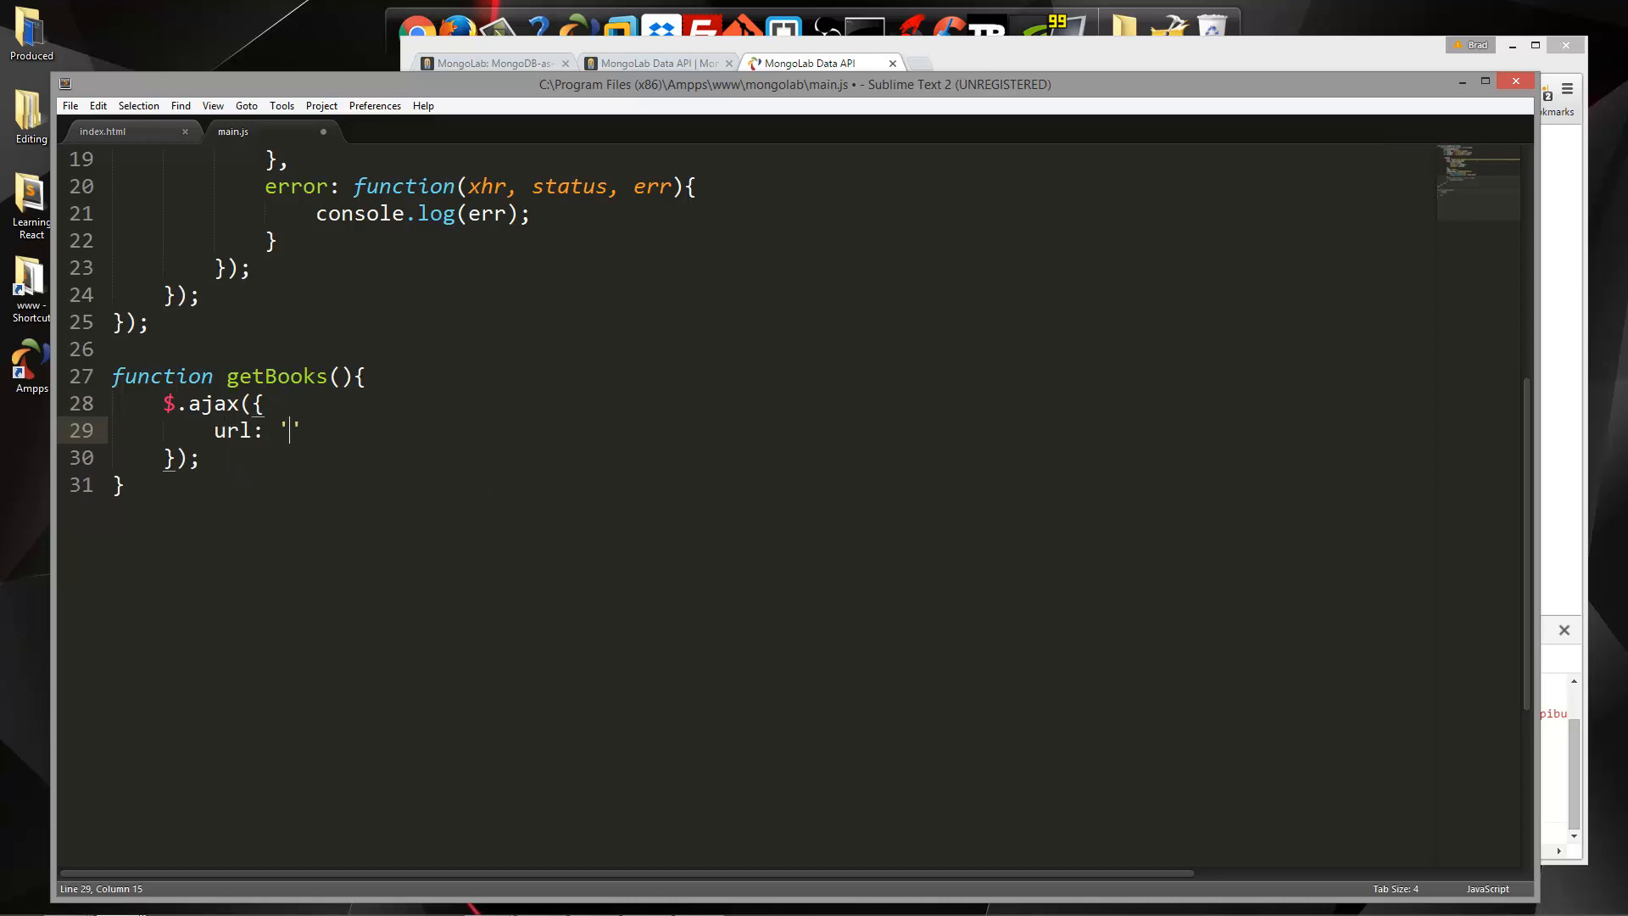
pyautogui.write(',')
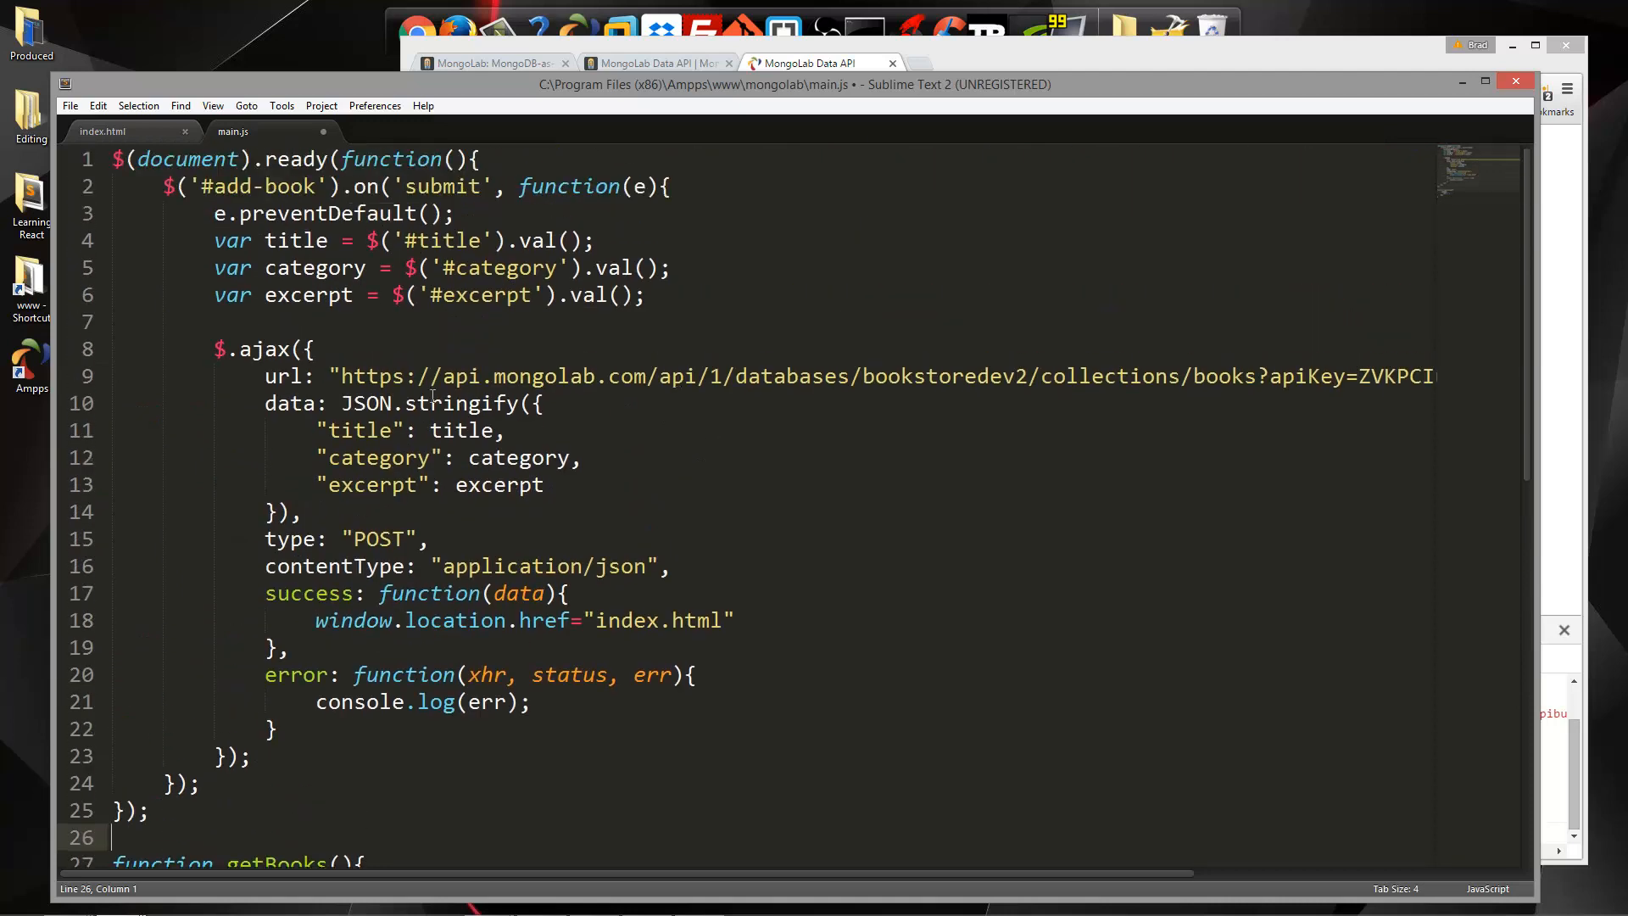
# Chain .done(function(data){ console.log(data); }) onto the getBooks ajax request
pyautogui.hscroll(3)
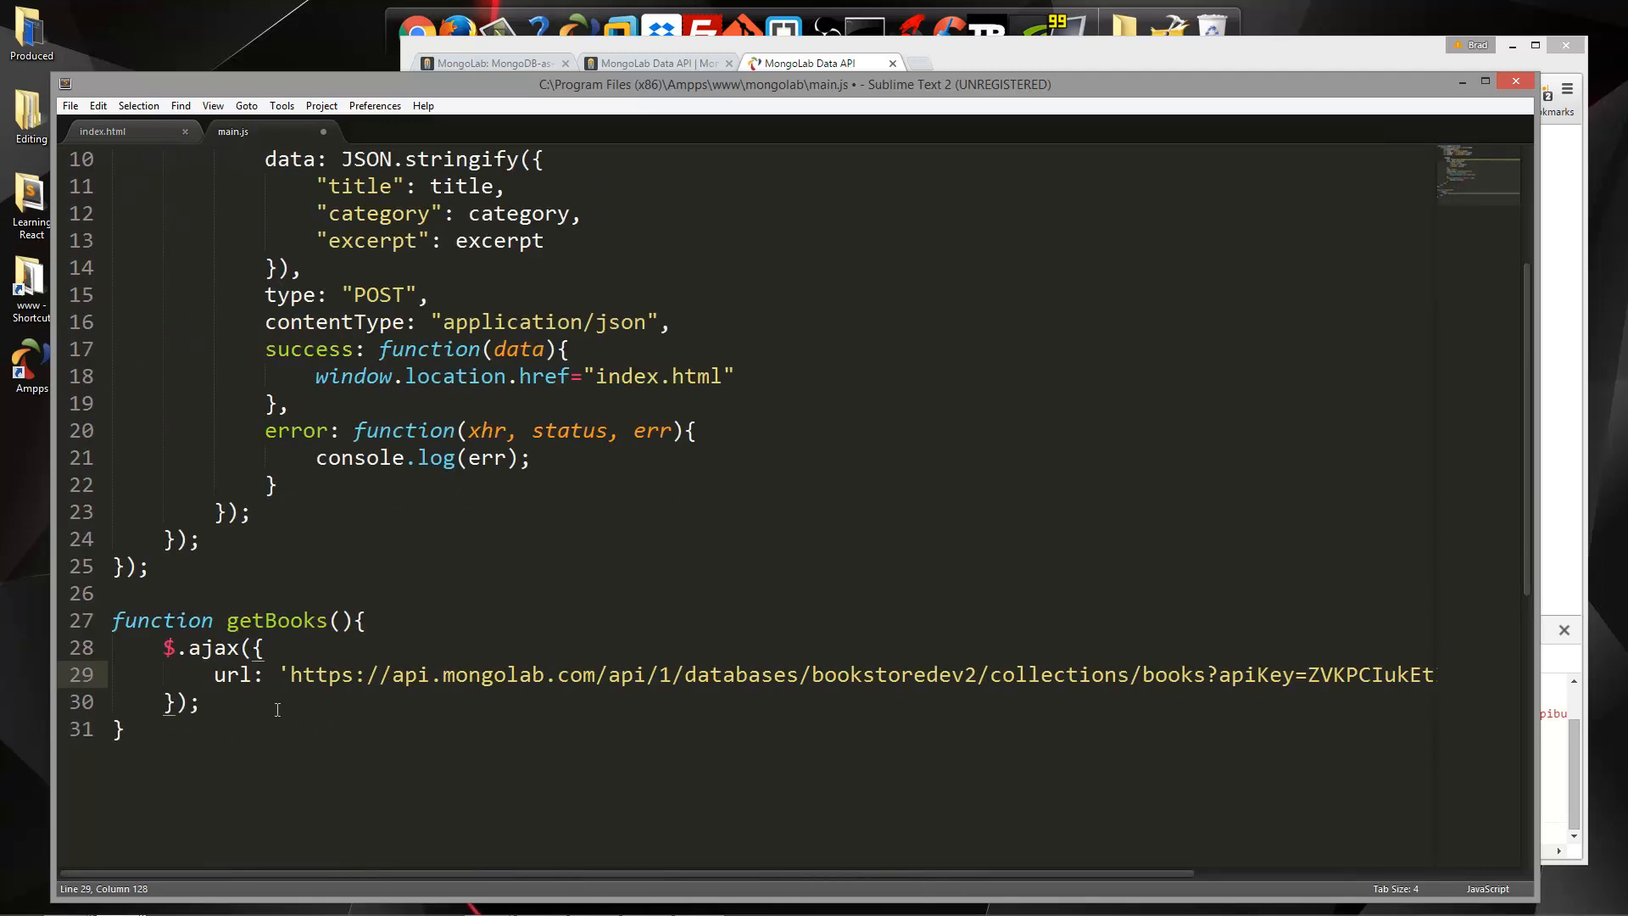
pyautogui.write('.do')
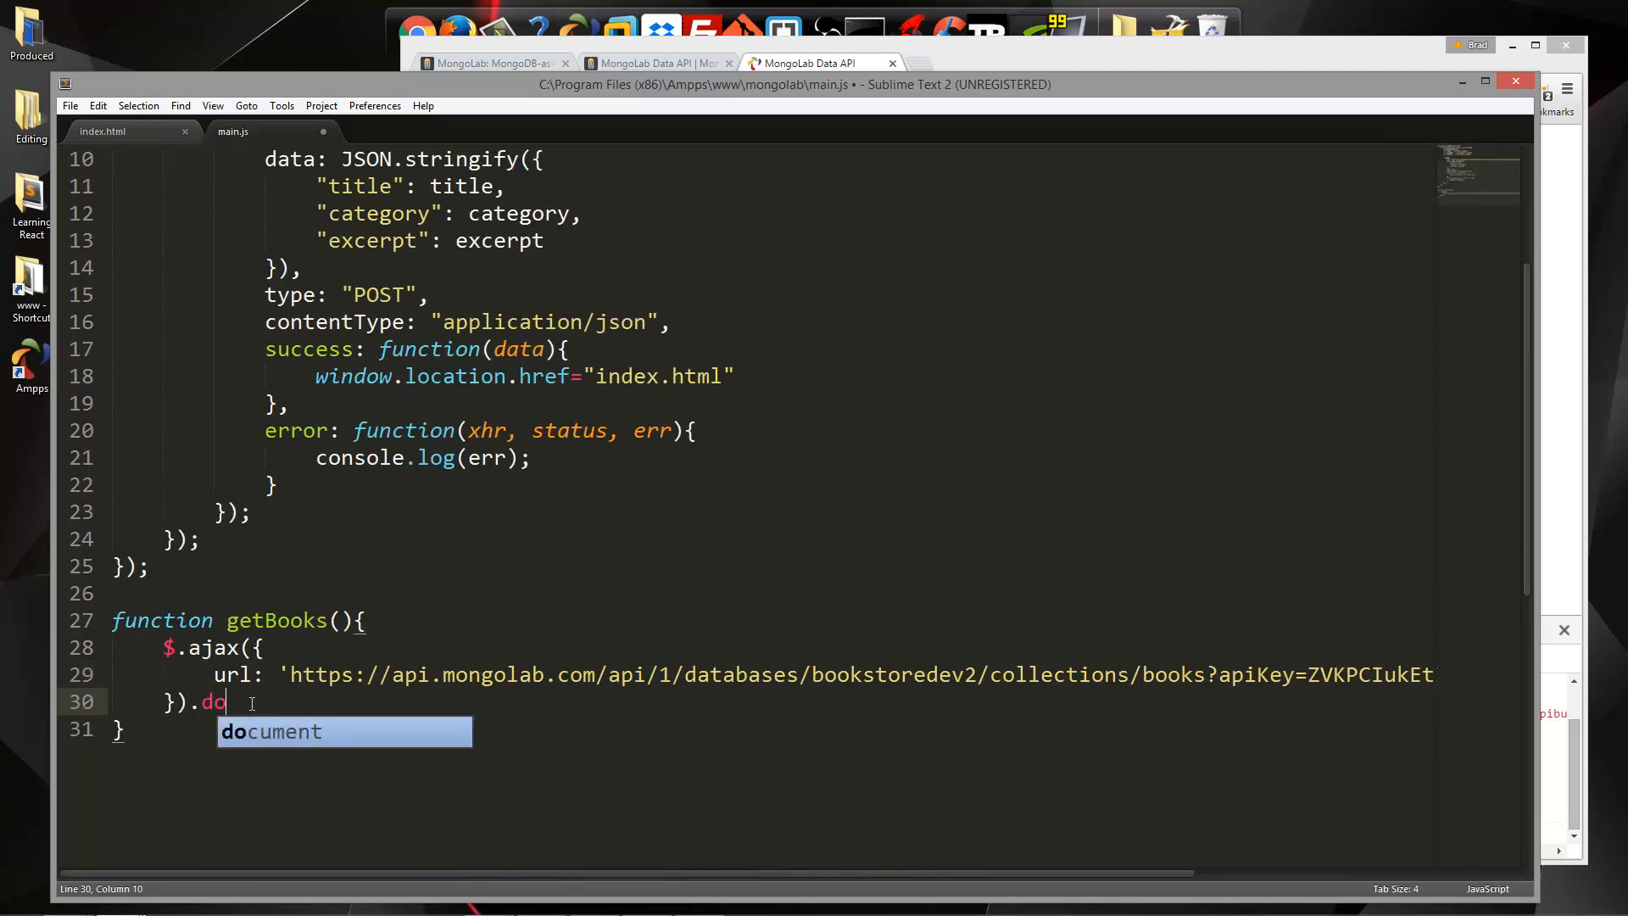
pyautogui.write('ne()')
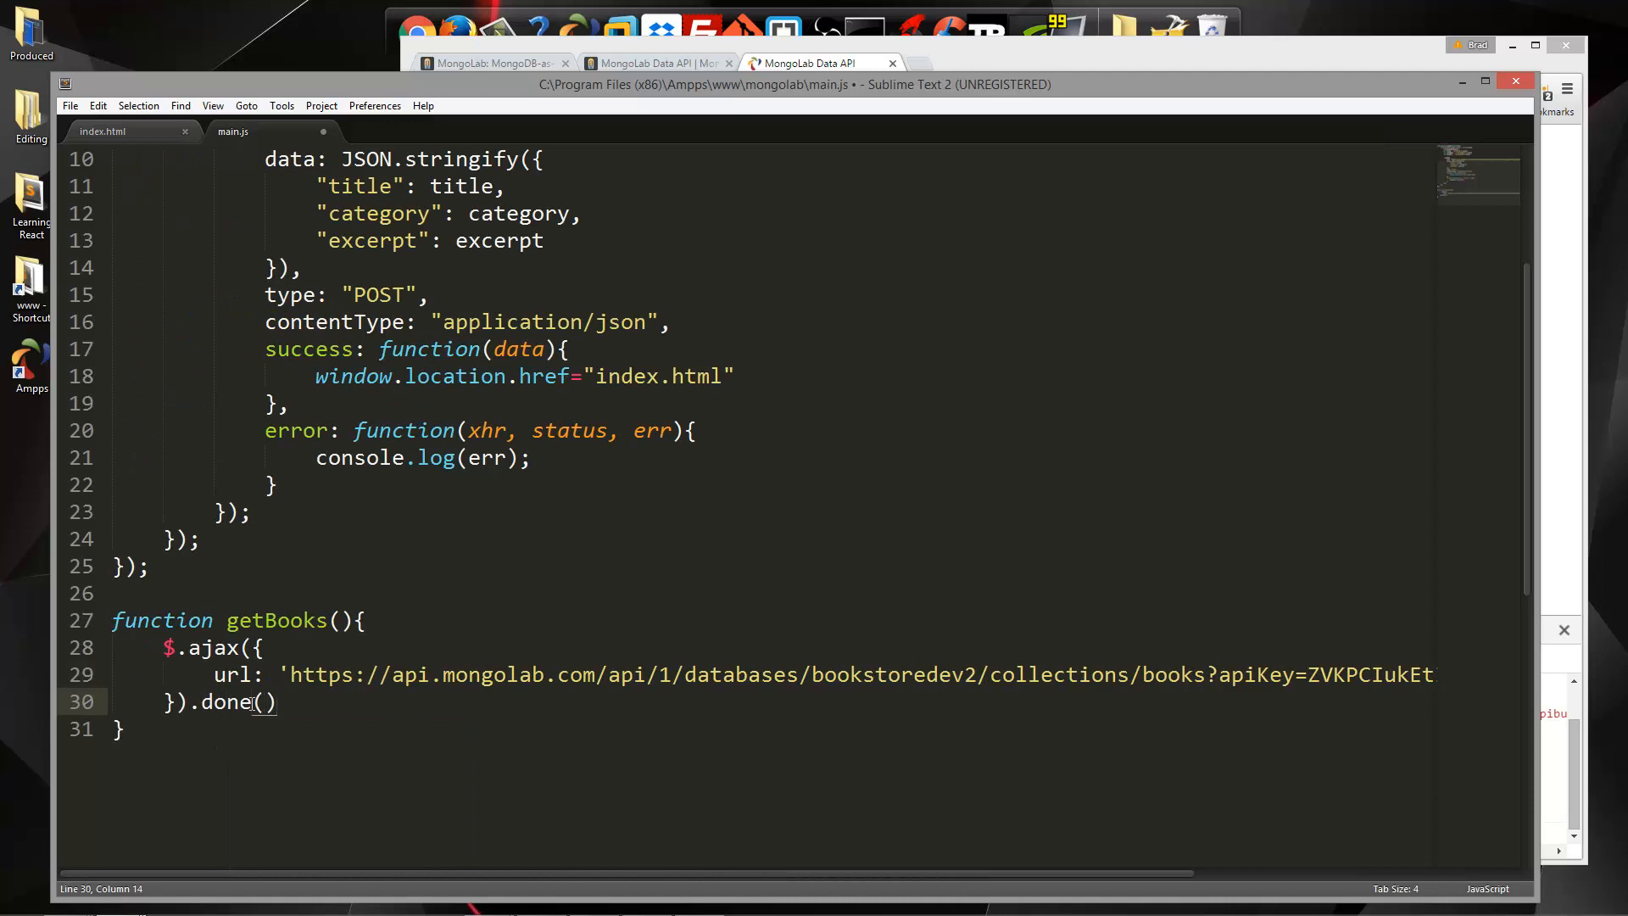
pyautogui.write('function(')
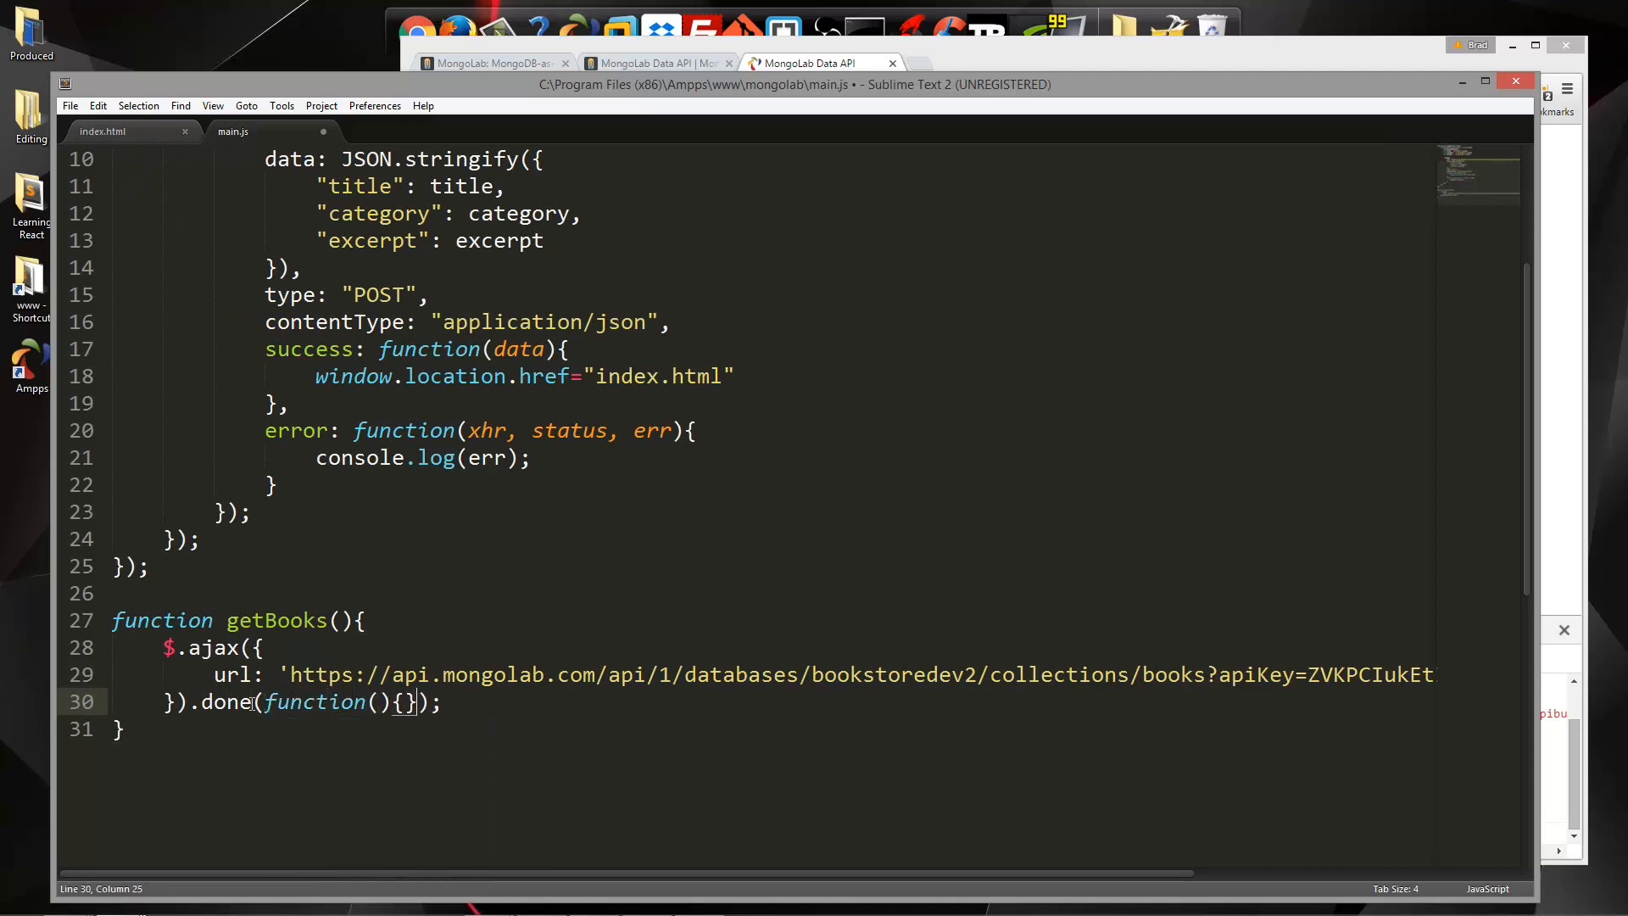
pyautogui.press('enter')
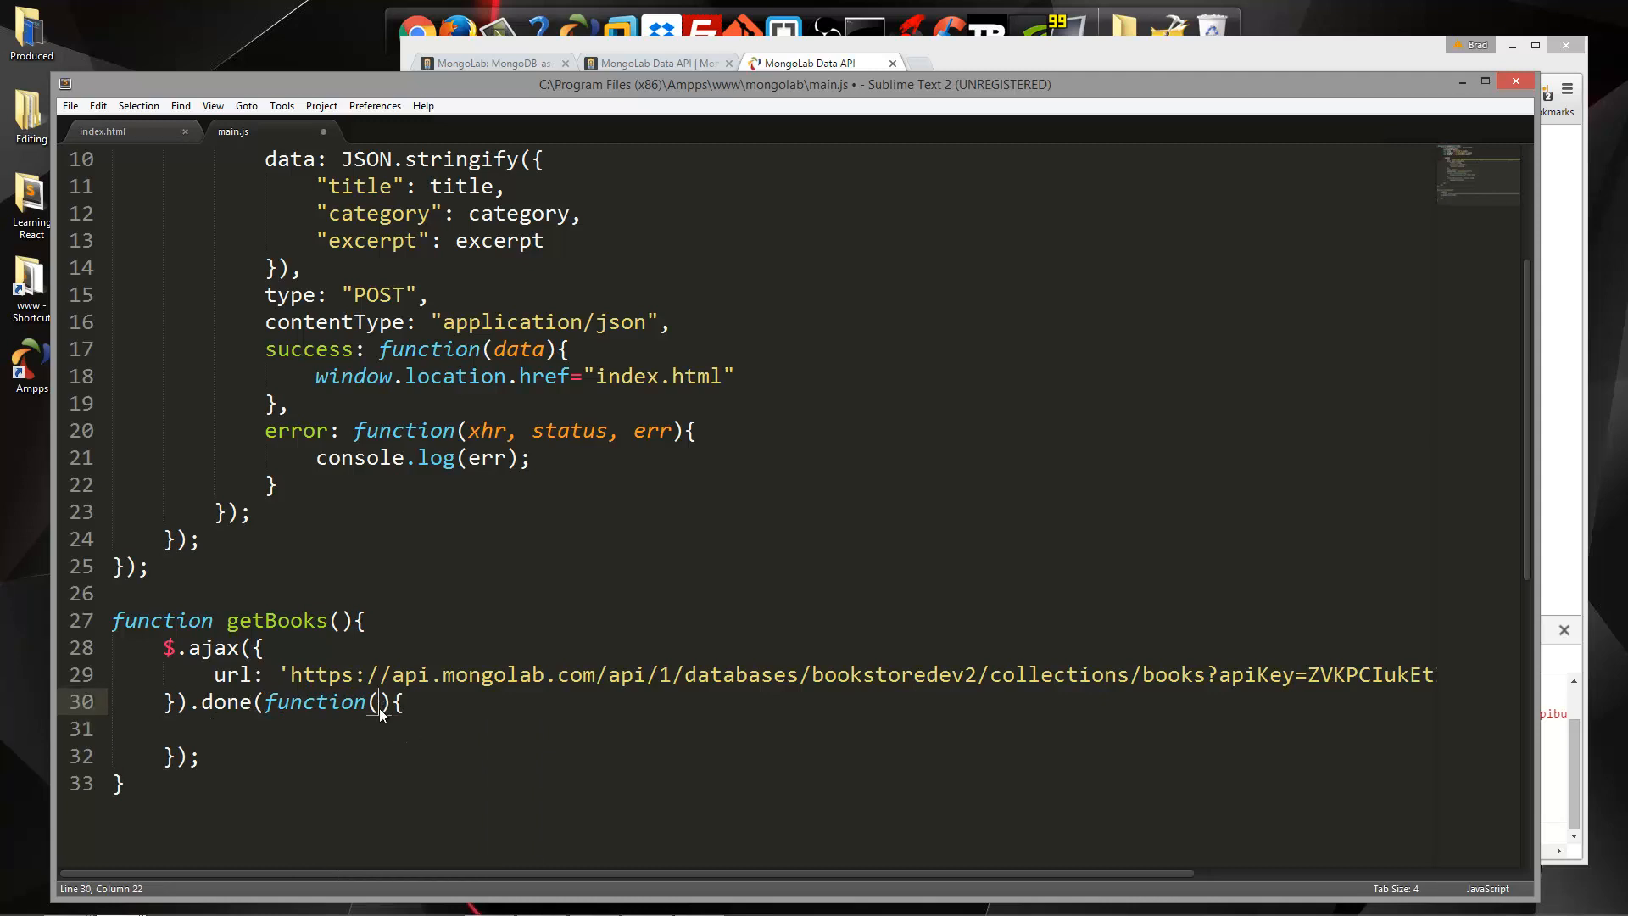
pyautogui.write('data')
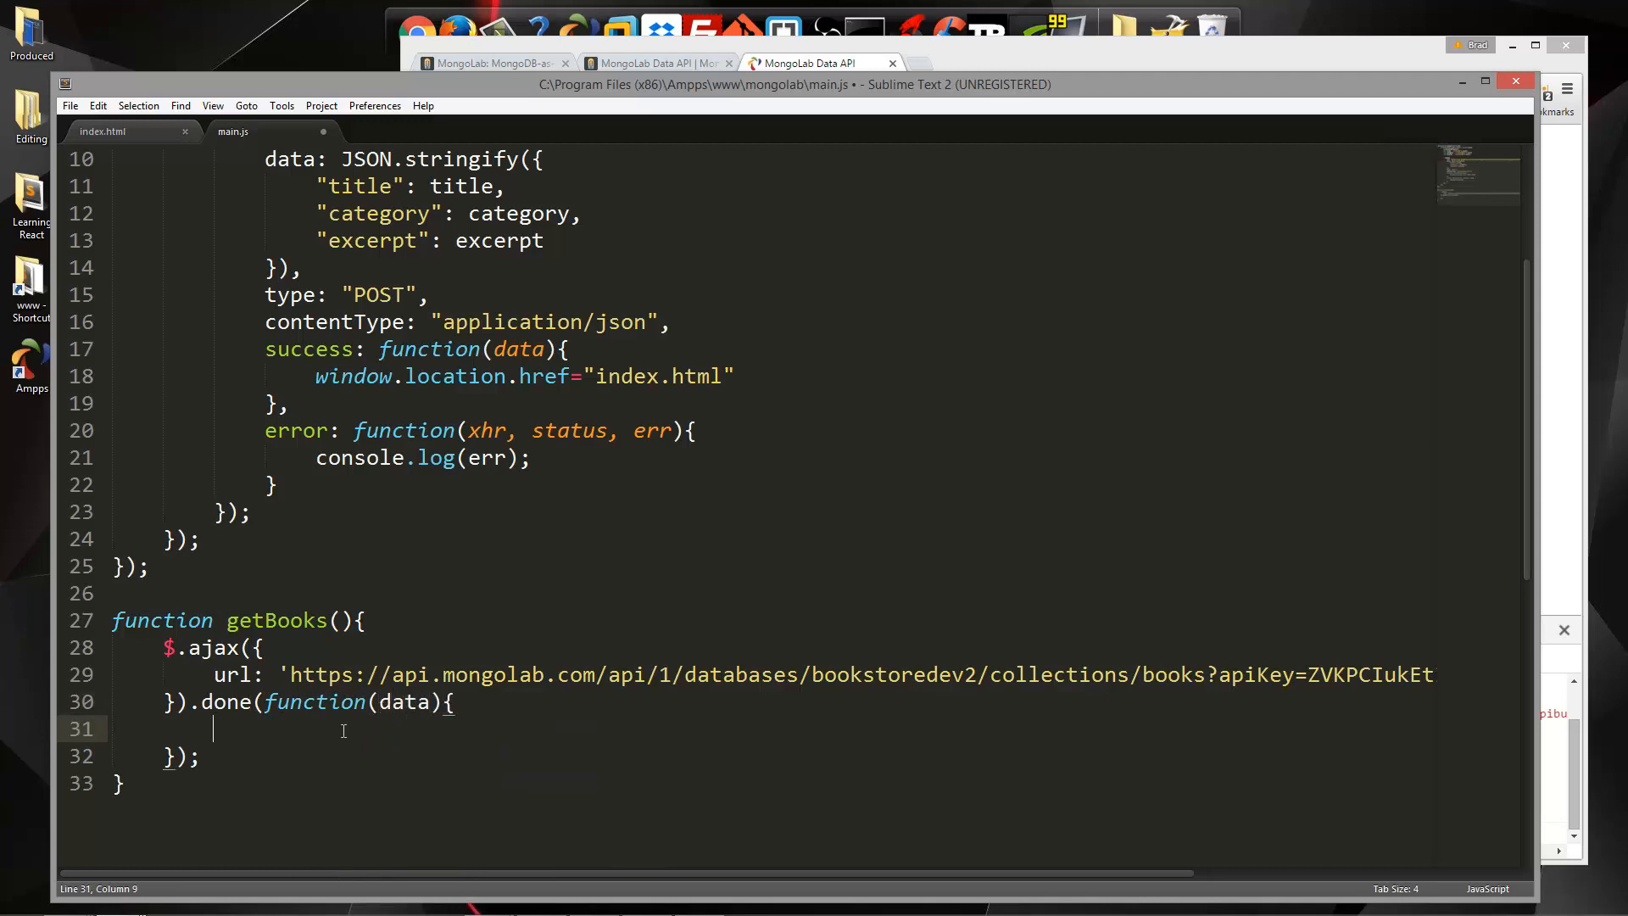
pyautogui.write('console.log(dat')
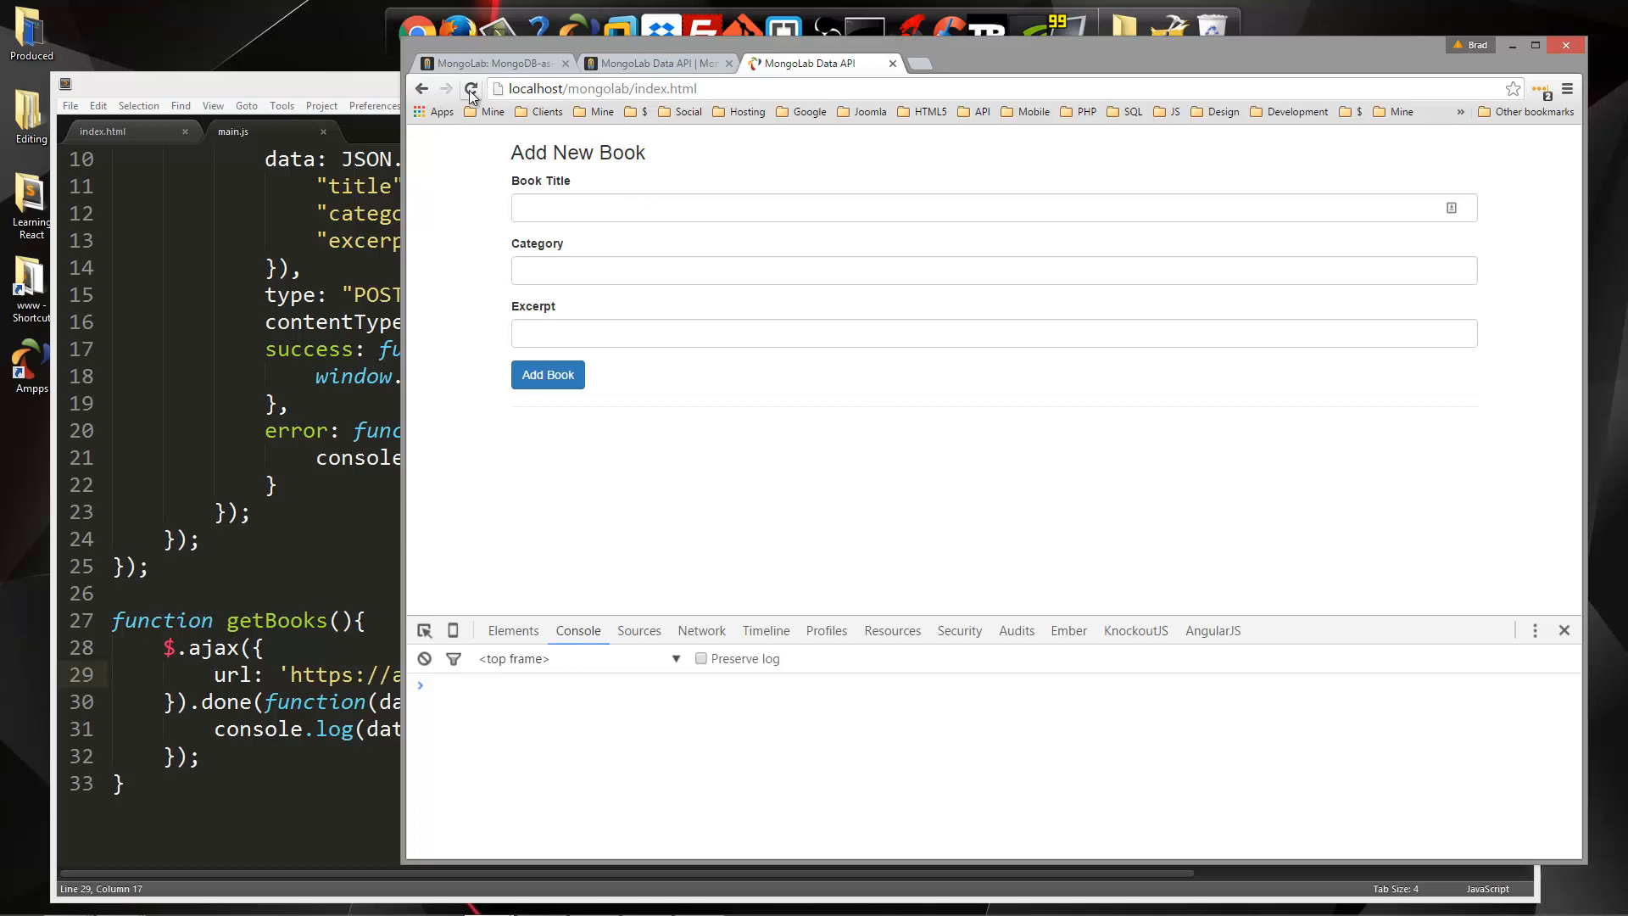
# Reload the Add Book page and expand the logged array of three book objects
pyautogui.click(471, 88)
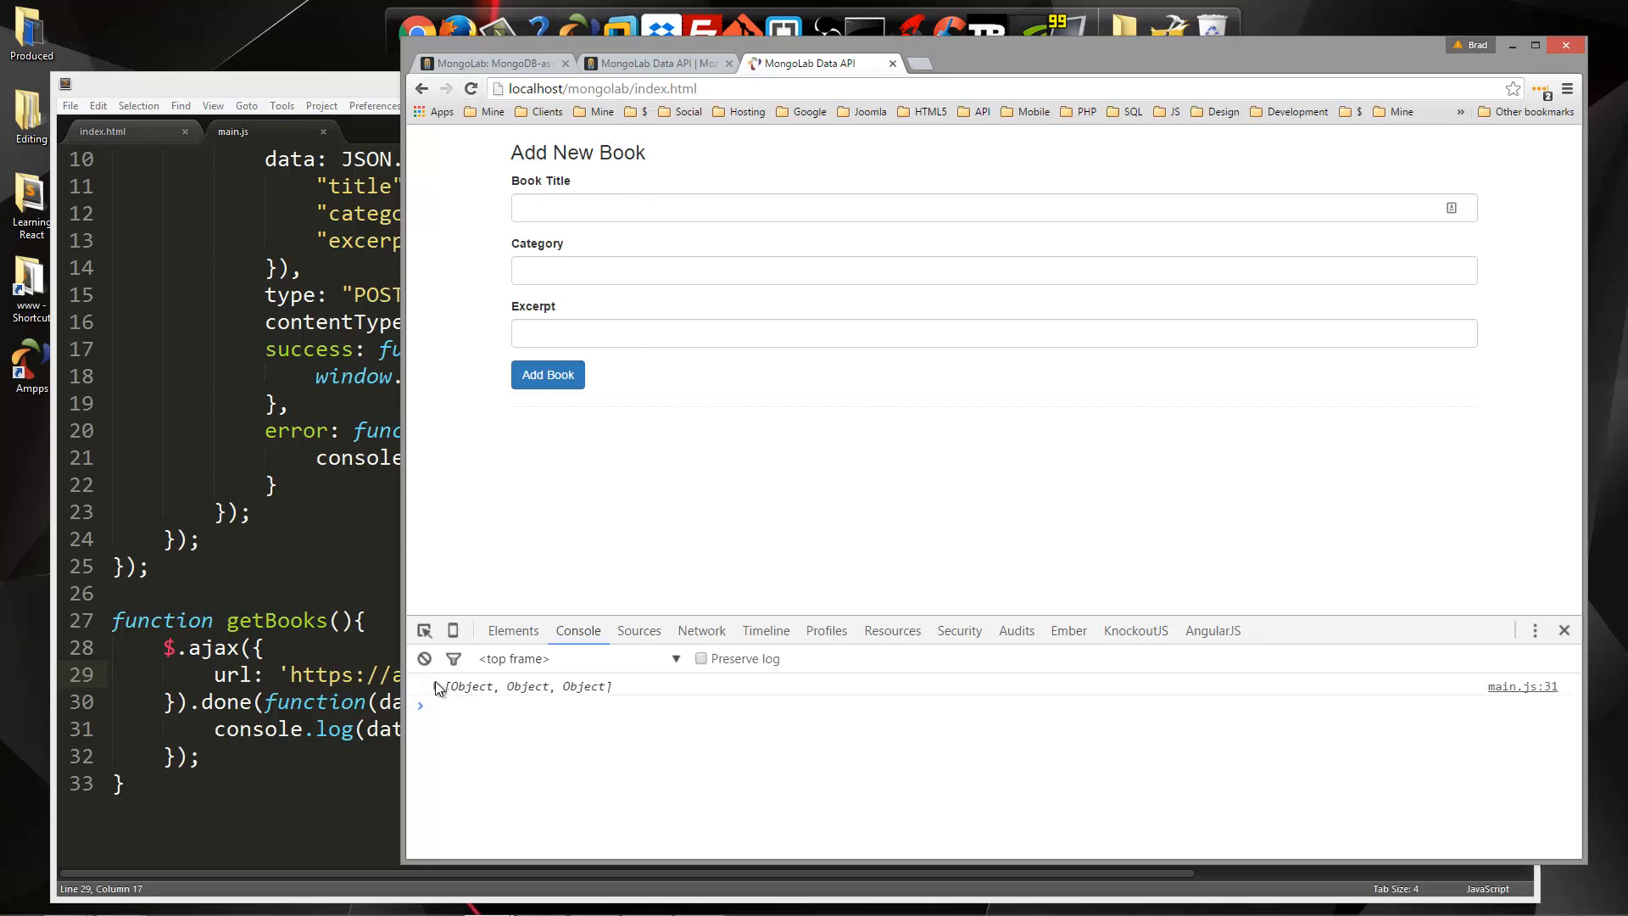
pyautogui.click(435, 702)
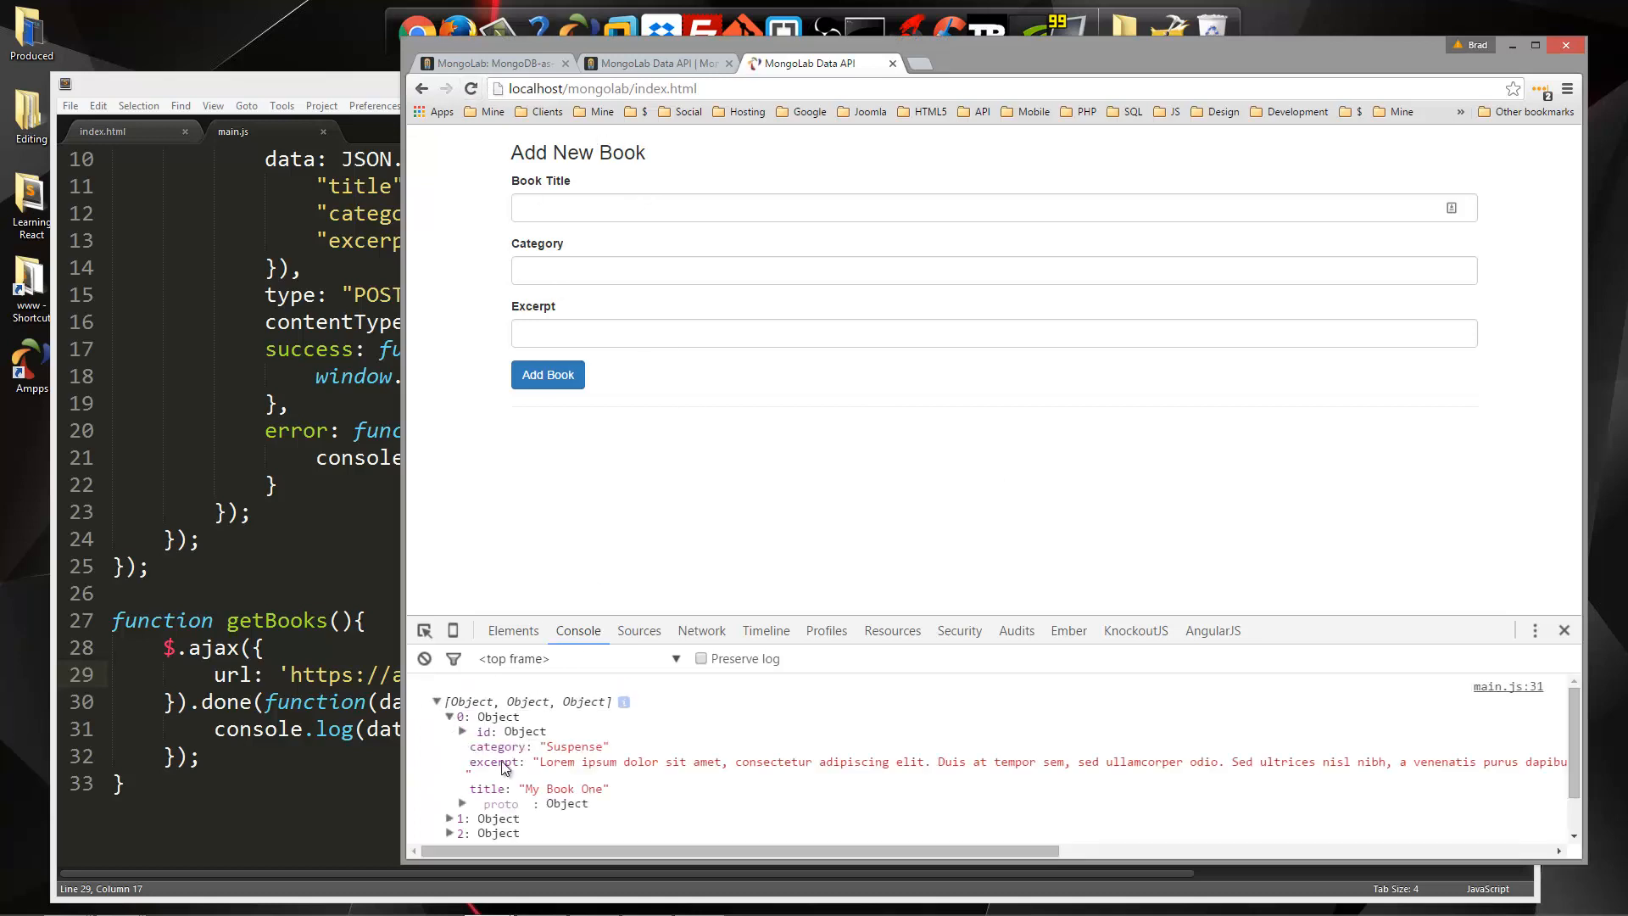
pyautogui.scroll(-3)
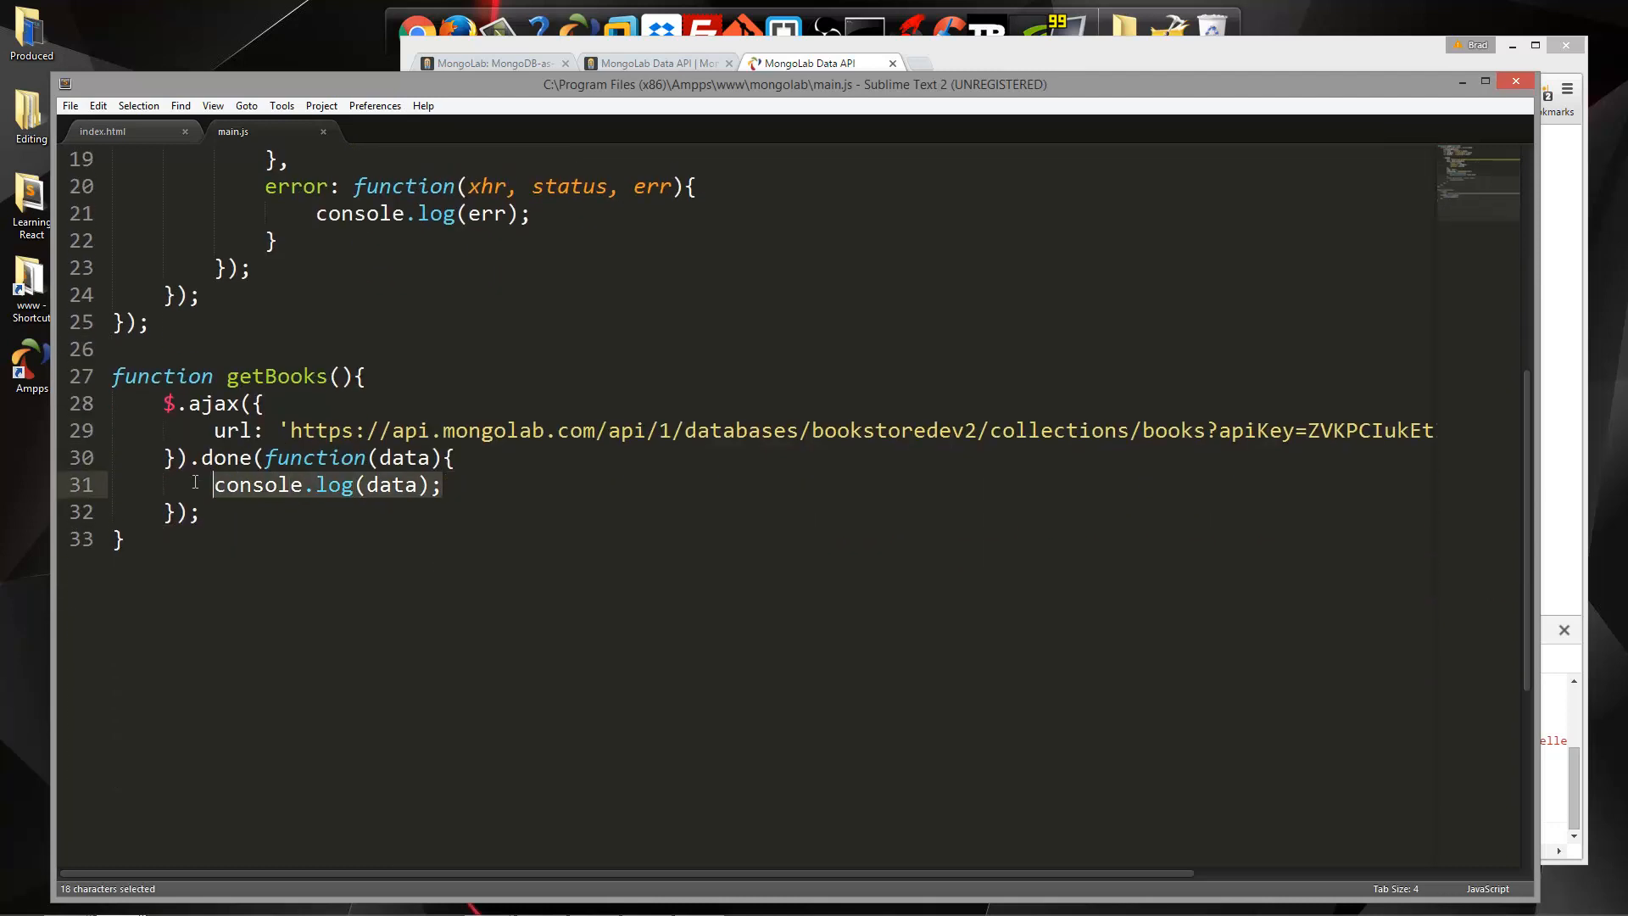
pyautogui.moveTo(600, 575)
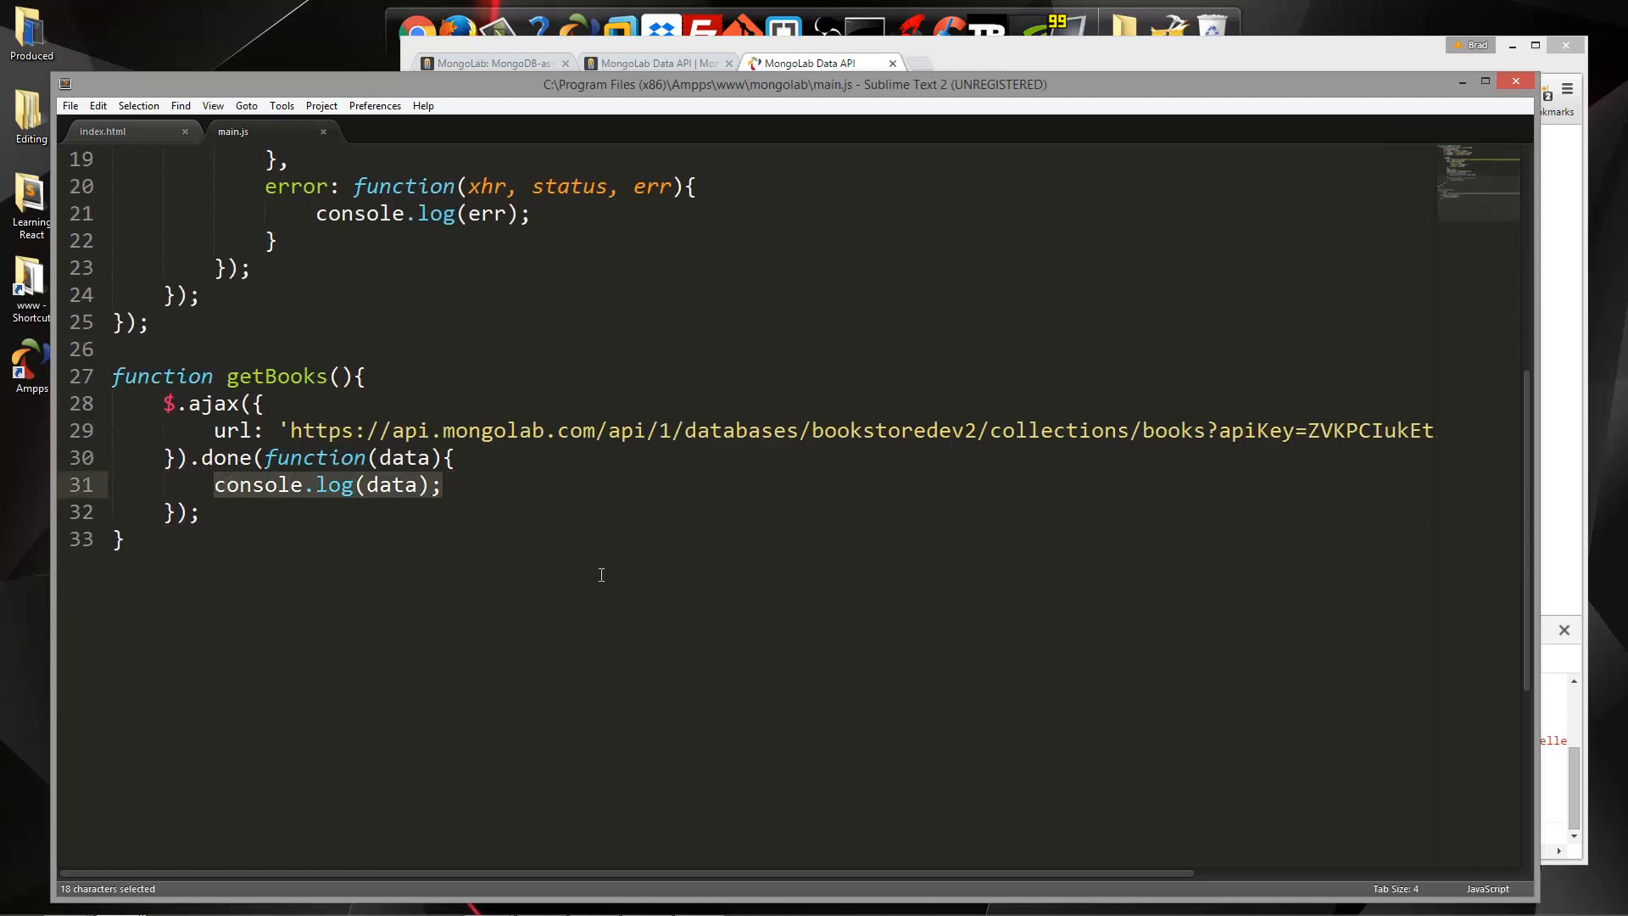
# Replace the console.log line with var output = '<div>'
pyautogui.press('Delete')
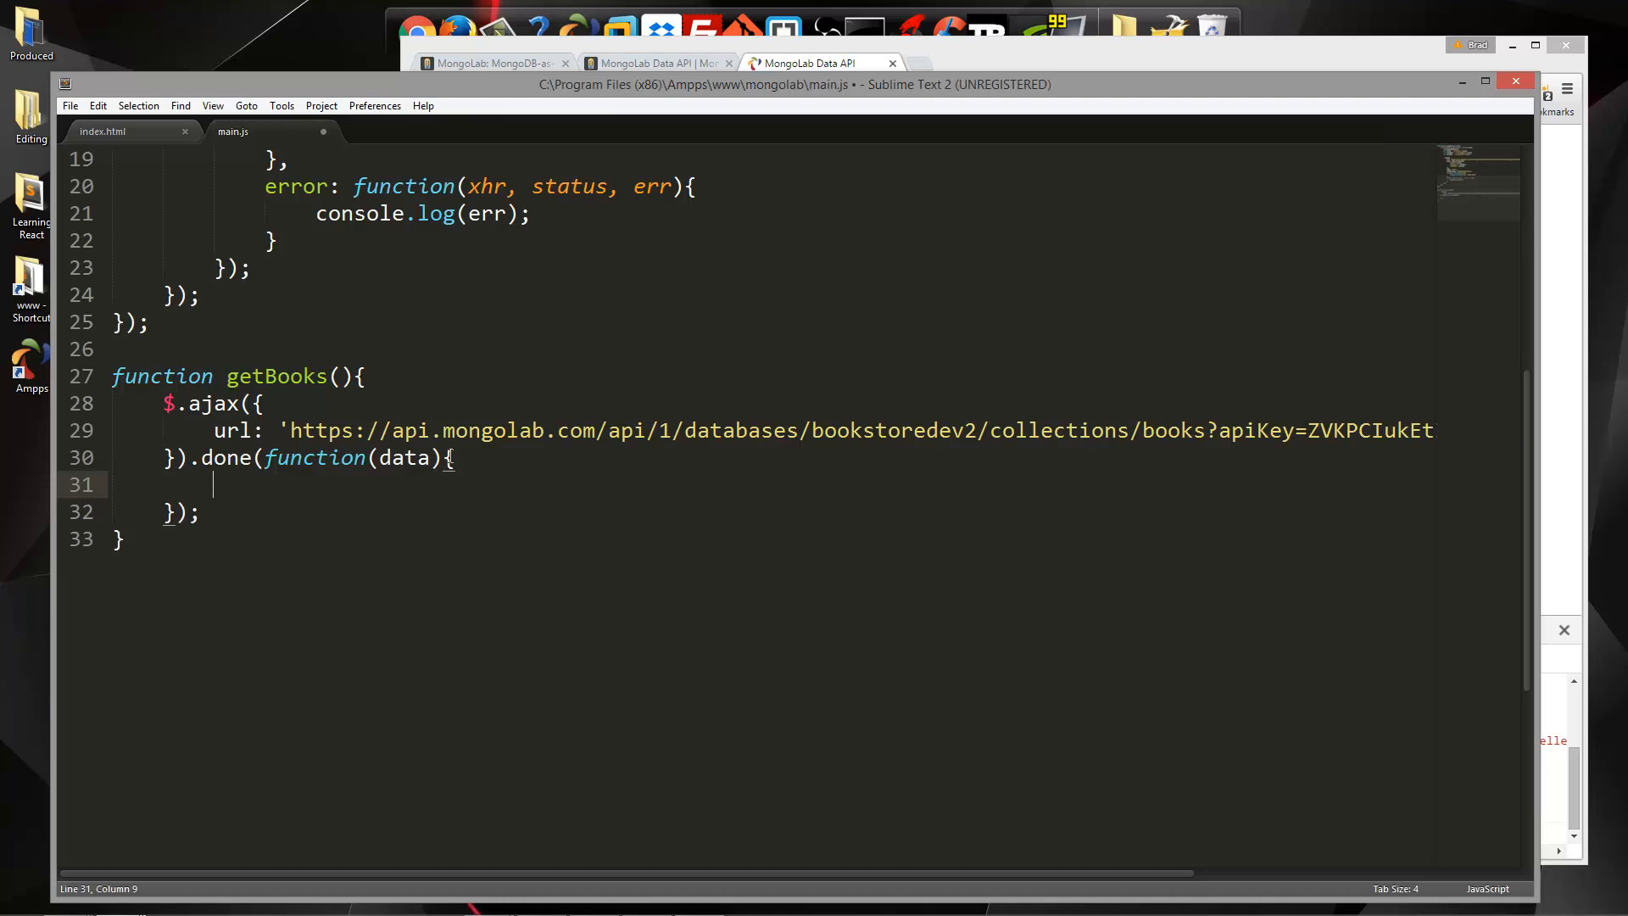
pyautogui.write('var o')
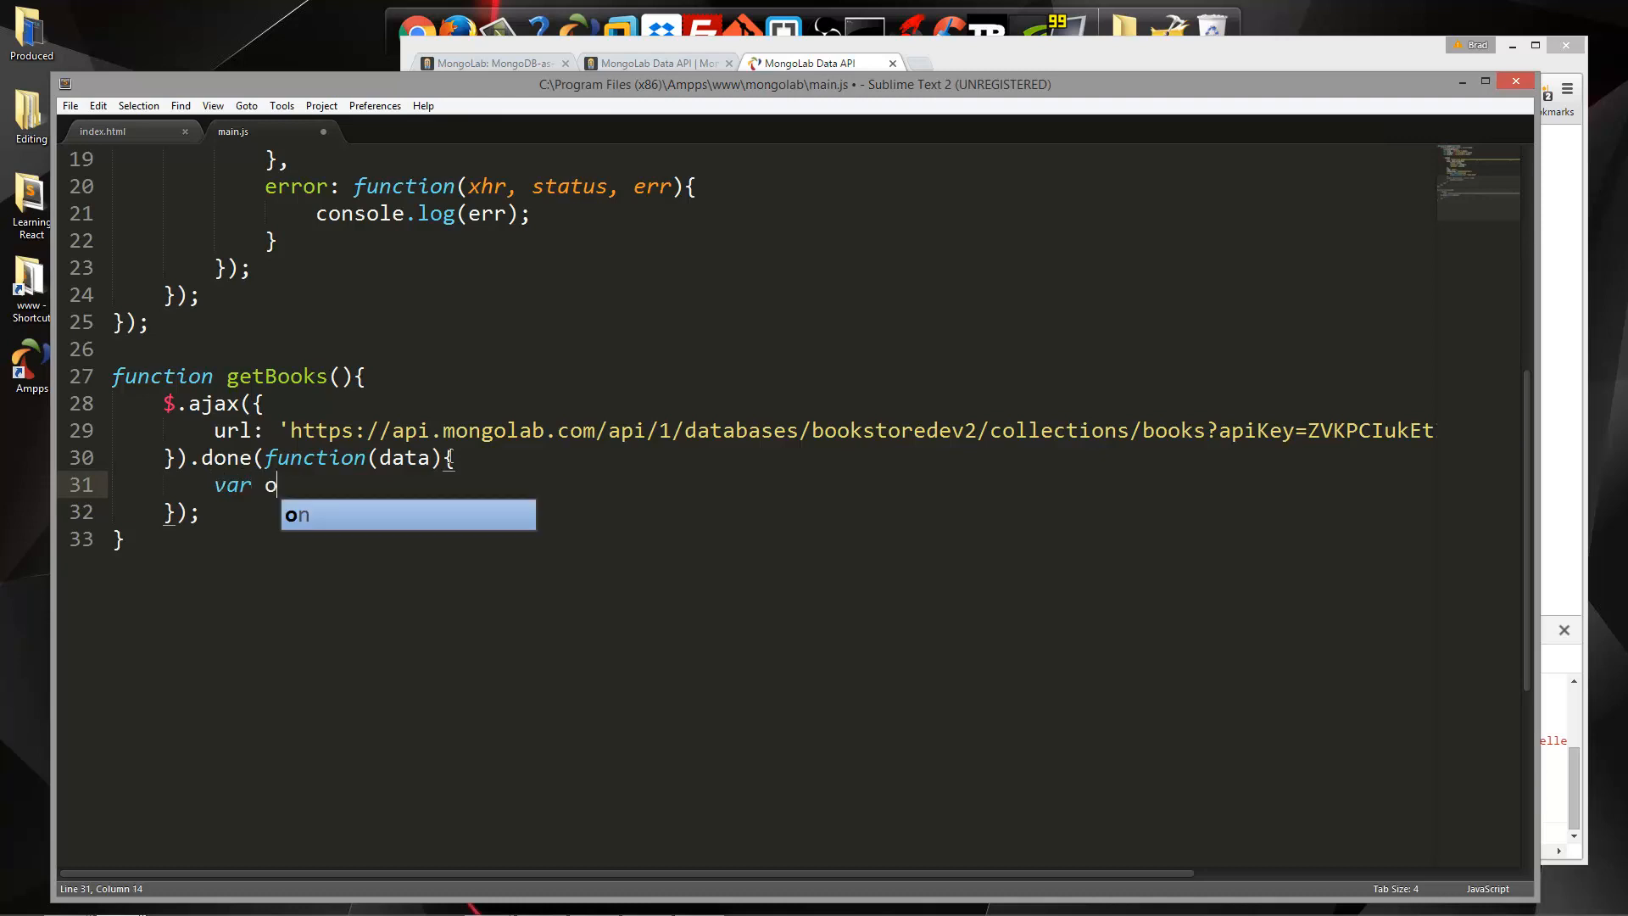
pyautogui.write('utput =')
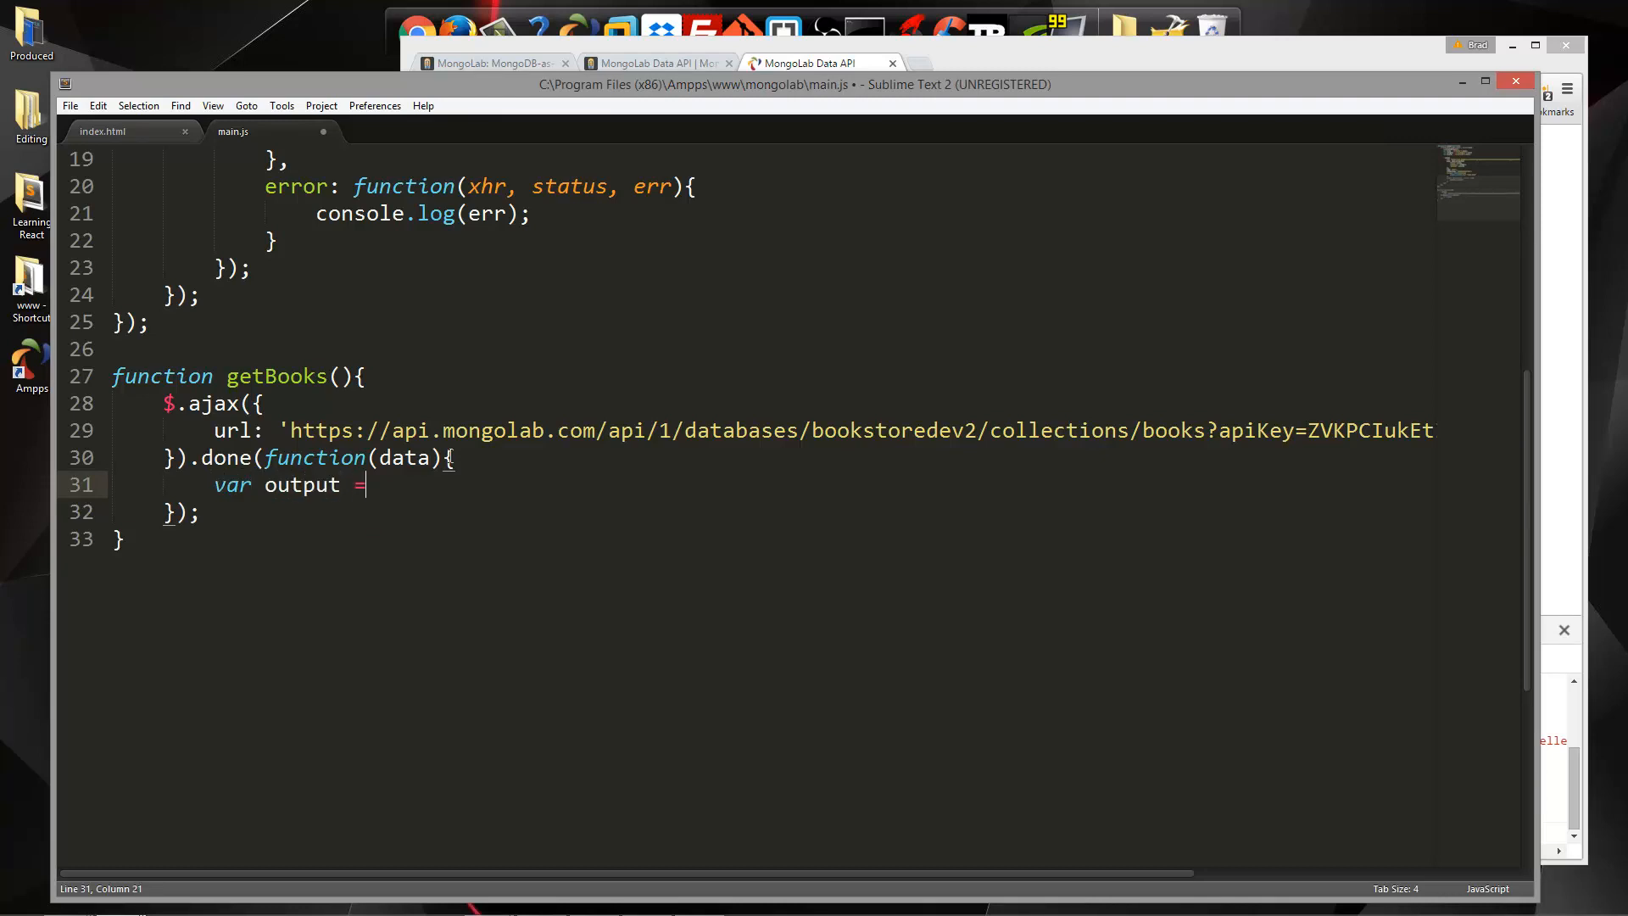
pyautogui.write("'';")
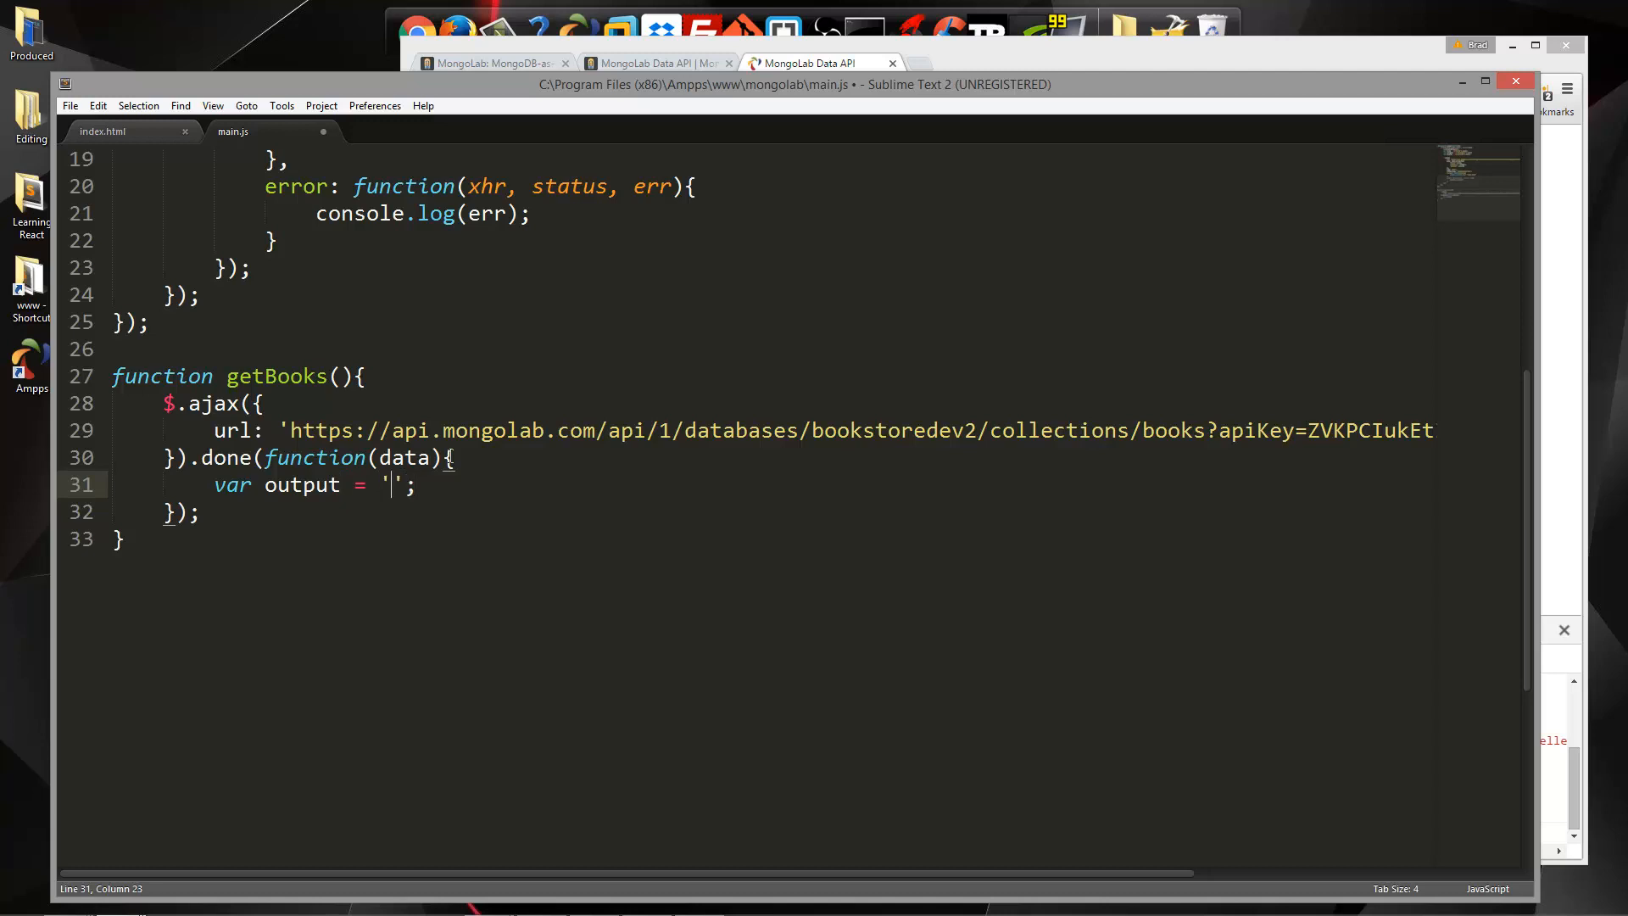
pyautogui.write('<di')
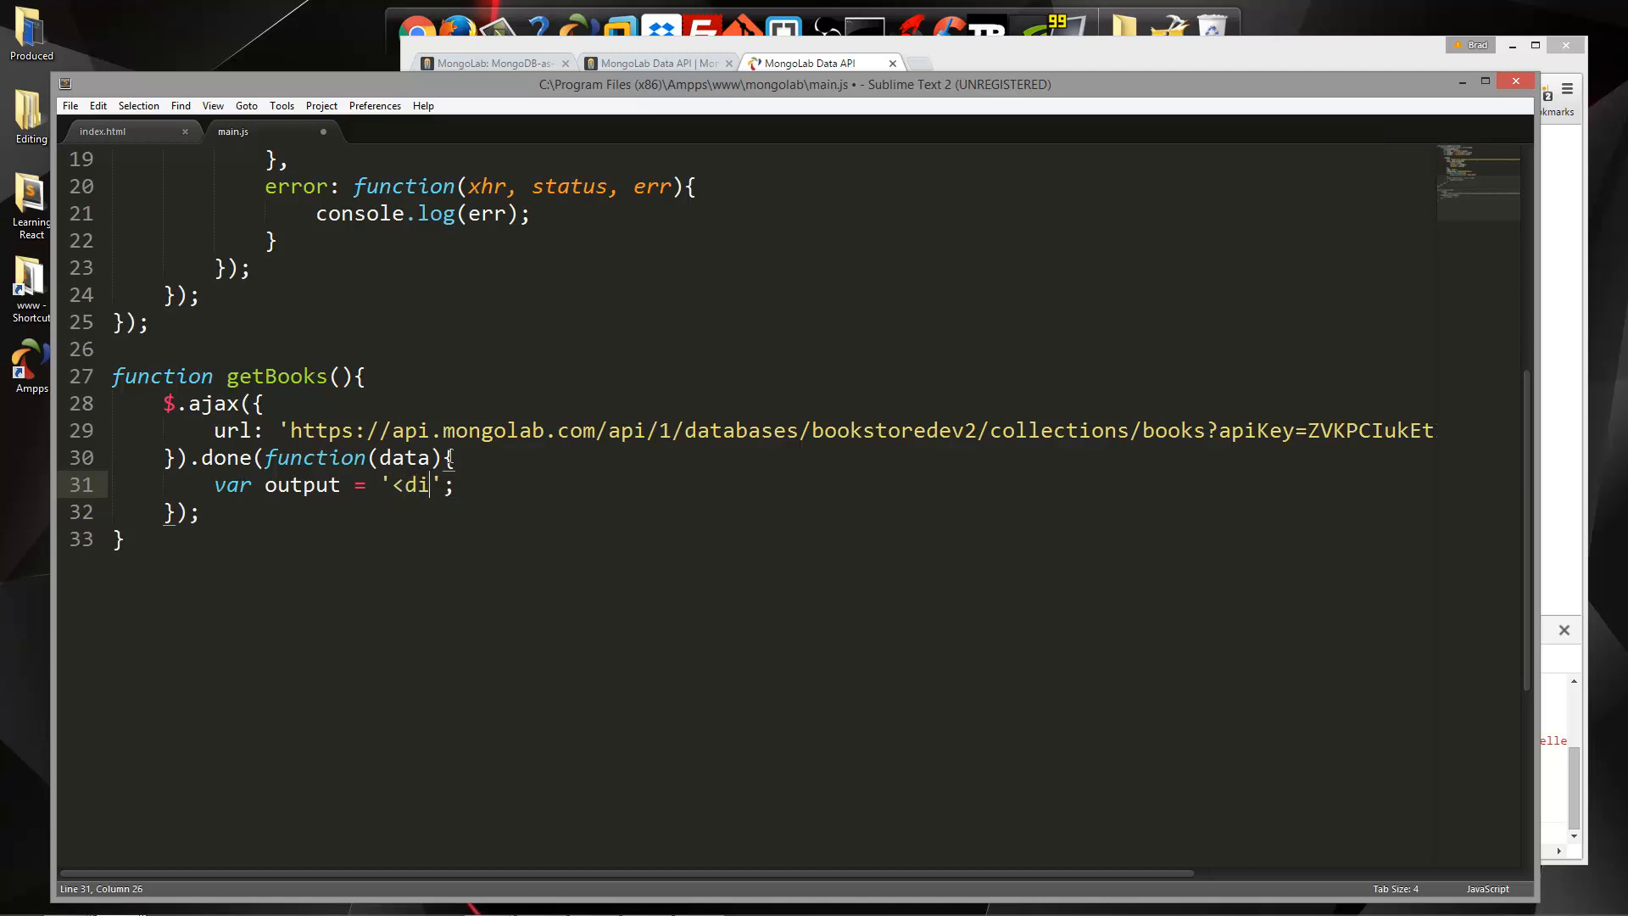
pyautogui.write('v>')
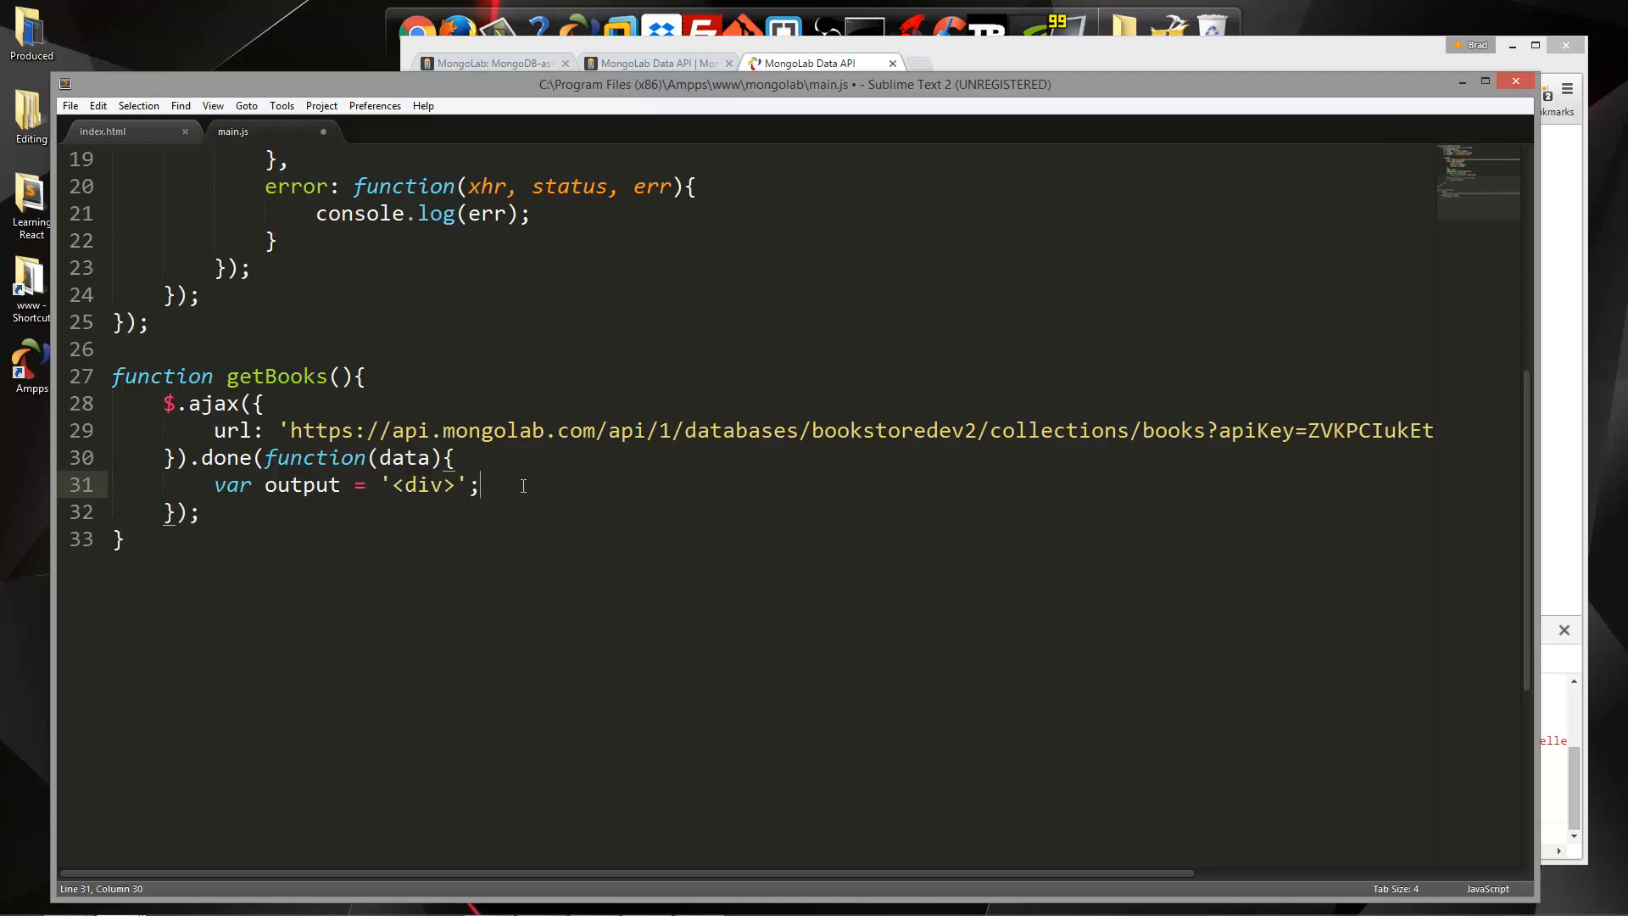
pyautogui.press('enter')
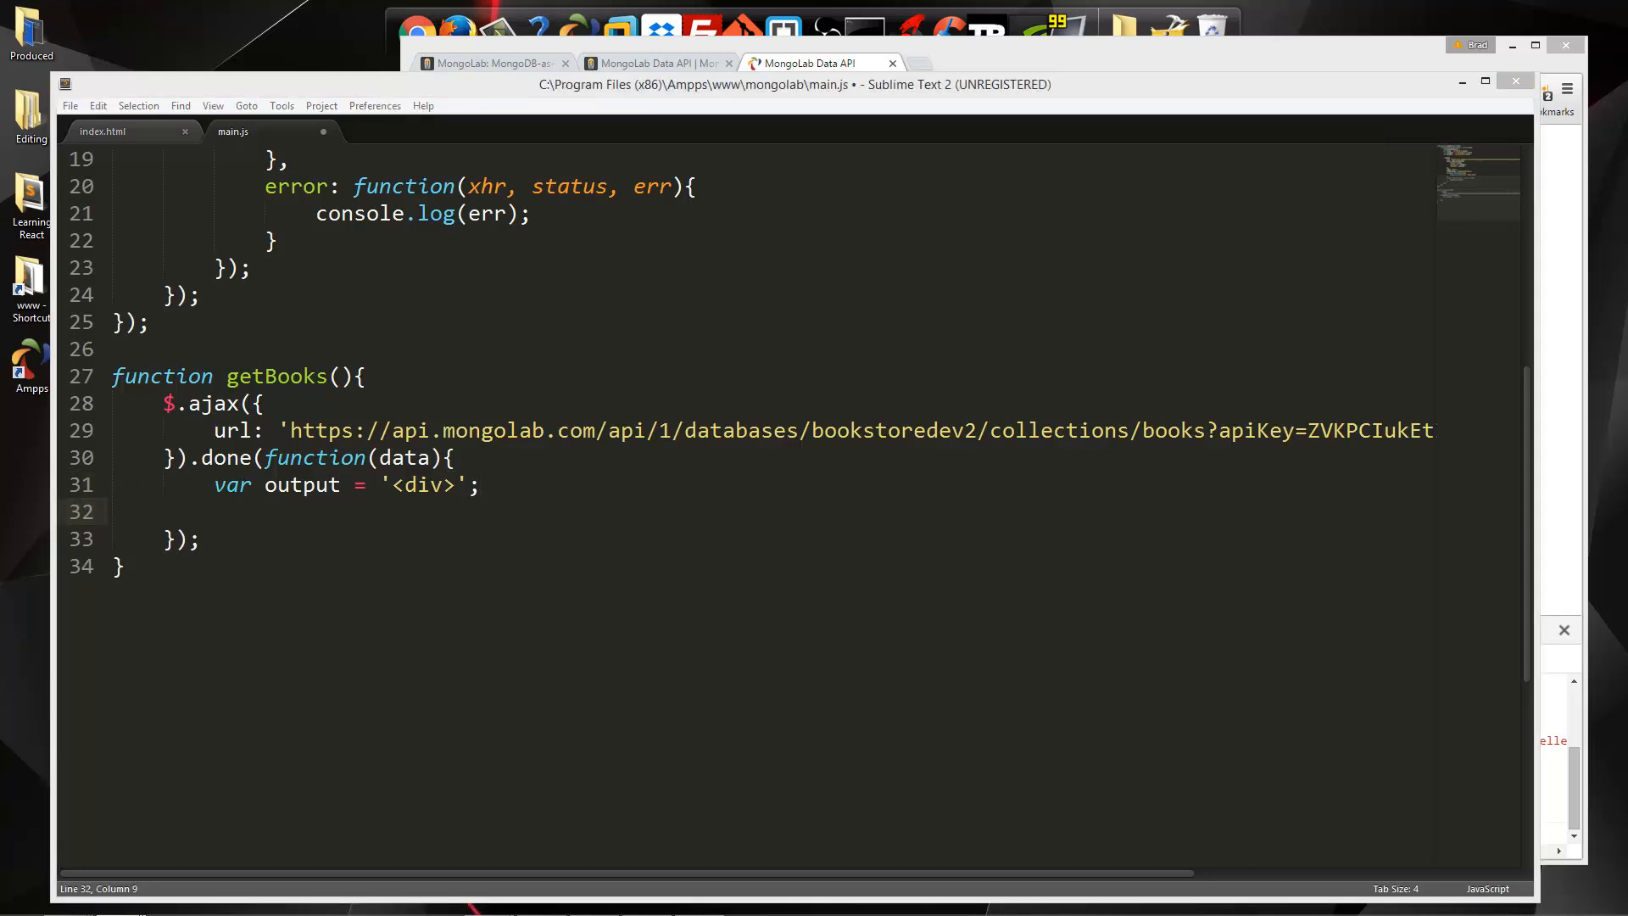
# Add a $.each(data, function) loop skeleton below the output variable
pyautogui.write('$')
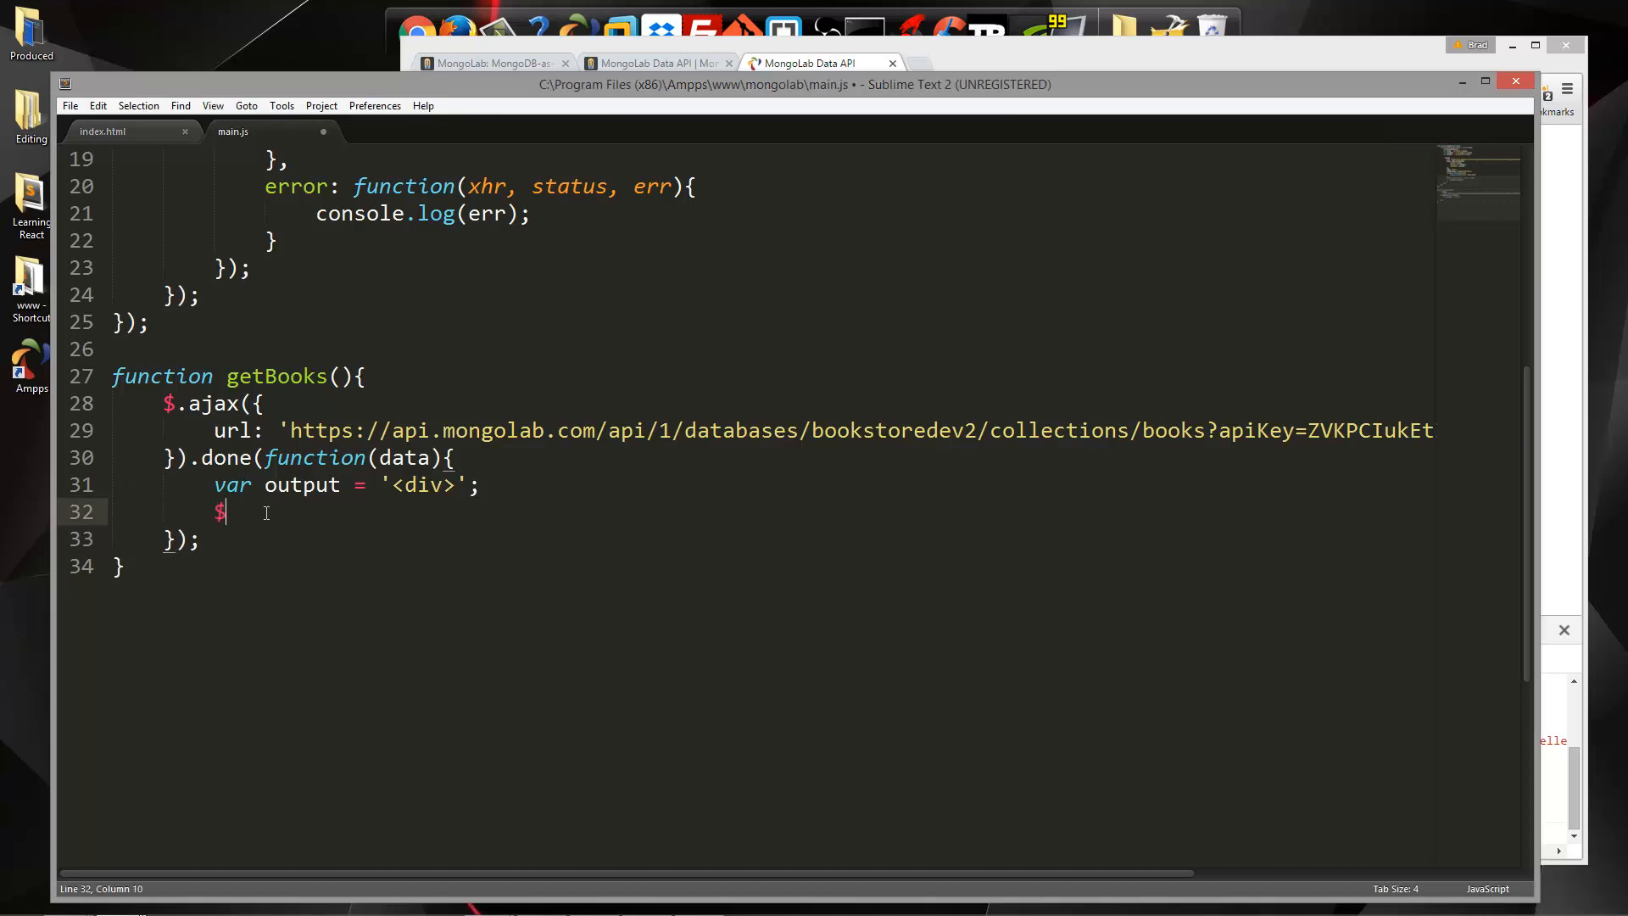
pyautogui.write('.each()')
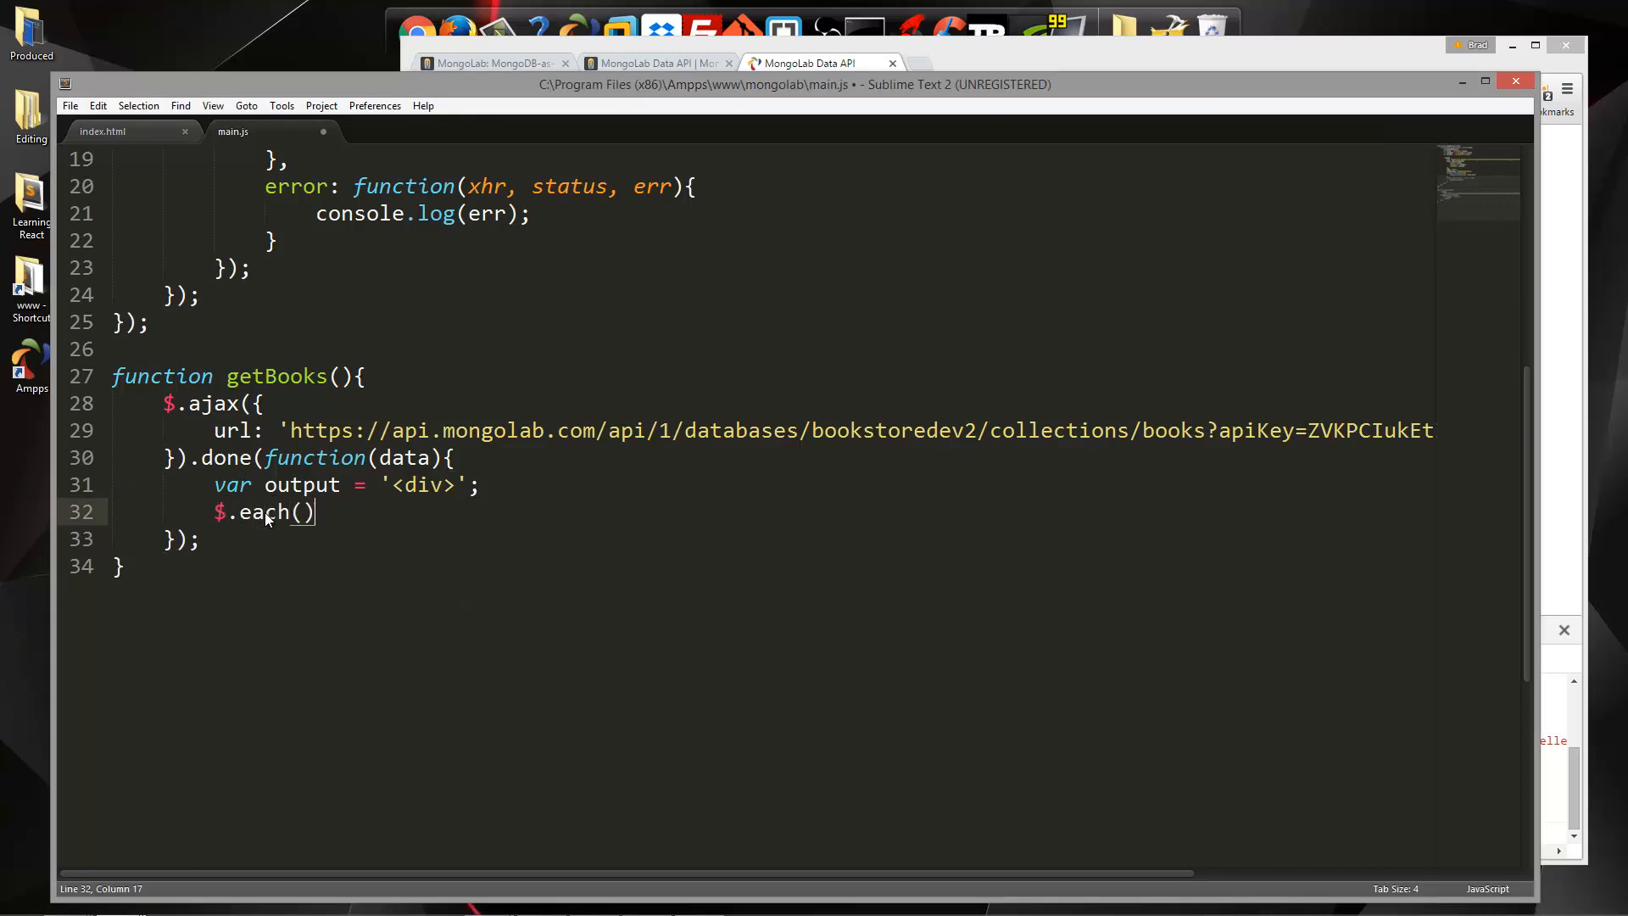
pyautogui.write(';')
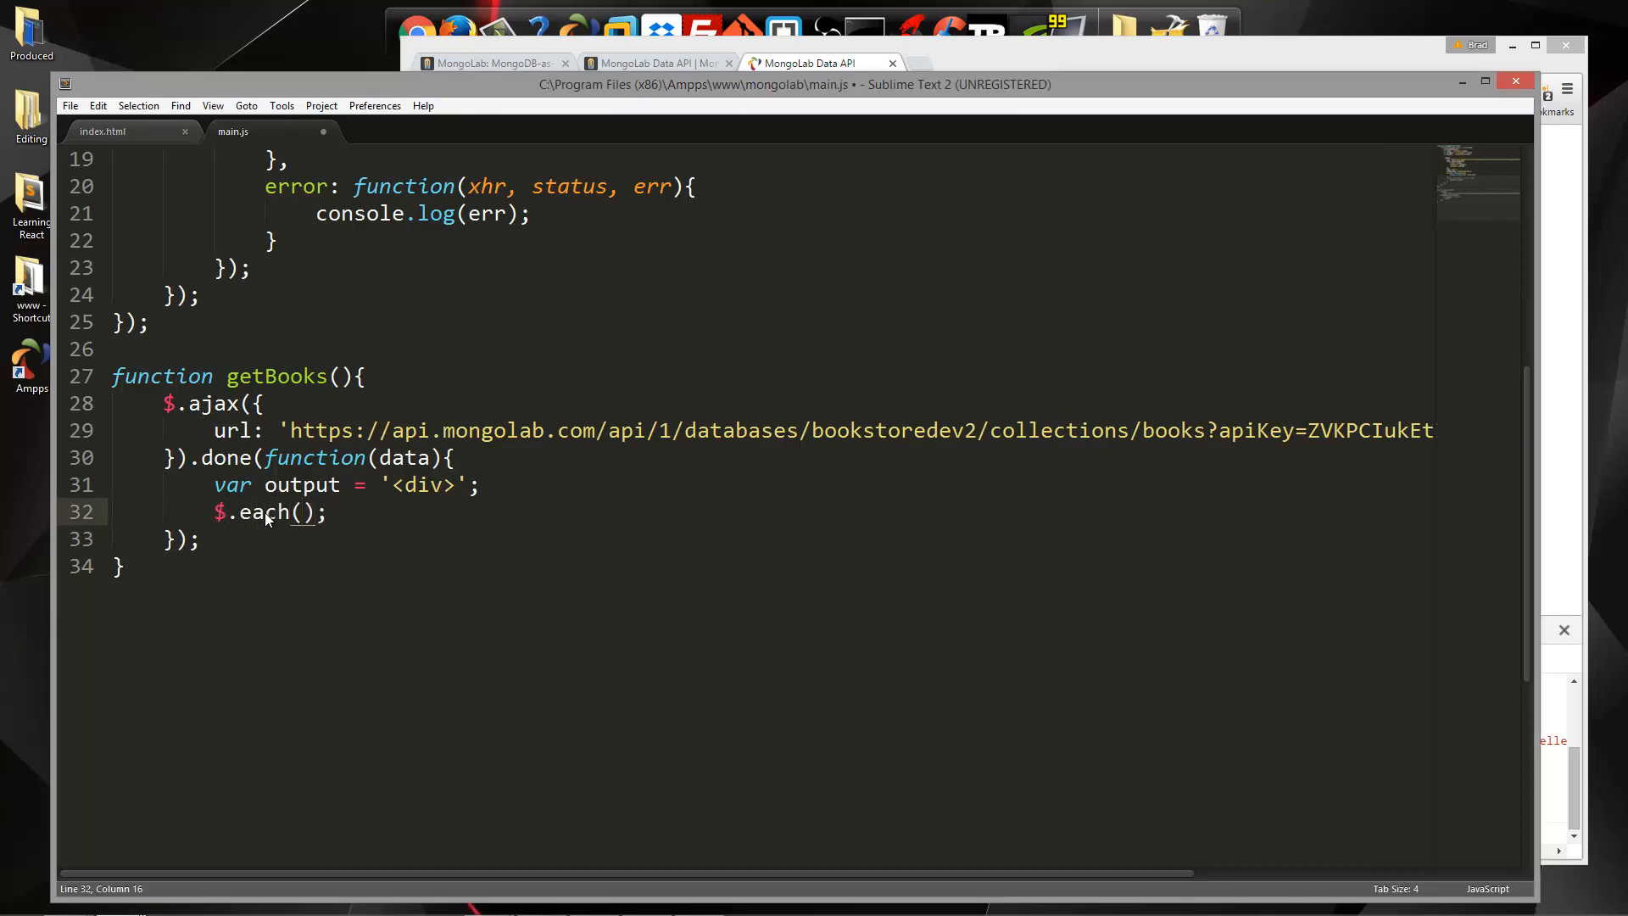
pyautogui.write('data')
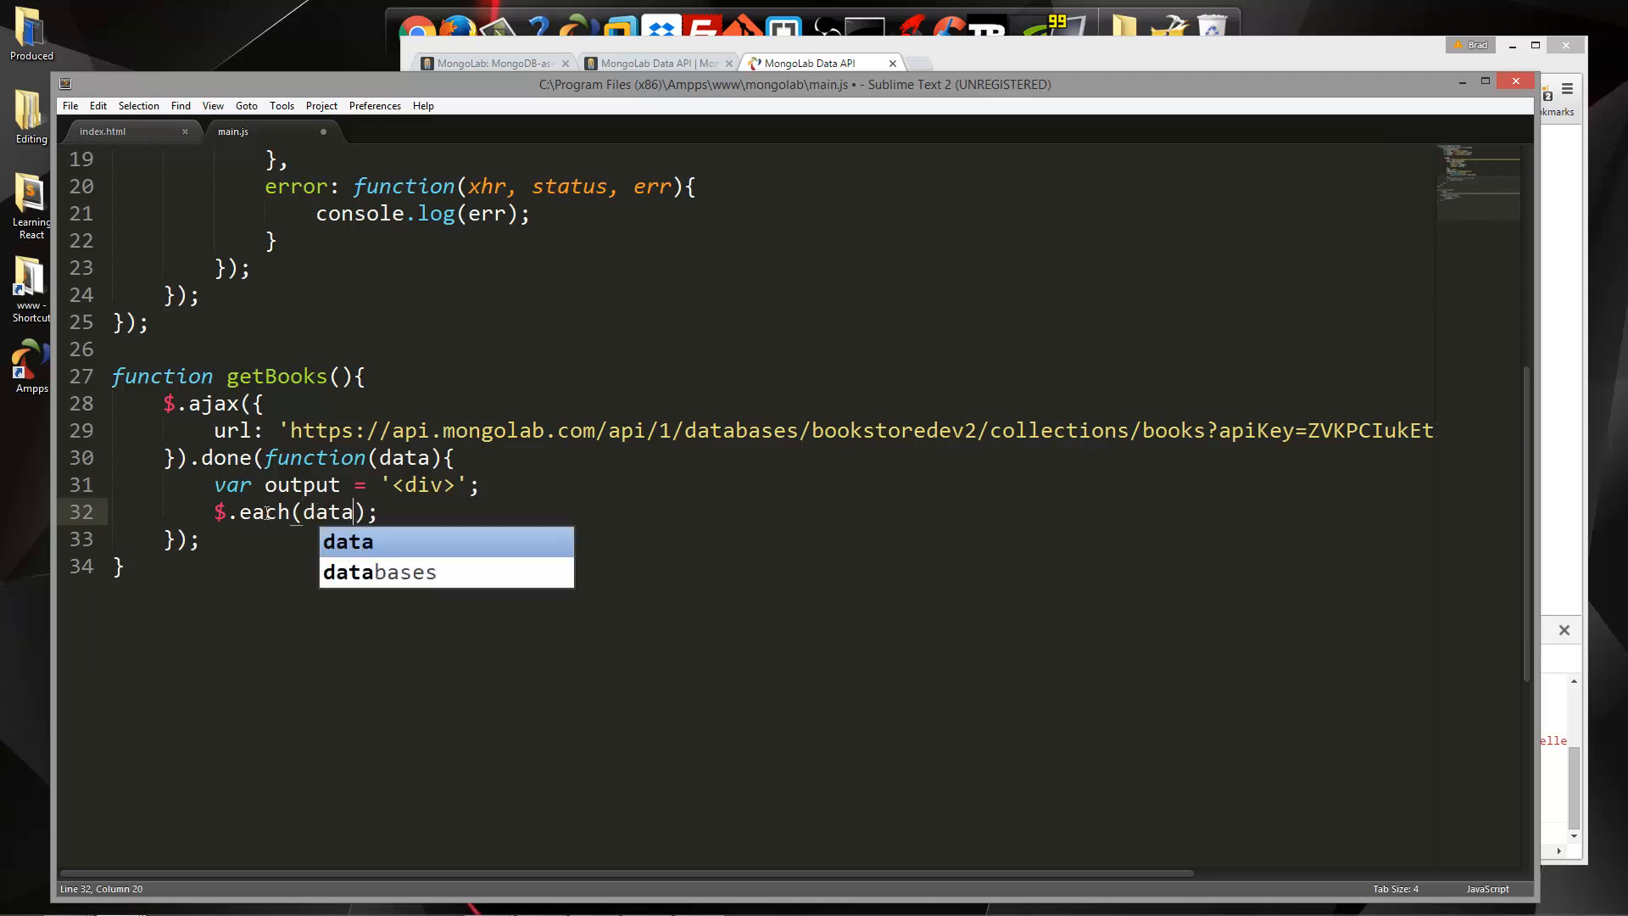
pyautogui.write(', fu')
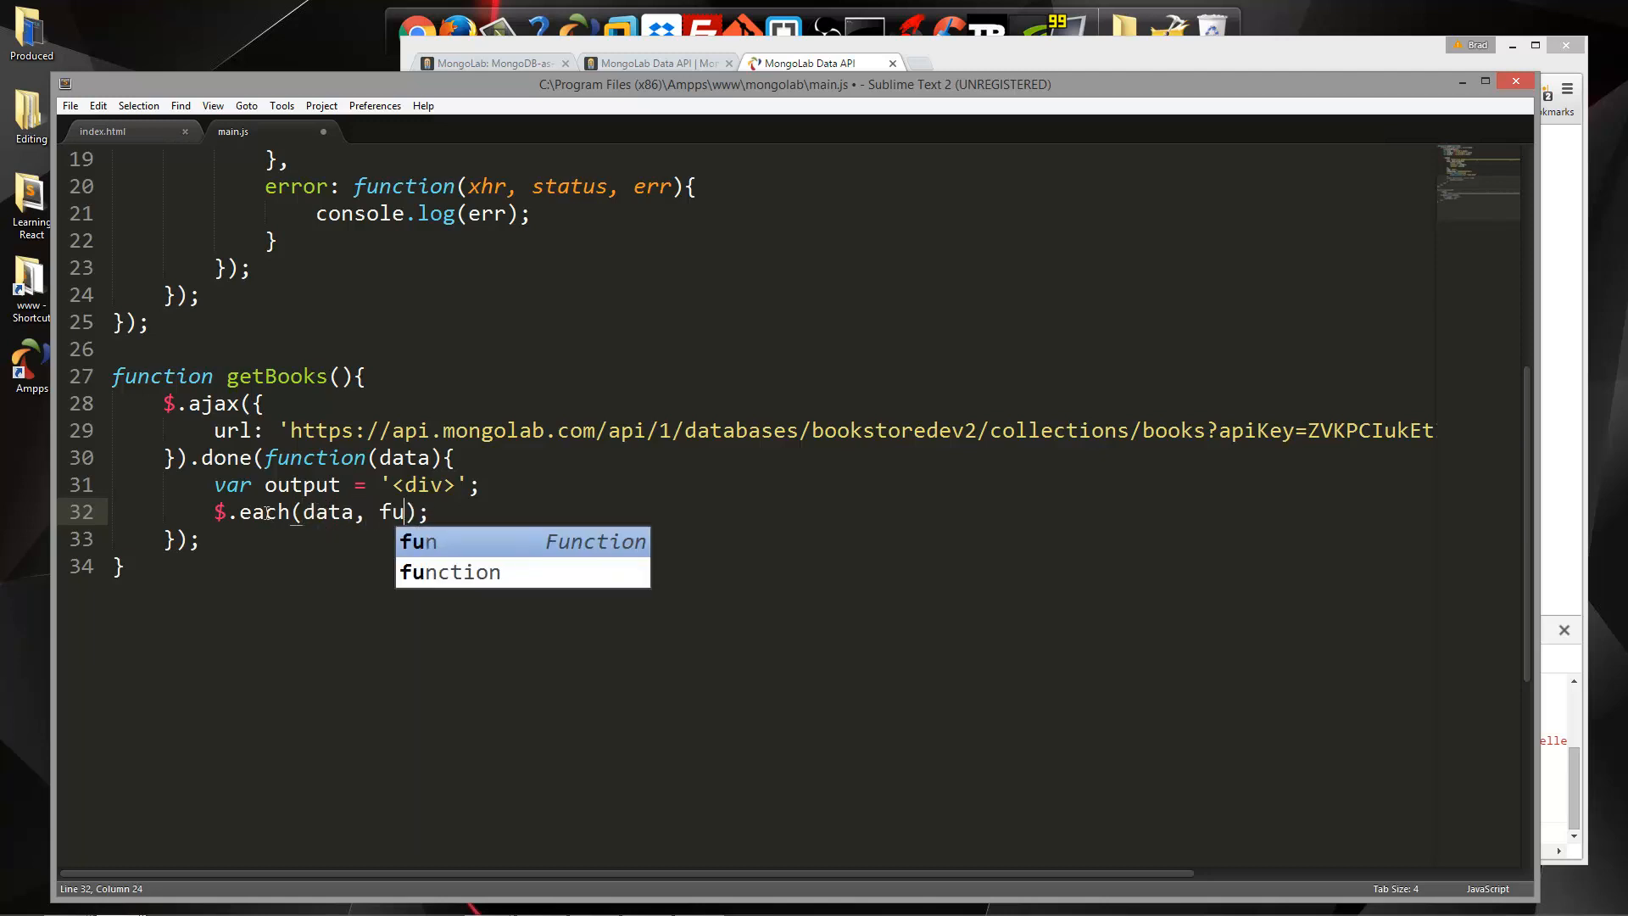
pyautogui.press('Tab')
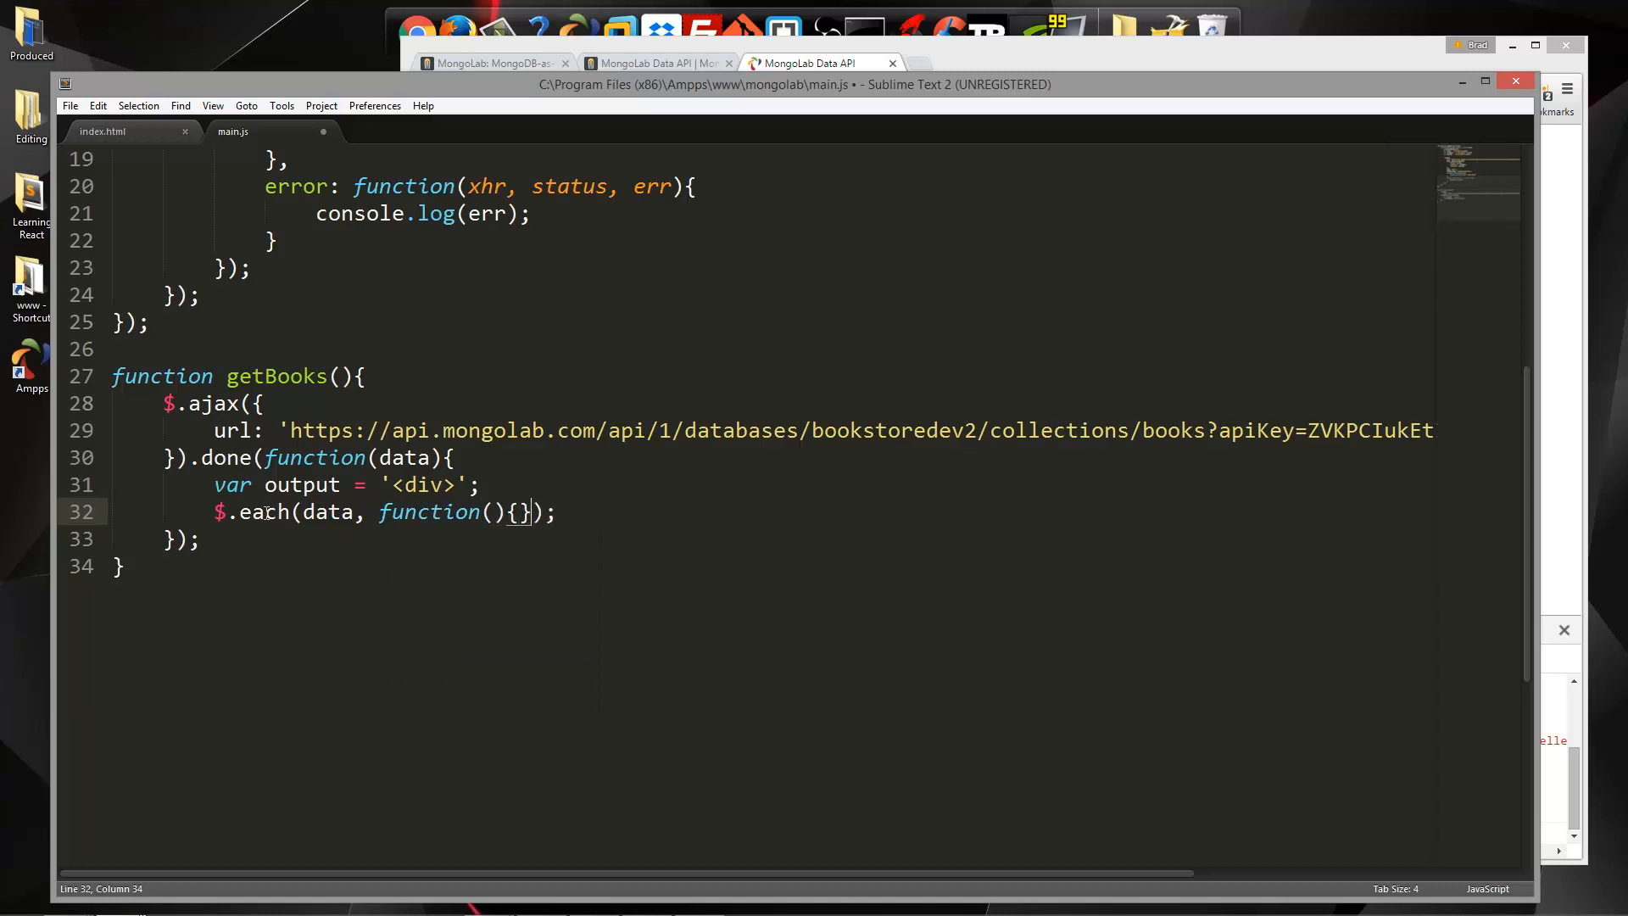
pyautogui.press('Enter')
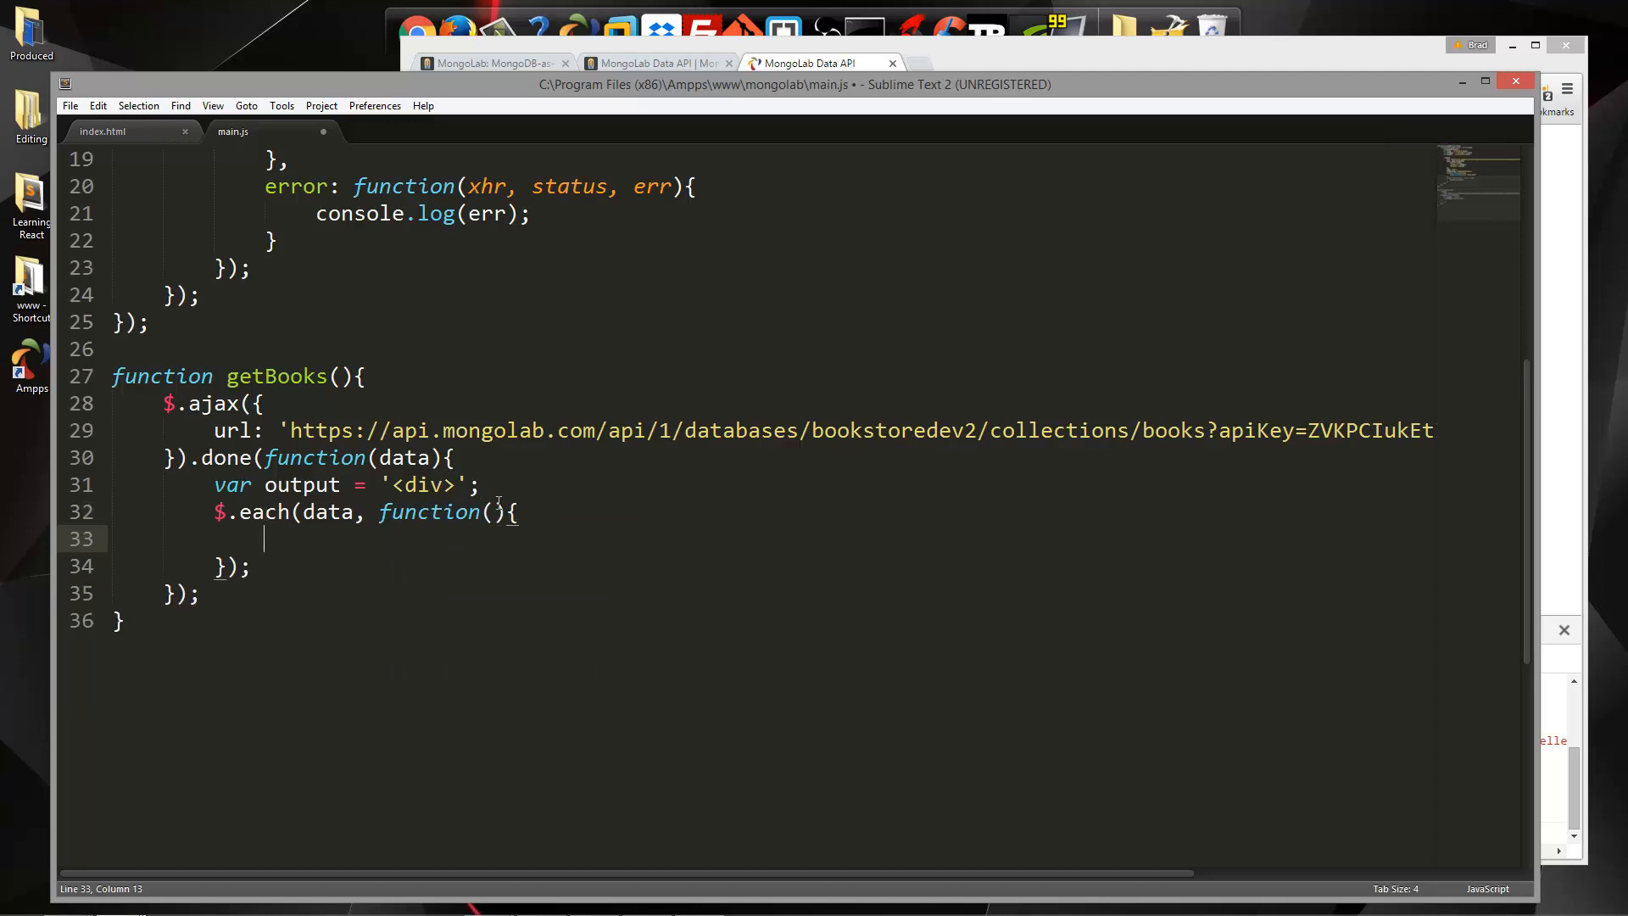
# Give the loop key and data parameters and append a '<div class="well">' to output
pyautogui.write('key,')
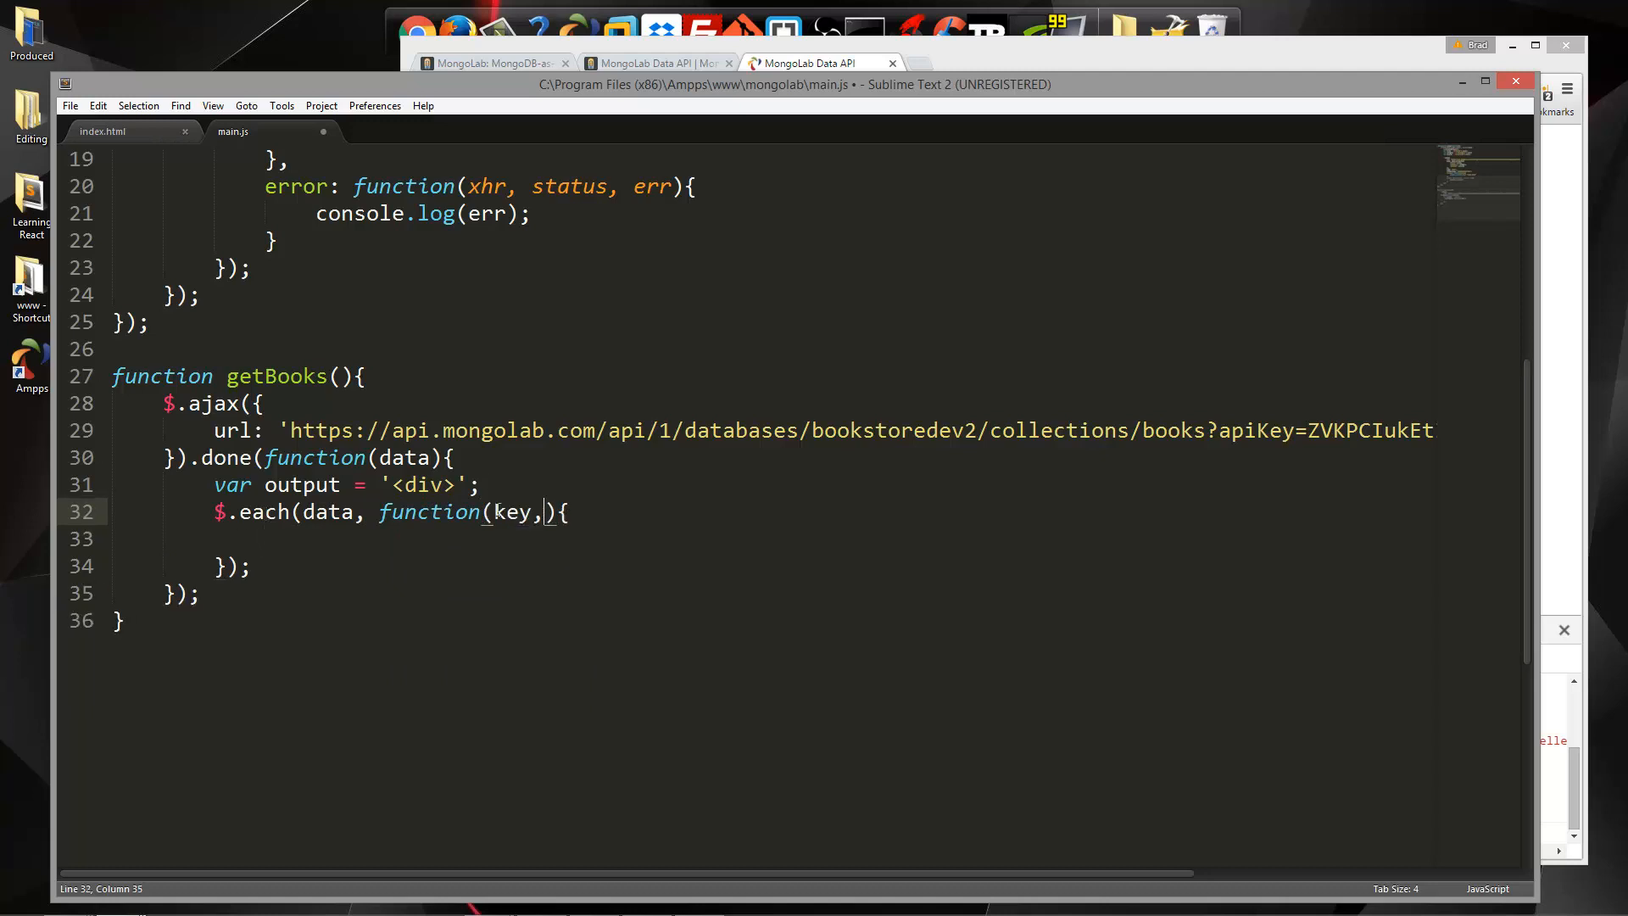
pyautogui.write('data')
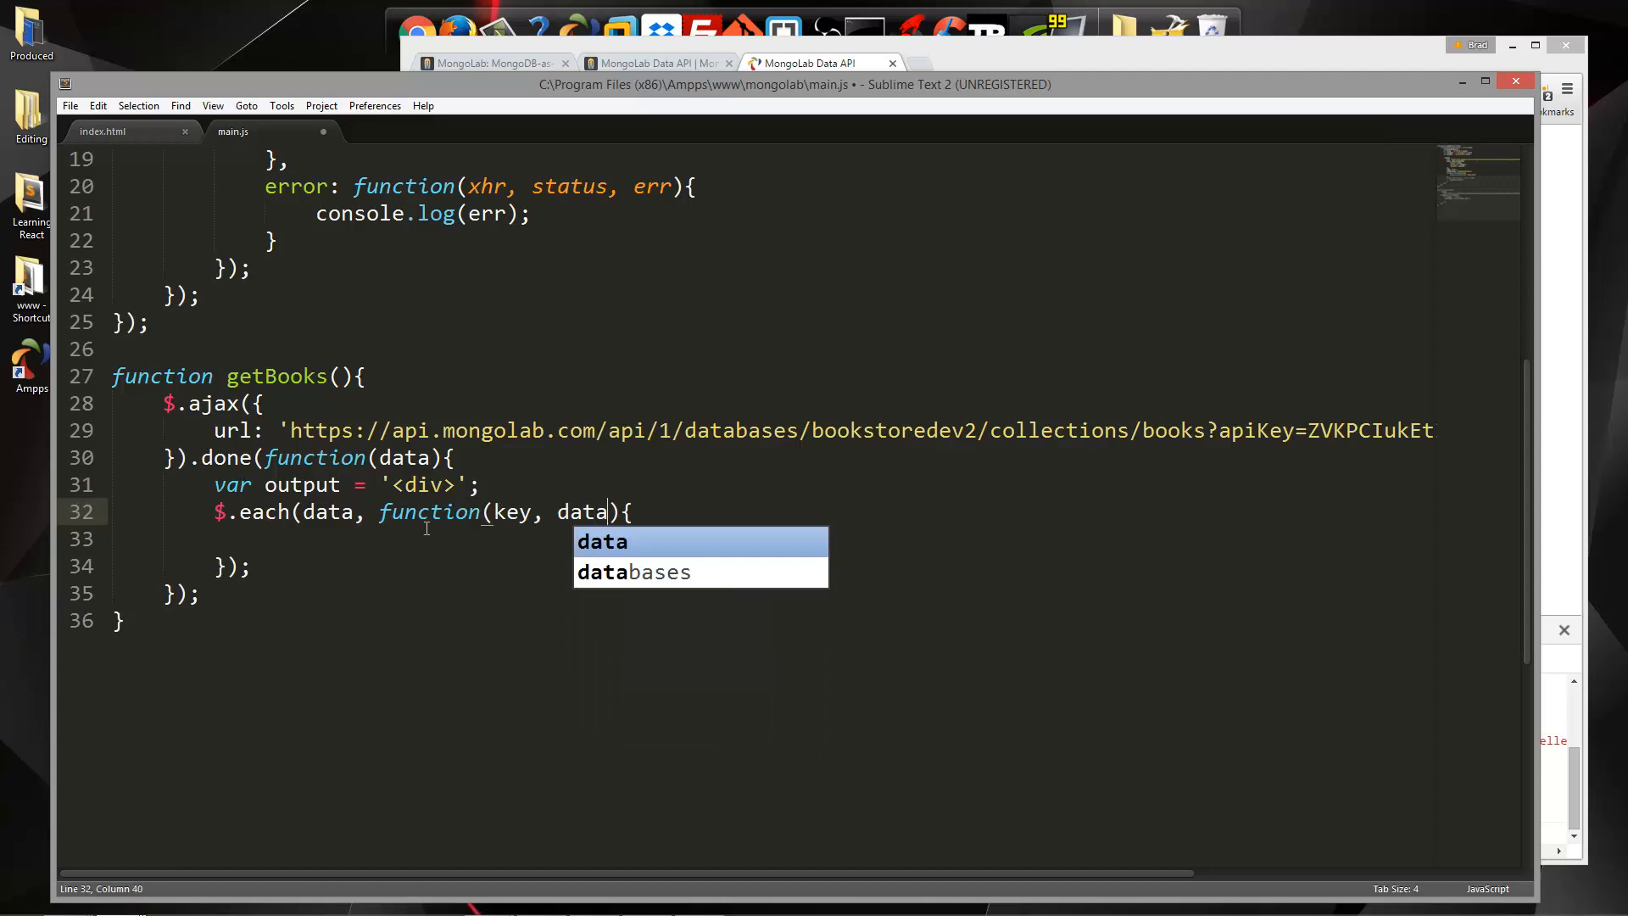
pyautogui.write('o')
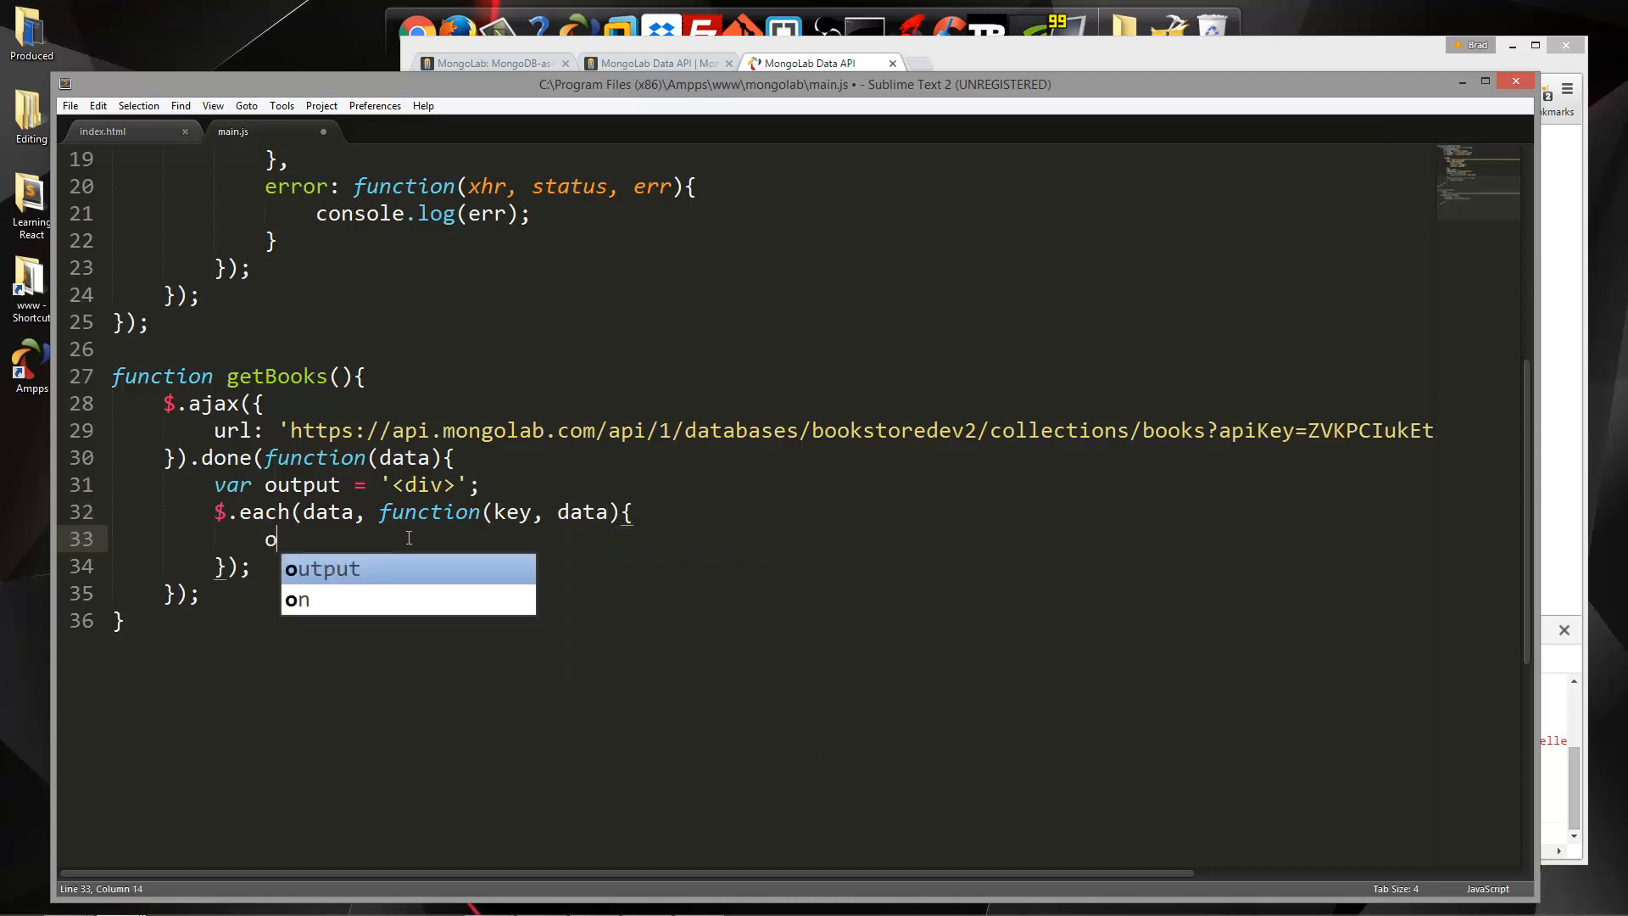
pyautogui.press('Tab')
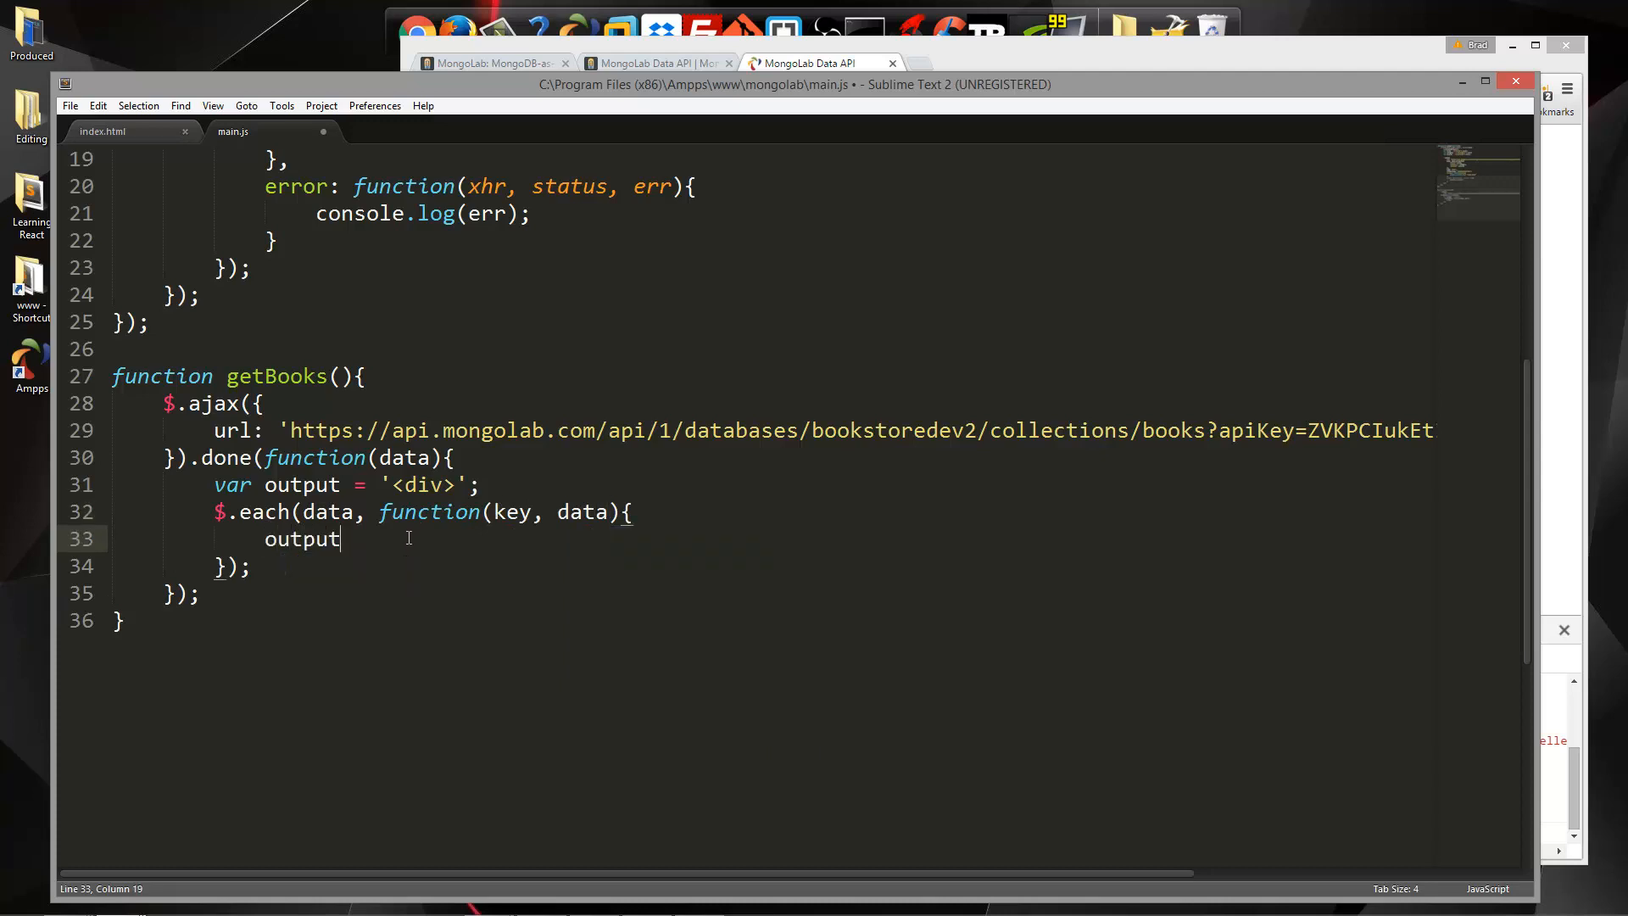
pyautogui.write('+=')
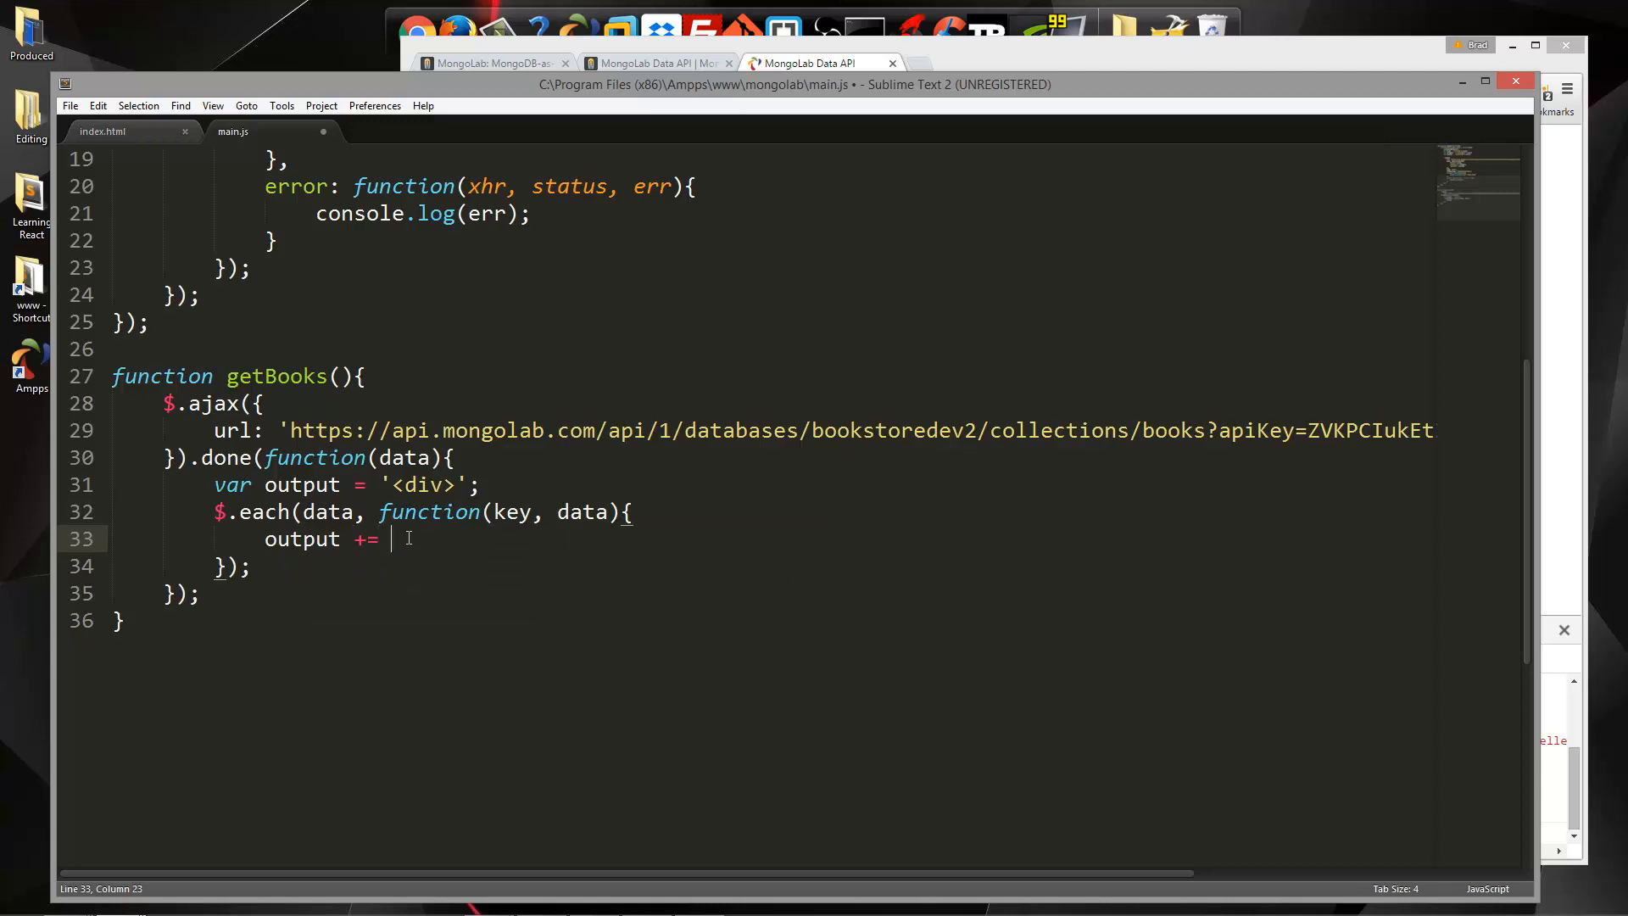
pyautogui.write("';")
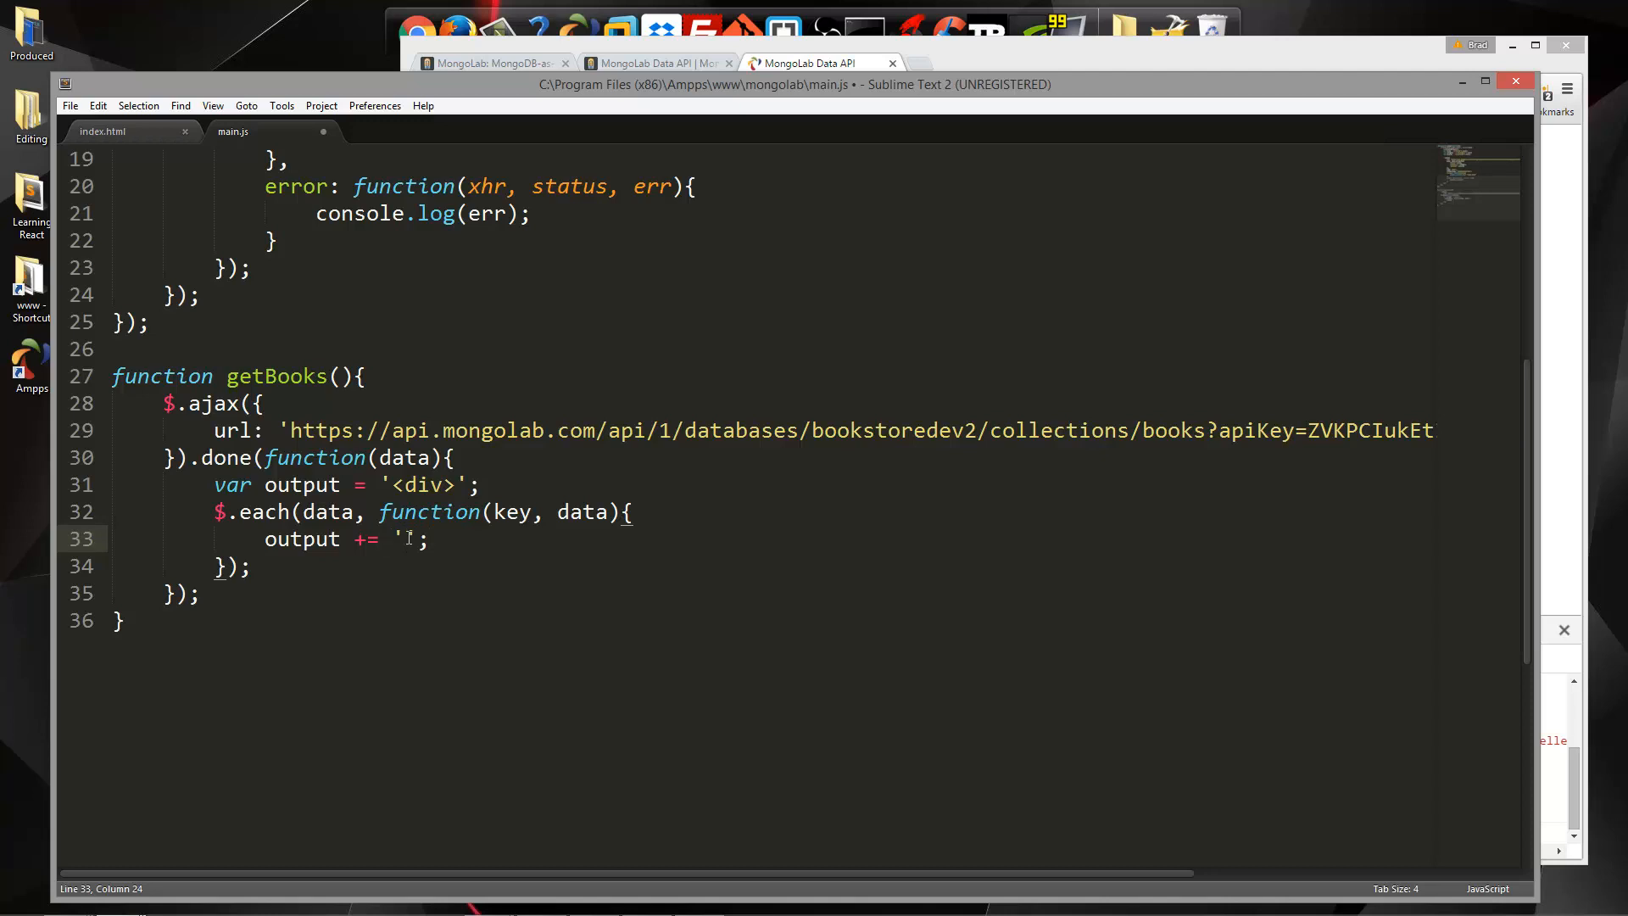
pyautogui.write('<div class')
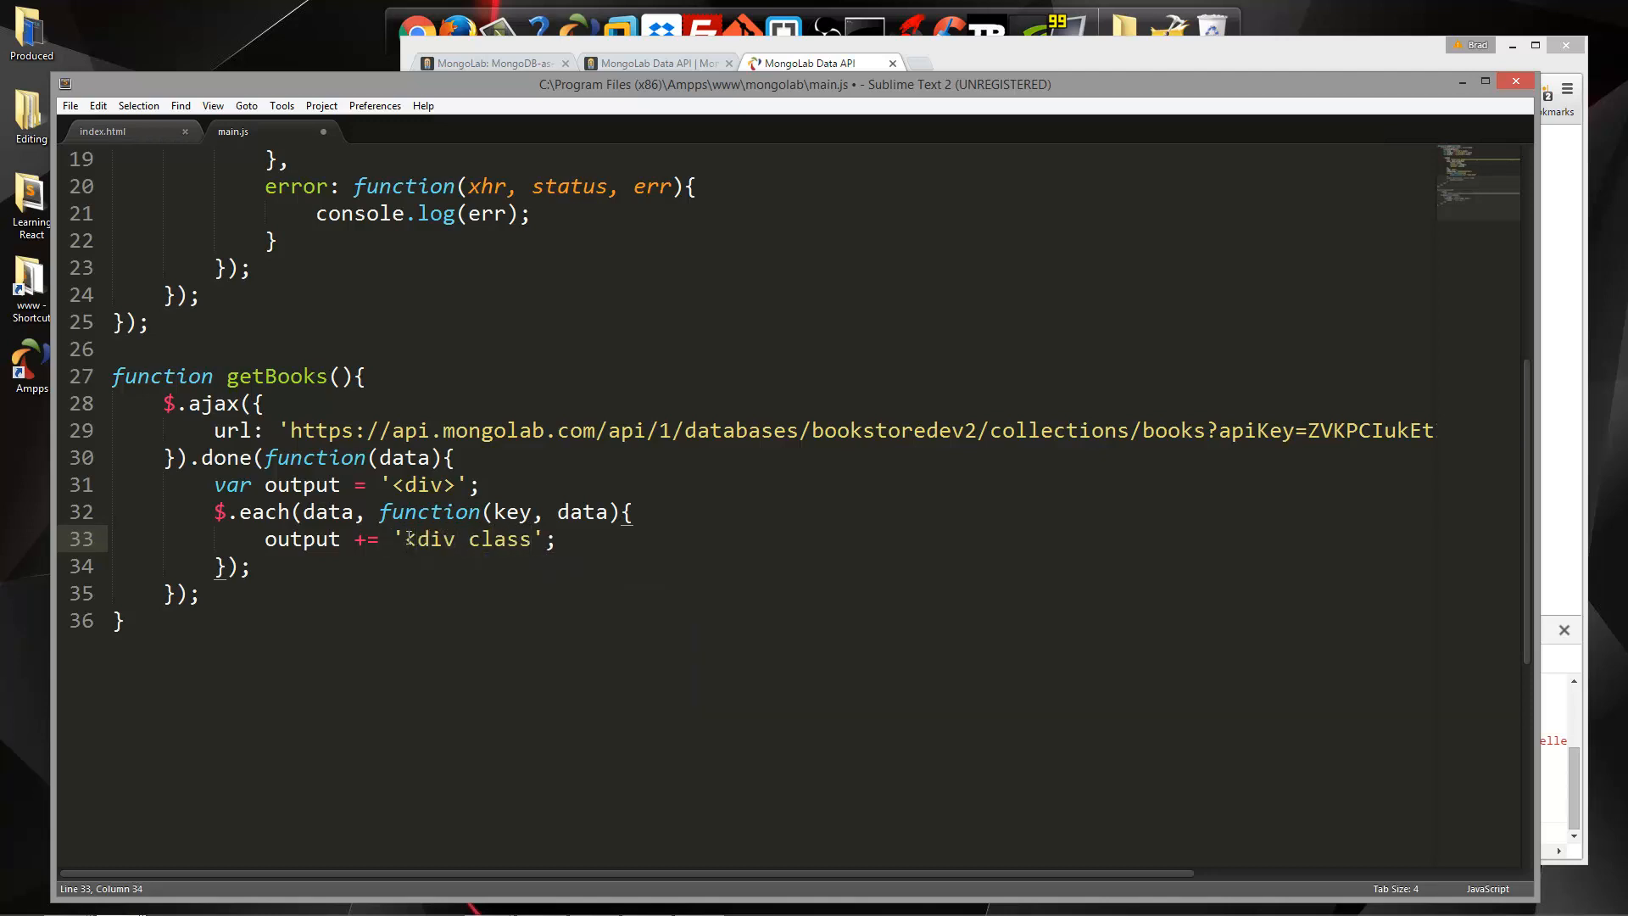
pyautogui.write('"well"')
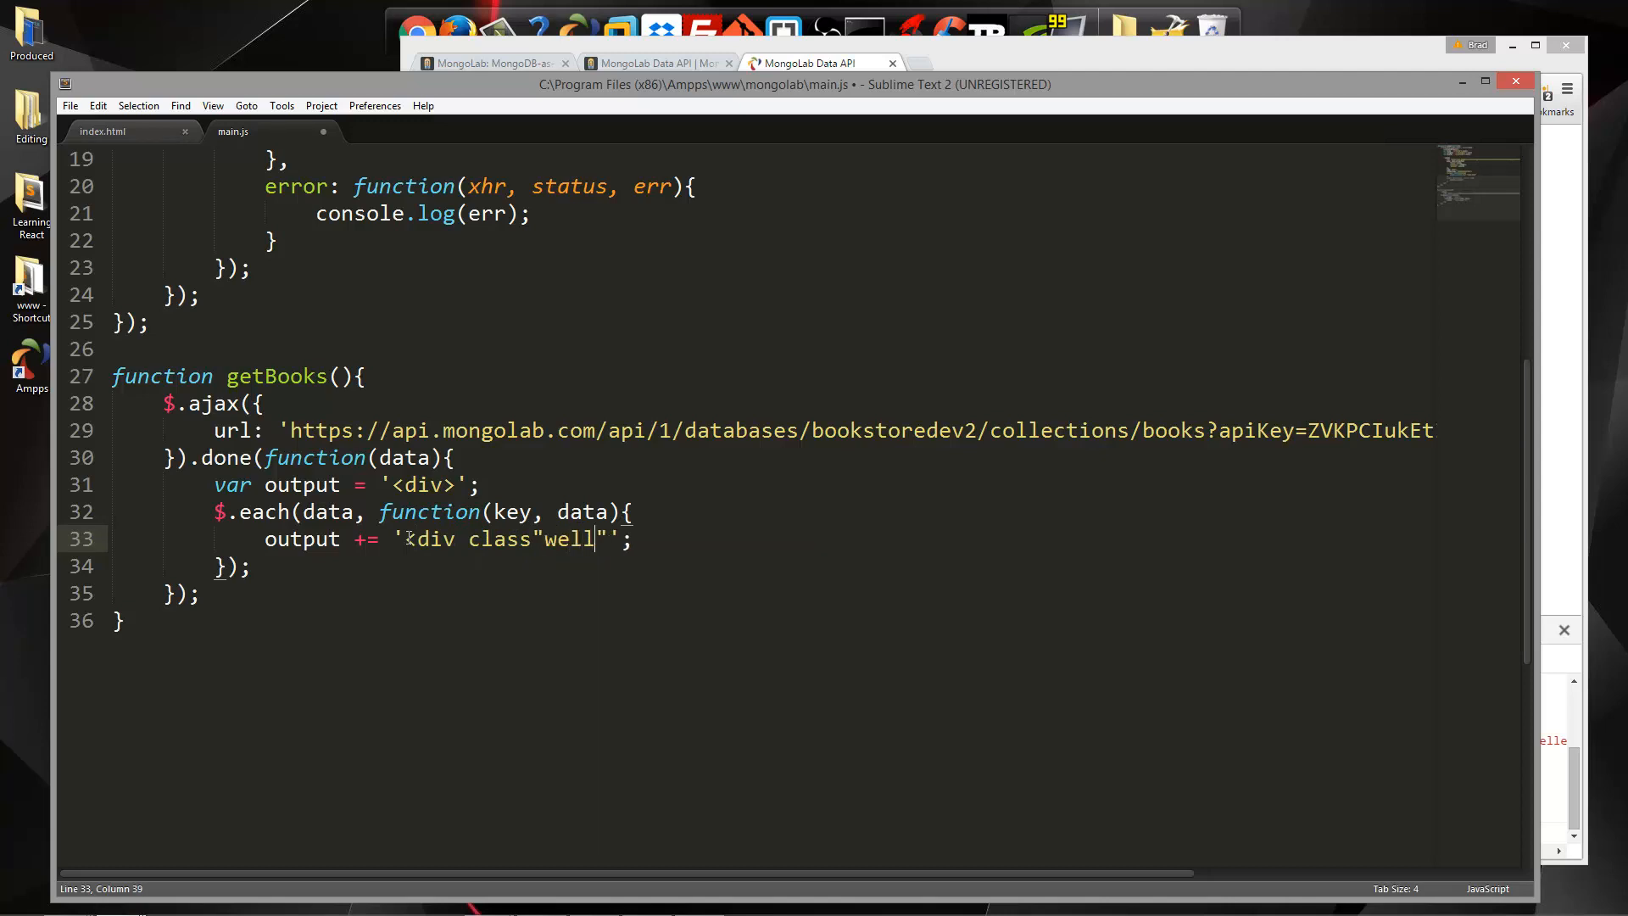
pyautogui.write('>')
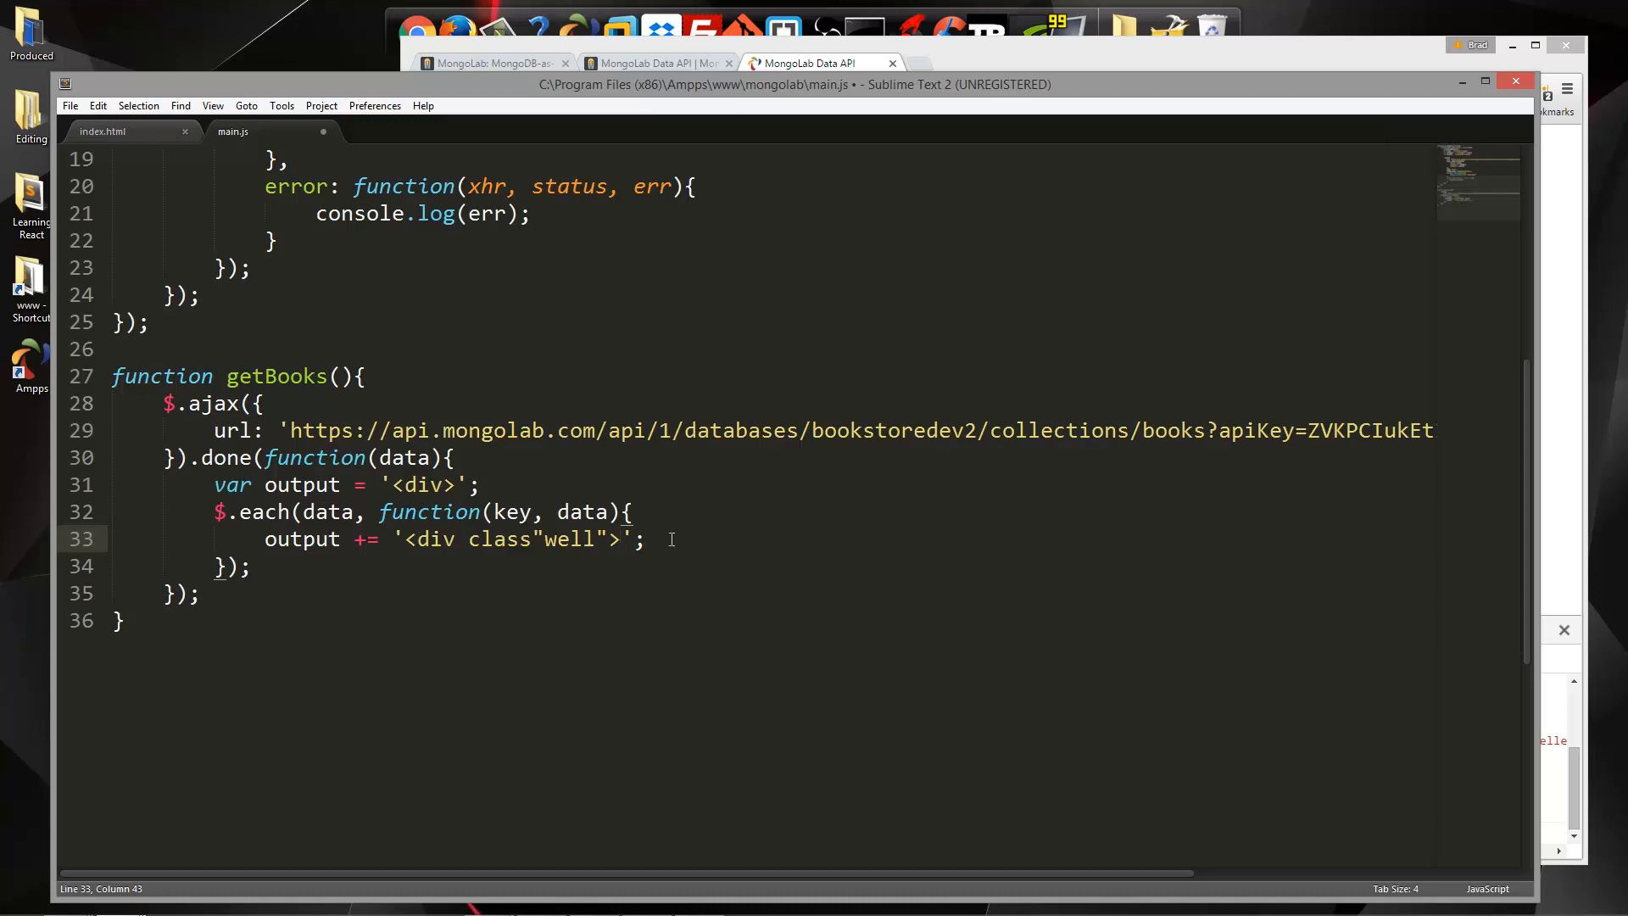
pyautogui.press('enter')
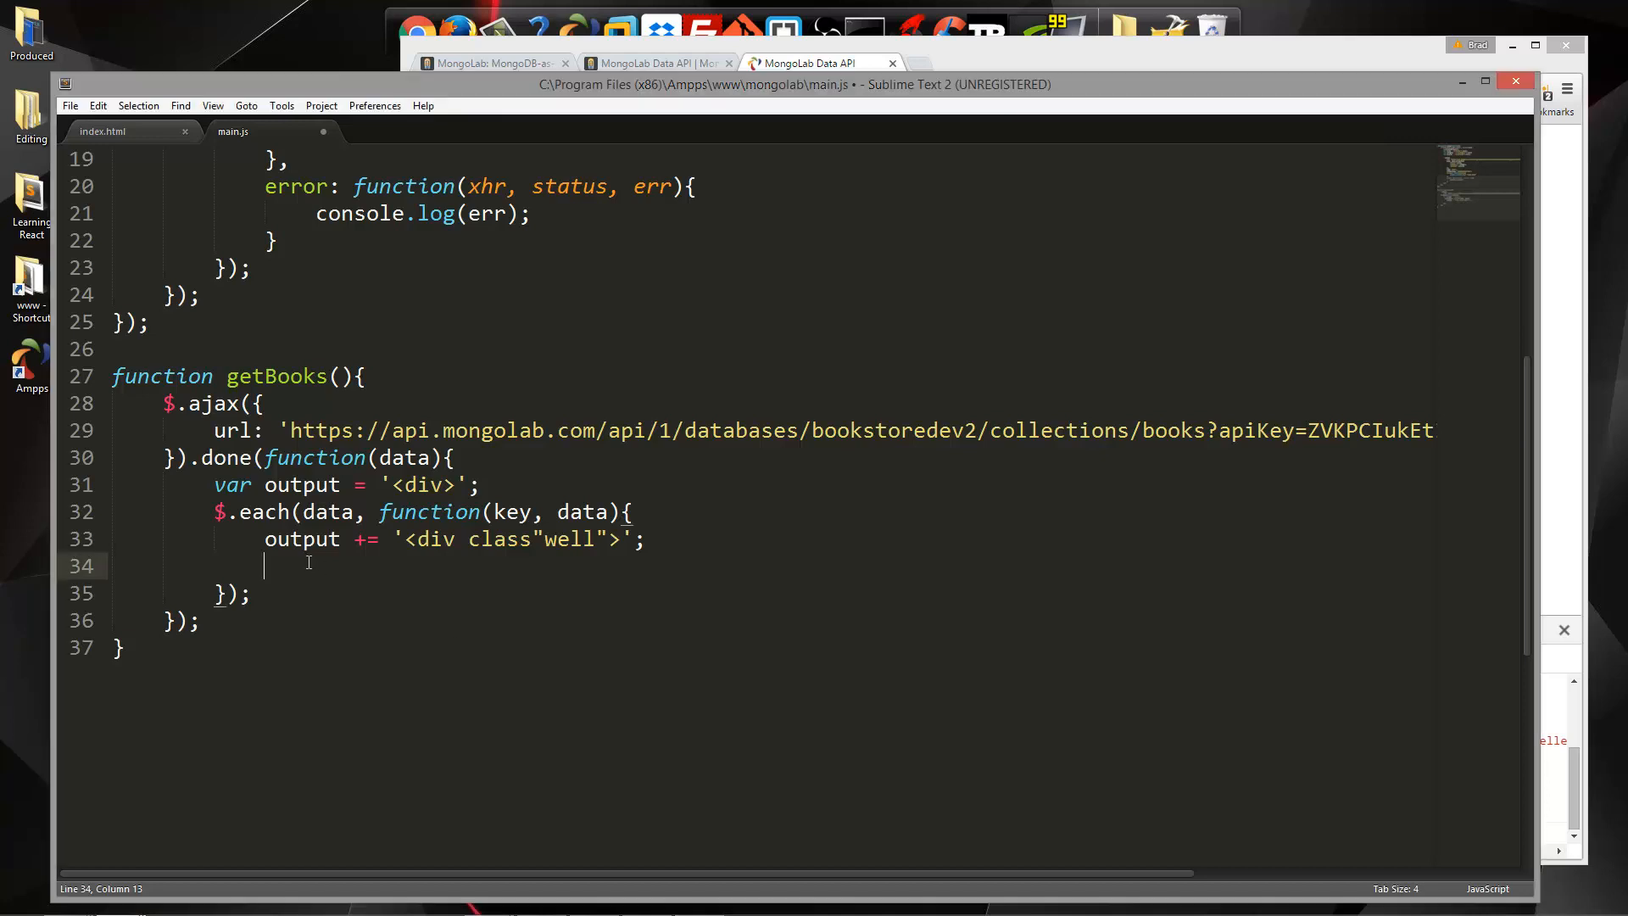
# Append an h3 line holding data.title to output
pyautogui.write('output')
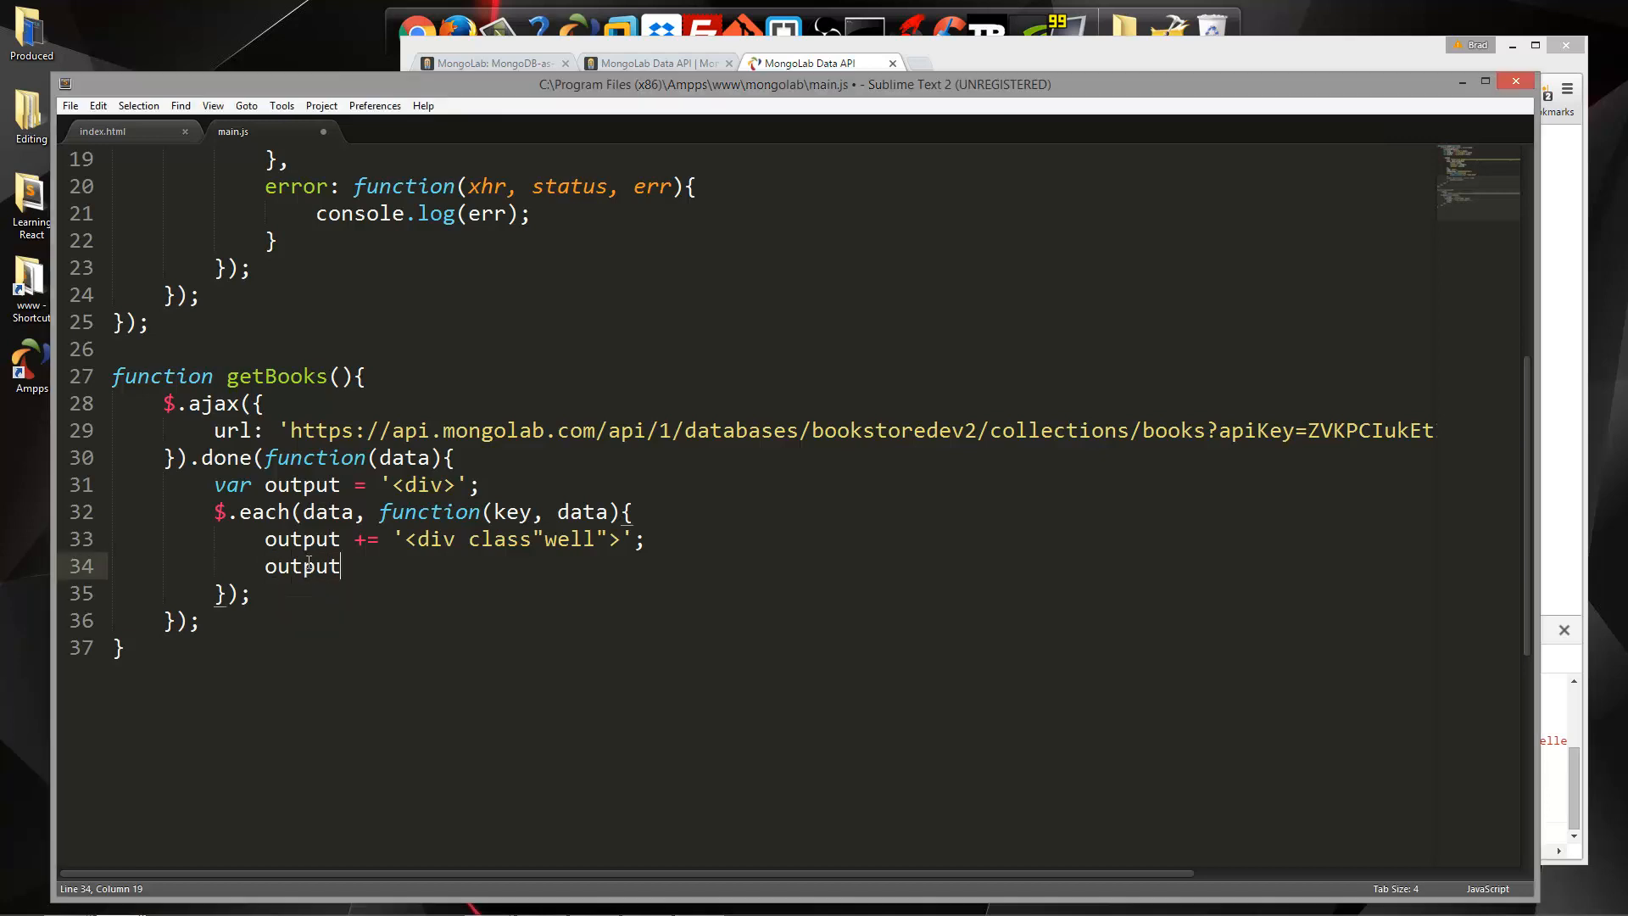
pyautogui.write('+=')
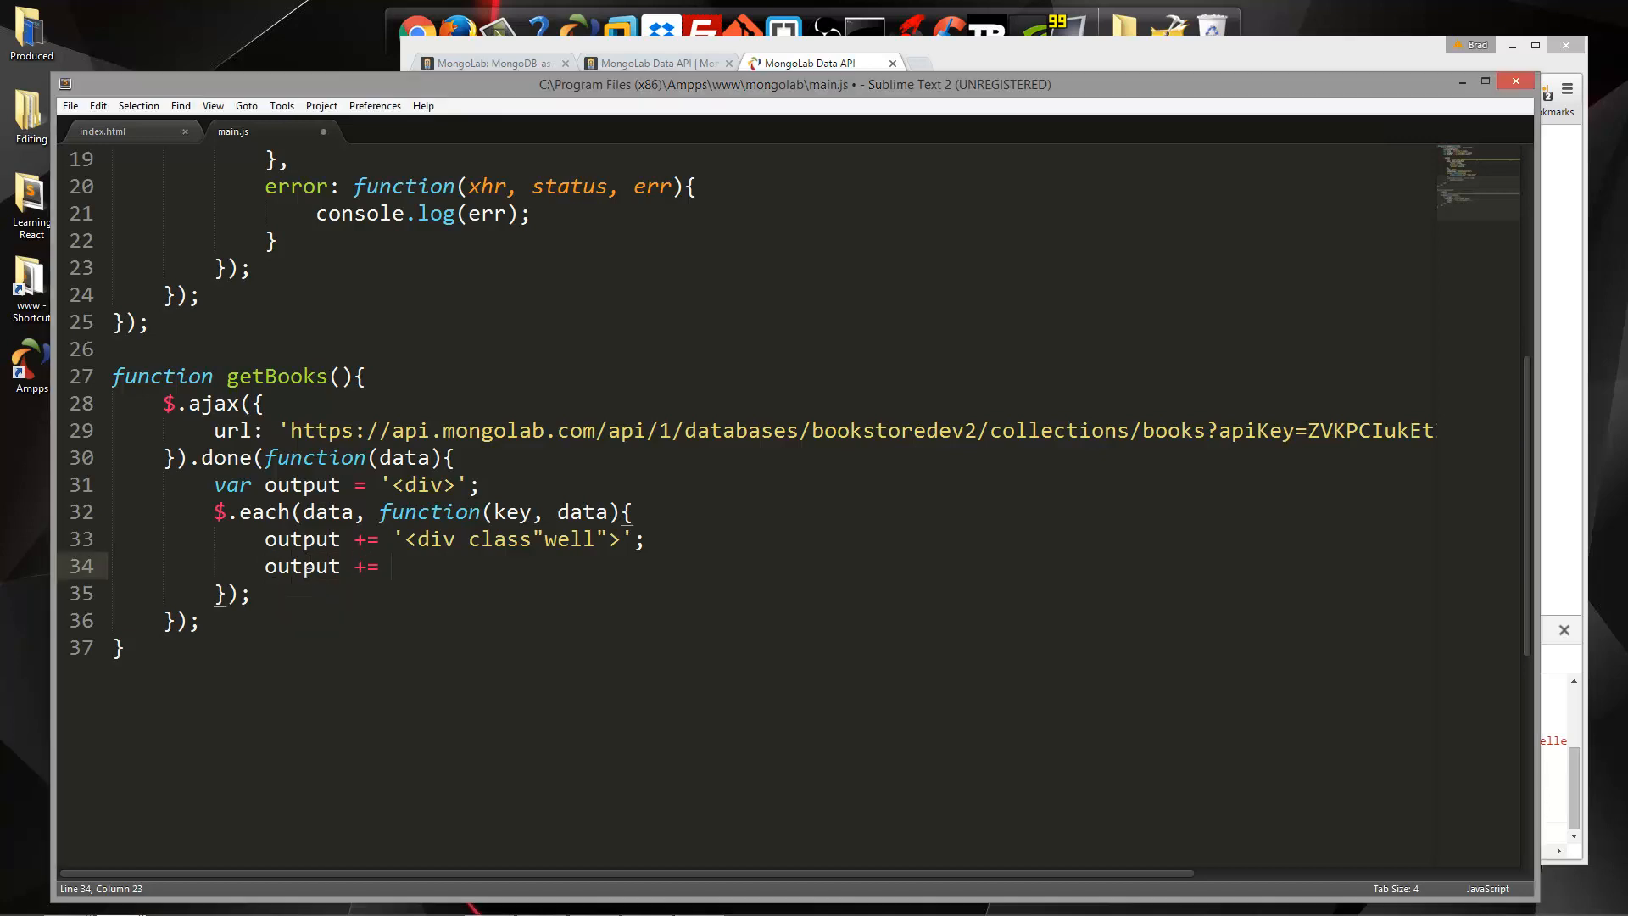
pyautogui.write("'<';")
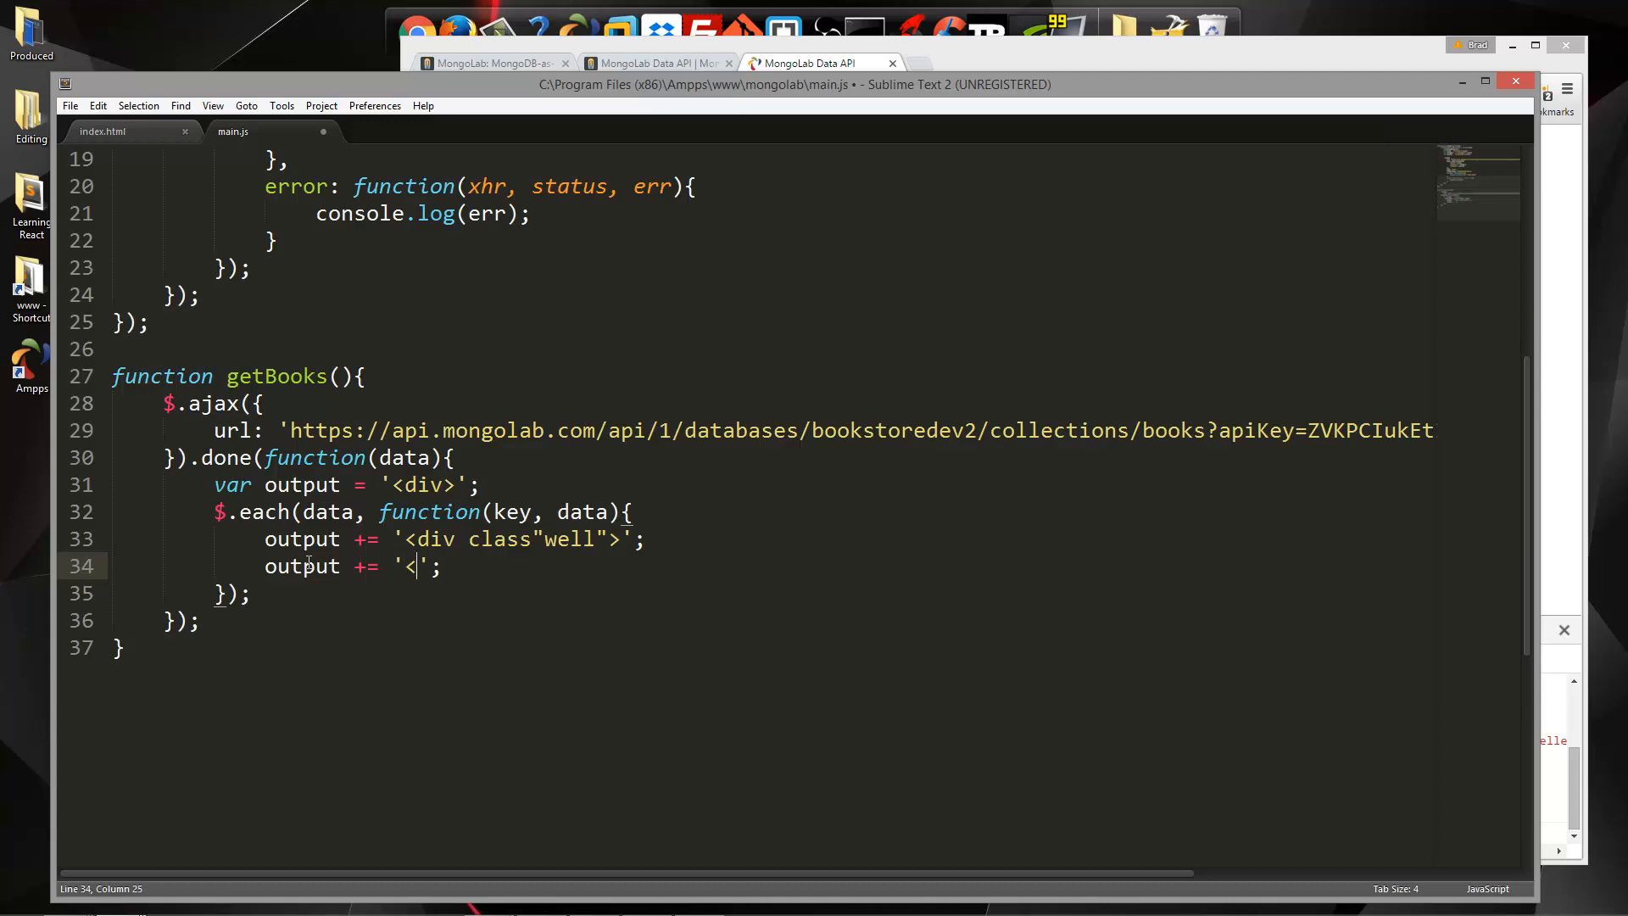
pyautogui.write('h3></')
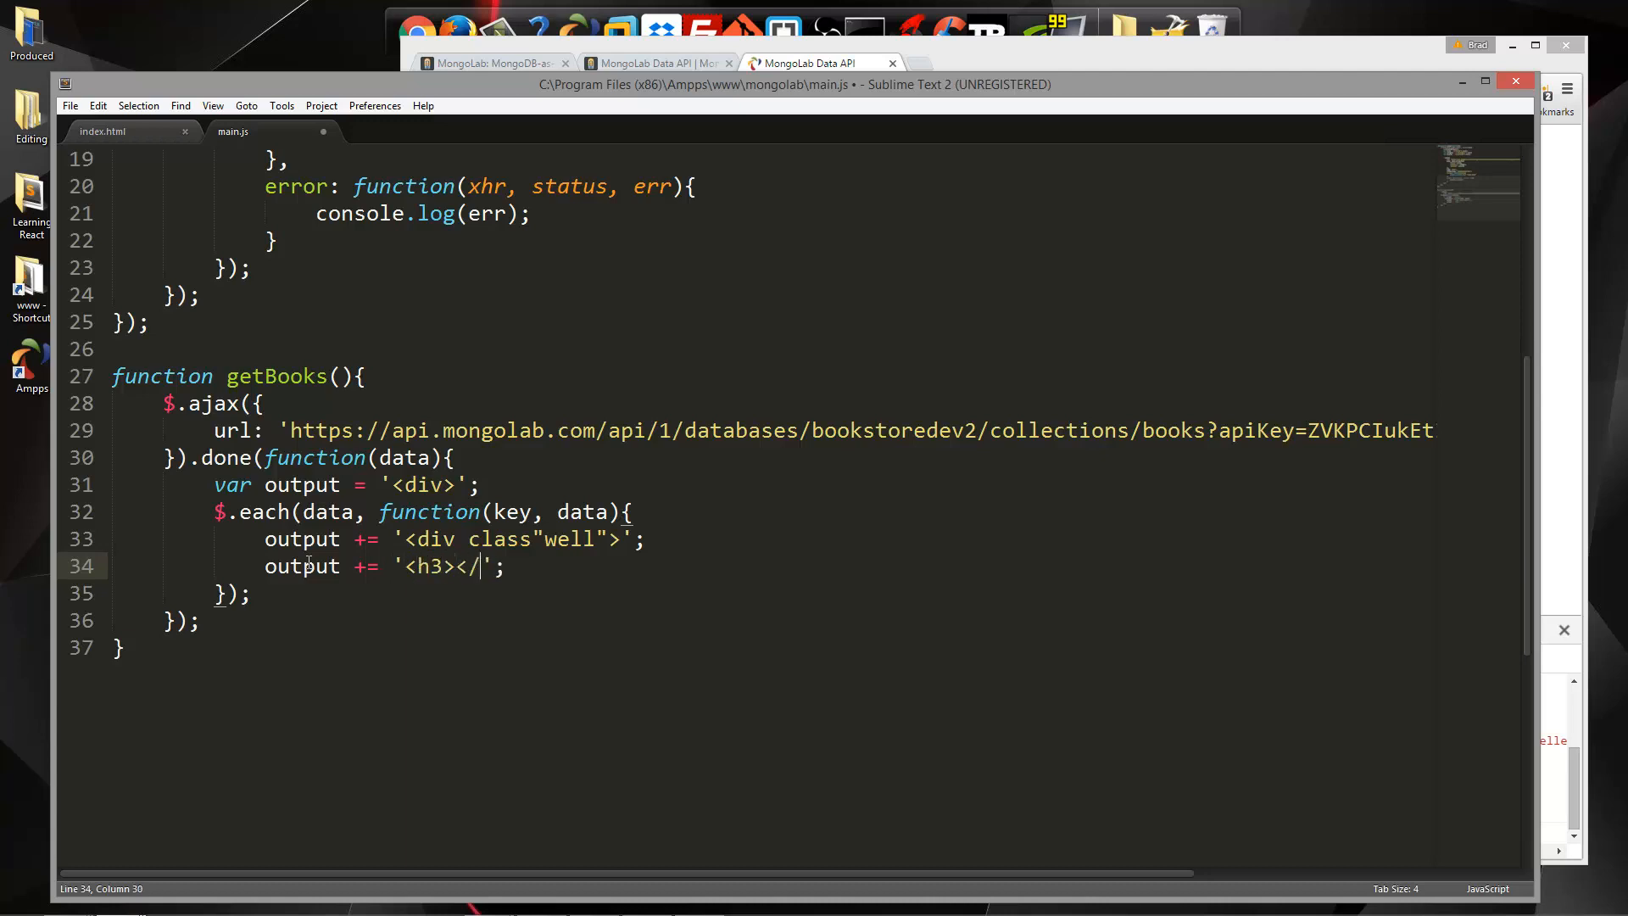
pyautogui.write('h3>')
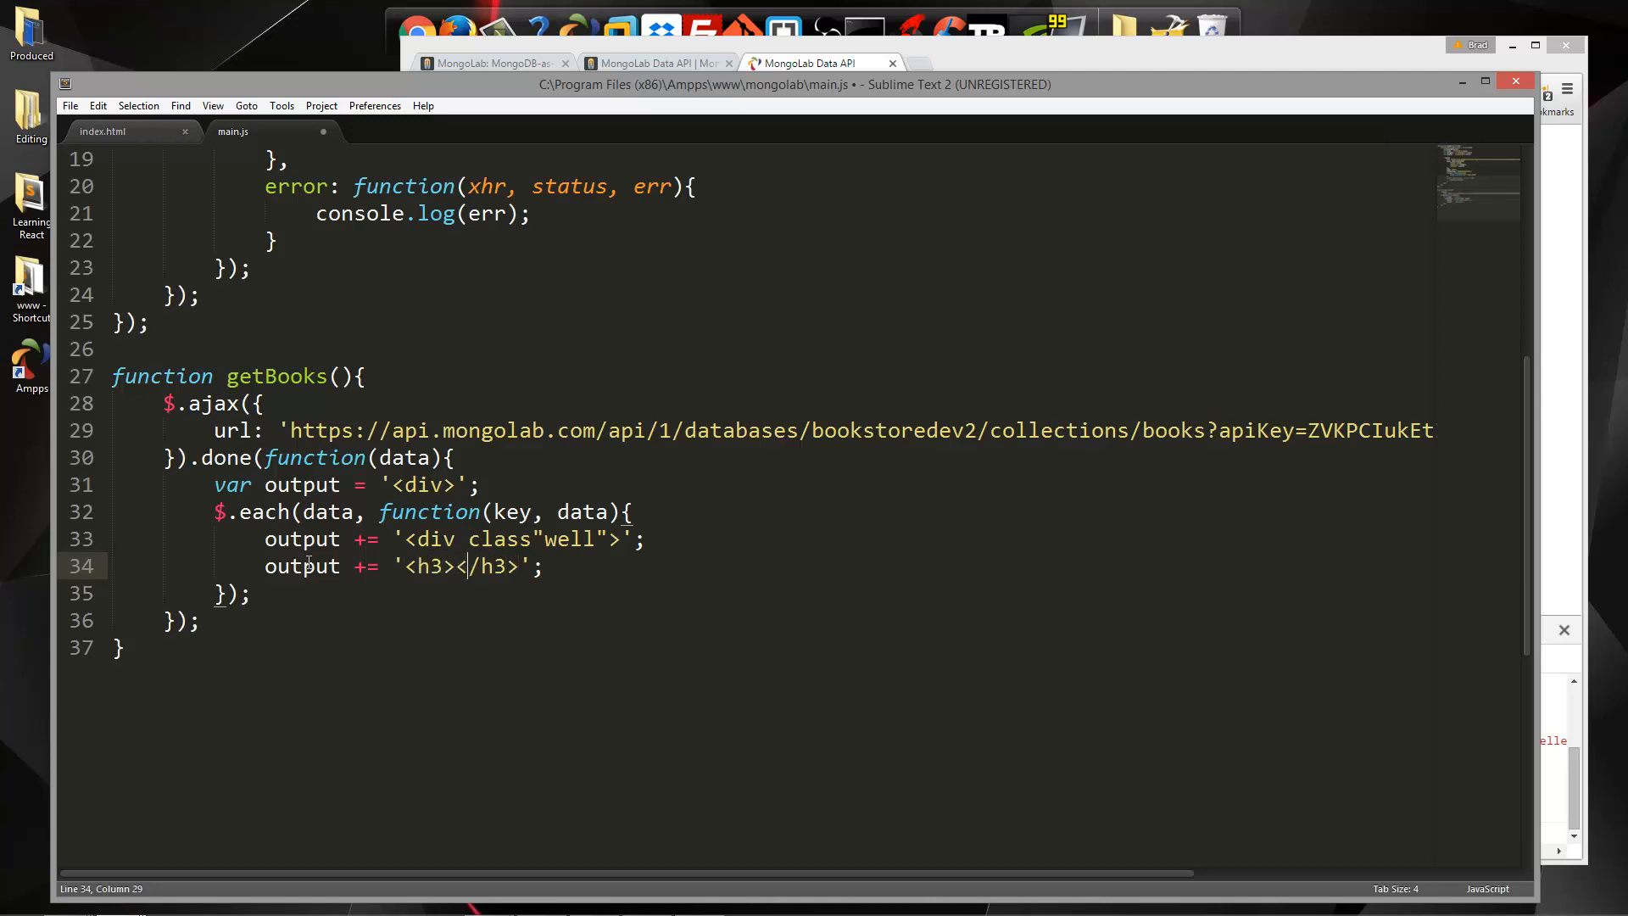
pyautogui.write("'")
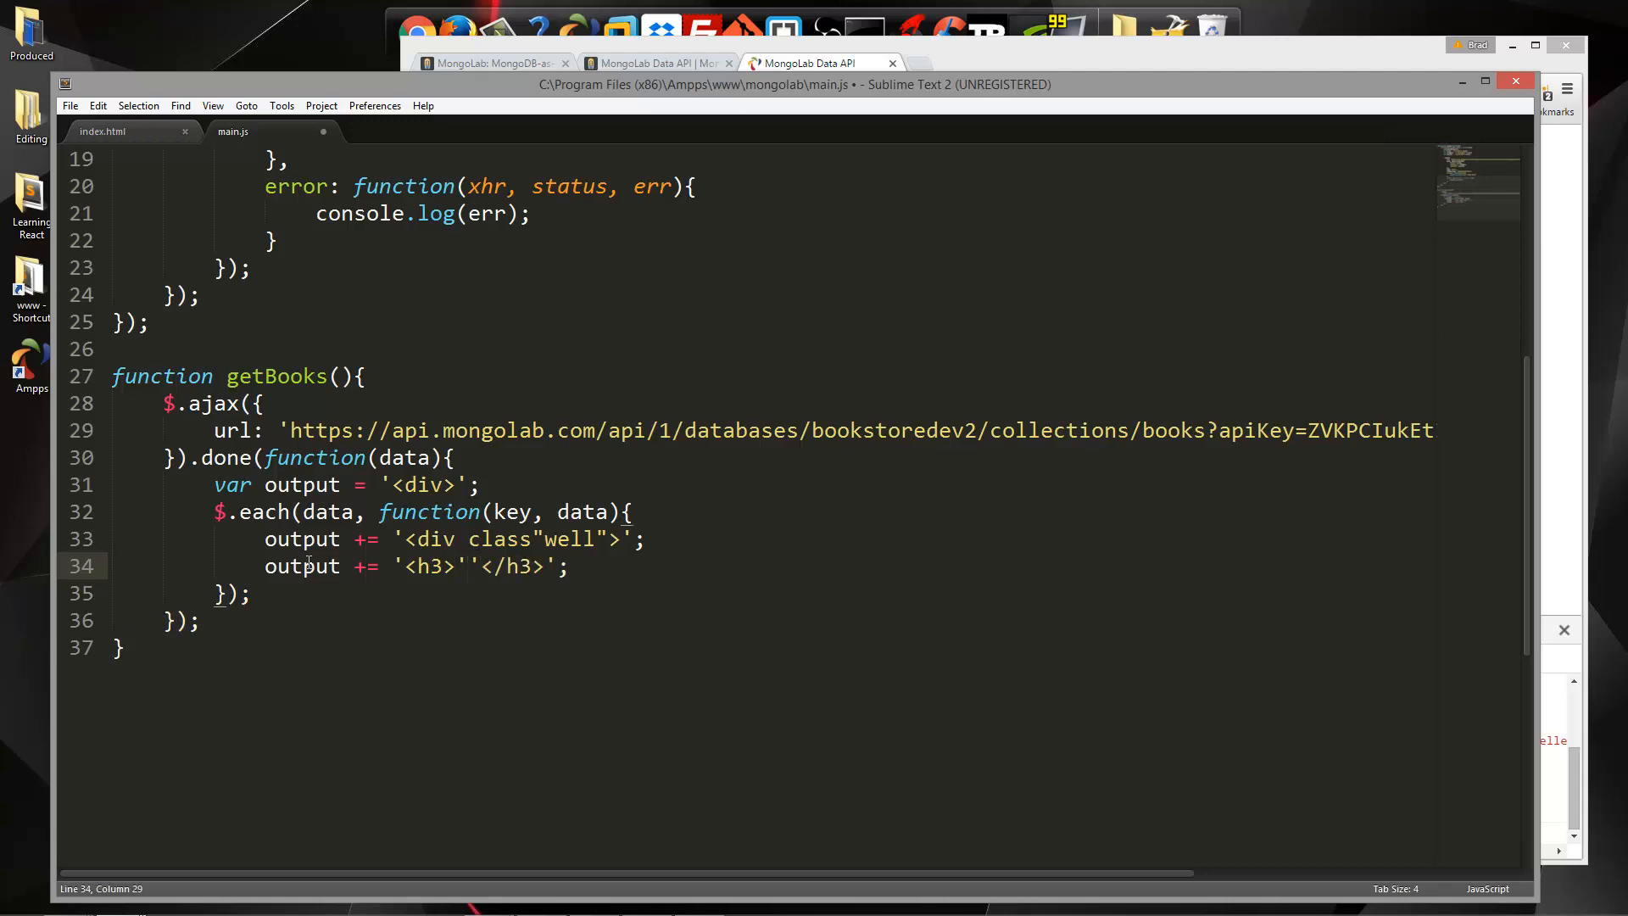
pyautogui.write('++')
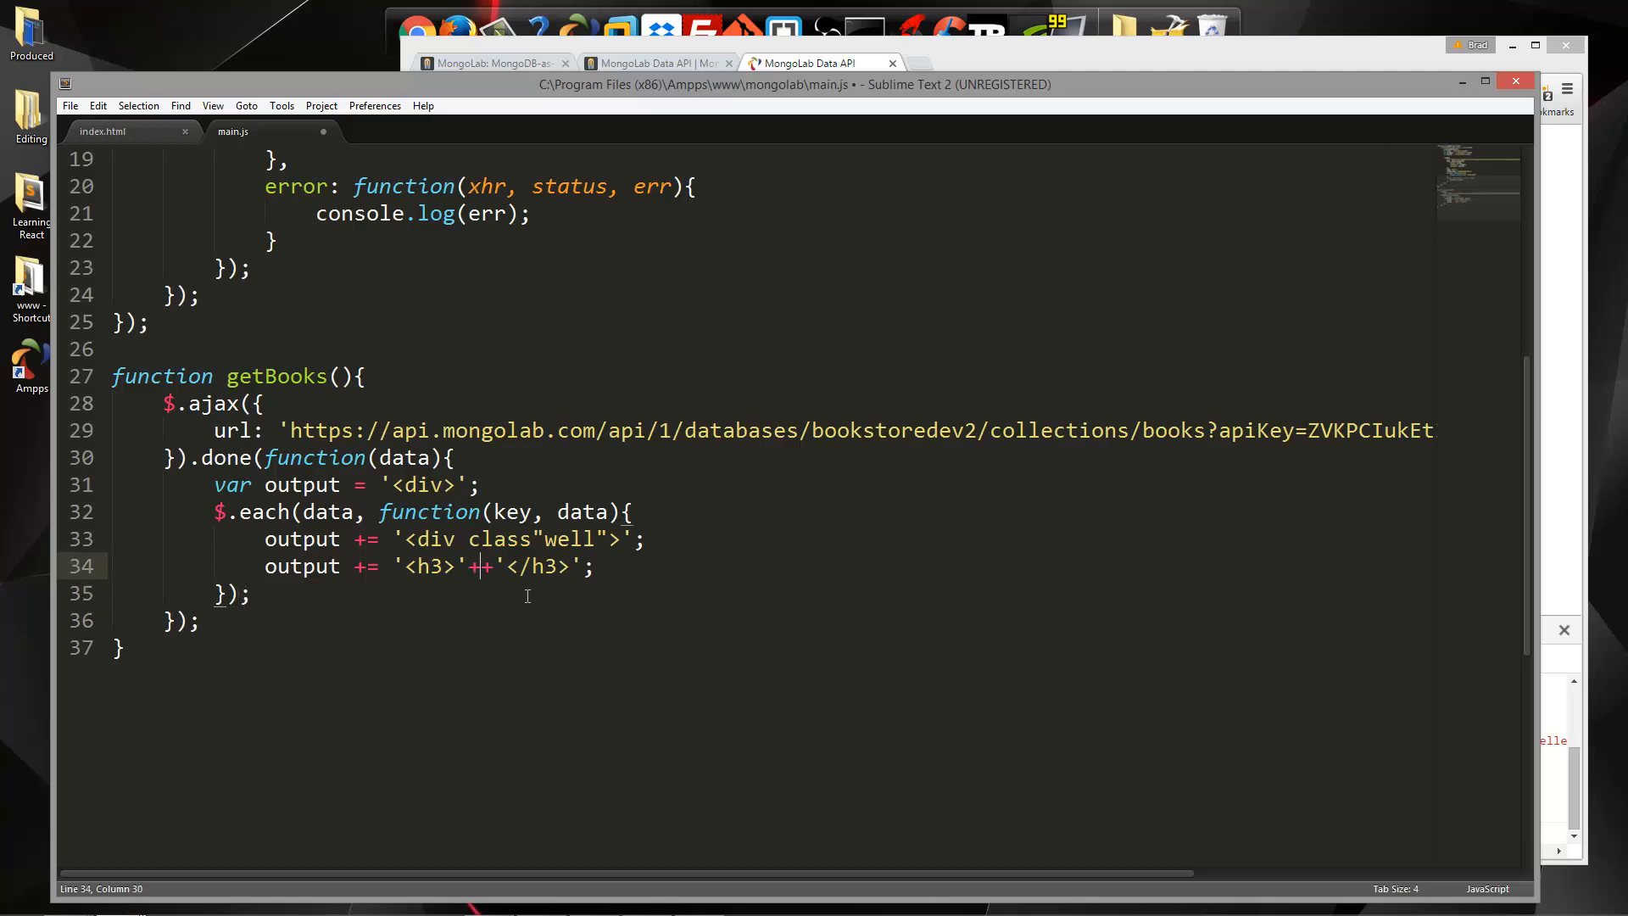
pyautogui.write('data.title')
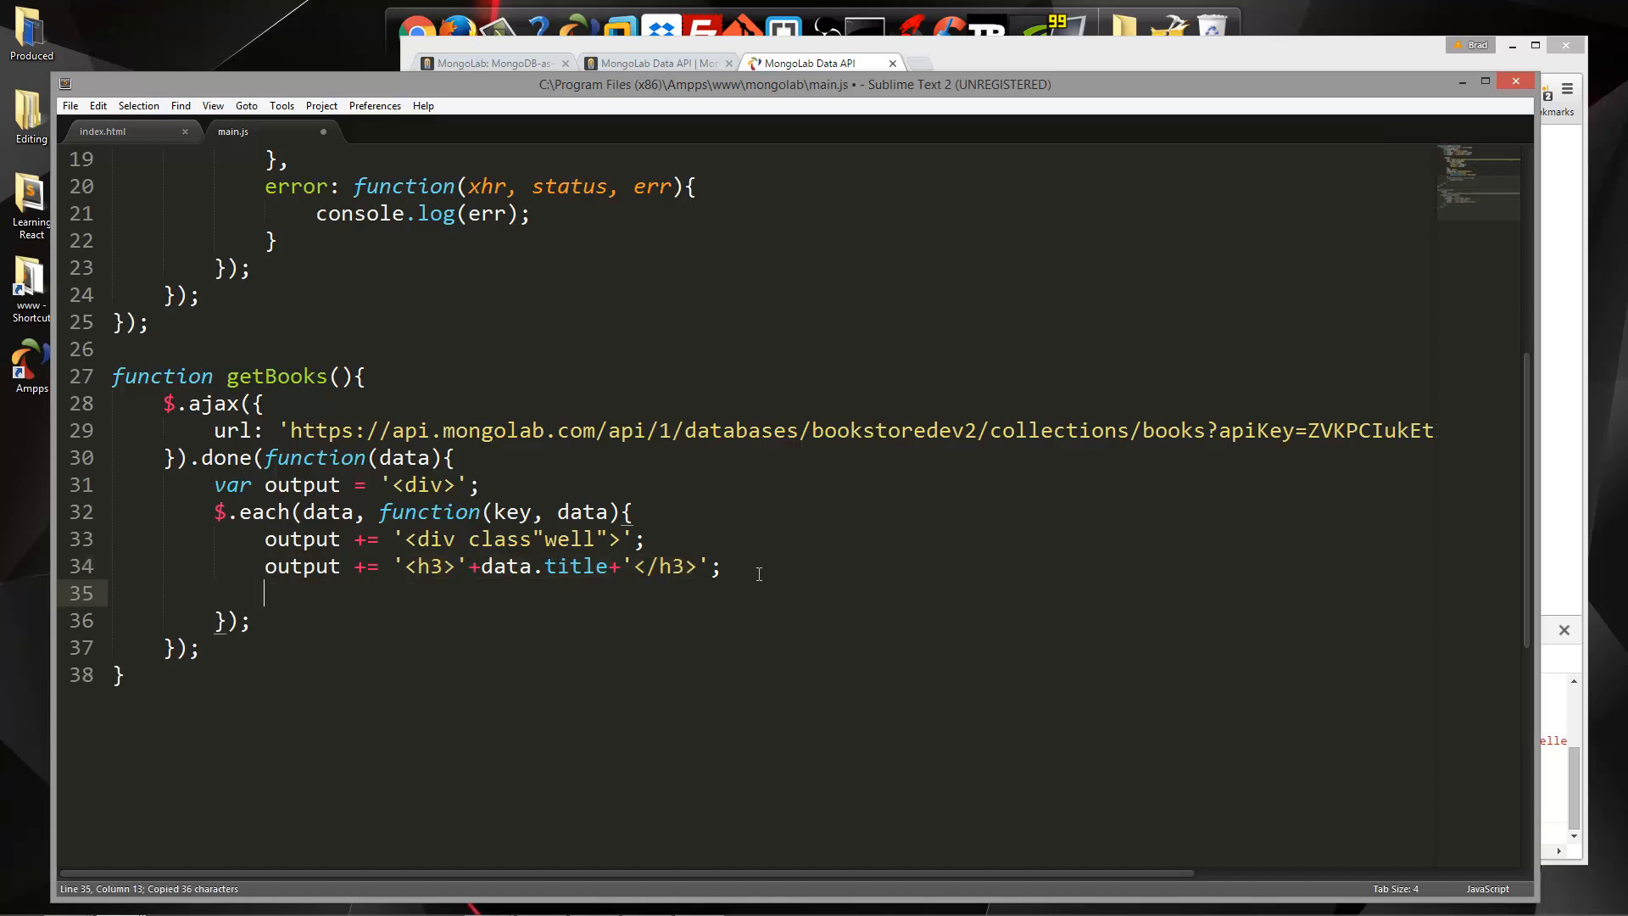
pyautogui.press('ctrl+v')
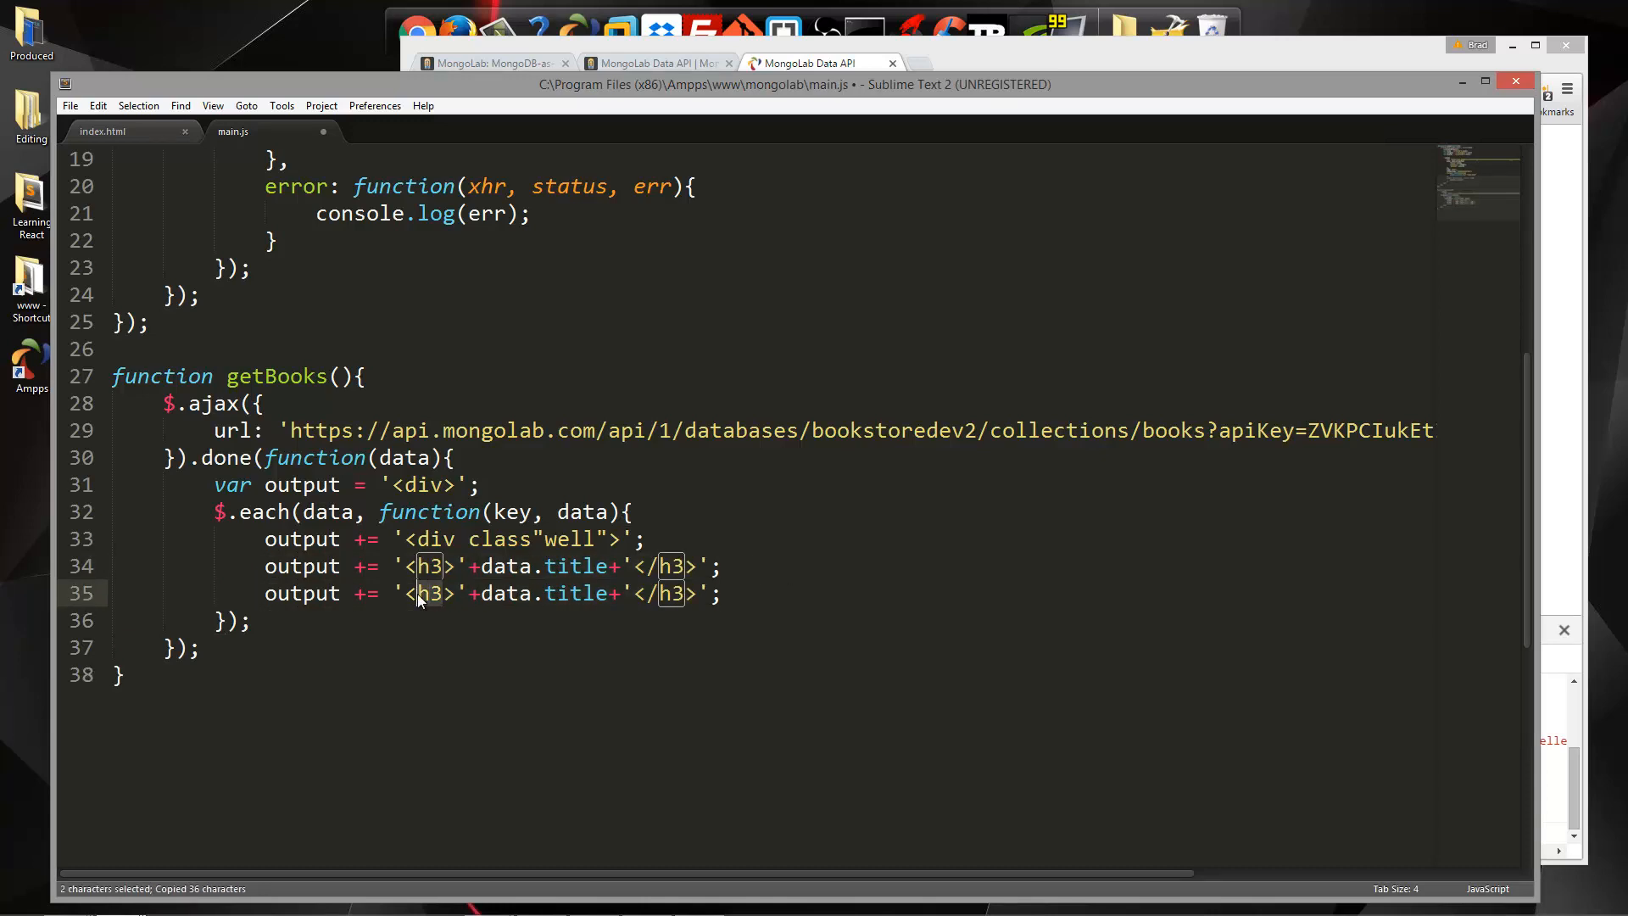
# Add paragraph lines for data.category and data.excerpt
pyautogui.write('p')
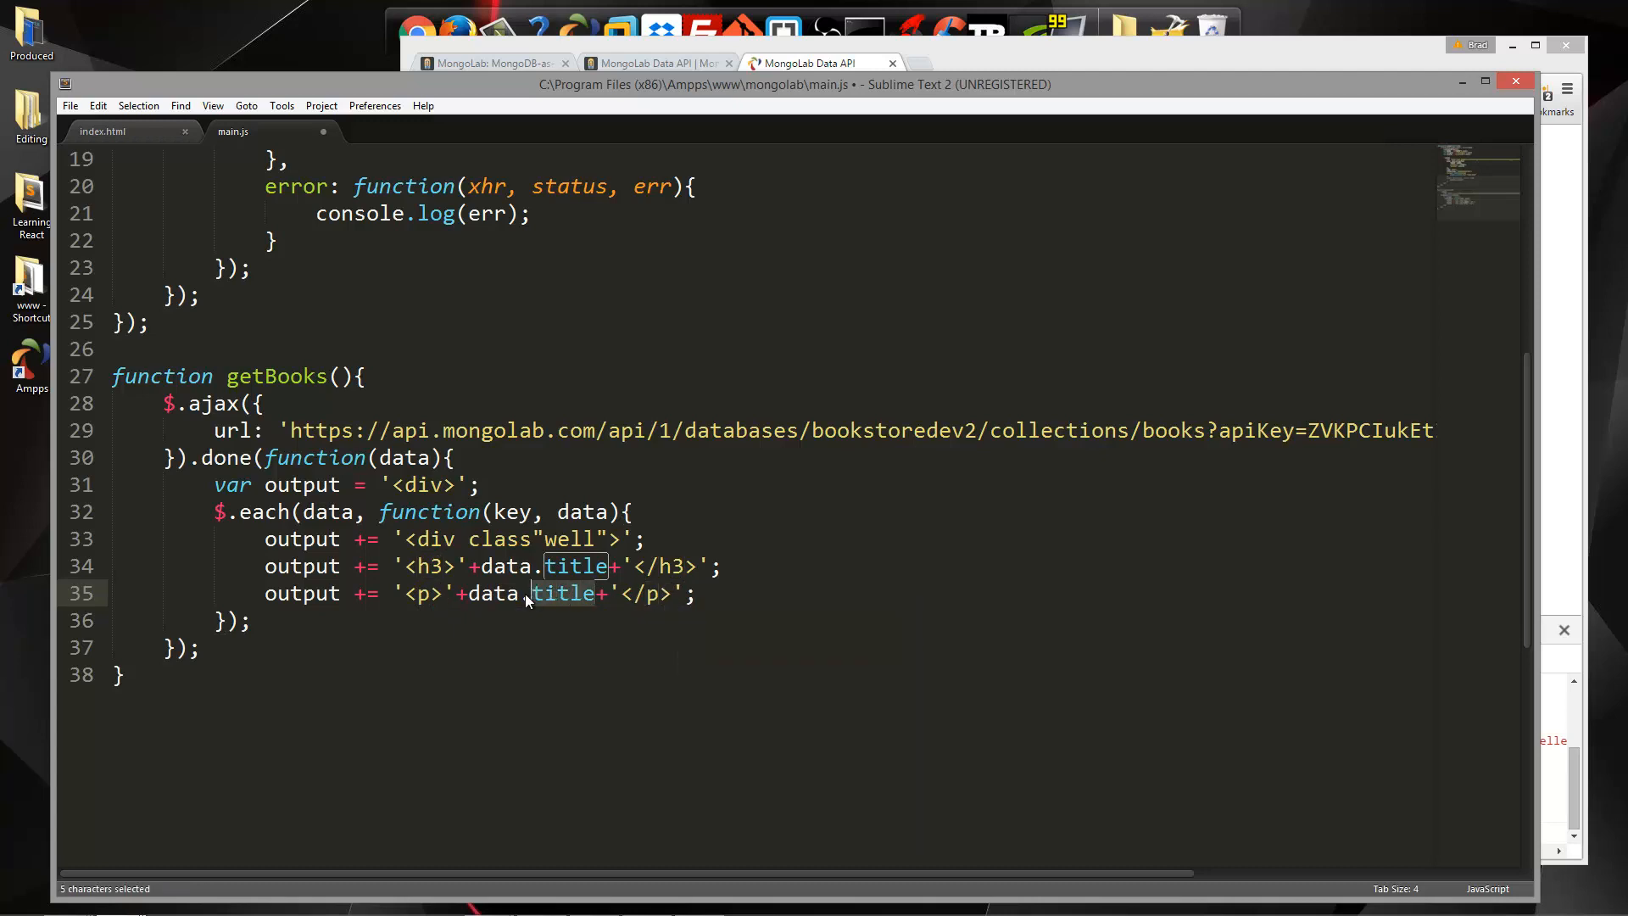
pyautogui.write('category')
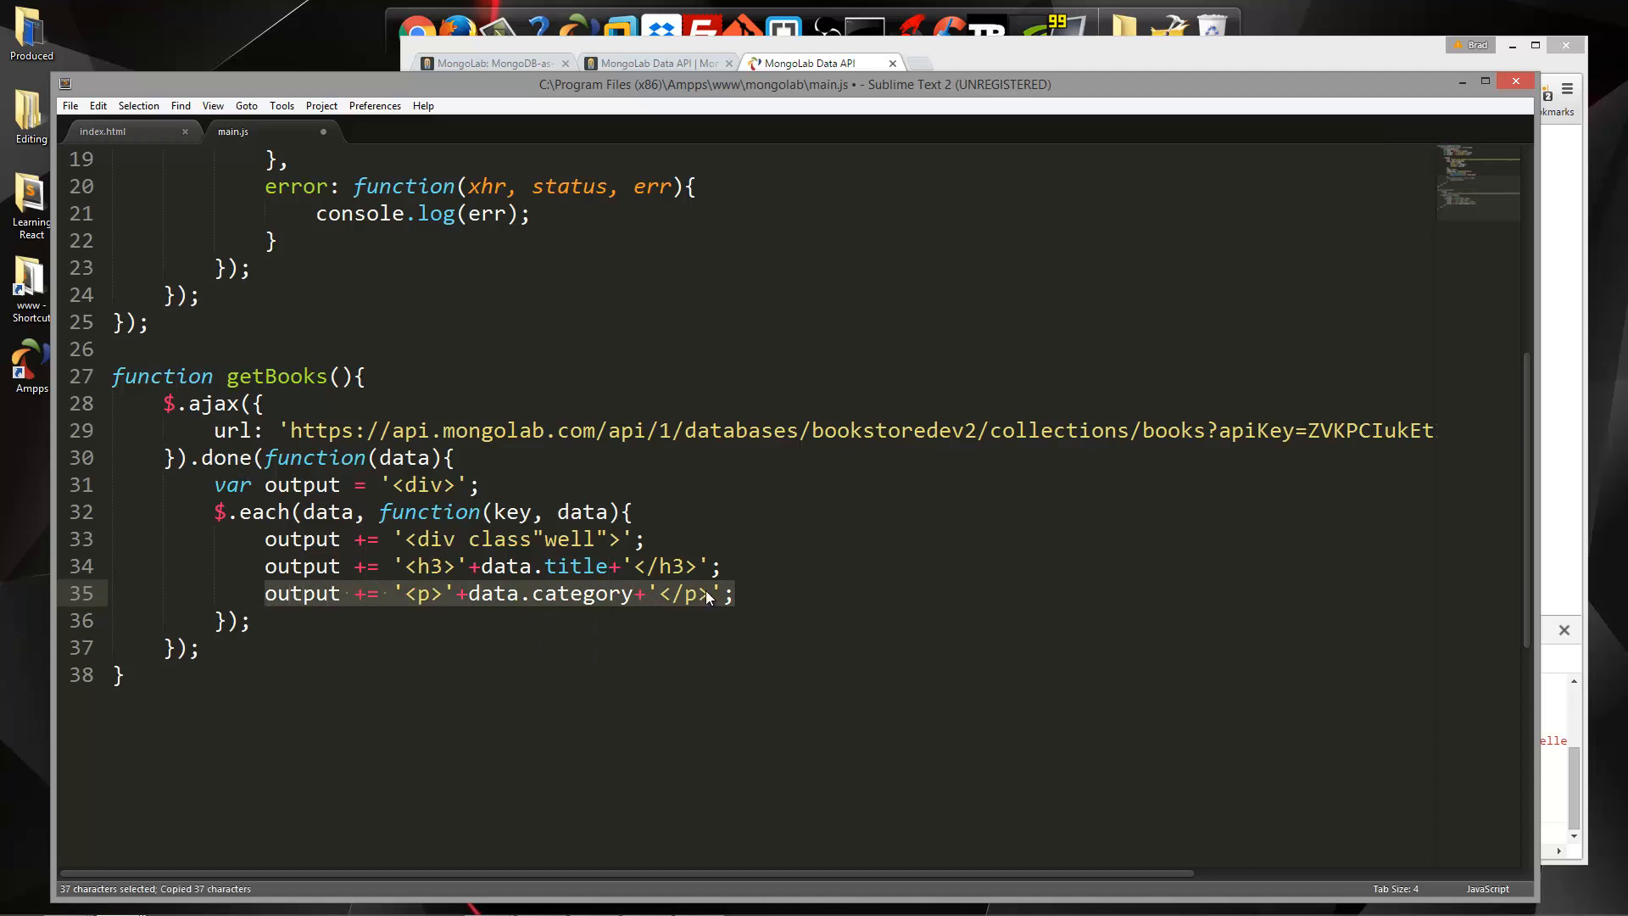
pyautogui.press('ctrl+v')
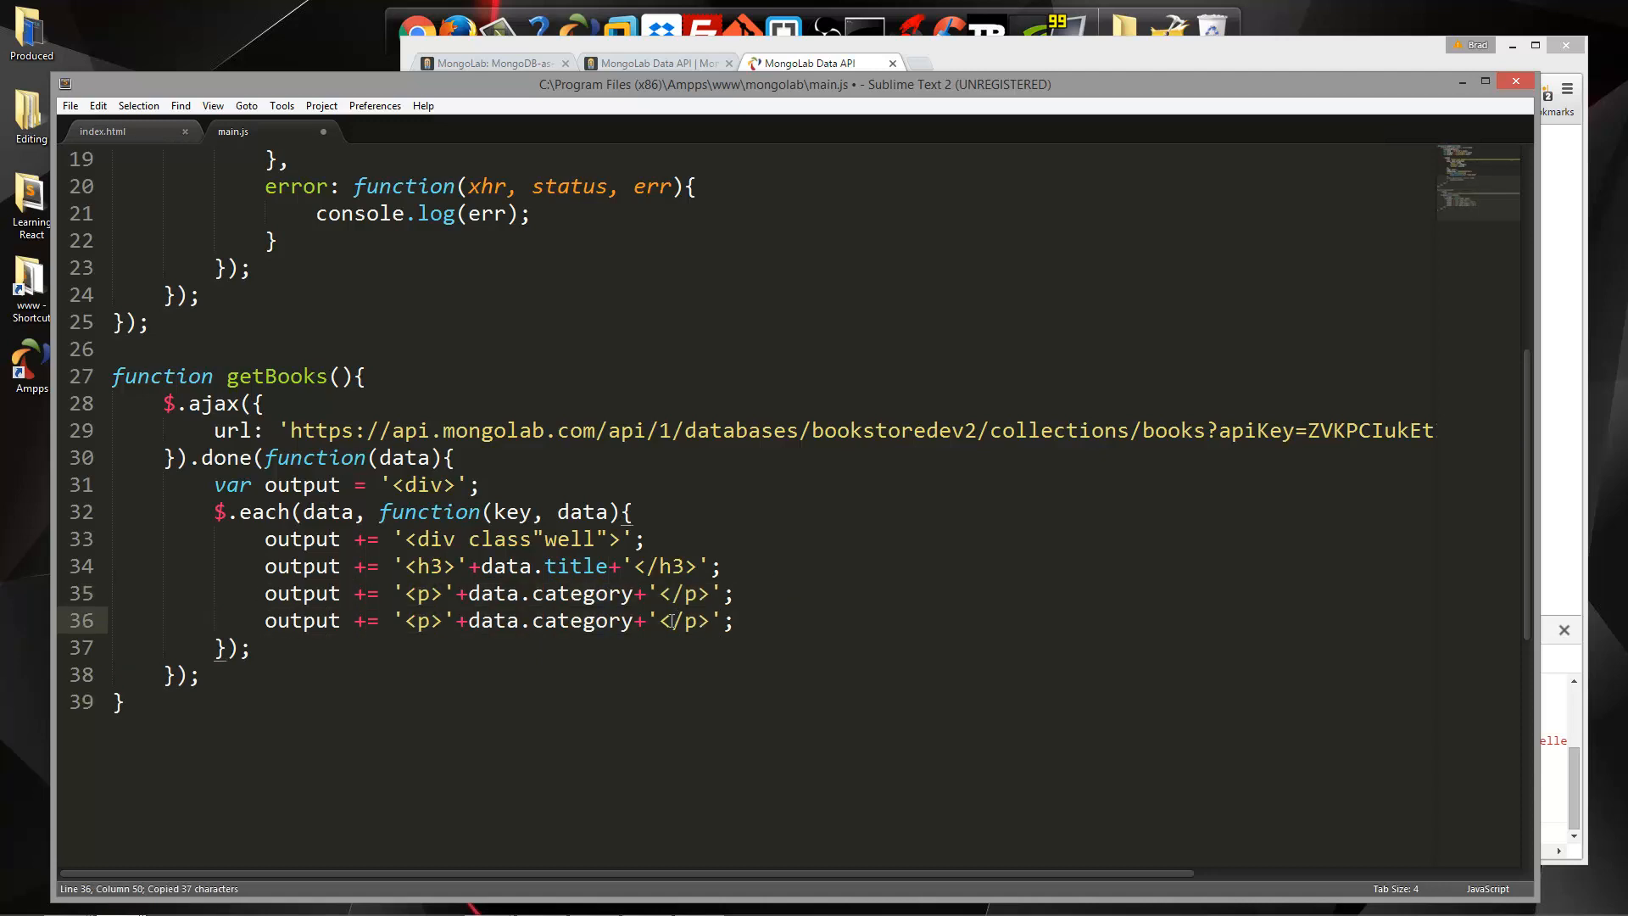
pyautogui.doubleClick(581, 620)
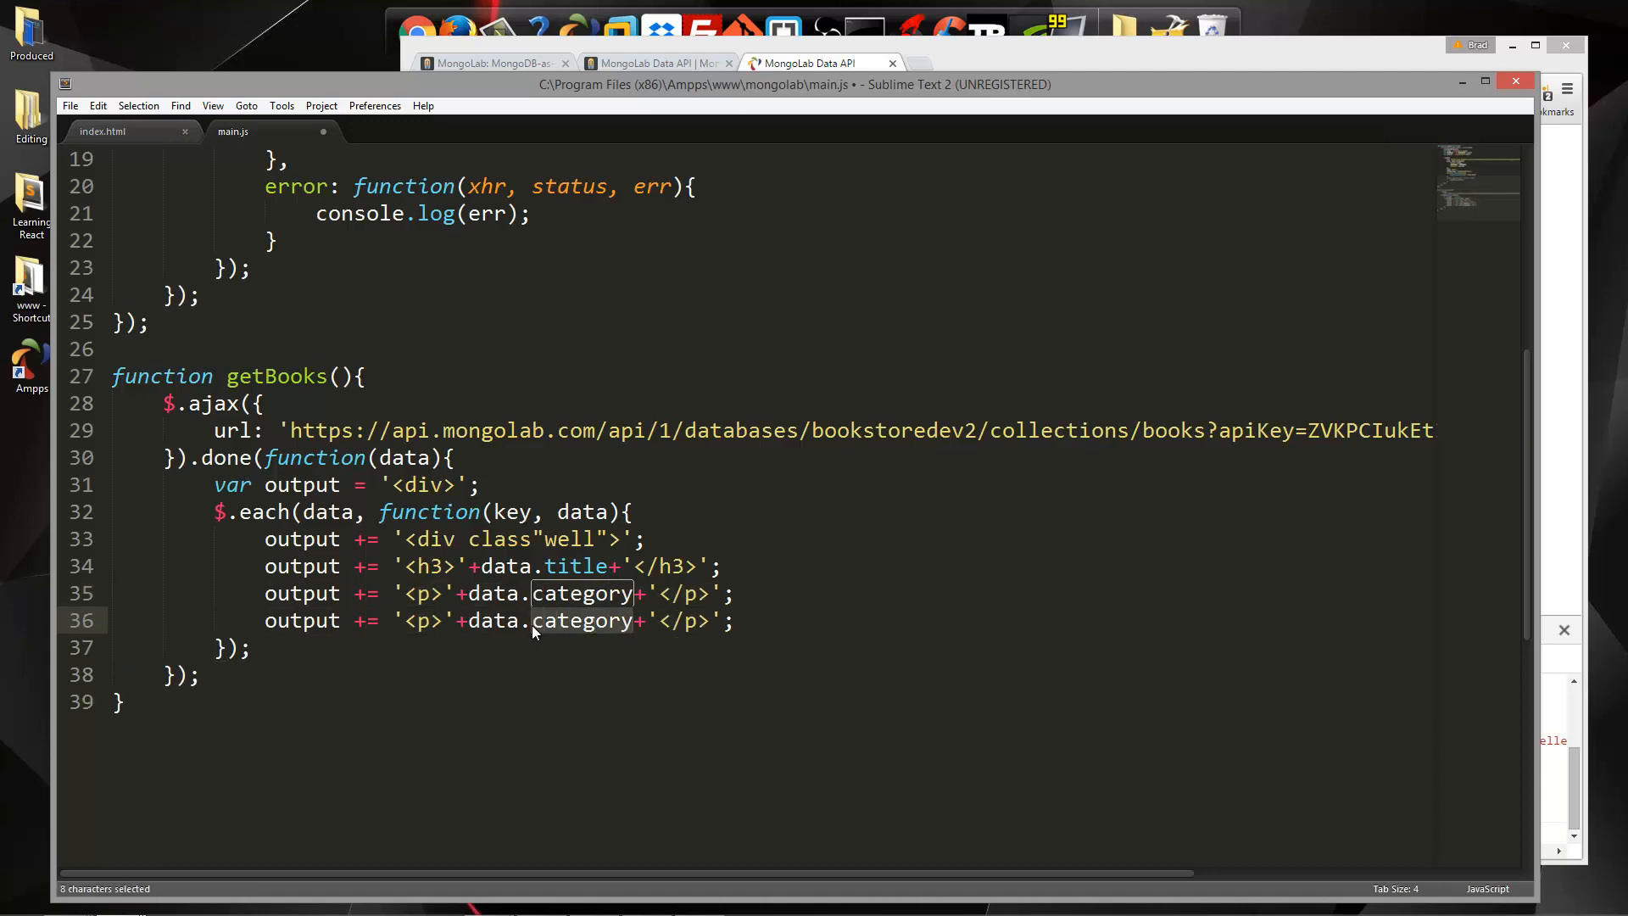
pyautogui.write('excerpt')
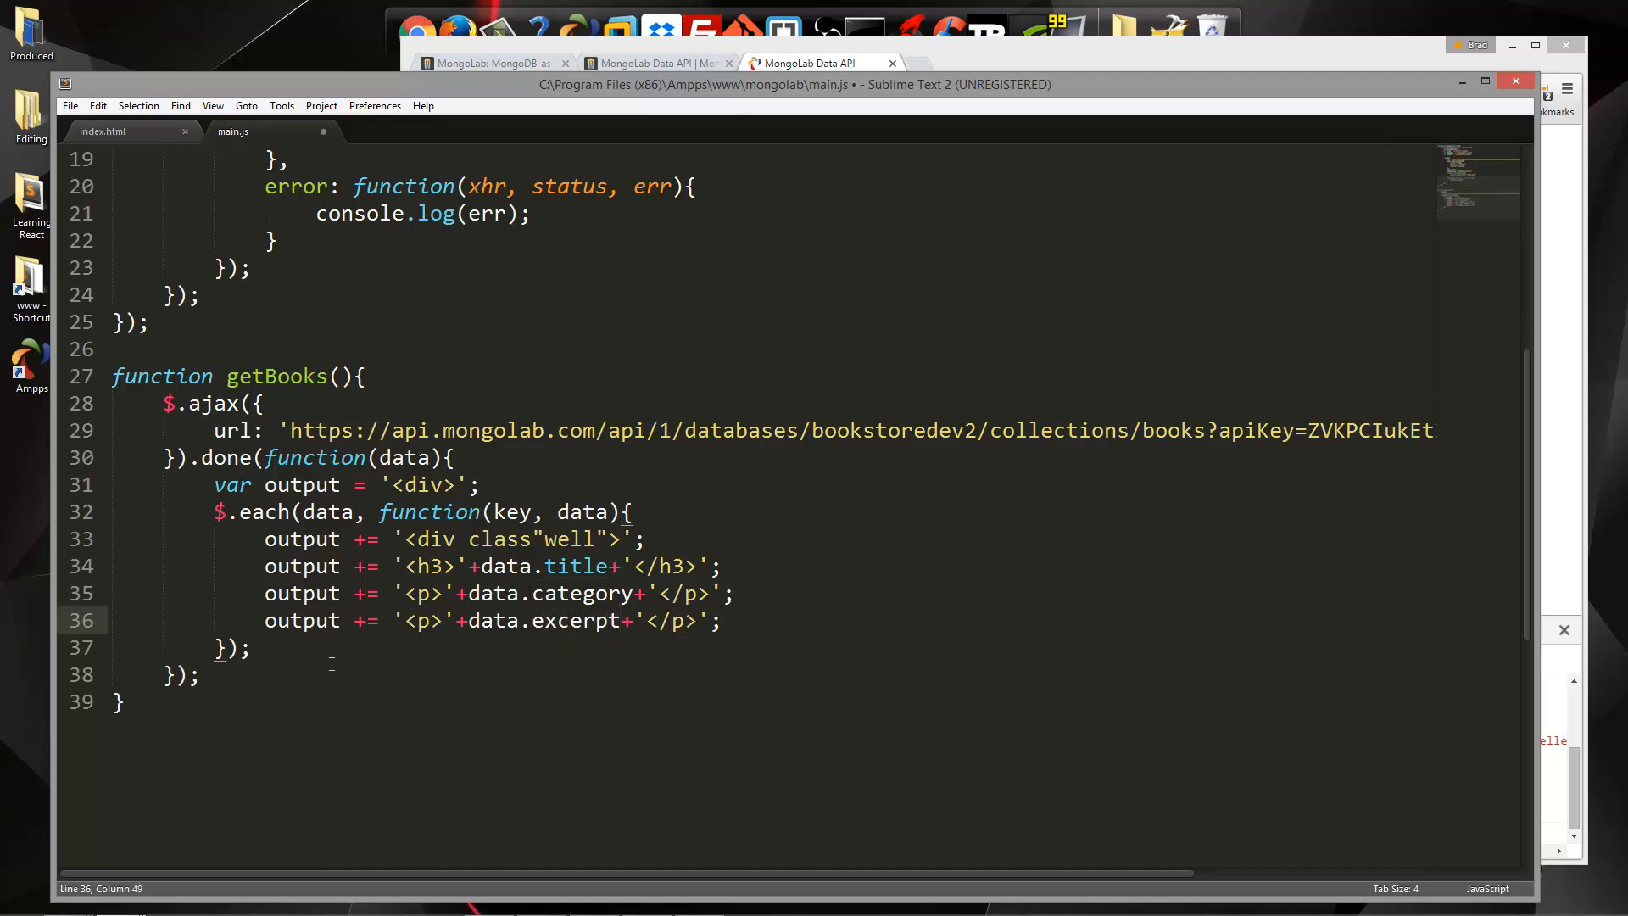
# After the loop, append the closing '</div>' to output
pyautogui.click(249, 647)
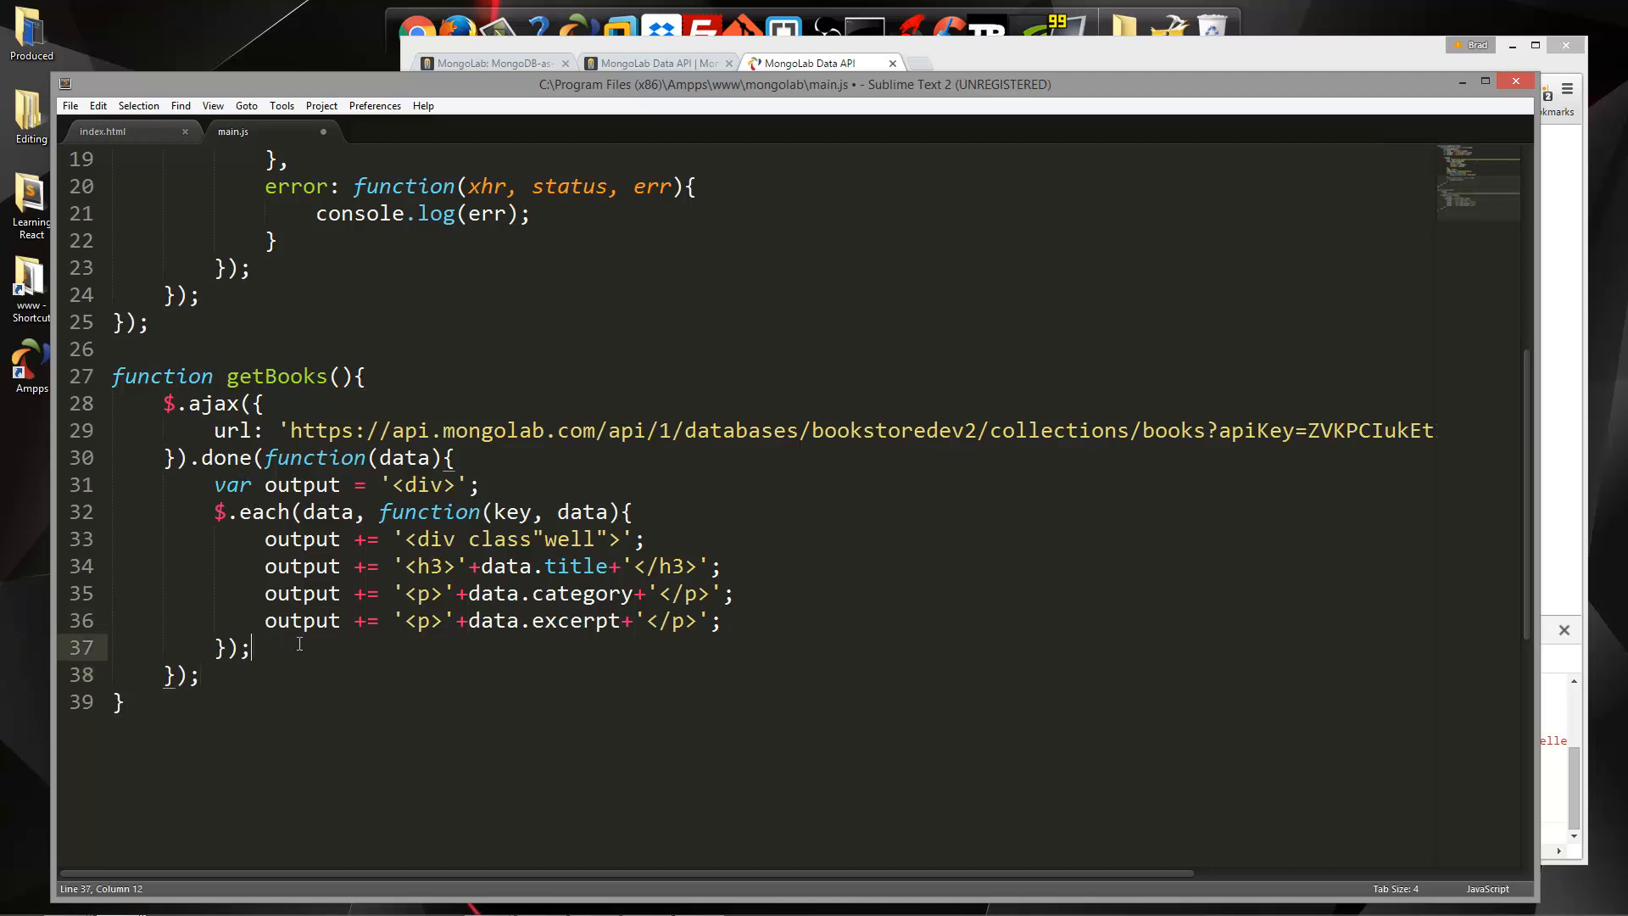
pyautogui.write("output += '<p>'+data.category+'</p>';")
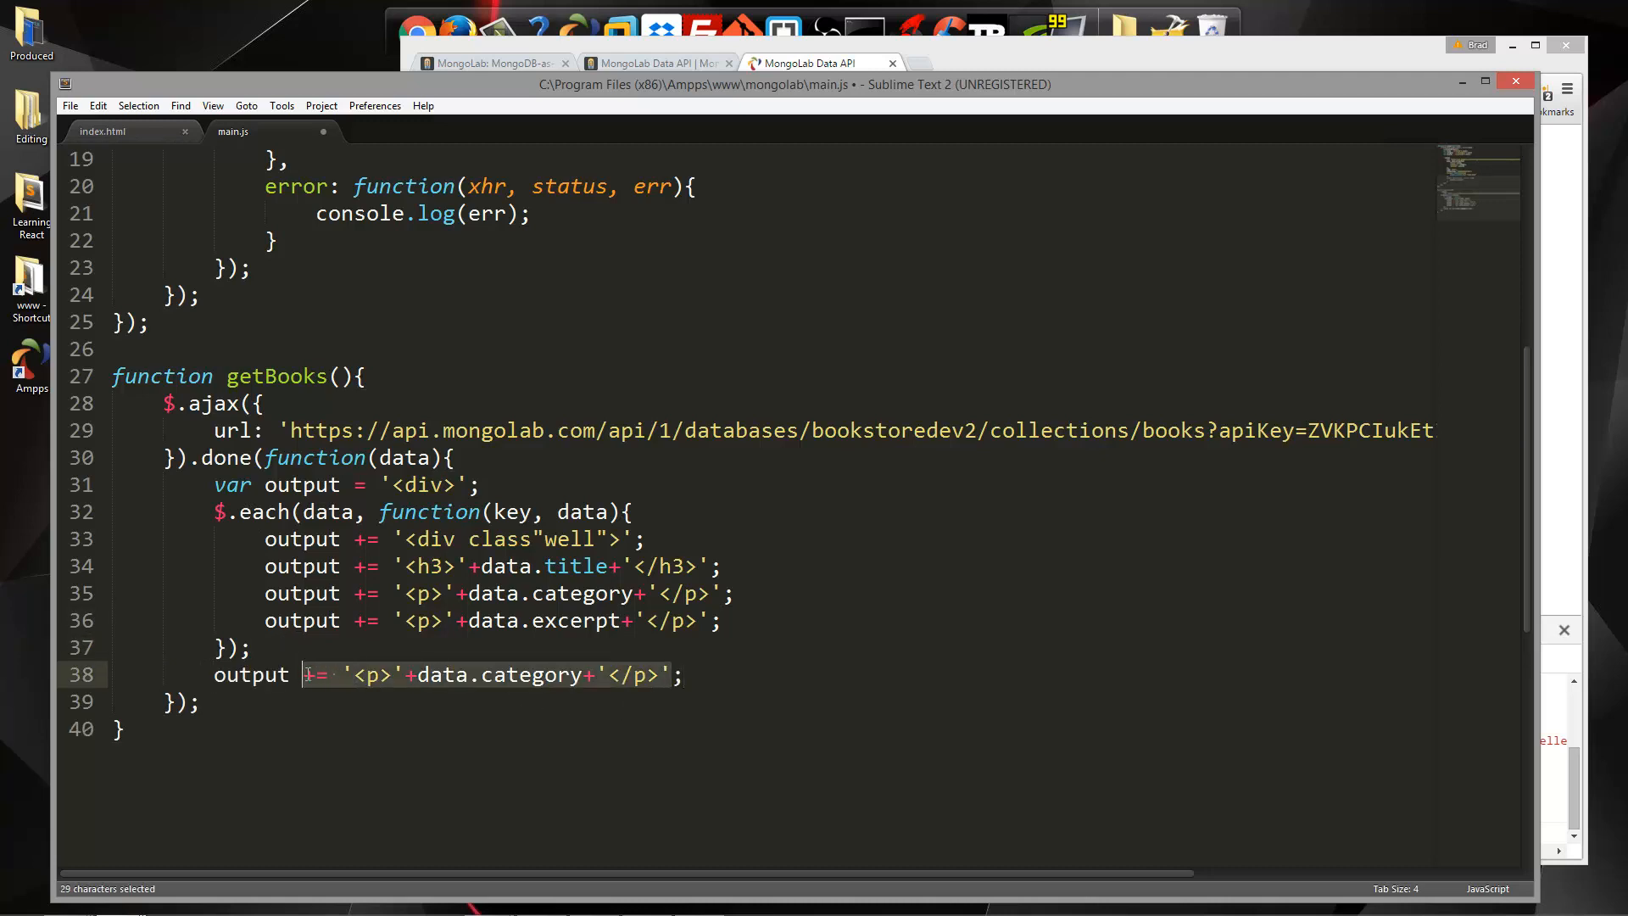
pyautogui.press('Delete')
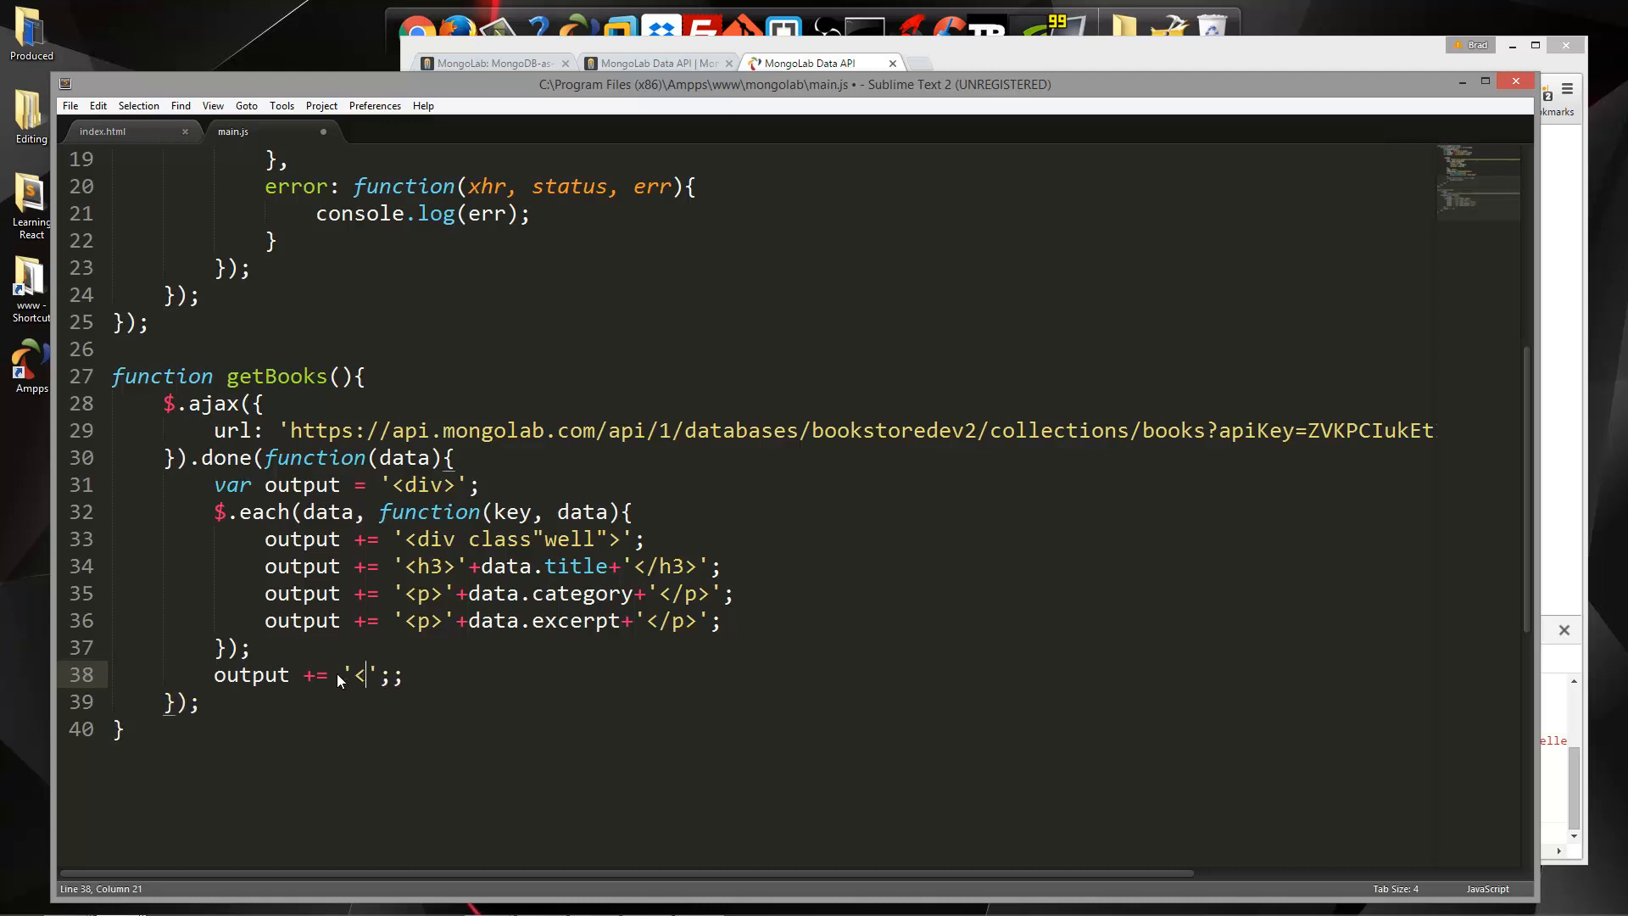
pyautogui.write('/div>')
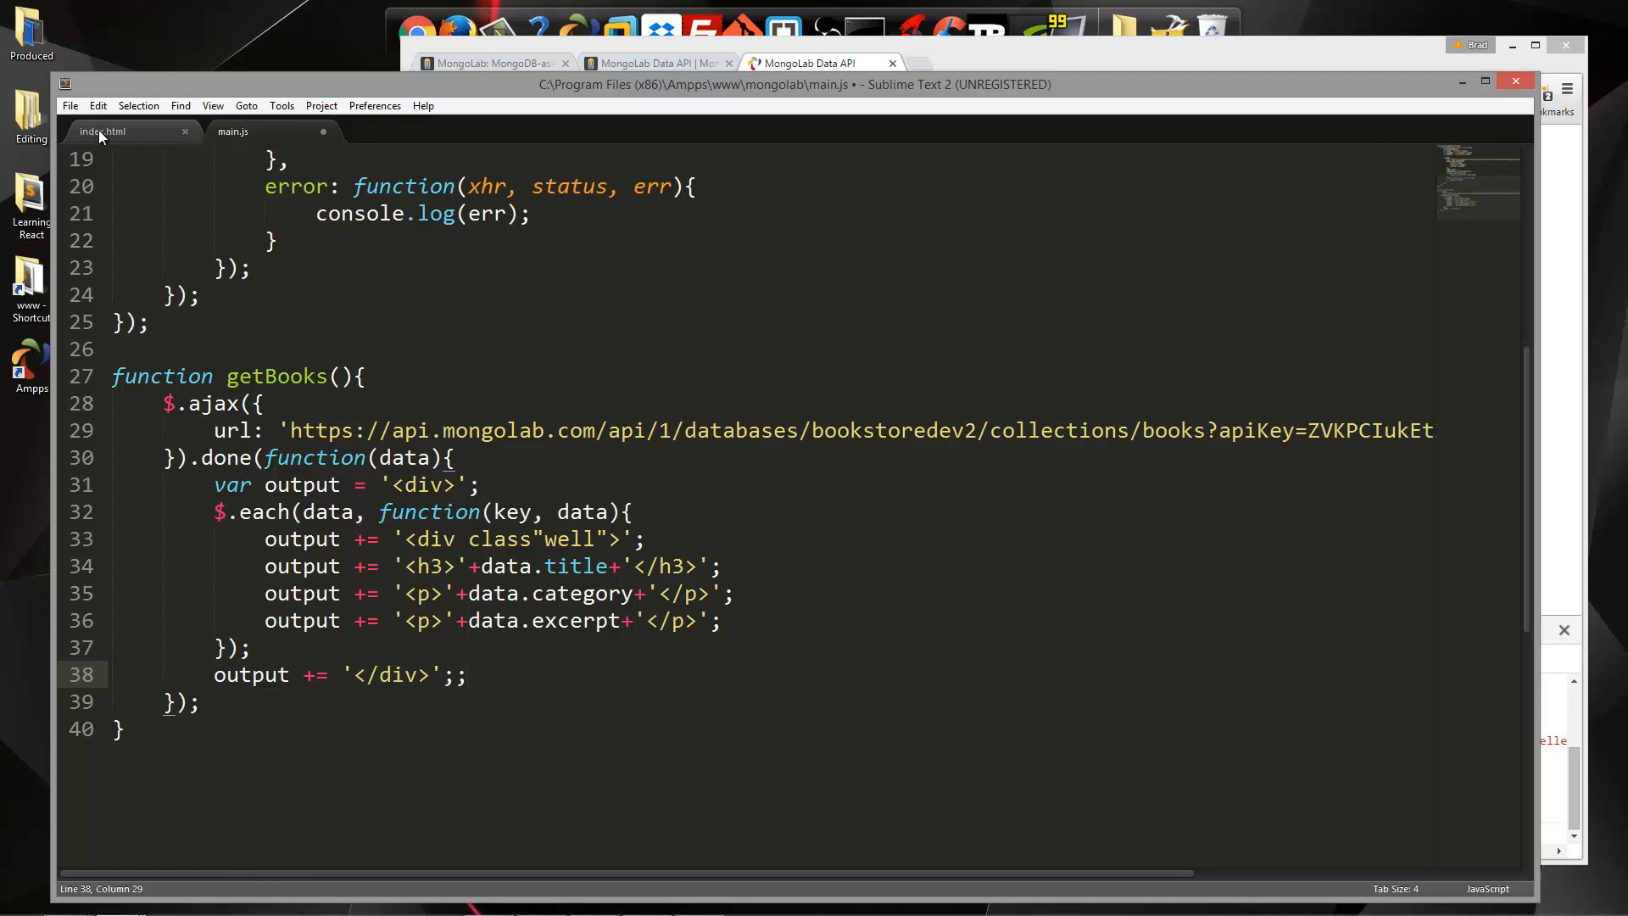
# Confirm the books div id in index.html and add $('#books').html(output) to getBooks
pyautogui.click(102, 130)
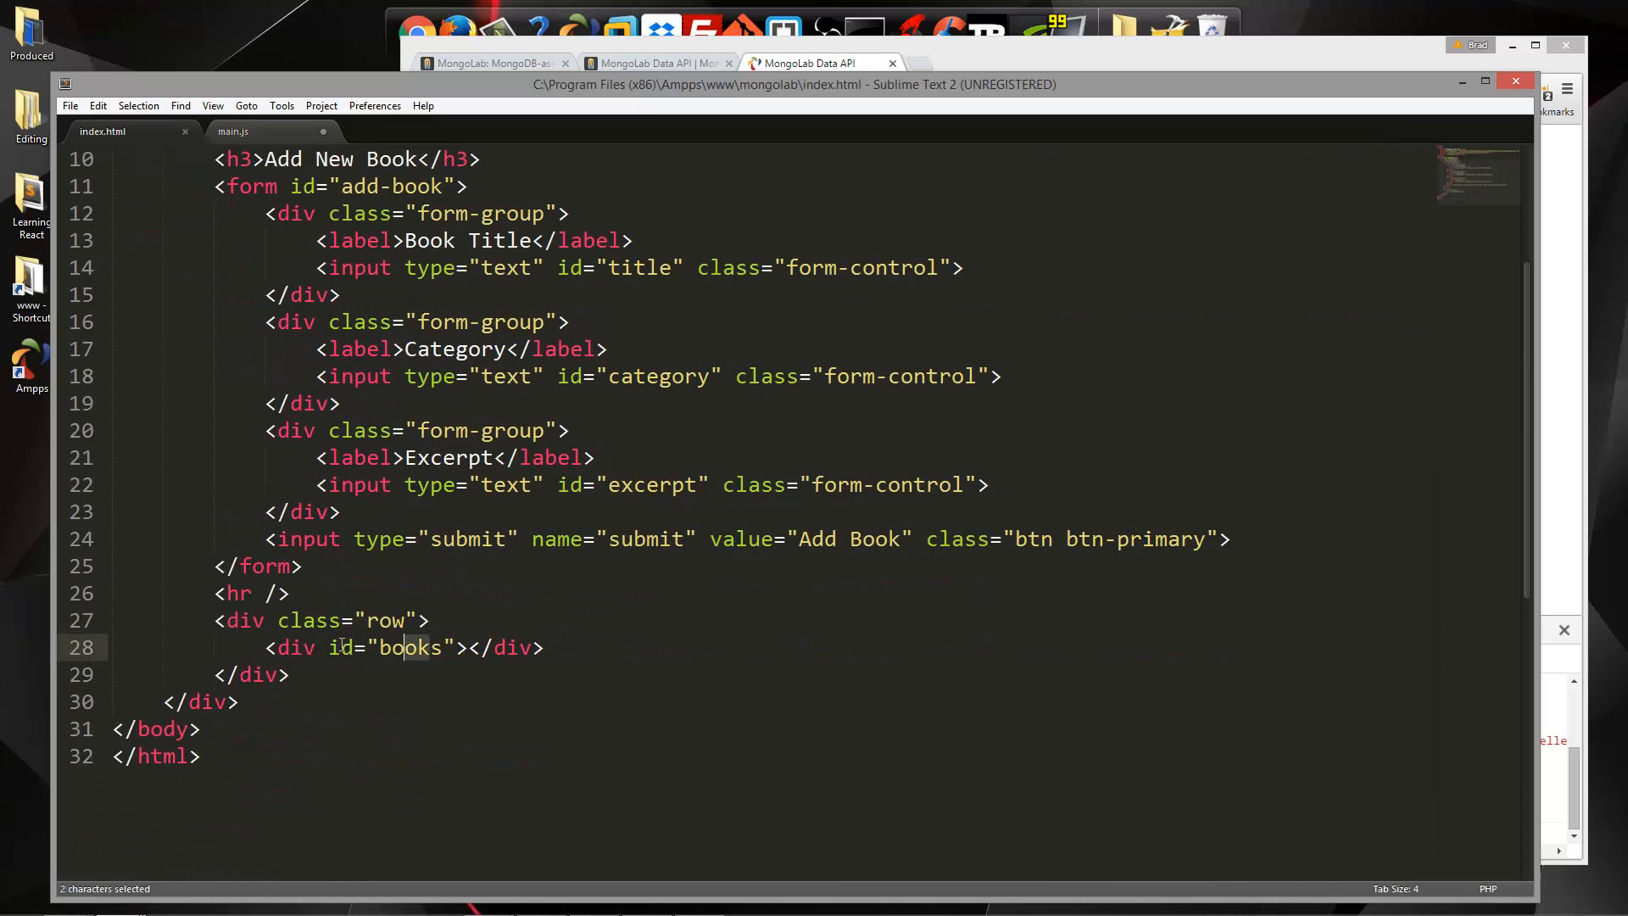
pyautogui.click(233, 132)
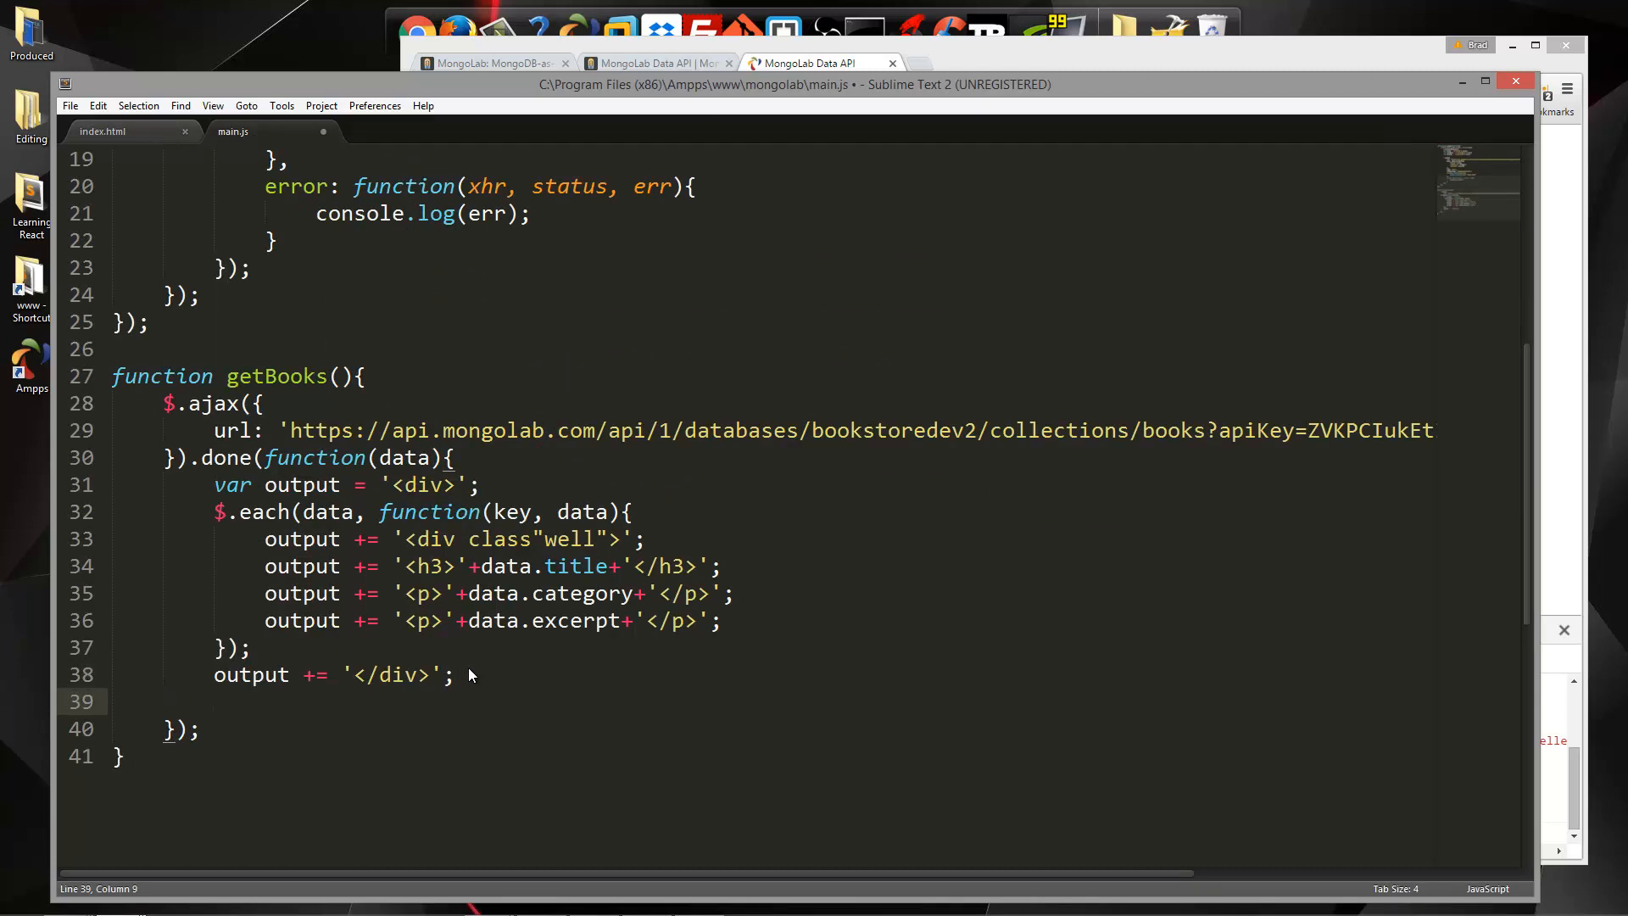
pyautogui.write('$();')
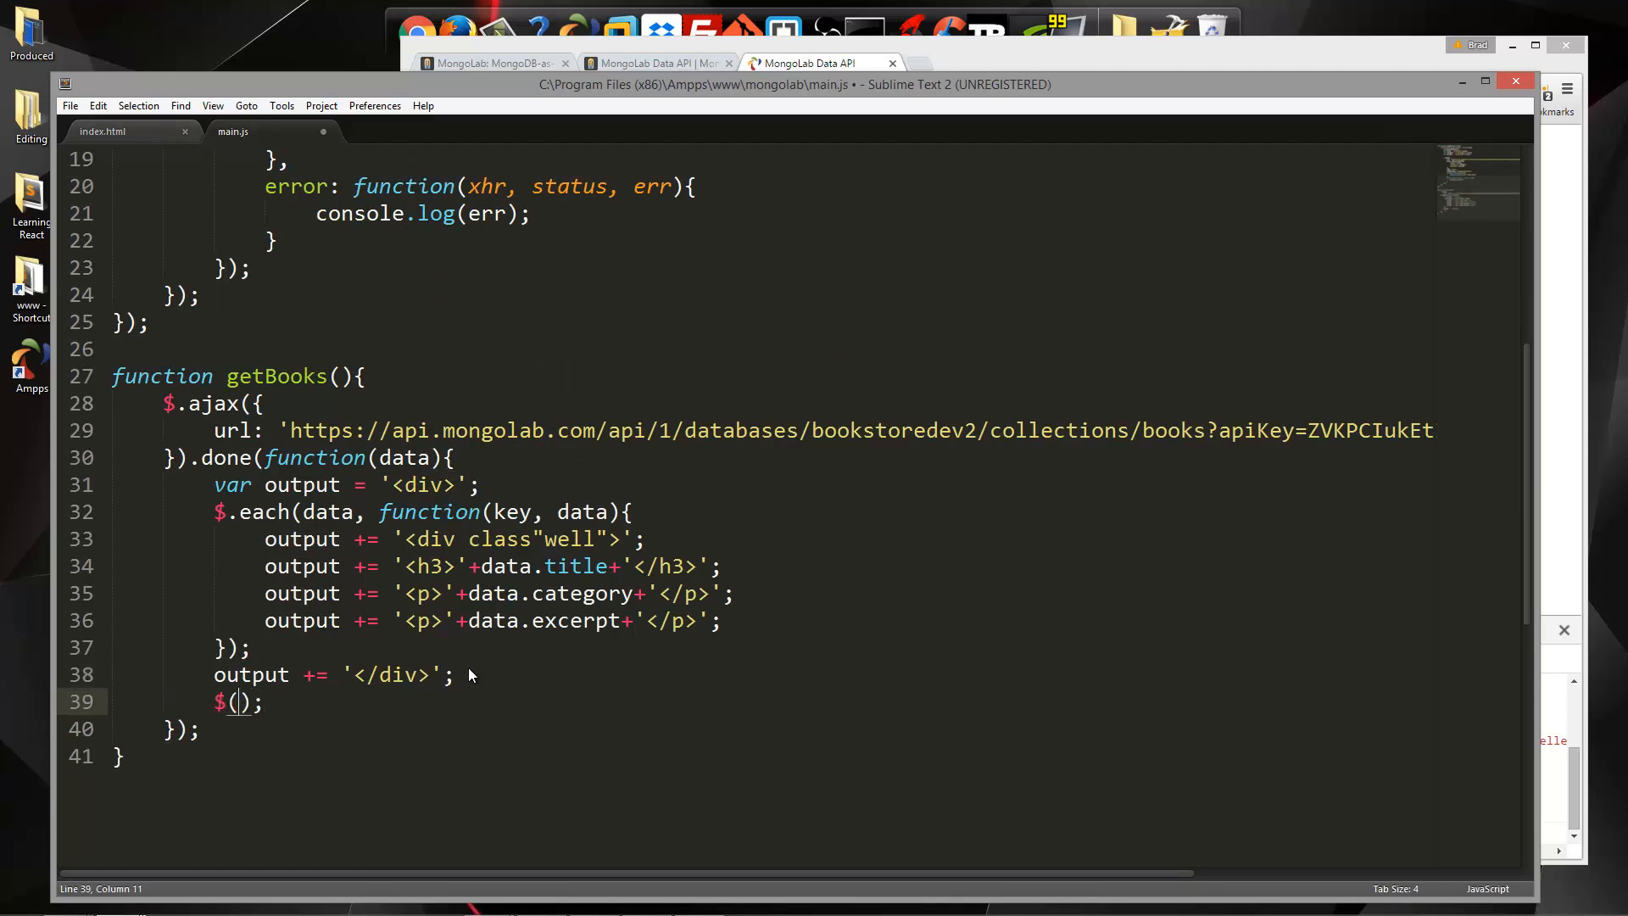
pyautogui.write("'#")
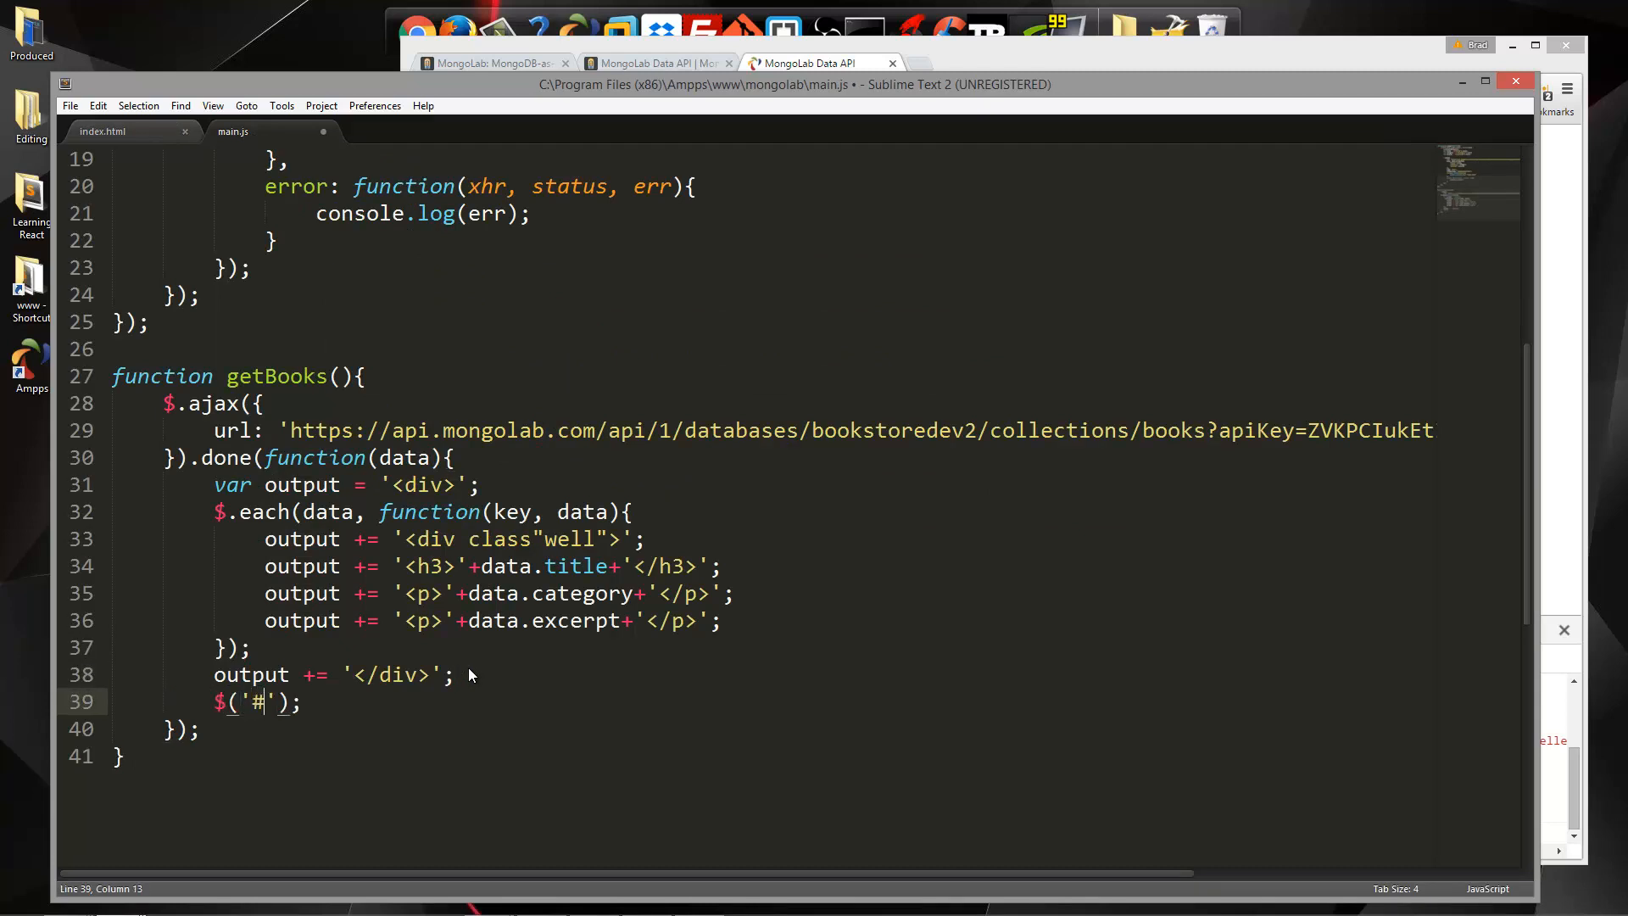
pyautogui.write('boo')
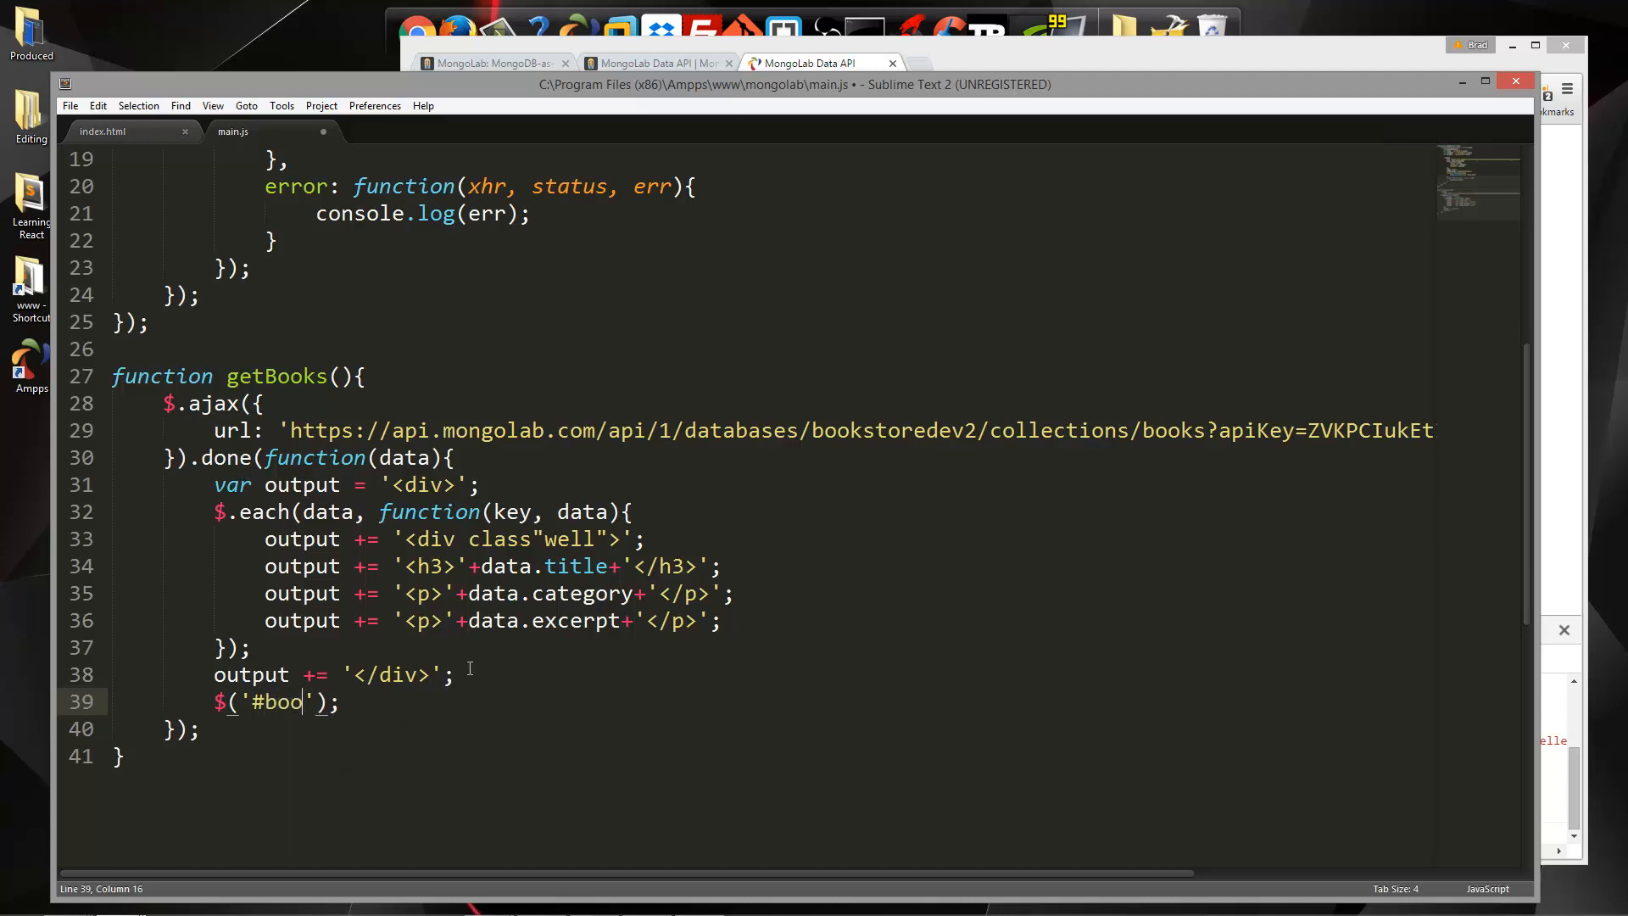
pyautogui.write("ks').")
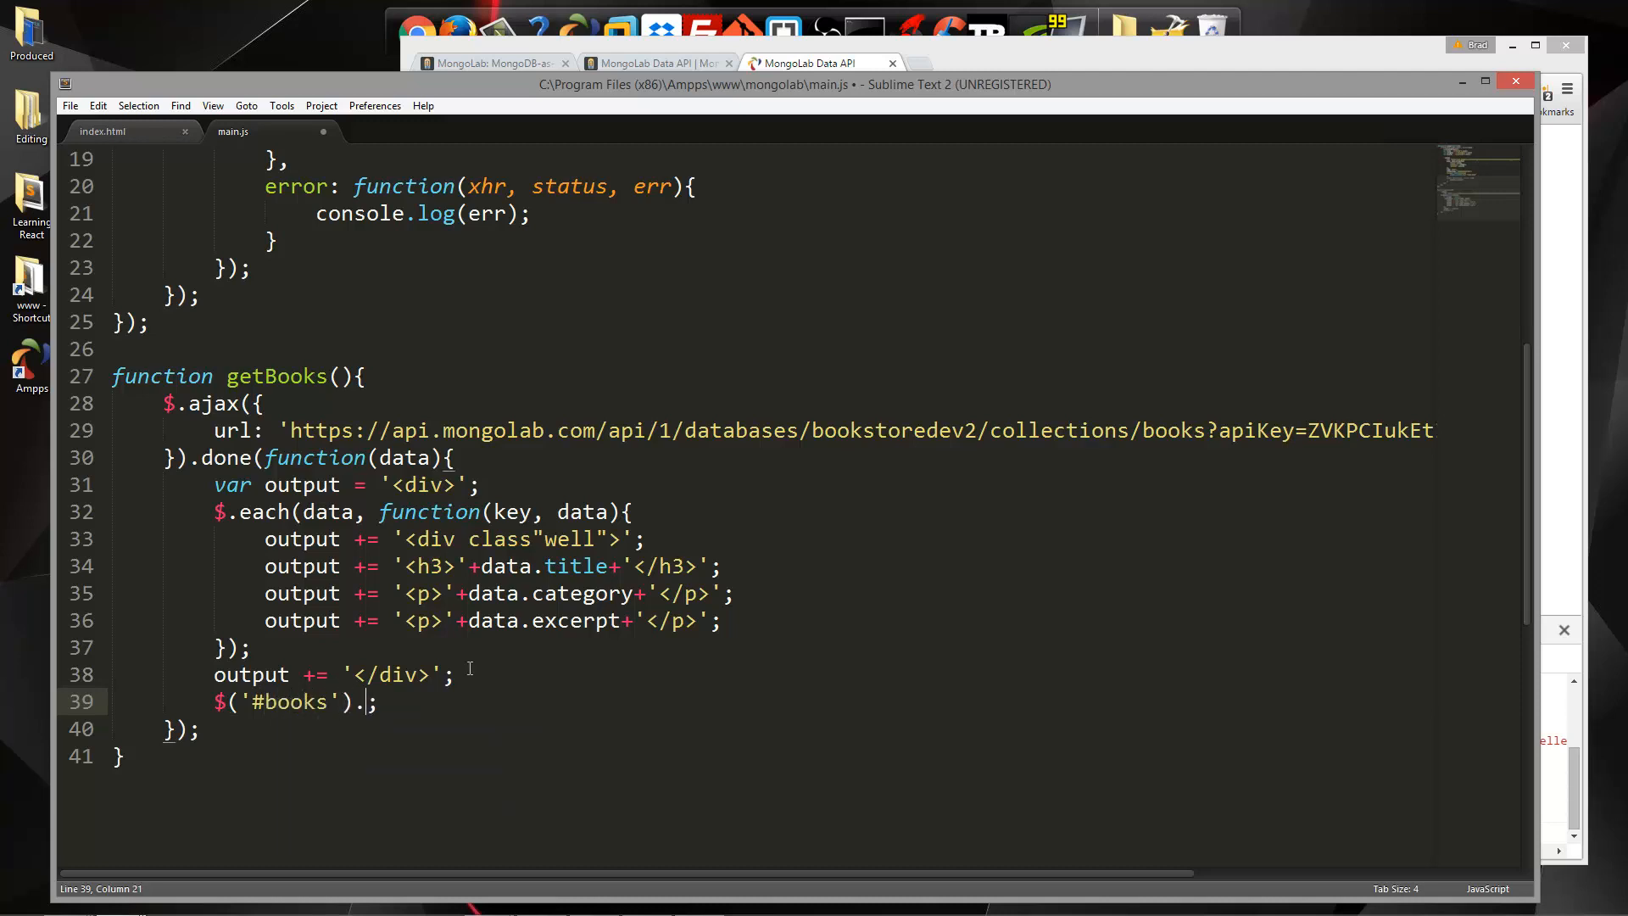
pyautogui.write('html()')
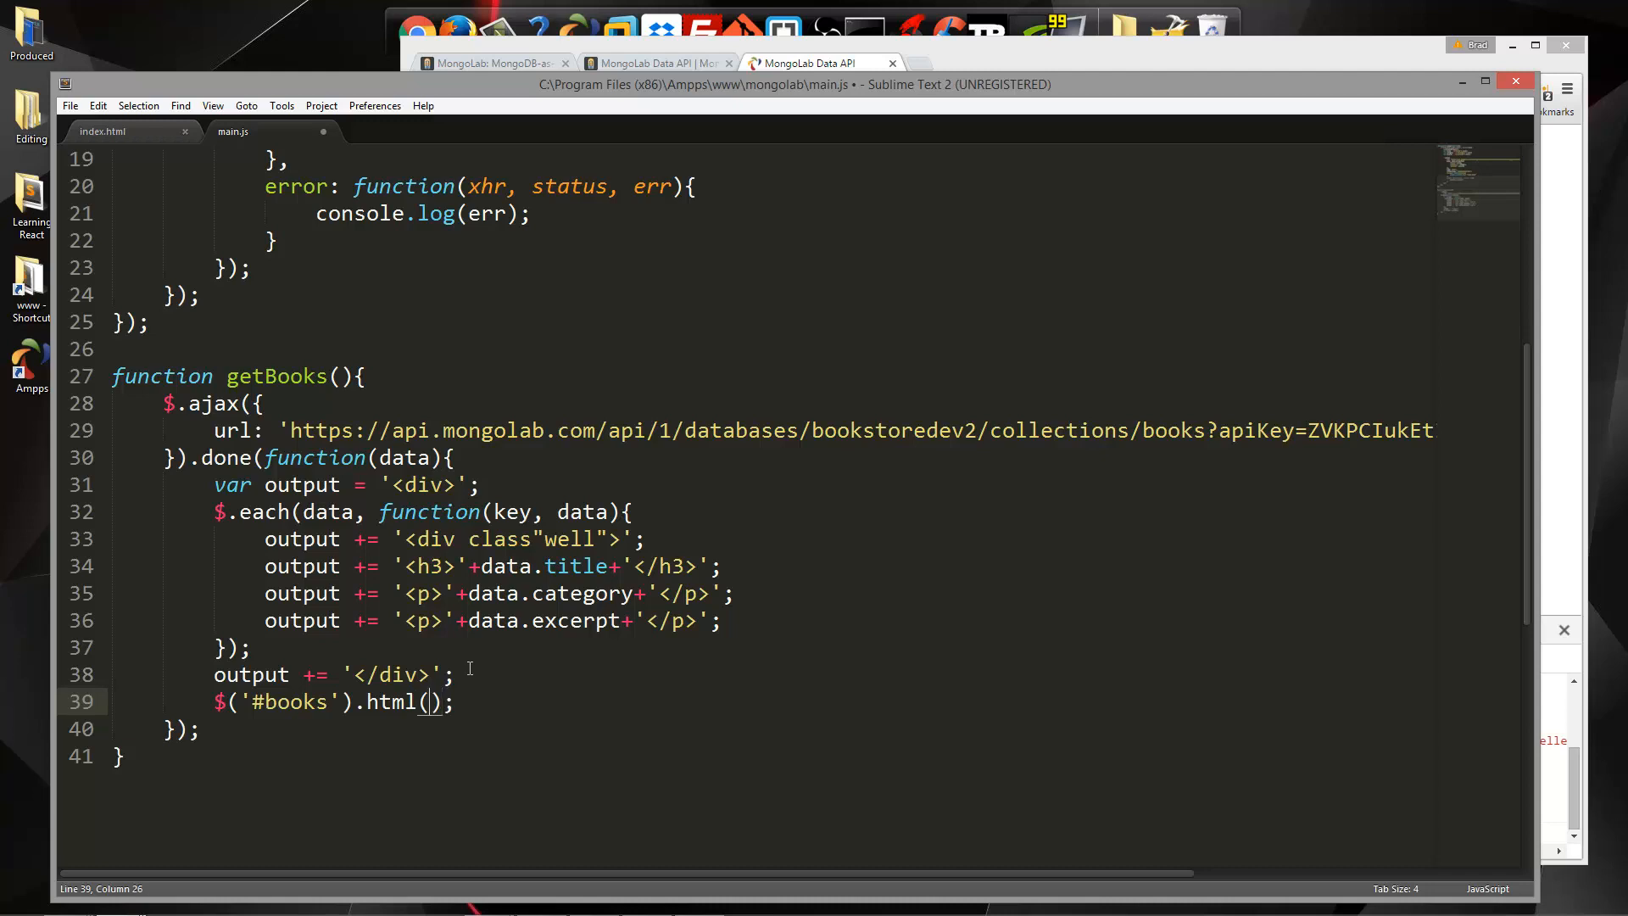
pyautogui.write('output')
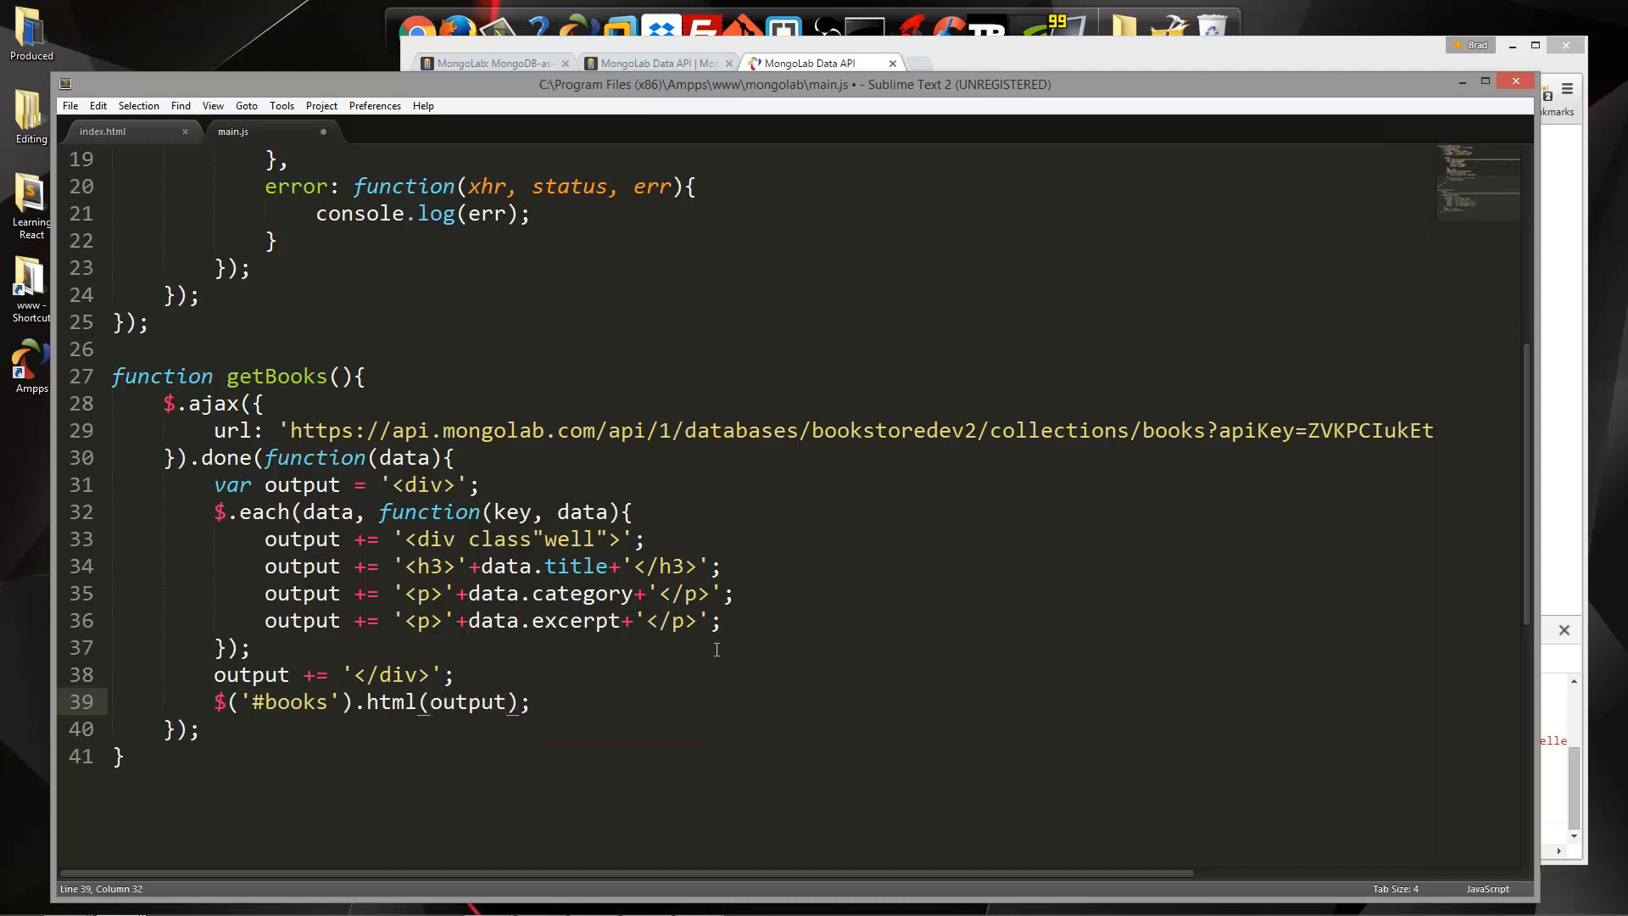
pyautogui.click(733, 593)
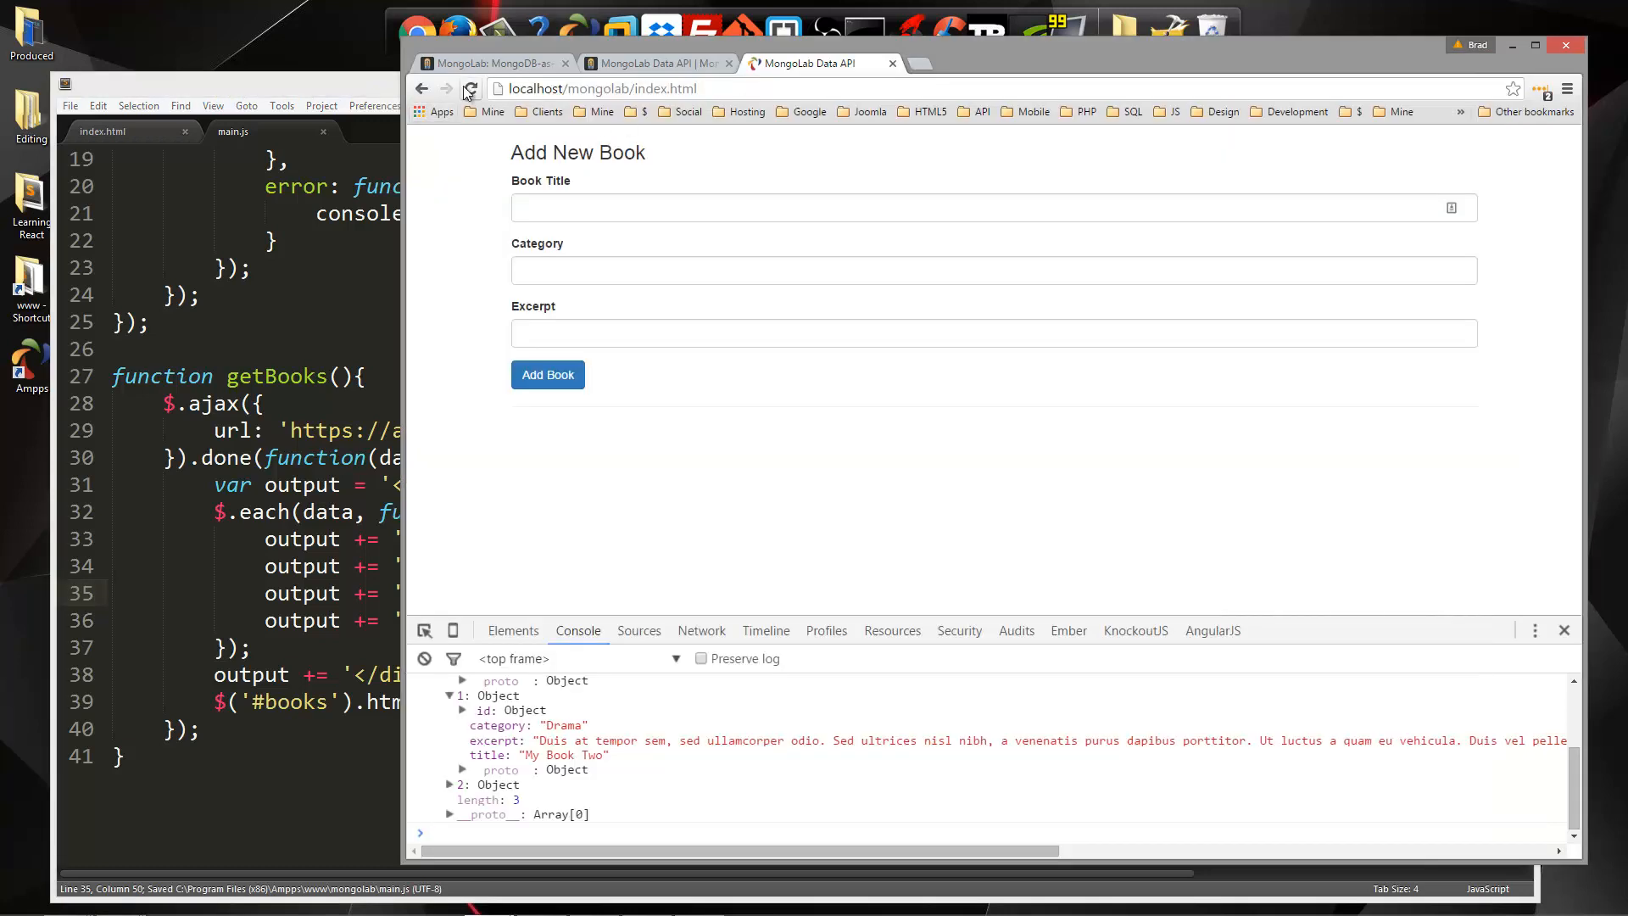
# Scroll down the reloaded page to see the rendered My Book One, Two and Three
pyautogui.scroll(-3)
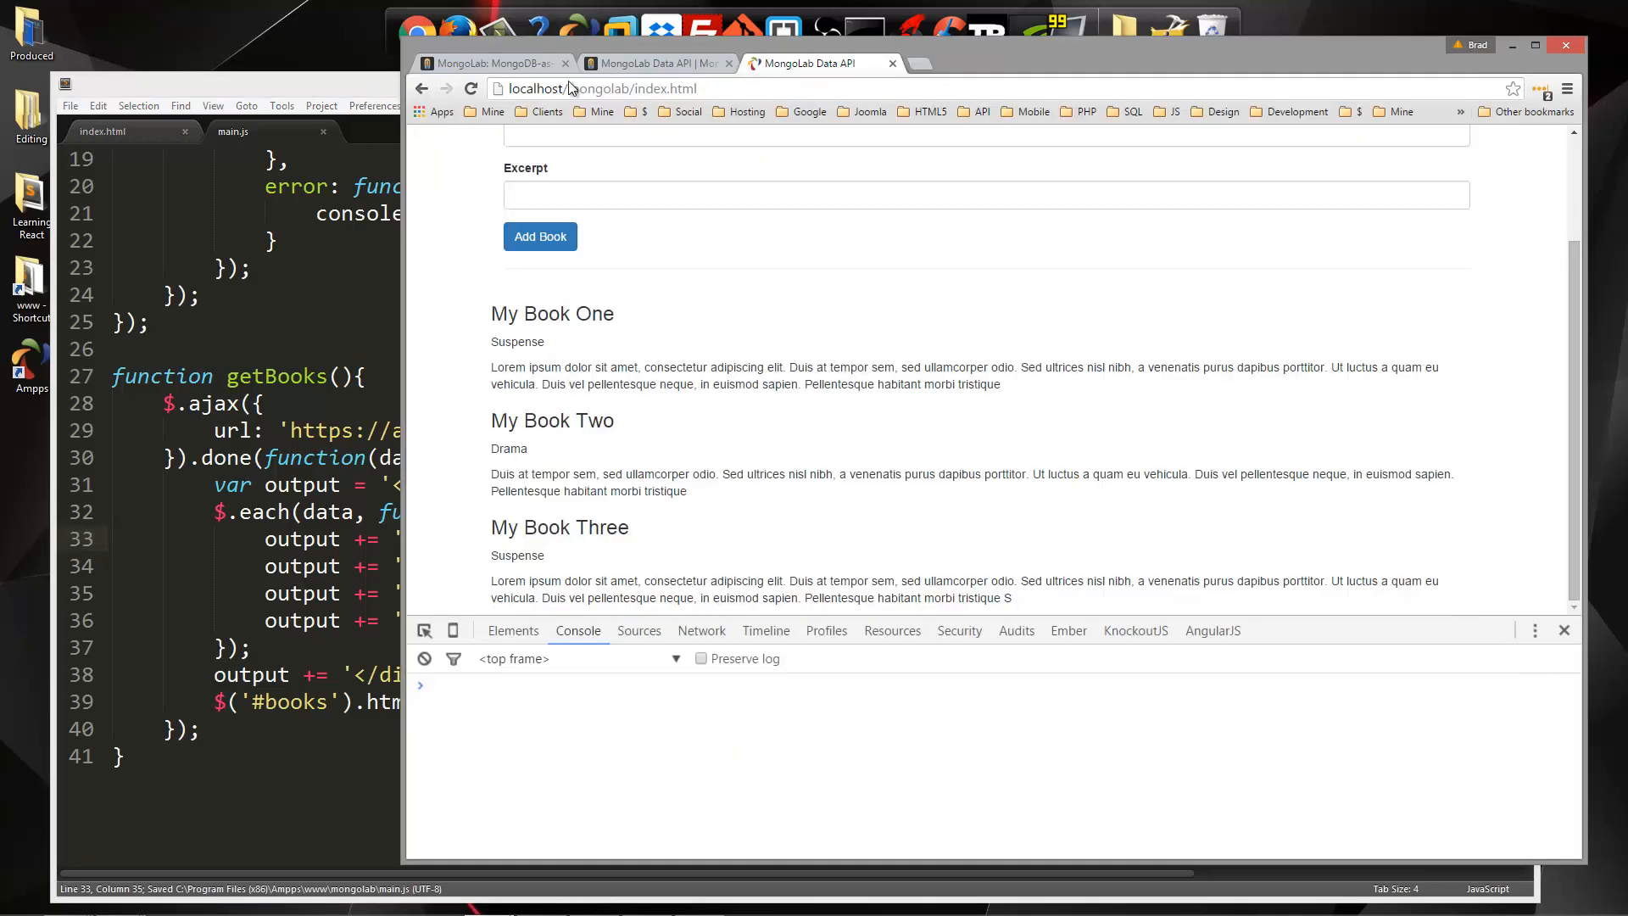
pyautogui.scroll(-3)
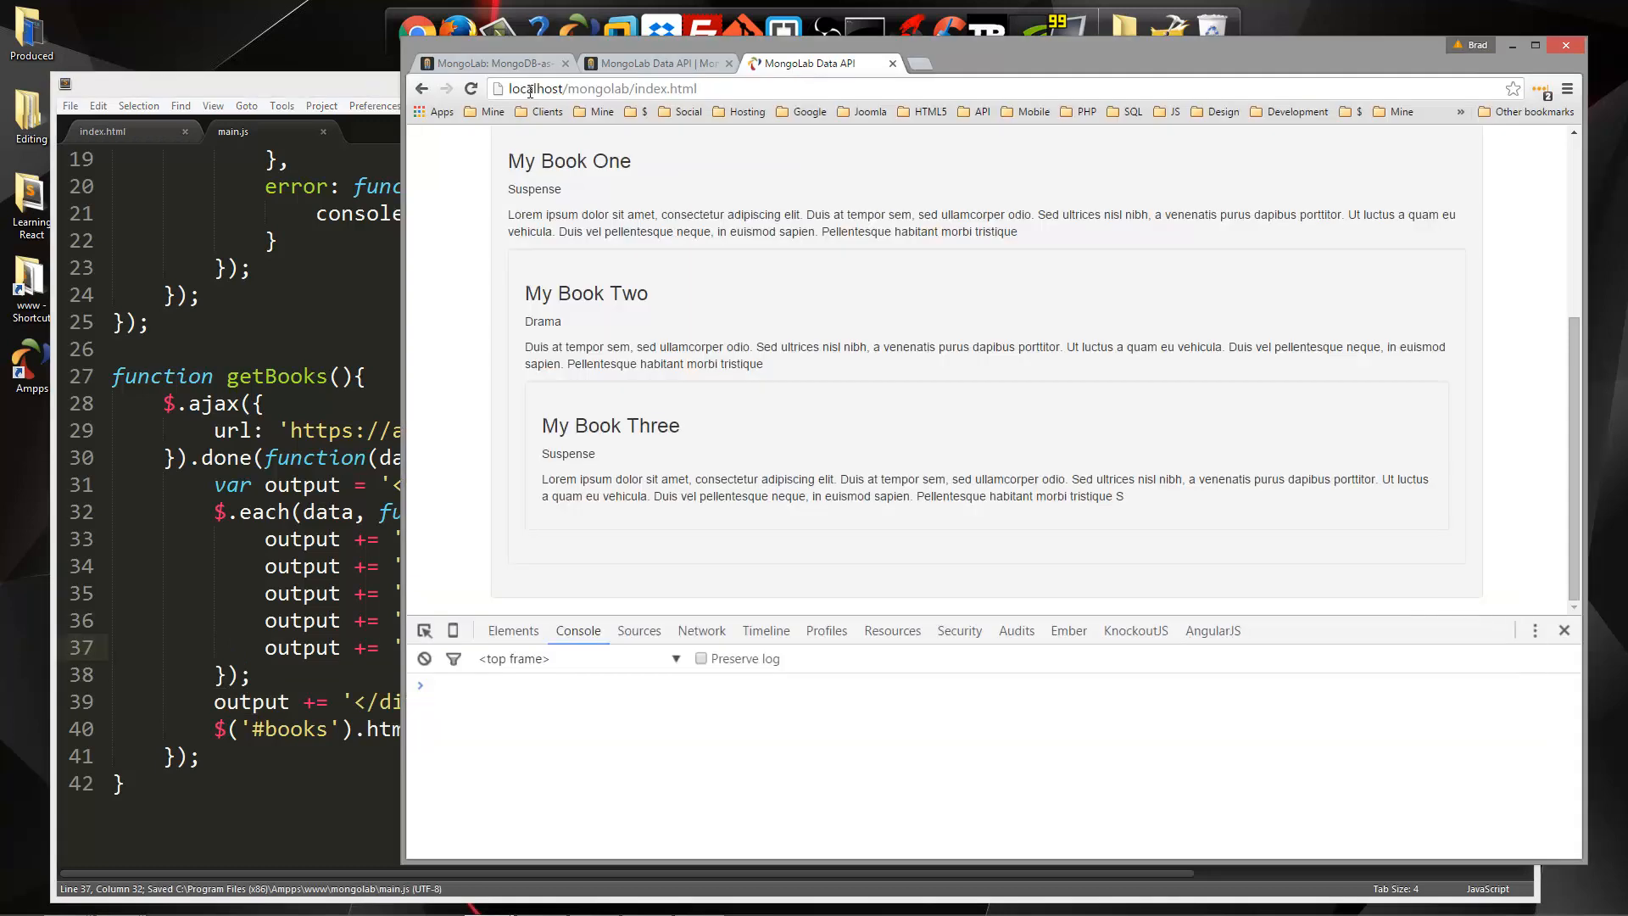
pyautogui.scroll(-3)
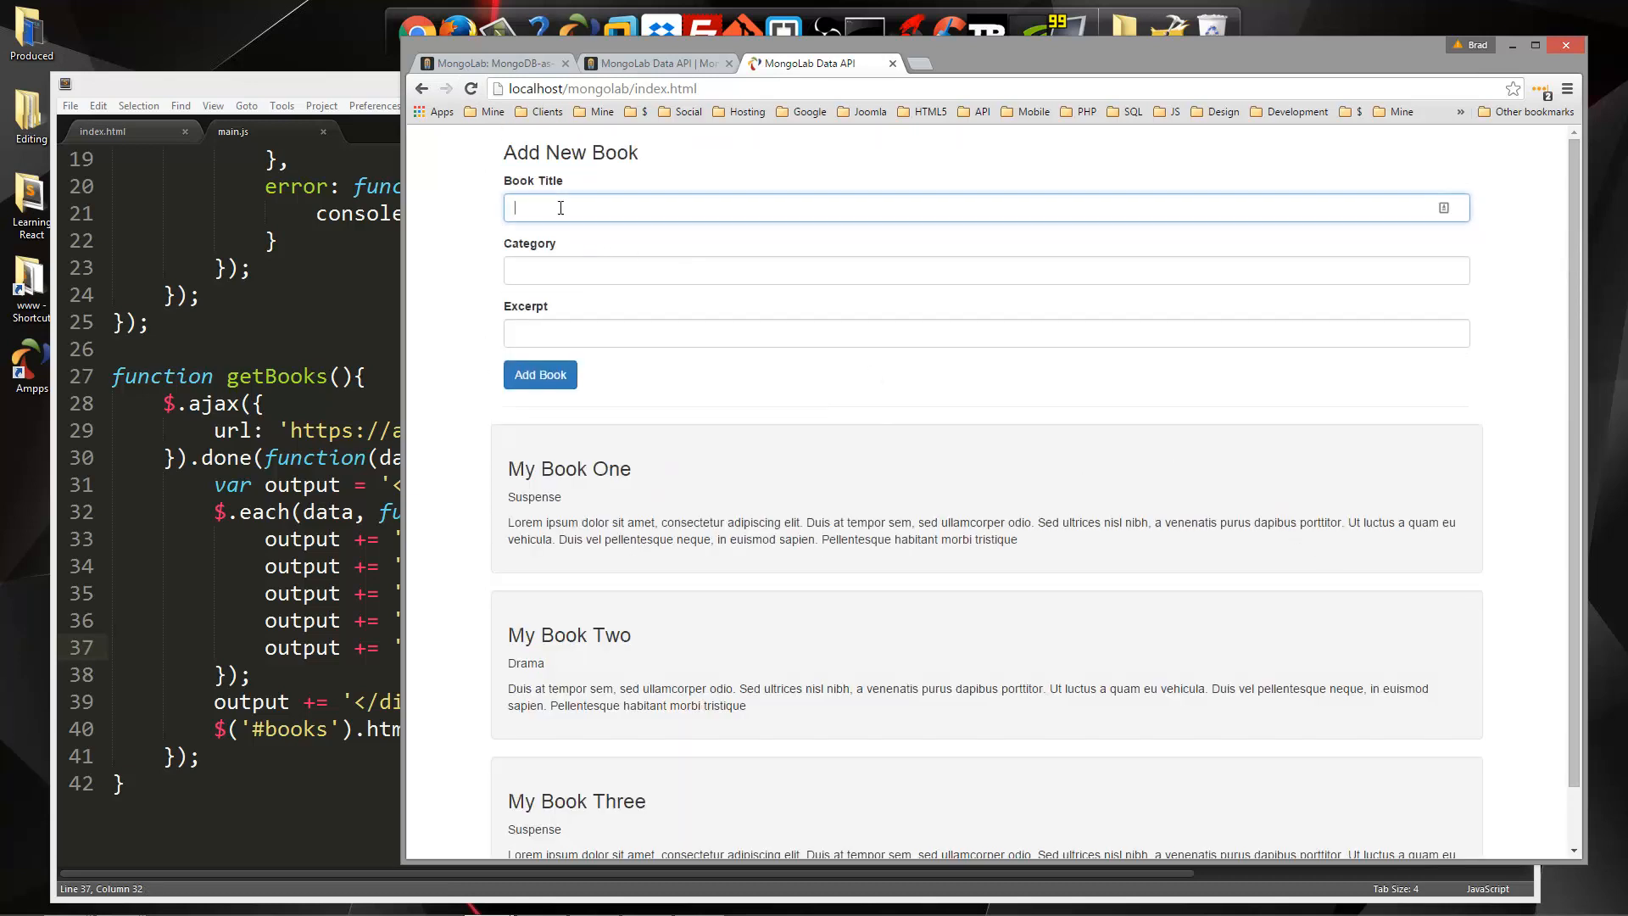
# Type a fourth title, 'My Book Fo…', into the Book Title field
pyautogui.write('b')
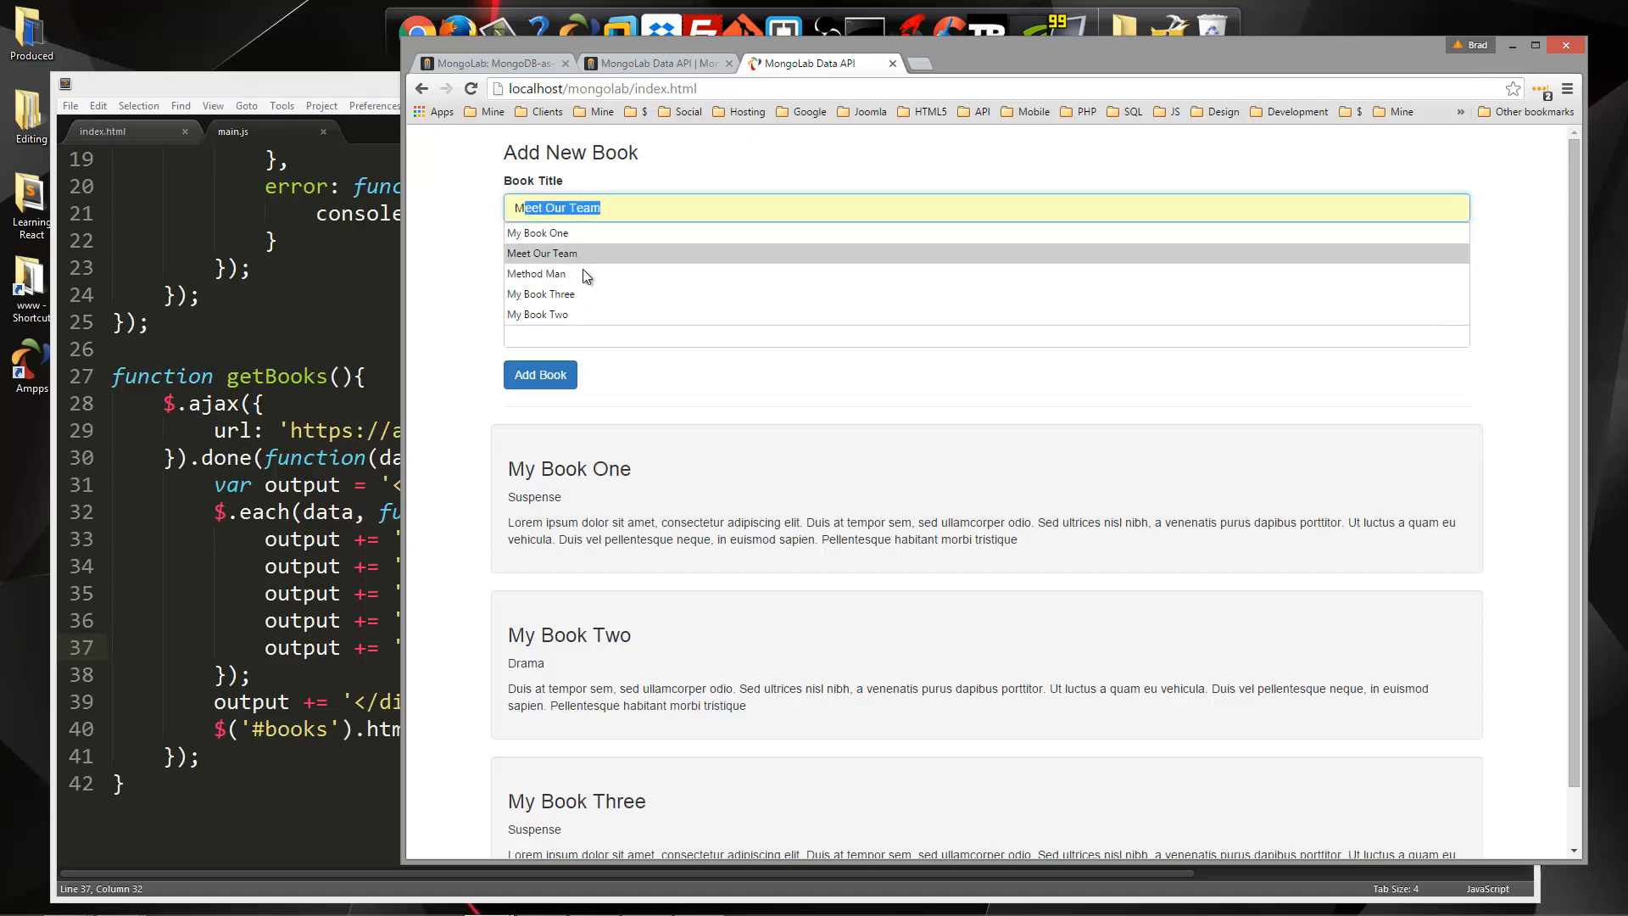
pyautogui.click(540, 294)
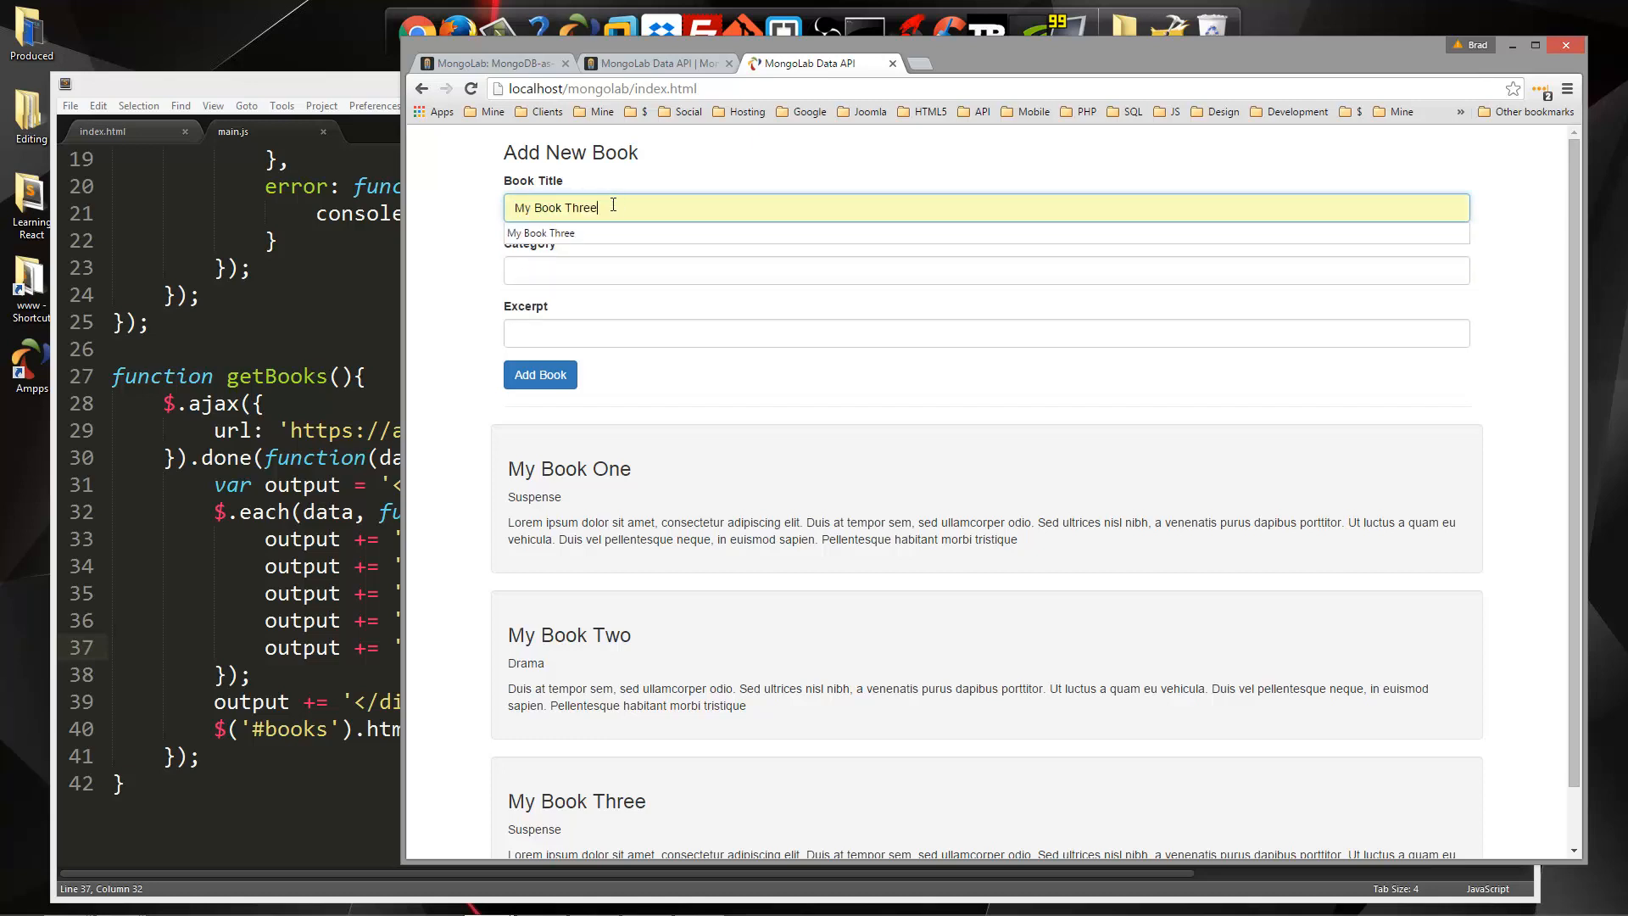
pyautogui.write('My Book Fo')
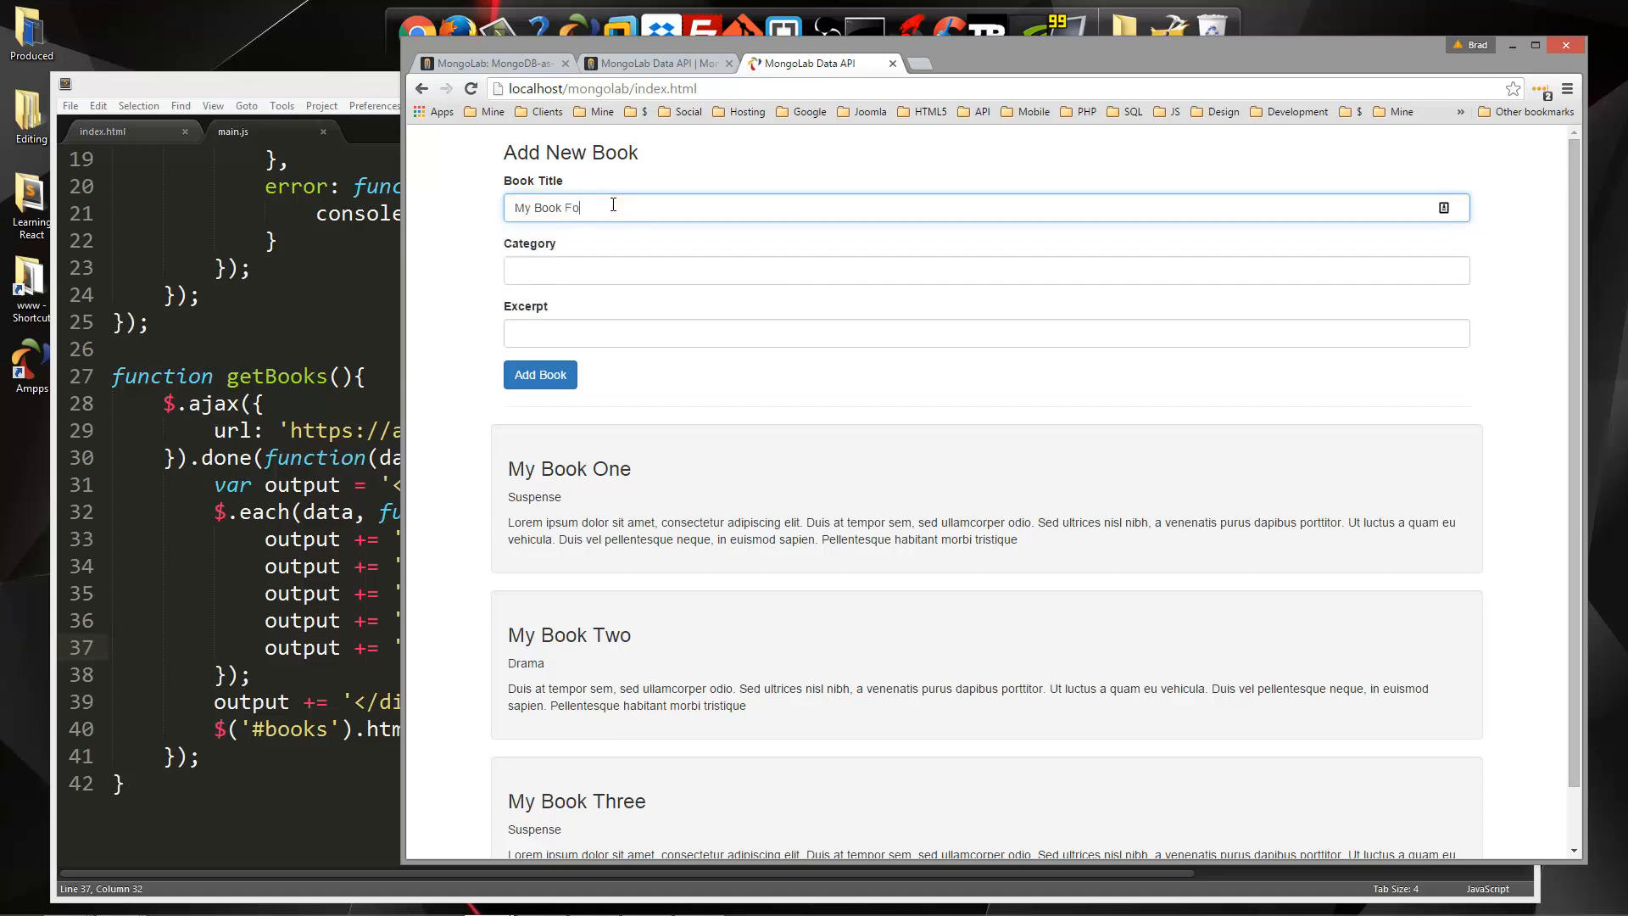
pyautogui.write('D')
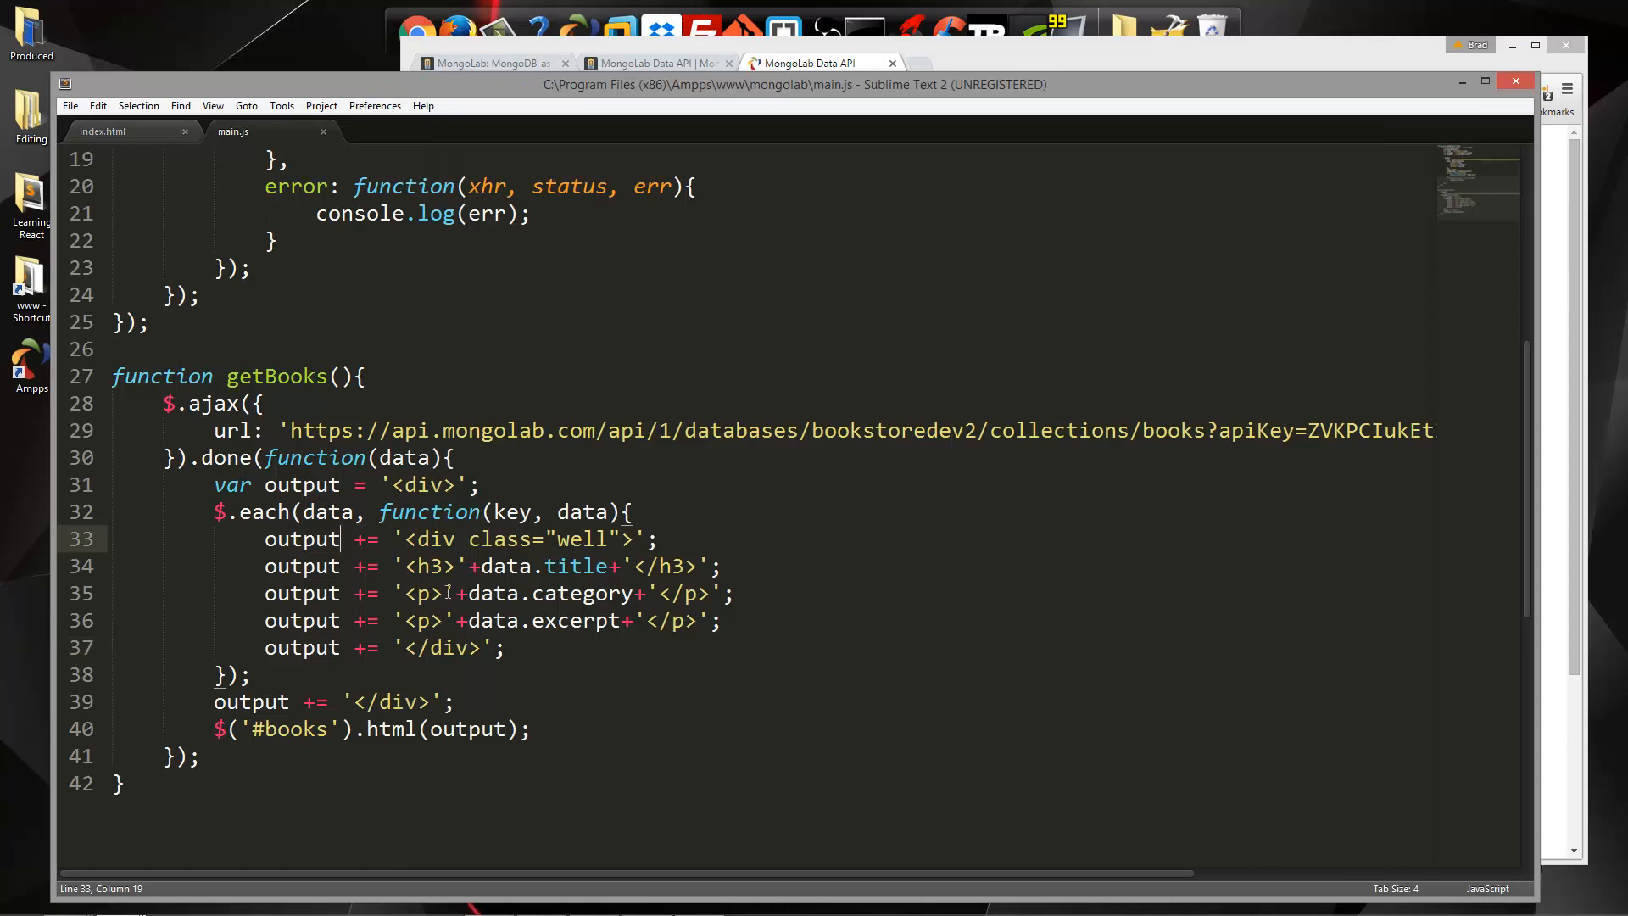
# Type a 'category' label before data.category in the paragraph markup
pyautogui.write('cate')
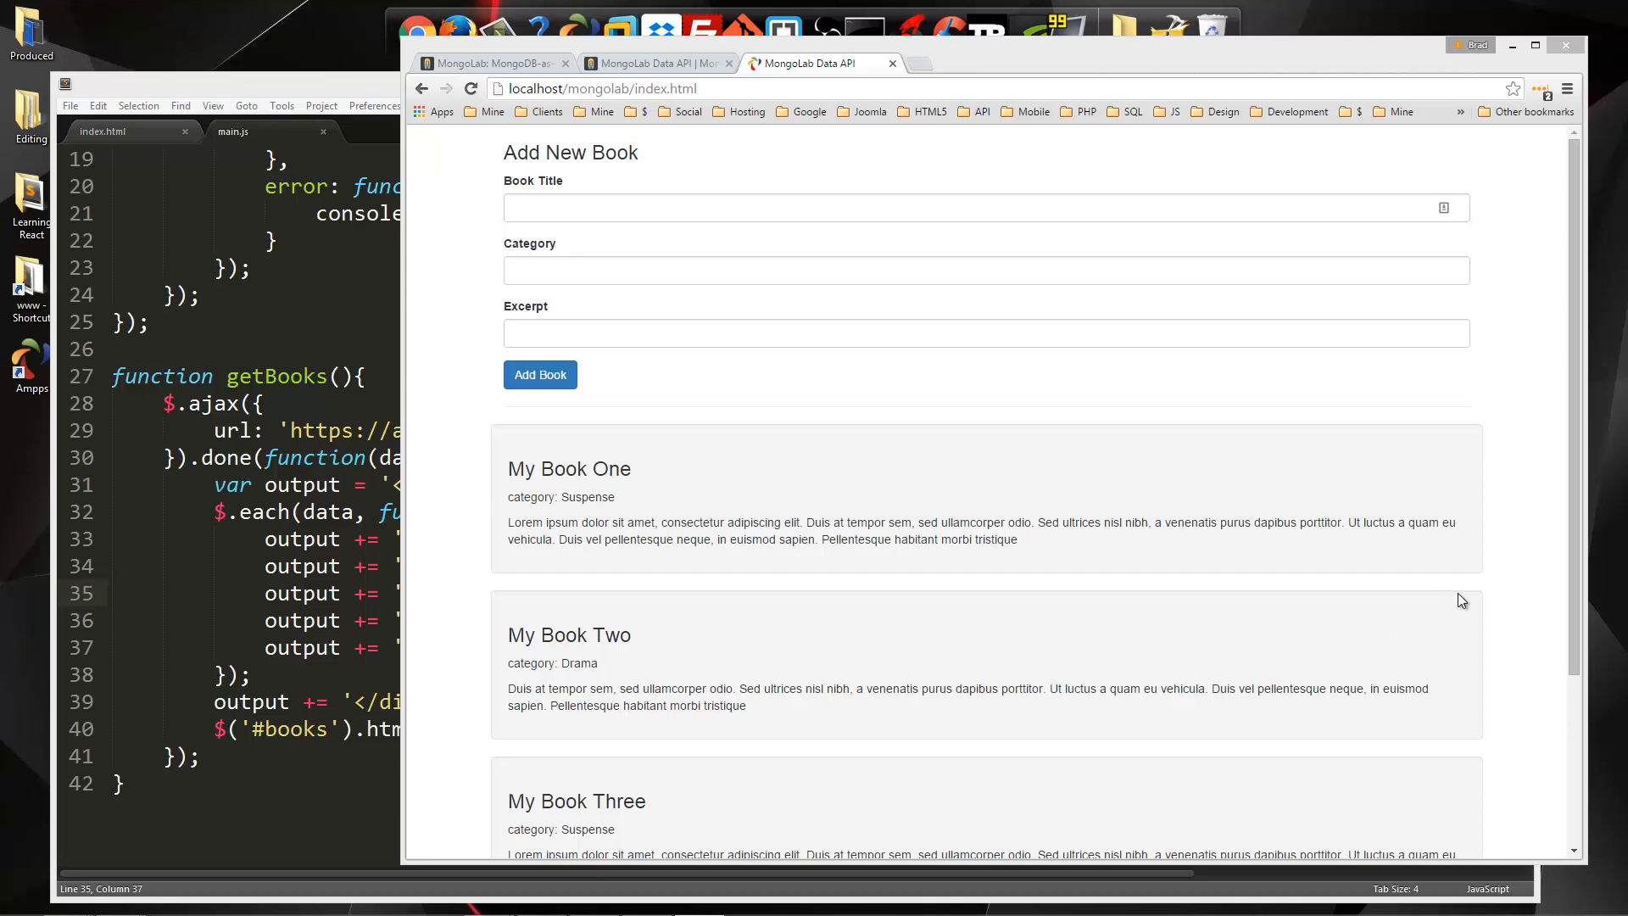
pyautogui.moveTo(614, 476)
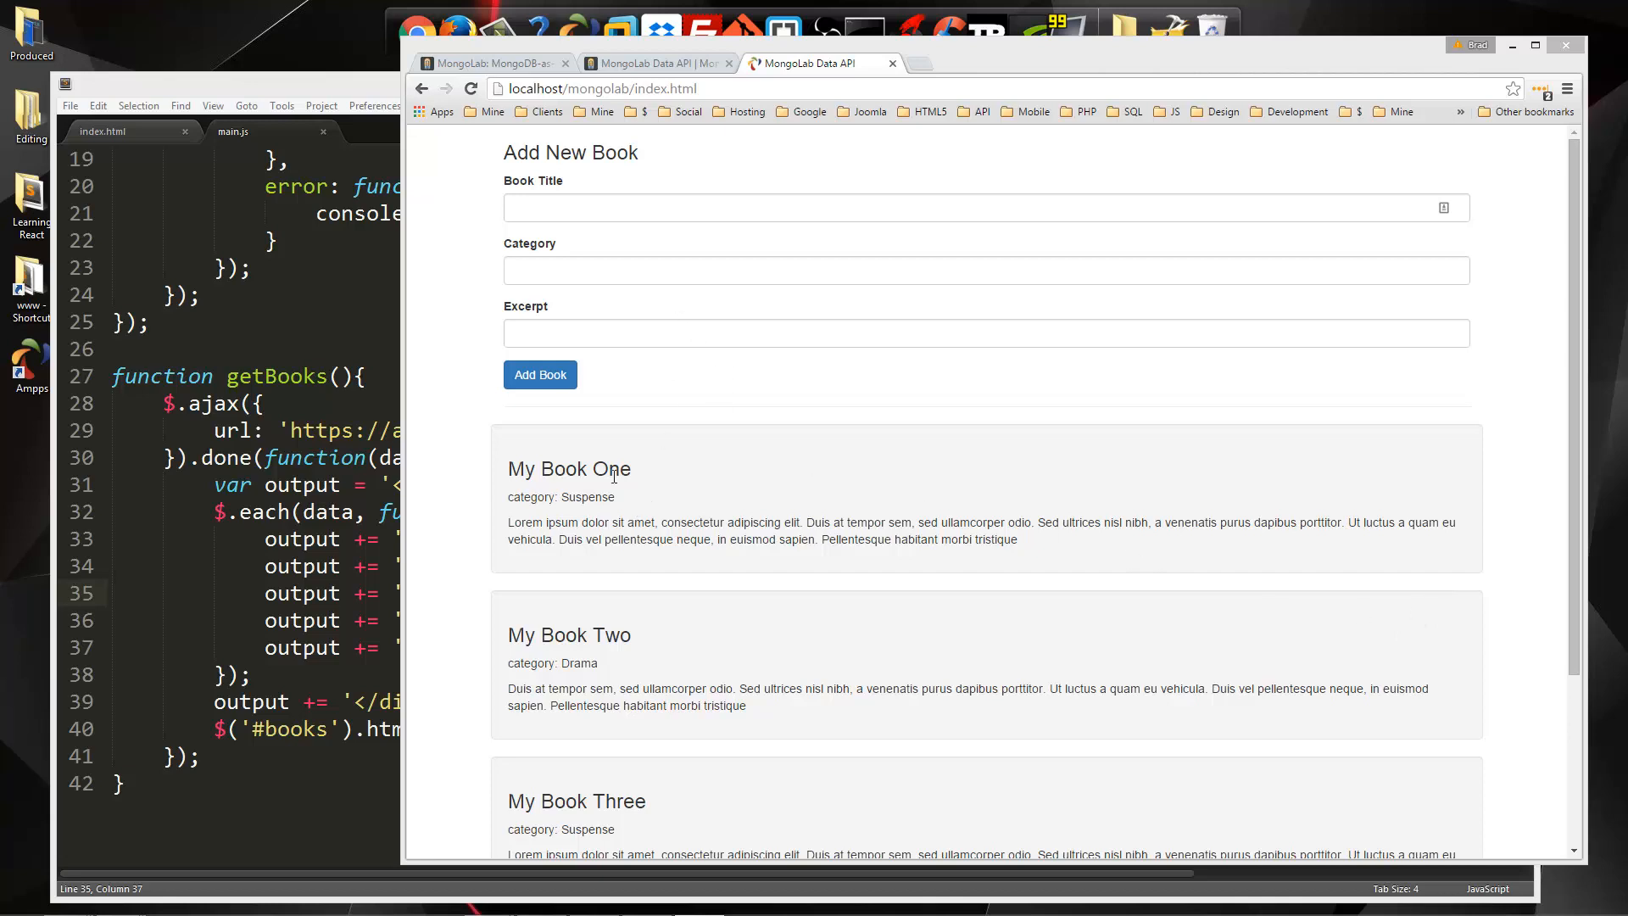
pyautogui.moveTo(831, 516)
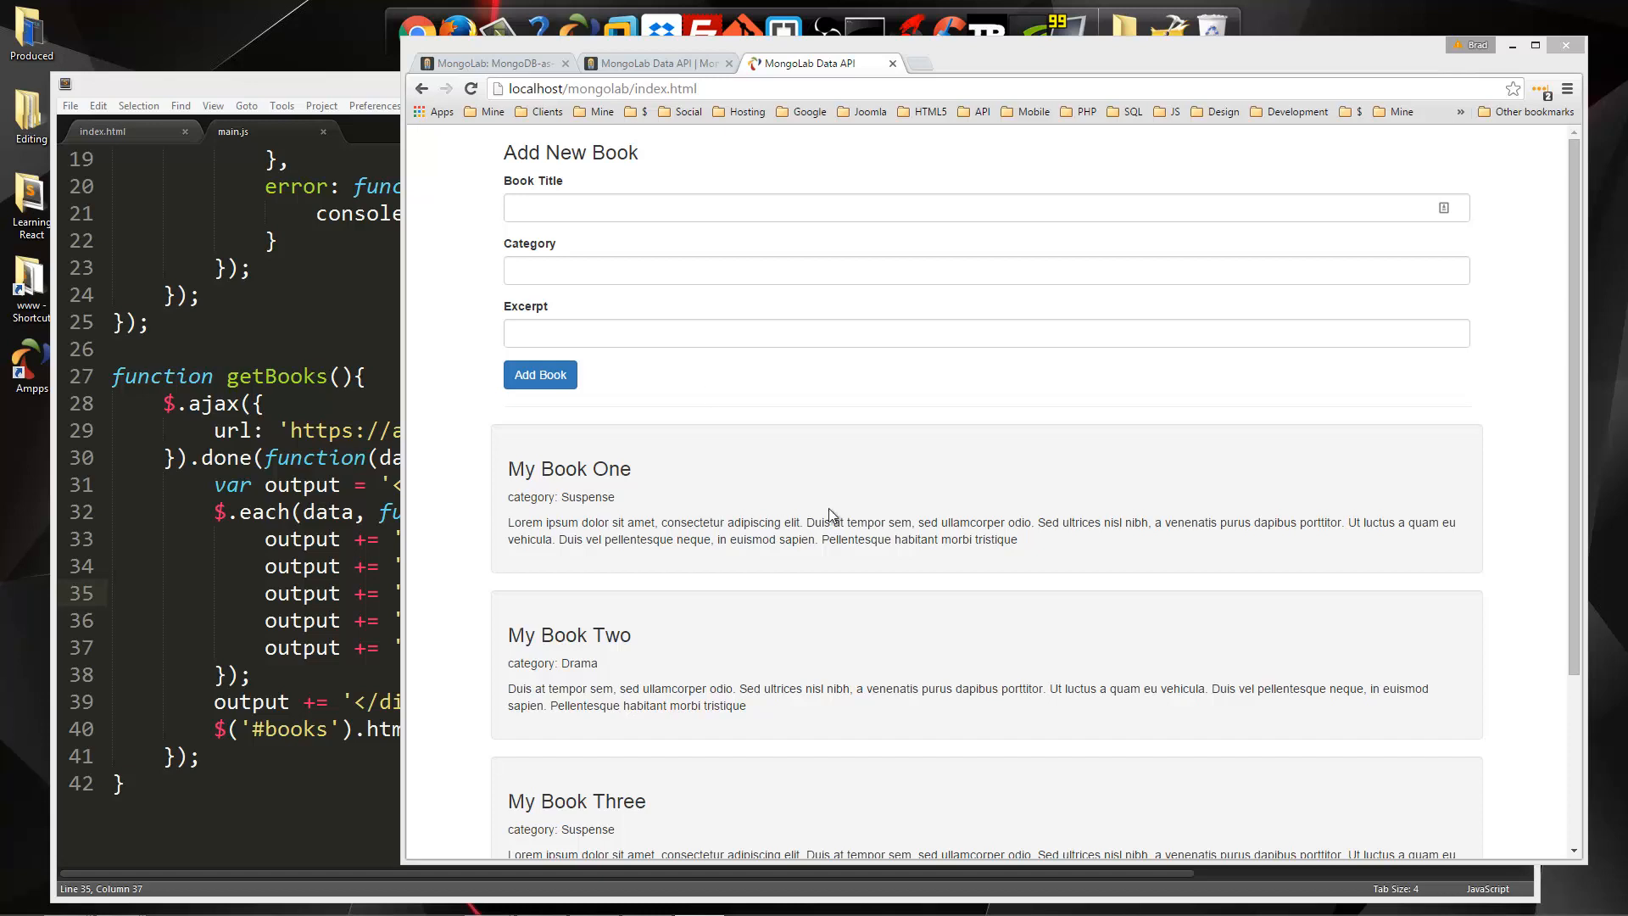